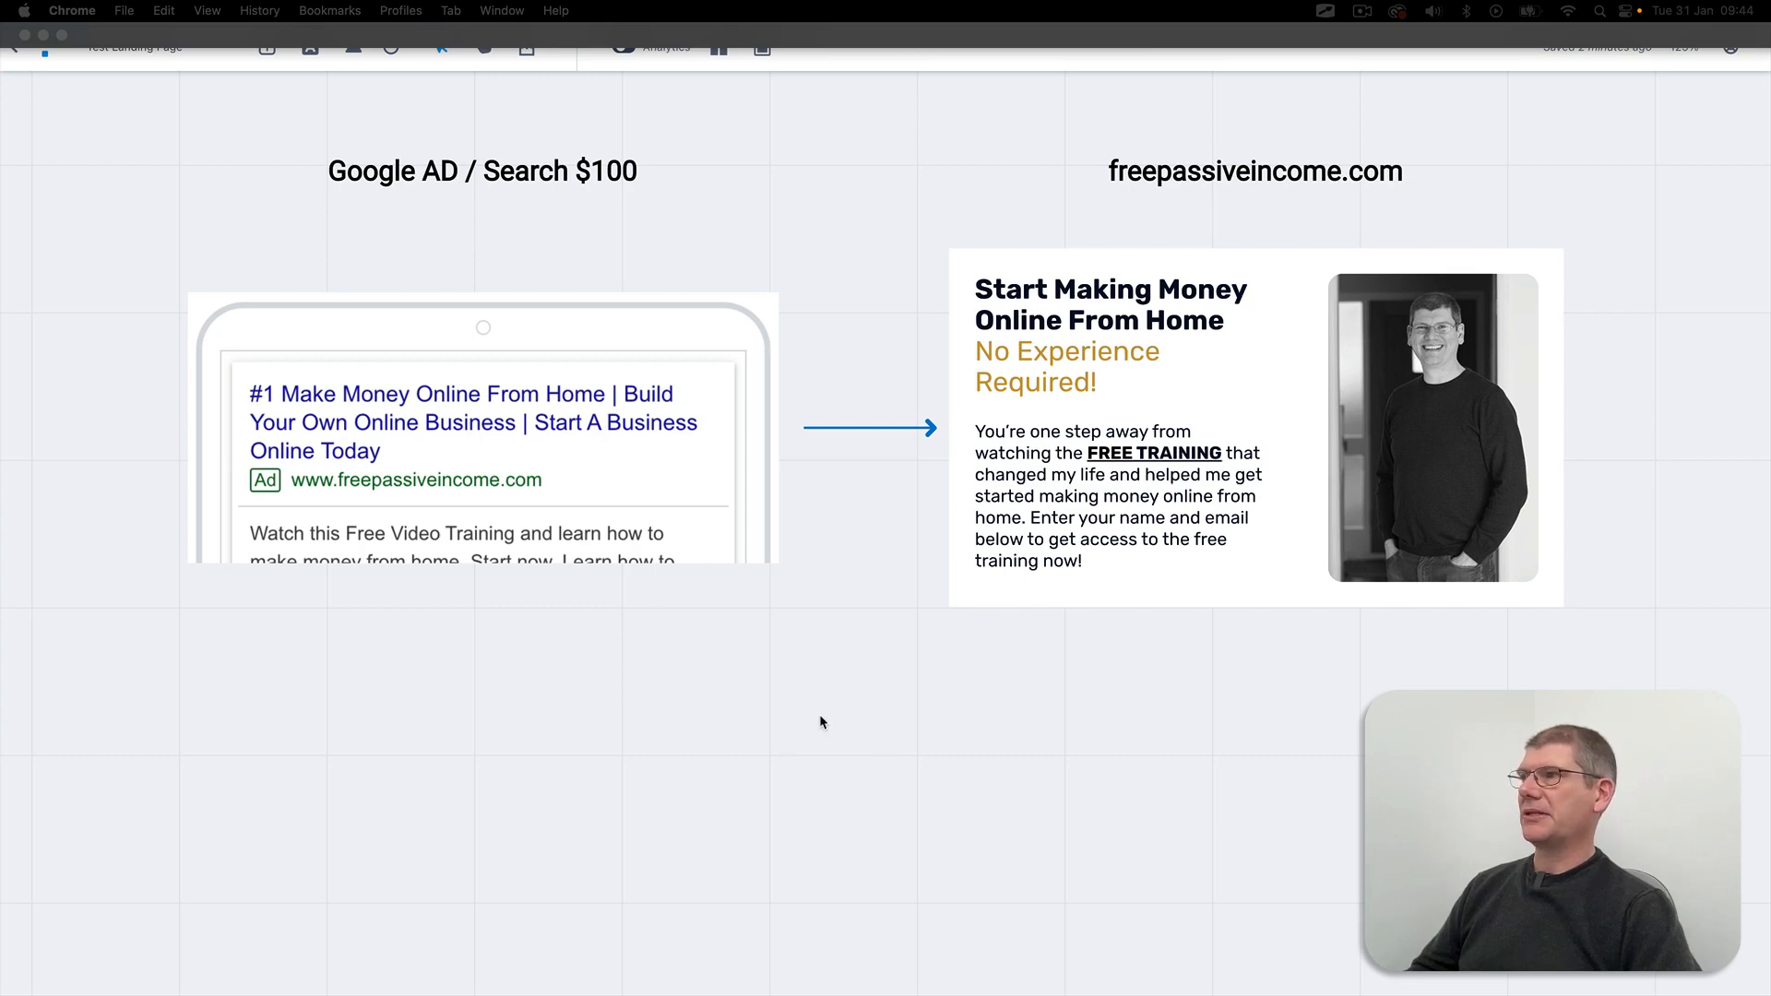
mouse_move(874, 602)
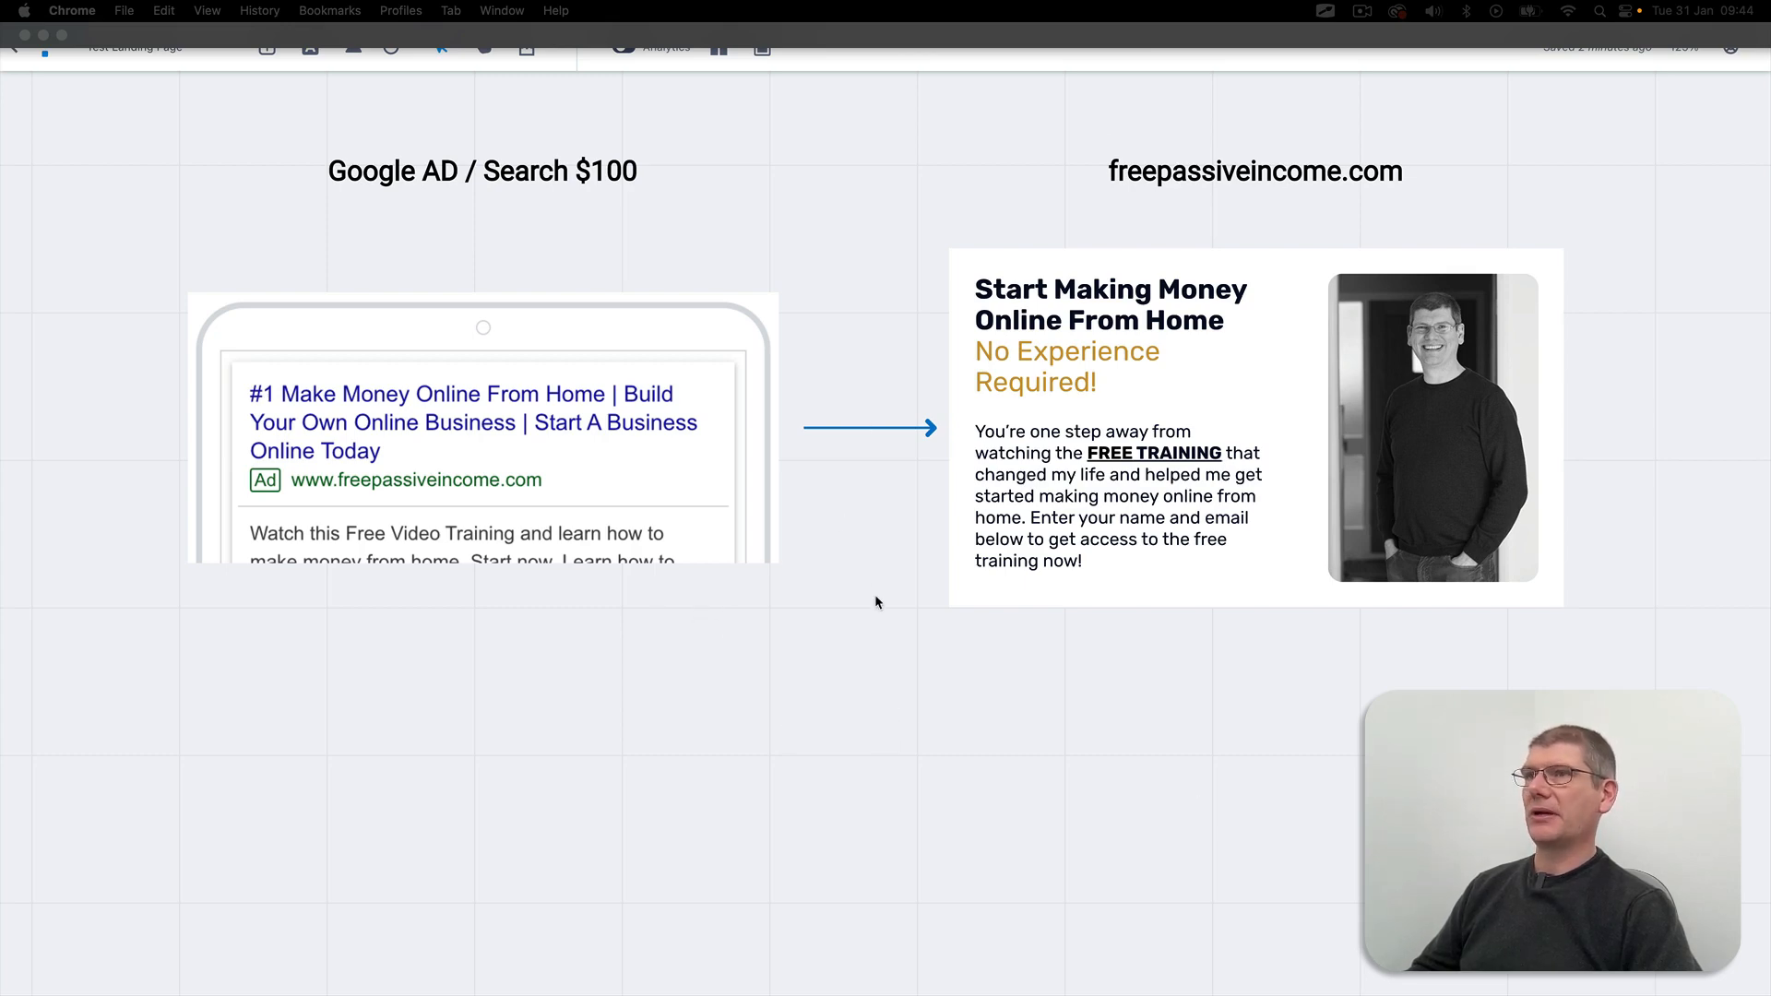
mouse_move(876, 649)
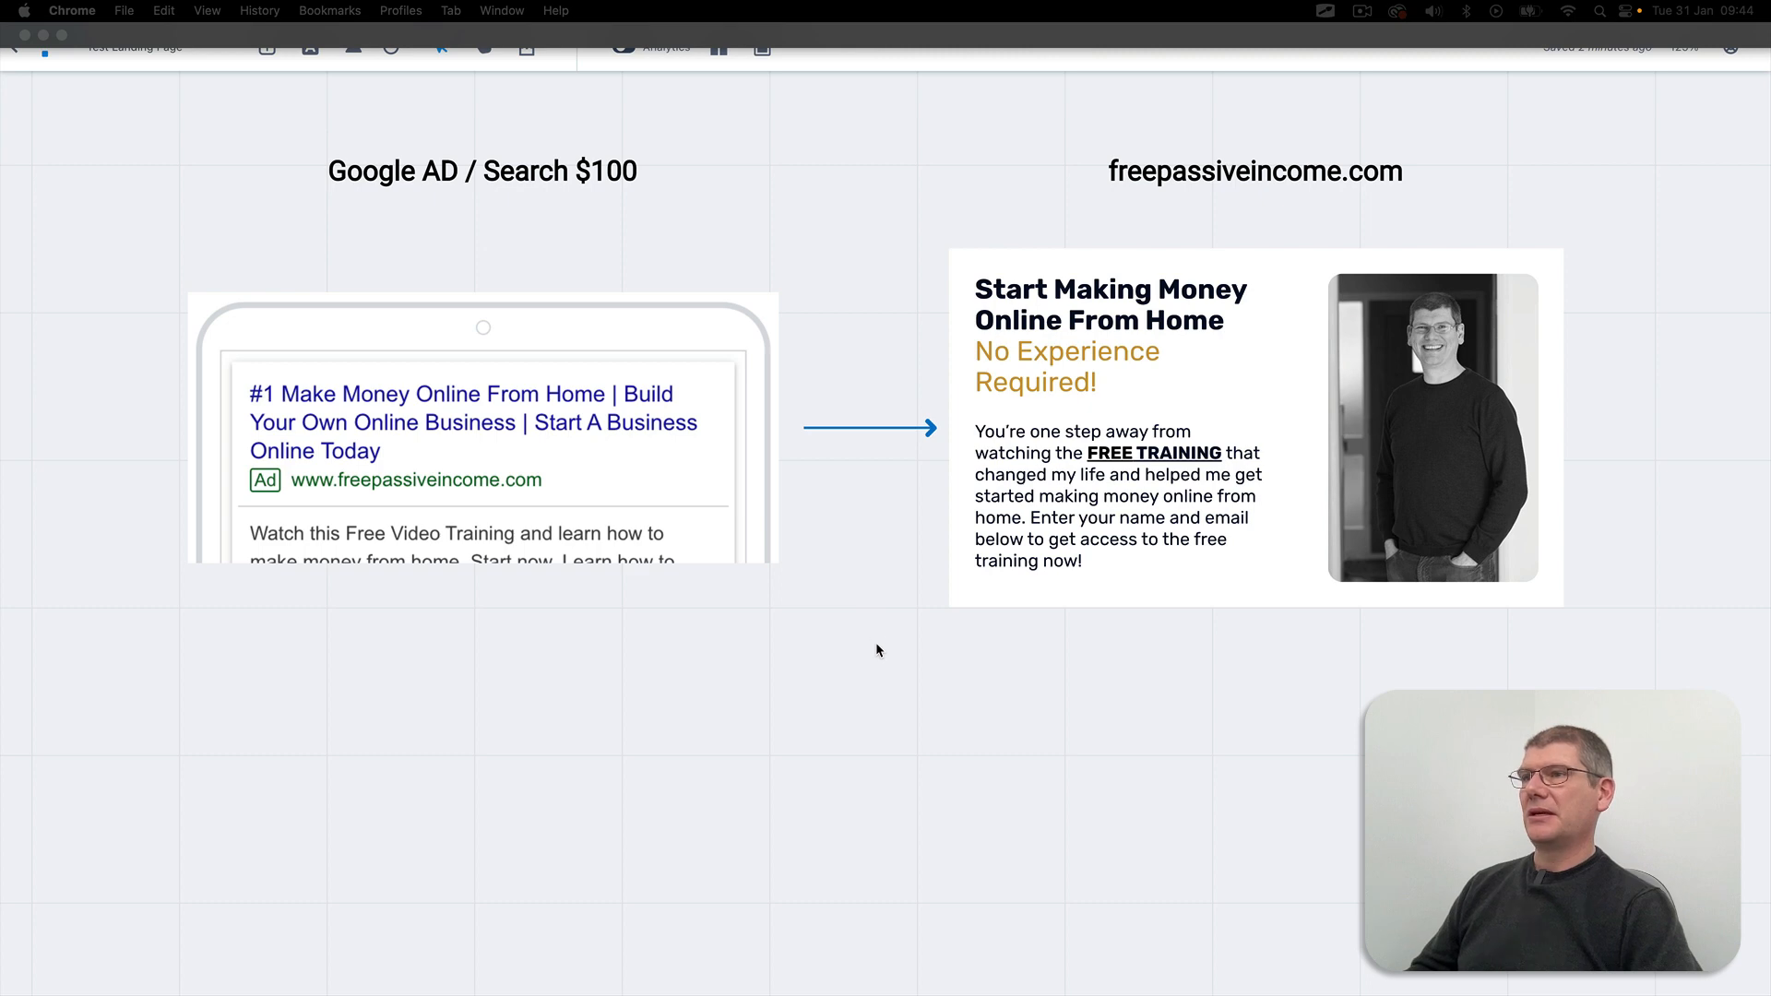
mouse_move(904, 597)
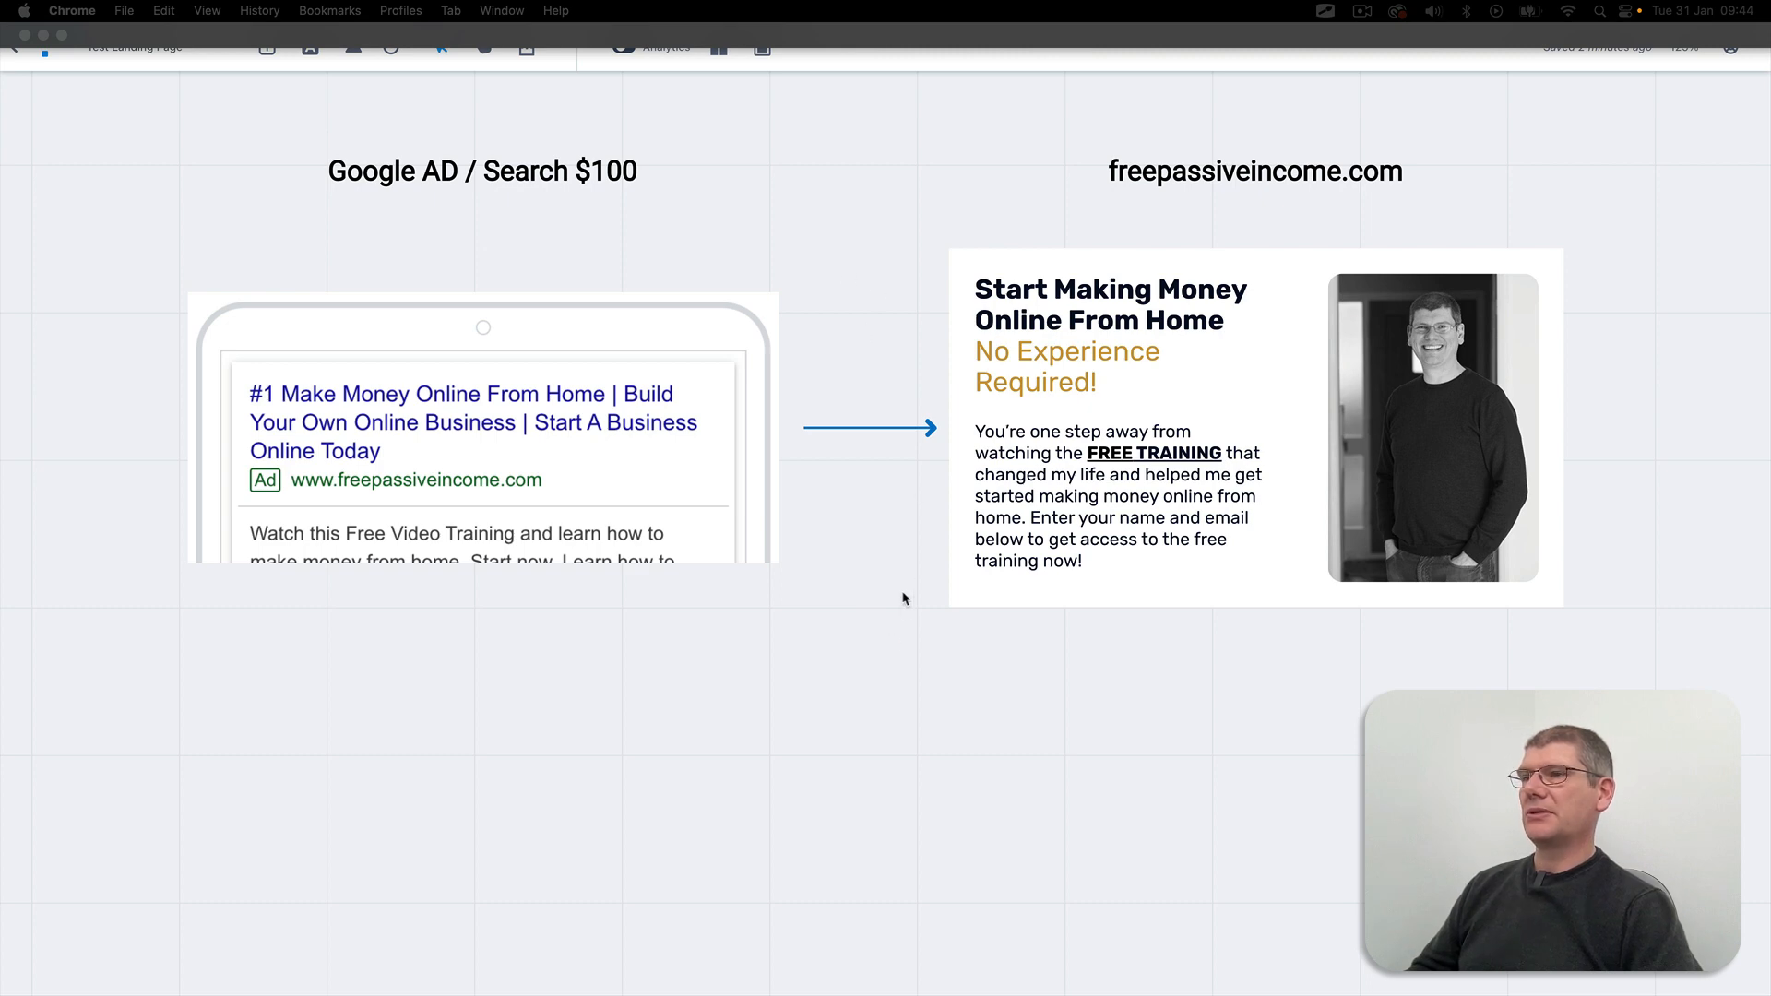
mouse_move(965, 647)
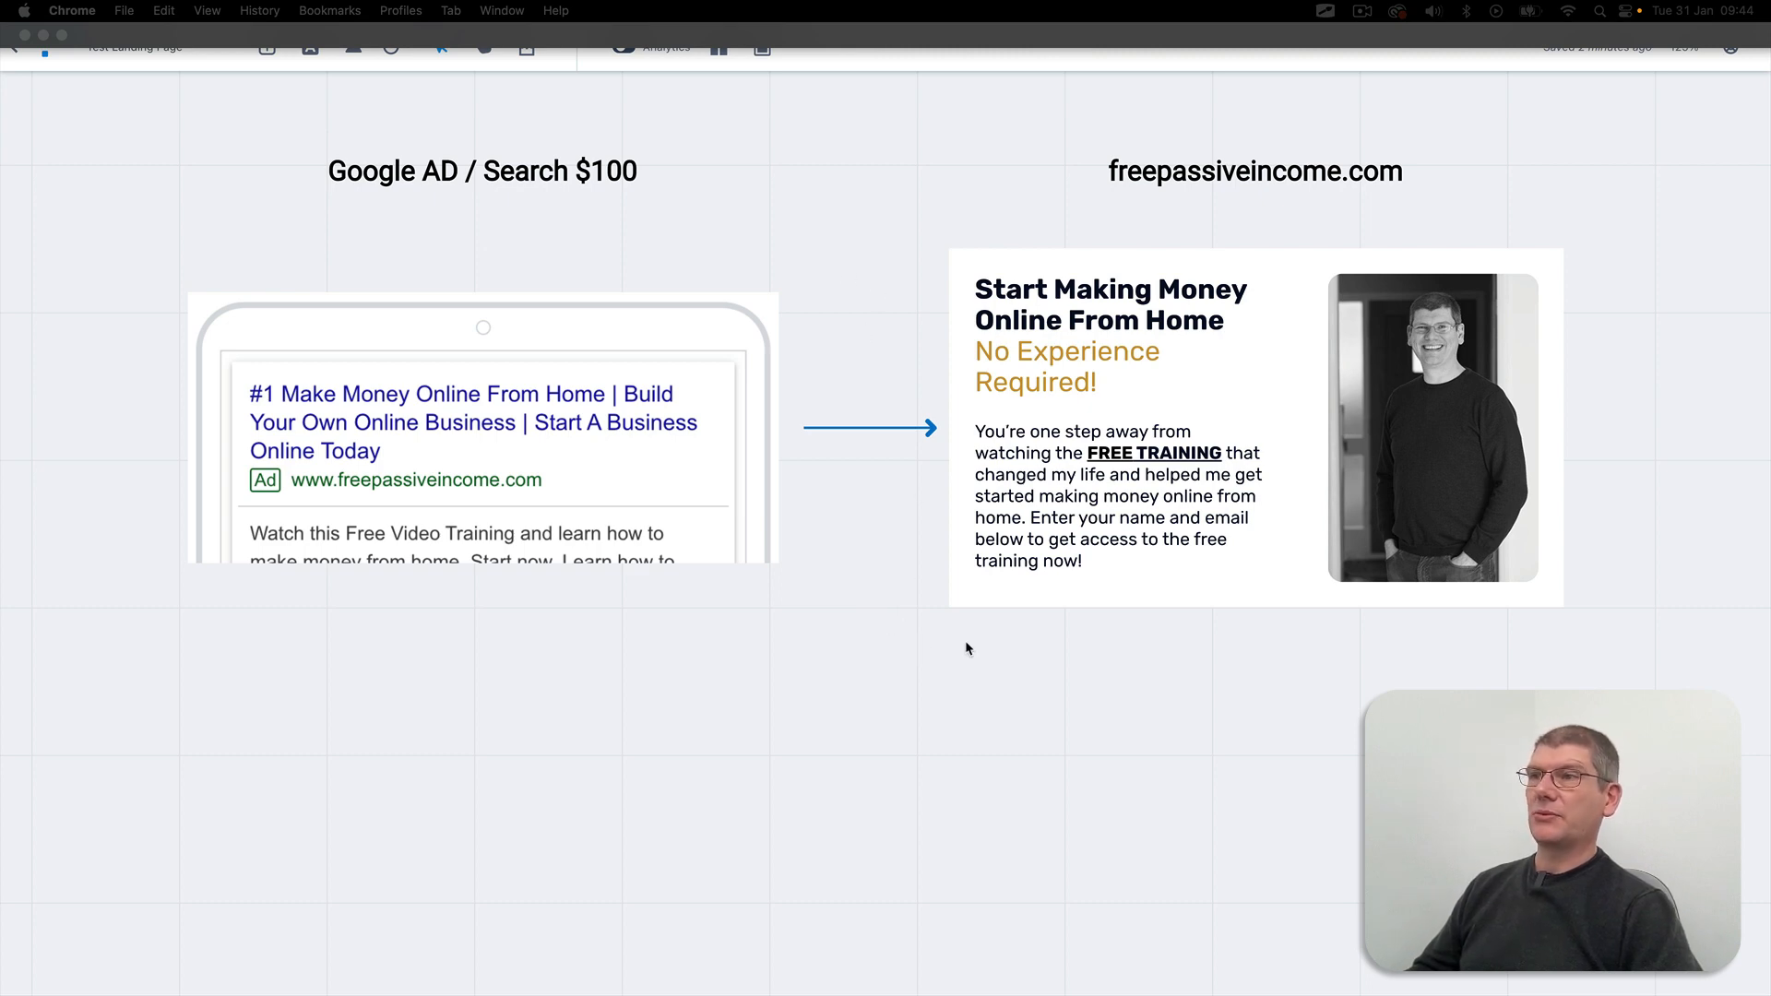
mouse_move(880, 680)
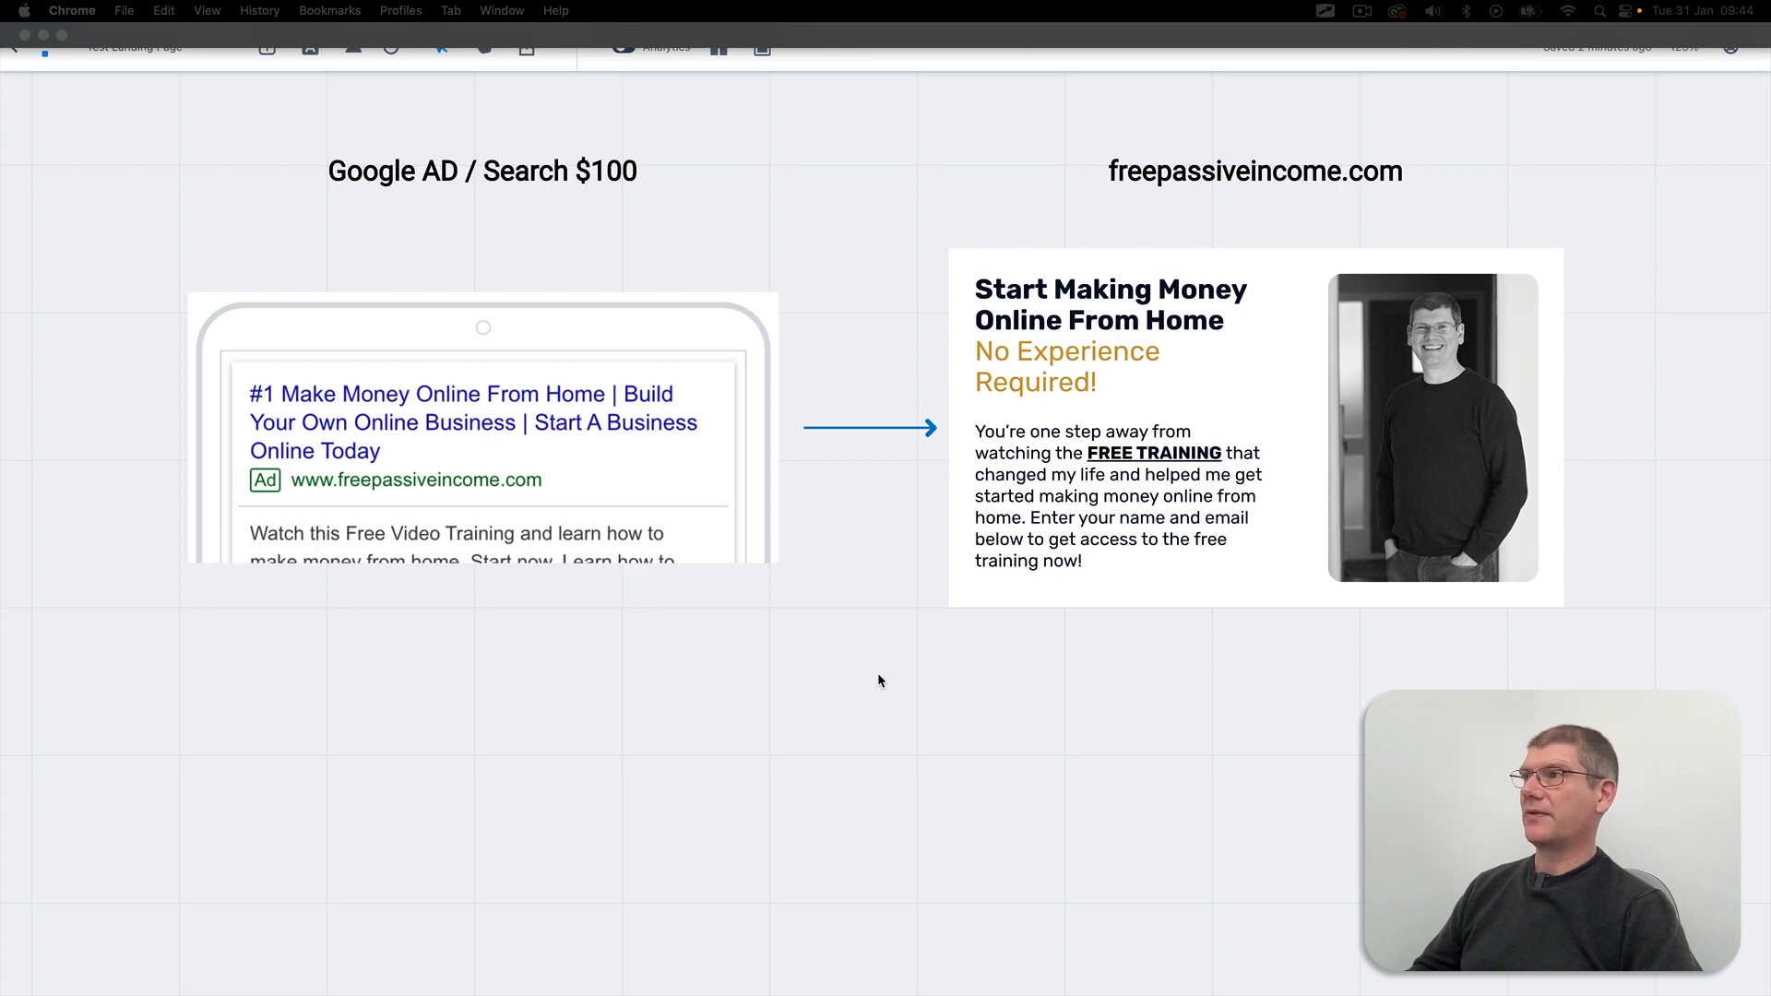
mouse_move(1160, 736)
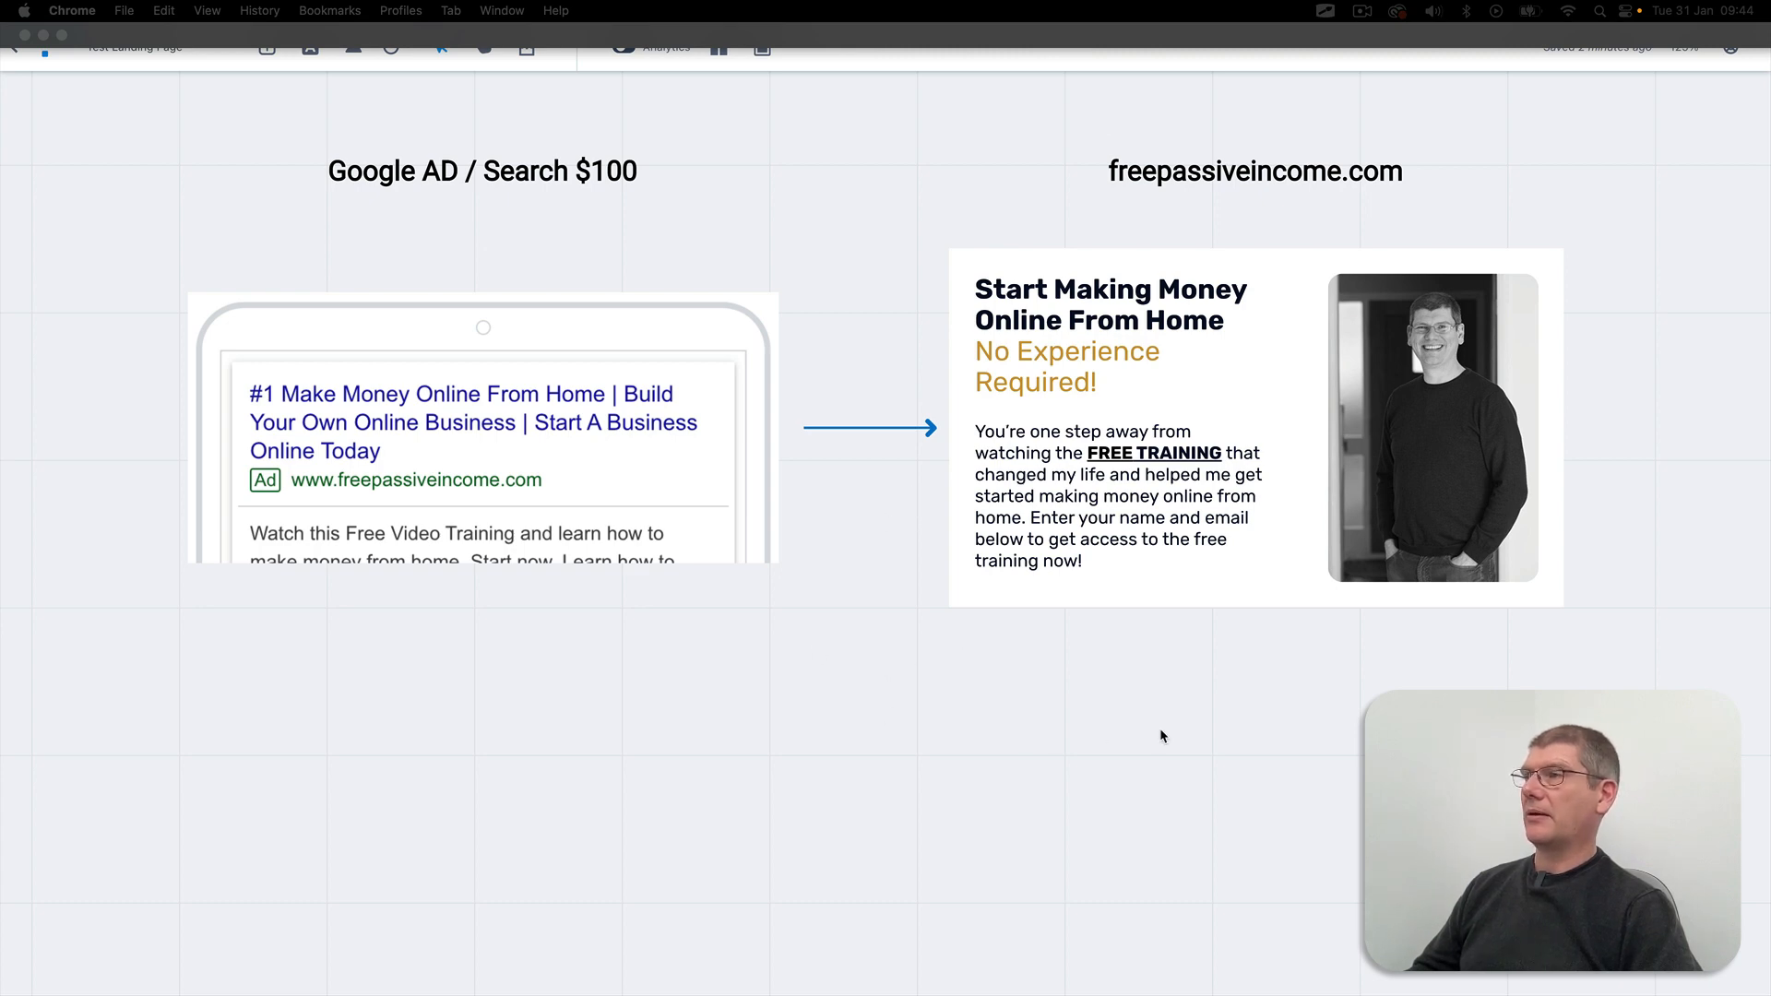
mouse_move(719, 738)
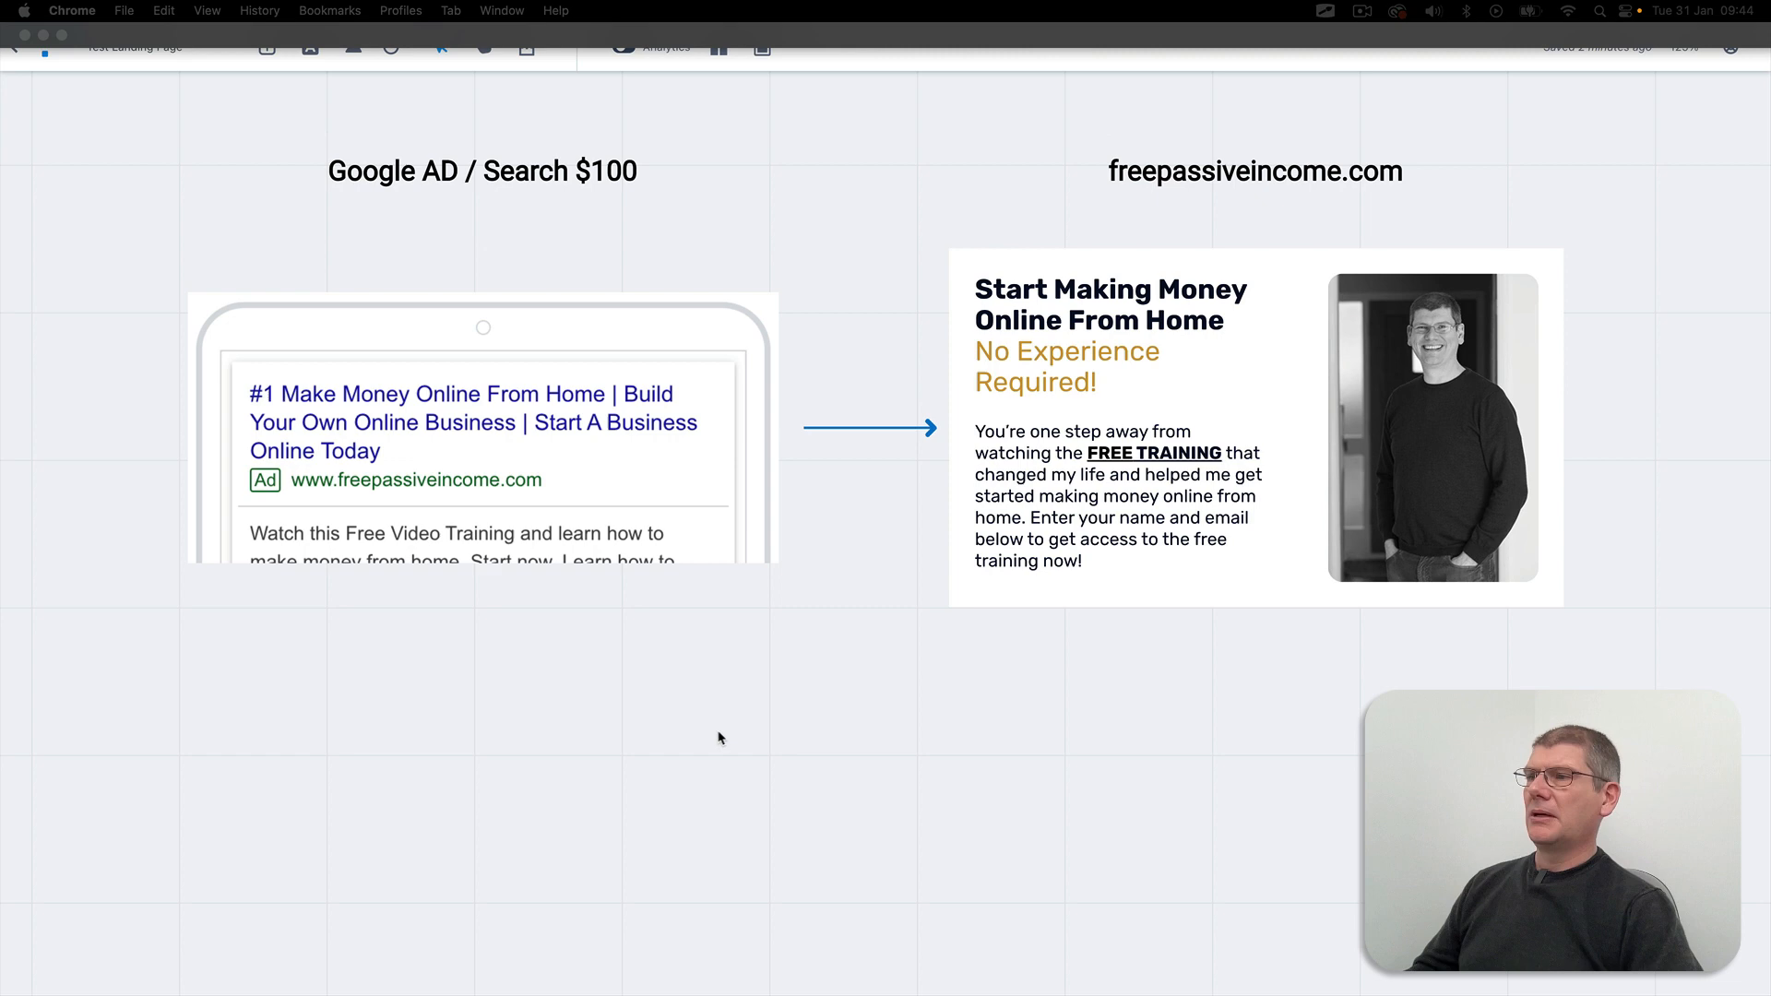
mouse_move(1359, 751)
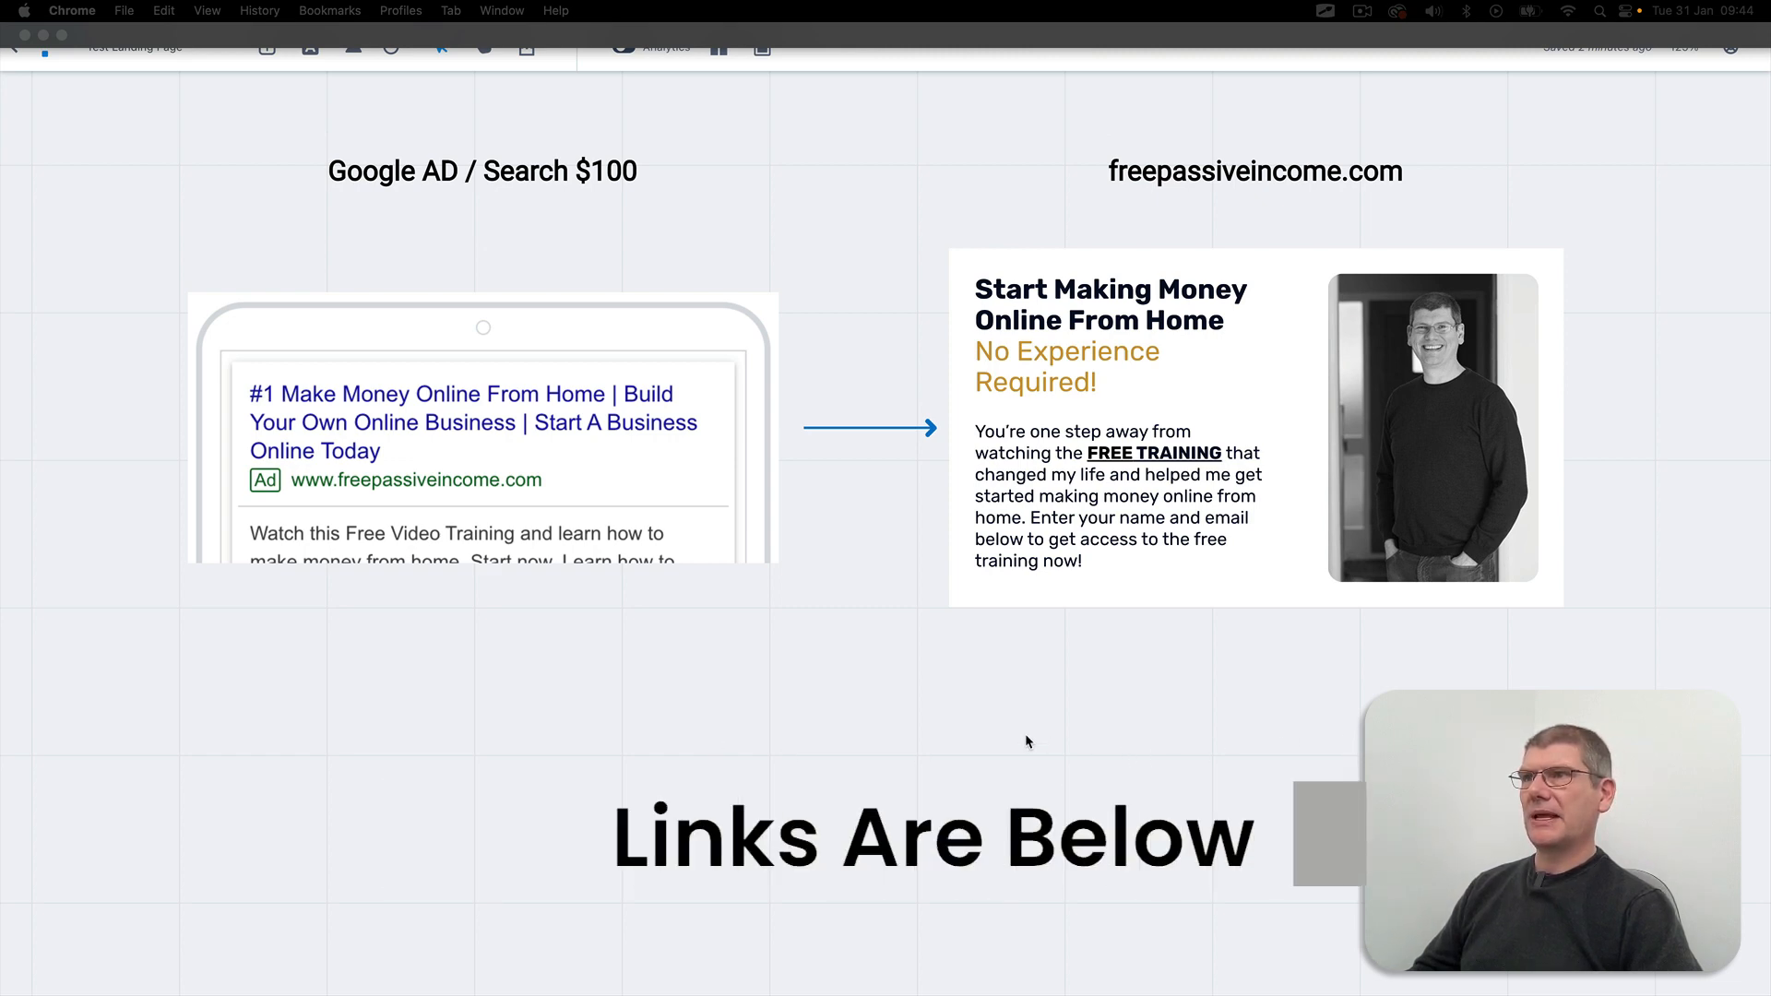
mouse_move(1274, 201)
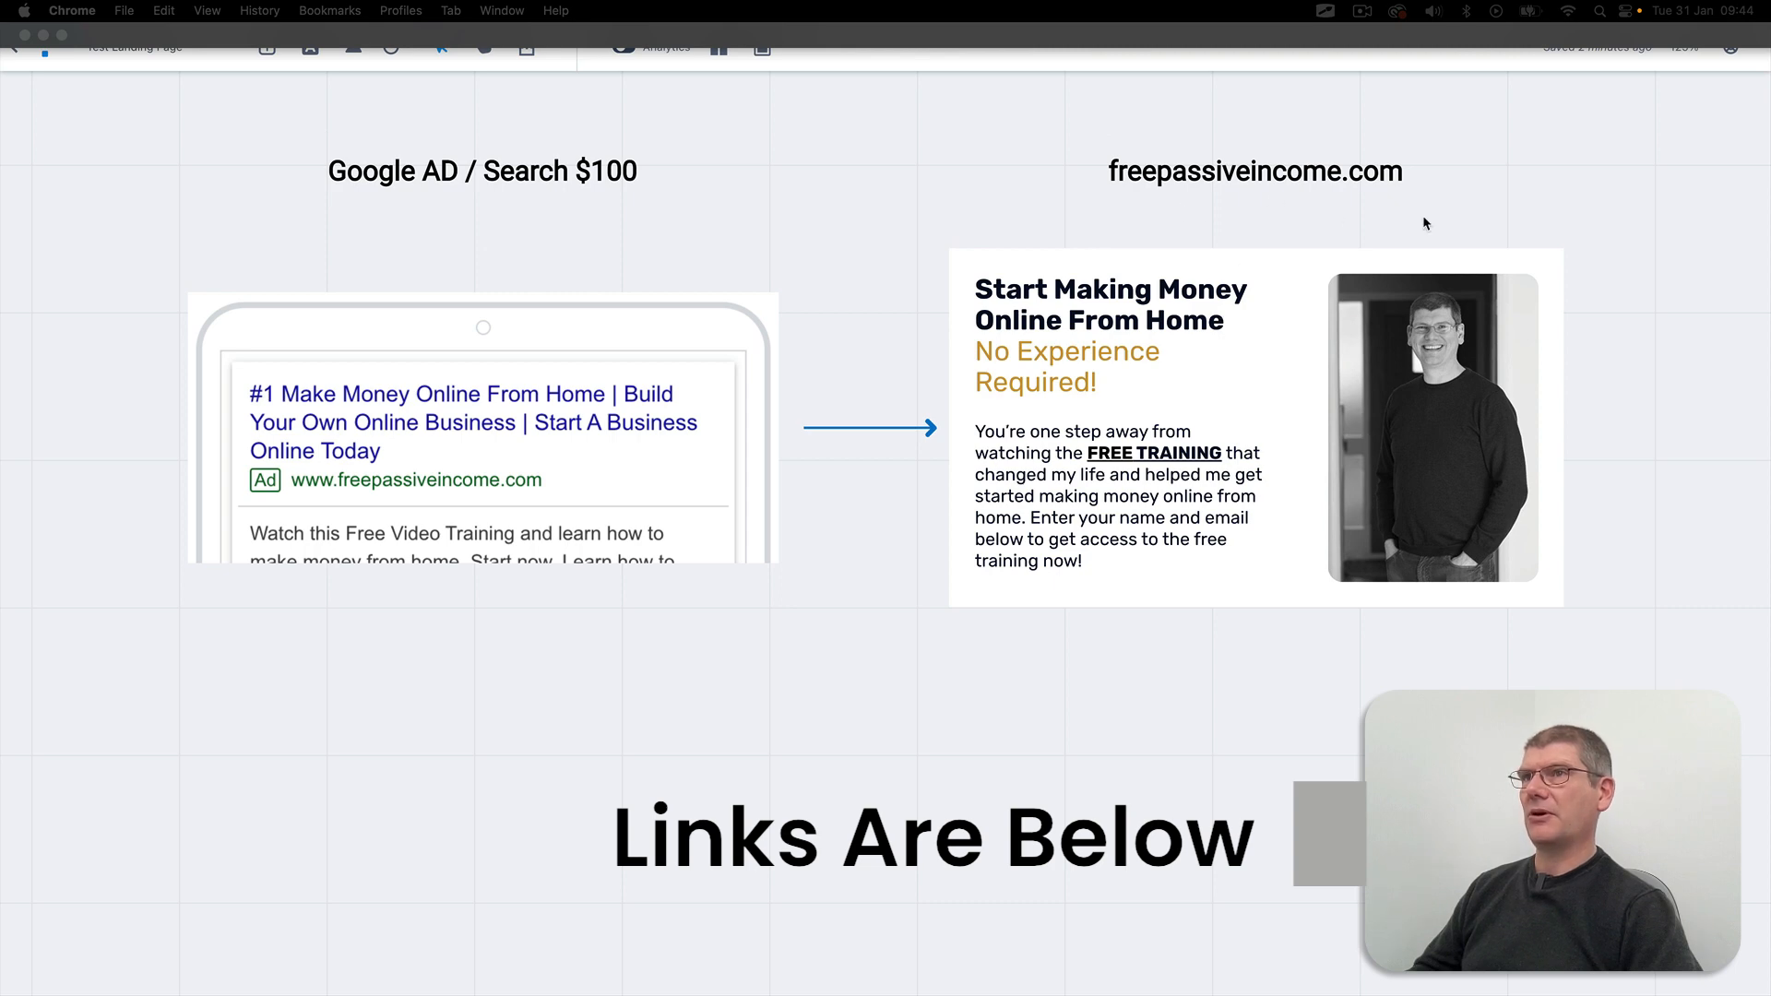
mouse_move(1024, 760)
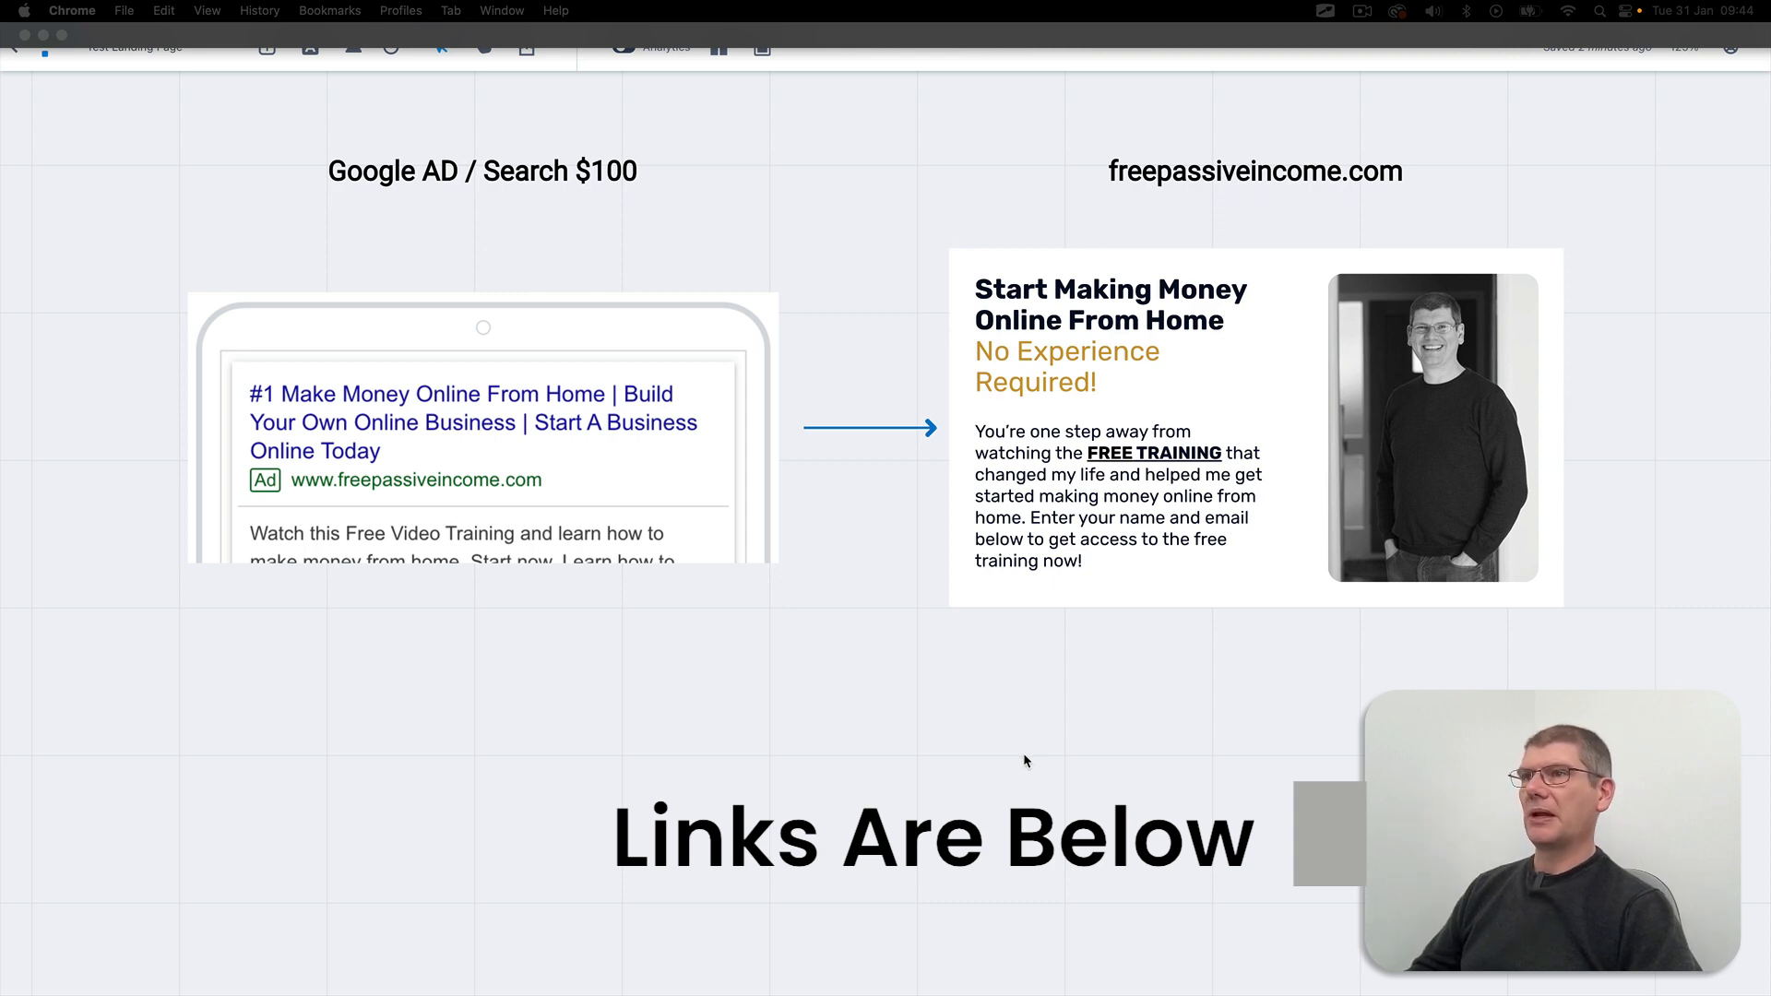
mouse_move(1179, 760)
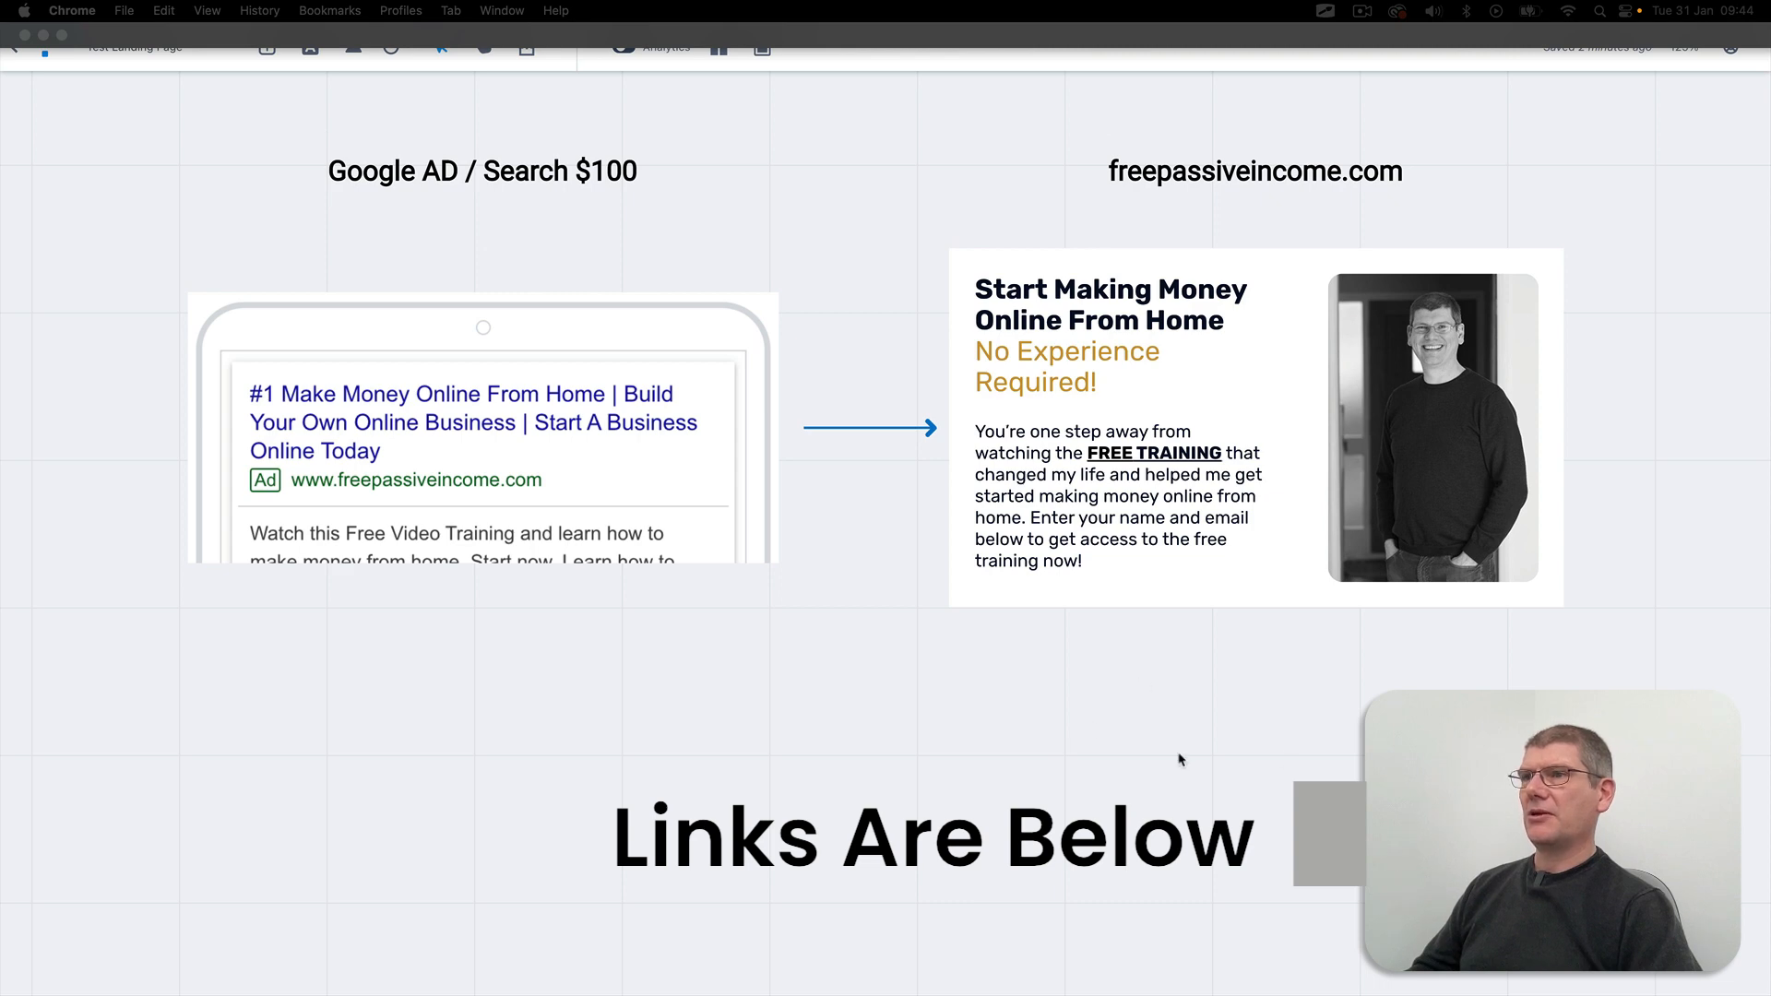
mouse_move(992, 695)
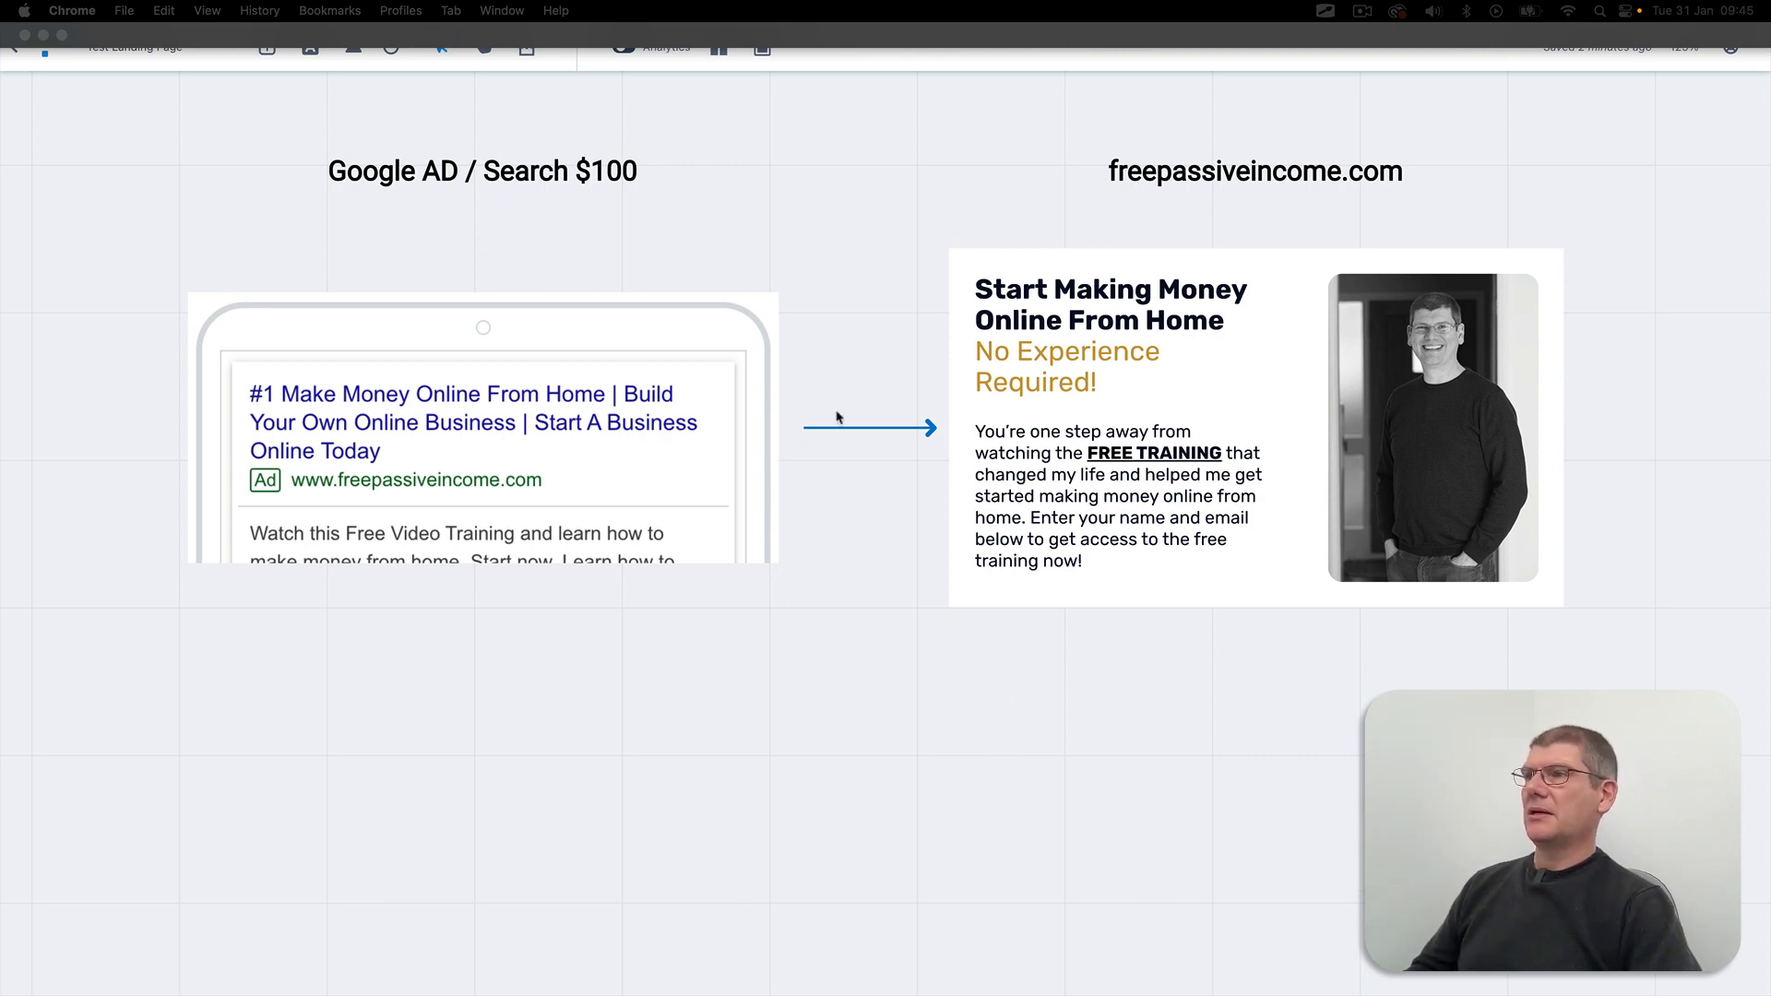
mouse_move(797, 648)
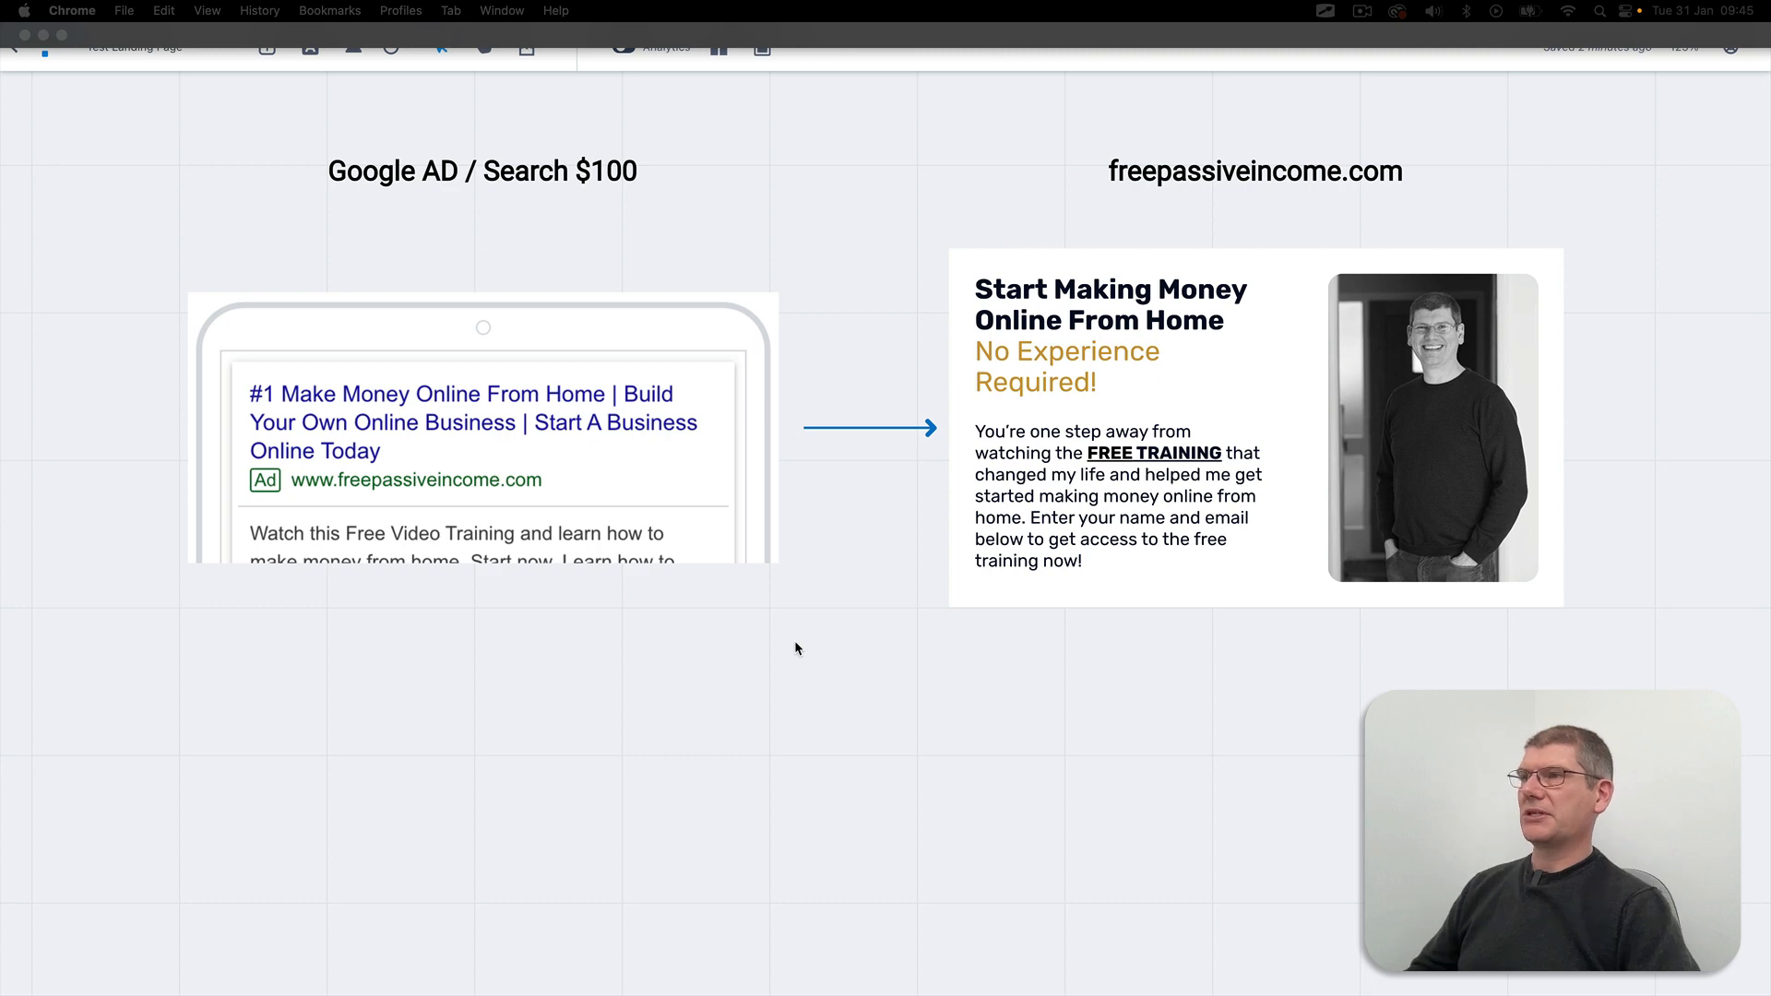
mouse_move(836, 629)
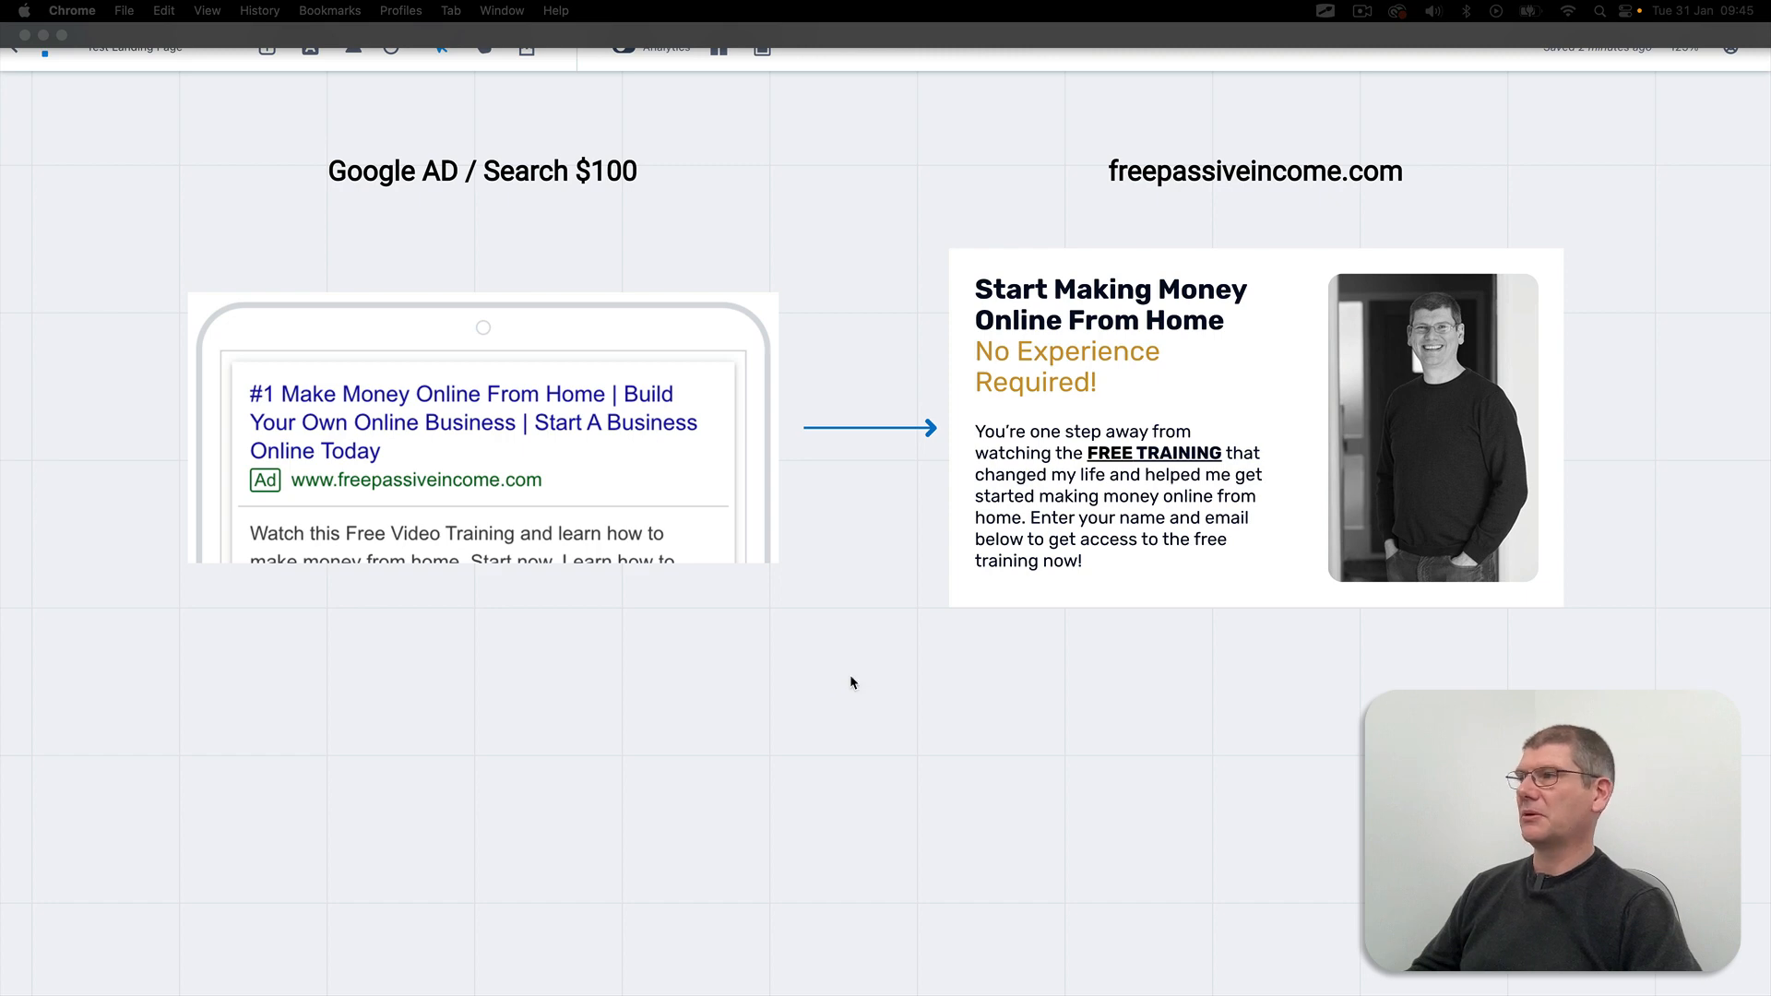
mouse_move(868, 638)
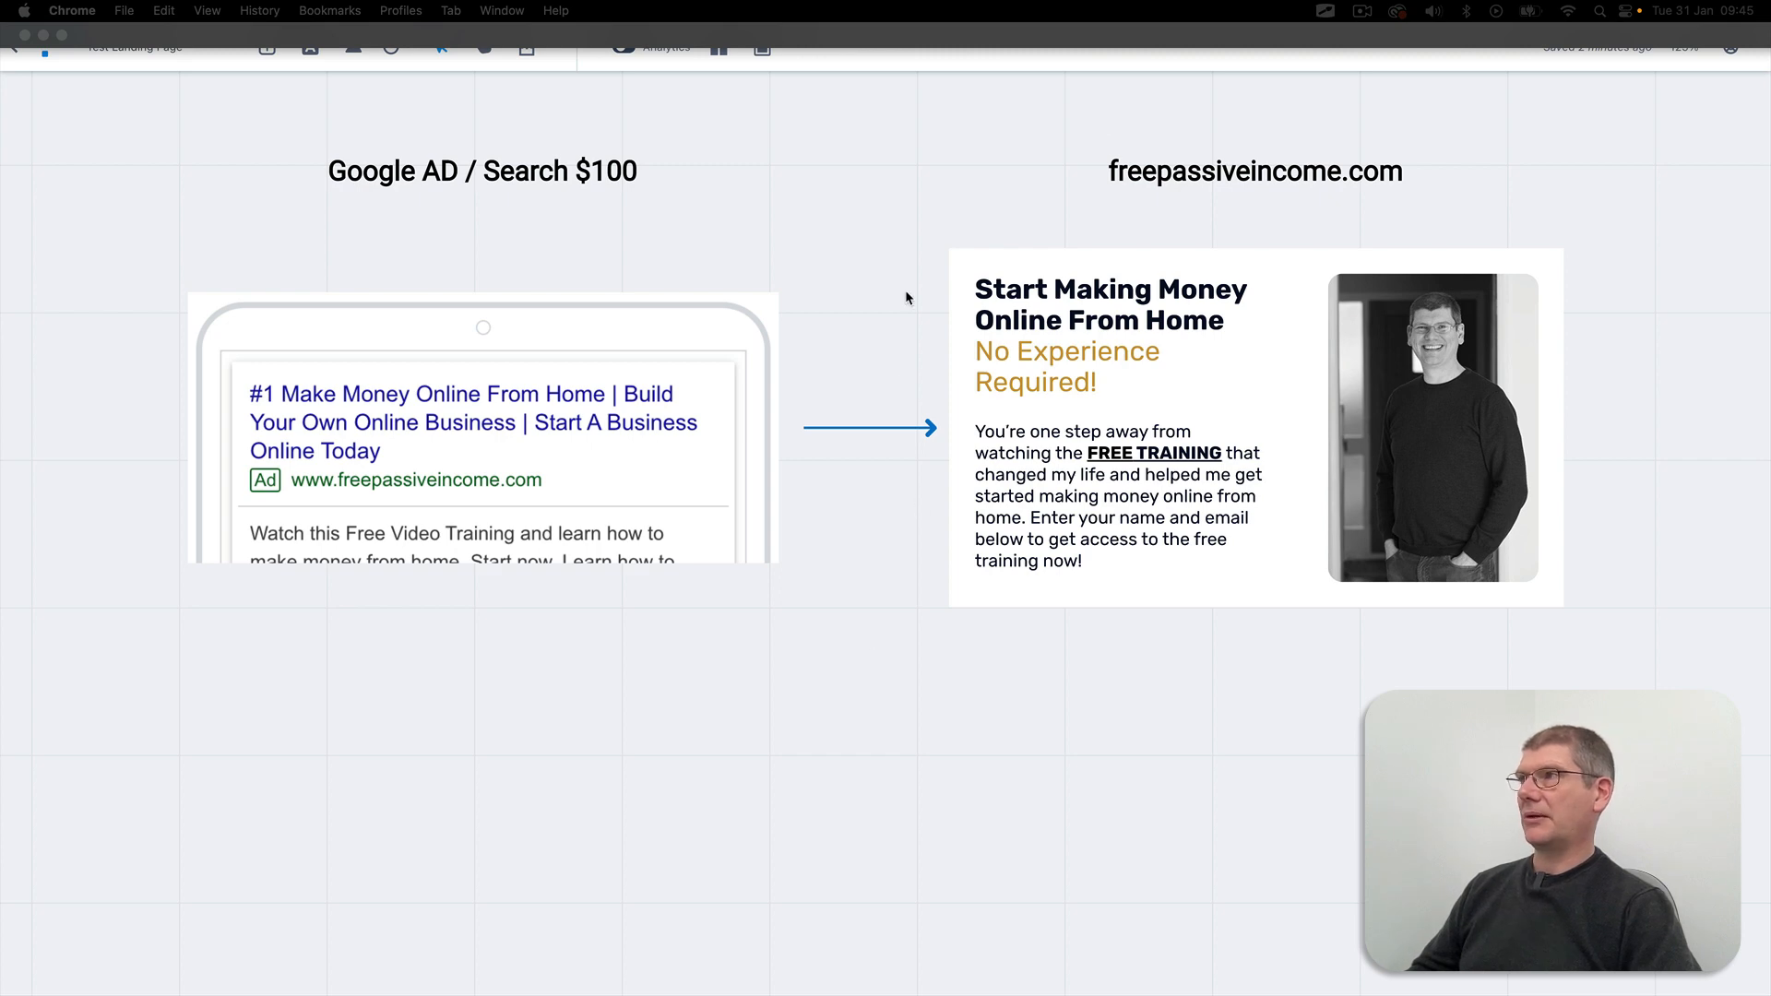
mouse_move(215, 234)
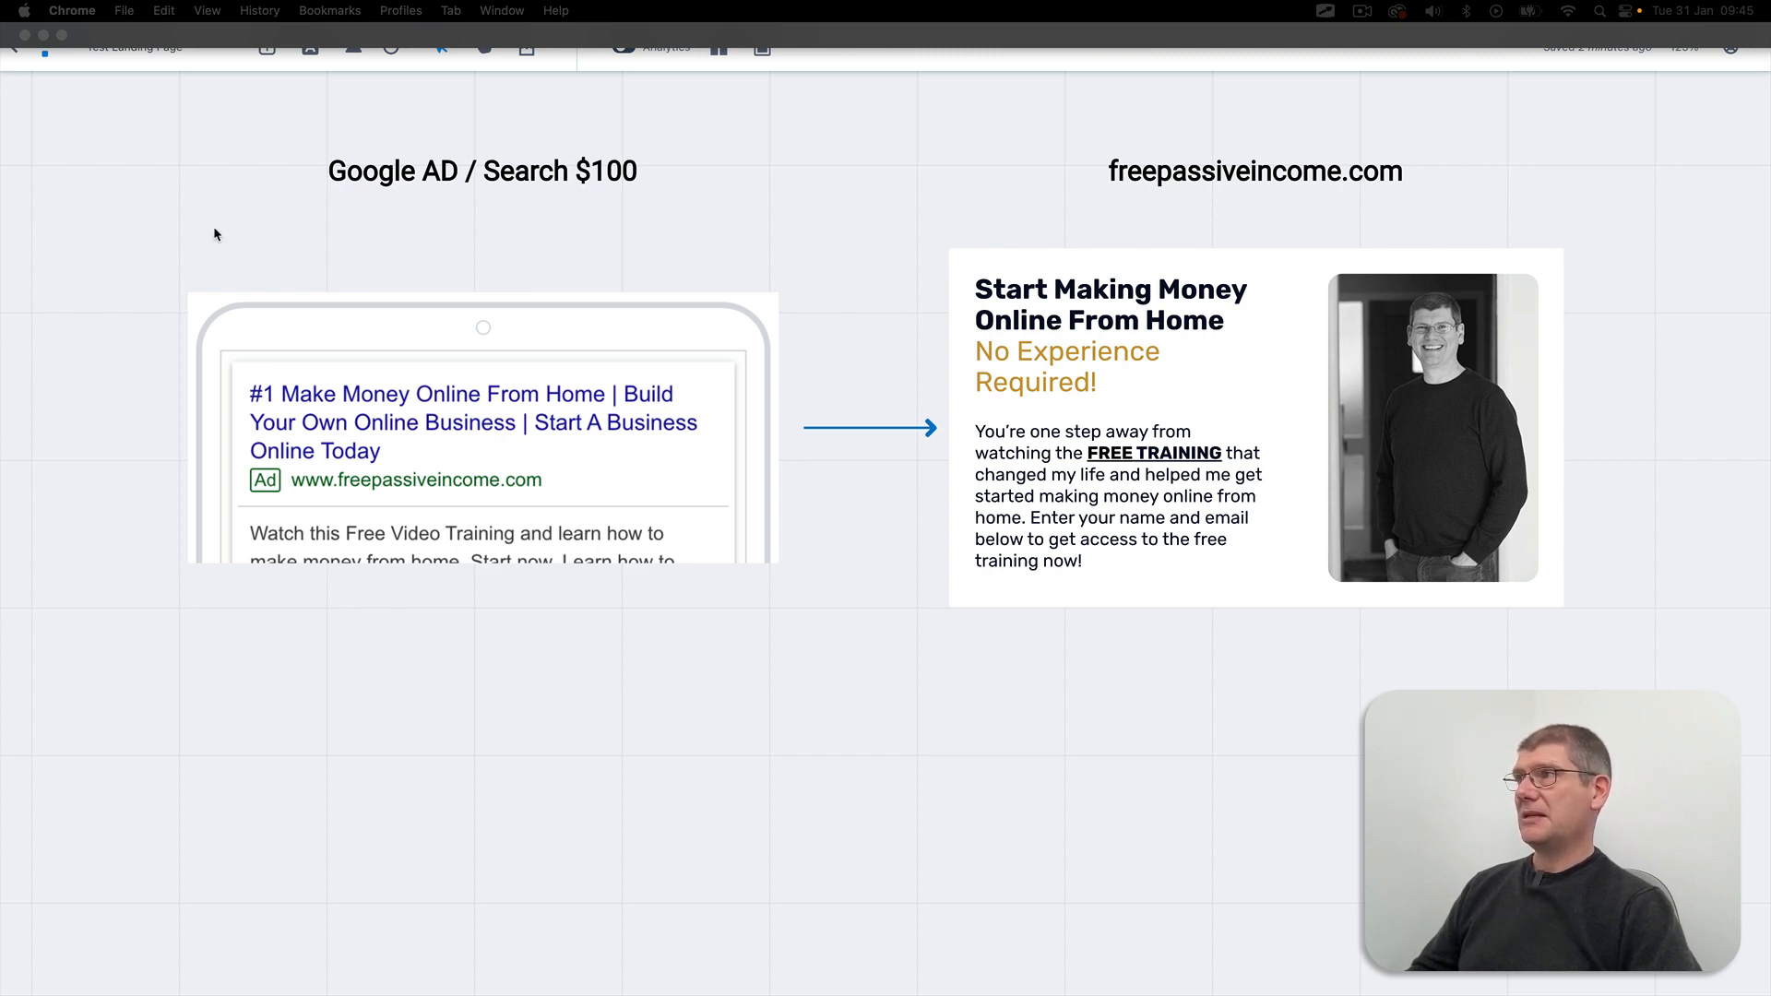
mouse_move(638, 681)
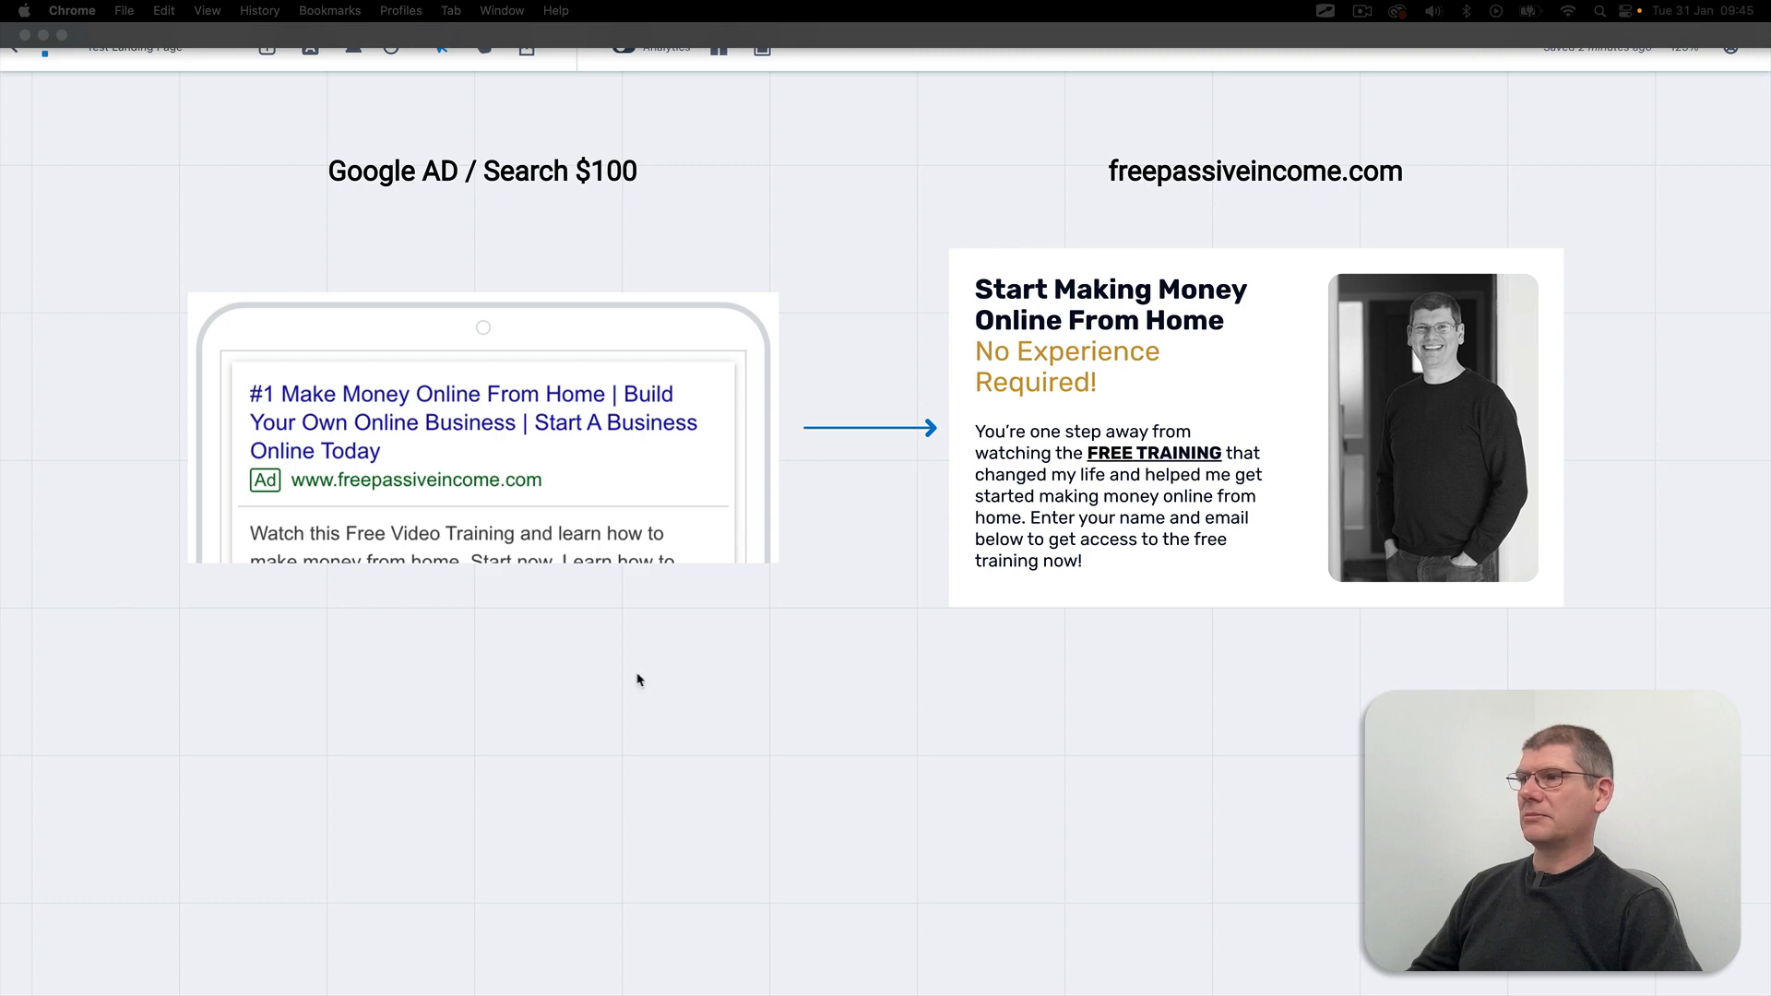
mouse_move(846, 683)
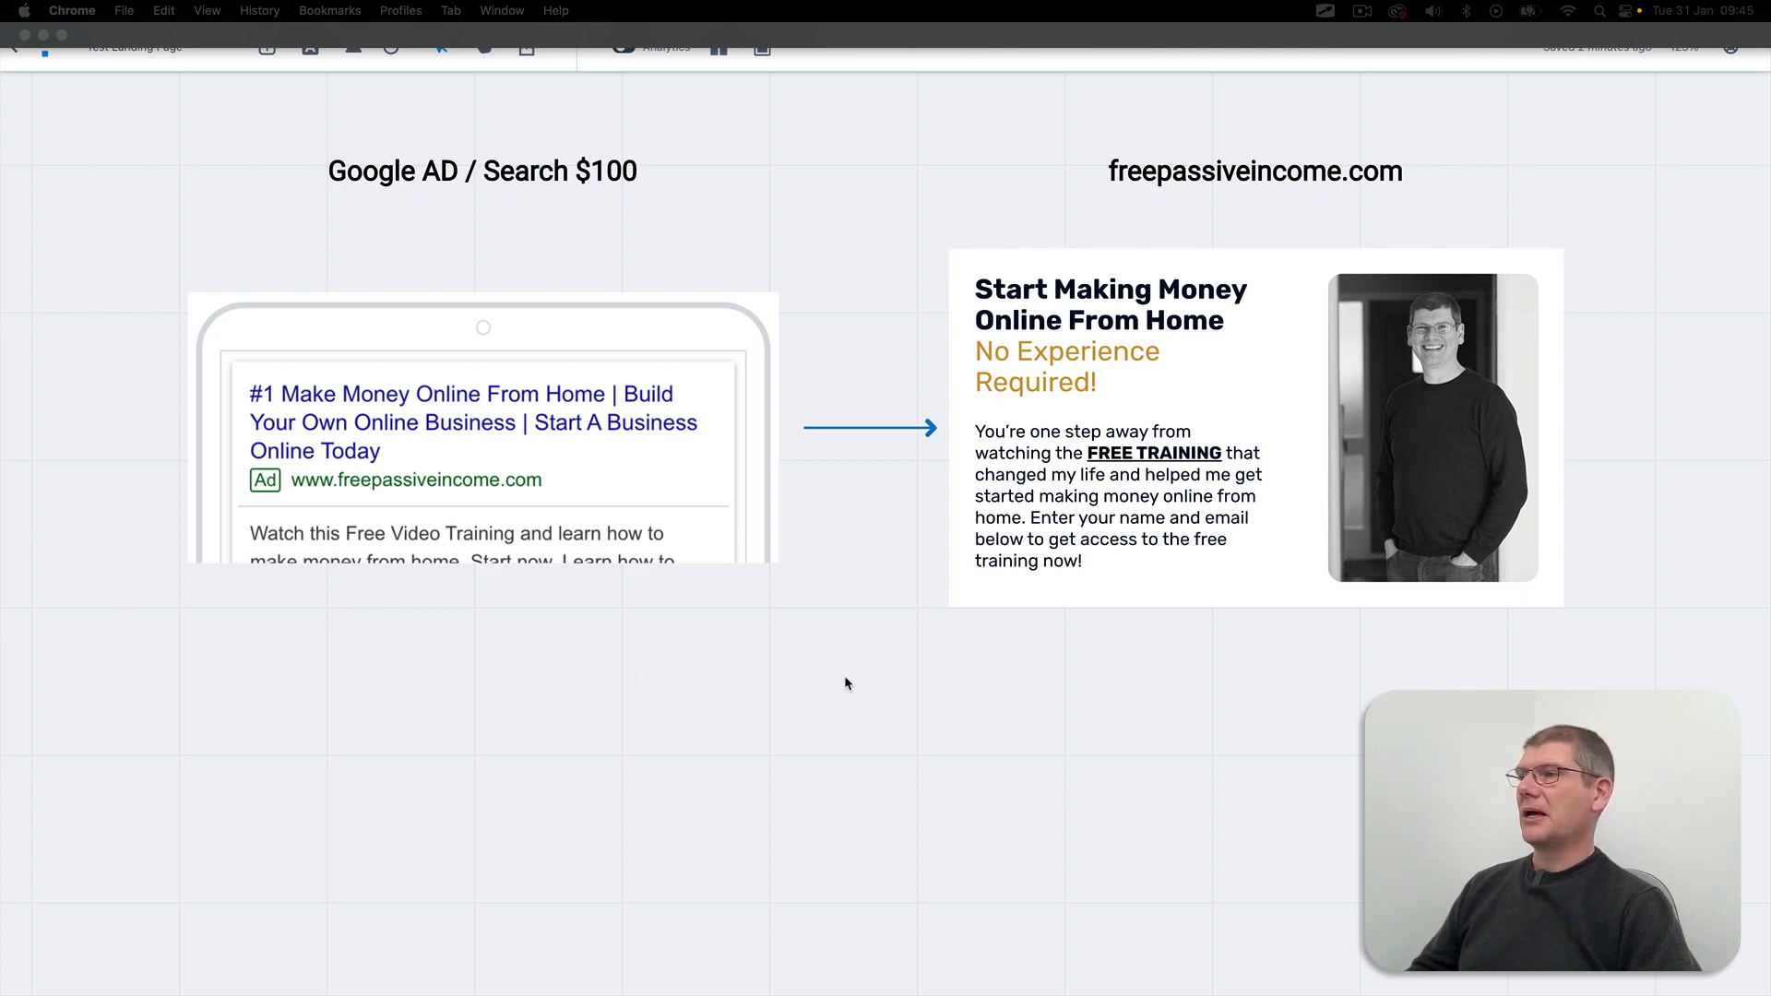
mouse_move(554, 533)
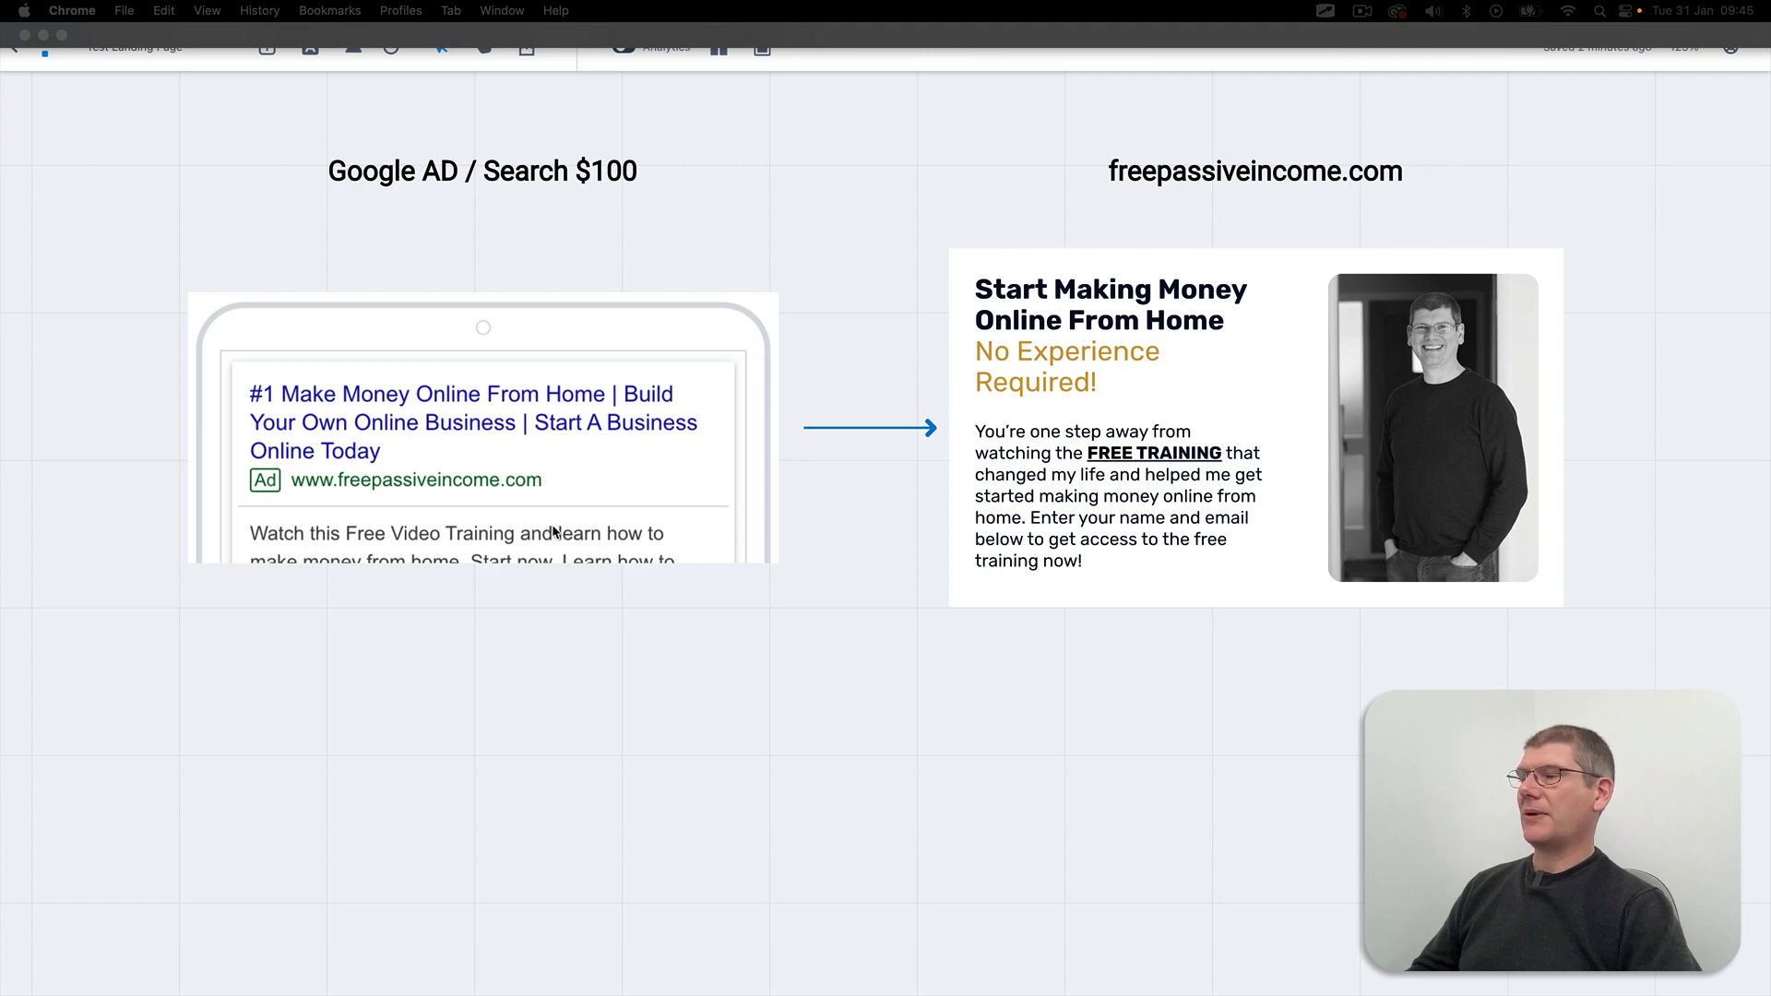
mouse_move(1219, 525)
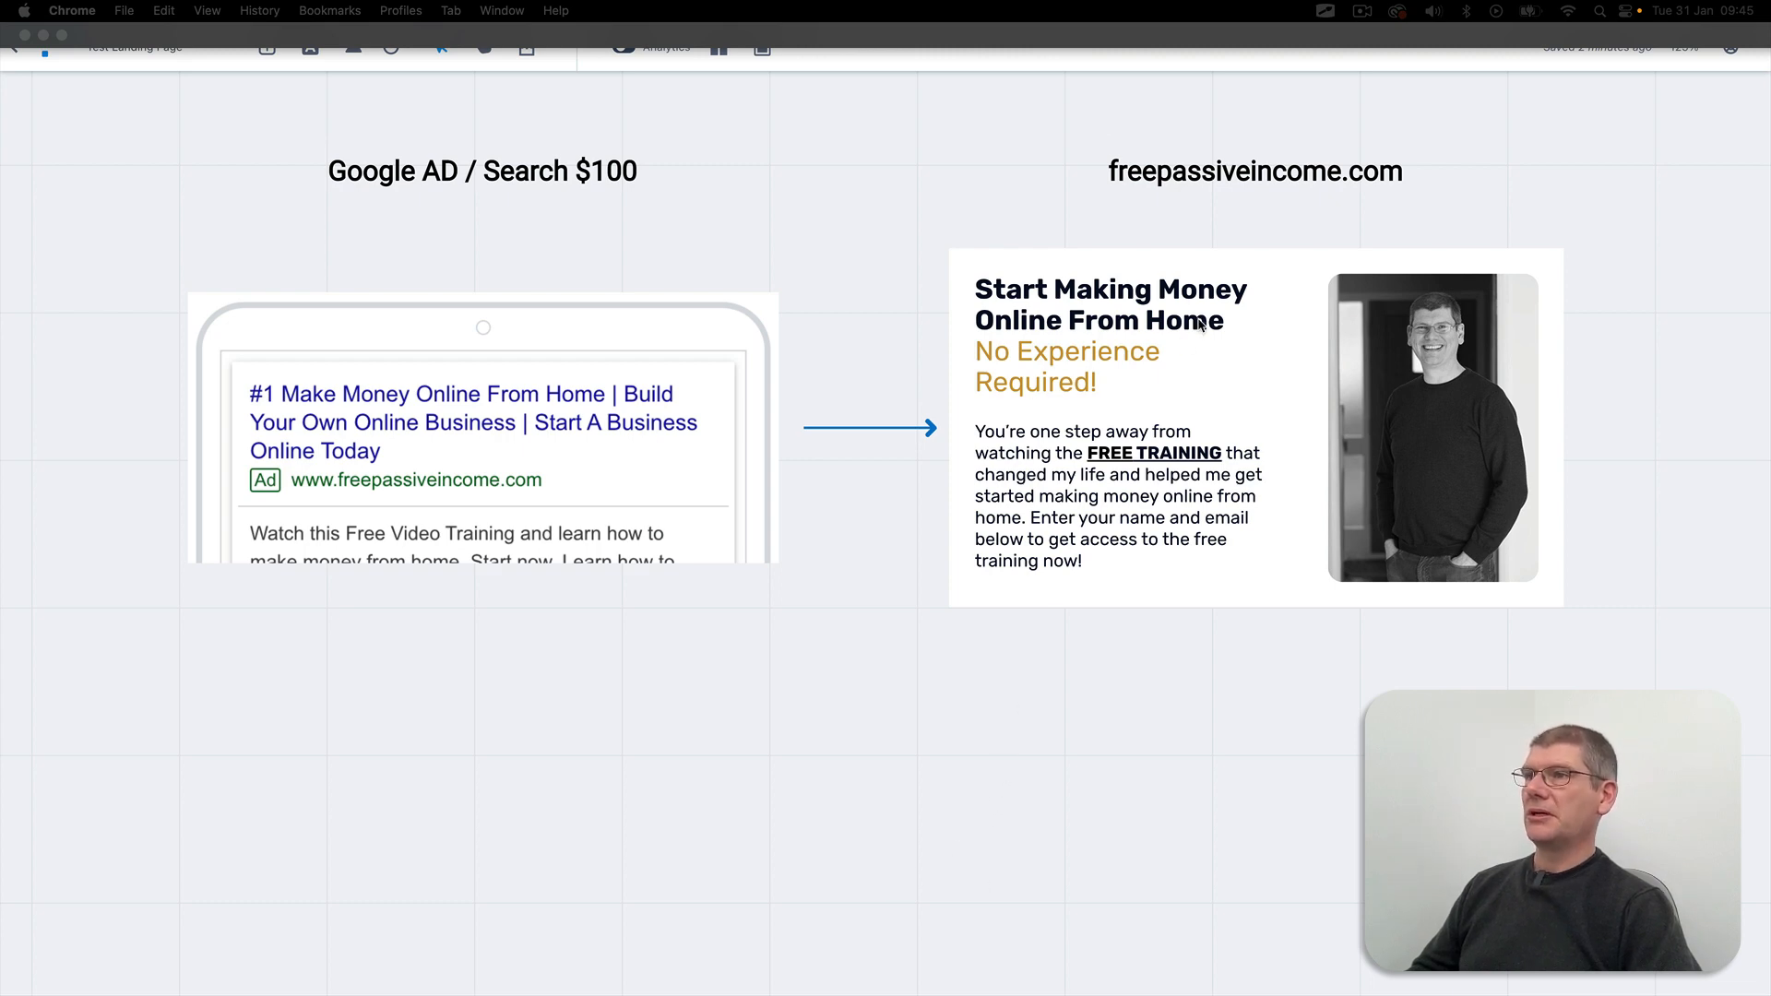
mouse_move(1200, 332)
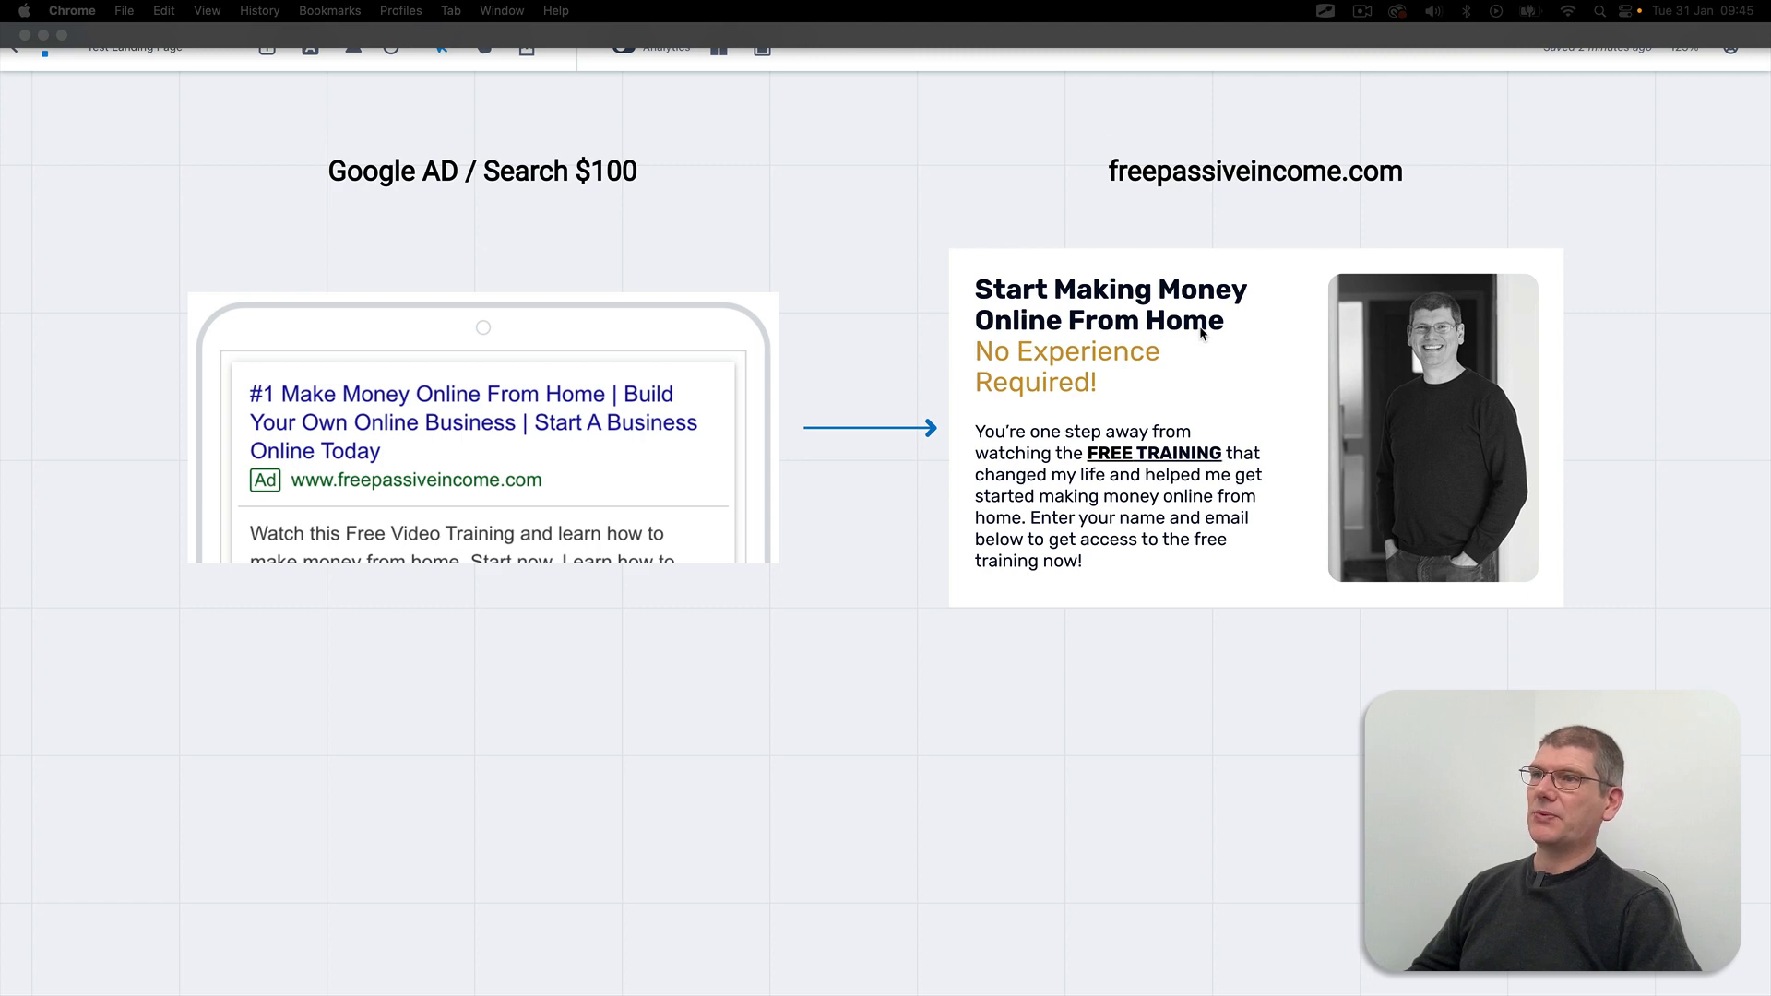
mouse_move(1143, 381)
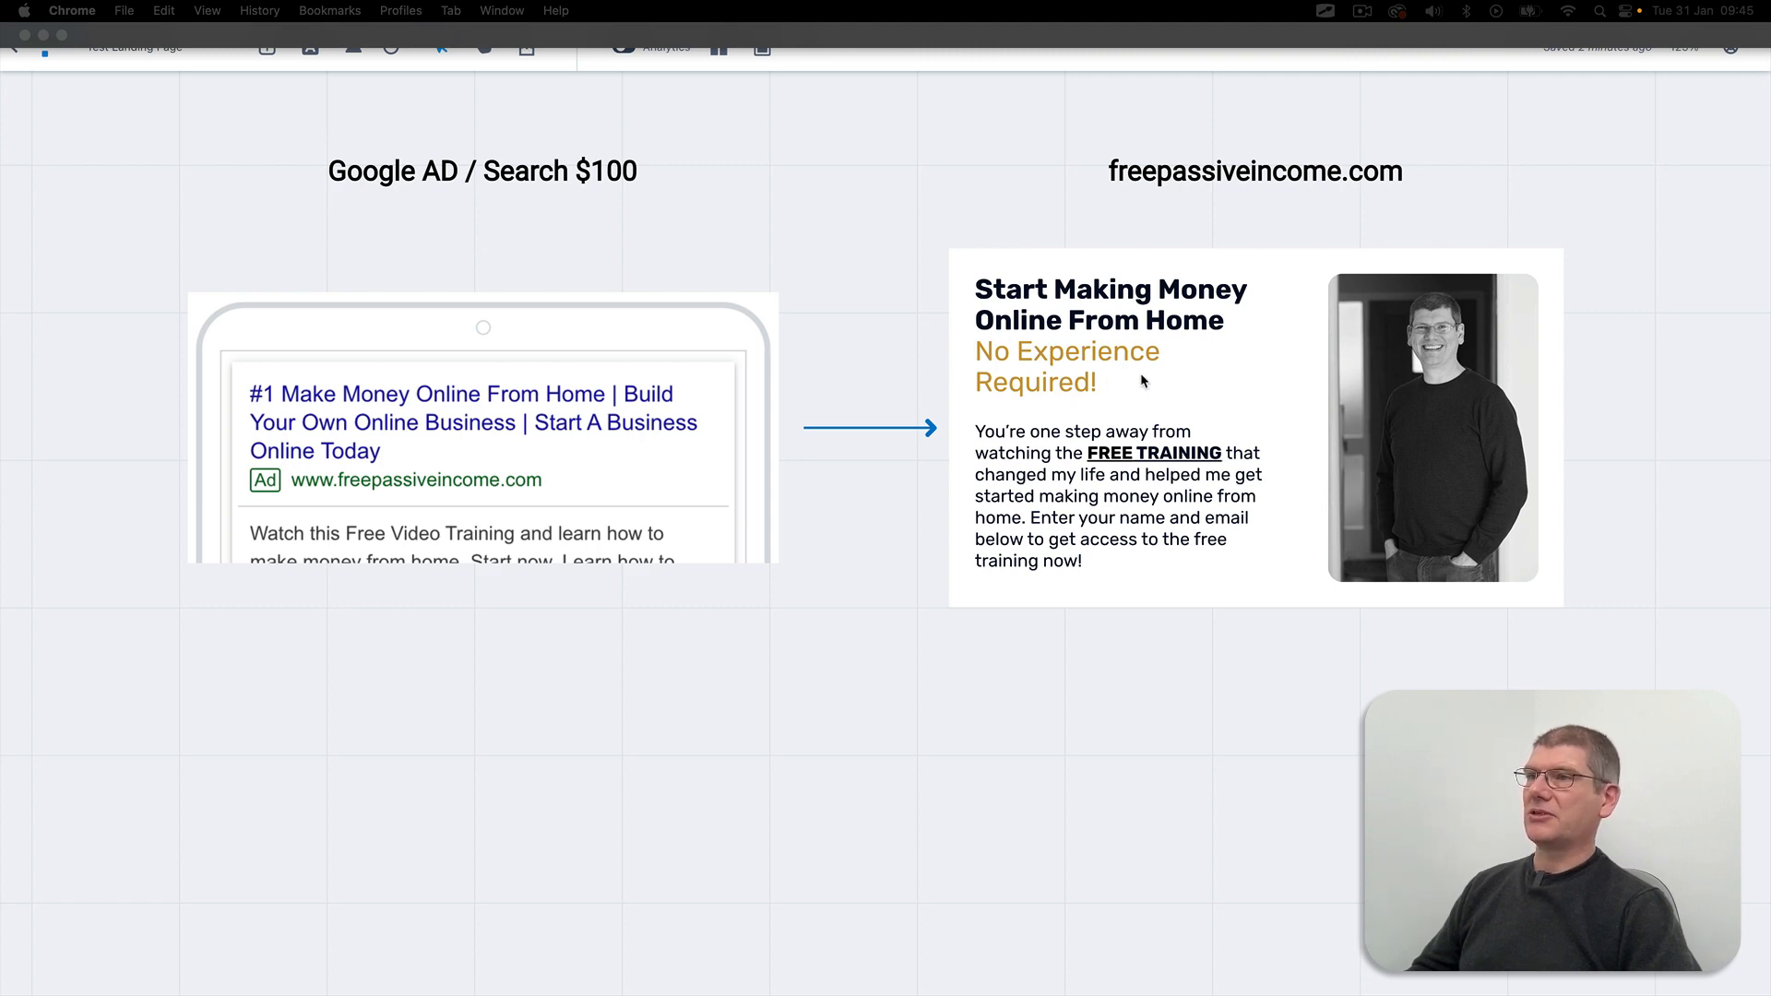
mouse_move(1114, 577)
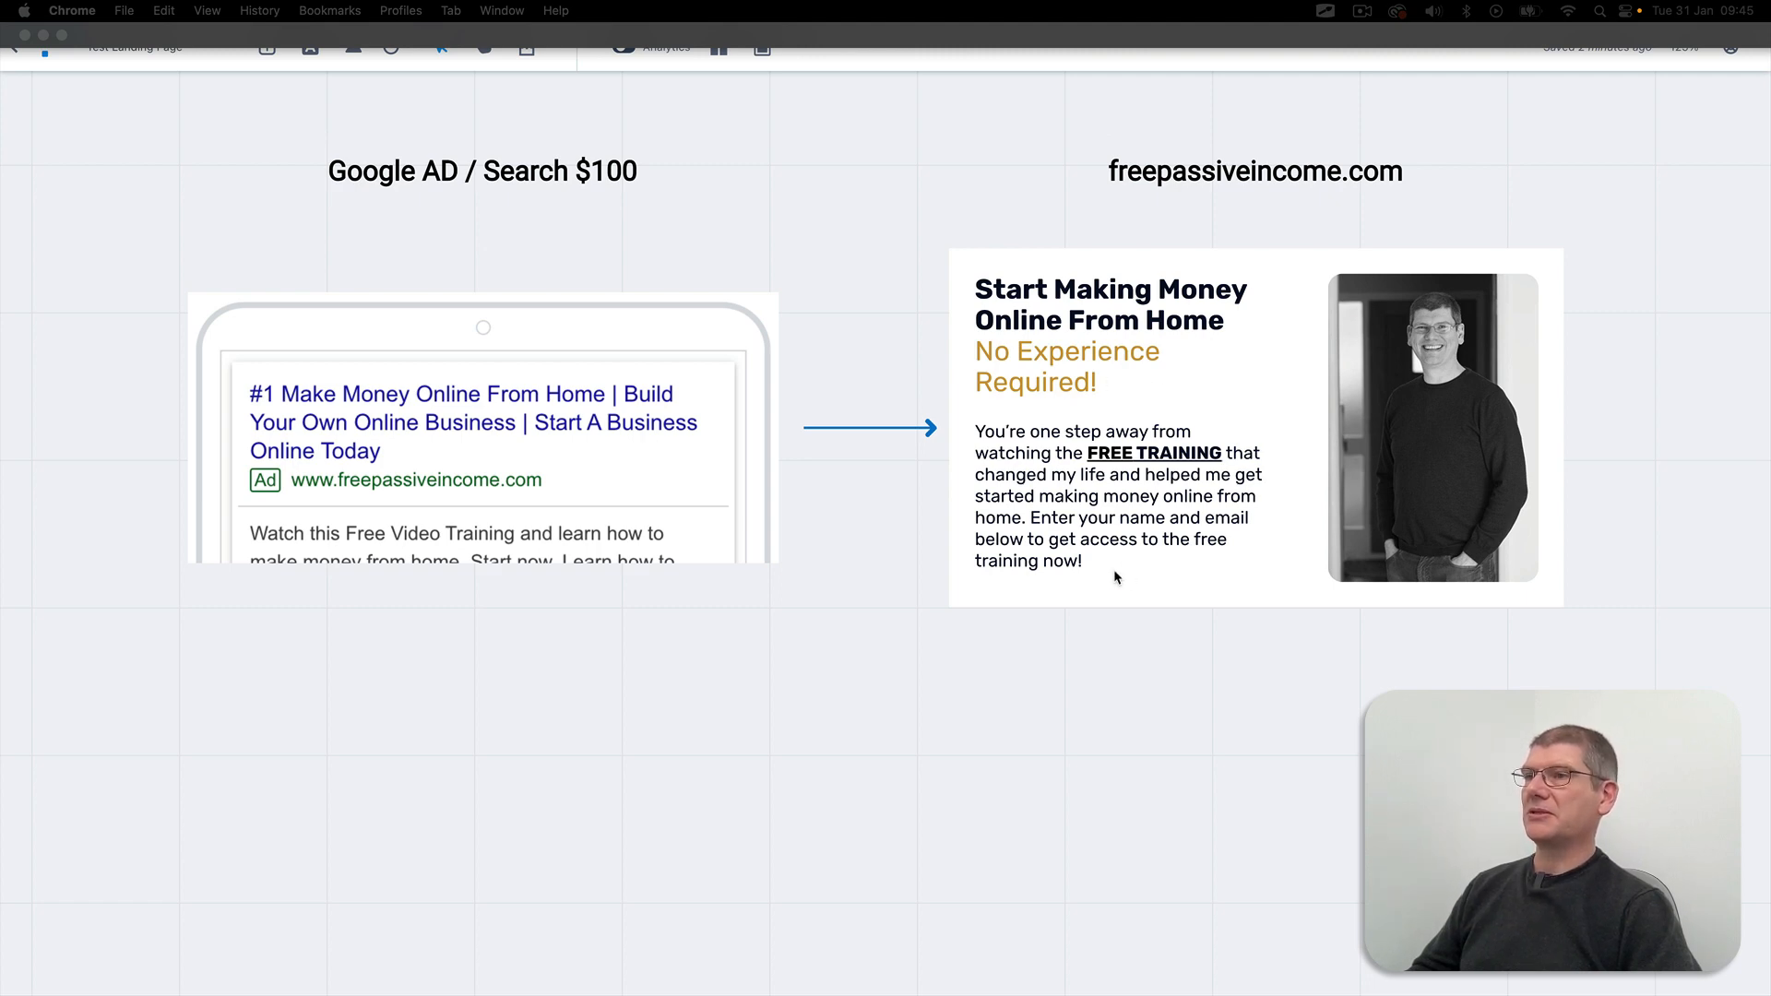
mouse_move(1184, 586)
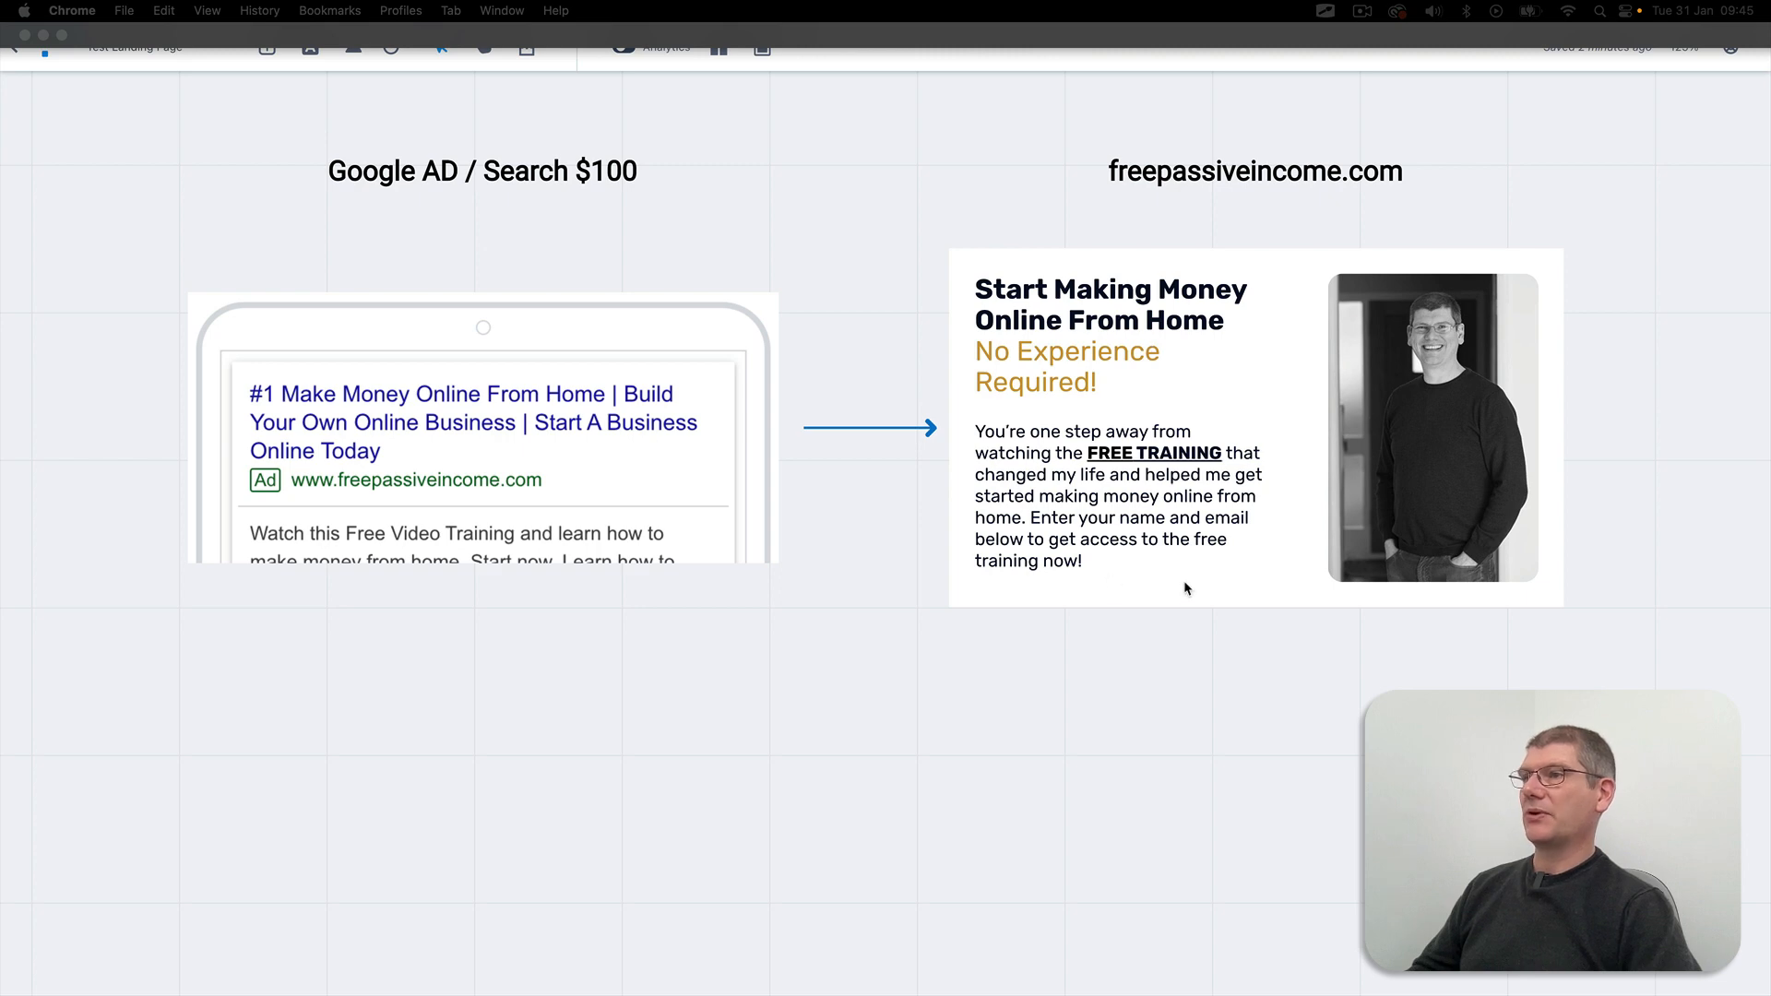
mouse_move(867, 666)
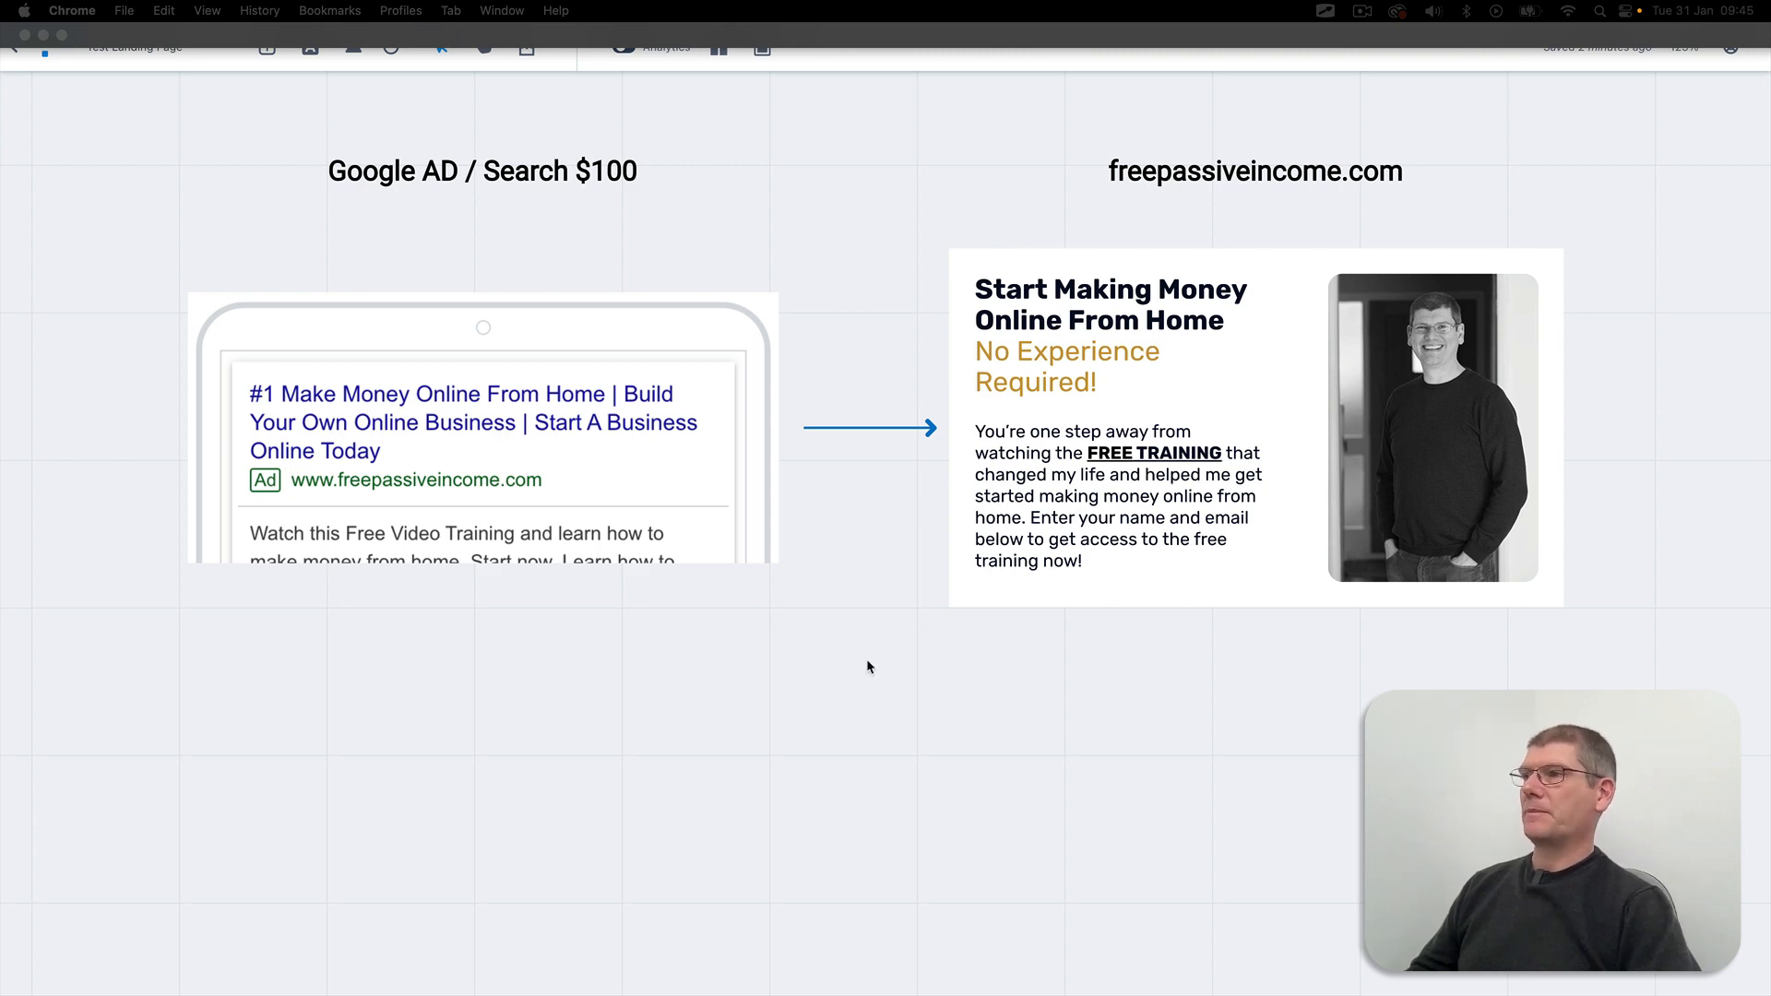
mouse_move(159, 207)
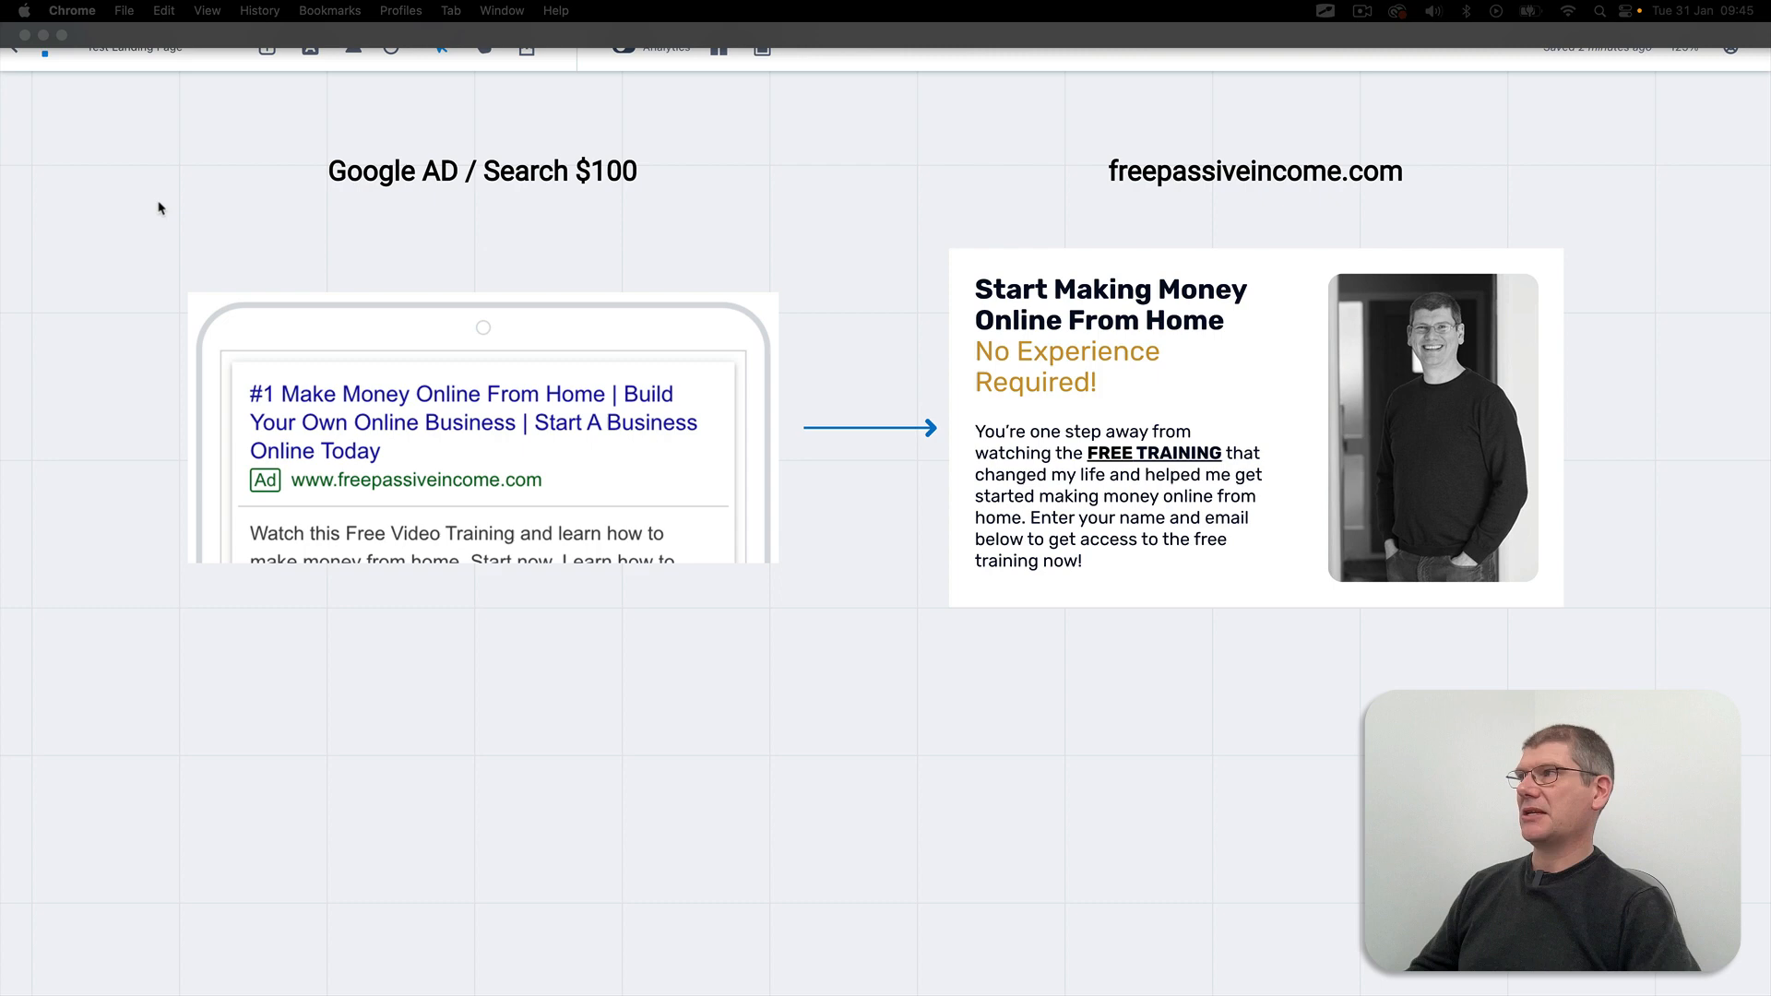
mouse_move(723, 714)
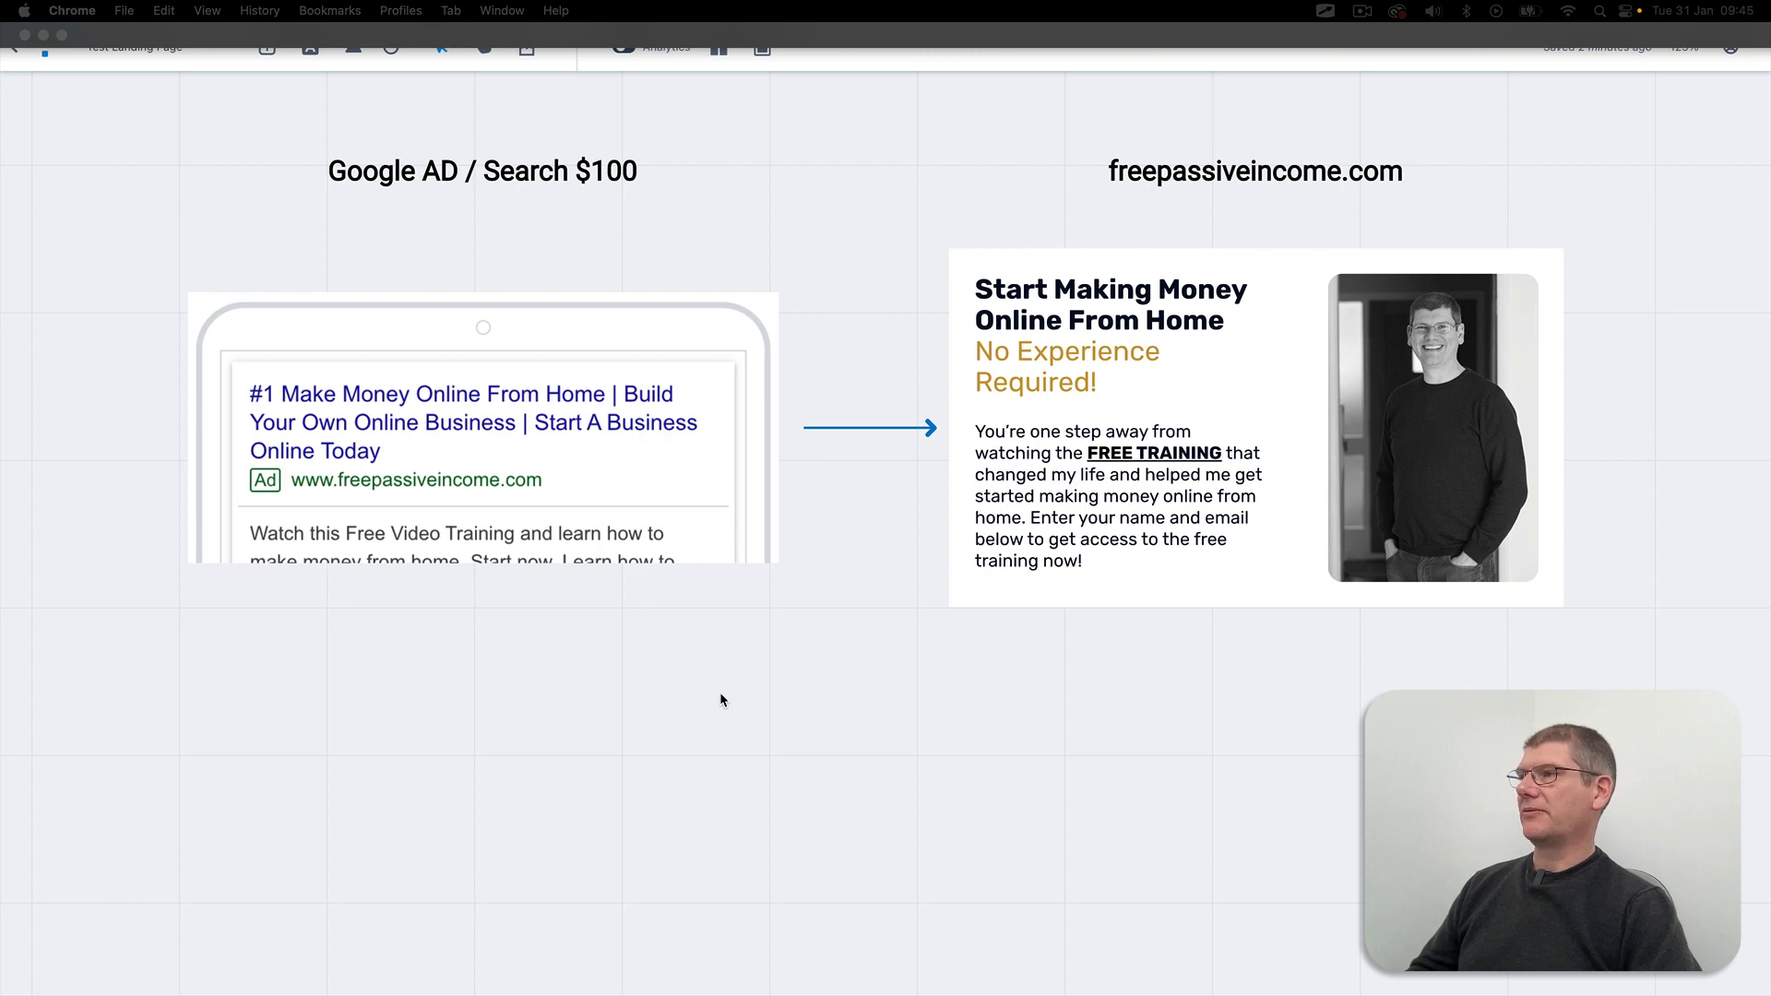
mouse_move(1127, 509)
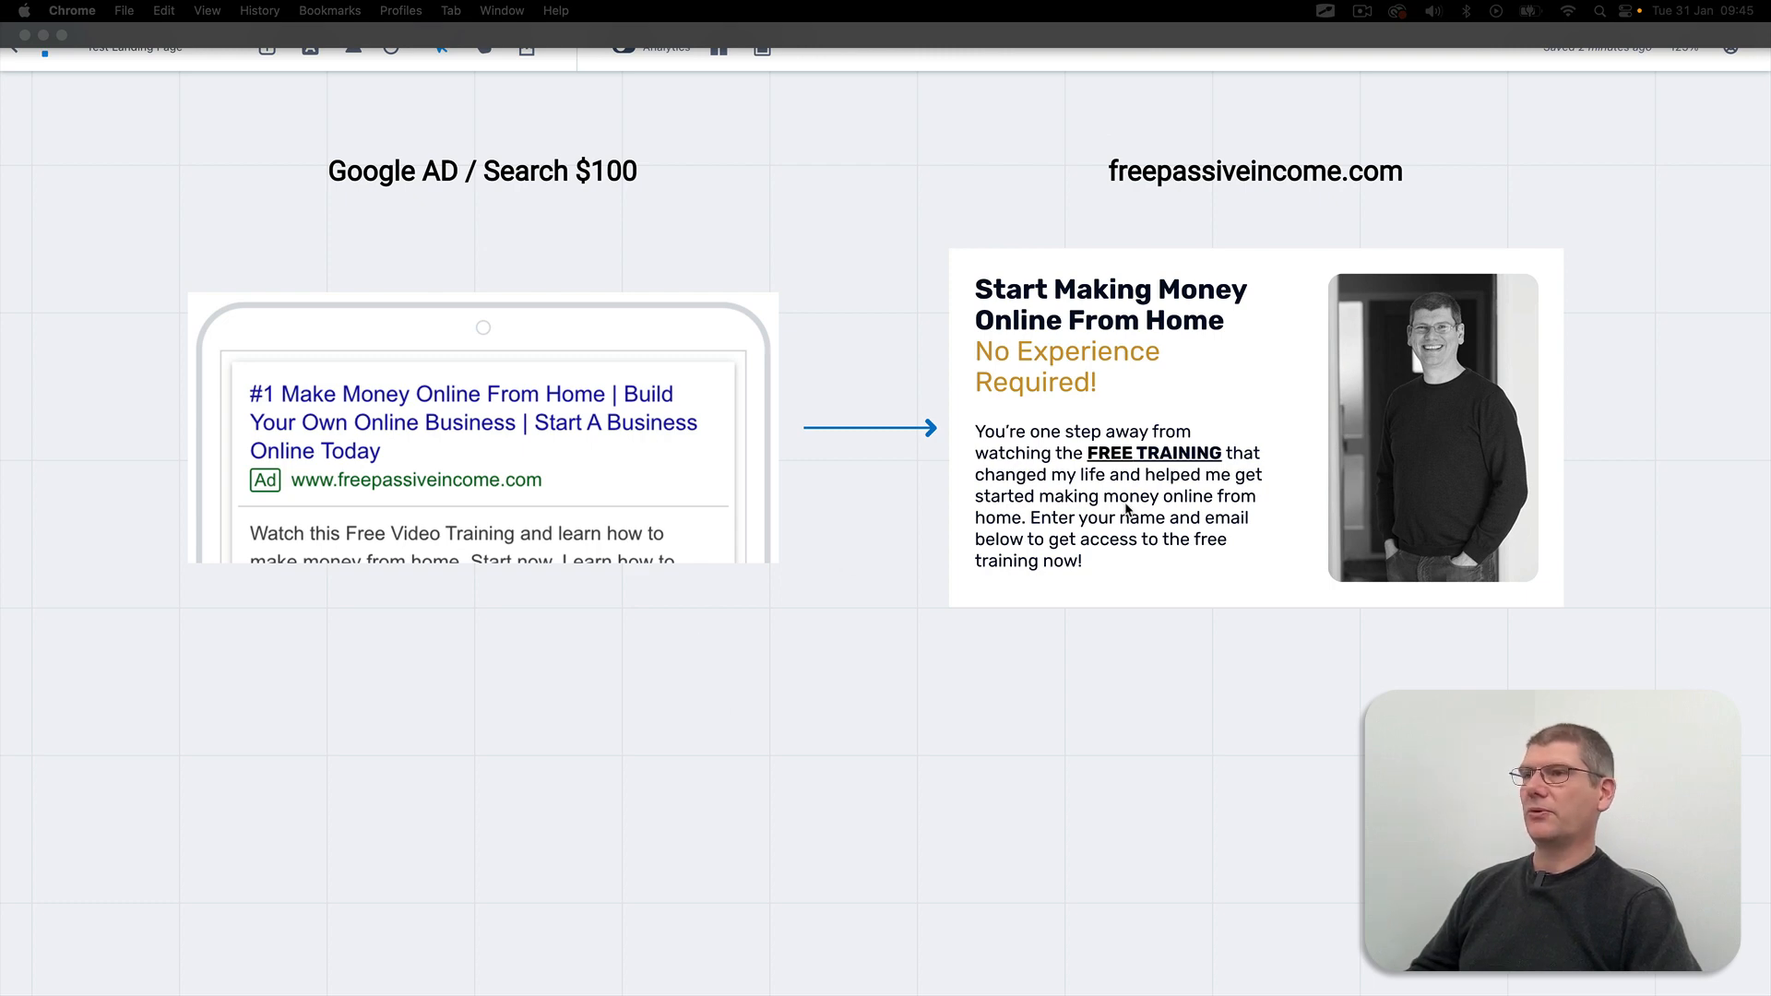
mouse_move(1242, 537)
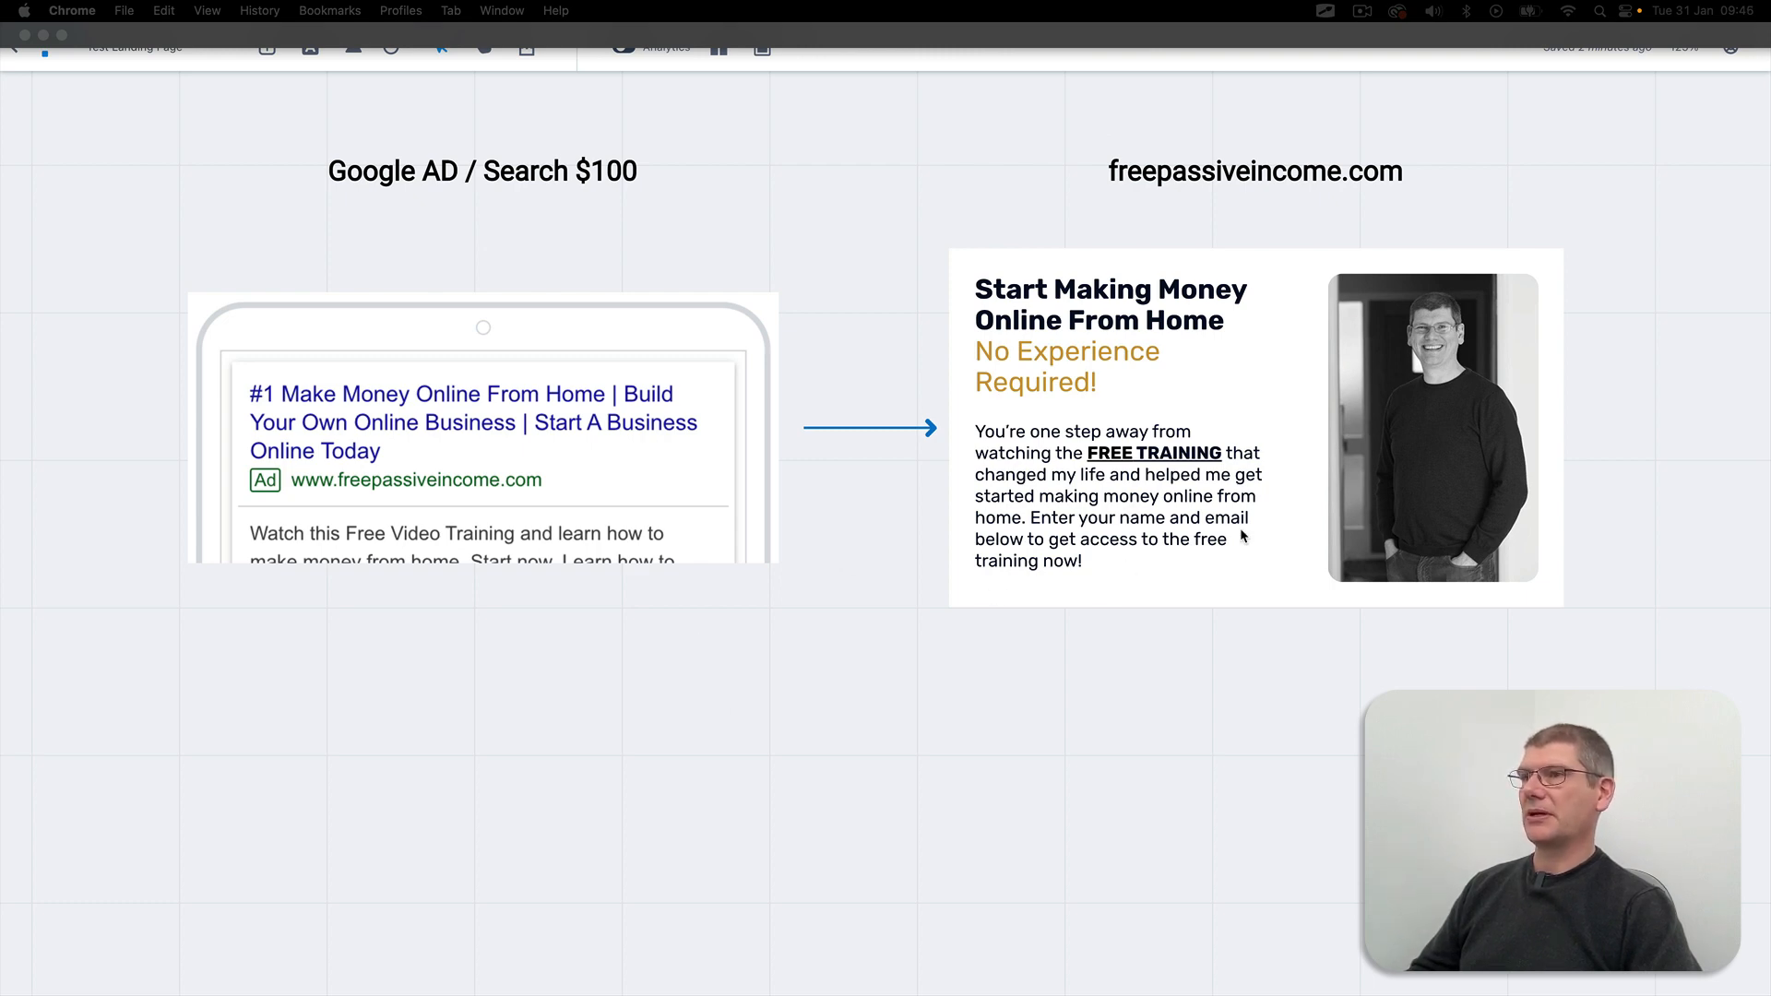
mouse_move(1312, 450)
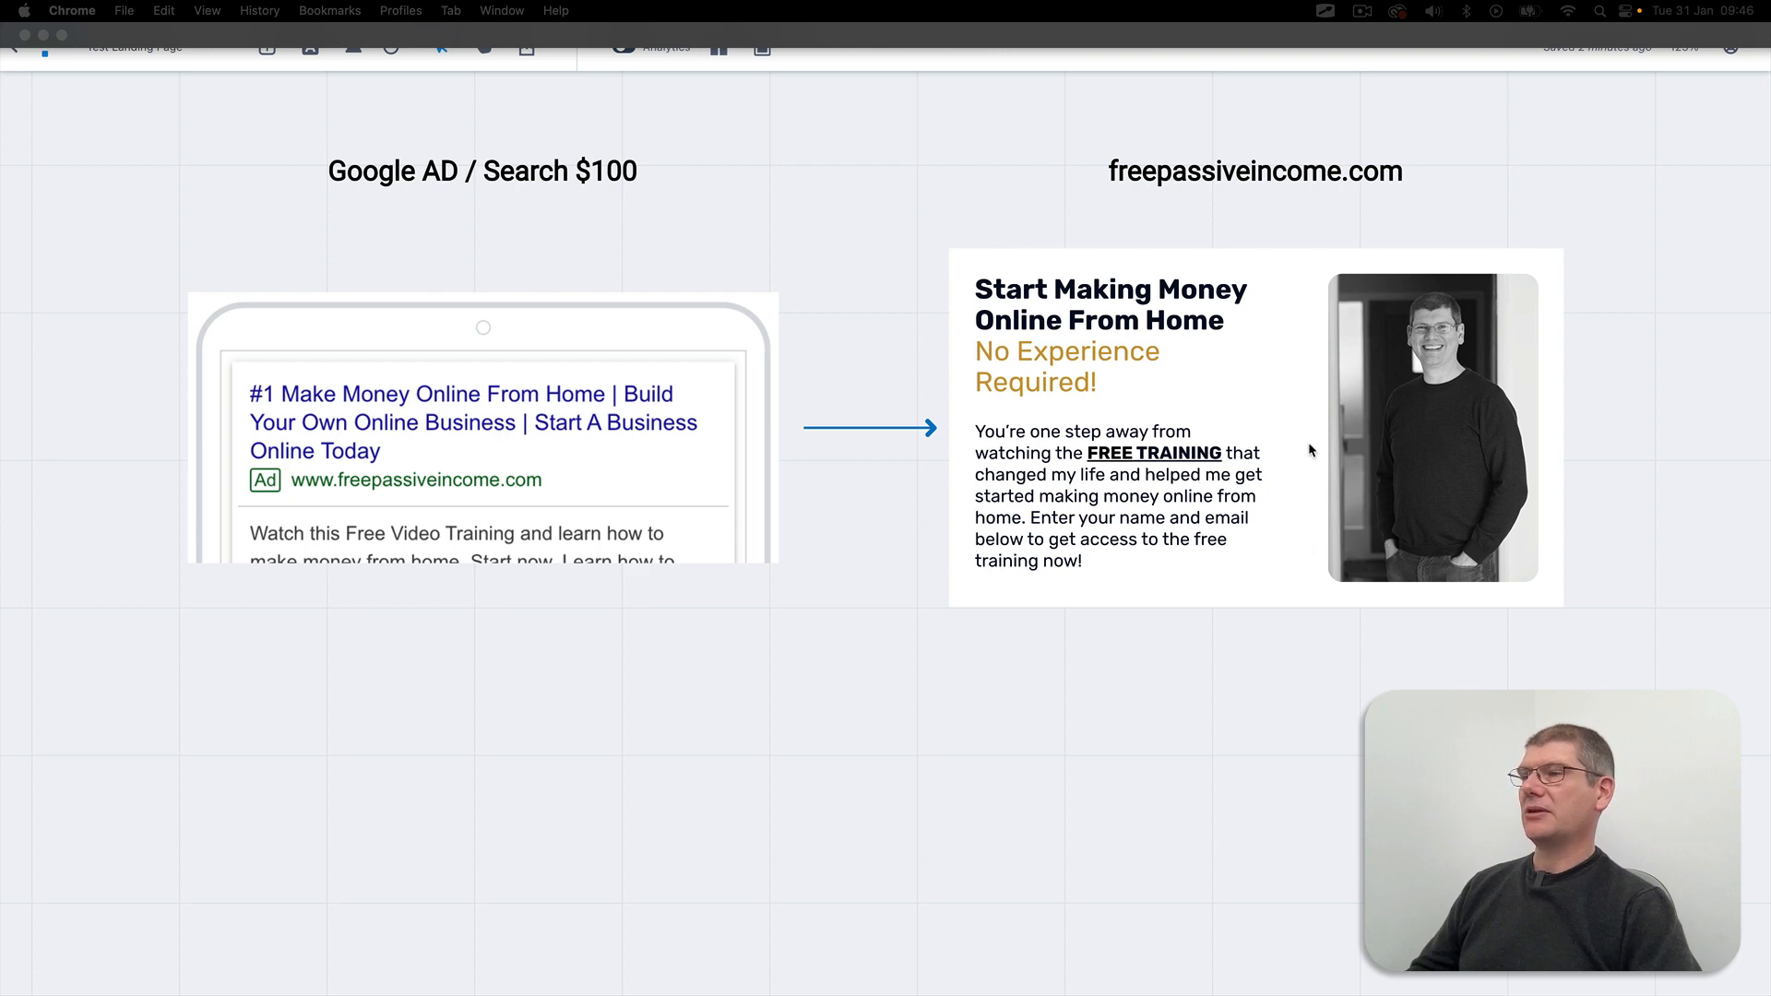
mouse_move(799, 599)
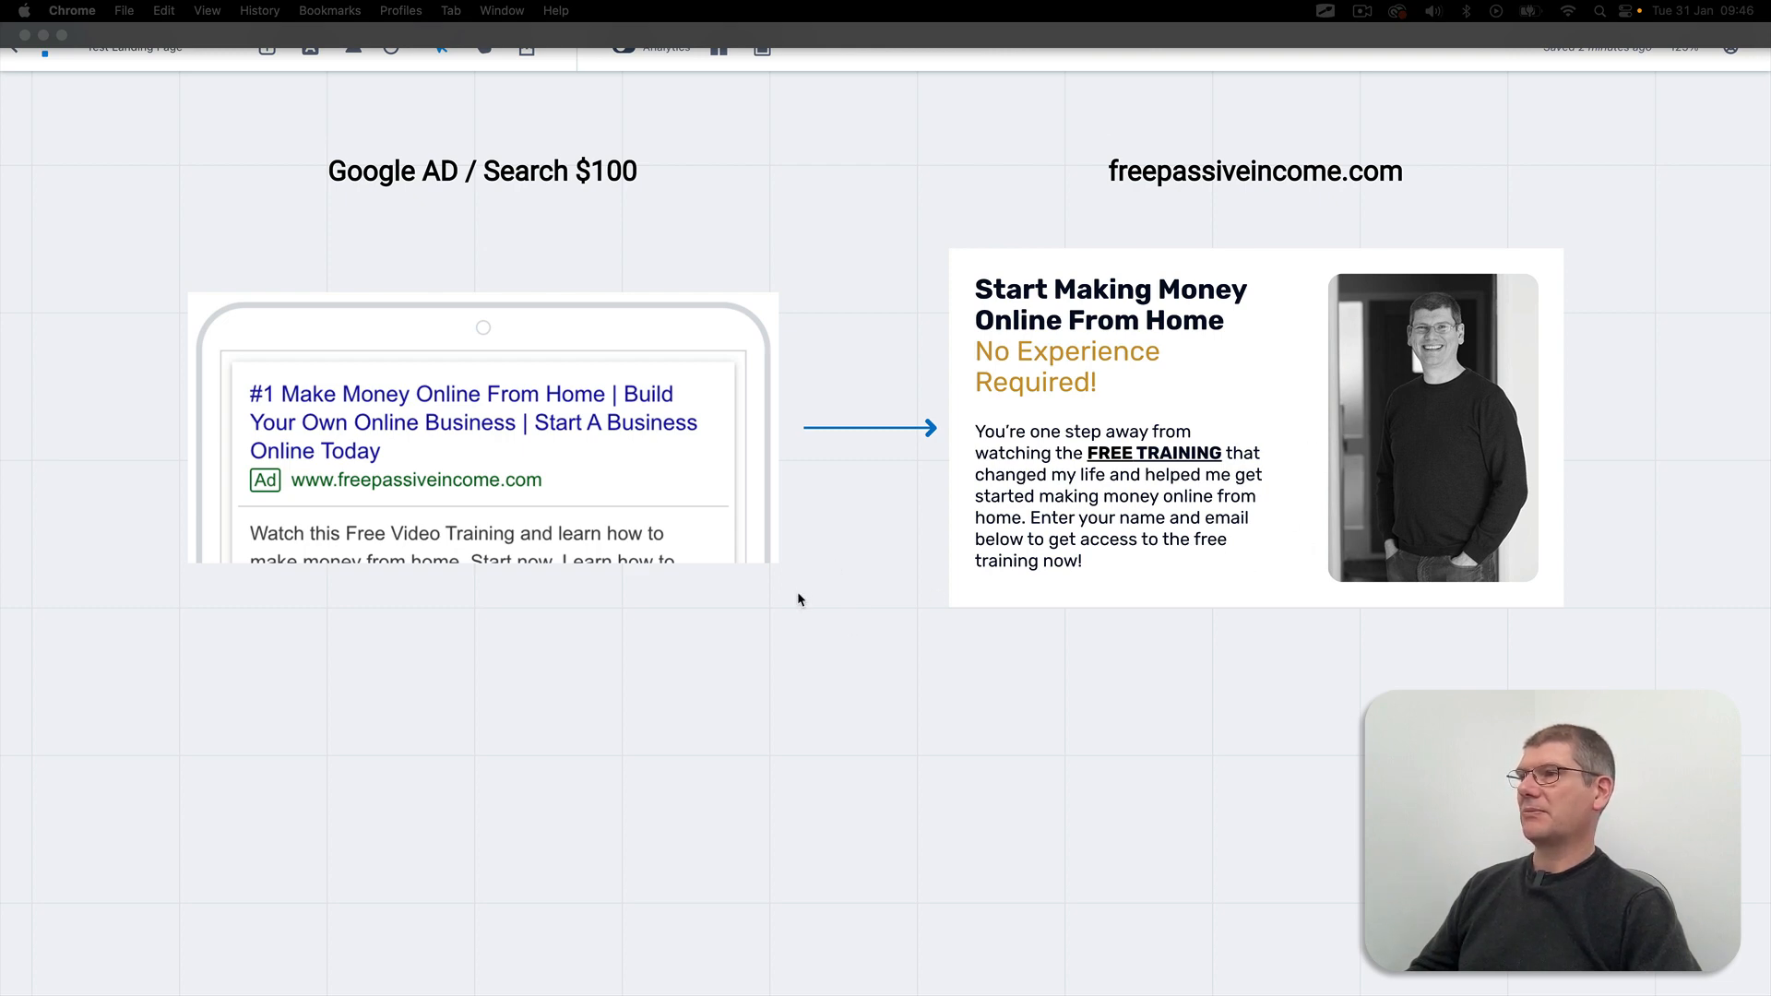
mouse_move(815, 240)
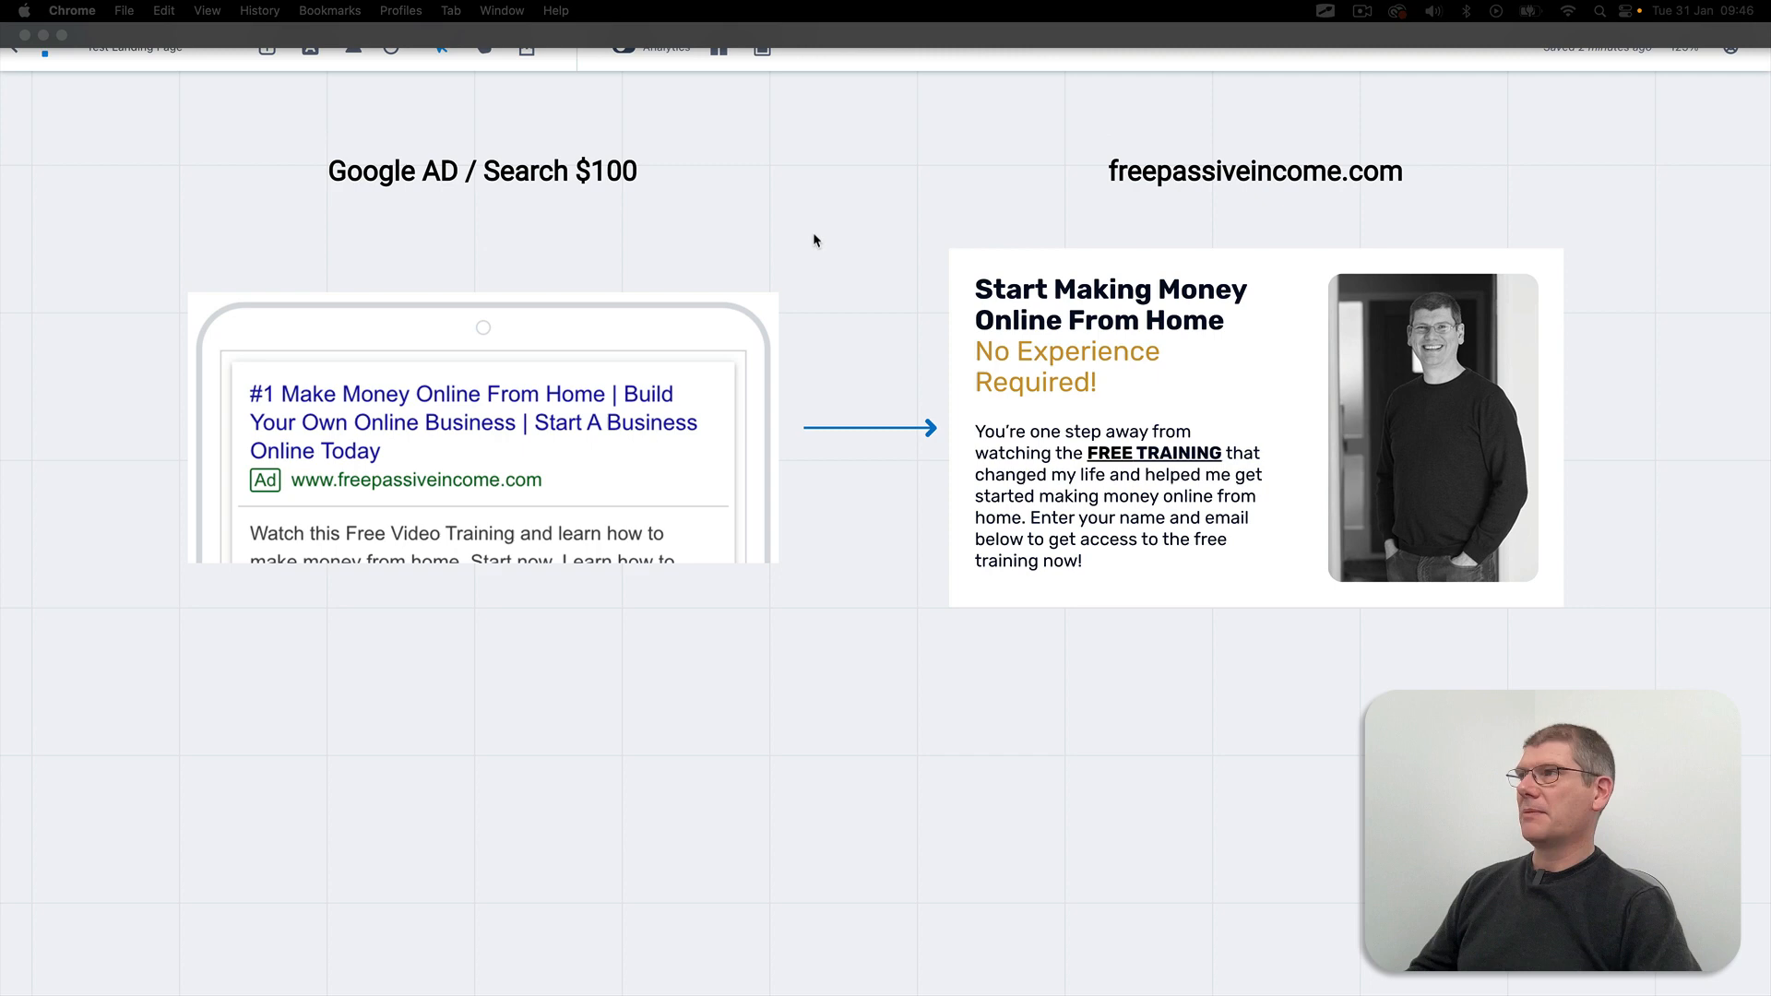
mouse_move(142, 205)
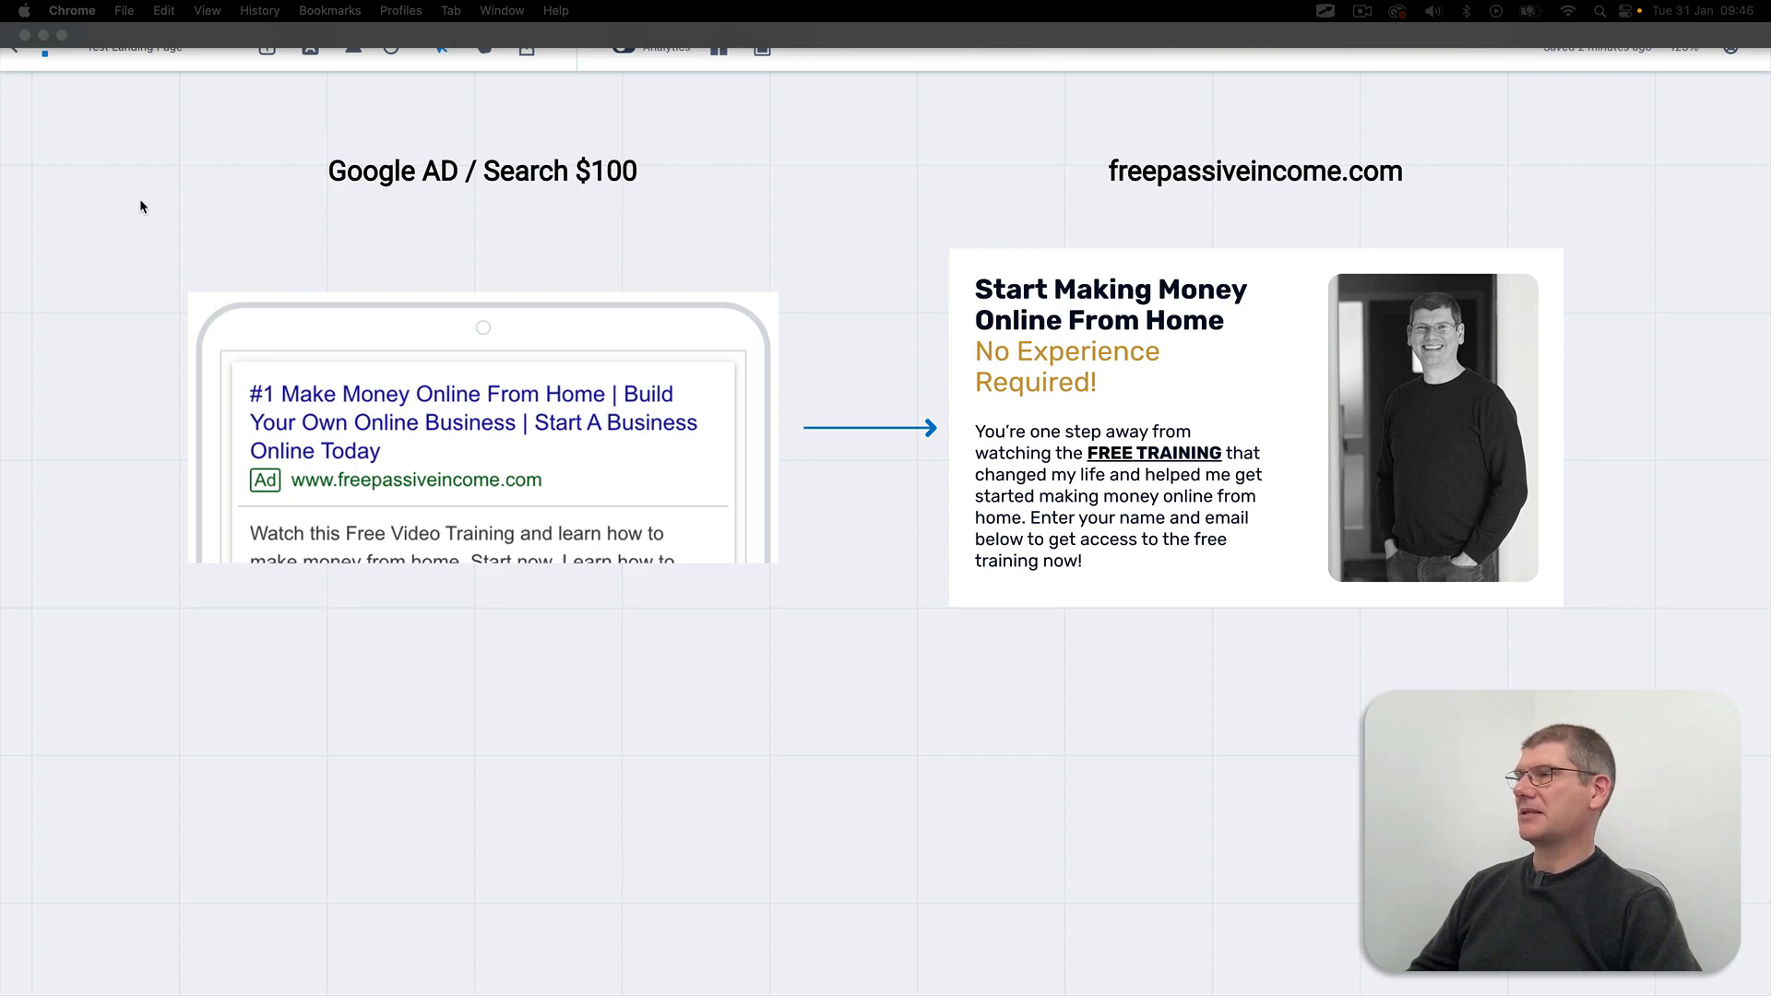
mouse_move(144, 380)
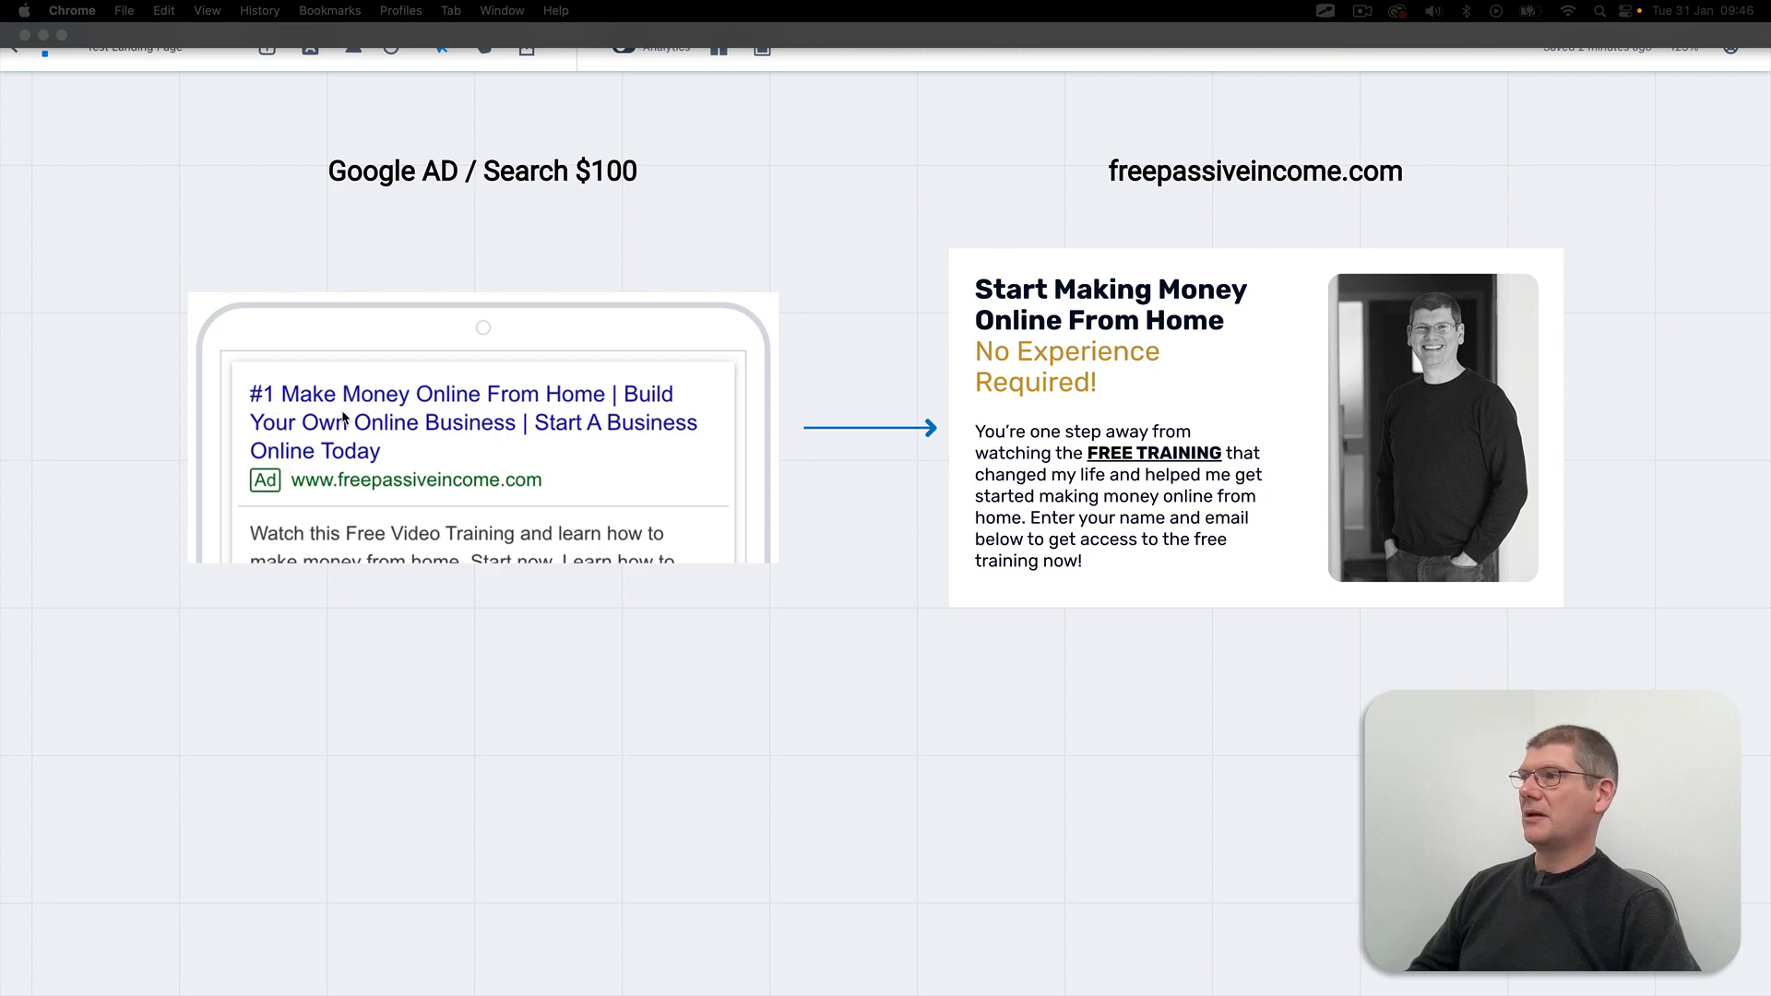
mouse_move(564, 409)
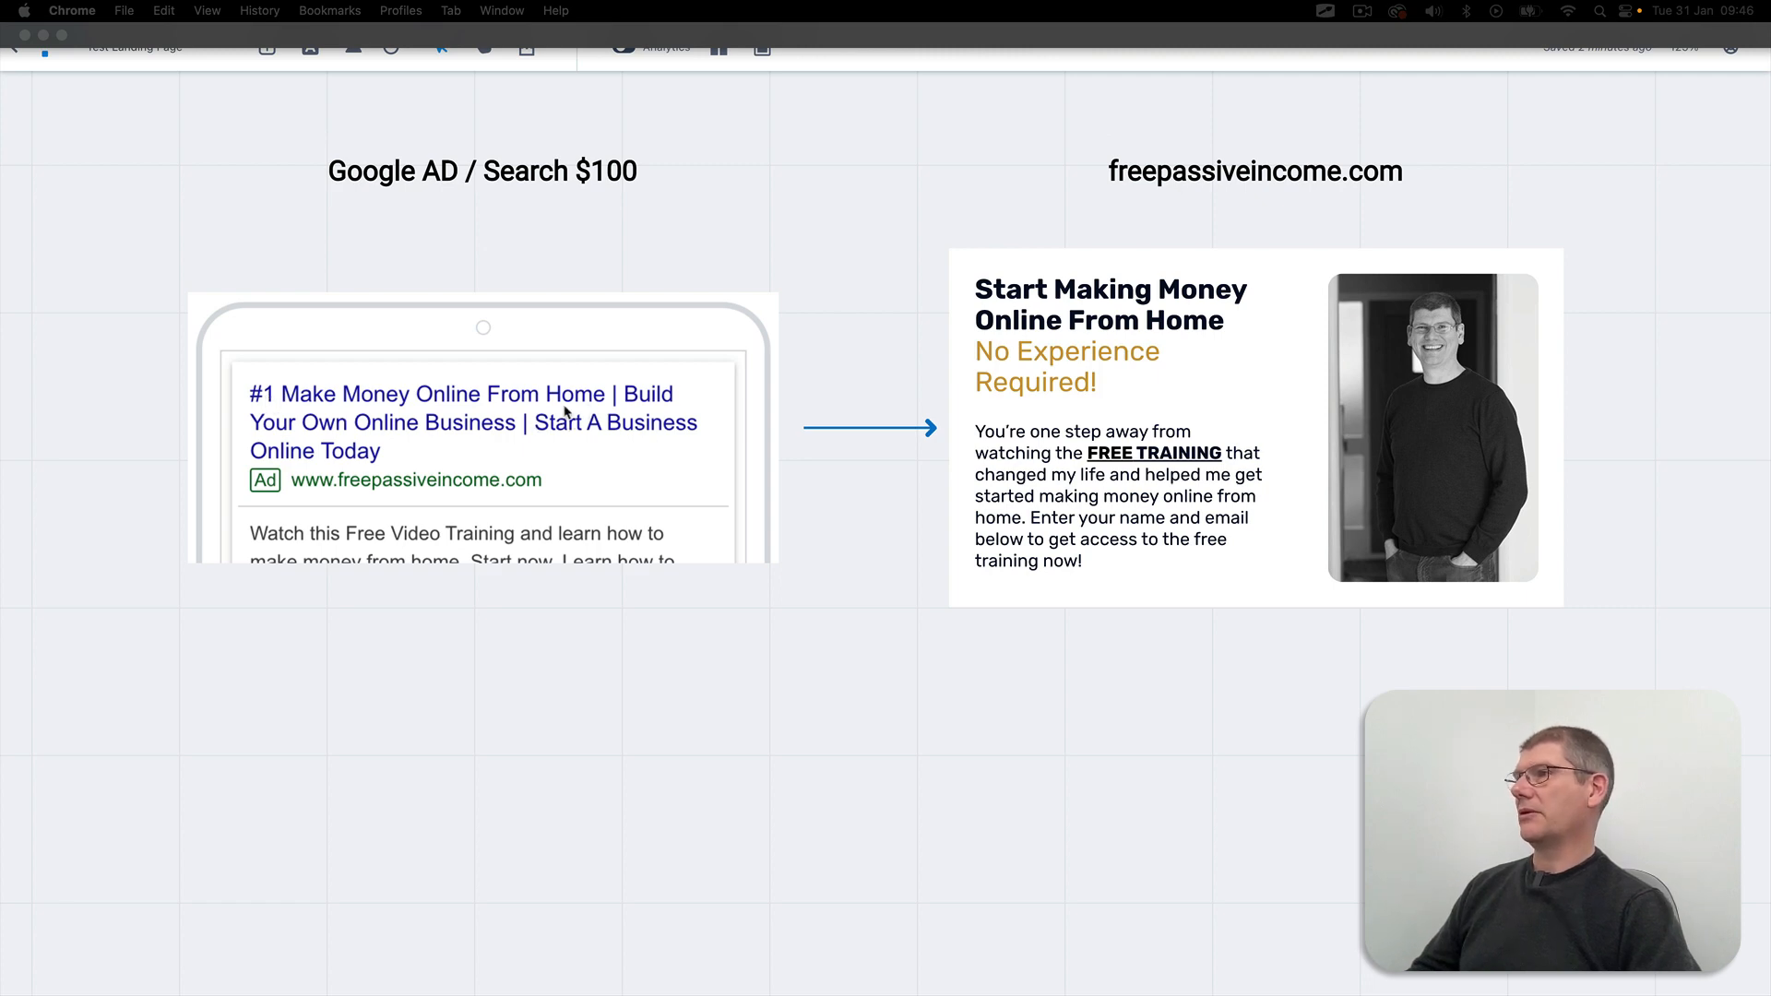
mouse_move(651, 516)
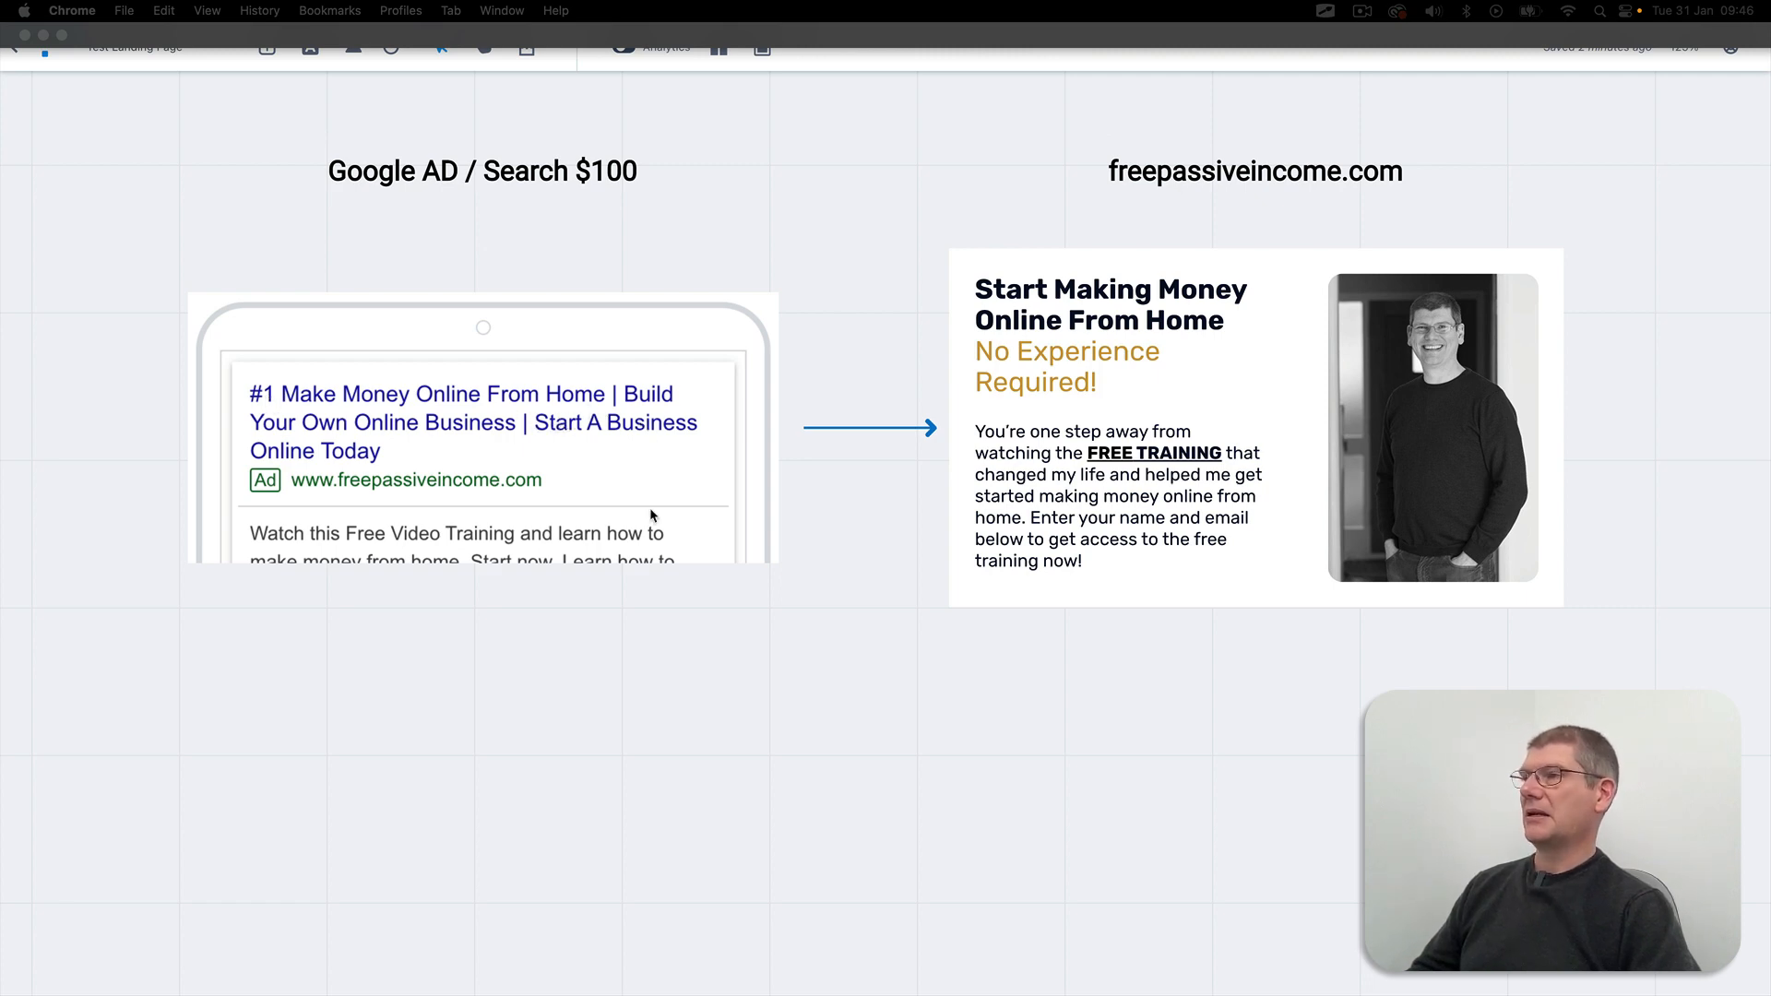
mouse_move(723, 709)
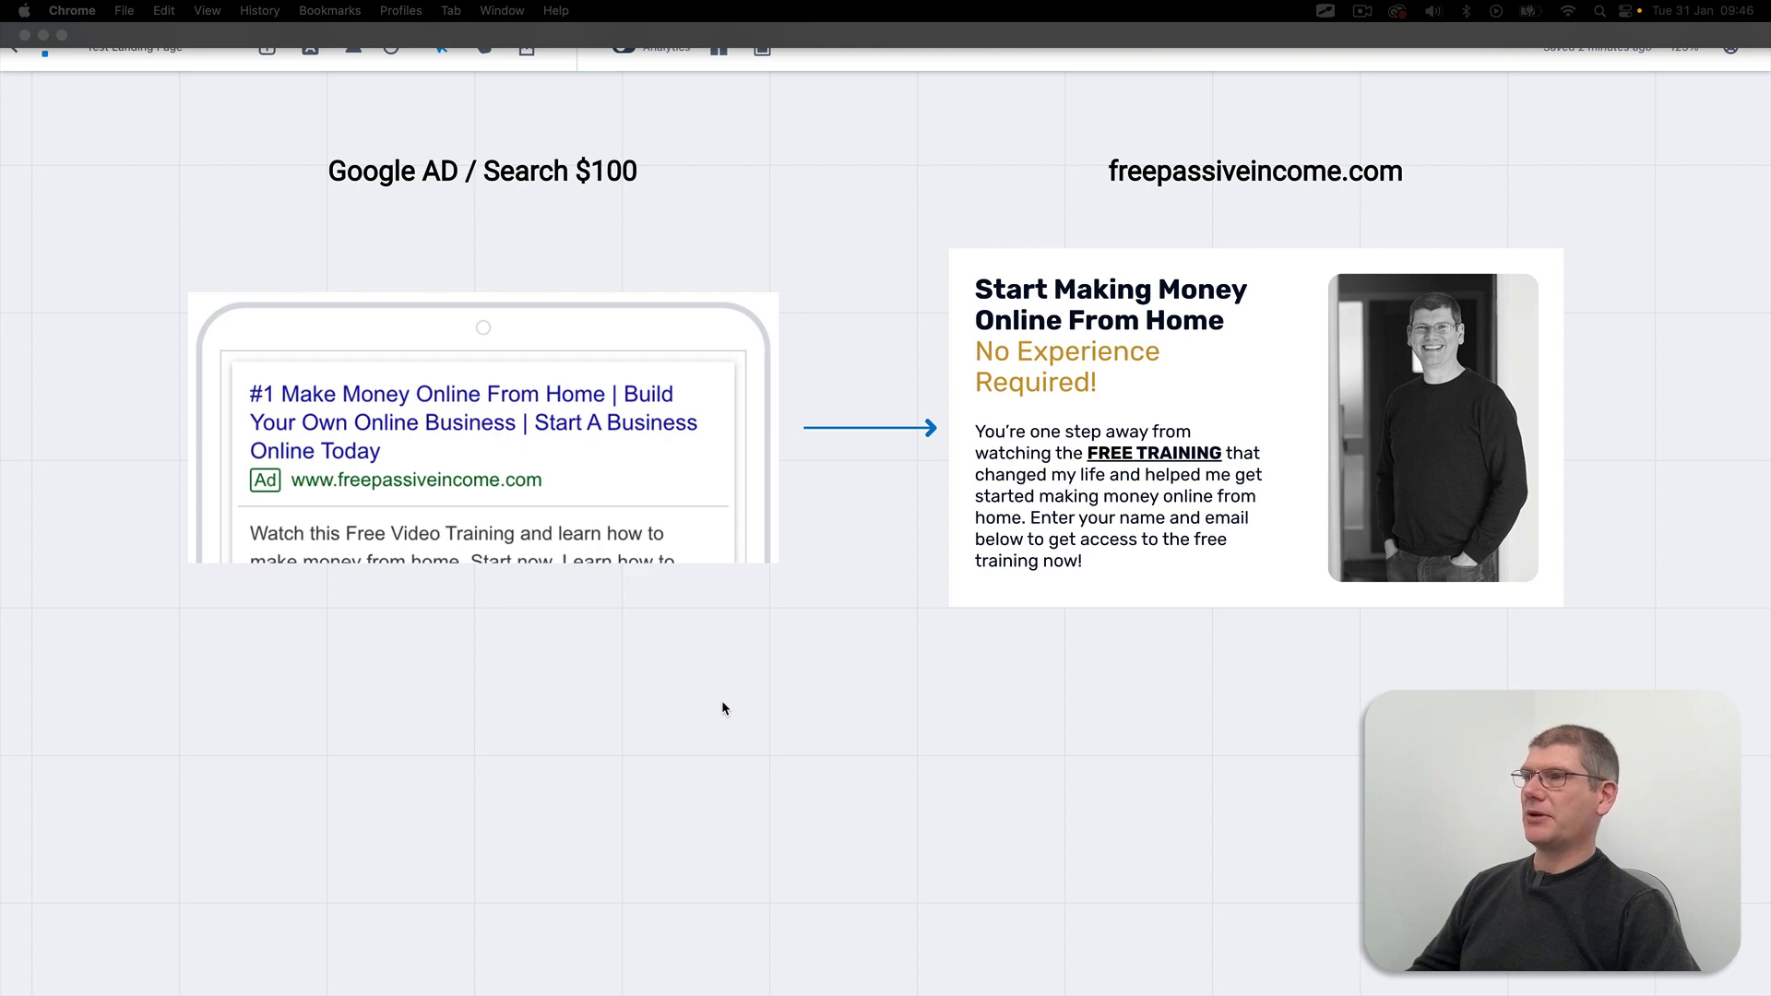
mouse_move(482, 343)
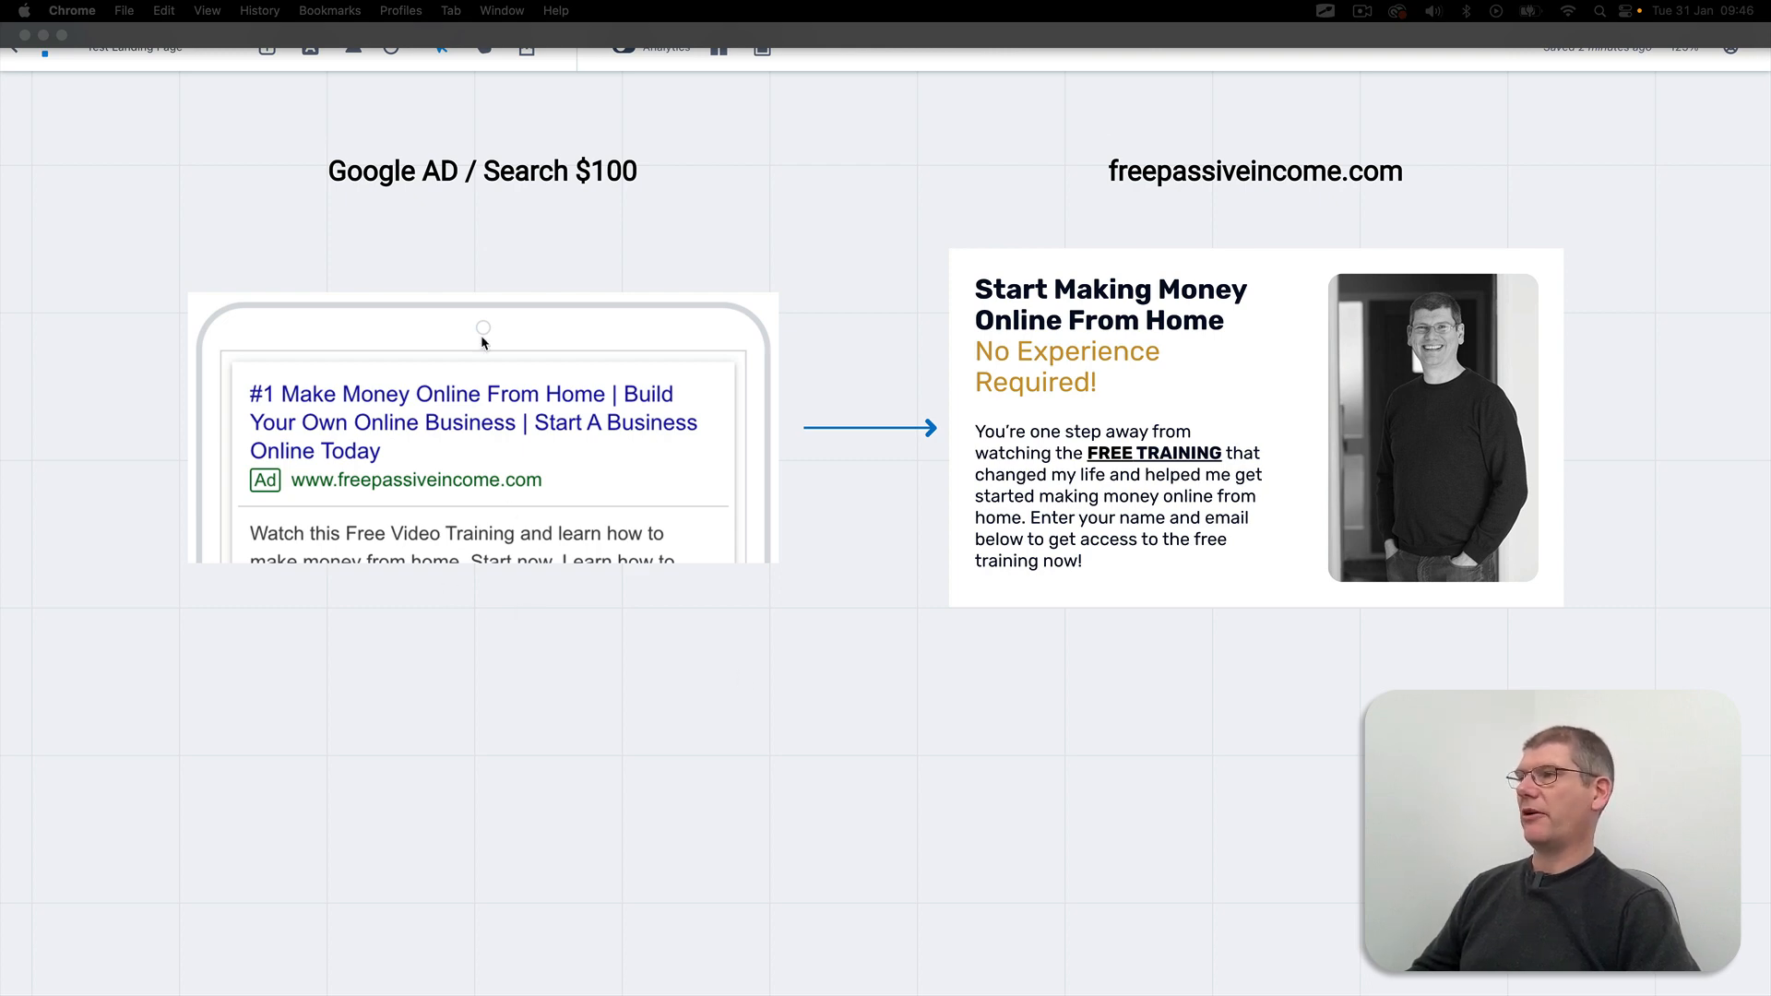
mouse_move(199, 653)
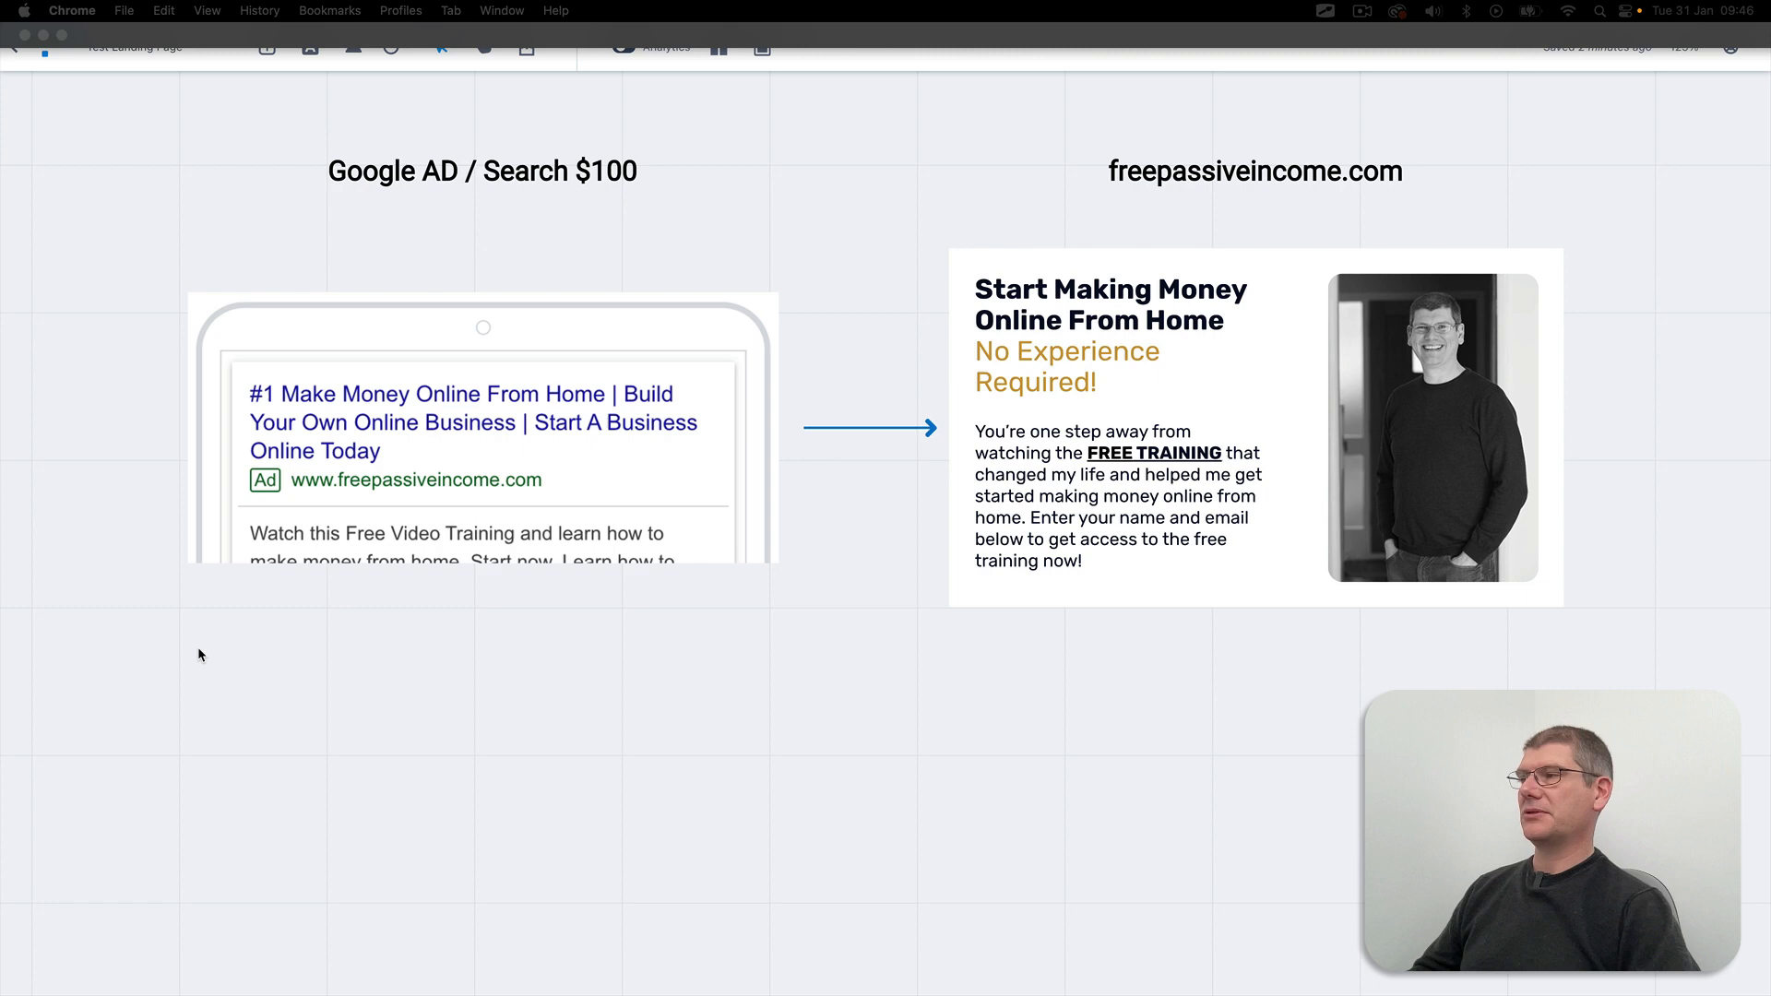
mouse_move(467, 616)
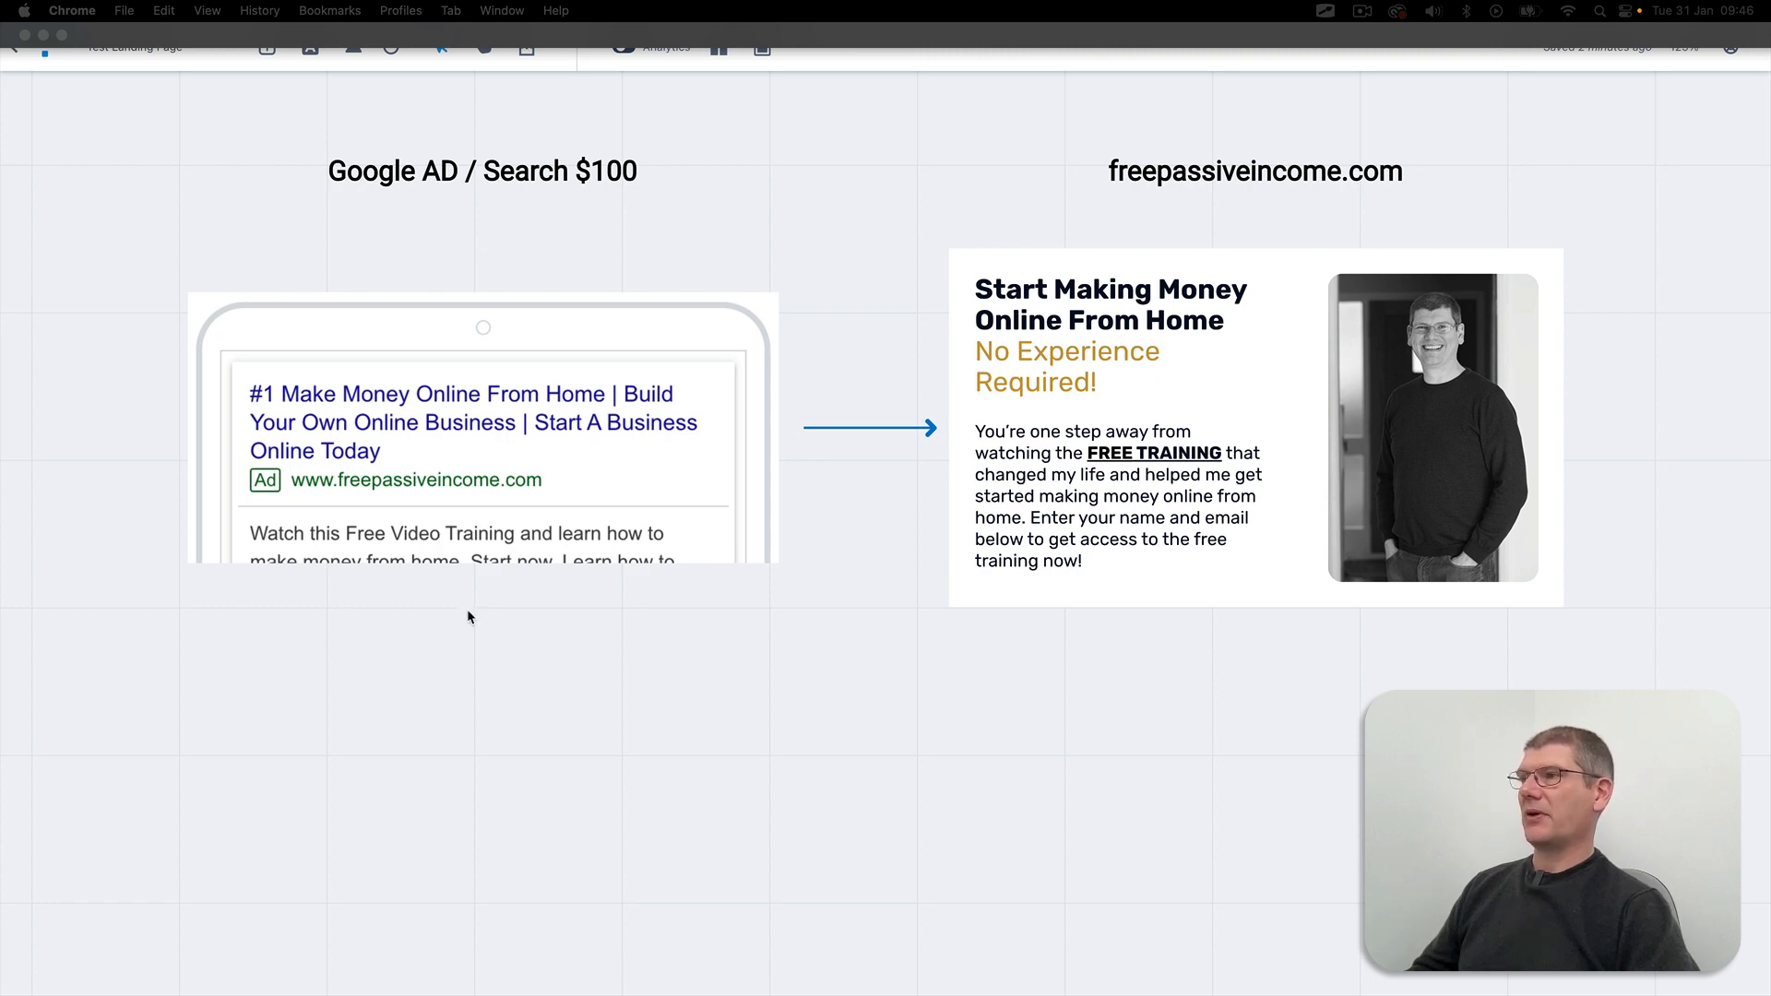
mouse_move(565, 662)
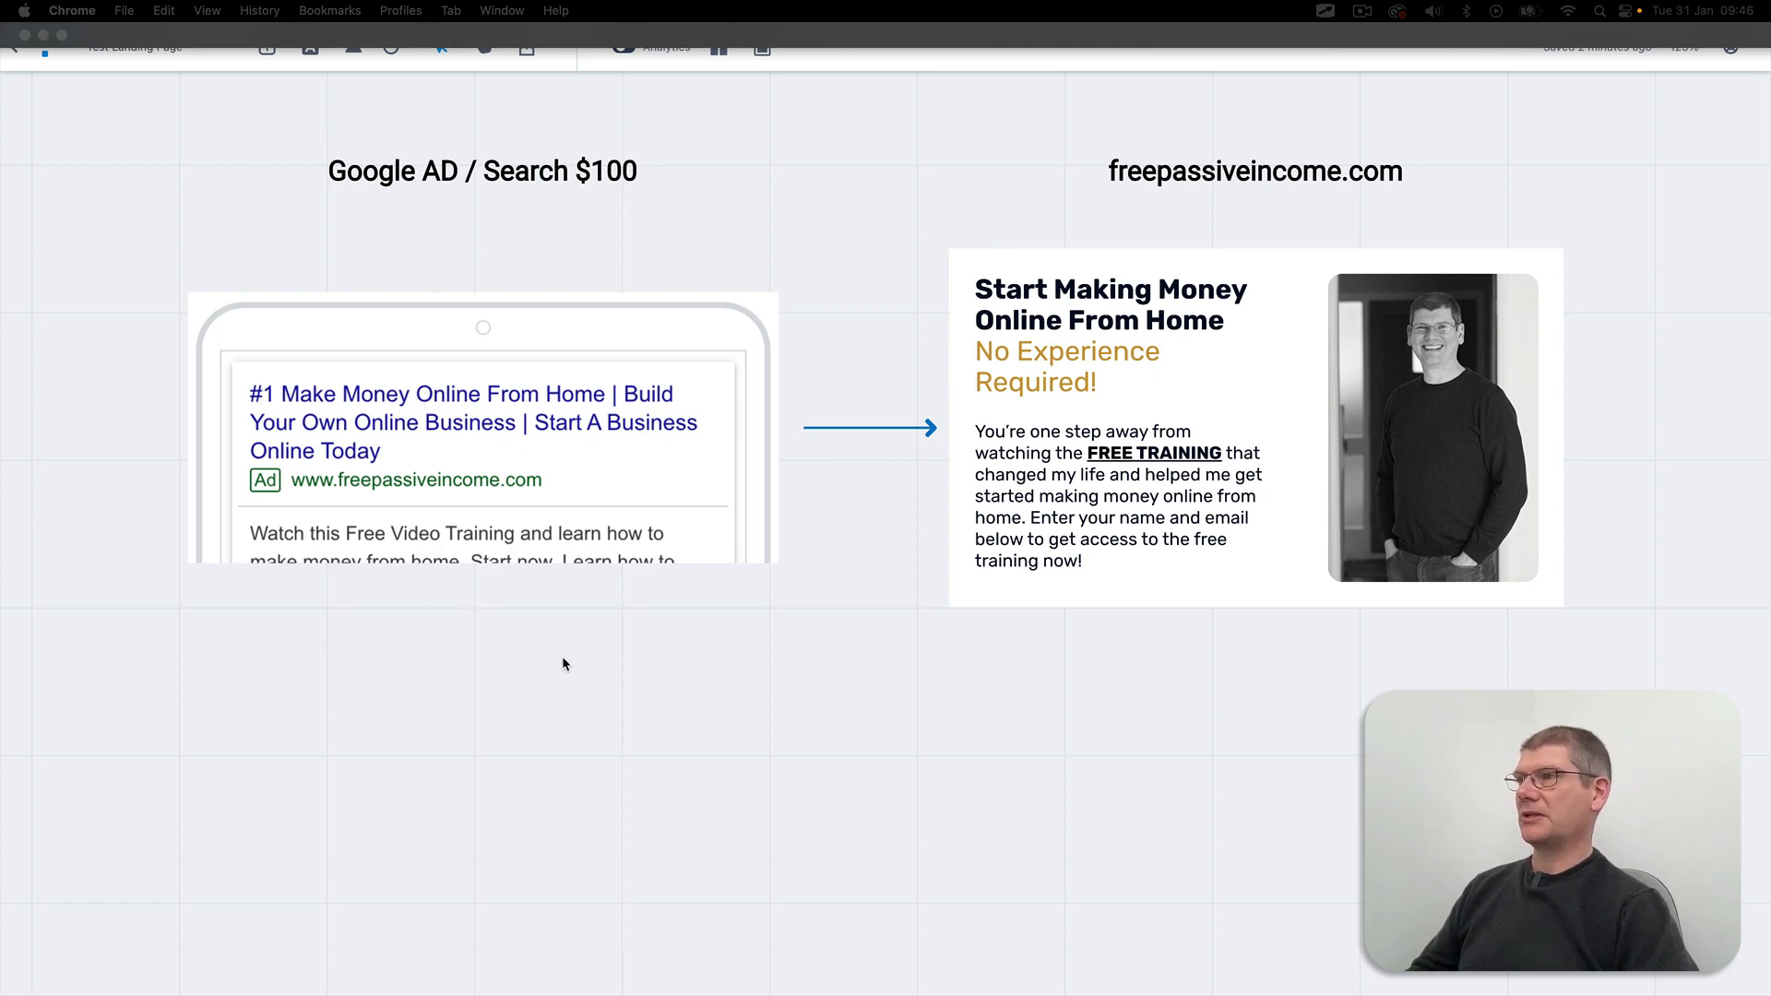
mouse_move(432, 730)
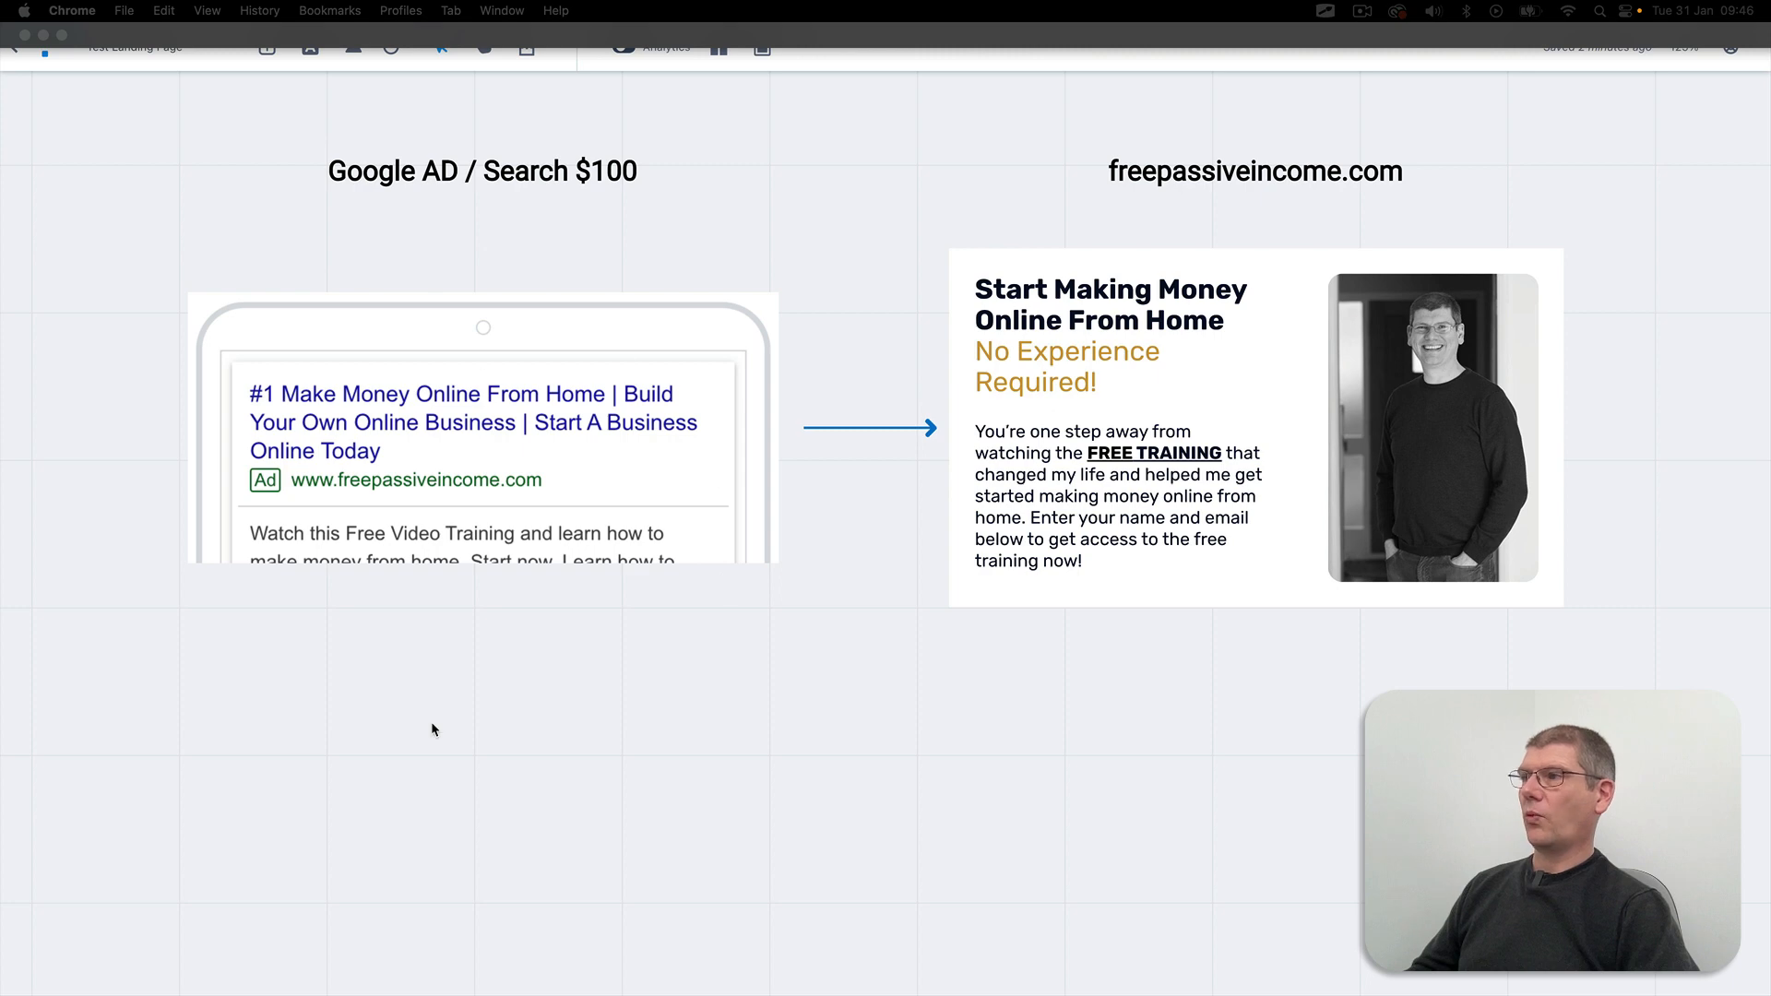
mouse_move(458, 592)
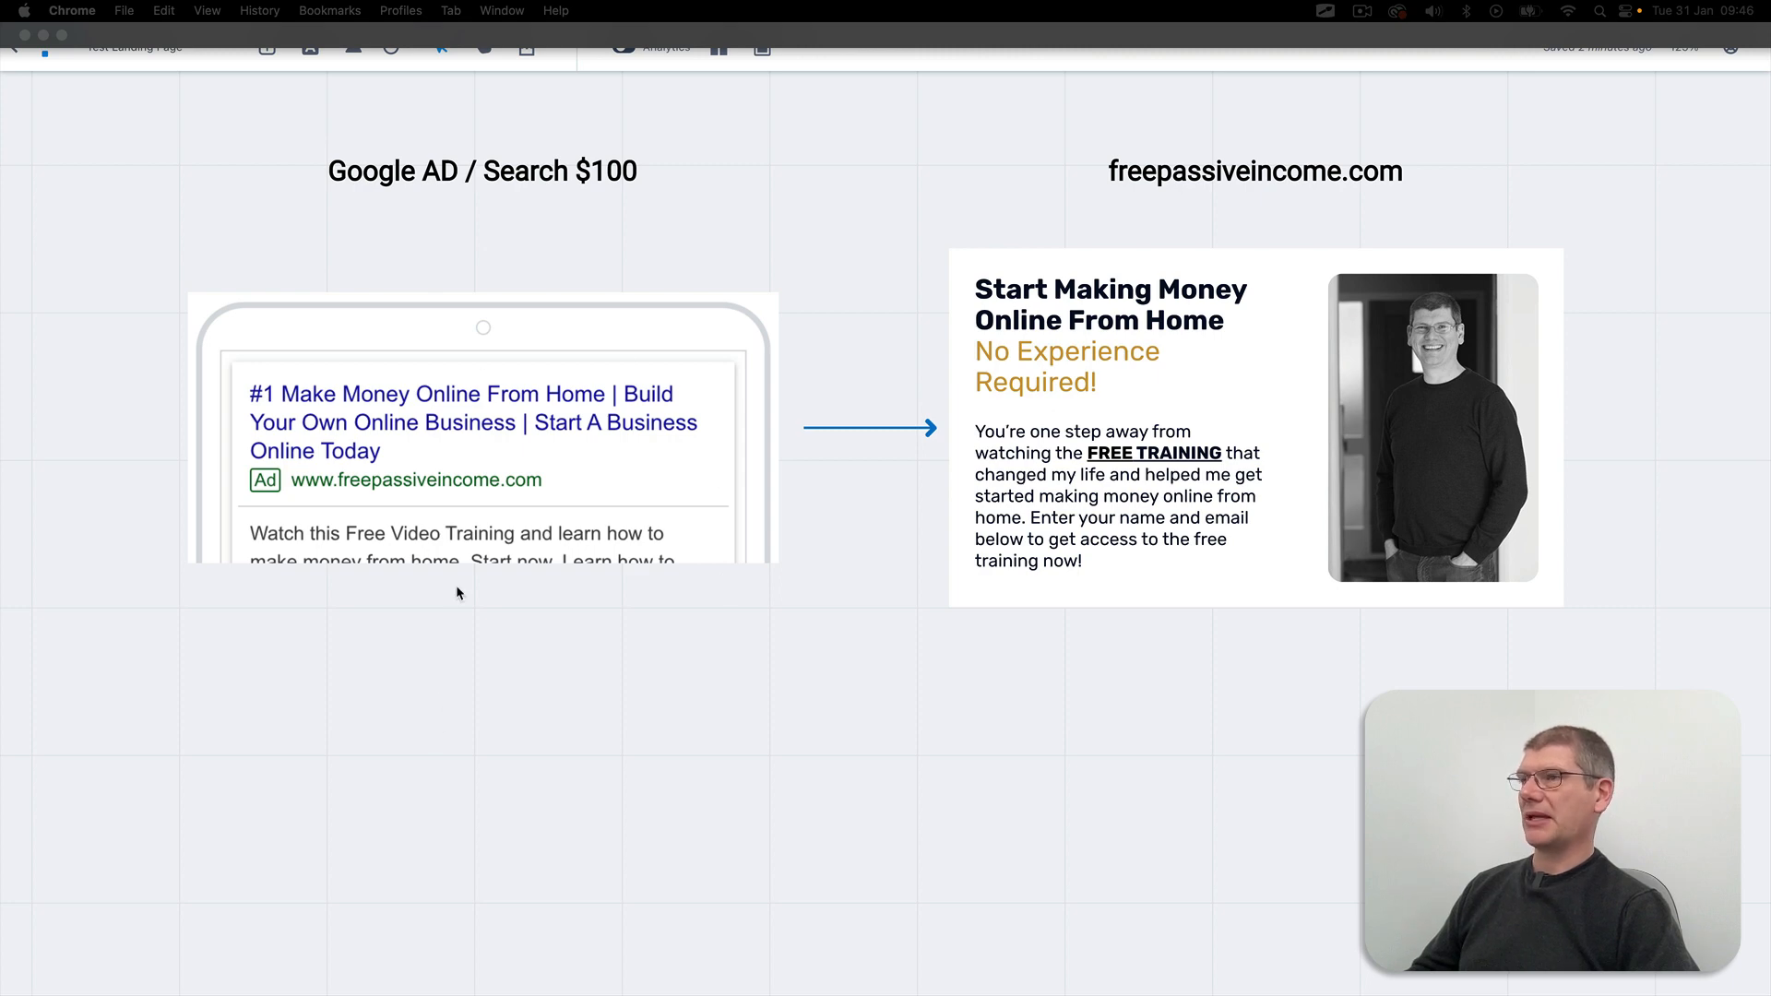
mouse_move(1104, 574)
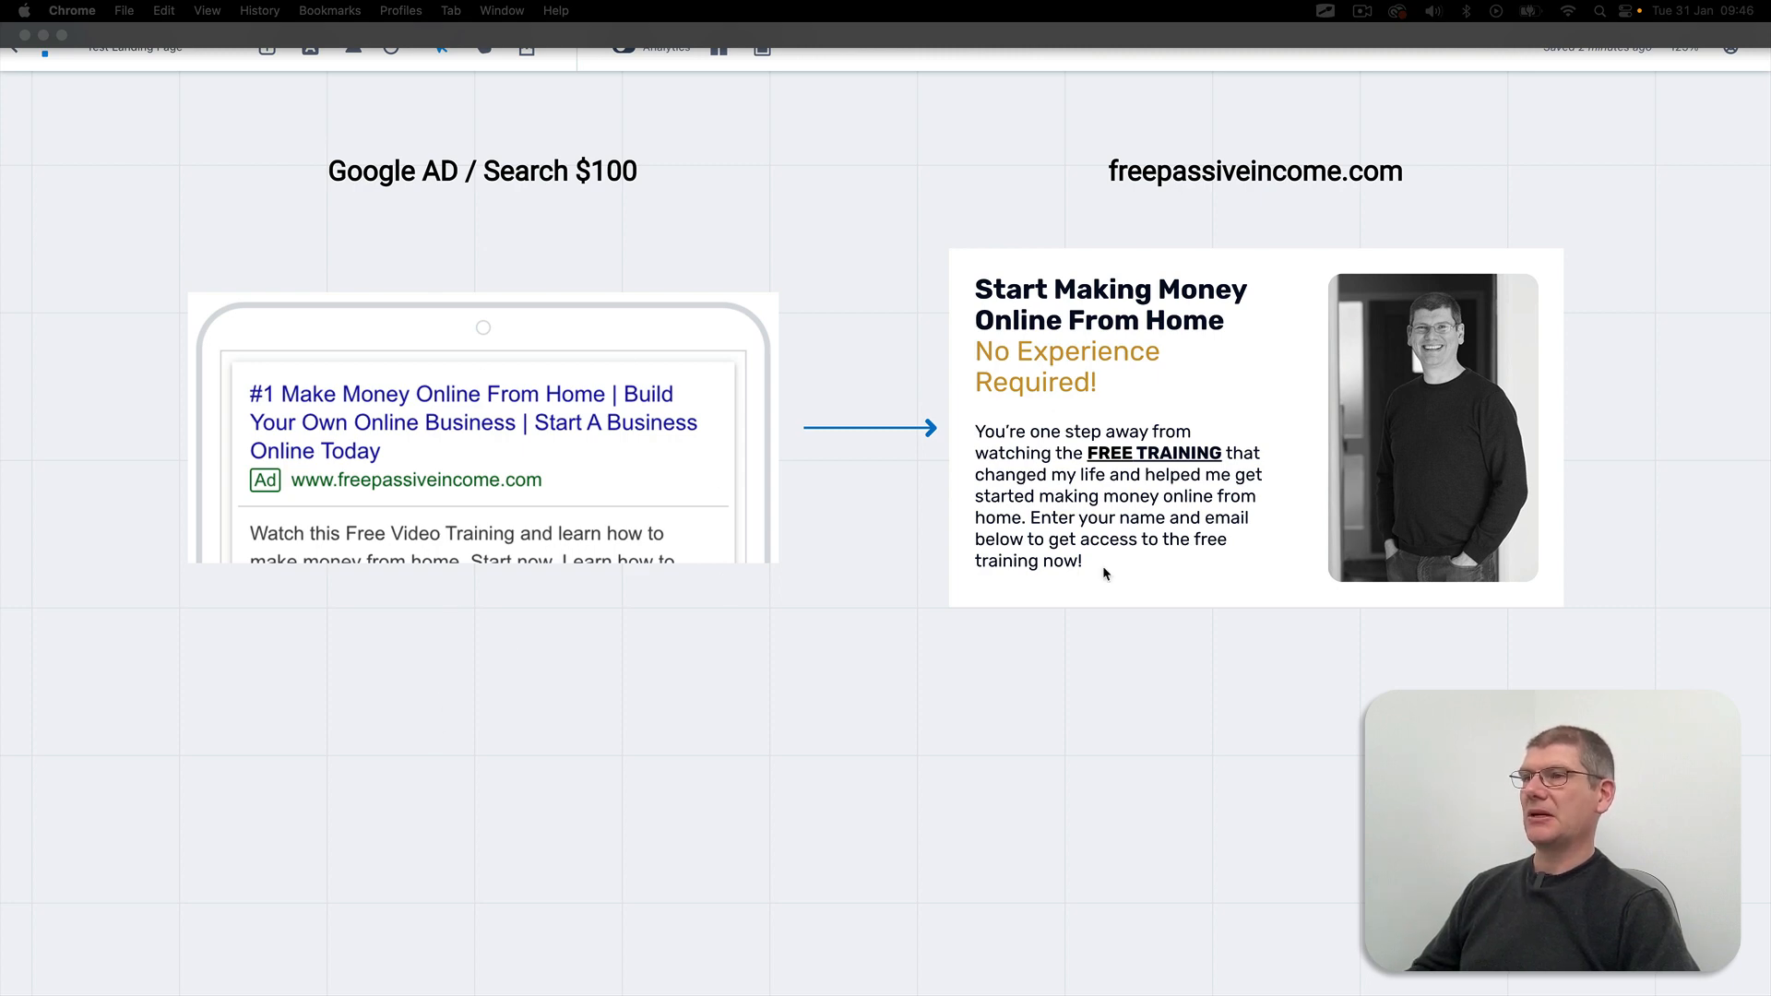
mouse_move(1258, 562)
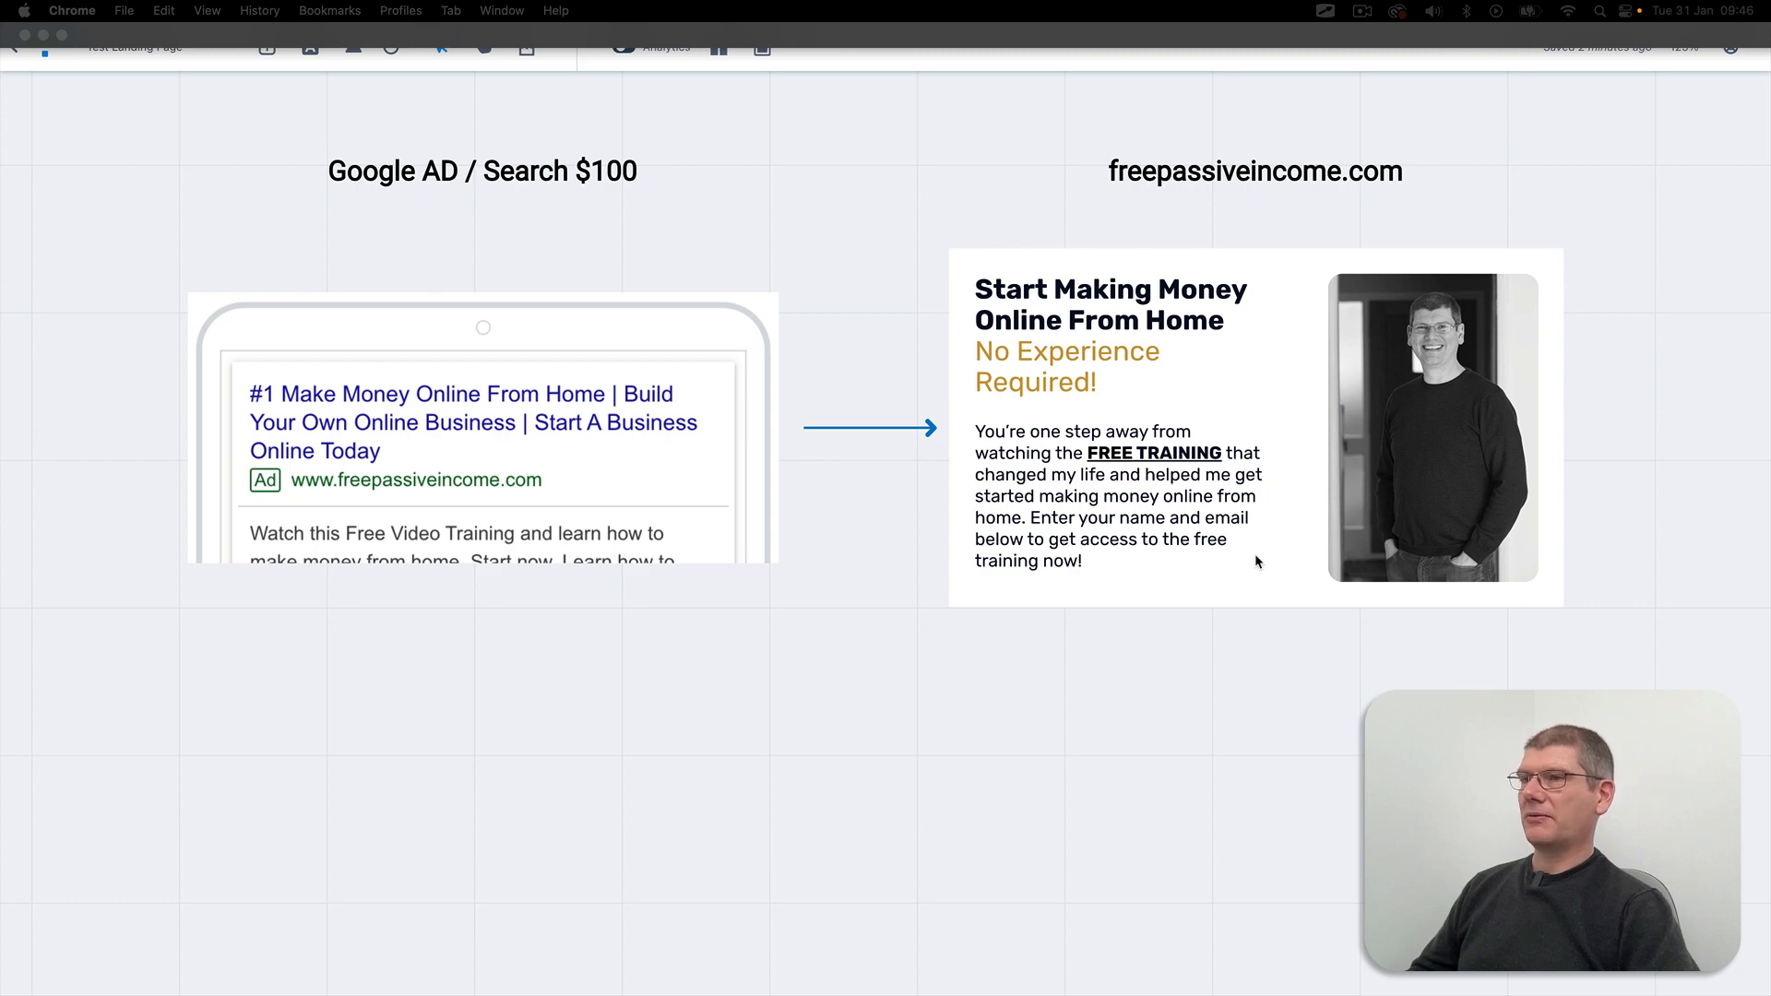
mouse_move(1266, 535)
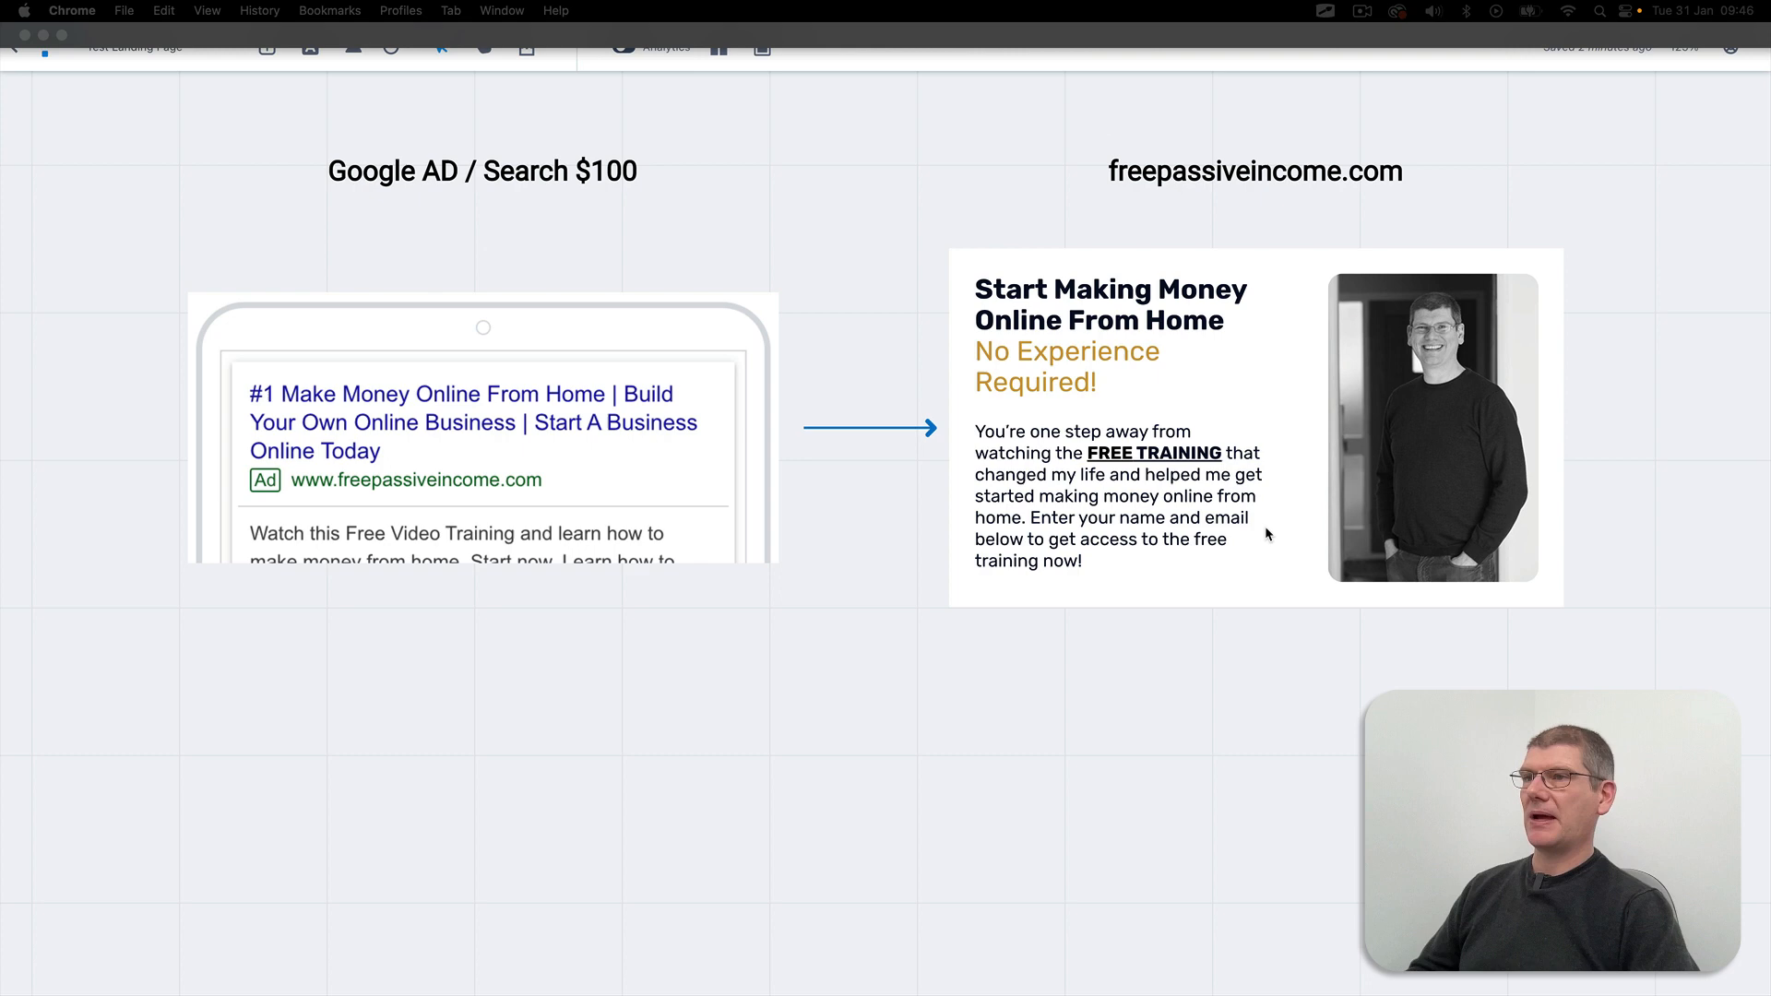
mouse_move(813, 669)
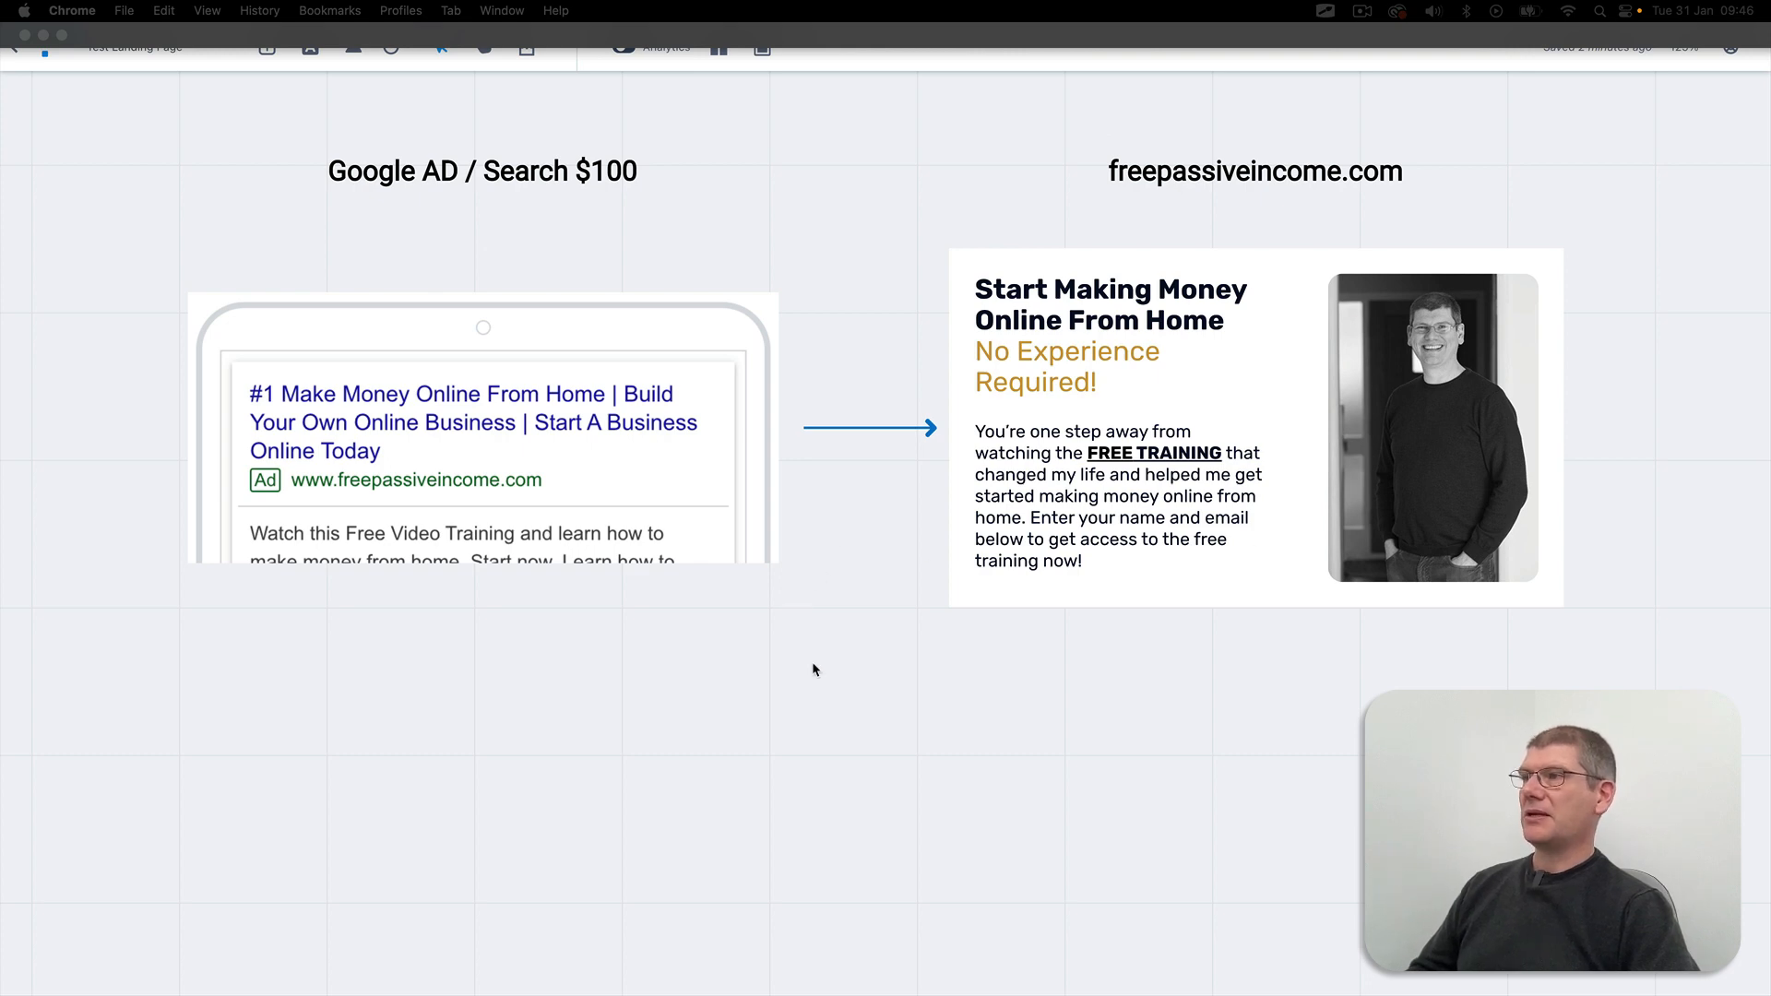
mouse_move(874, 581)
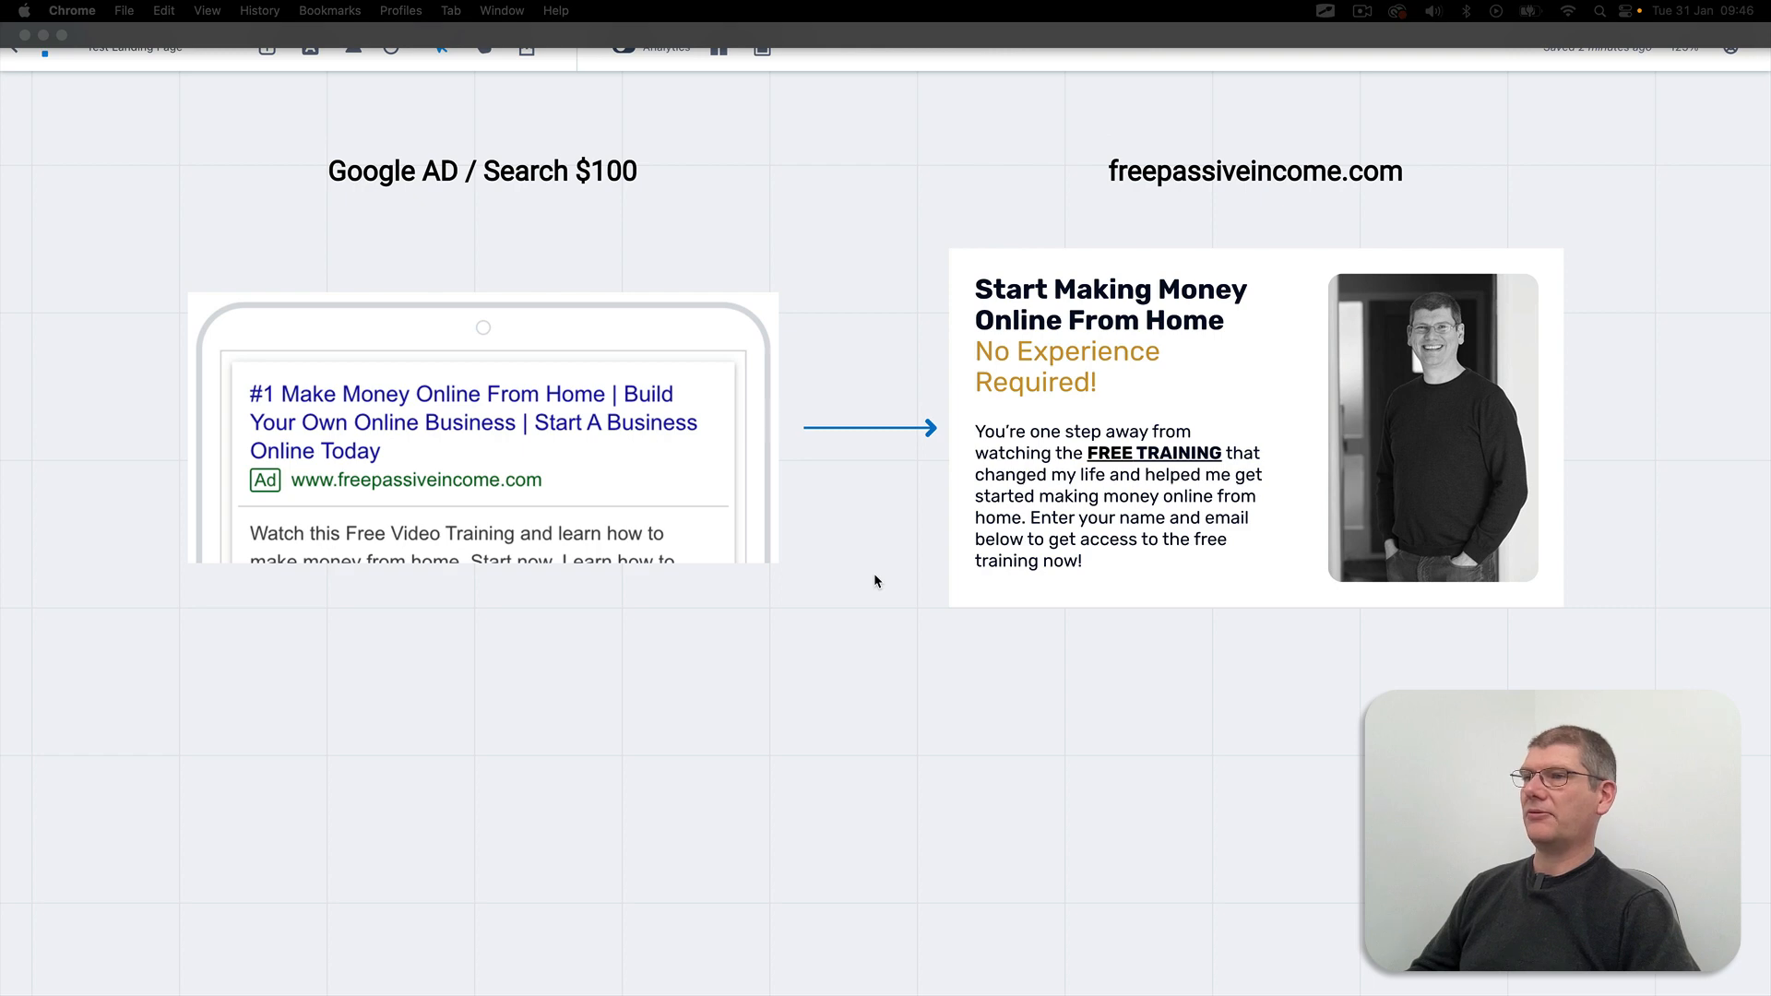
mouse_move(587, 745)
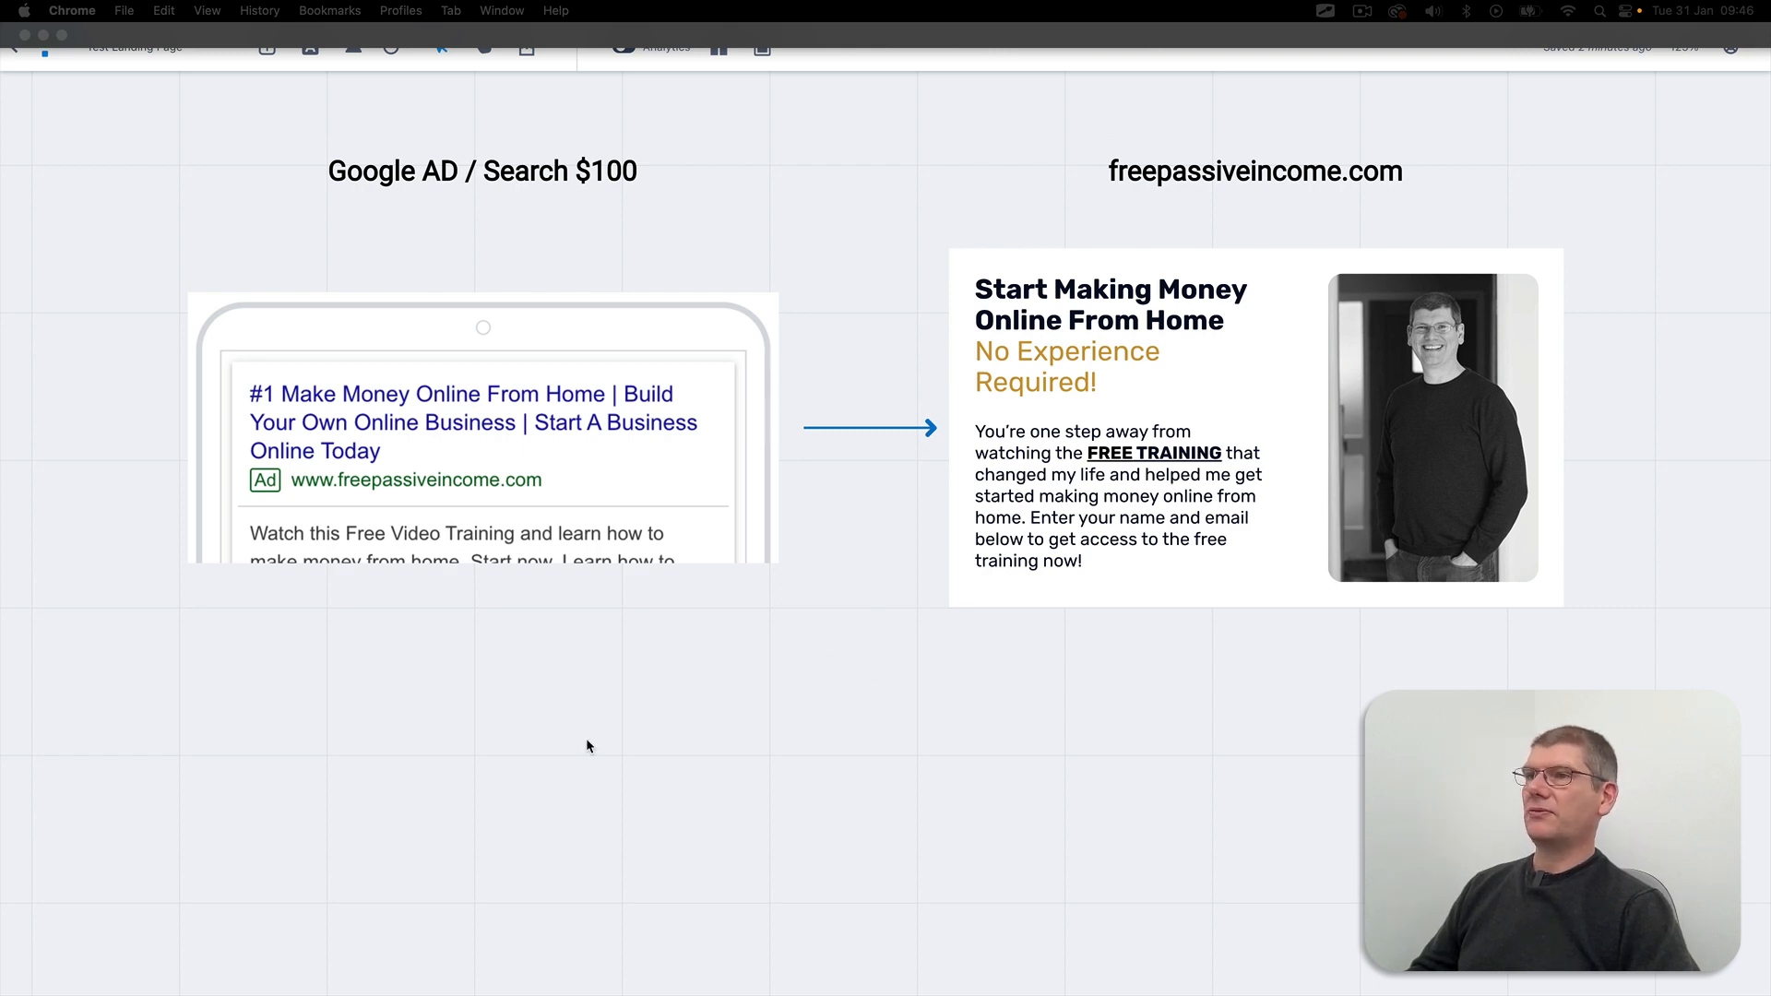
mouse_move(266, 310)
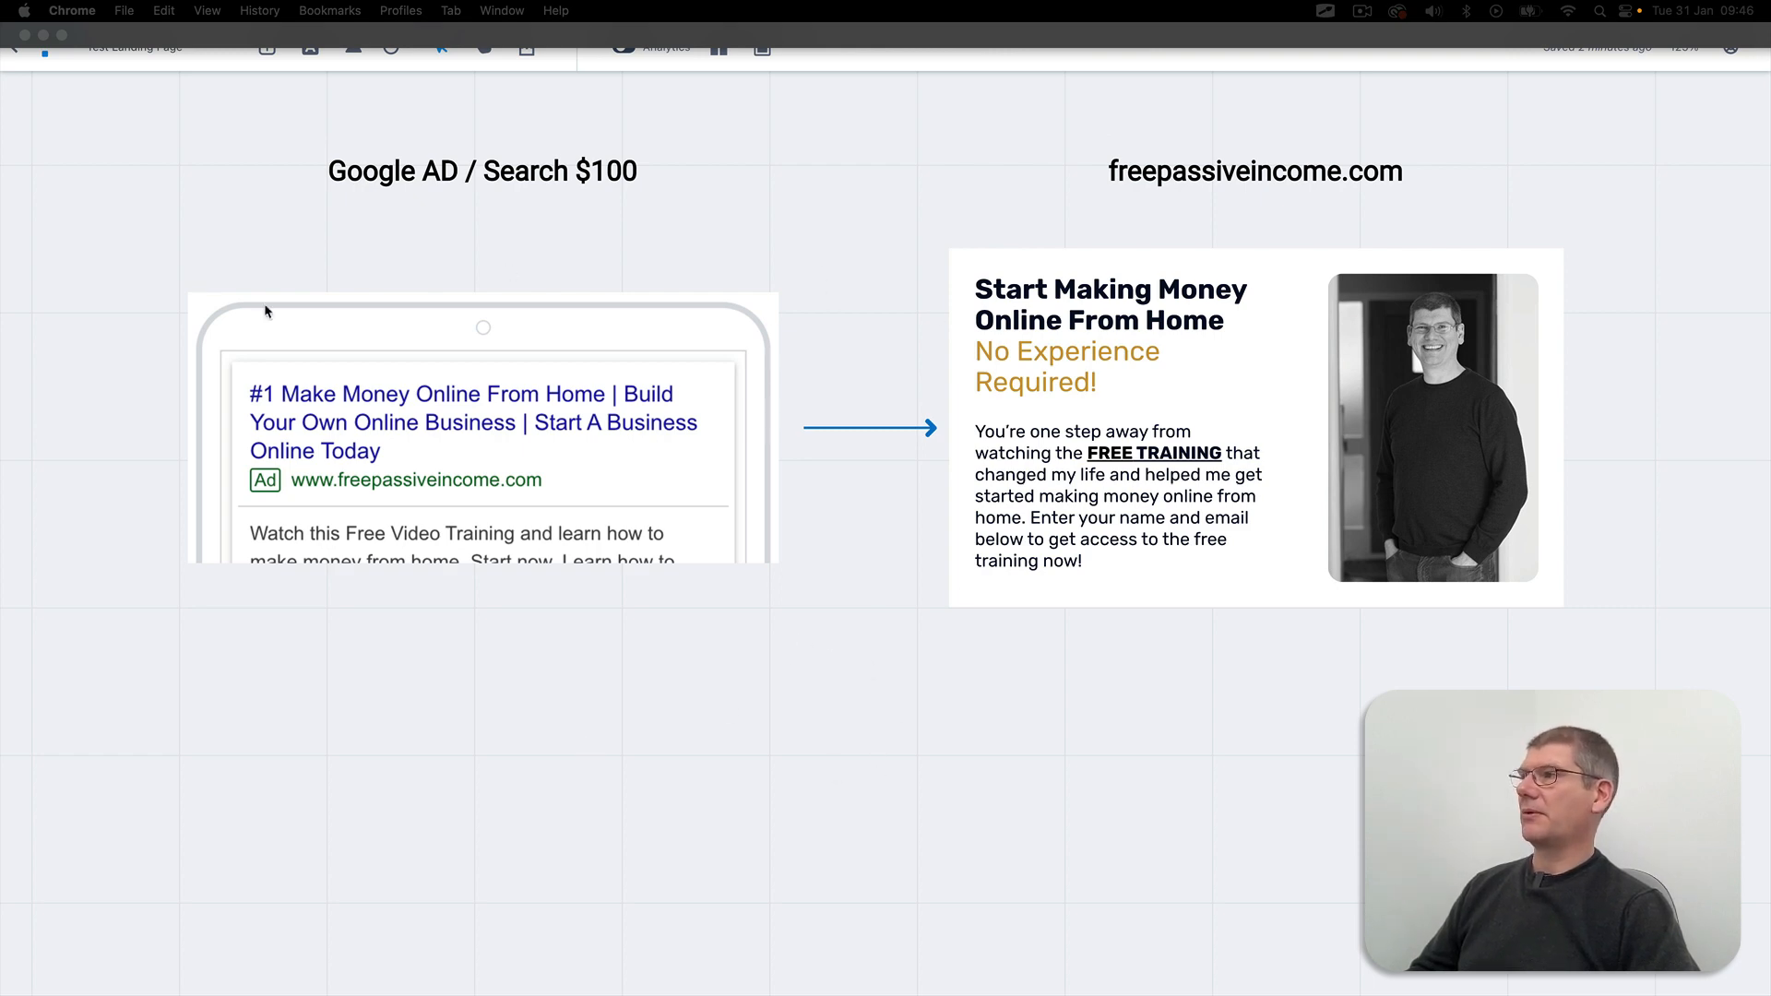
mouse_move(640, 454)
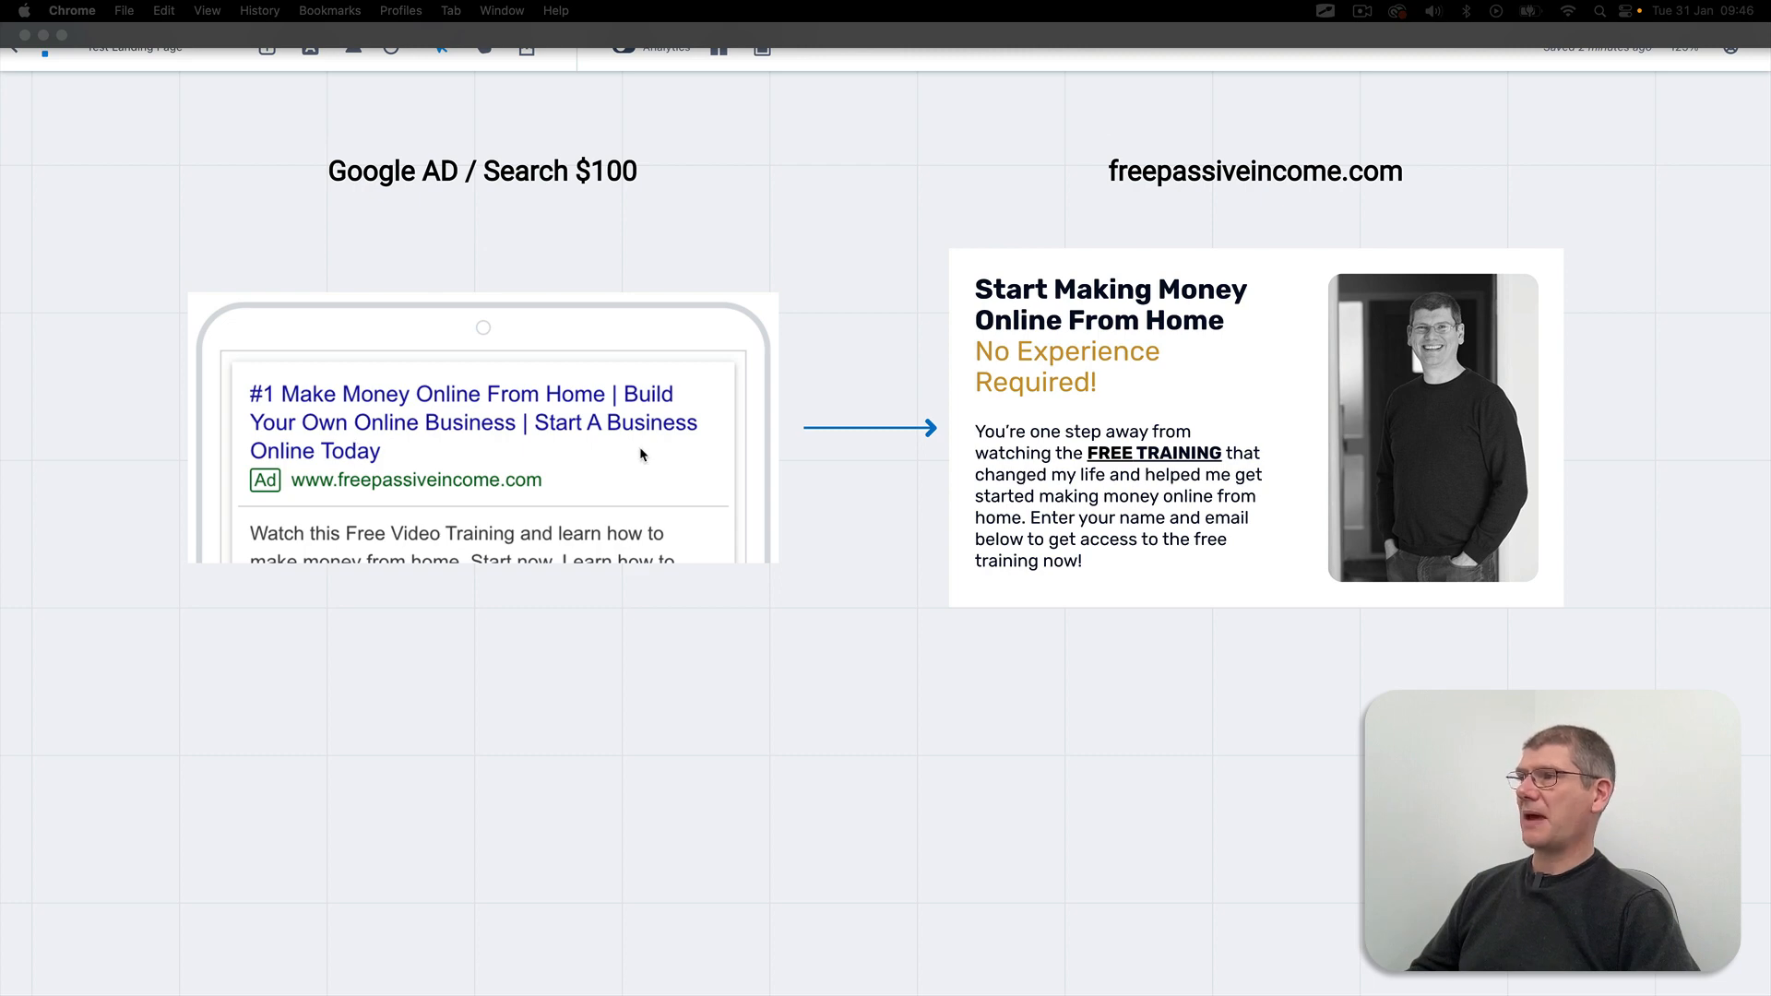
mouse_move(372, 500)
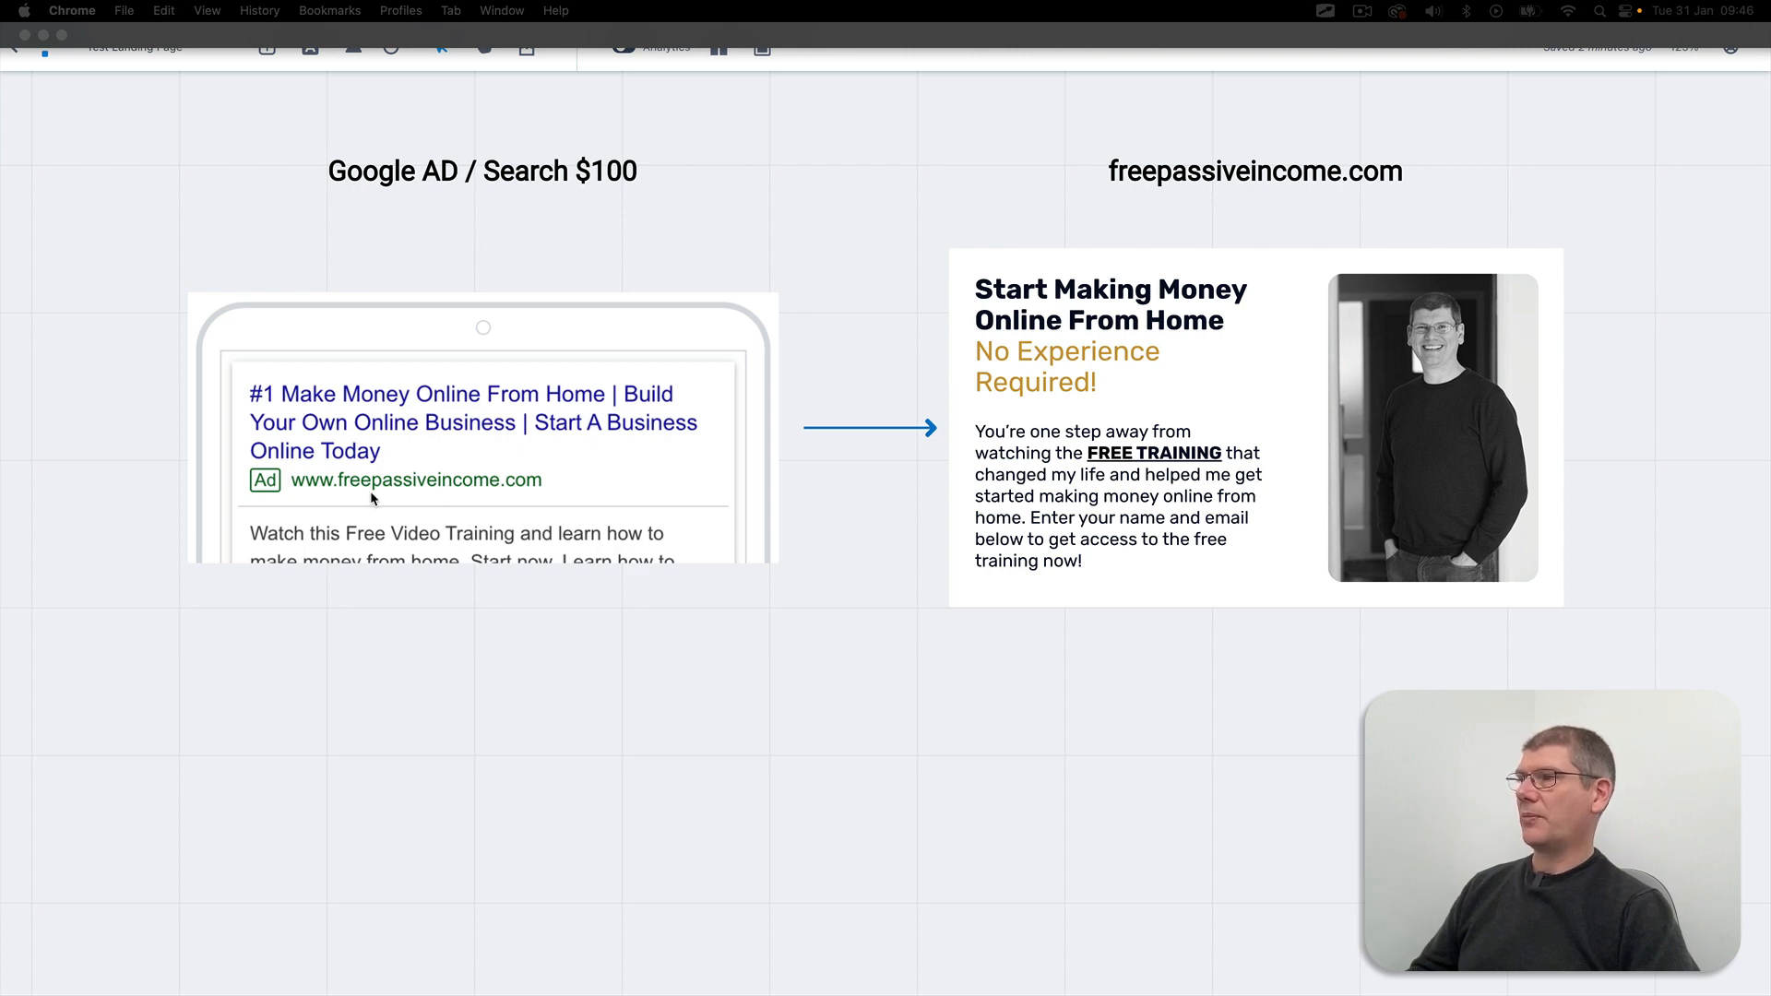
mouse_move(535, 506)
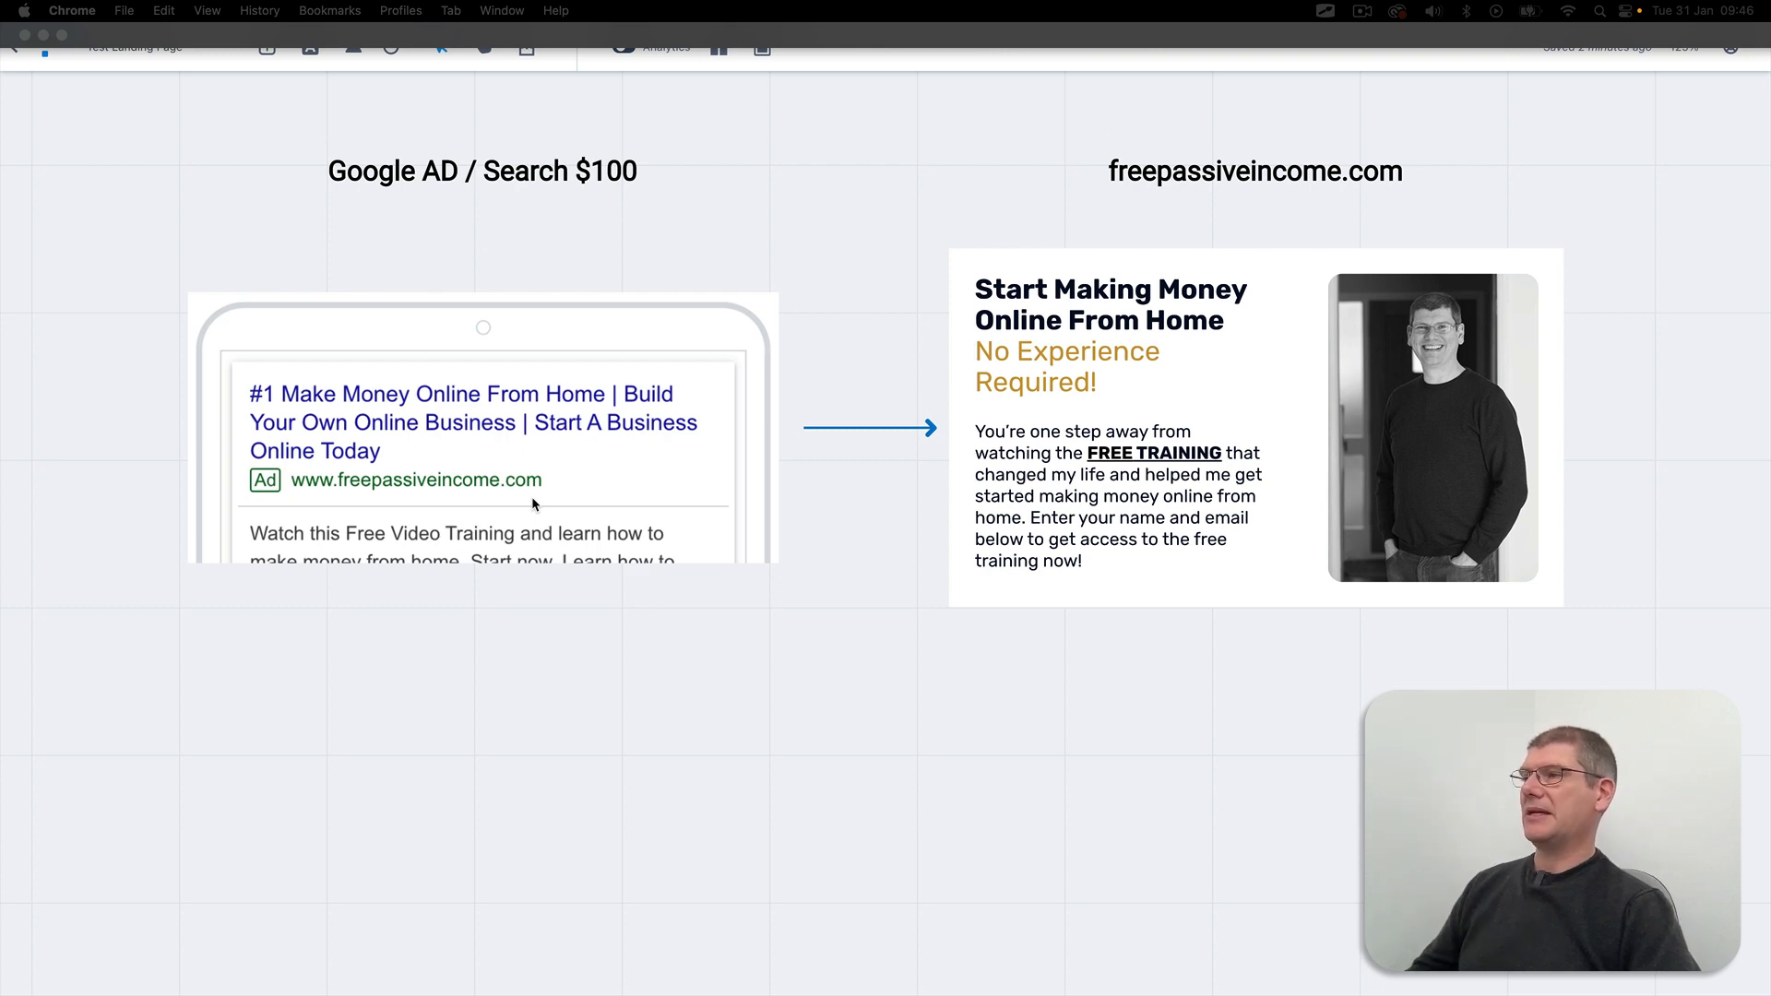
mouse_move(869, 490)
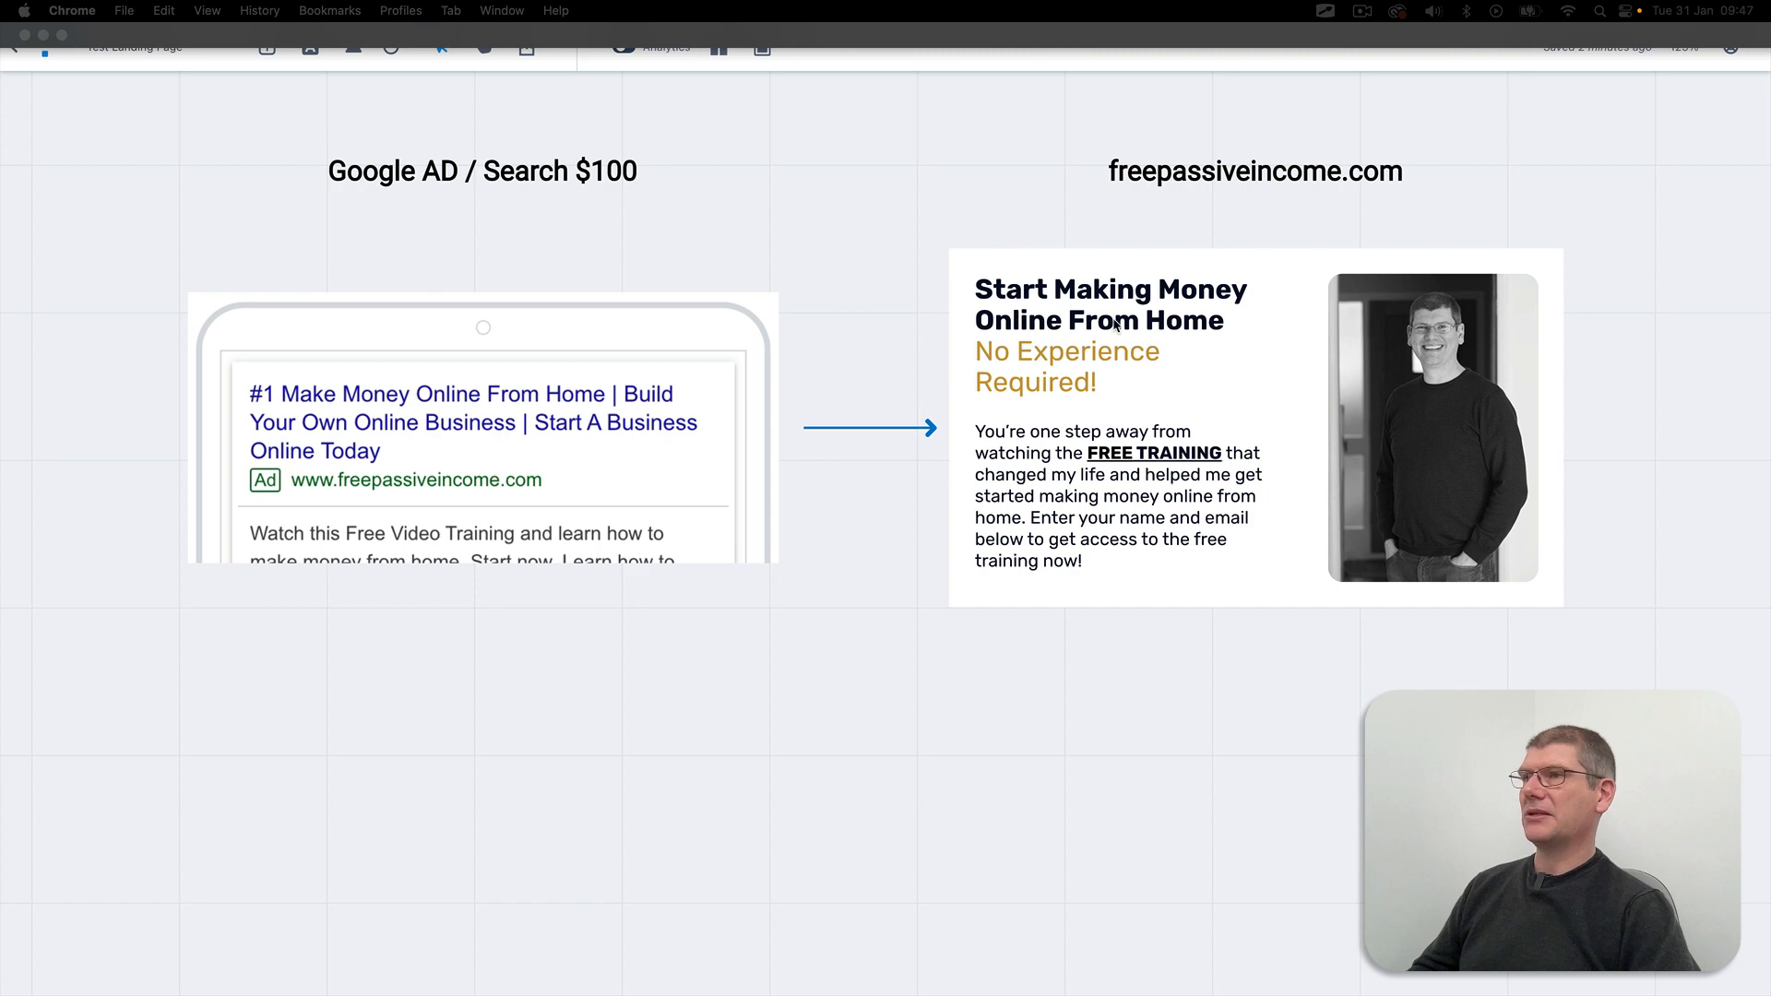
mouse_move(1154, 356)
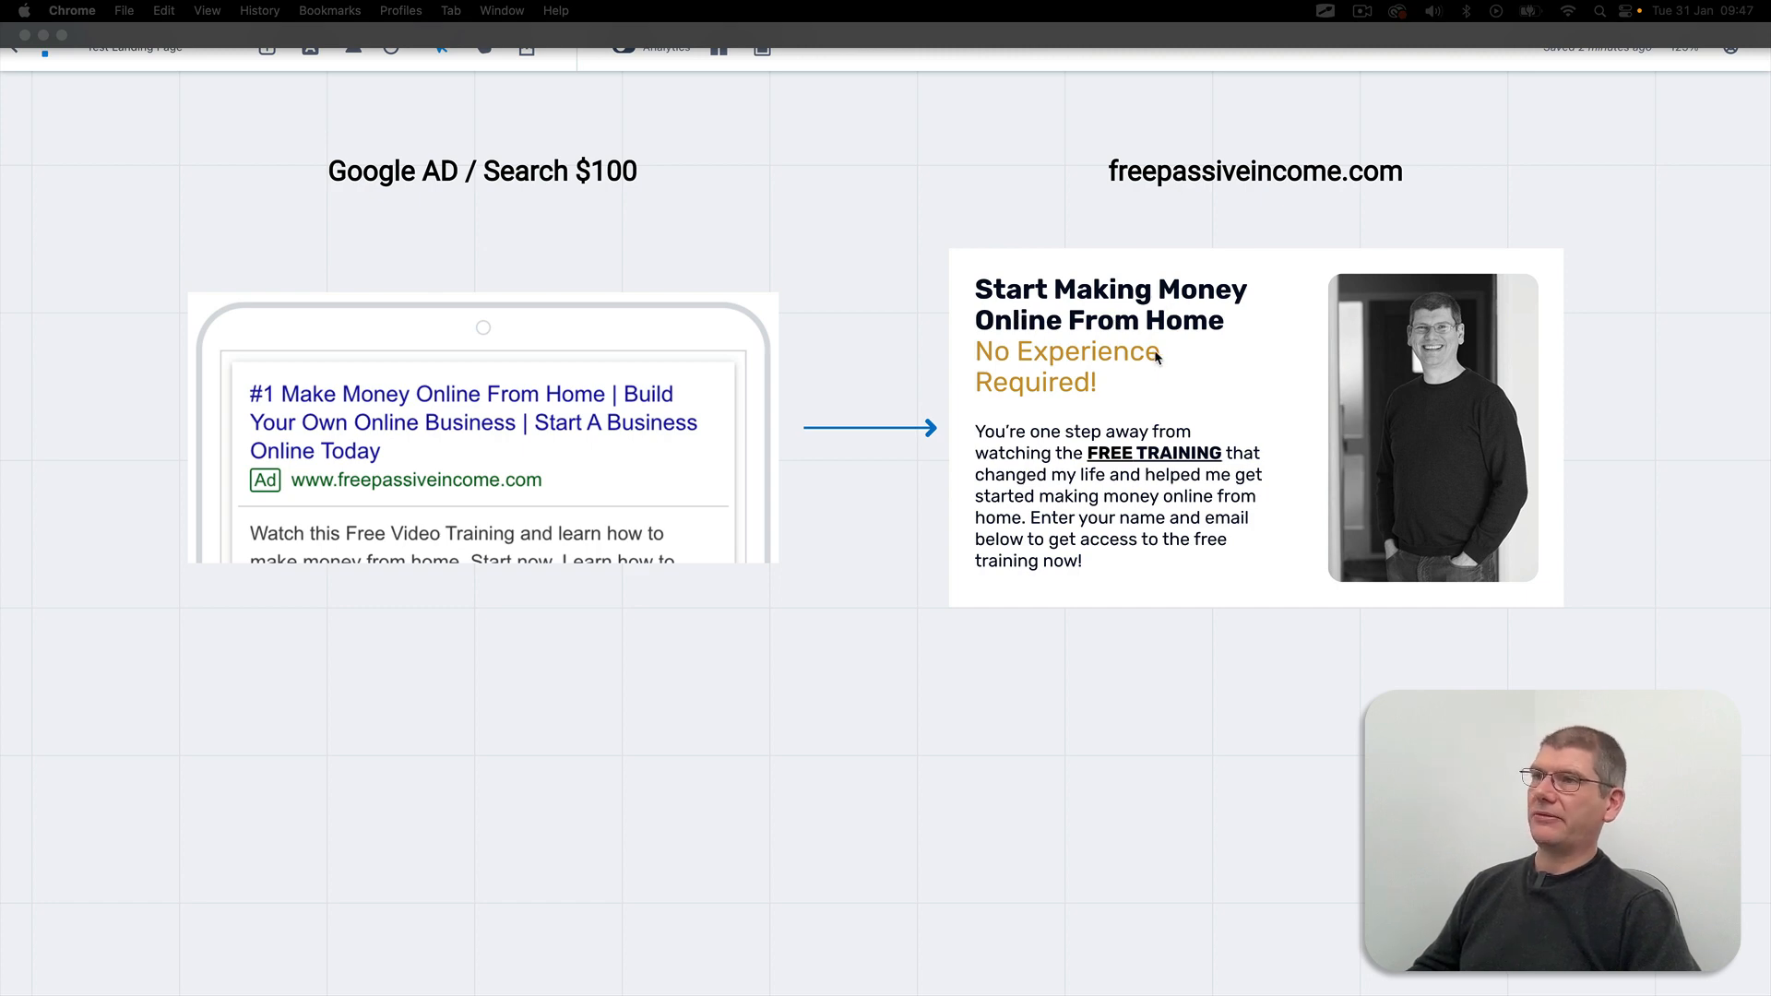
mouse_move(1180, 367)
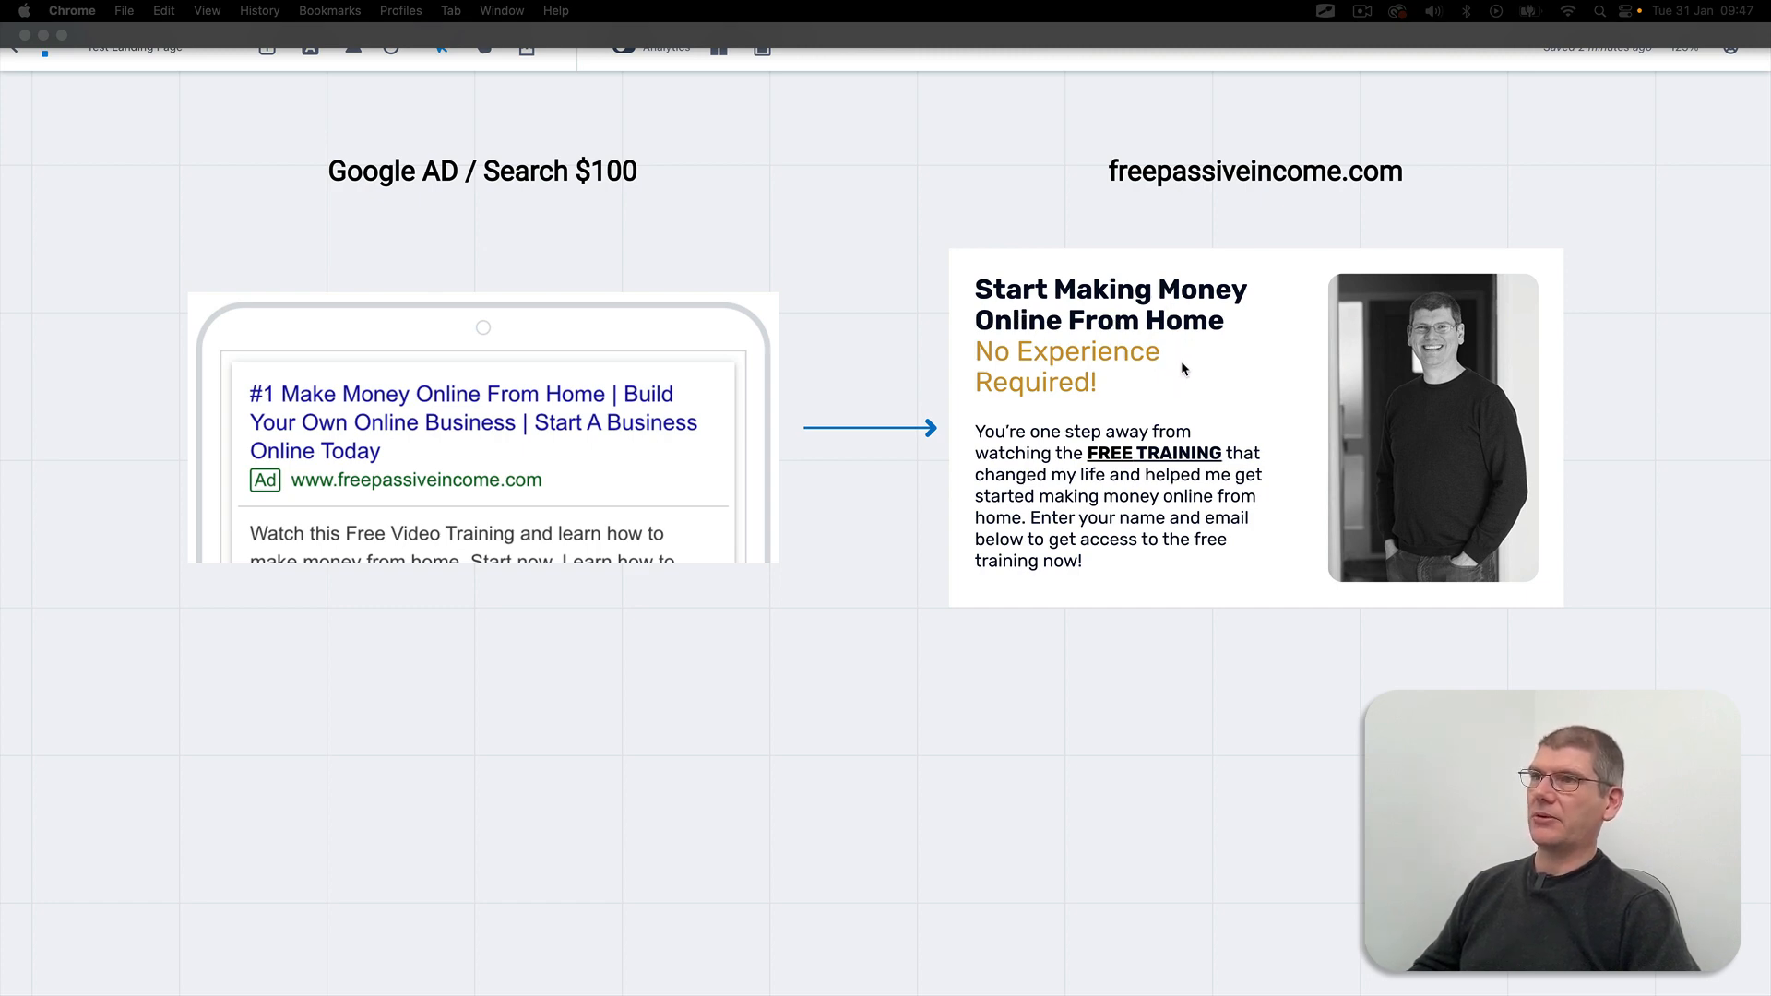
mouse_move(1024, 356)
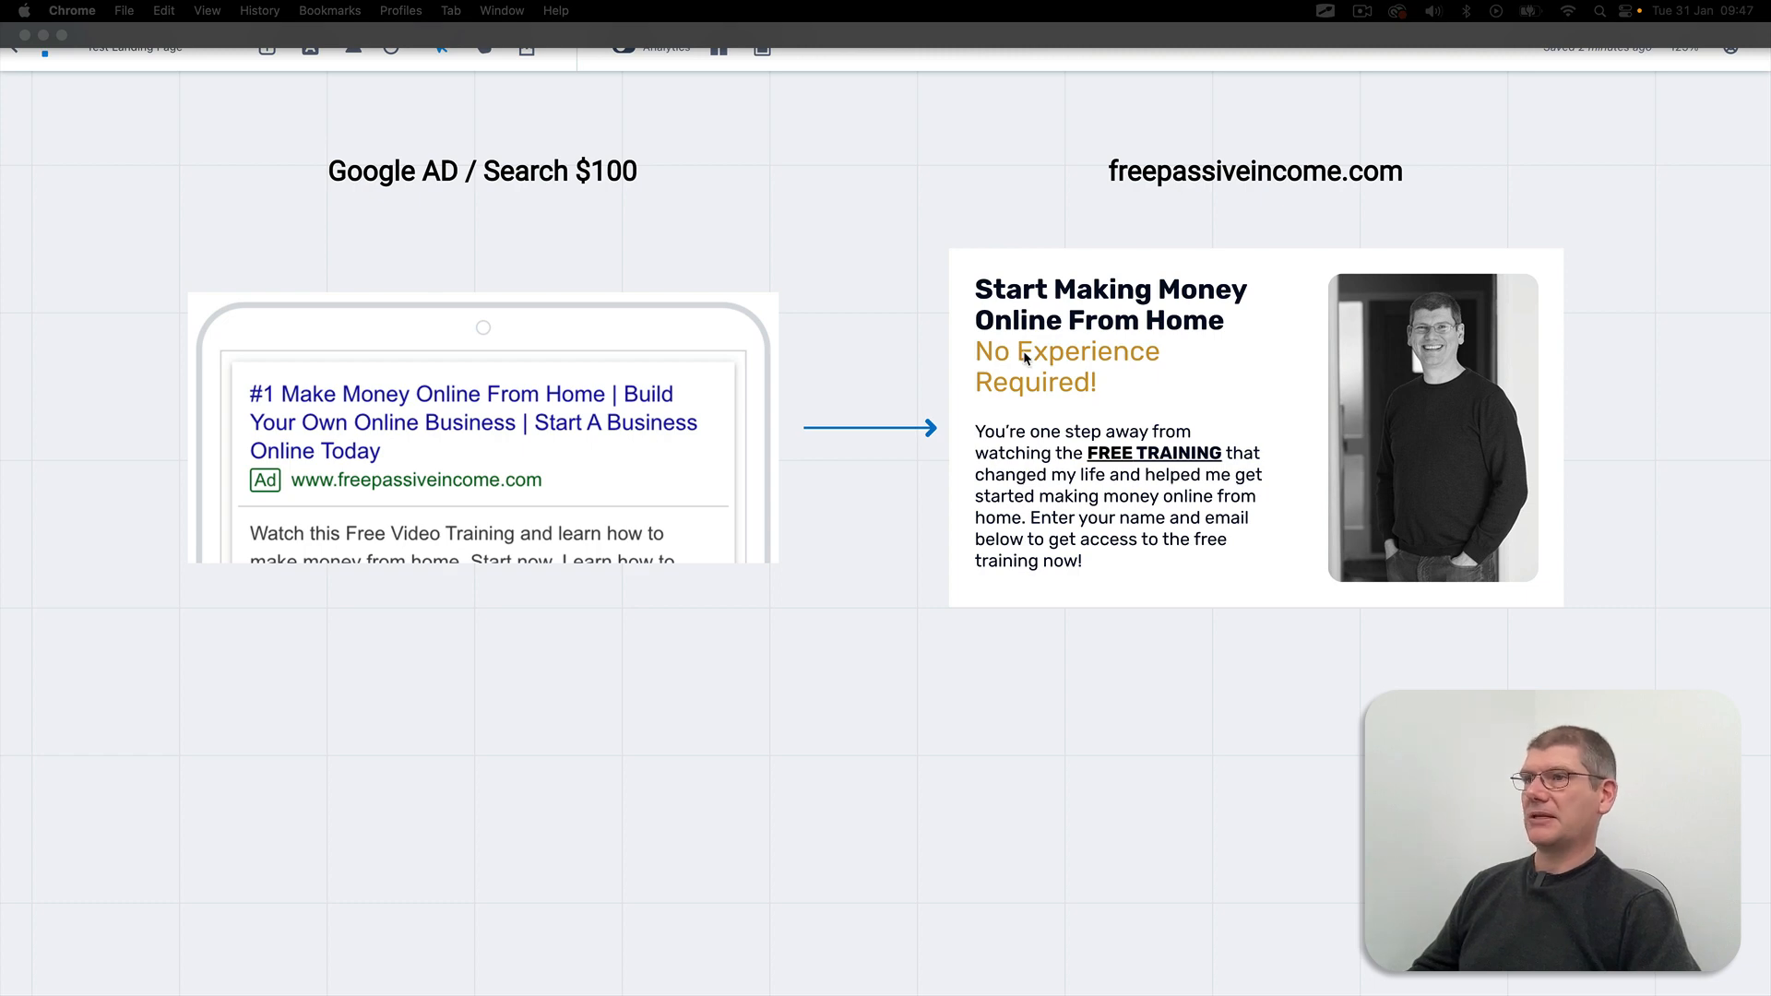
mouse_move(1049, 509)
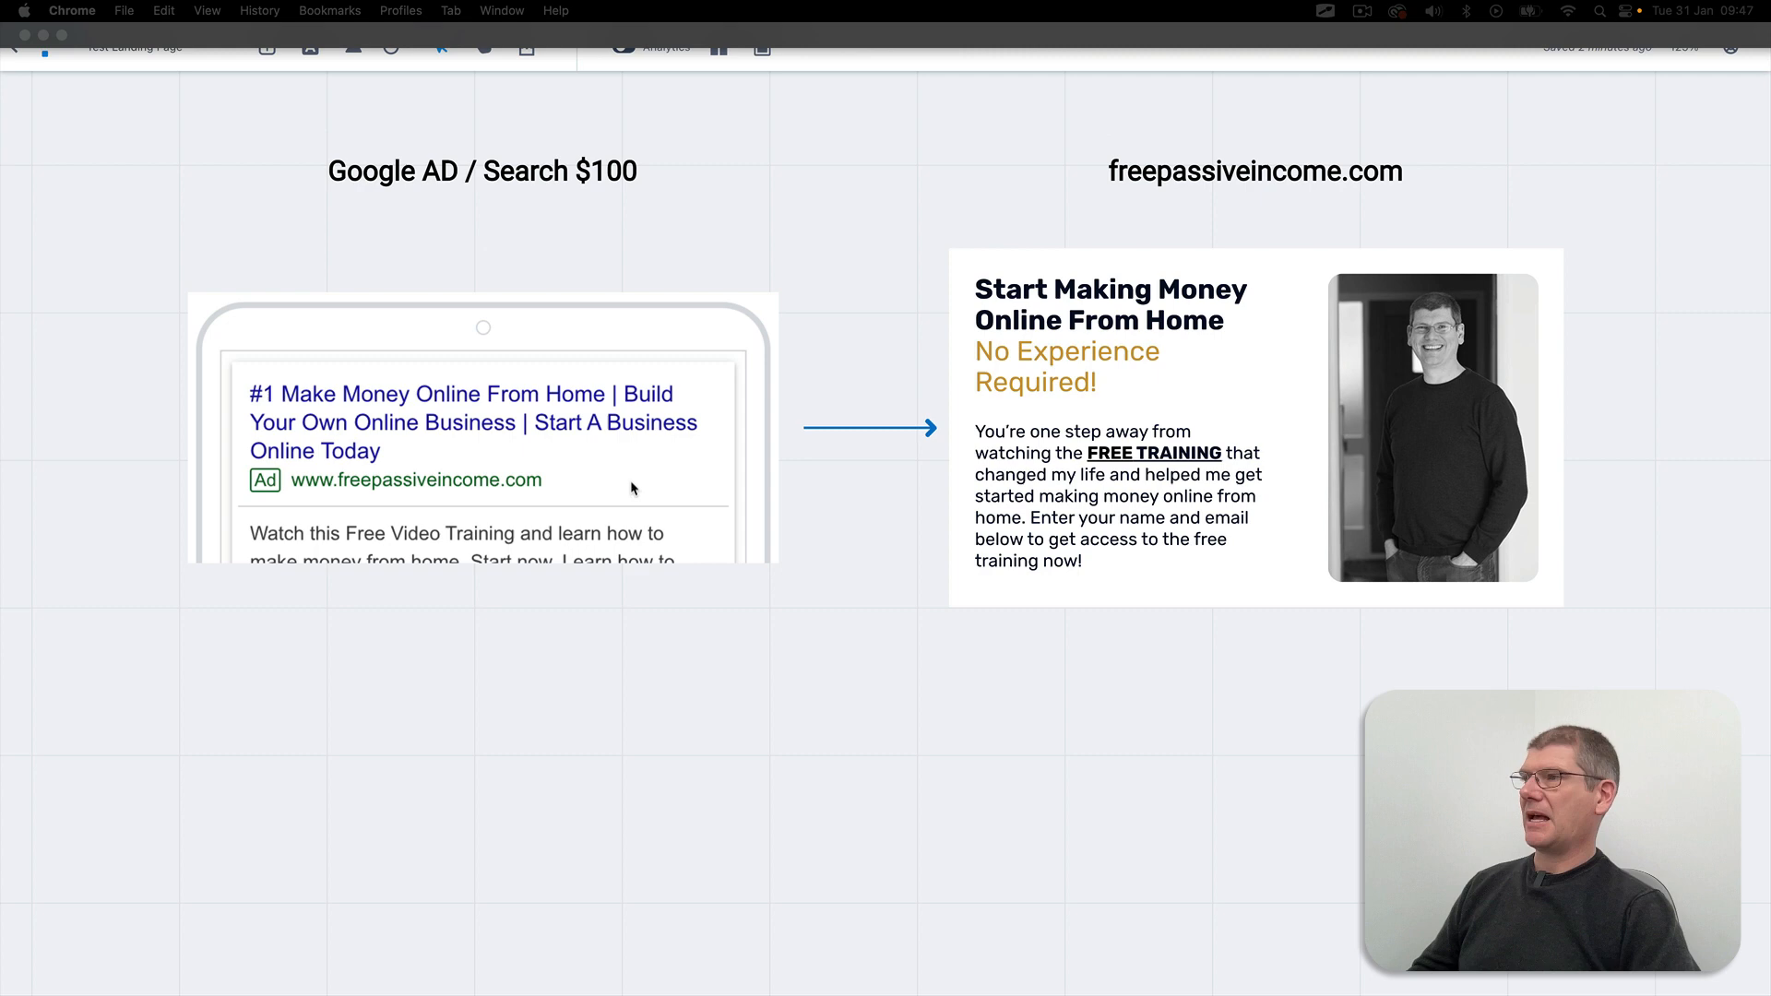
mouse_move(289, 404)
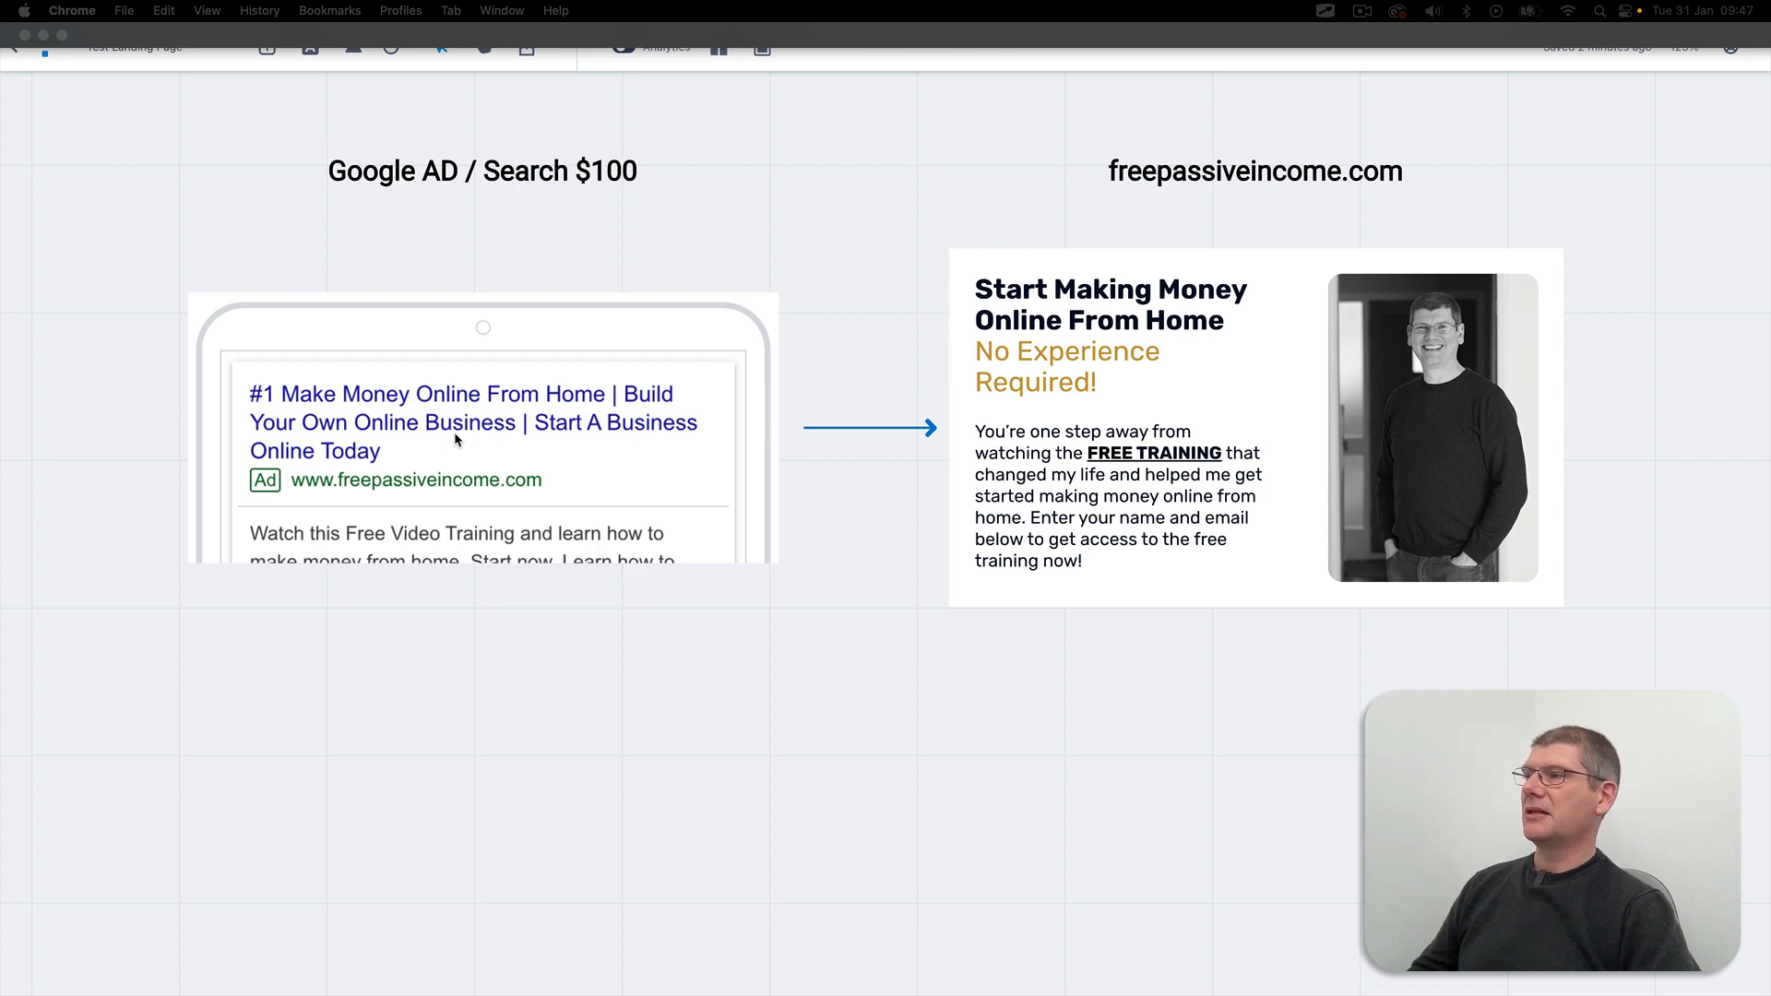
mouse_move(485, 424)
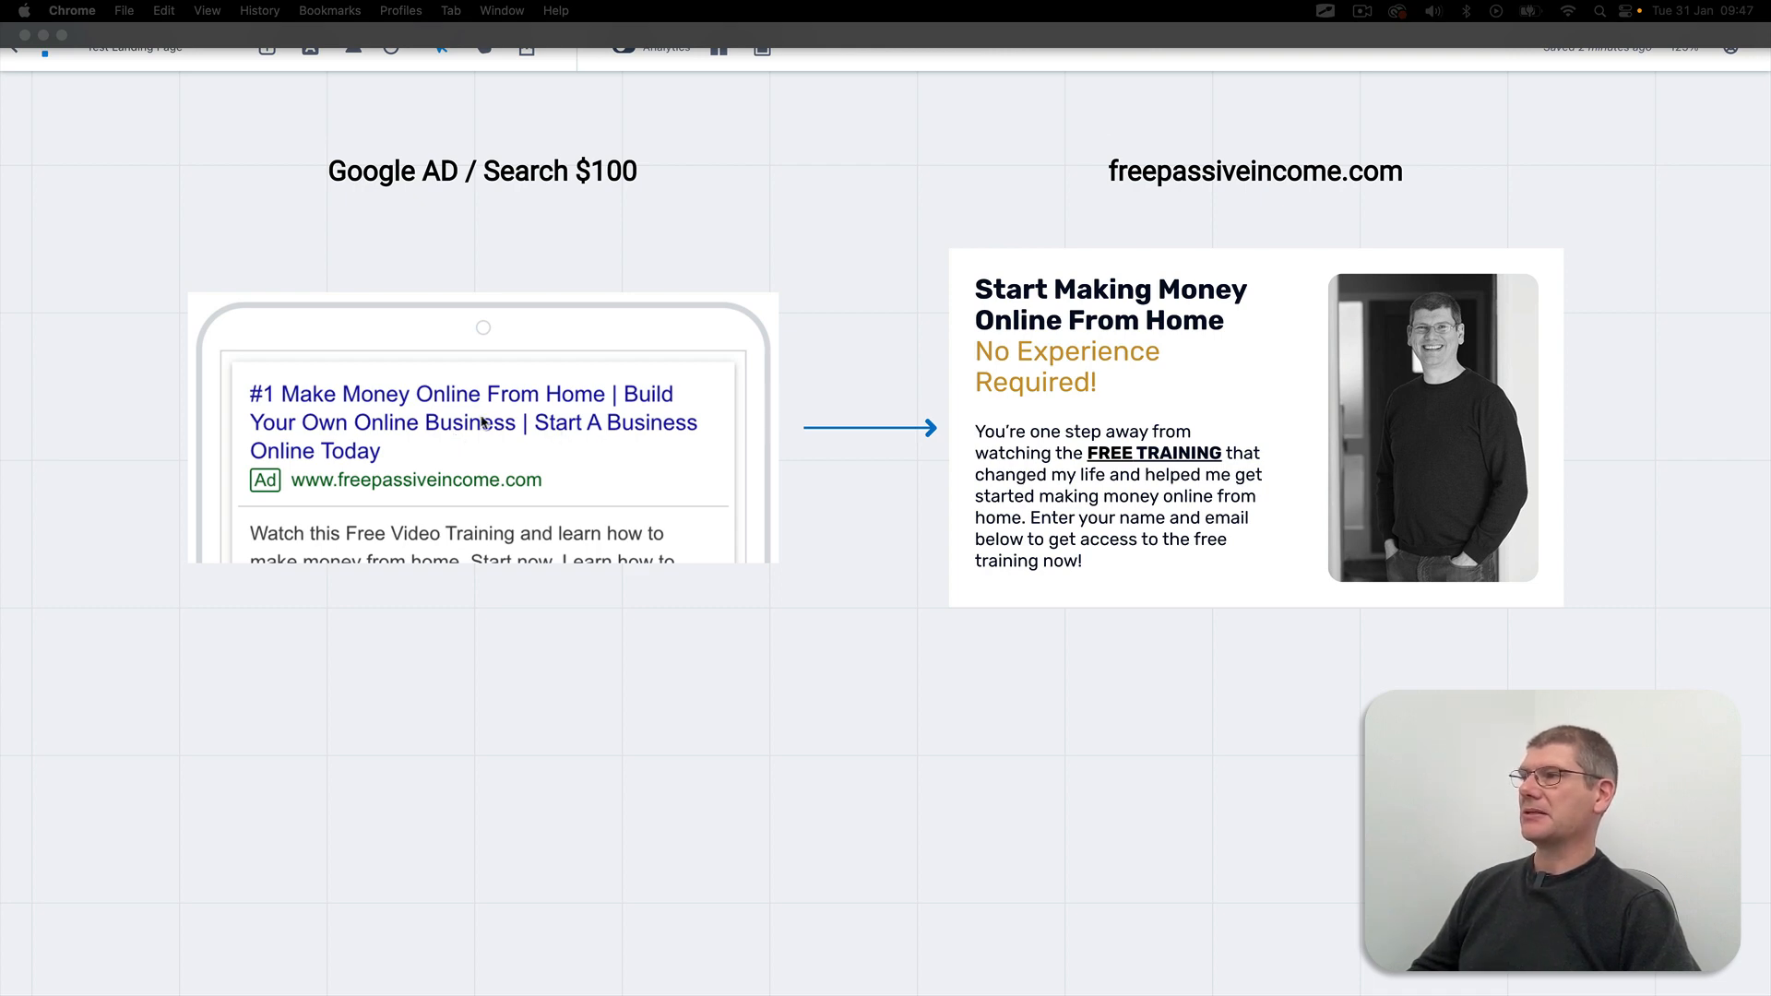
mouse_move(1073, 656)
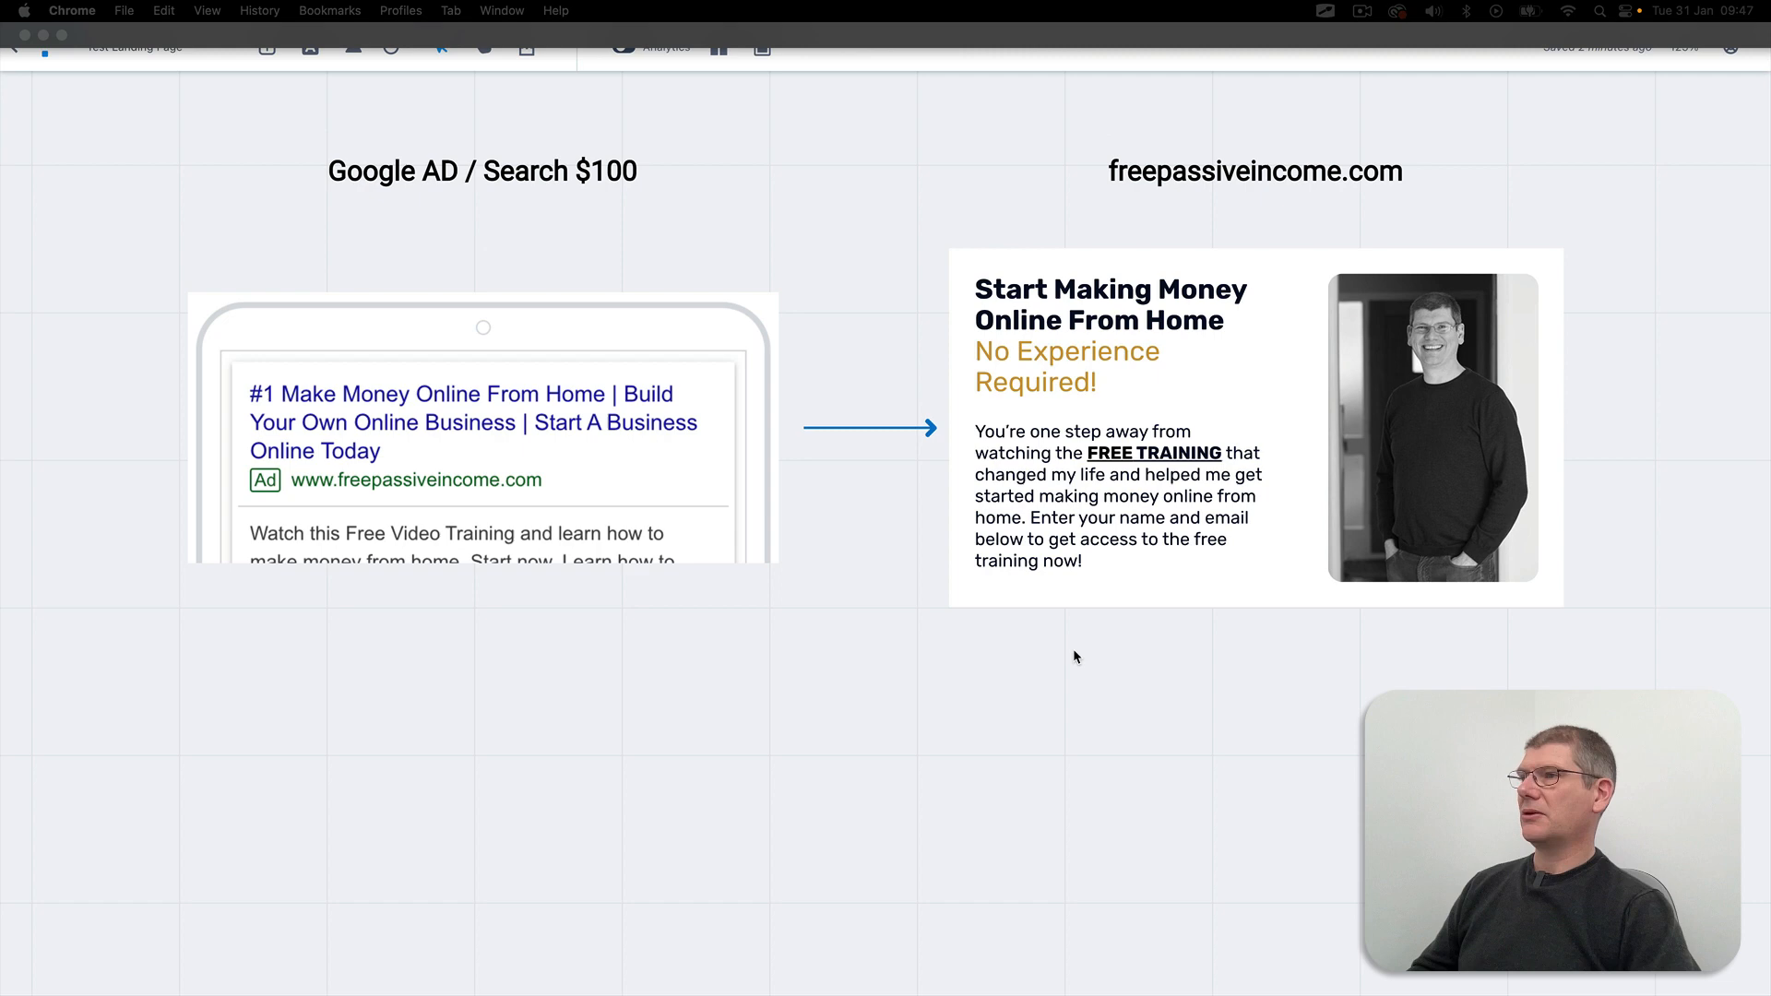
mouse_move(1324, 17)
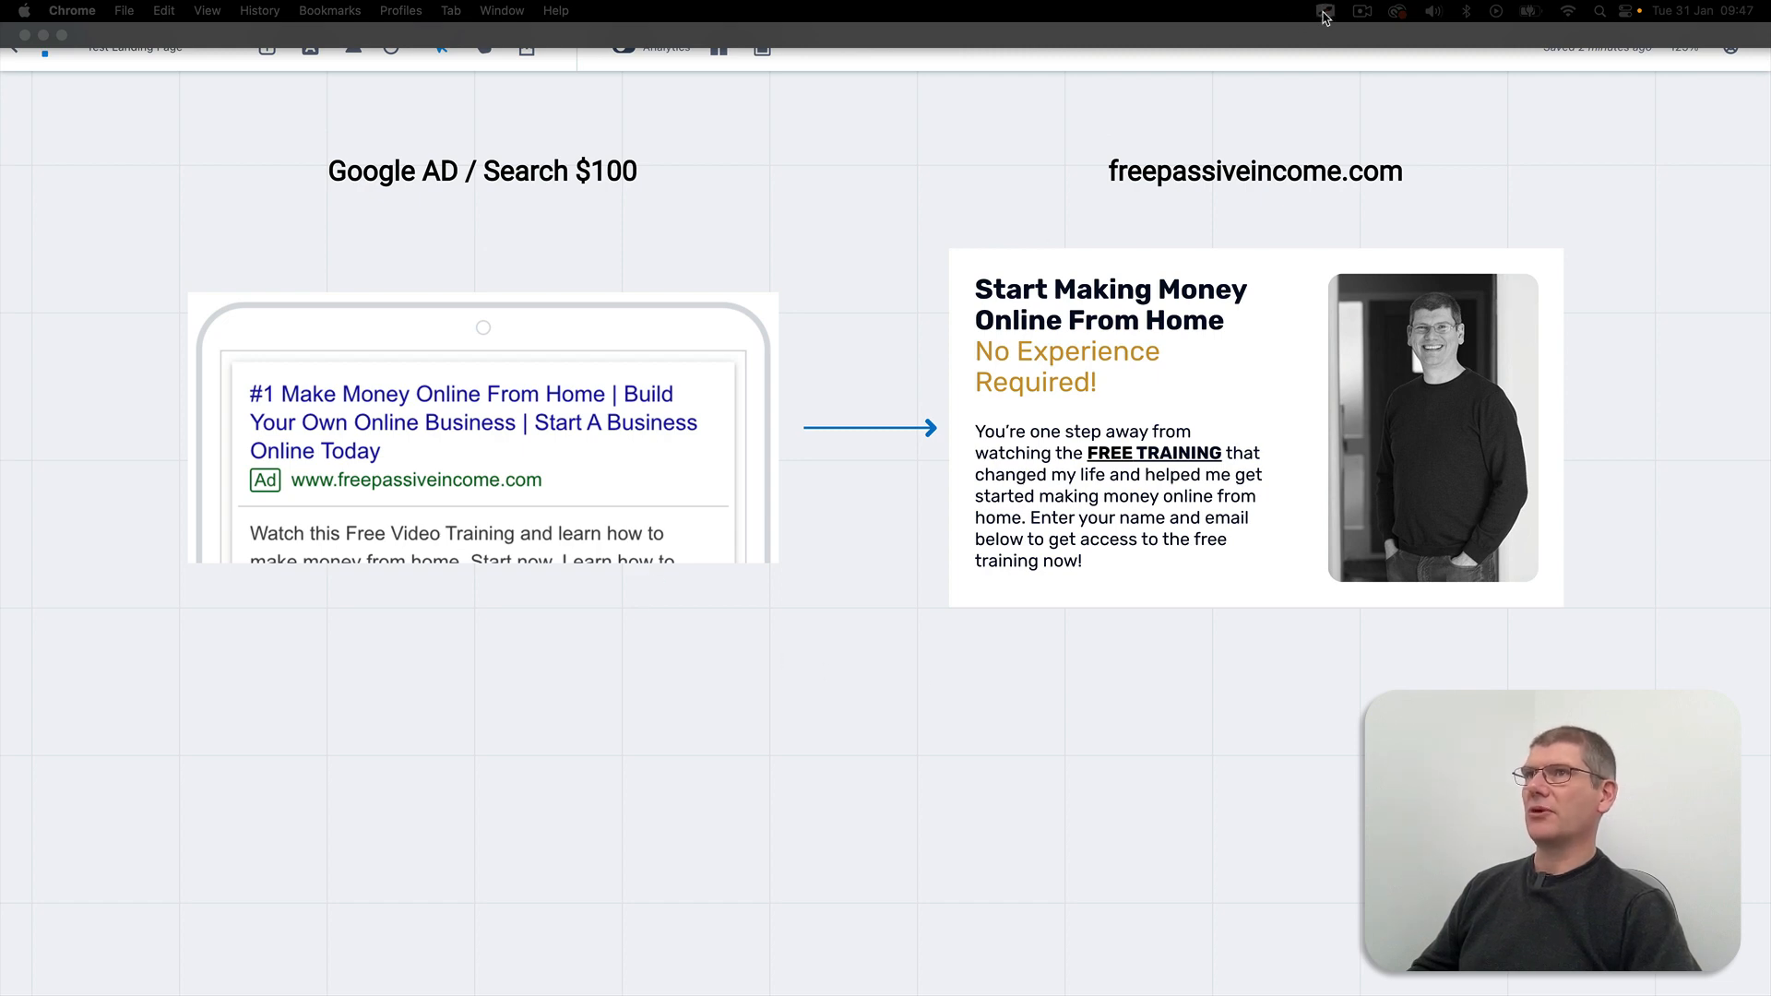
click(1324, 11)
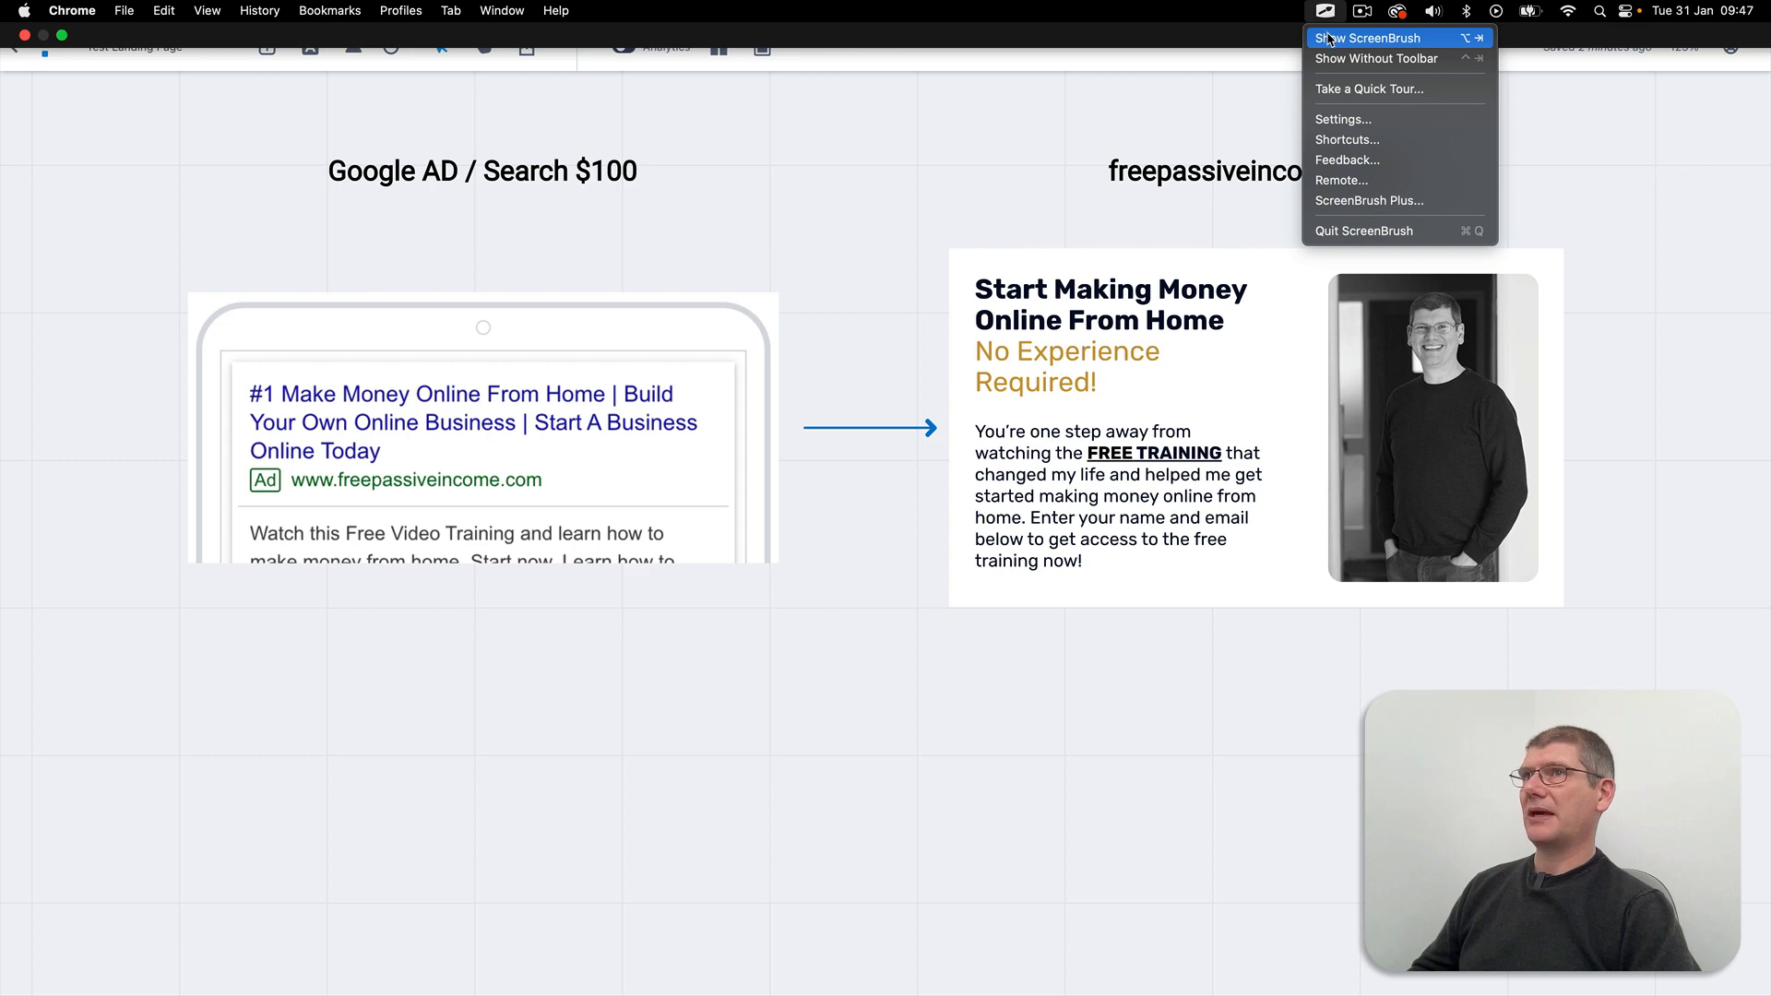
click(1367, 37)
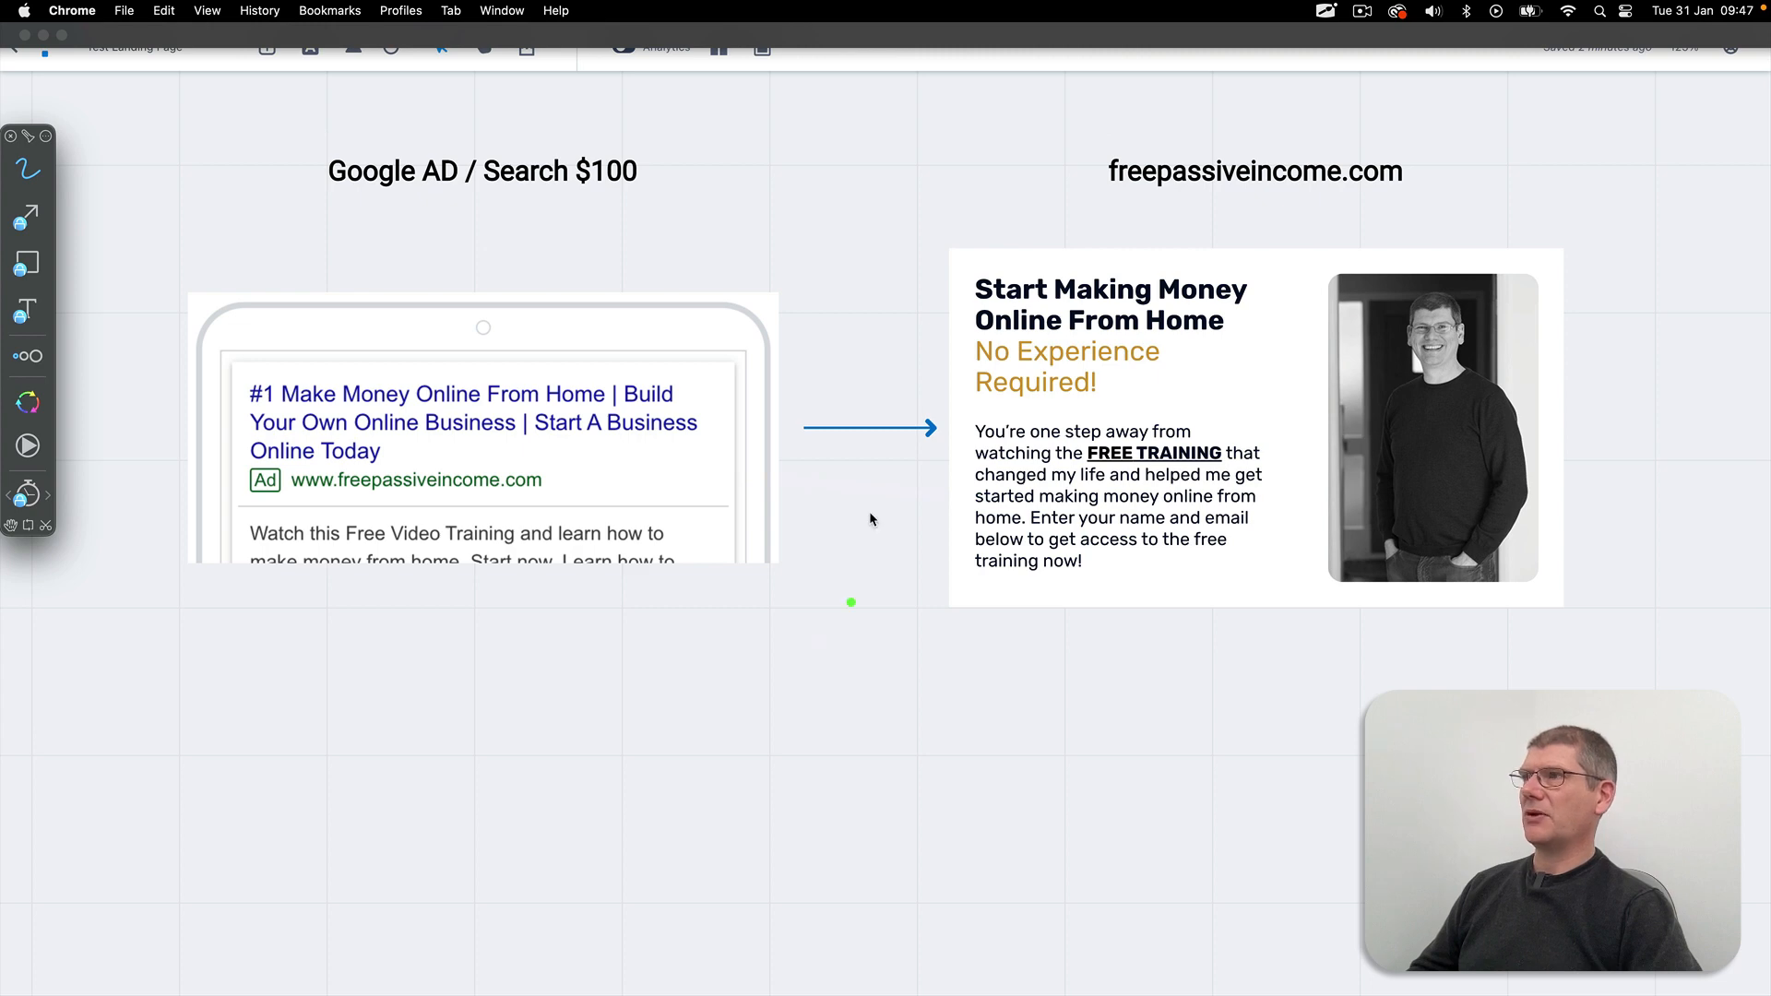
mouse_move(808, 218)
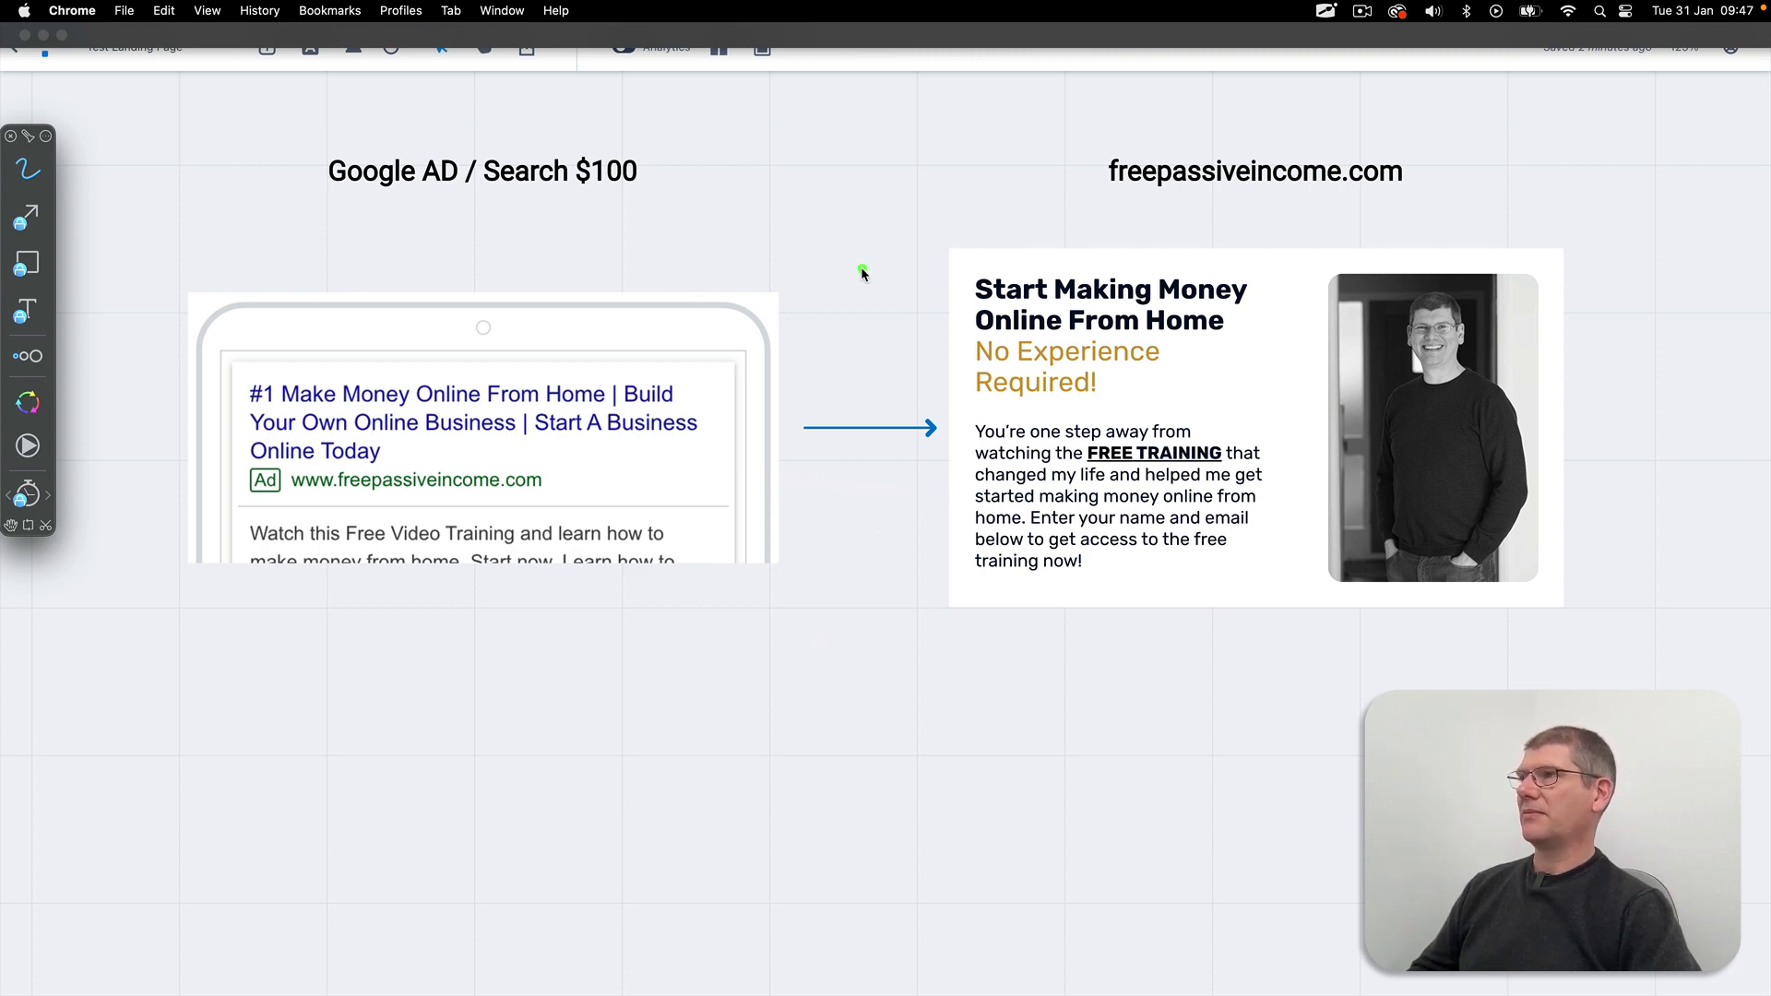
mouse_move(662, 148)
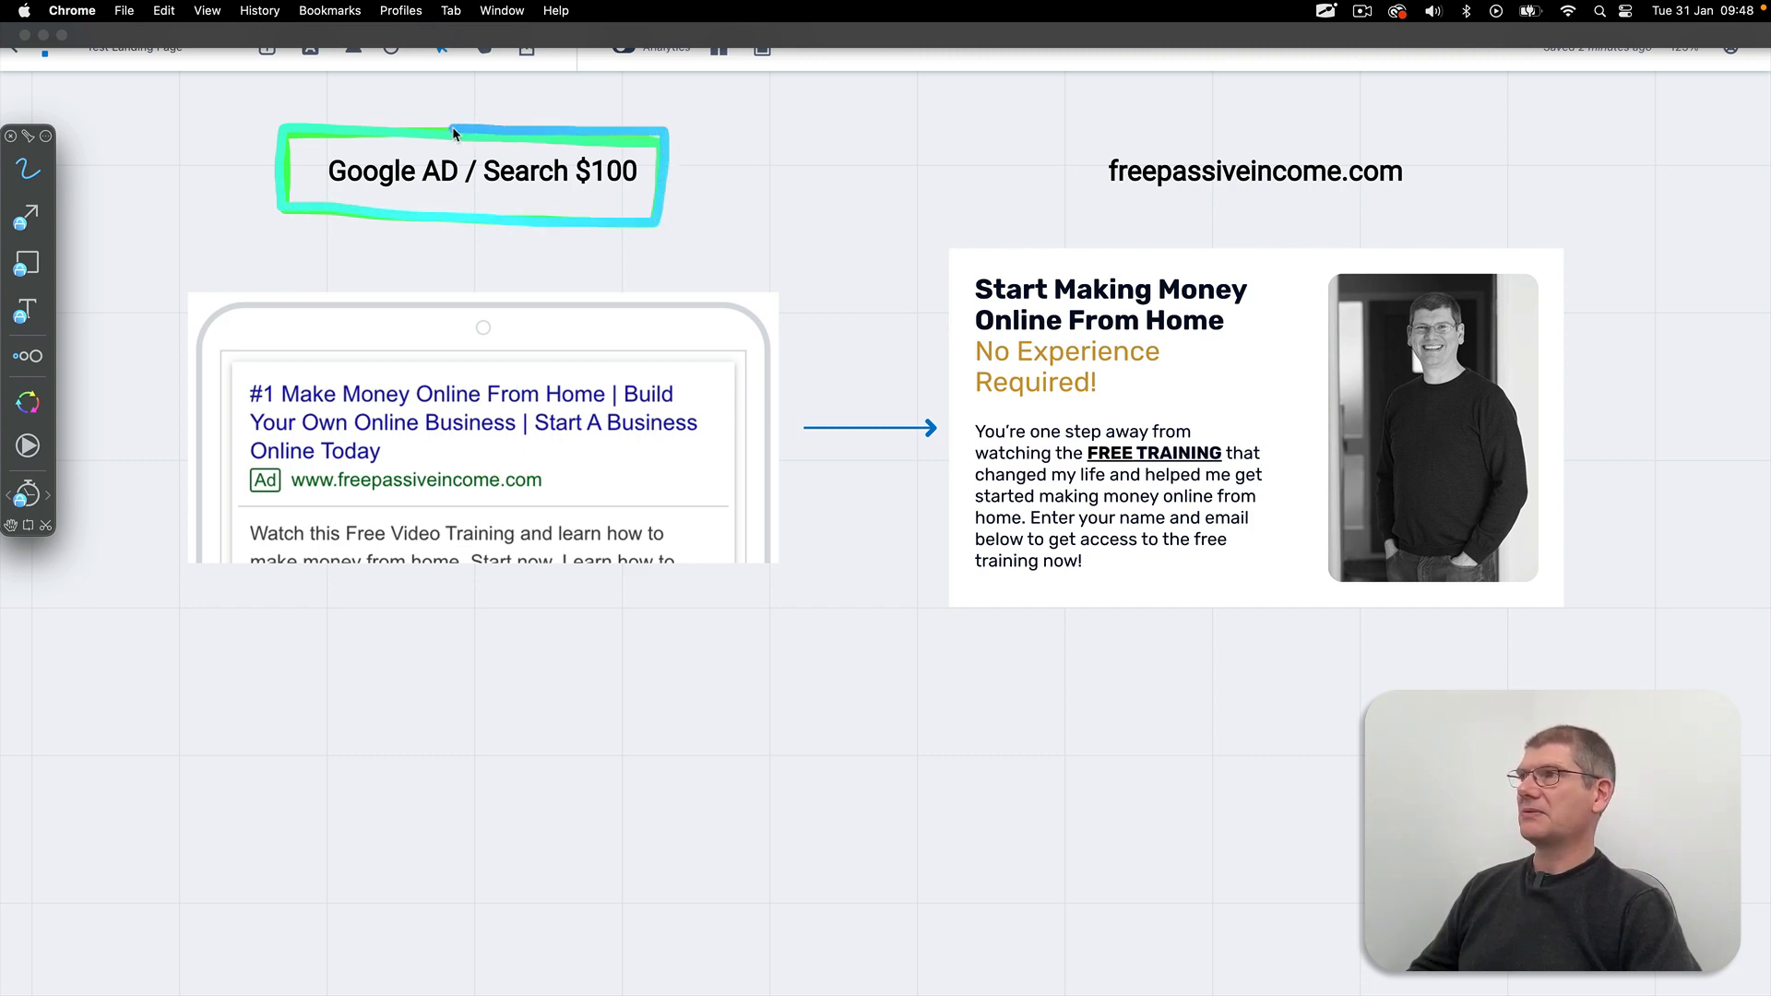
mouse_move(552, 266)
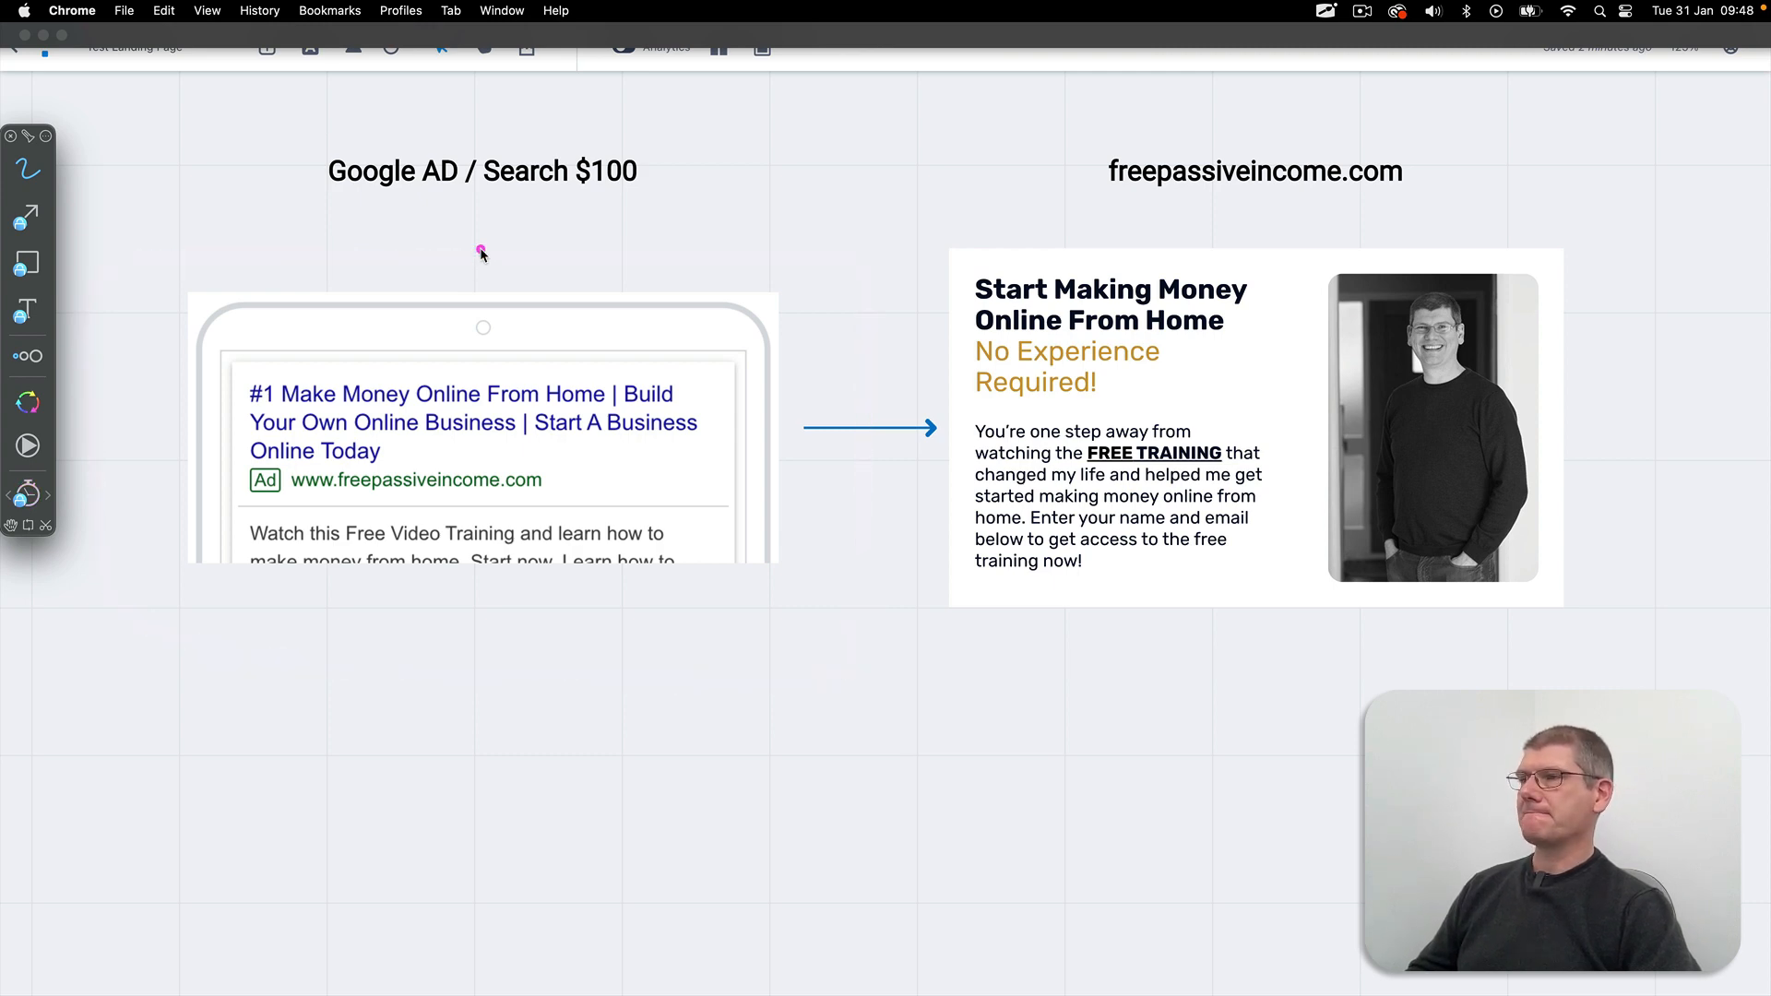
mouse_move(635, 293)
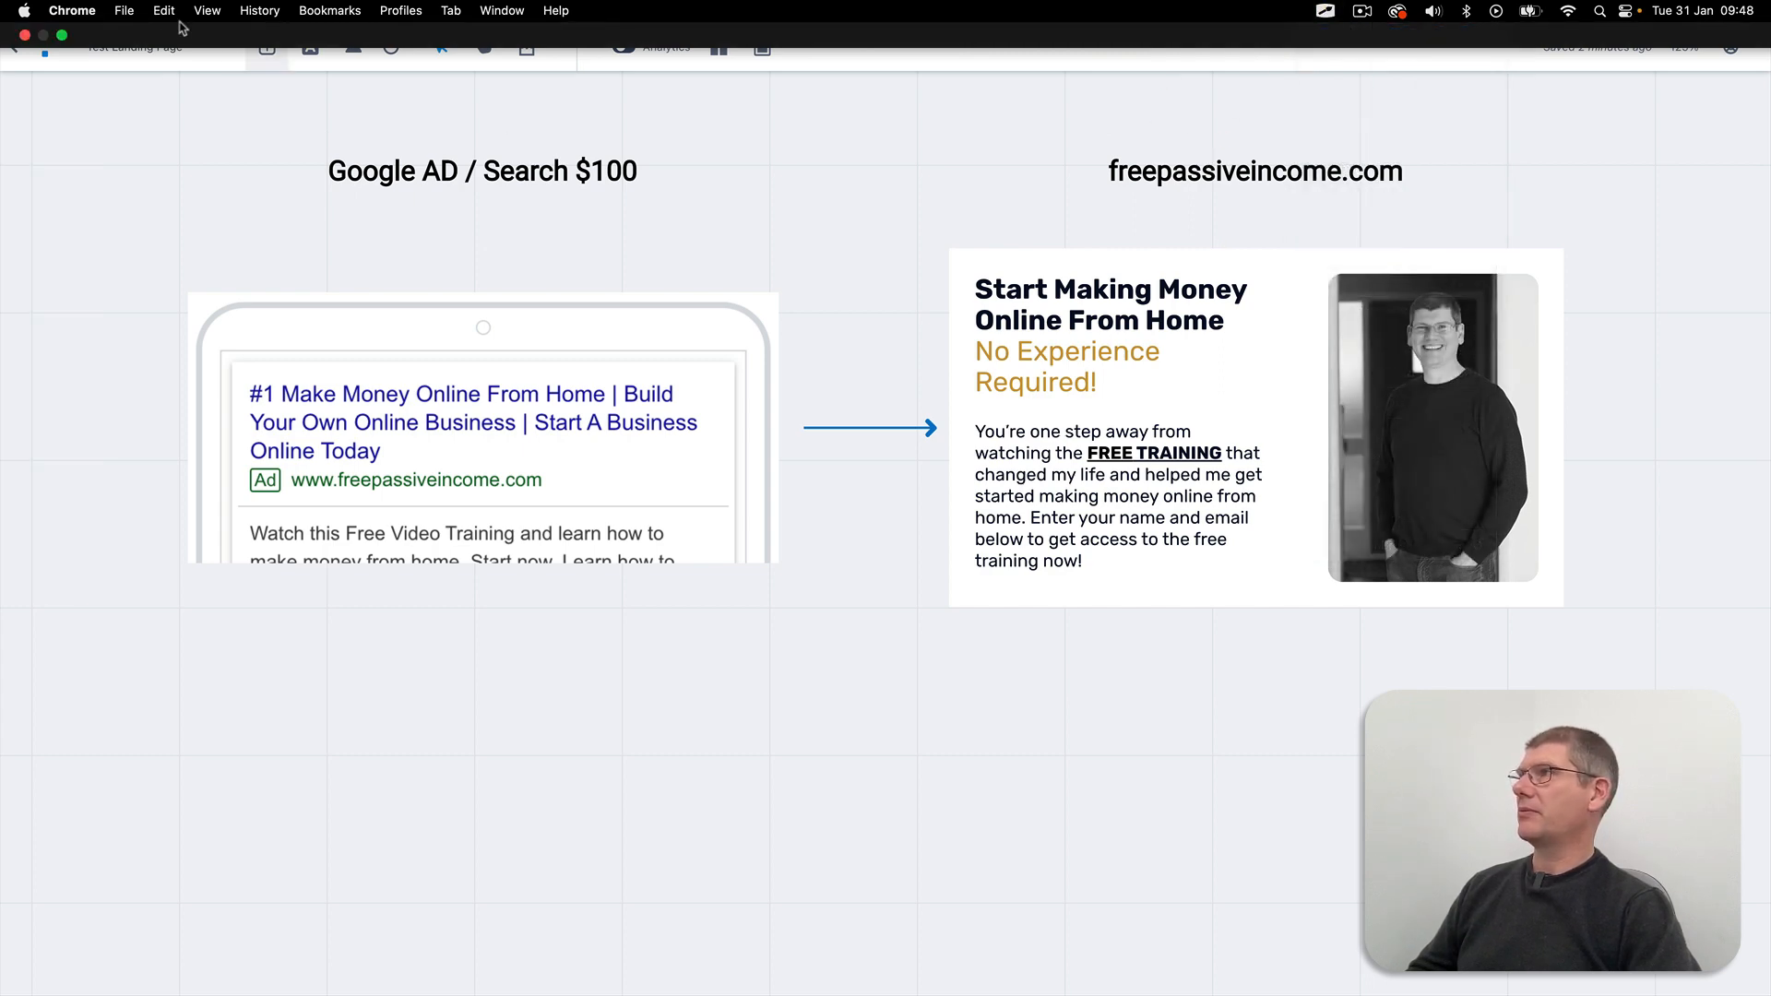
Step: Show the freepassiveincome.com home page and highlight its headline and 'No Experience Required' lines
click(206, 11)
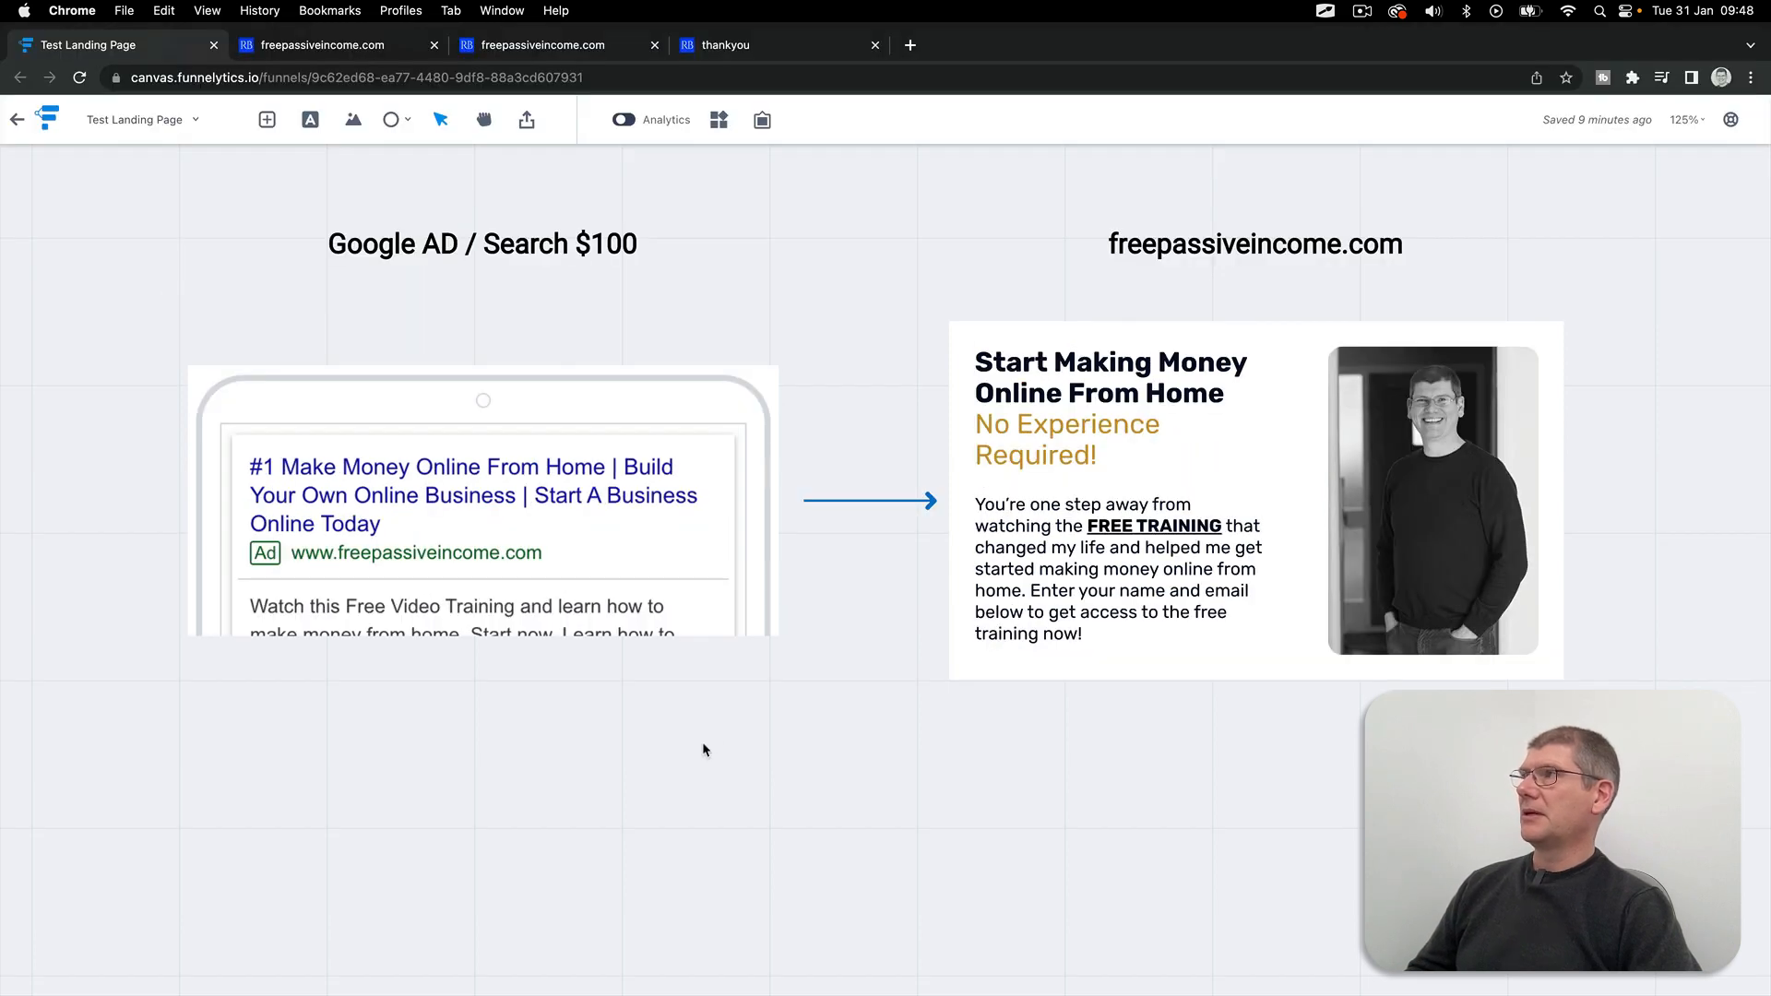
click(319, 45)
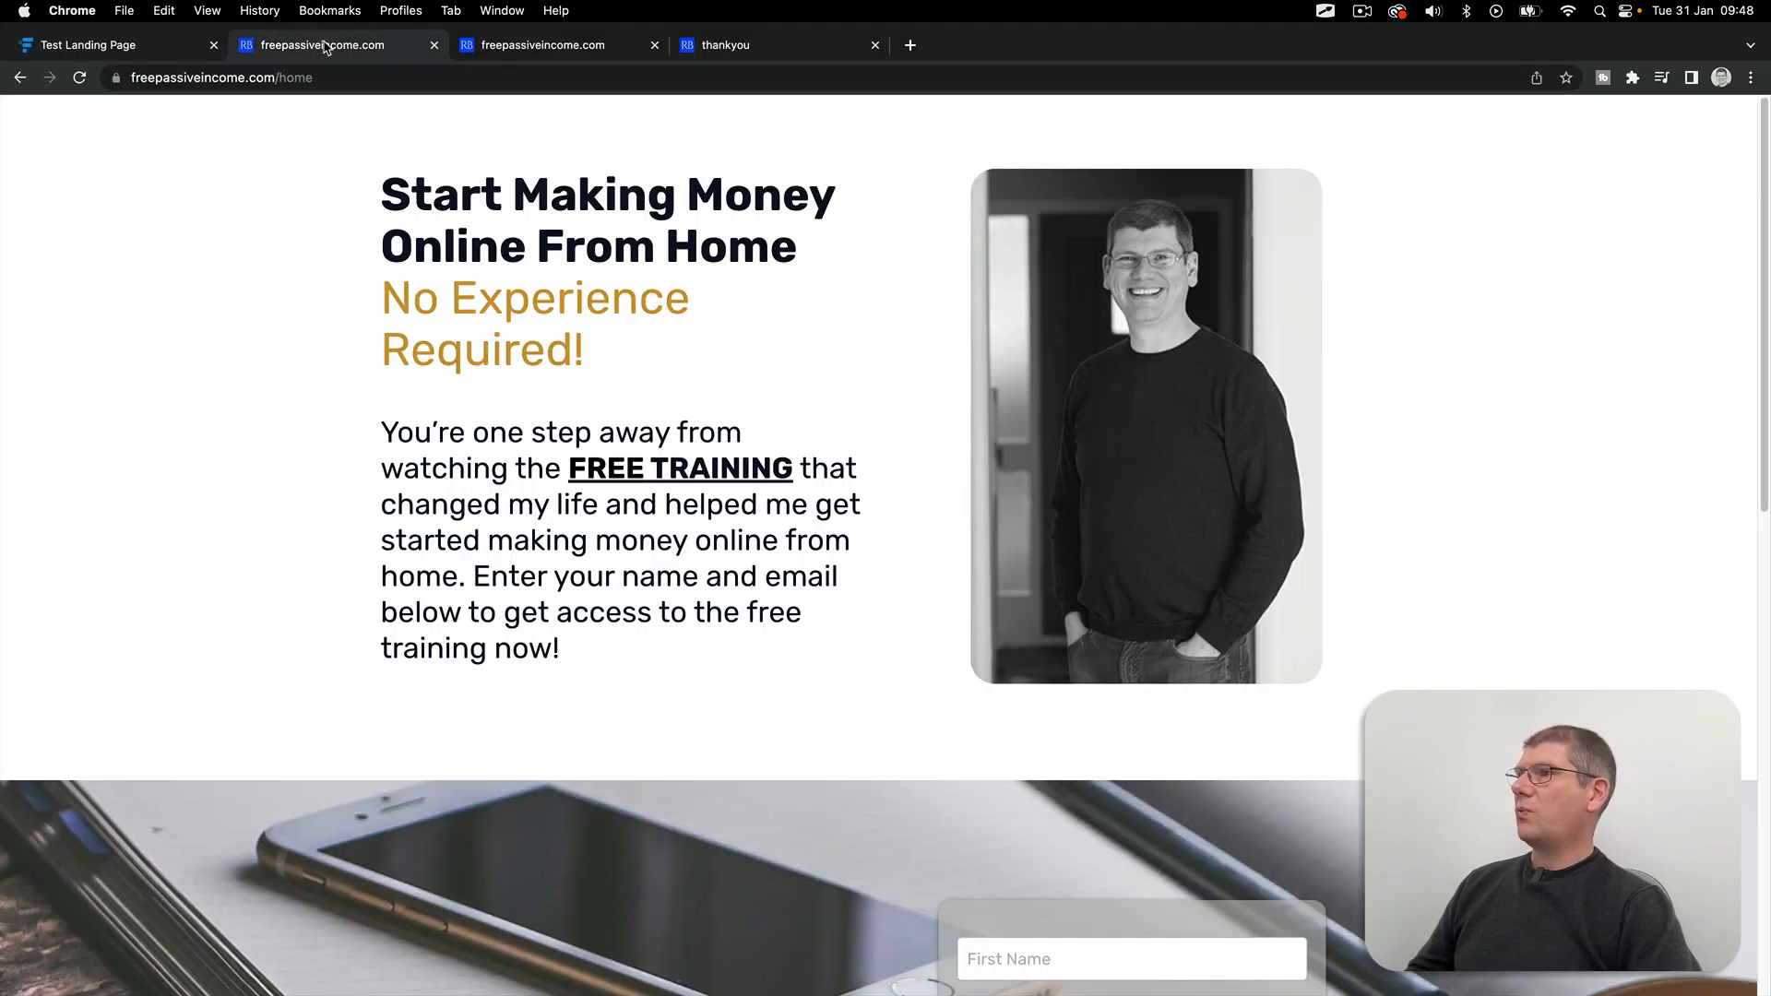
mouse_move(681, 245)
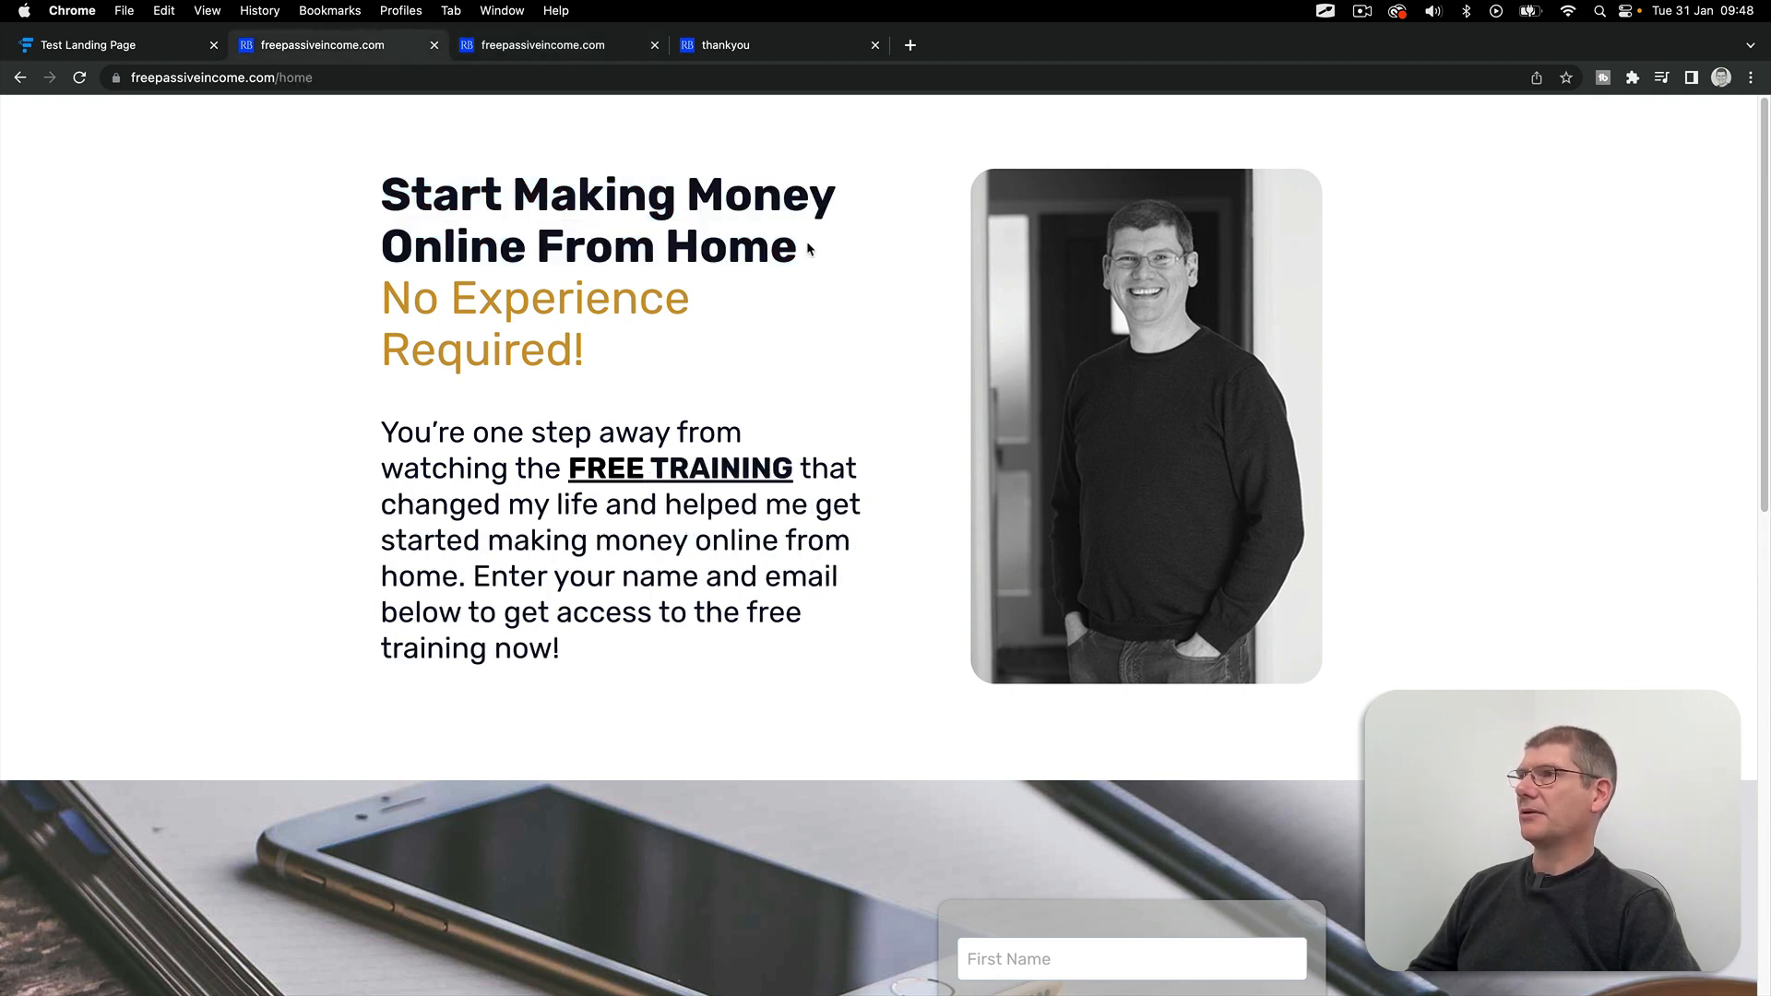
double_click(586, 246)
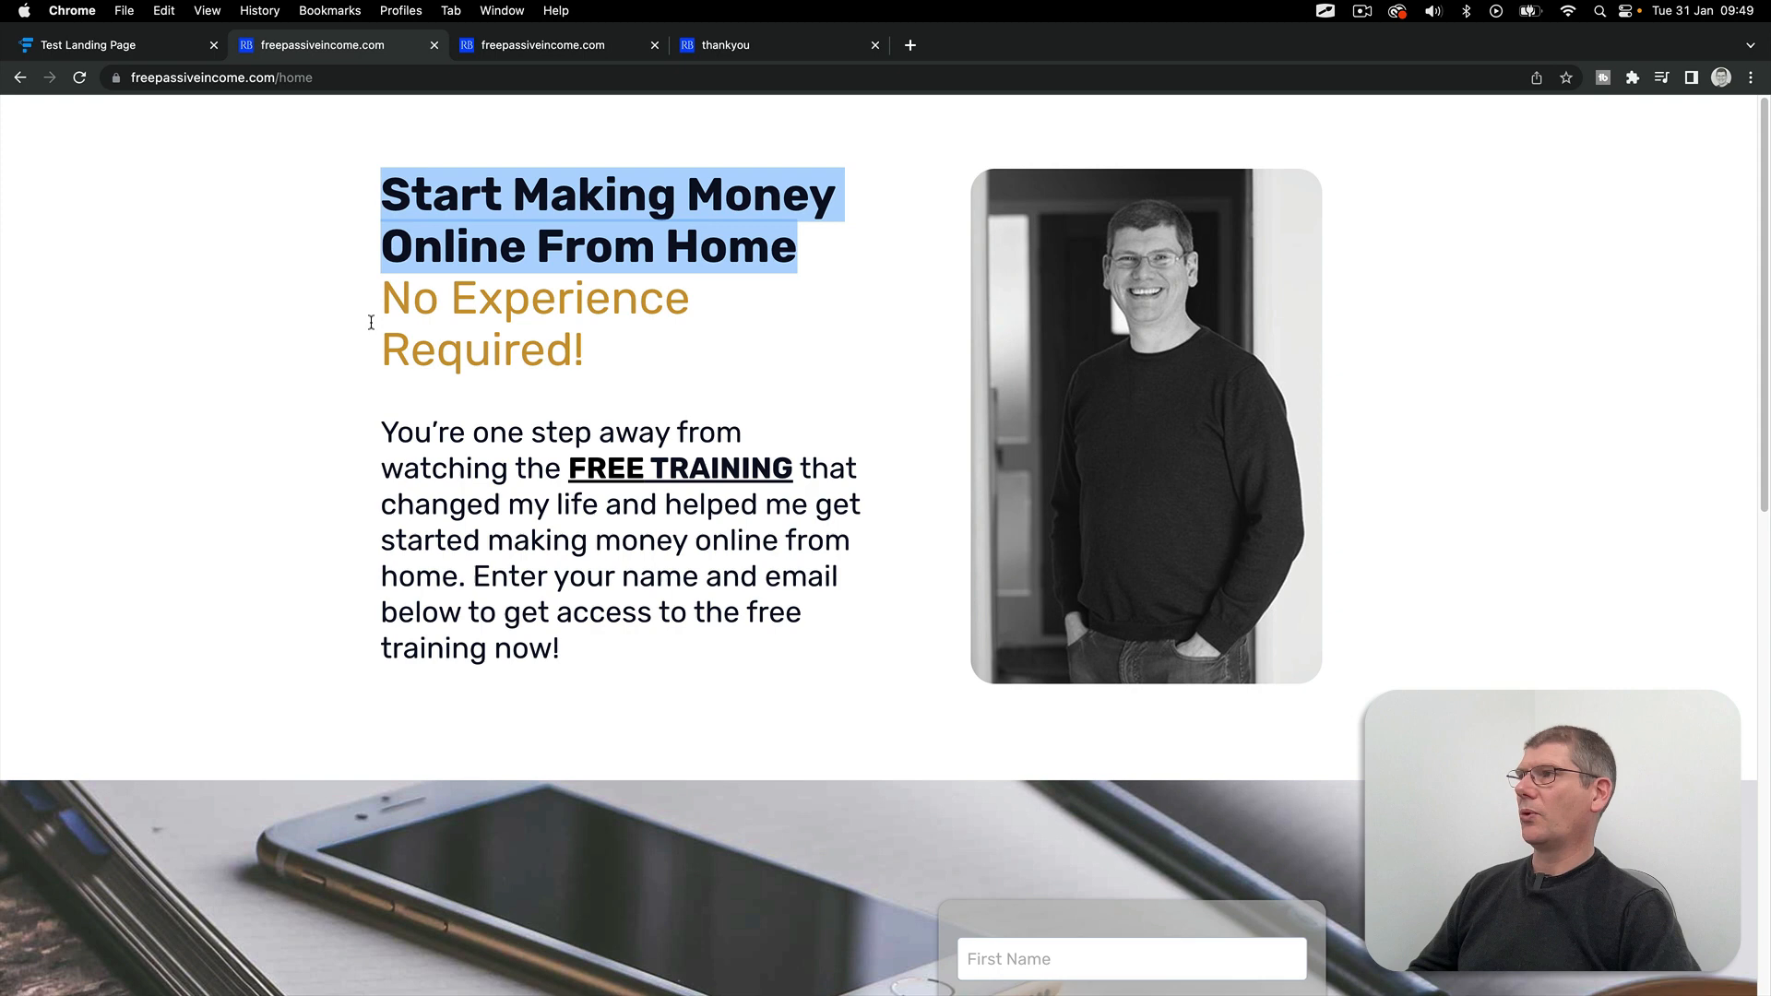
click(782, 315)
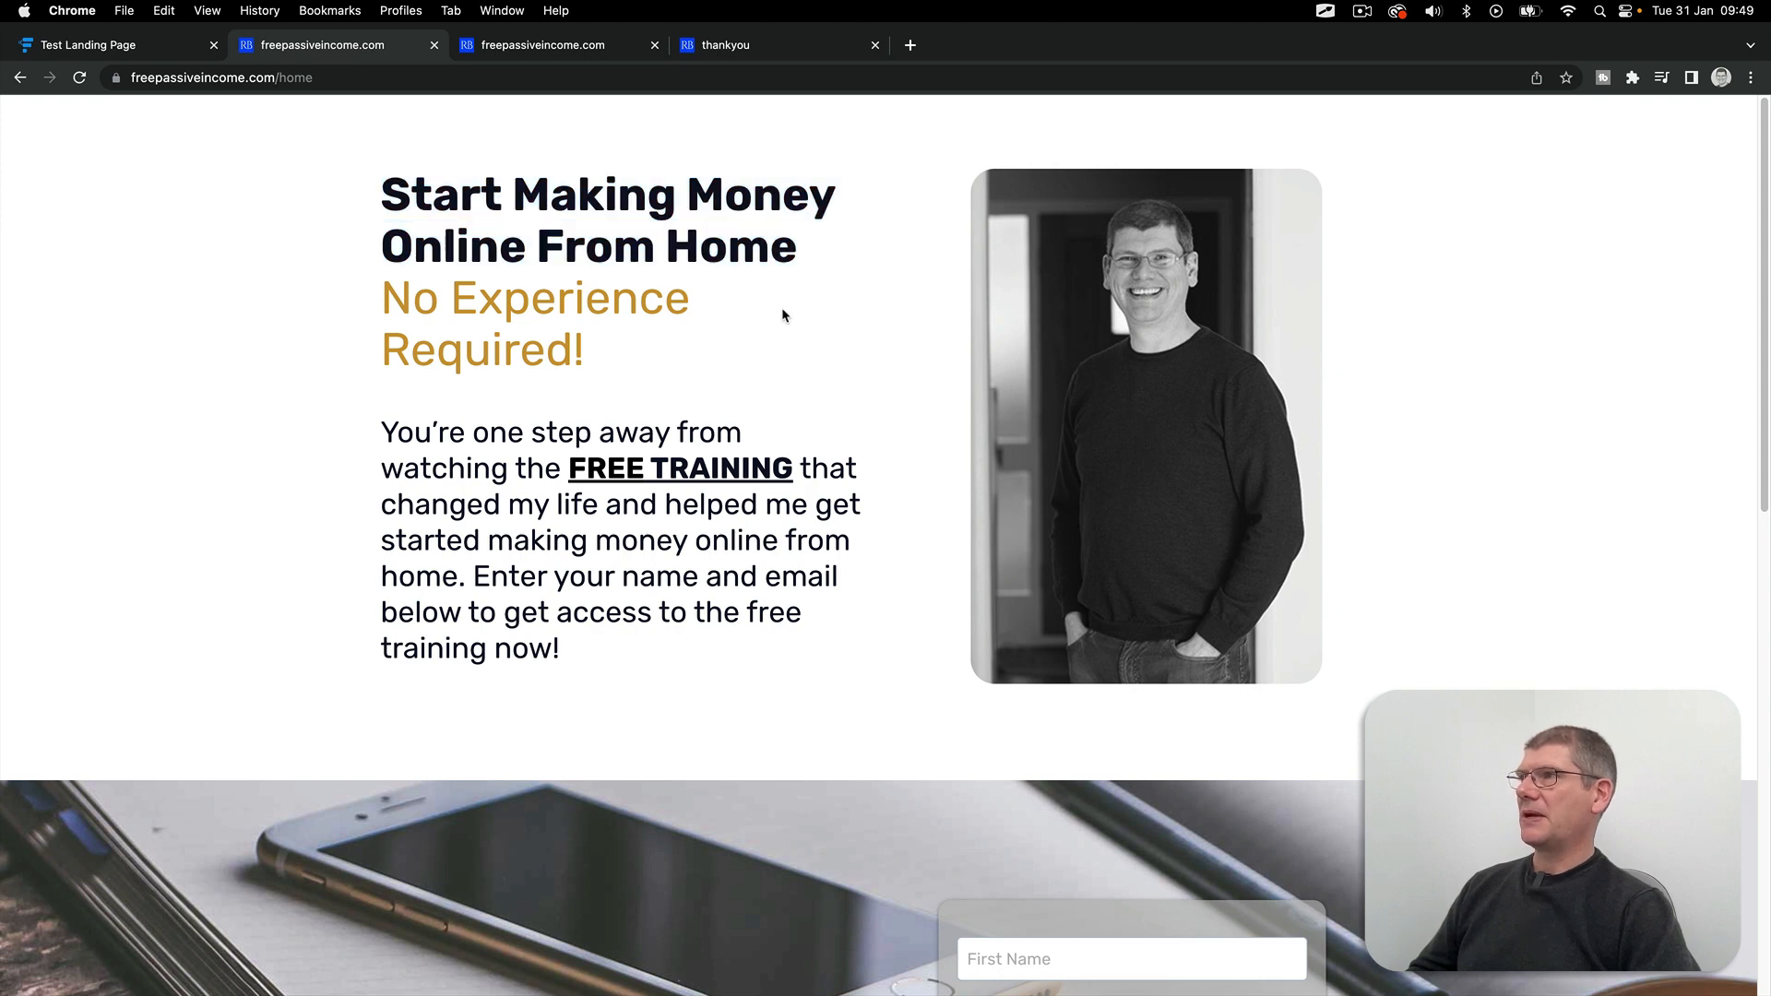
mouse_move(654, 359)
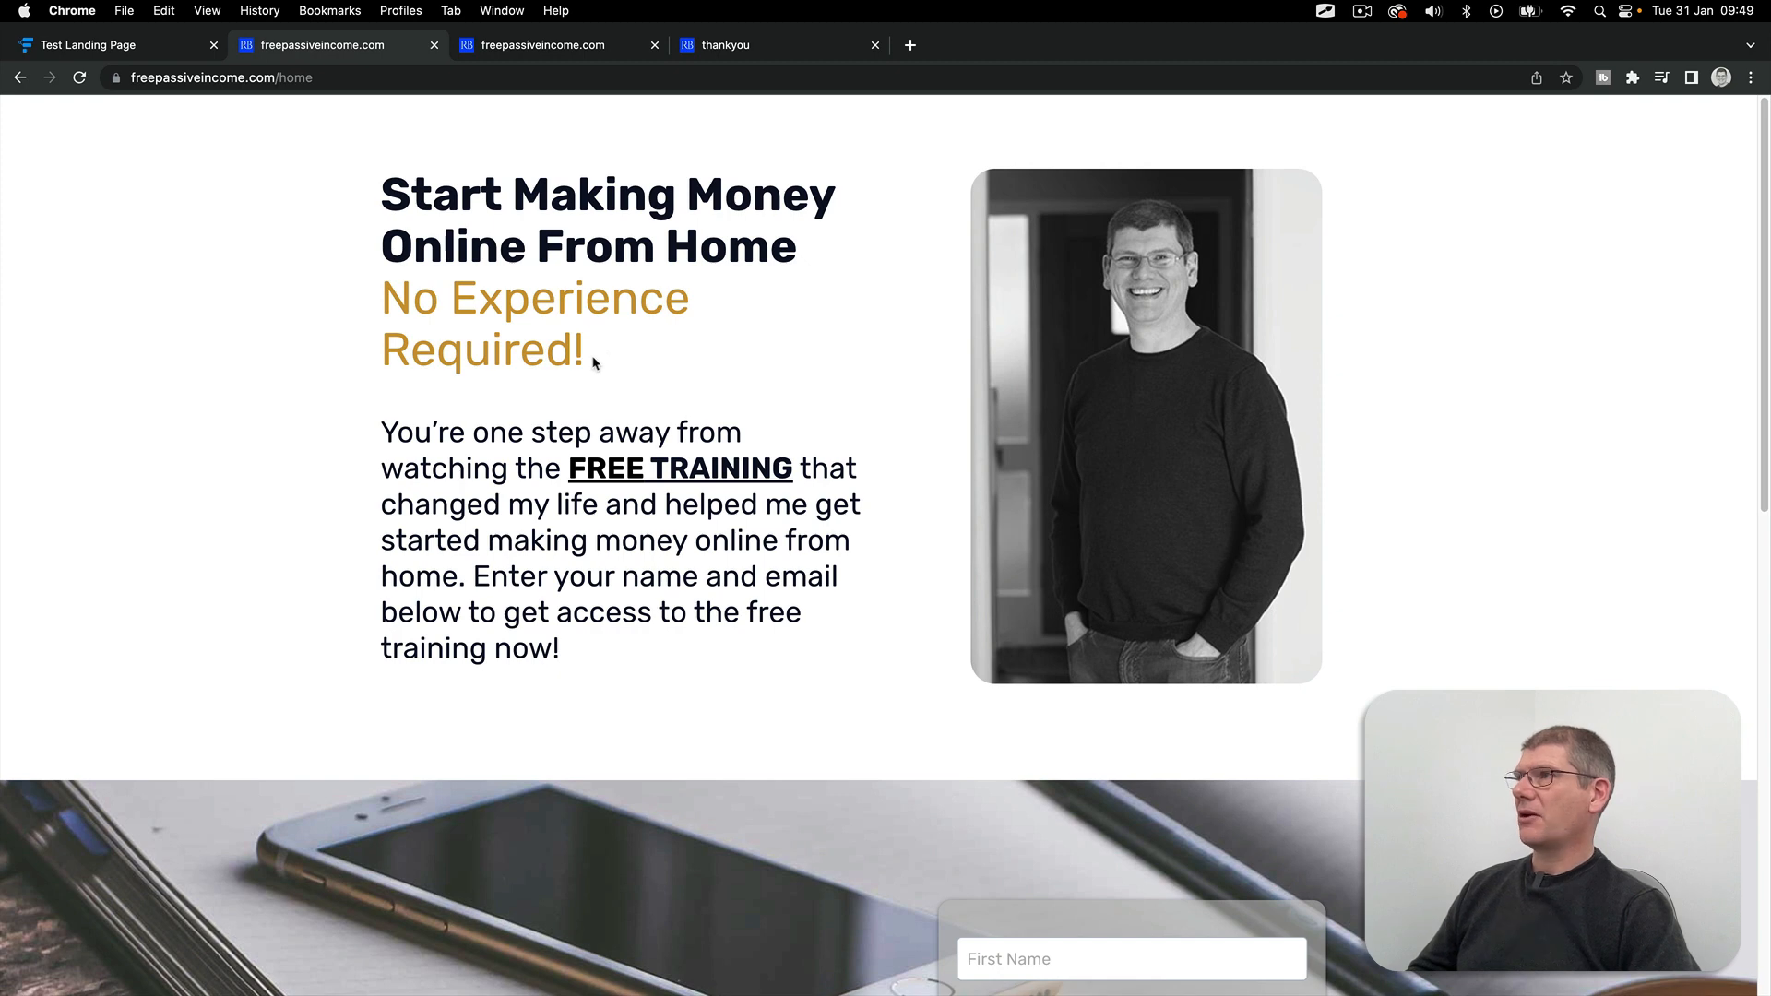
double_click(479, 348)
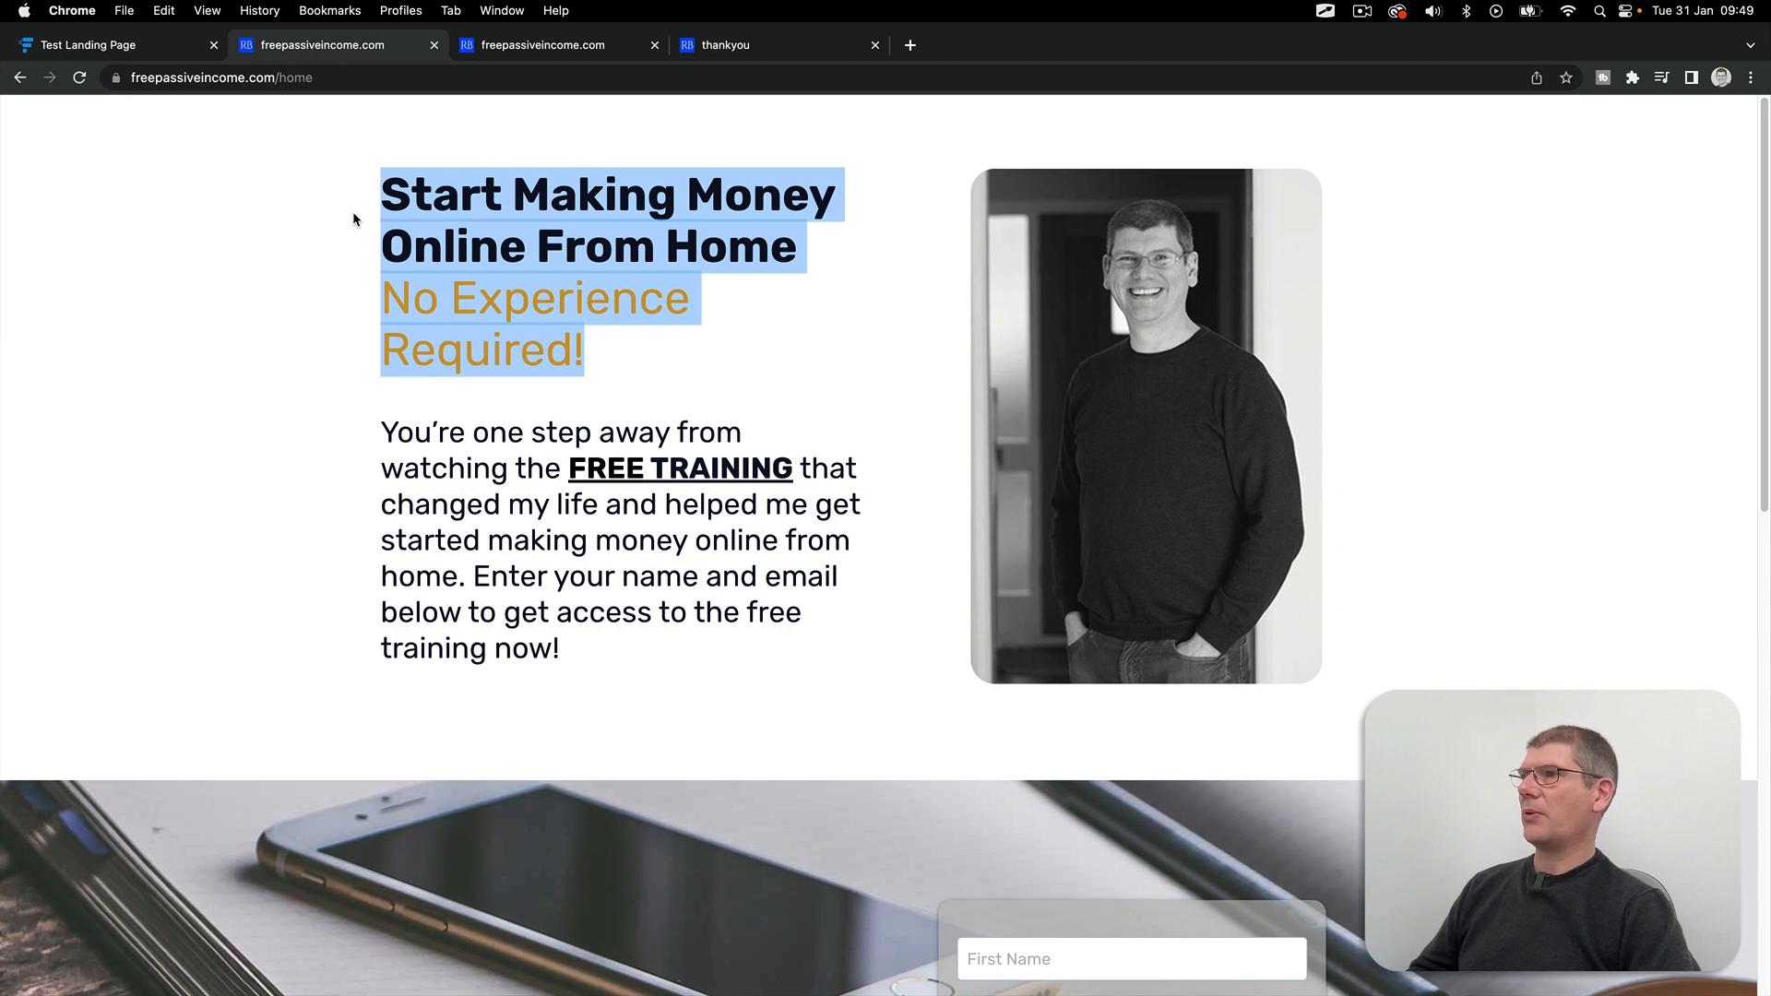
mouse_move(389, 170)
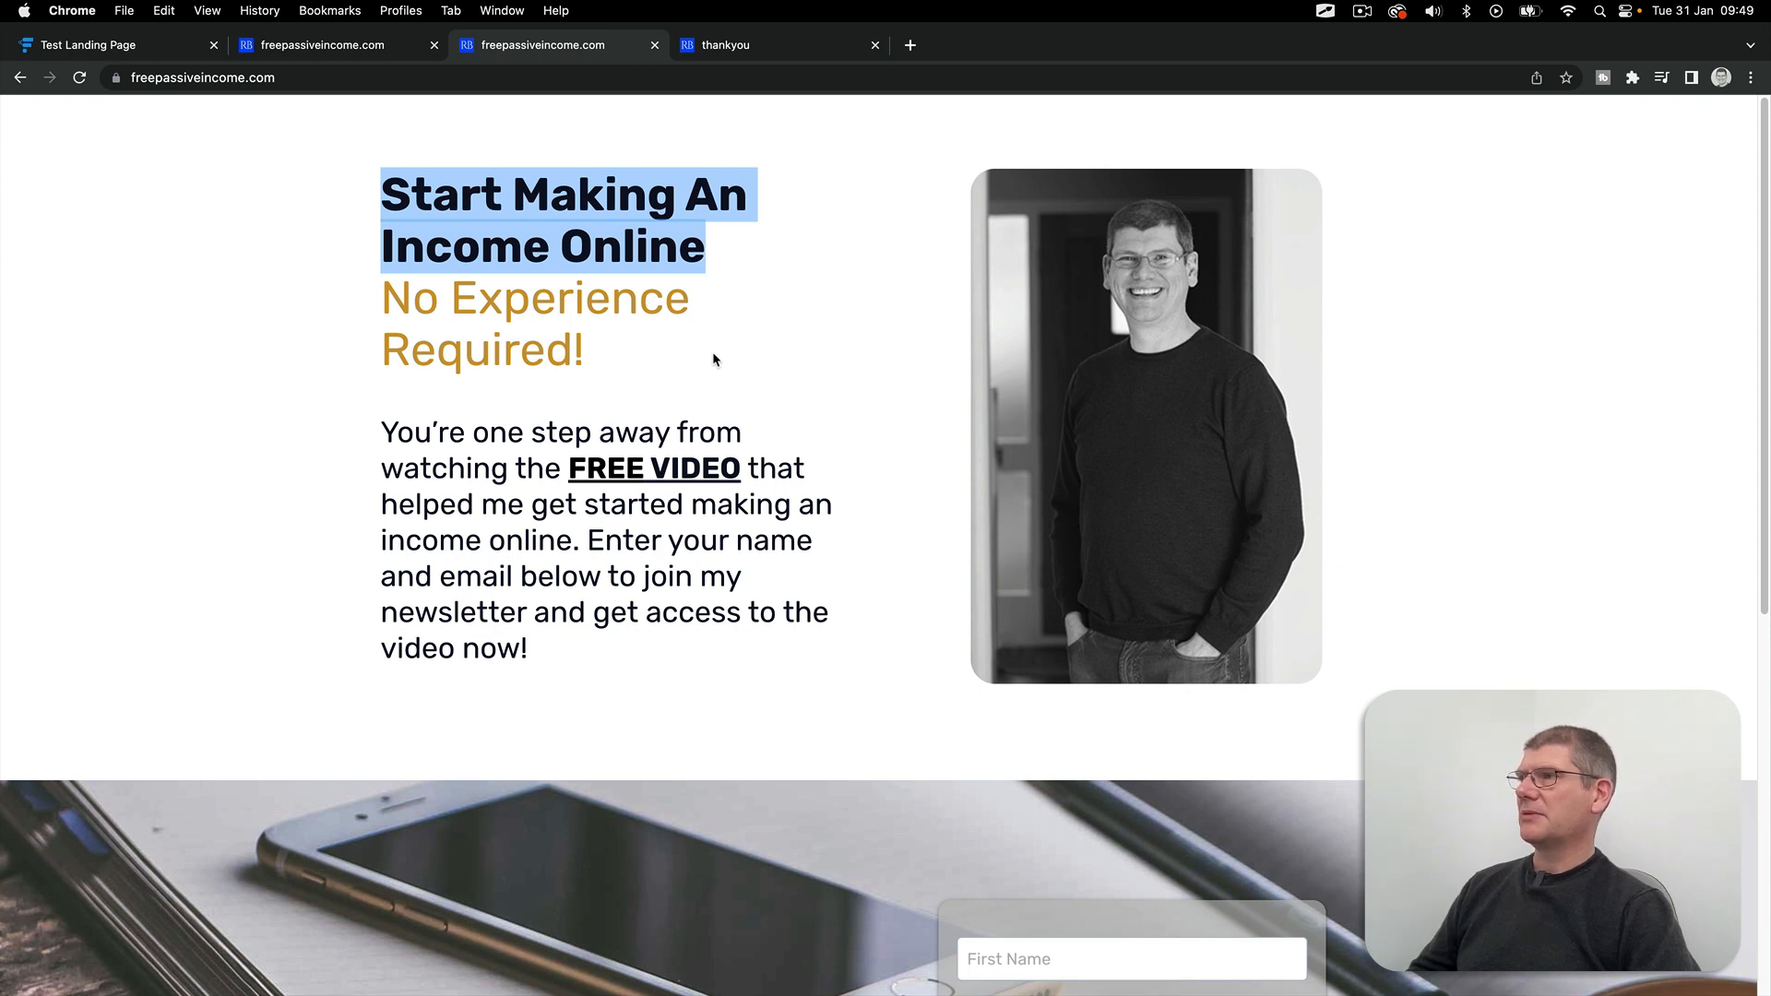
mouse_move(647, 365)
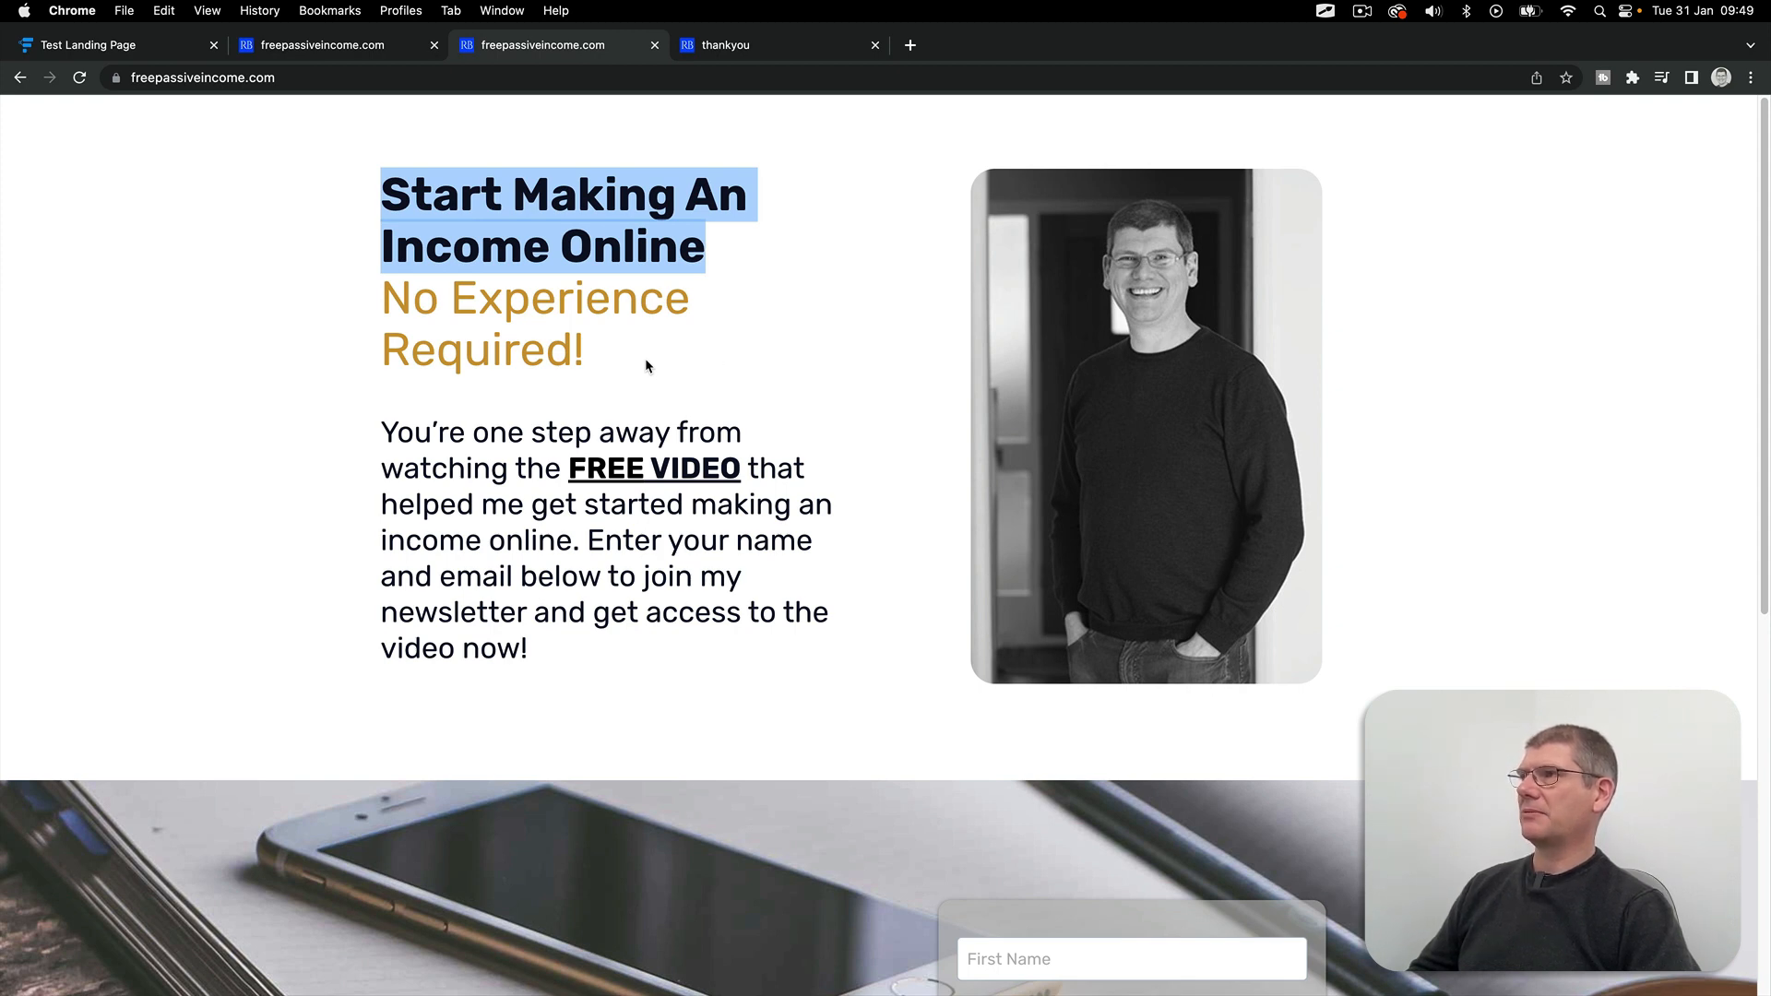
mouse_move(642, 315)
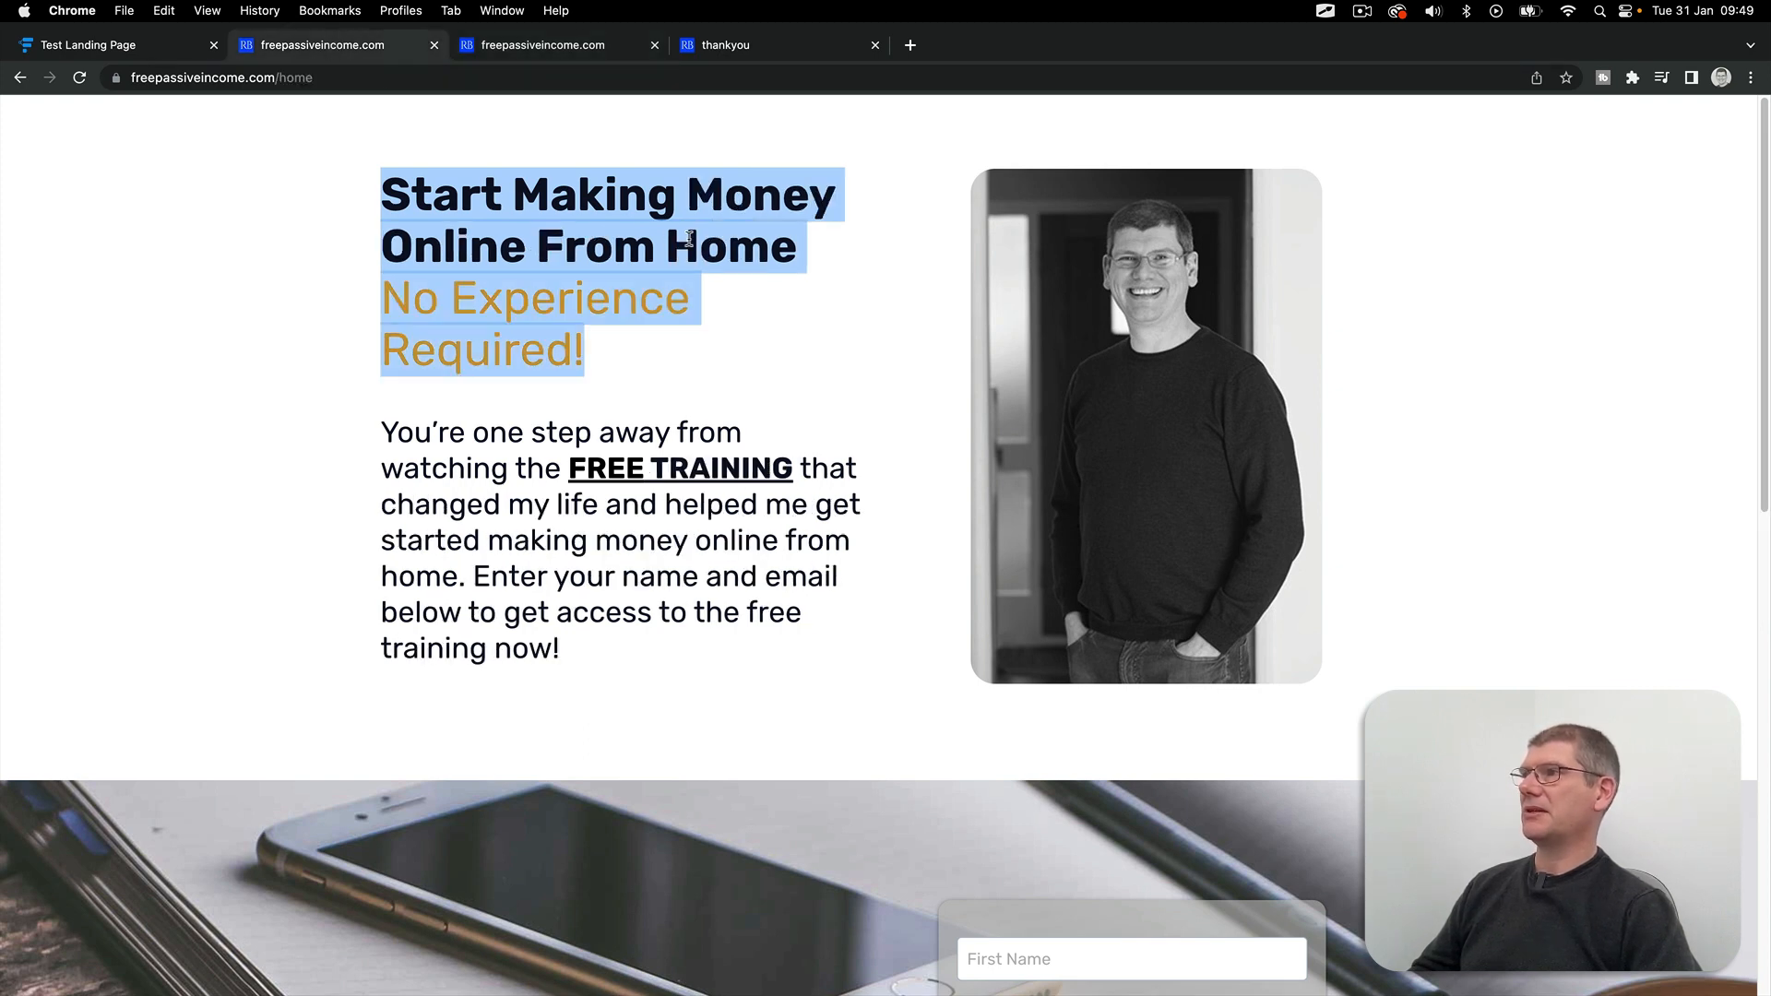
Step: Clear the headline selection and show the 'Start Making An Income Online' variant page
click(814, 273)
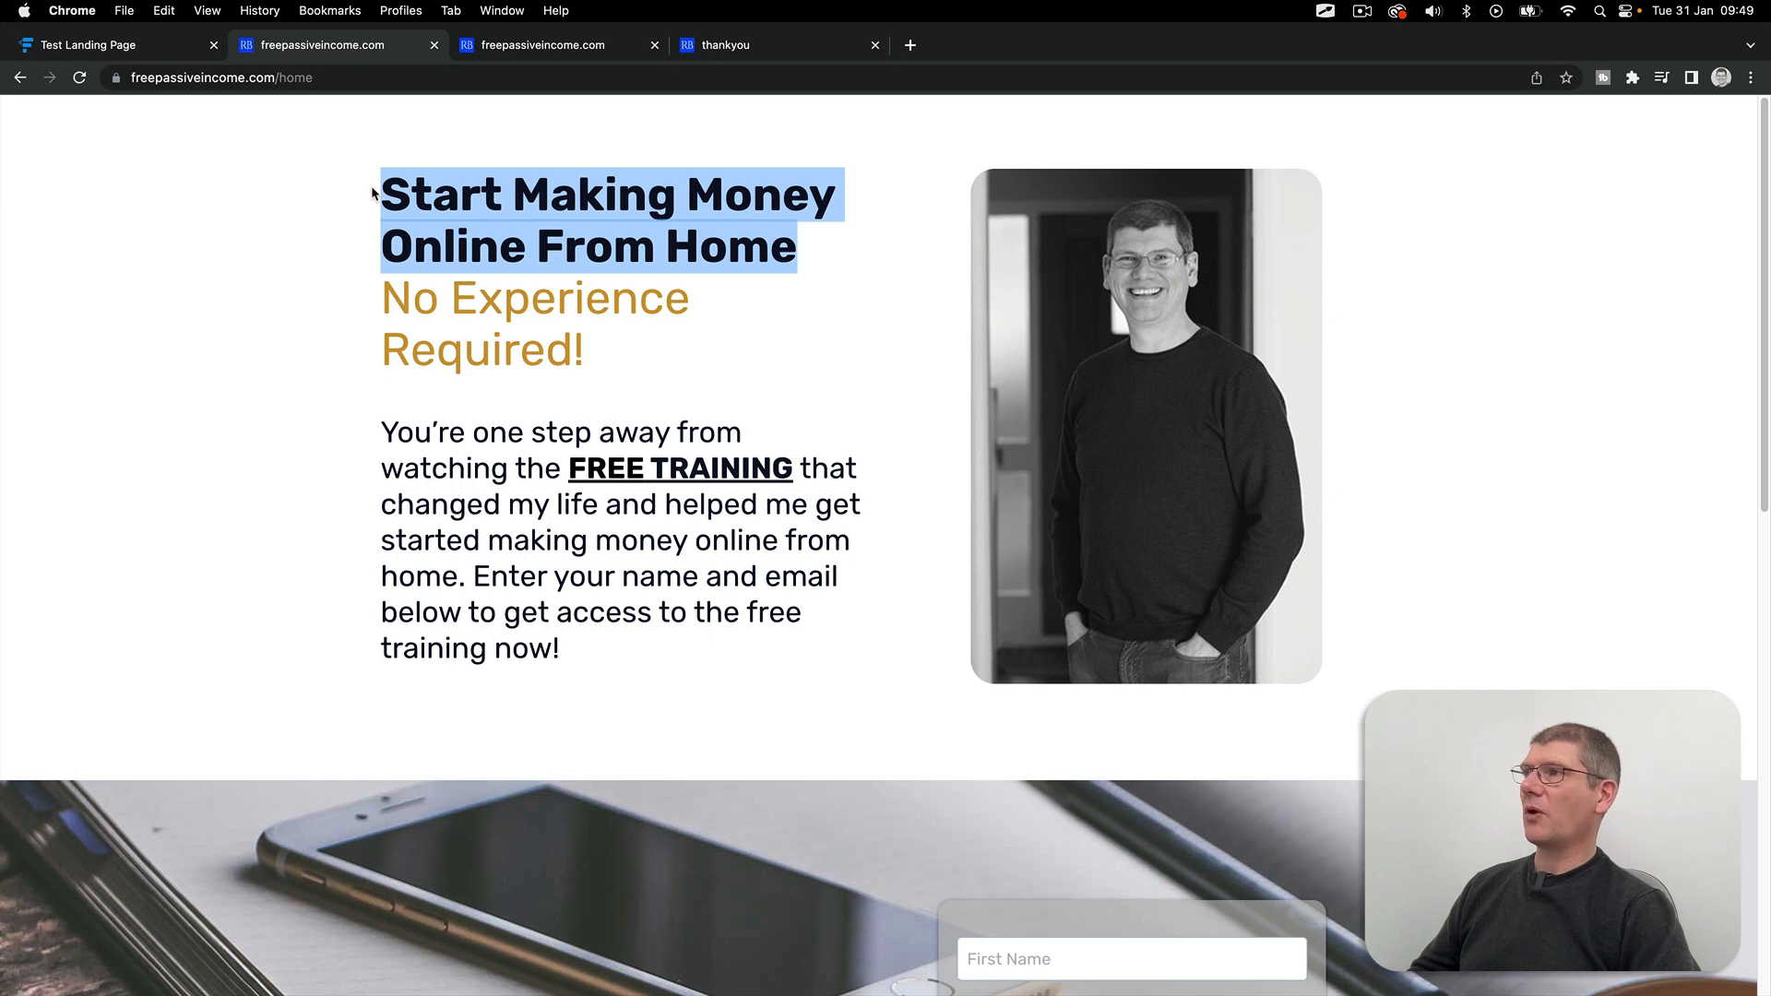
mouse_move(322, 376)
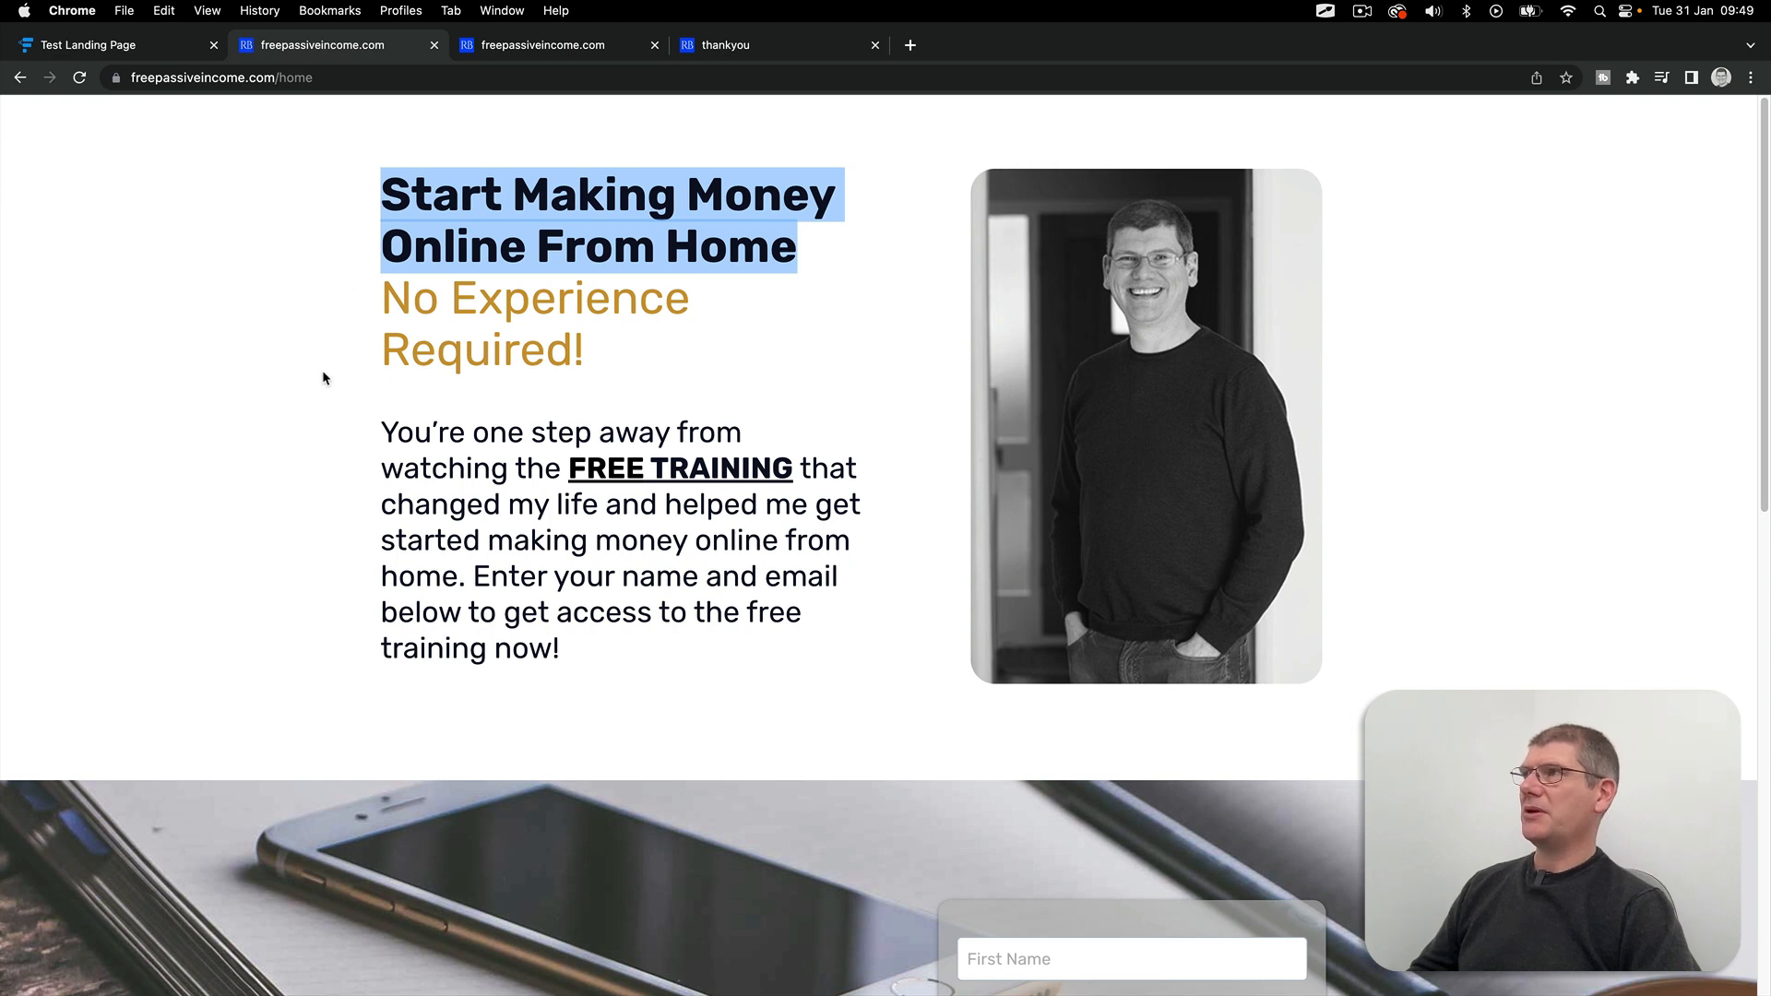
click(642, 359)
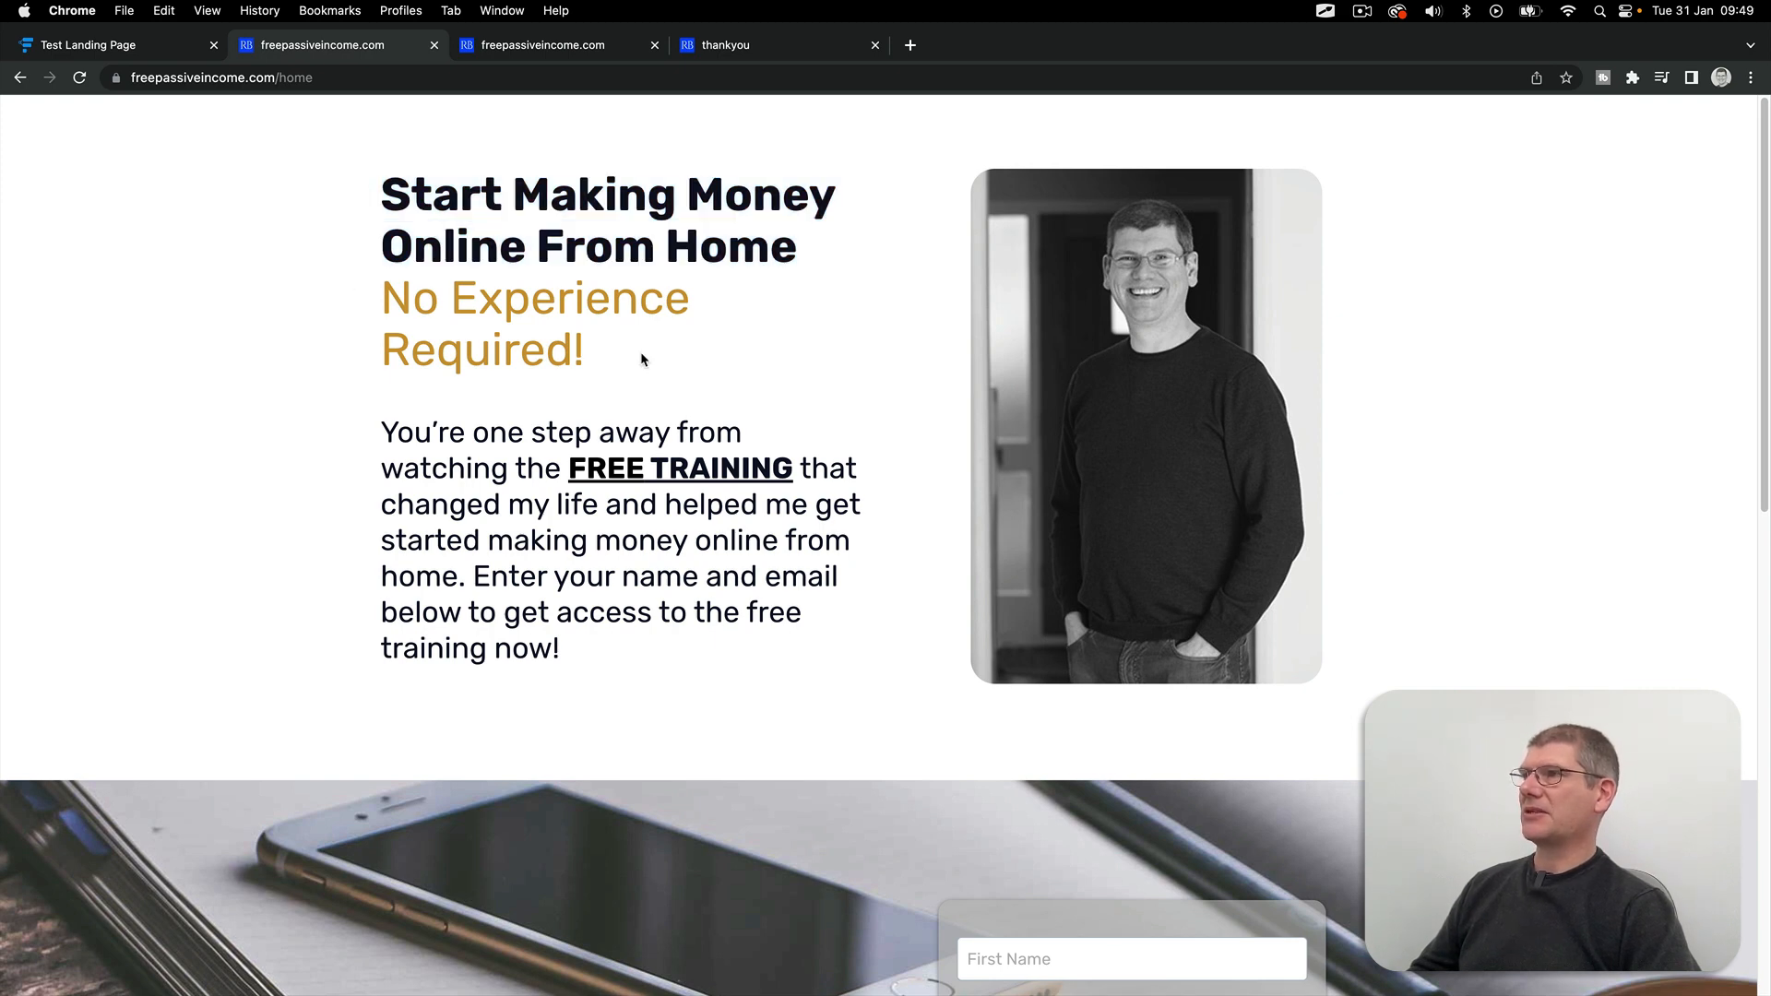
click(541, 45)
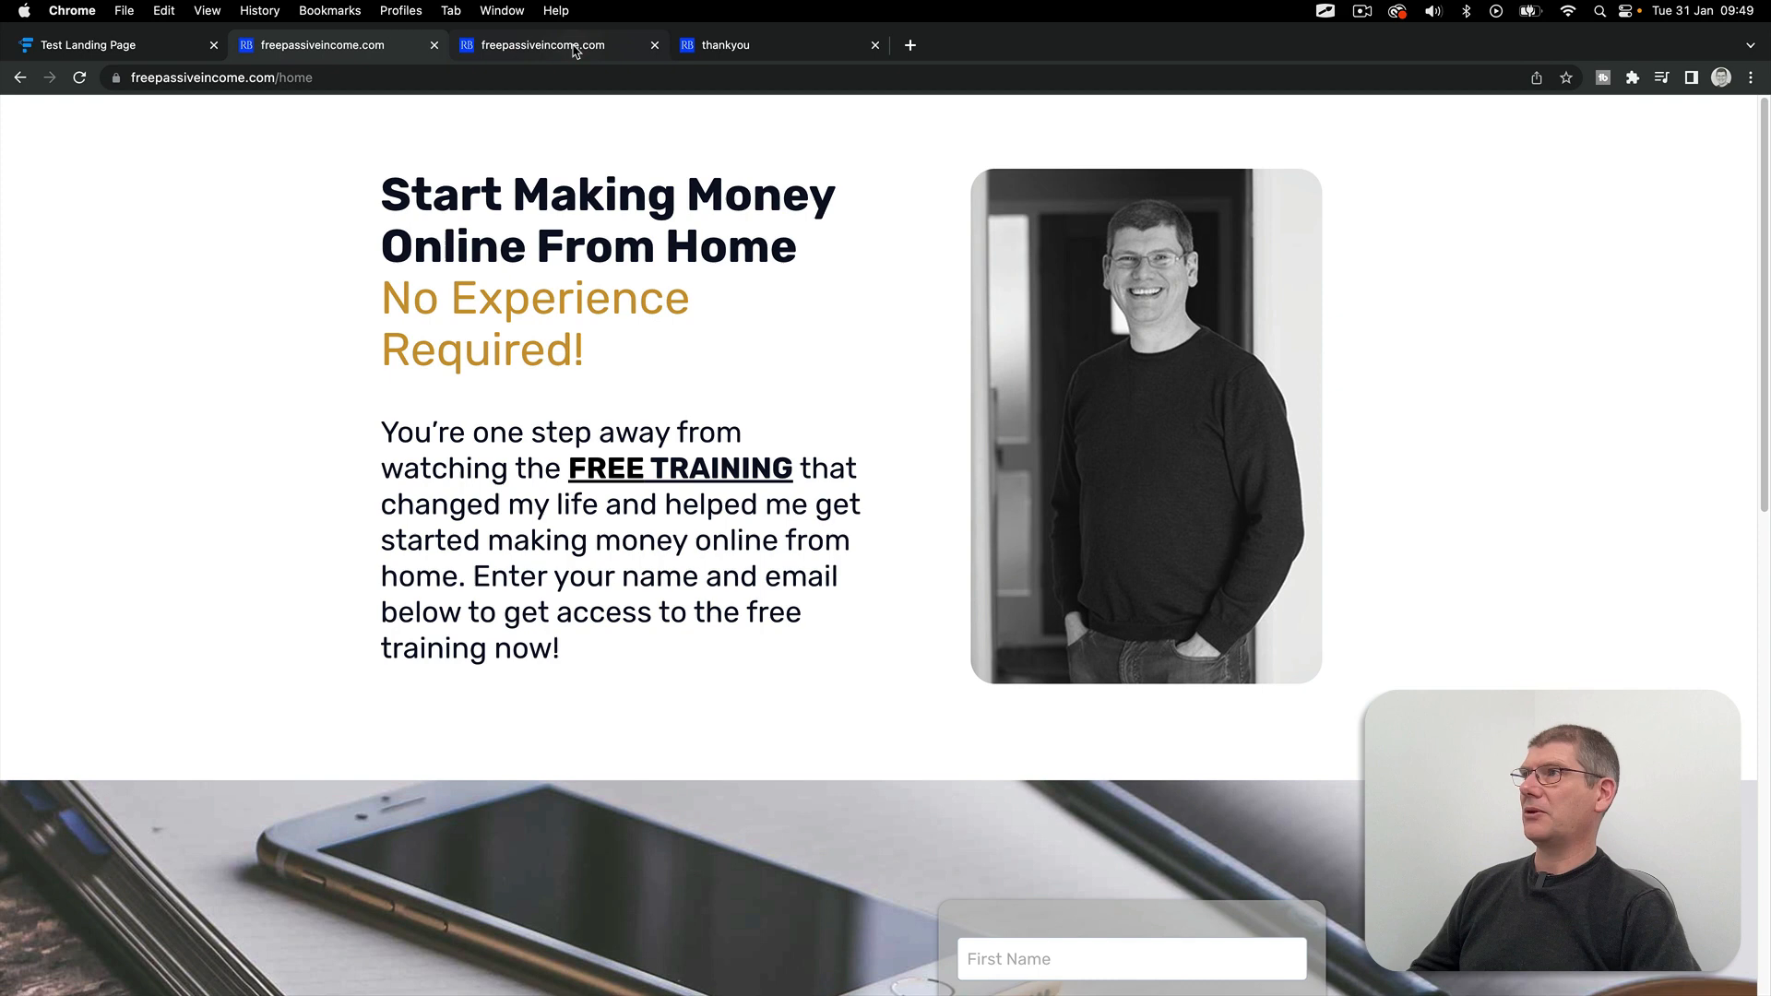
click(540, 44)
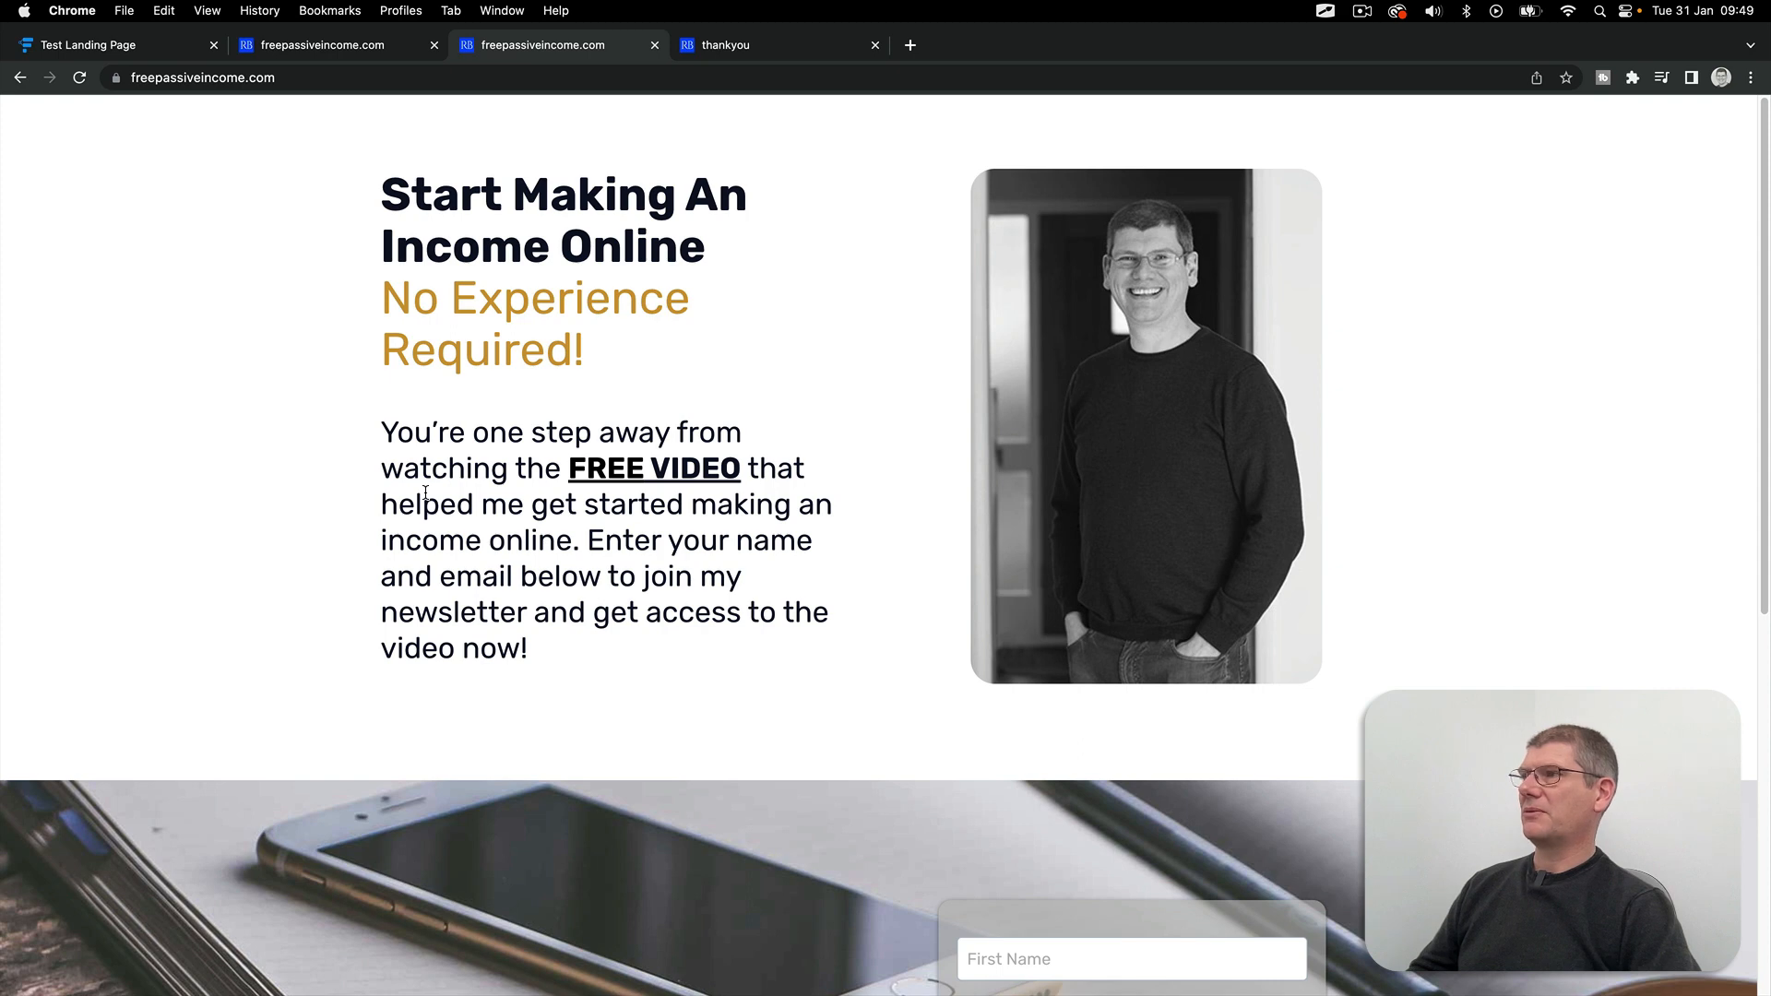
mouse_move(522, 395)
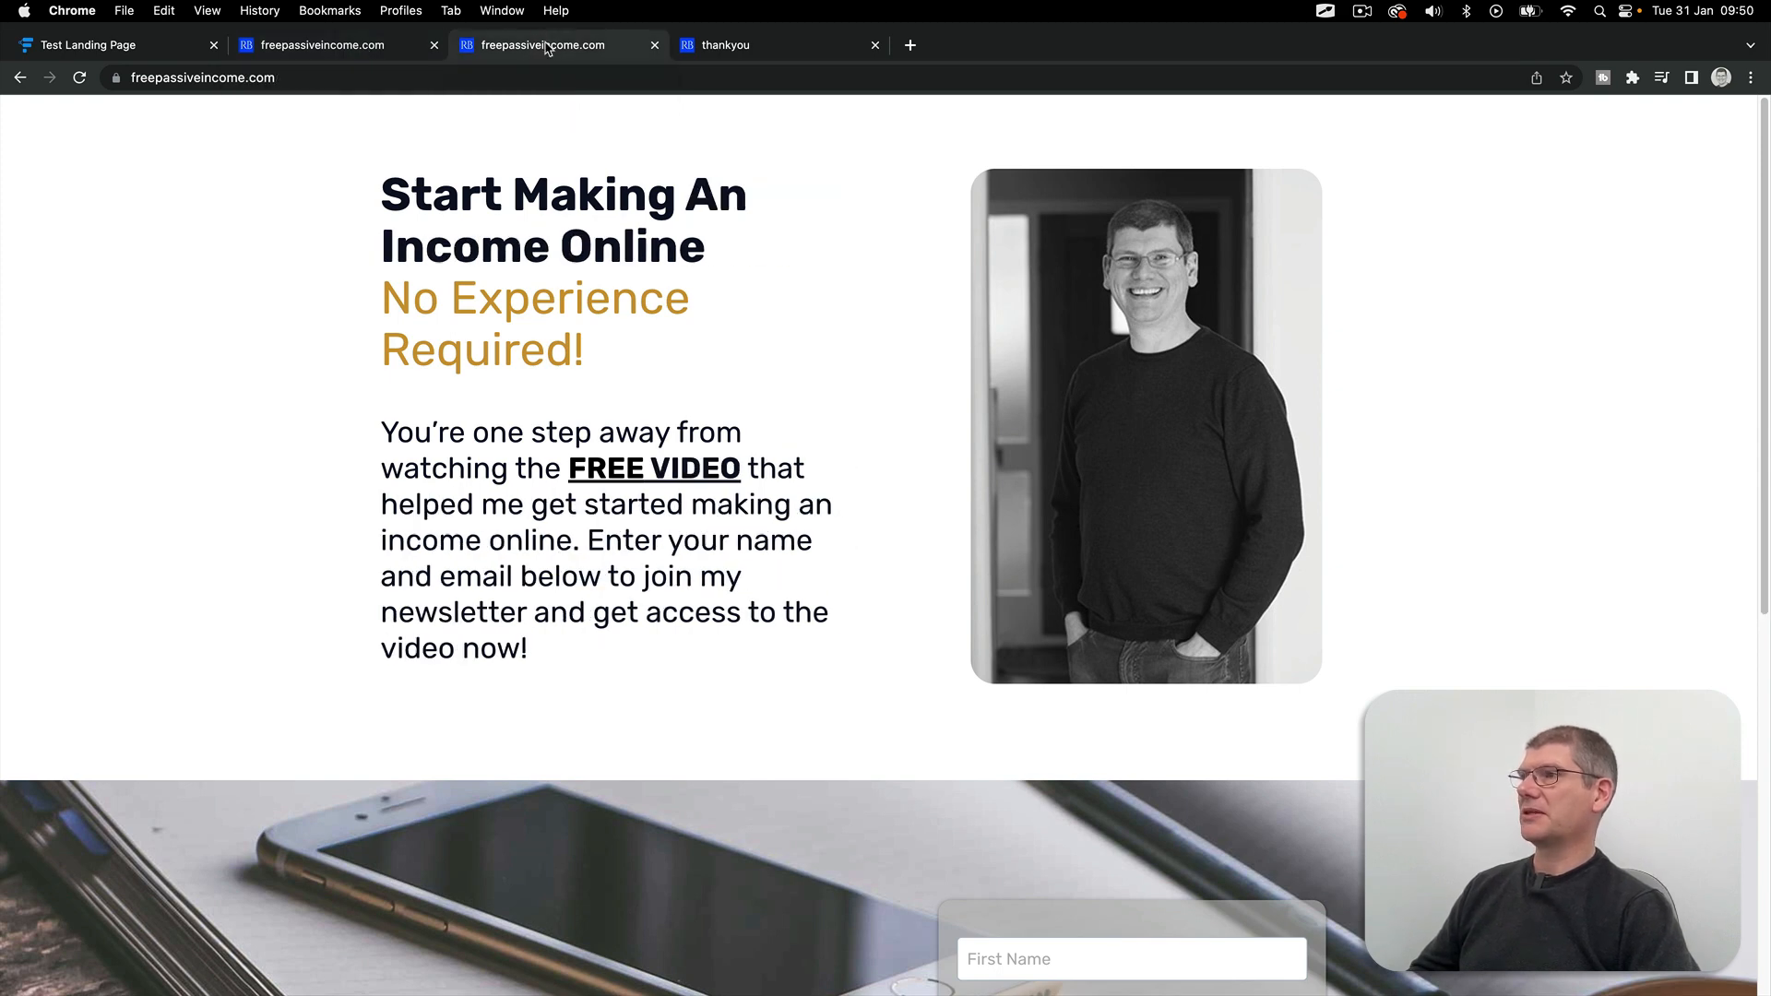
mouse_move(292, 504)
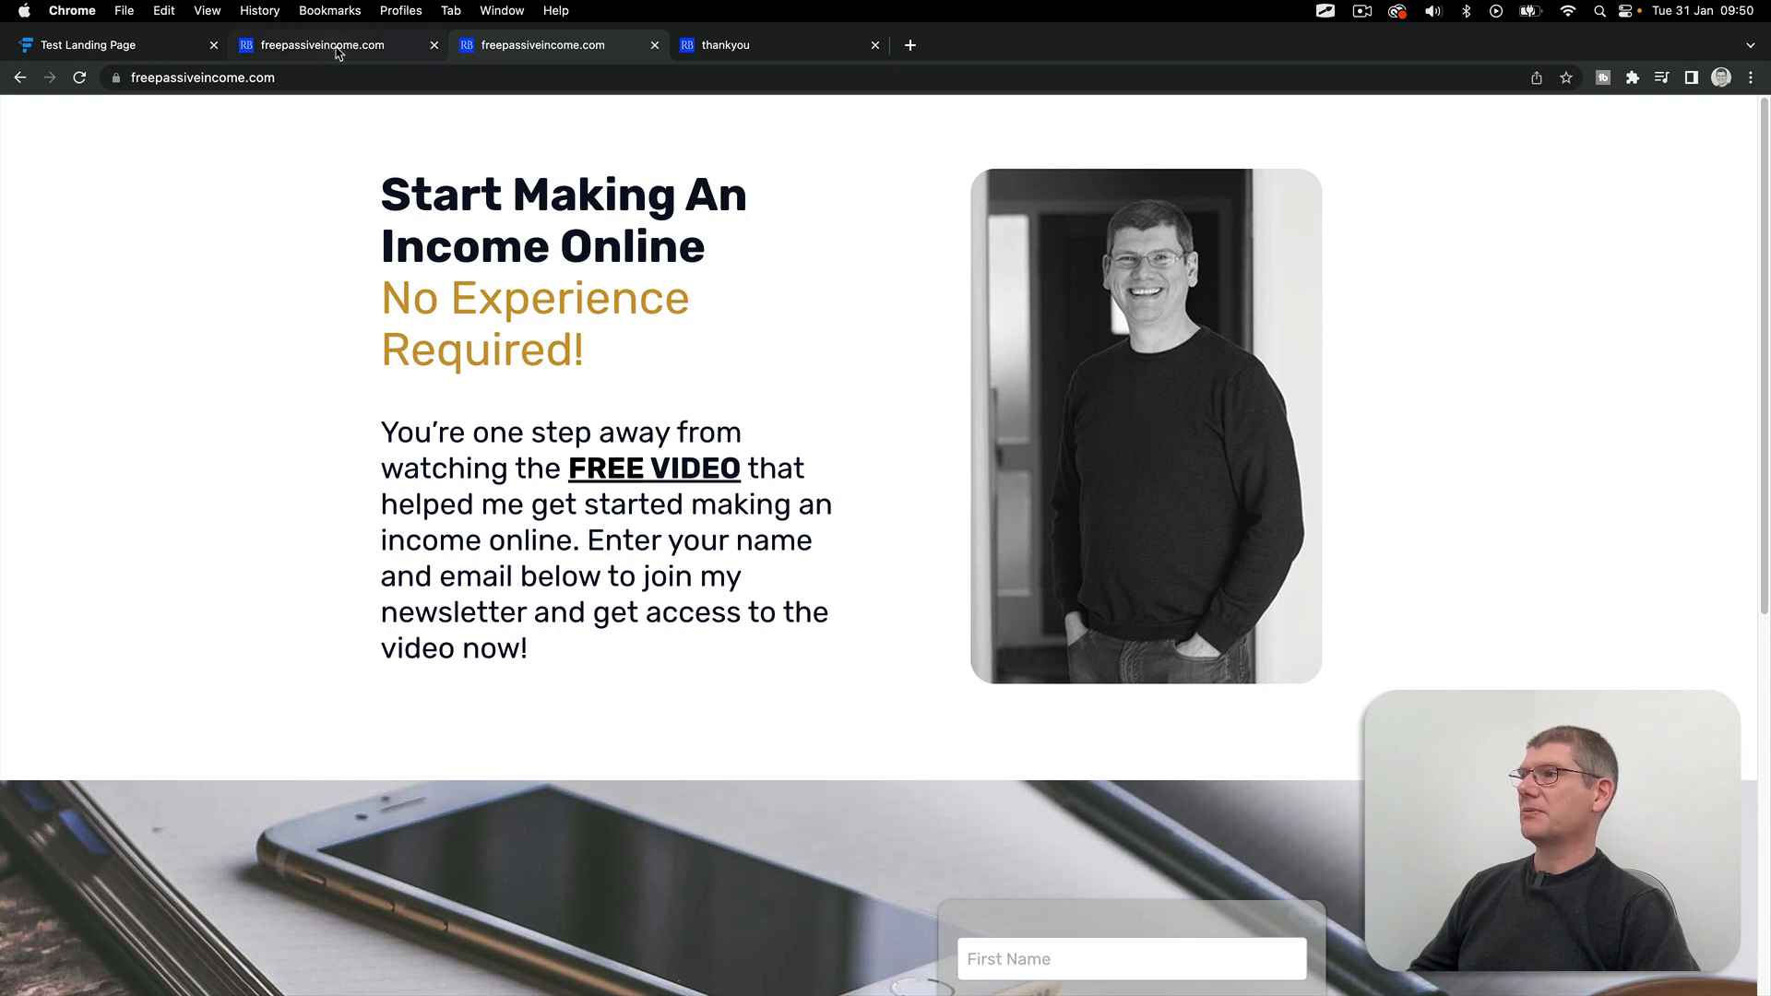
click(319, 44)
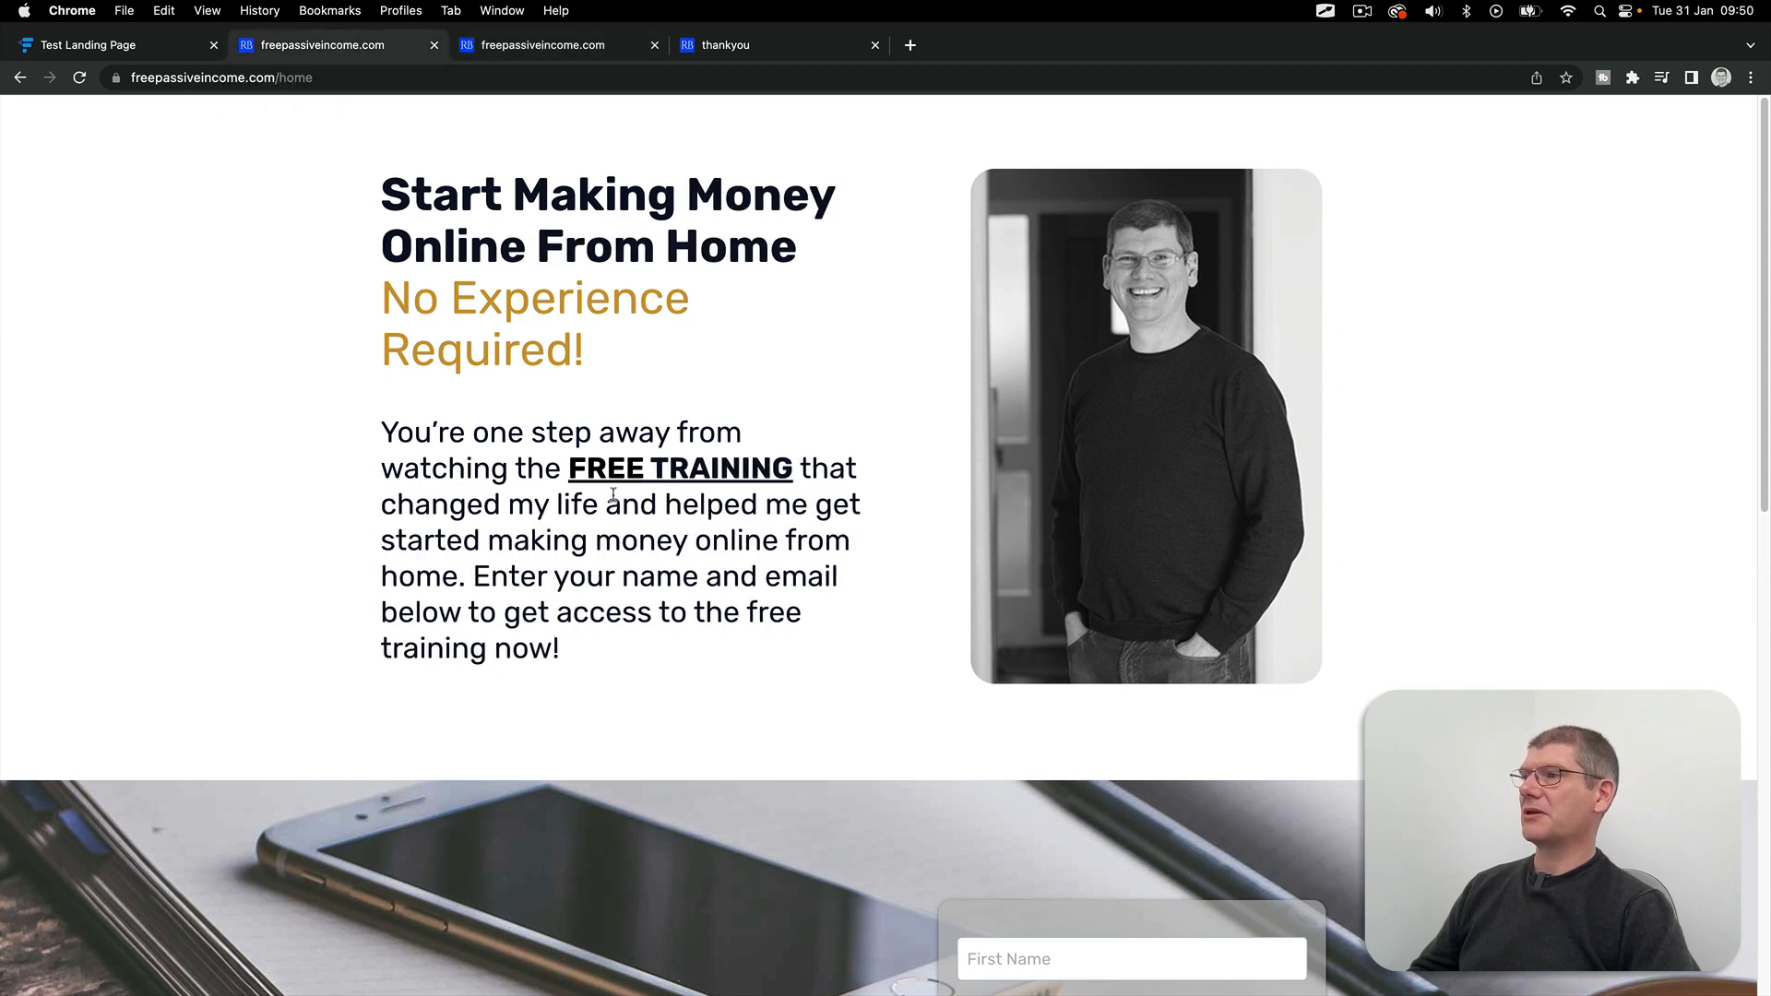
double_click(679, 467)
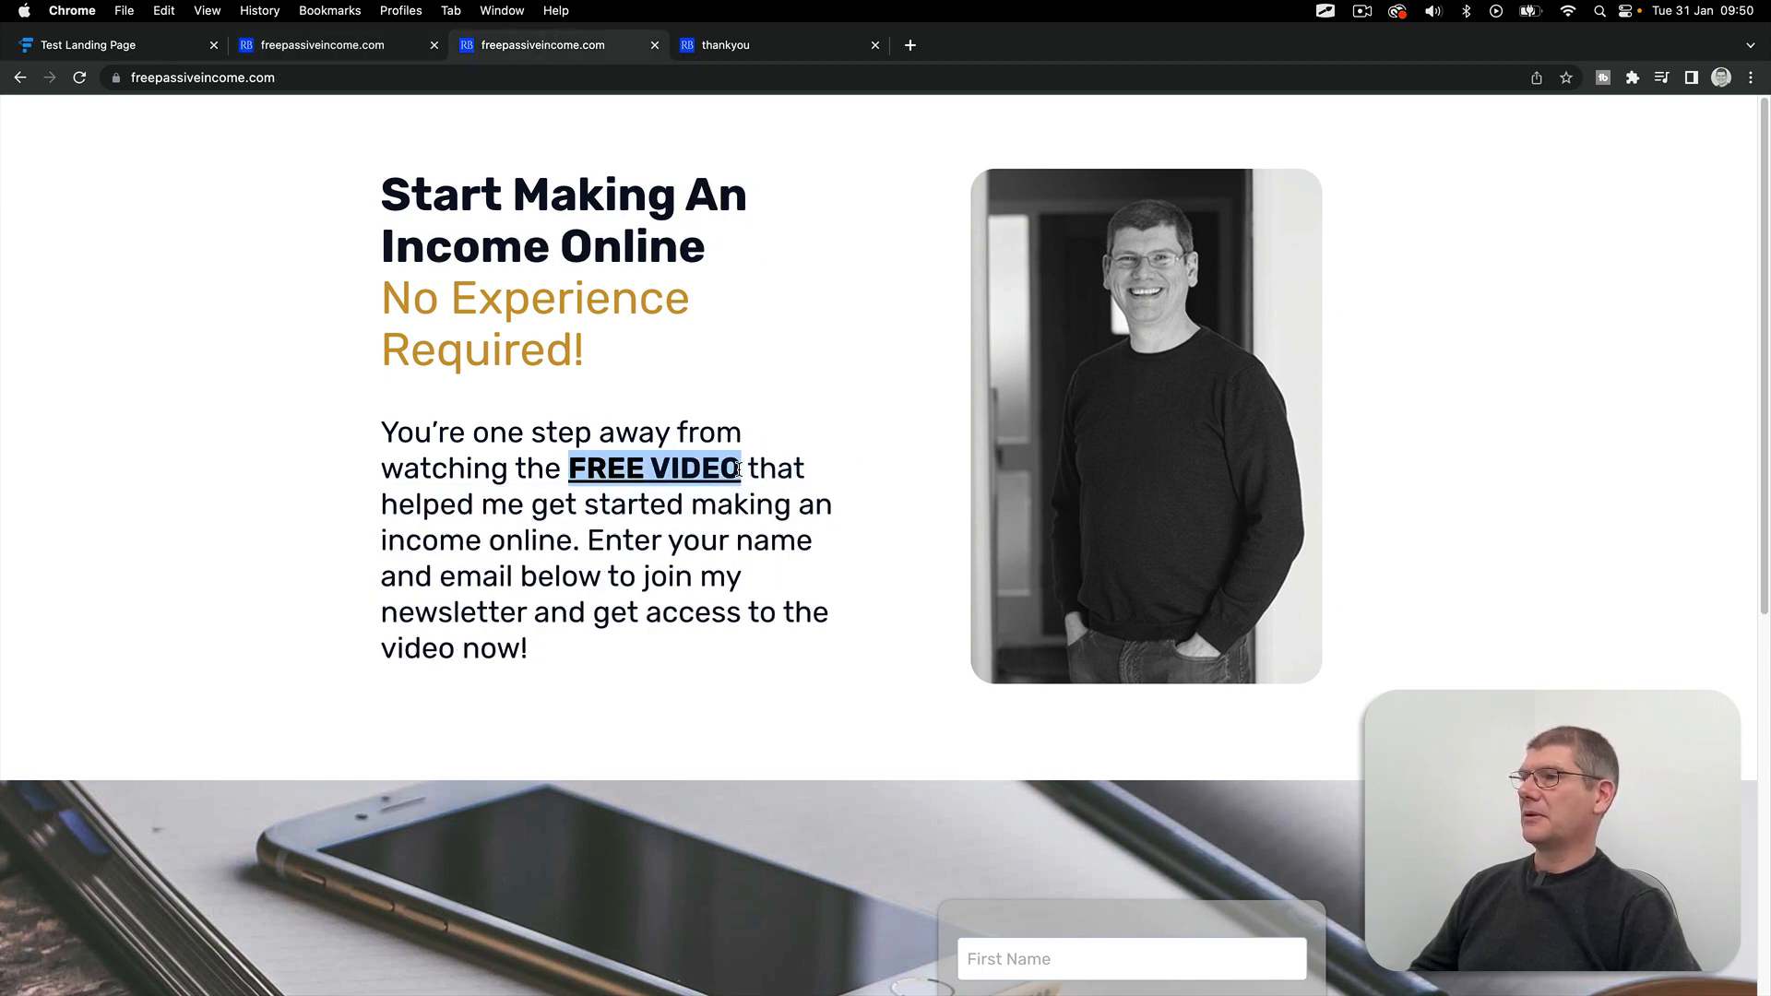
click(319, 45)
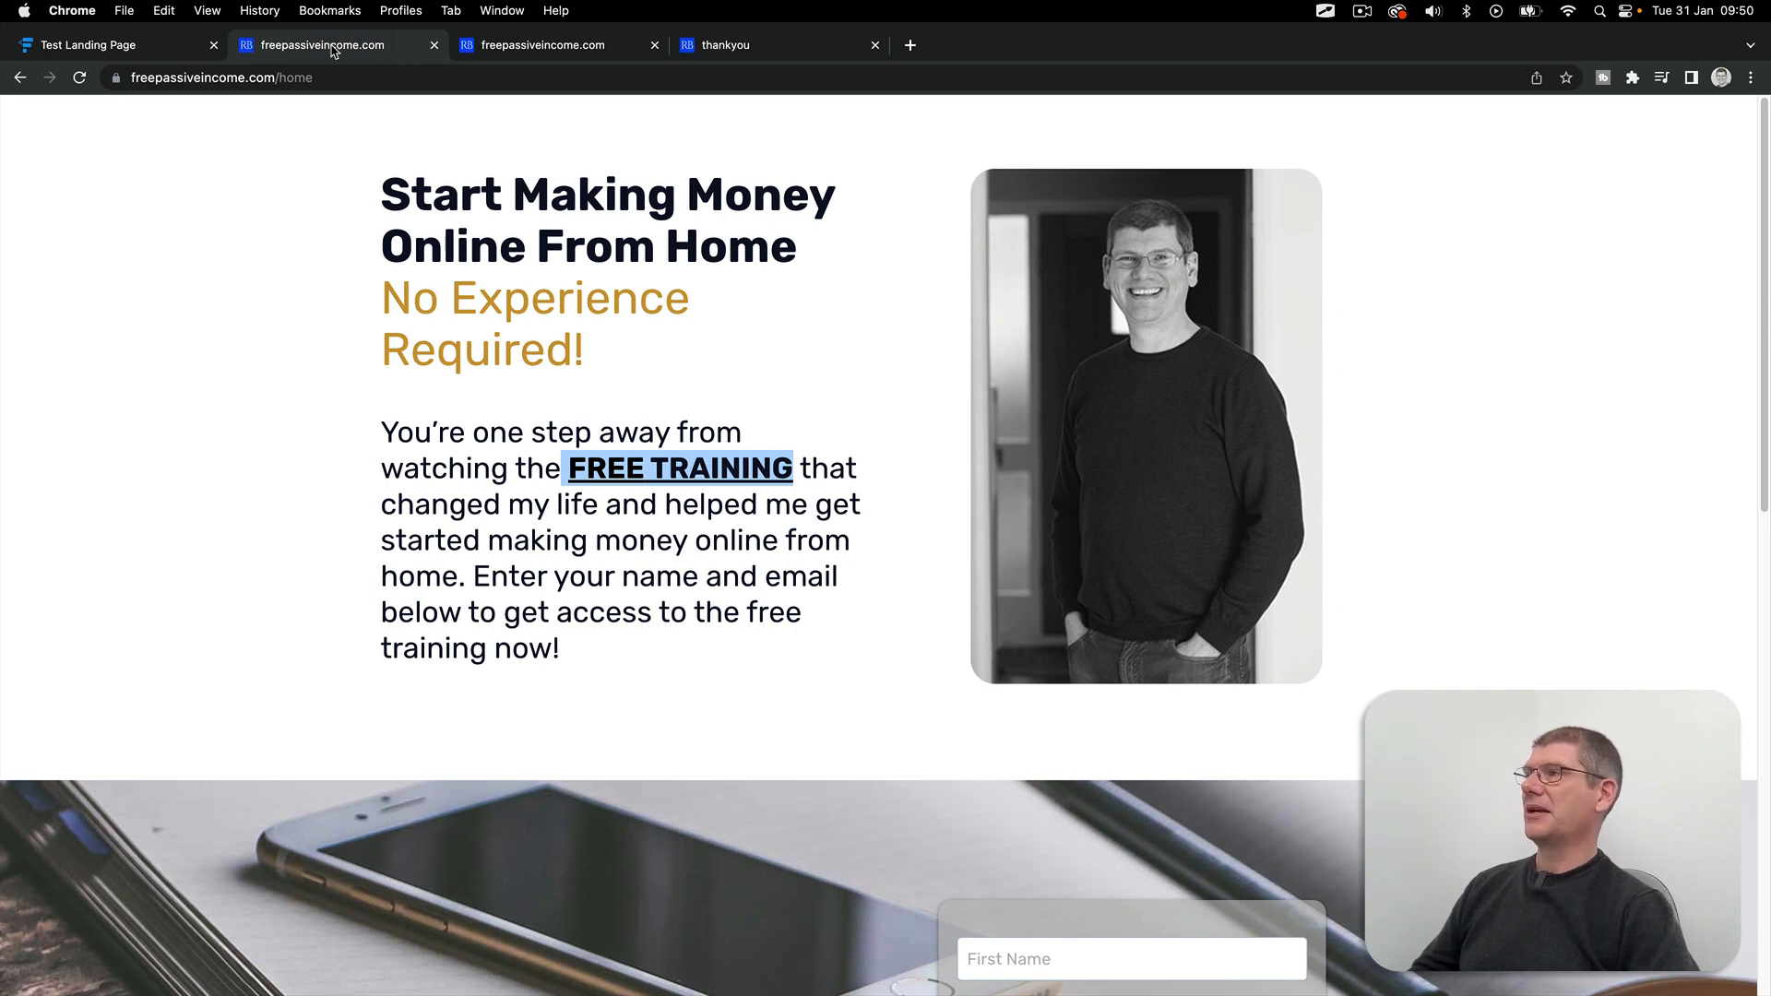
mouse_move(506, 51)
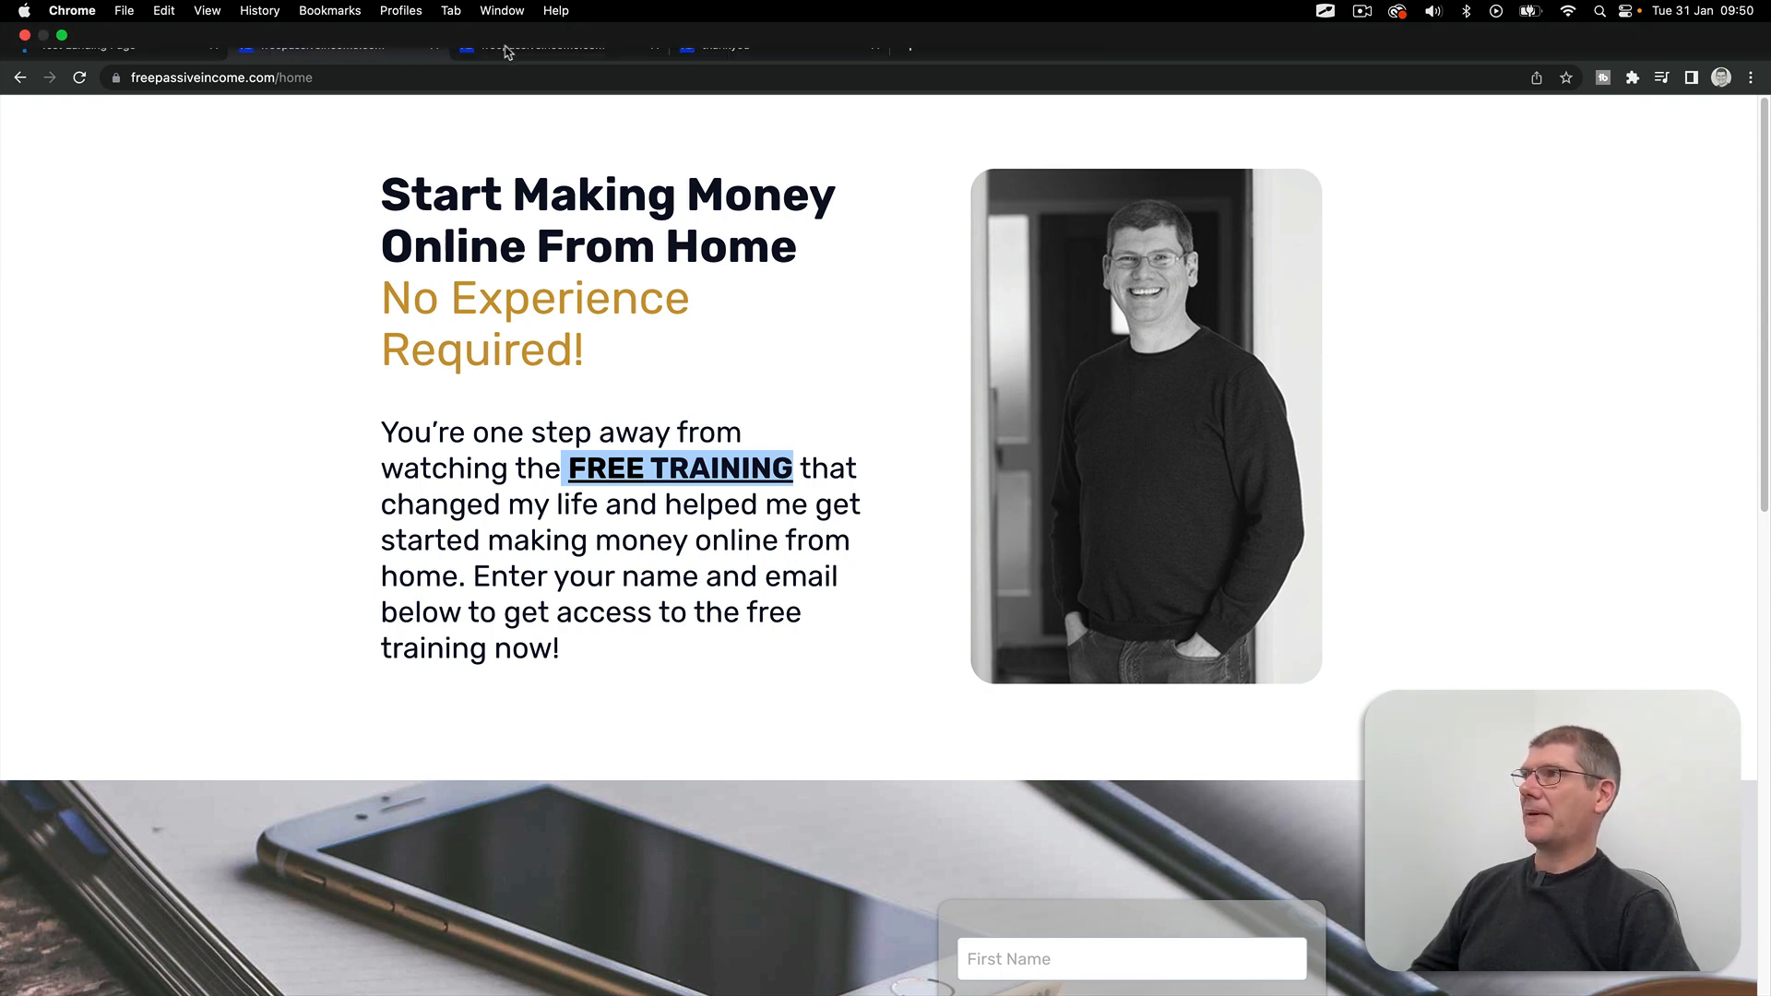
click(540, 44)
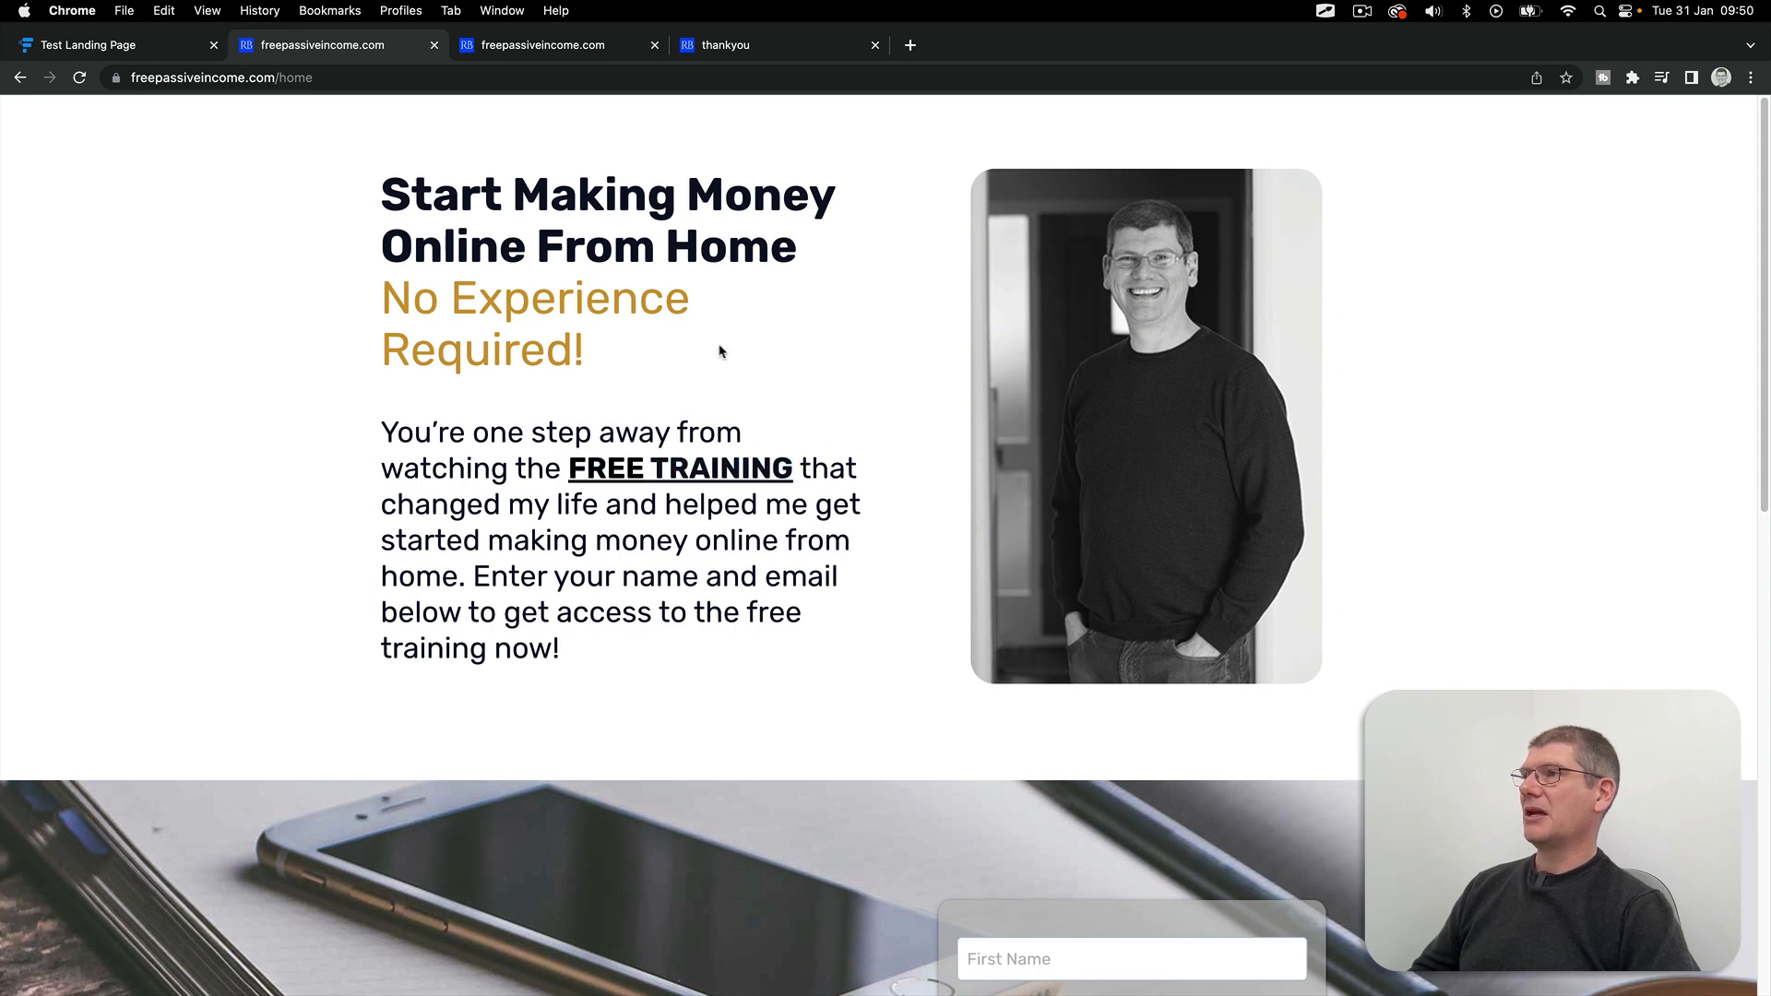
mouse_move(658, 356)
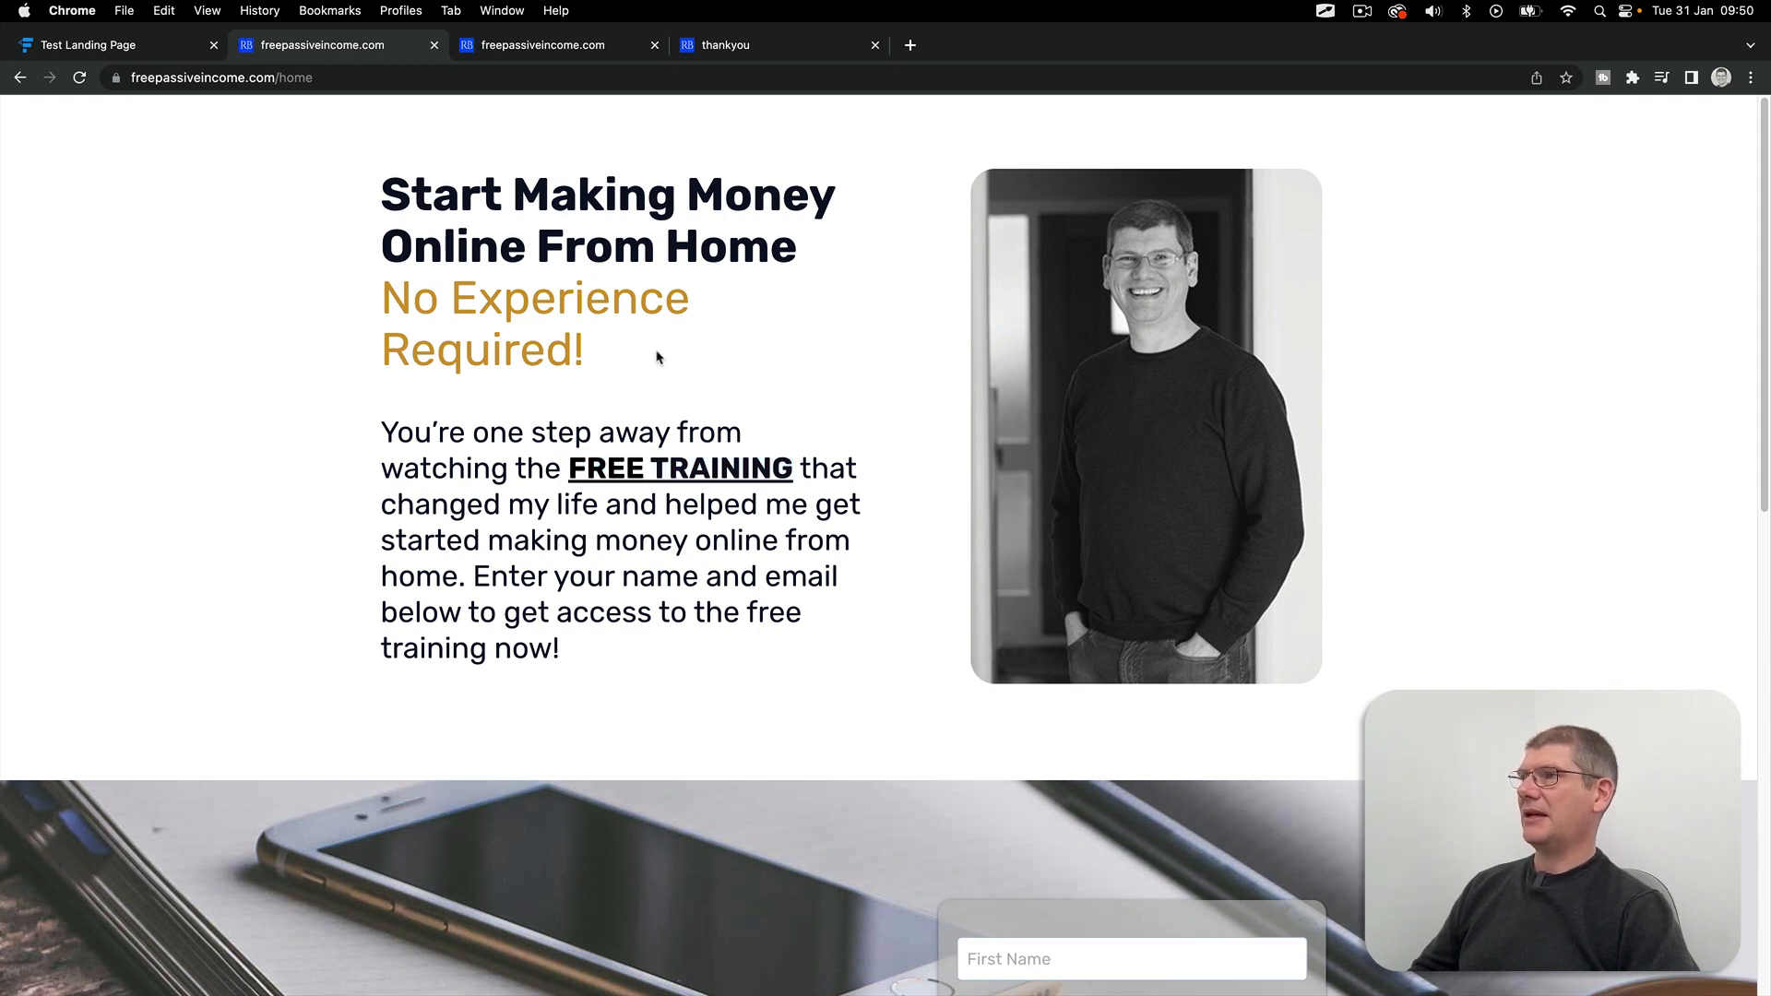
mouse_move(699, 354)
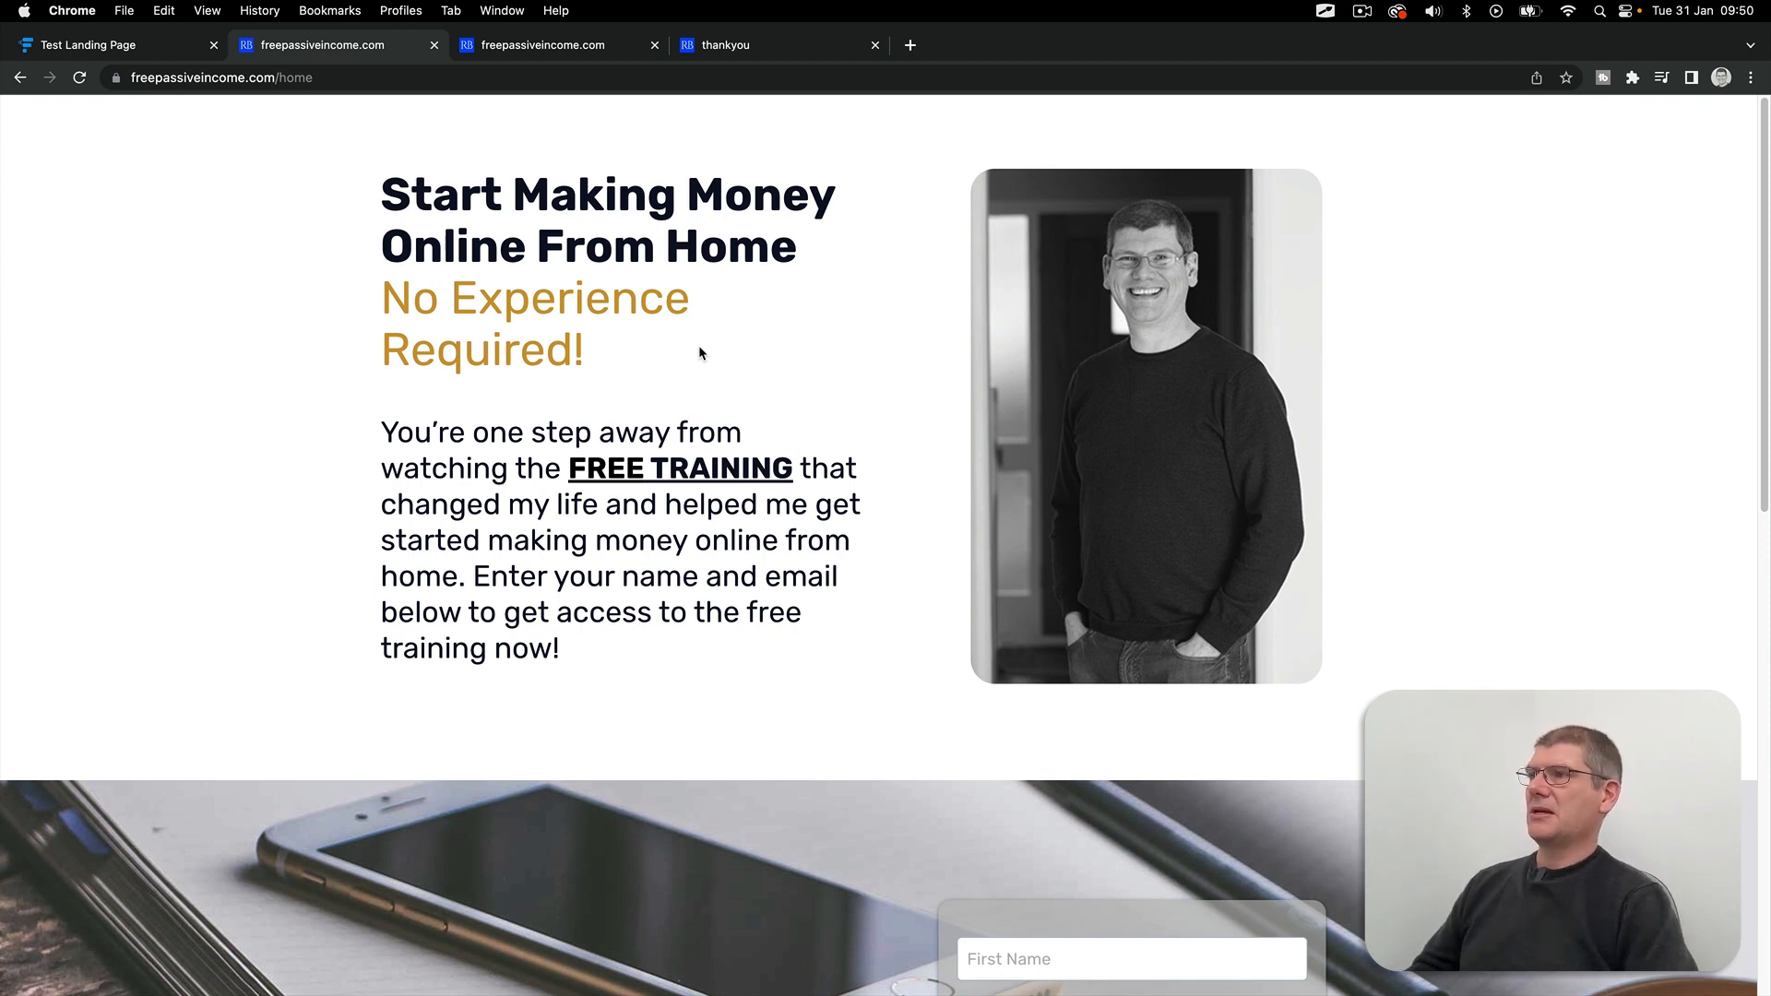
mouse_move(825, 245)
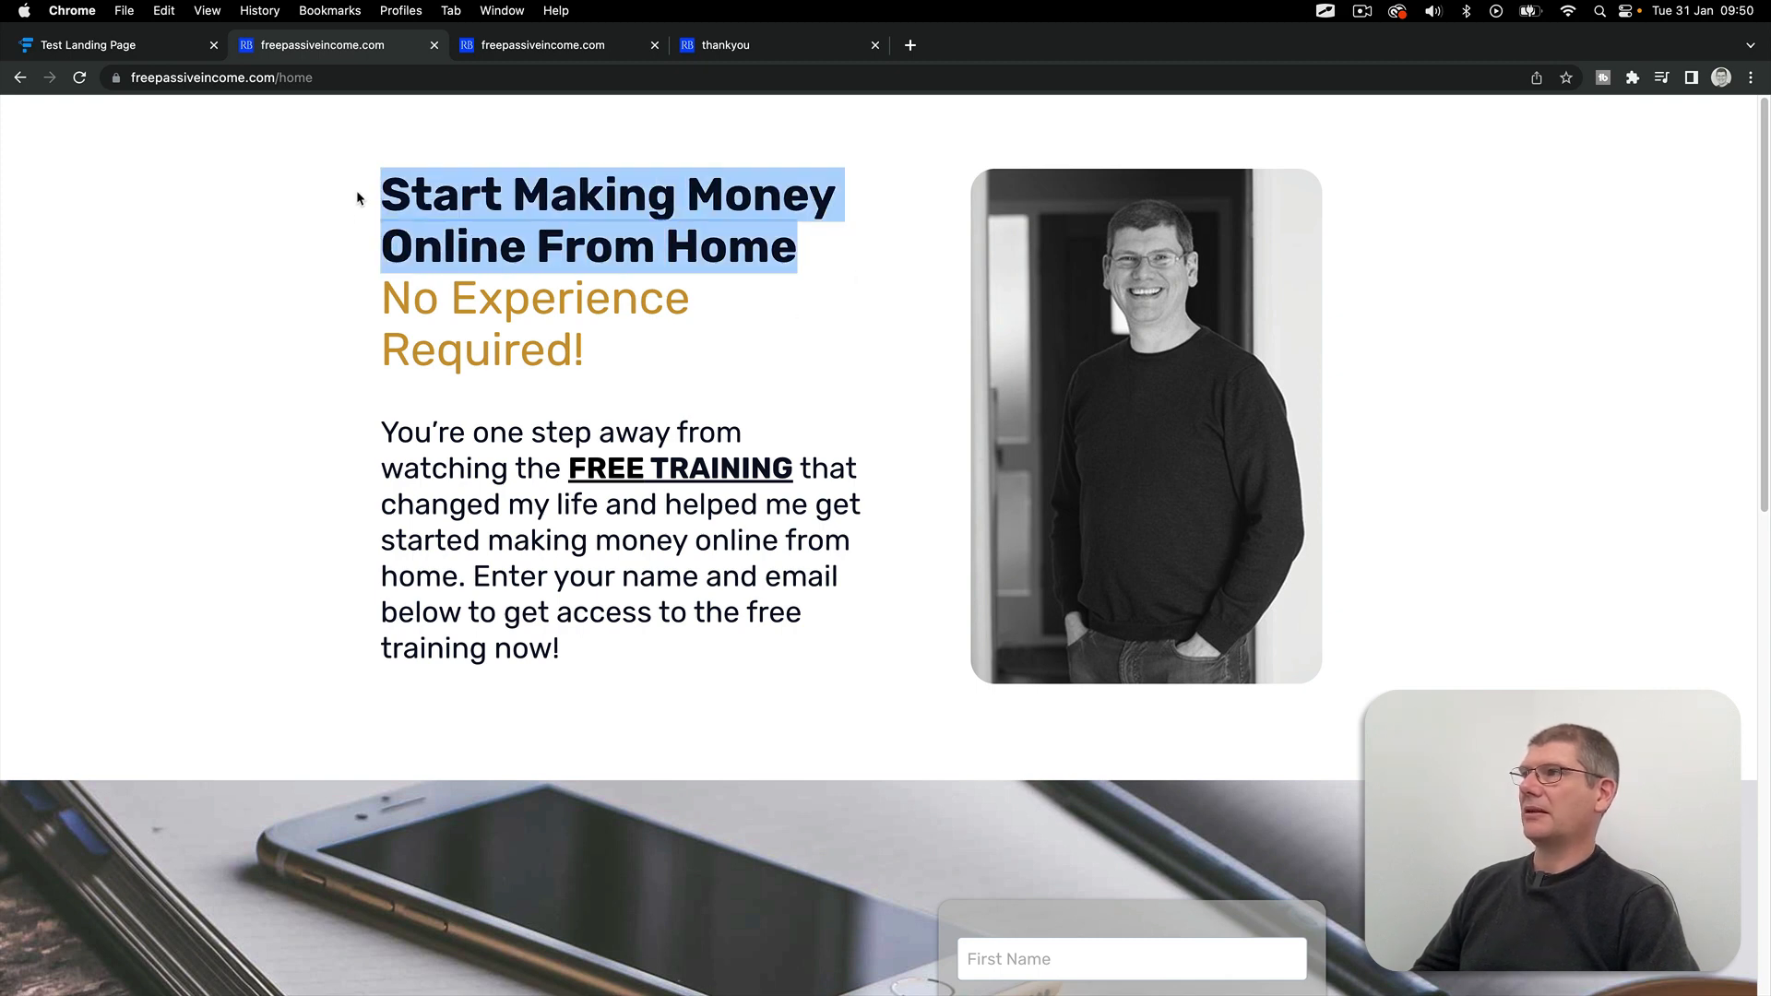
mouse_move(349, 264)
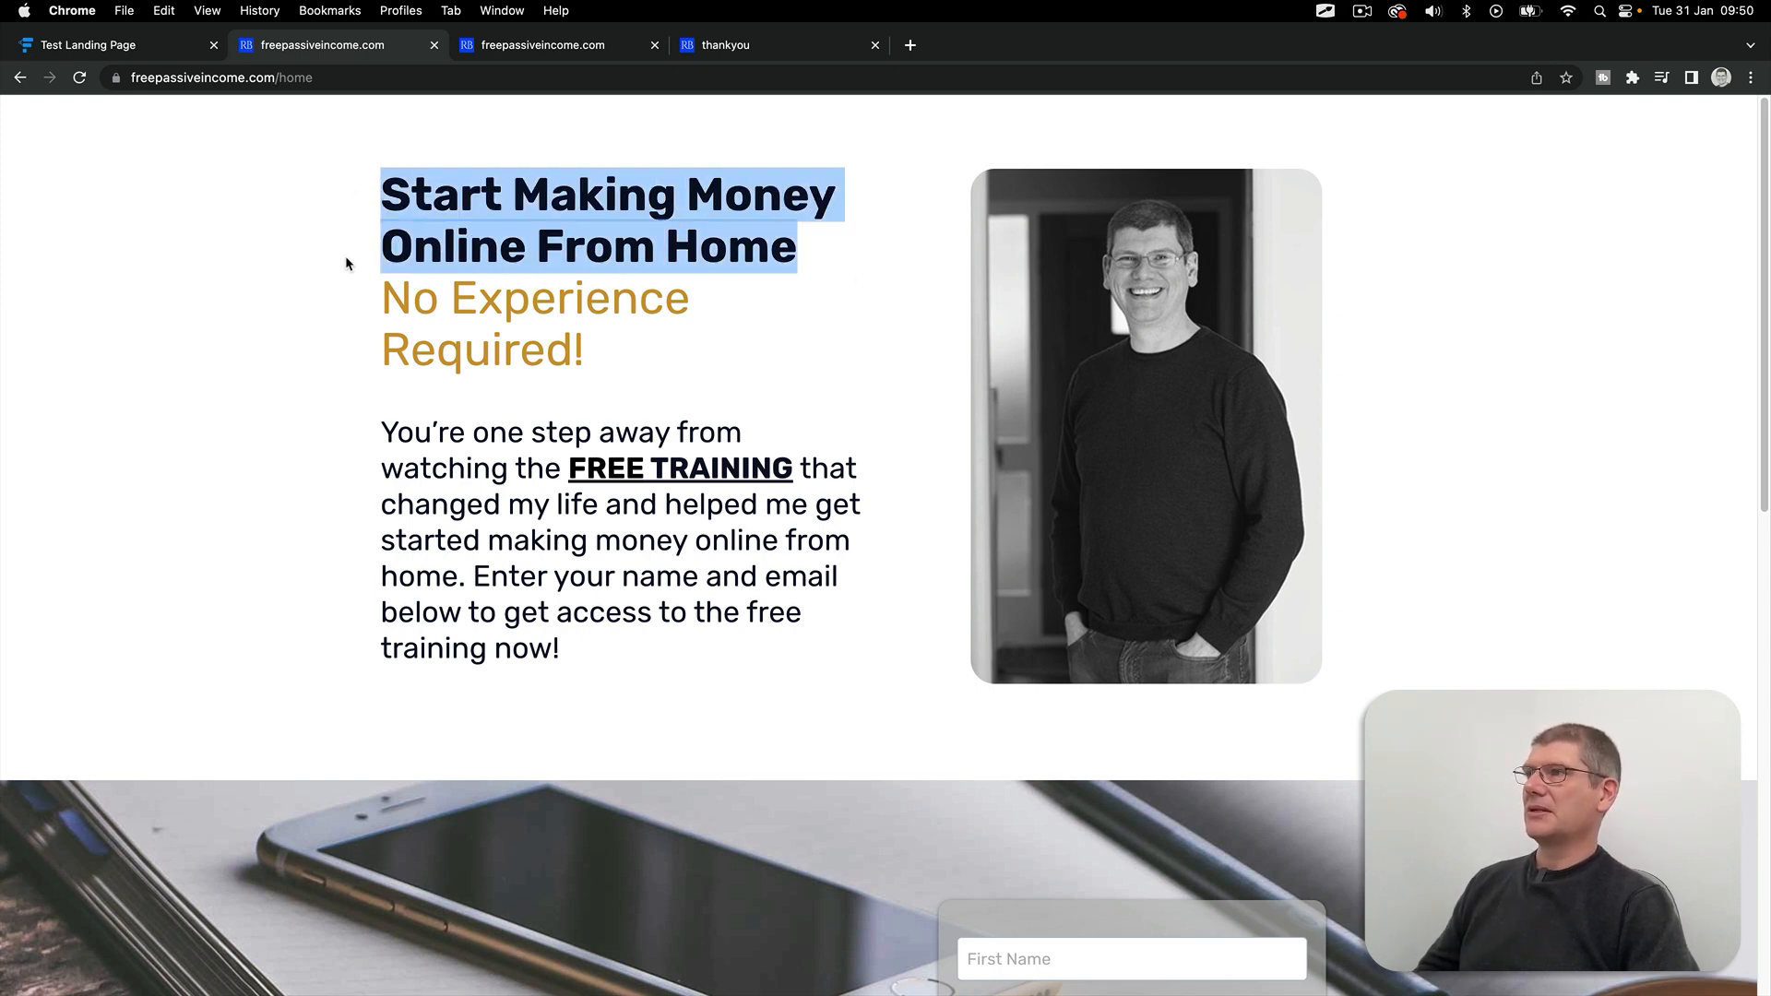
click(349, 263)
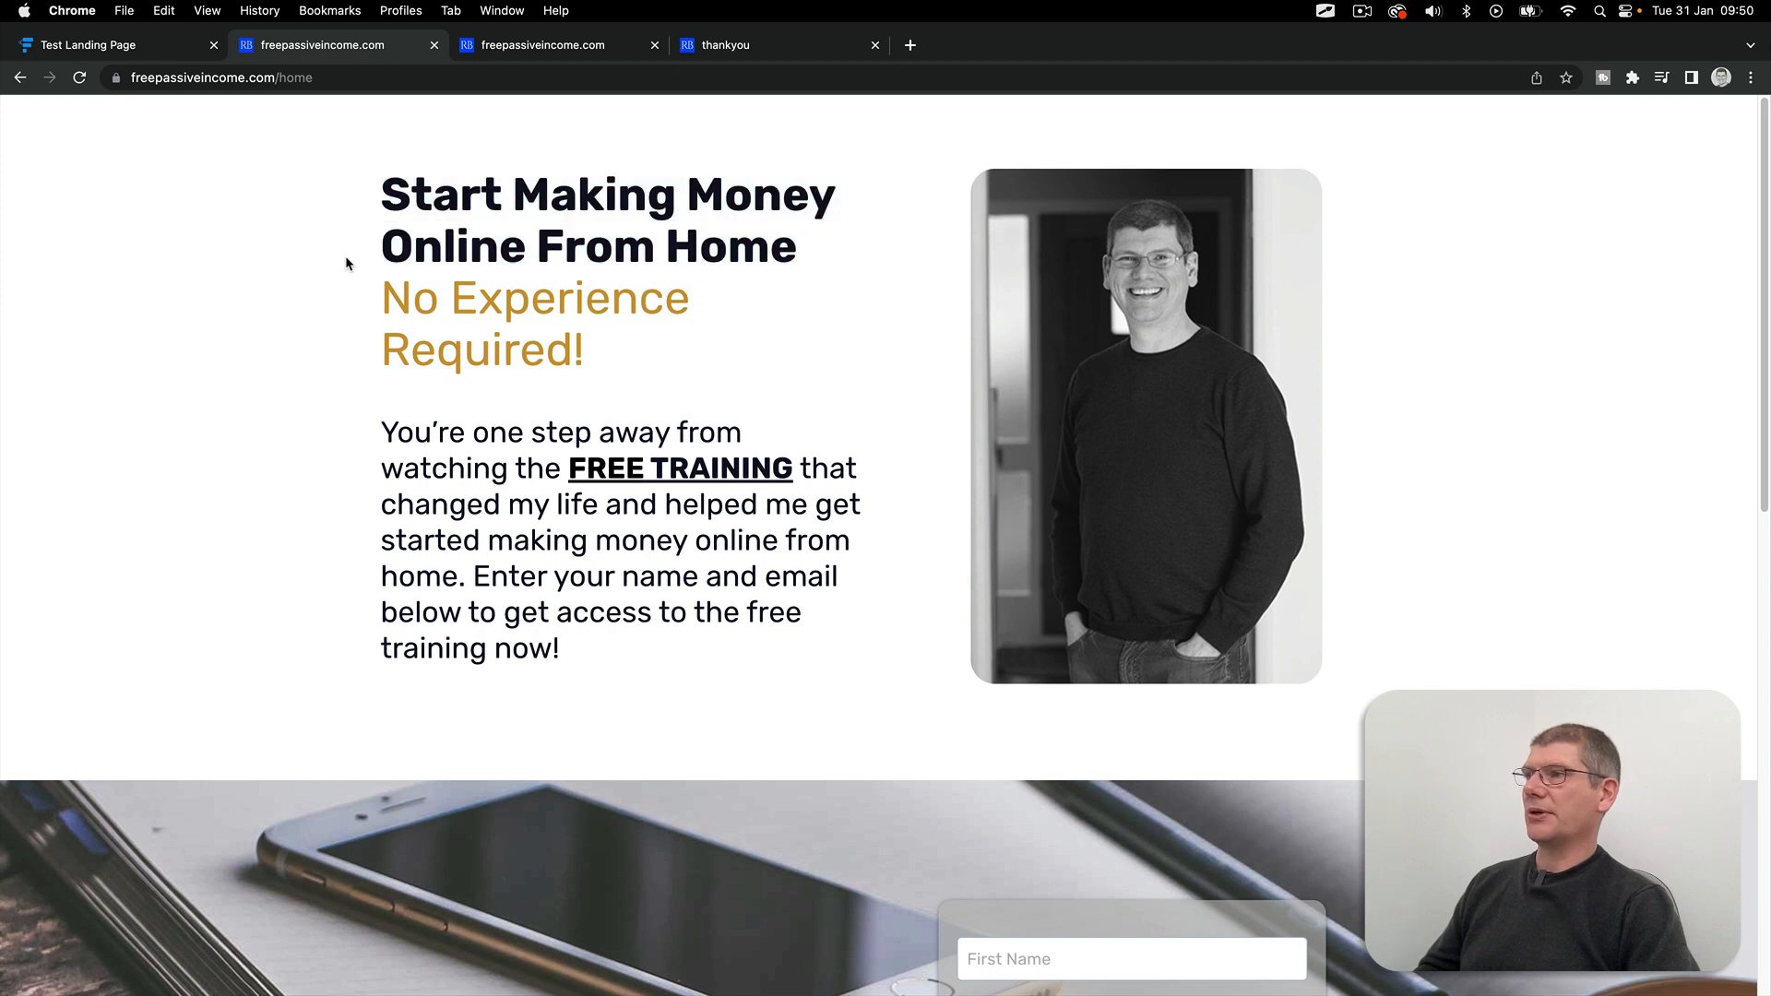
mouse_move(794, 476)
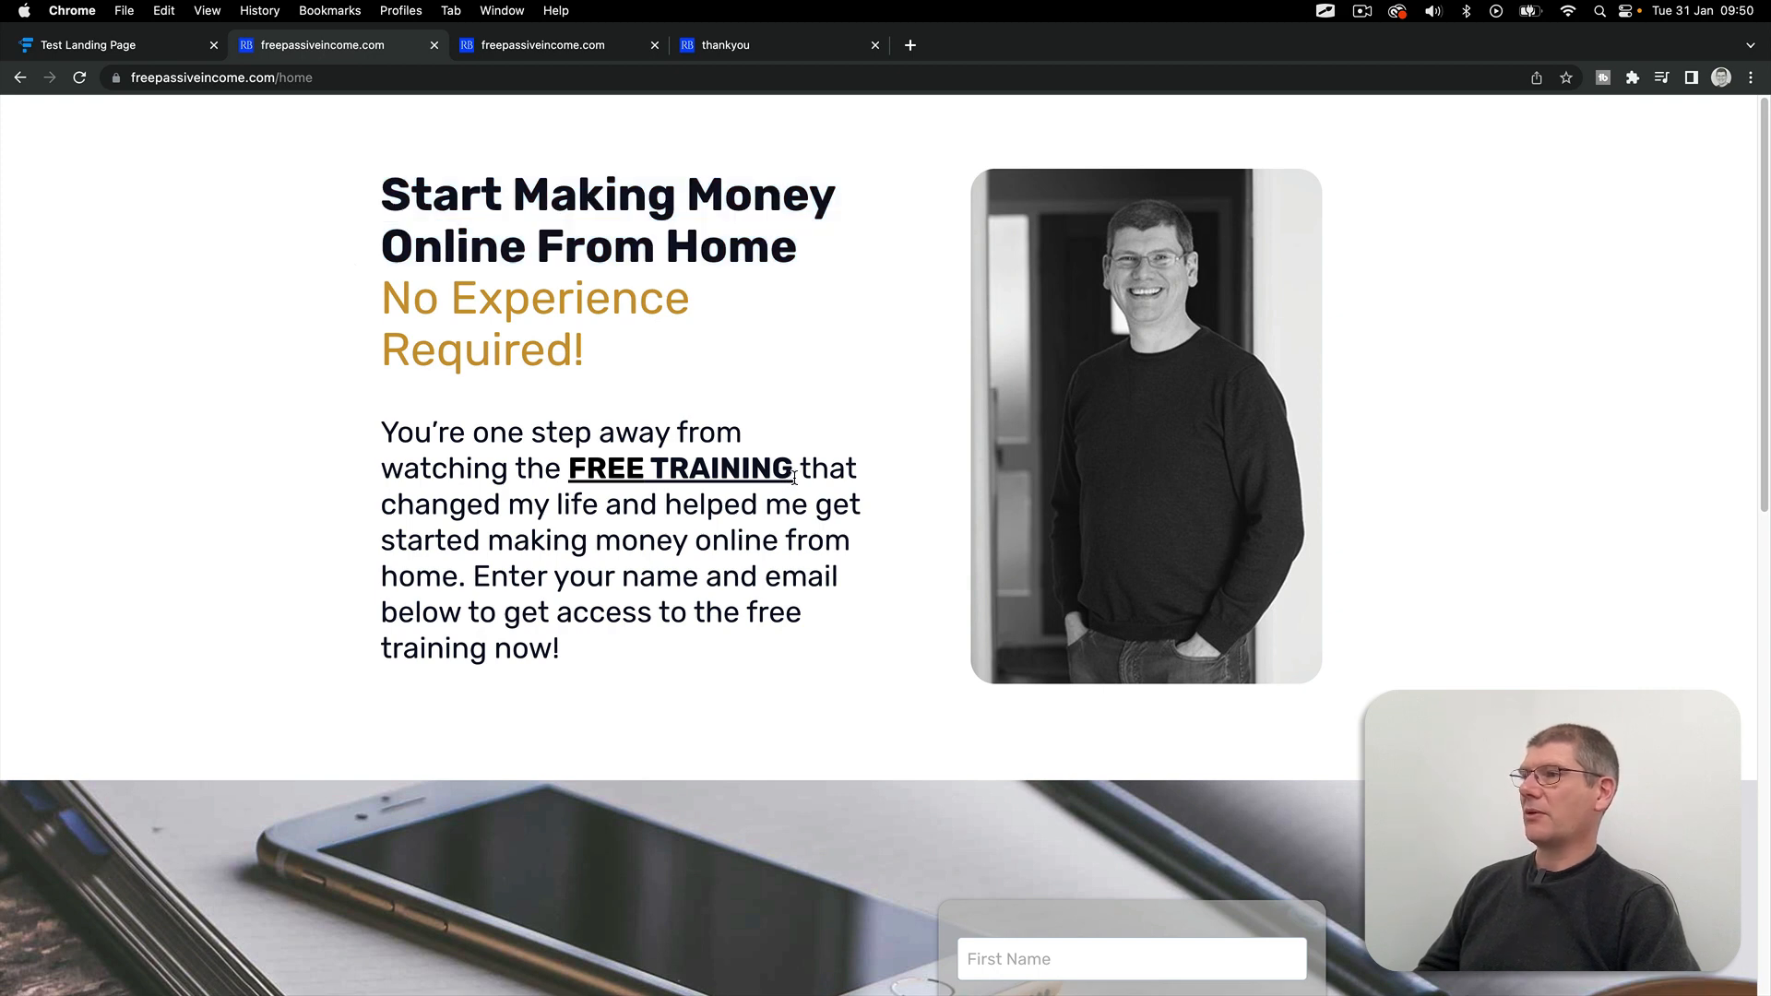
double_click(678, 467)
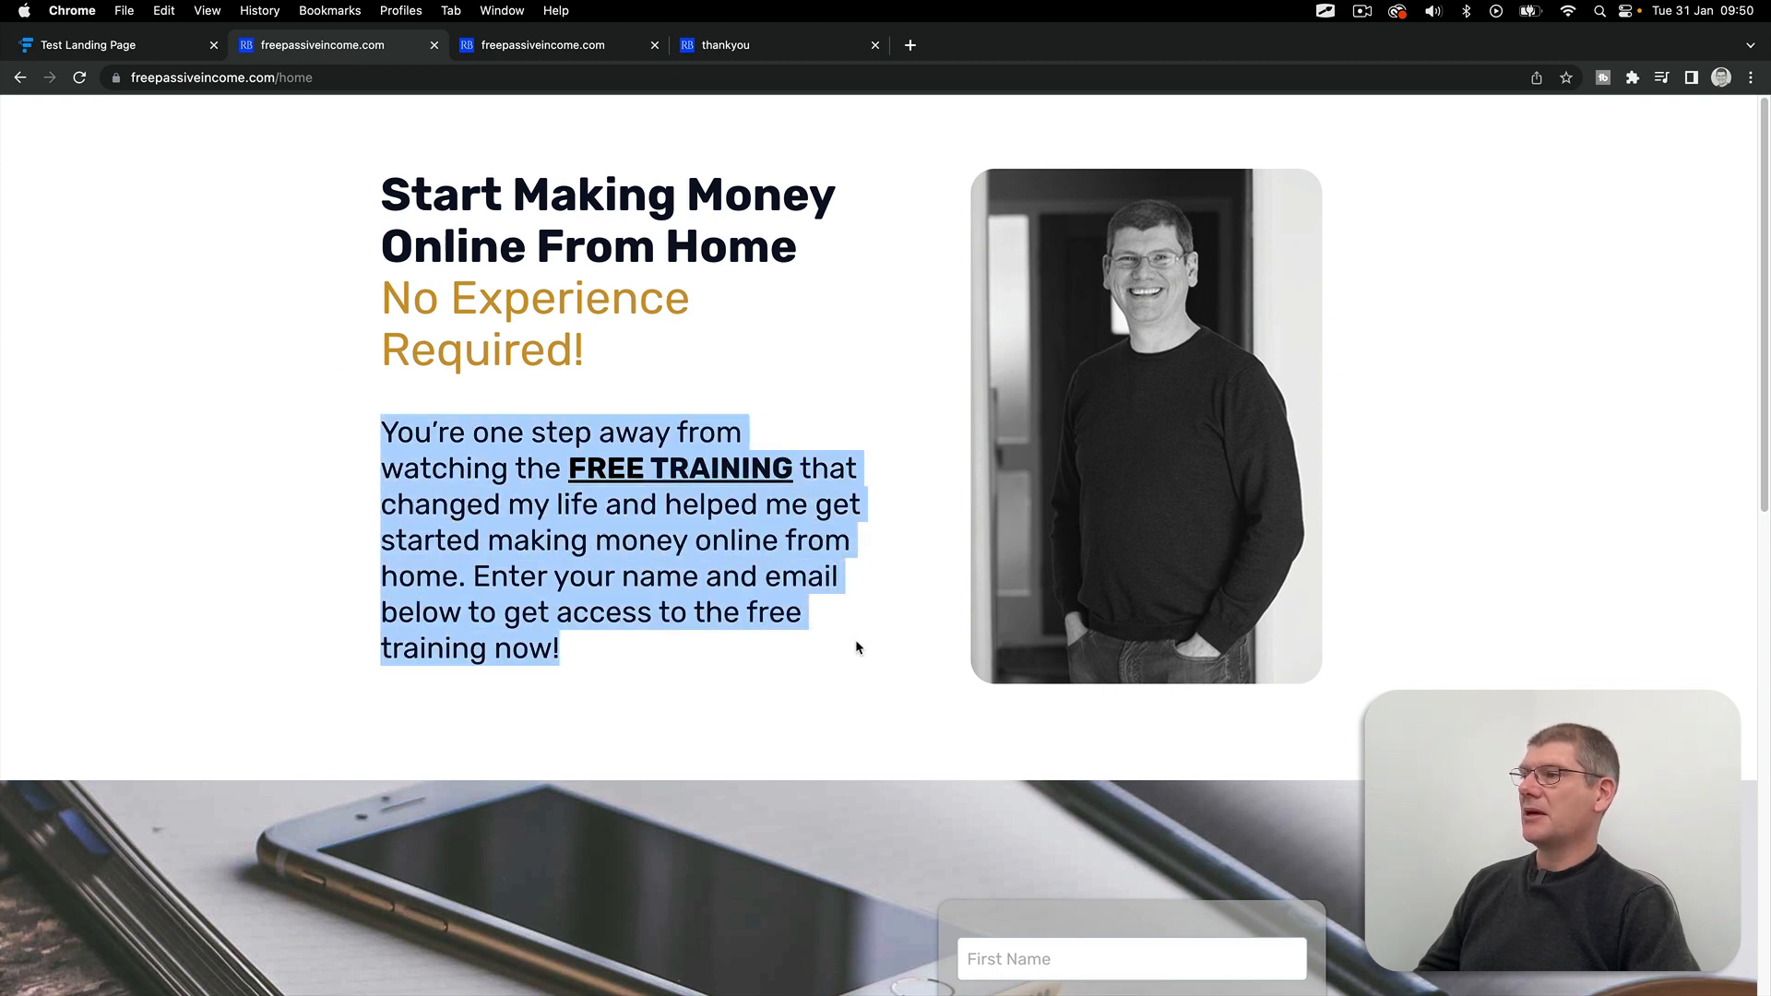
mouse_move(745, 329)
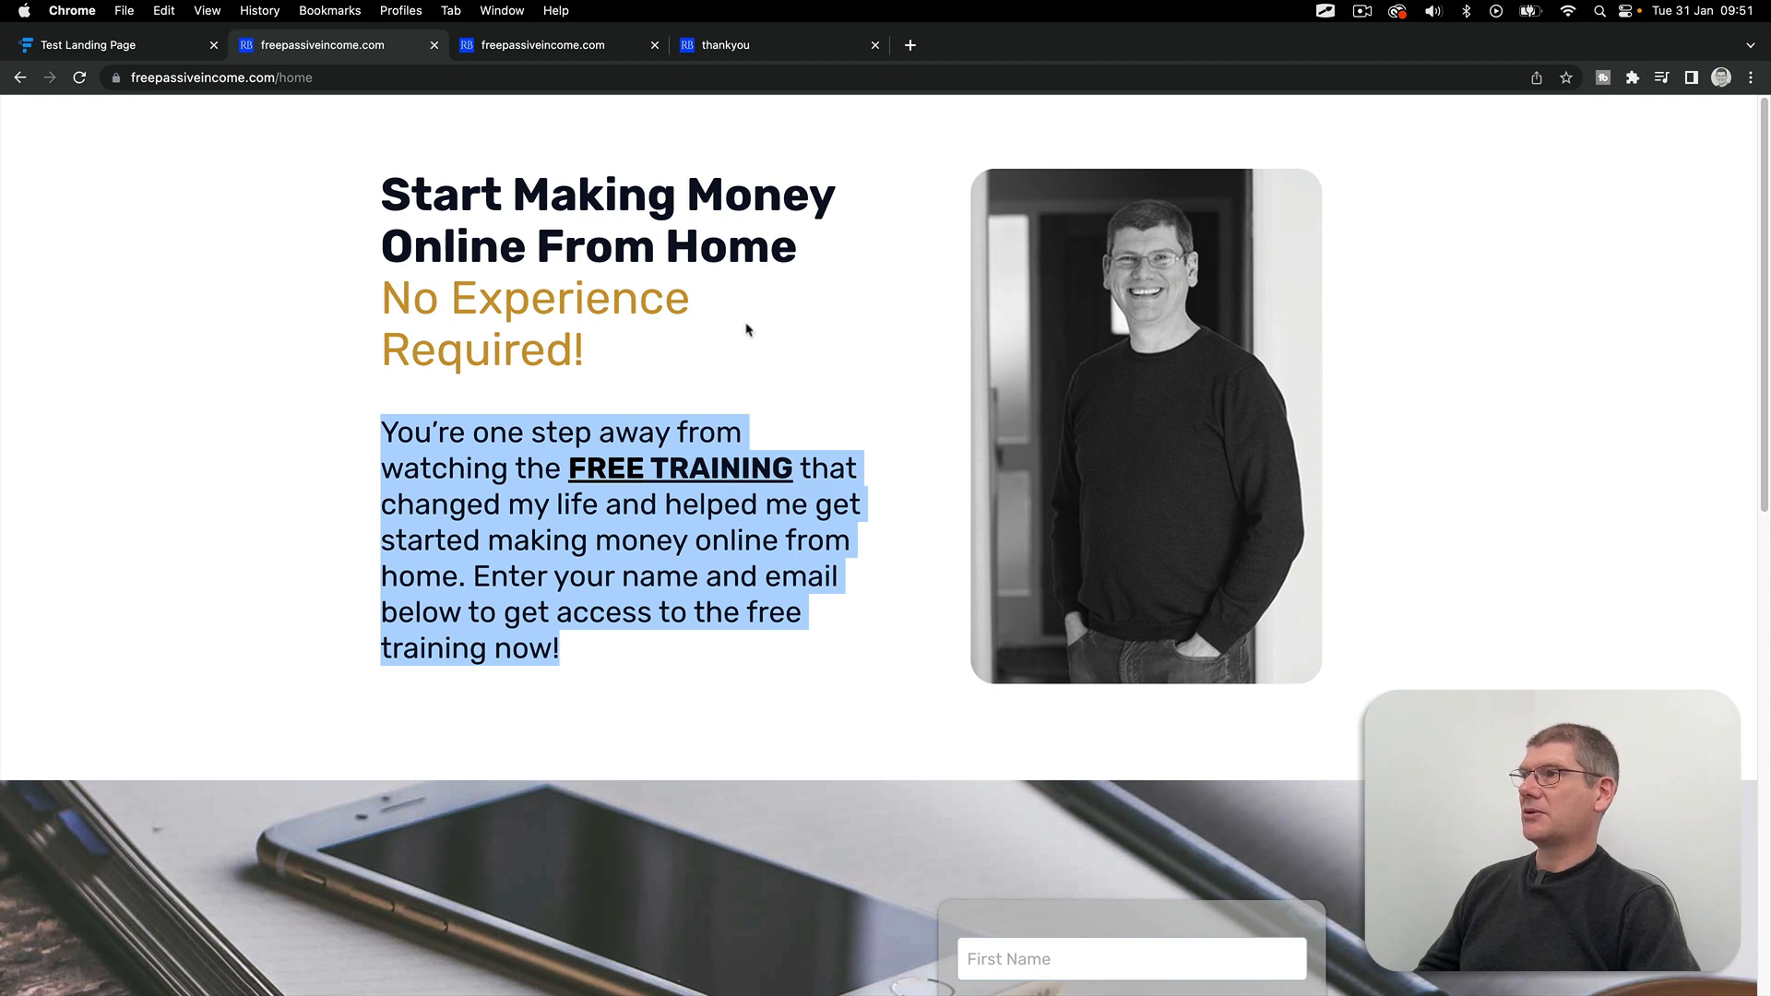
click(358, 389)
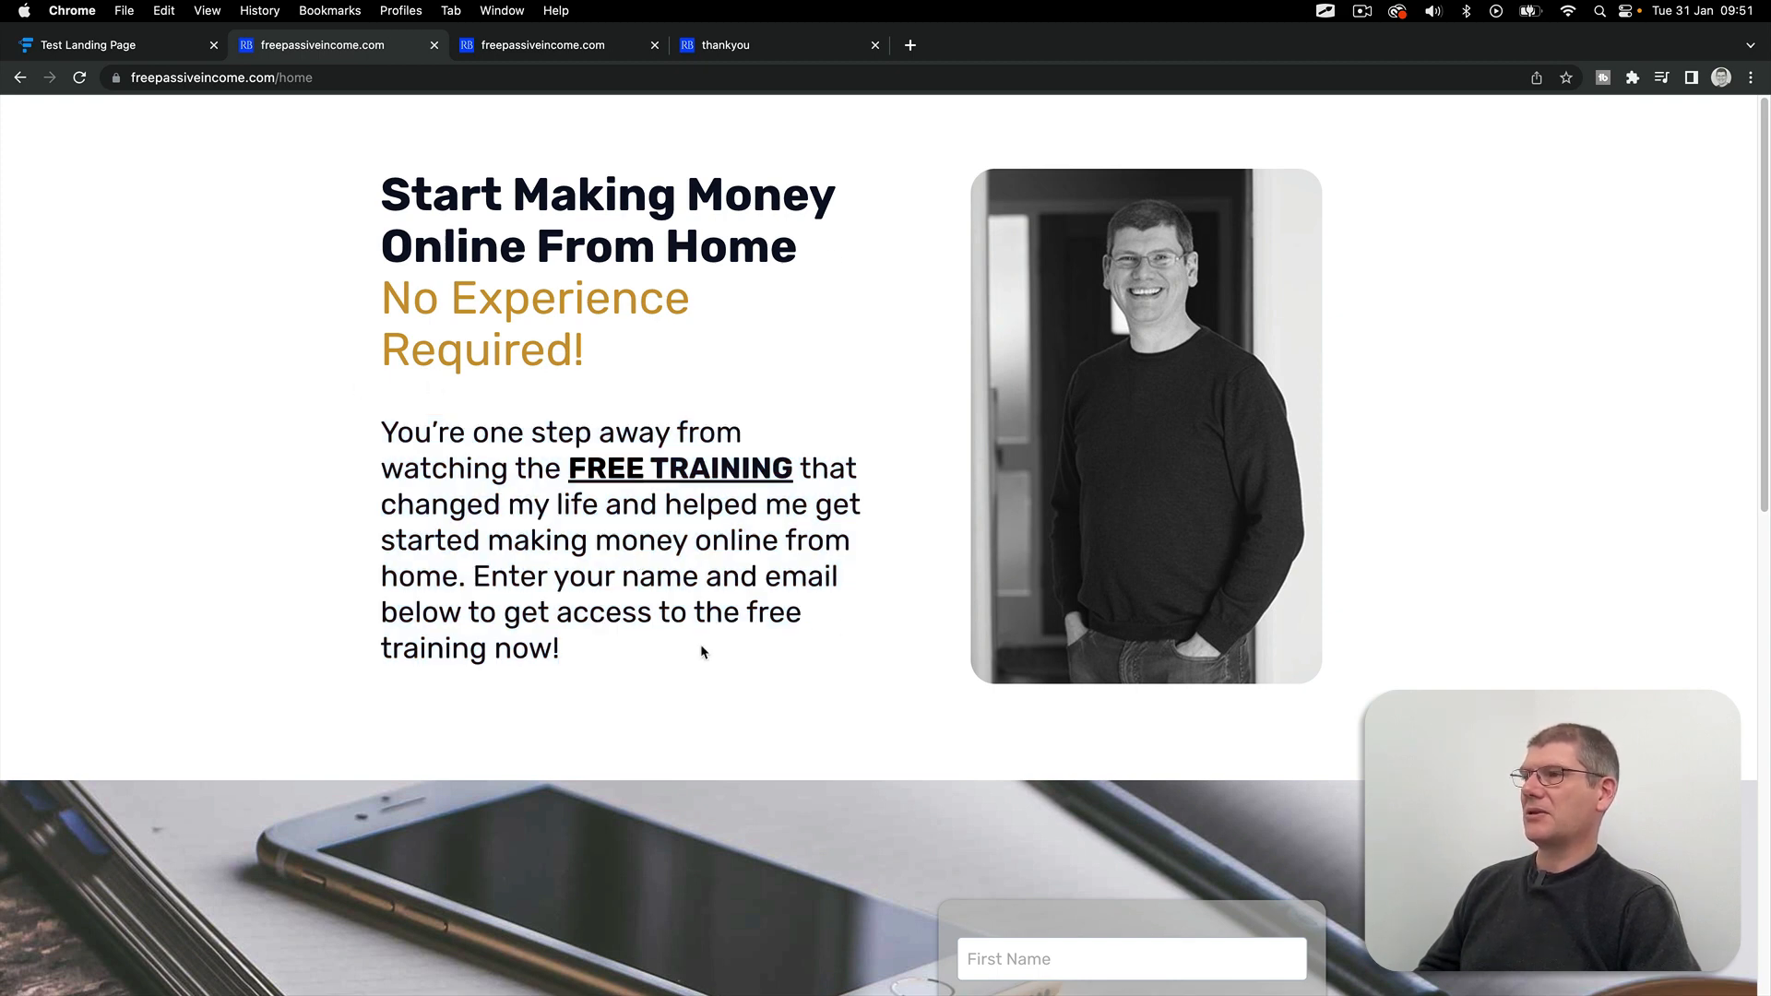
mouse_move(1083, 605)
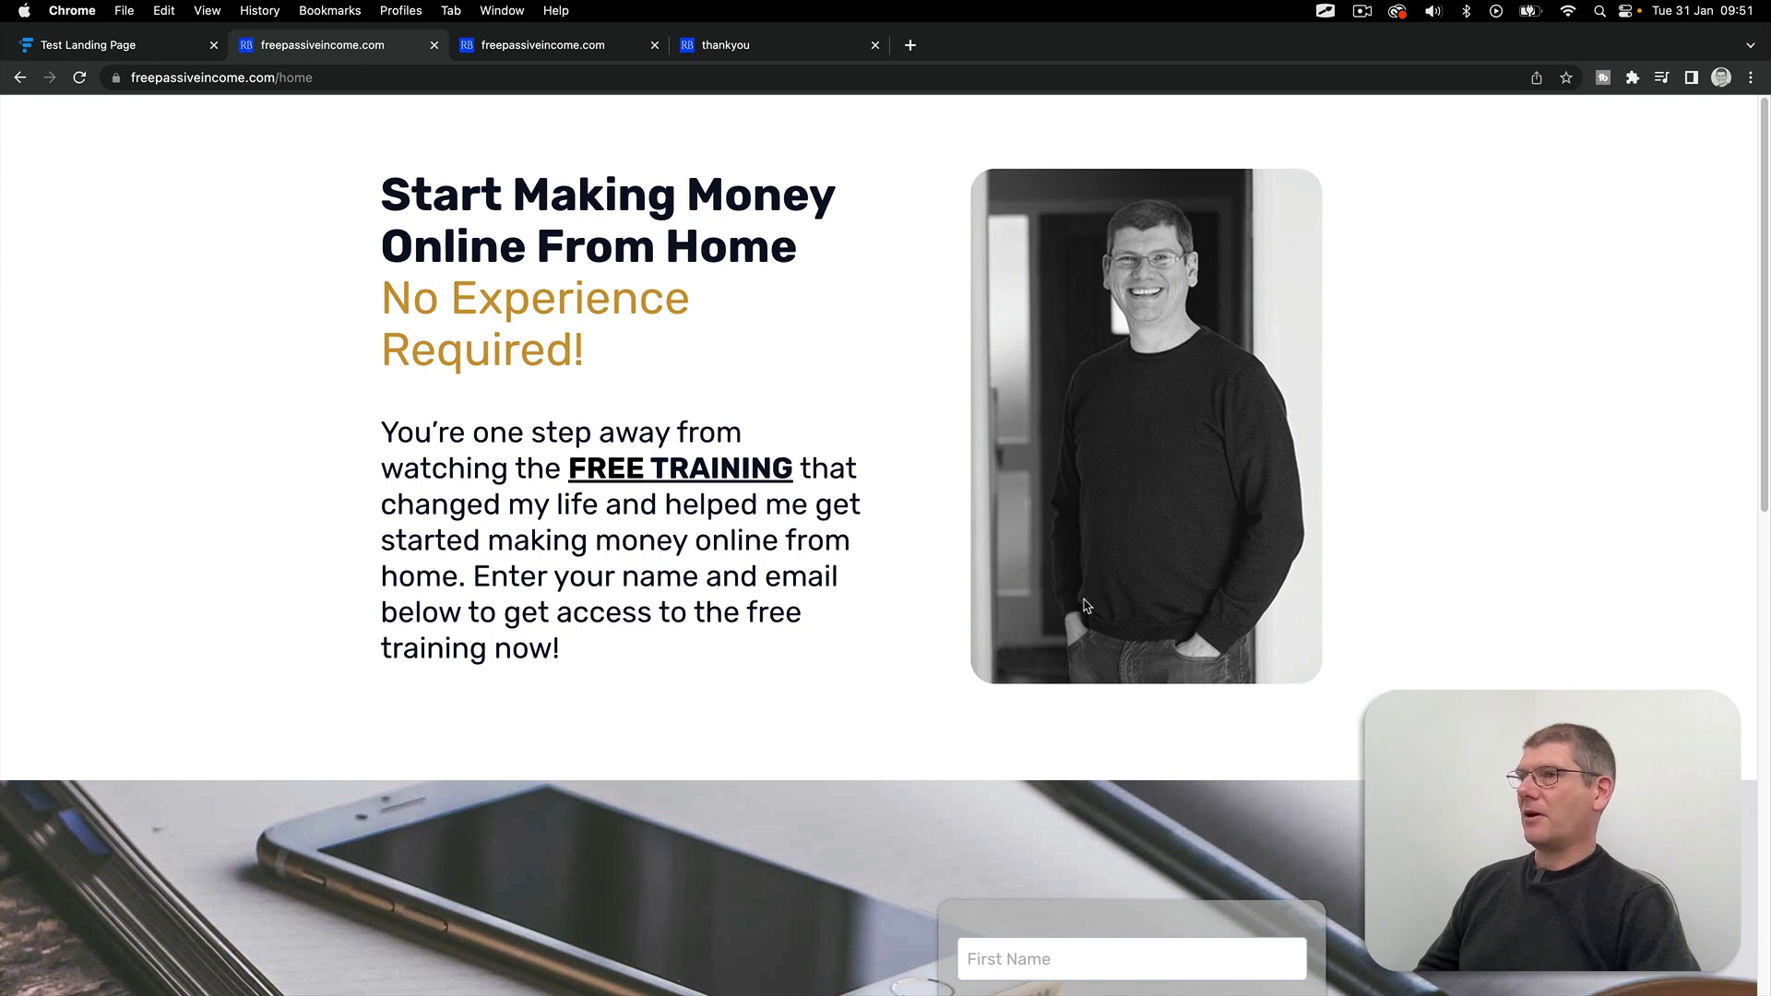
mouse_move(1237, 383)
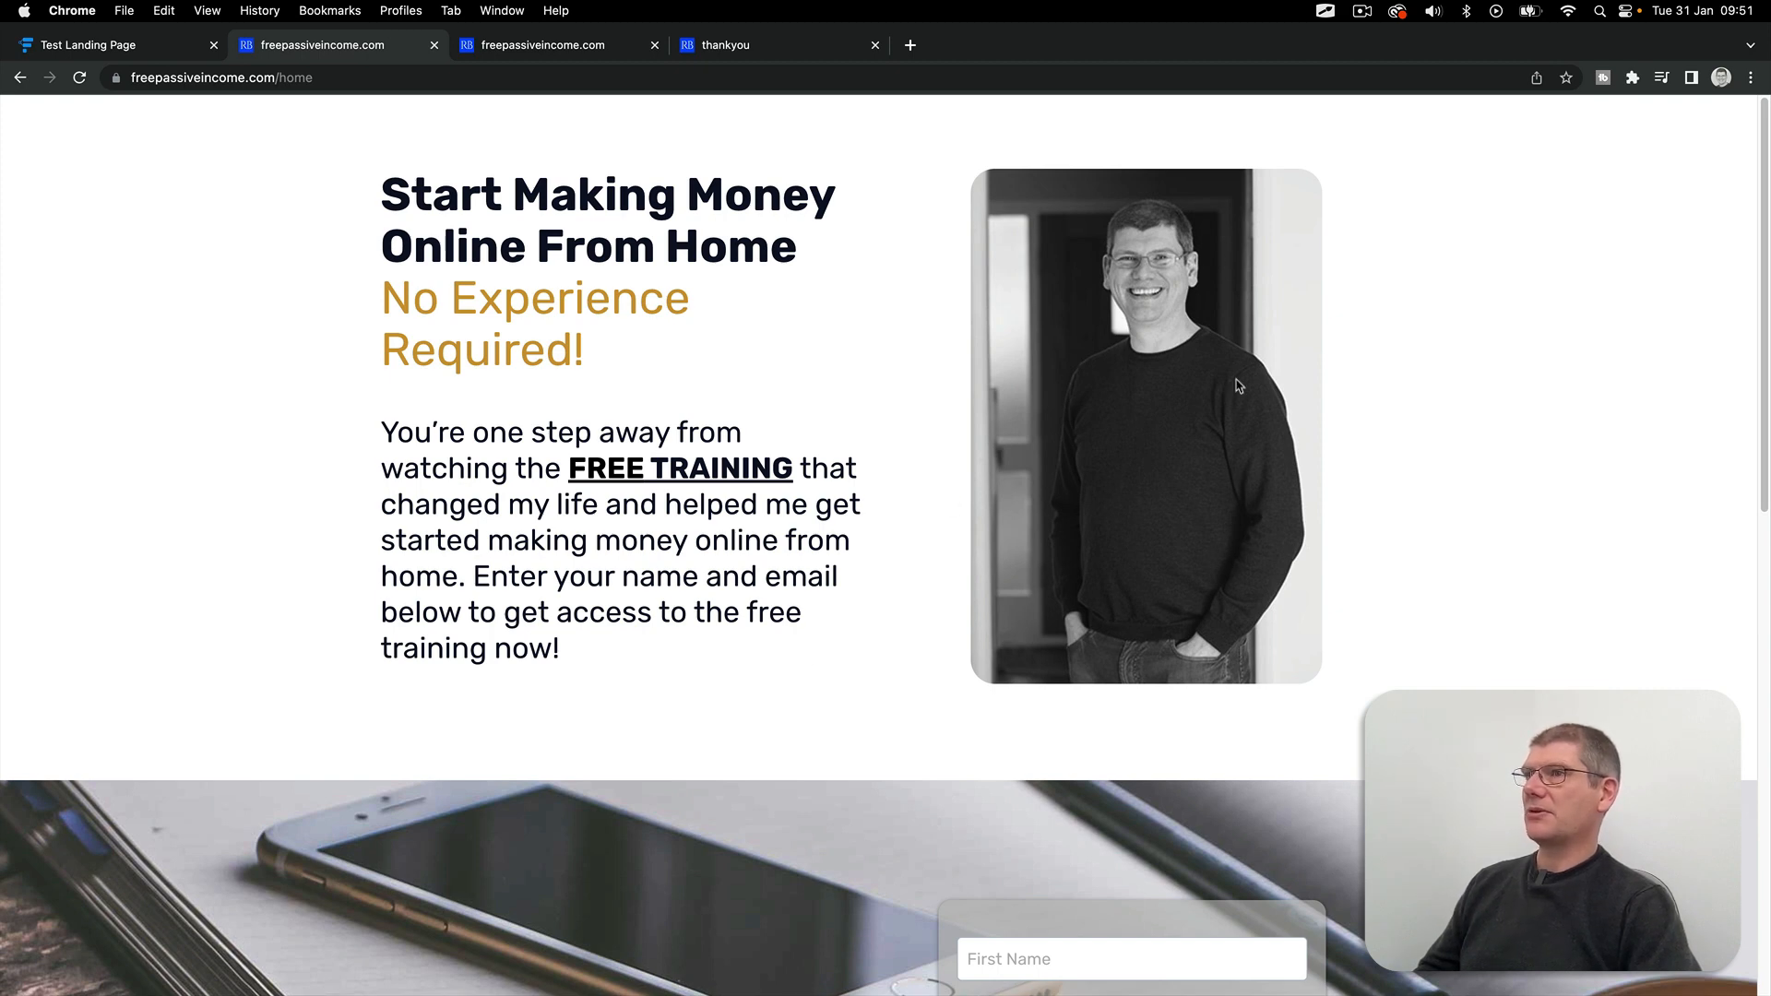
mouse_move(1250, 432)
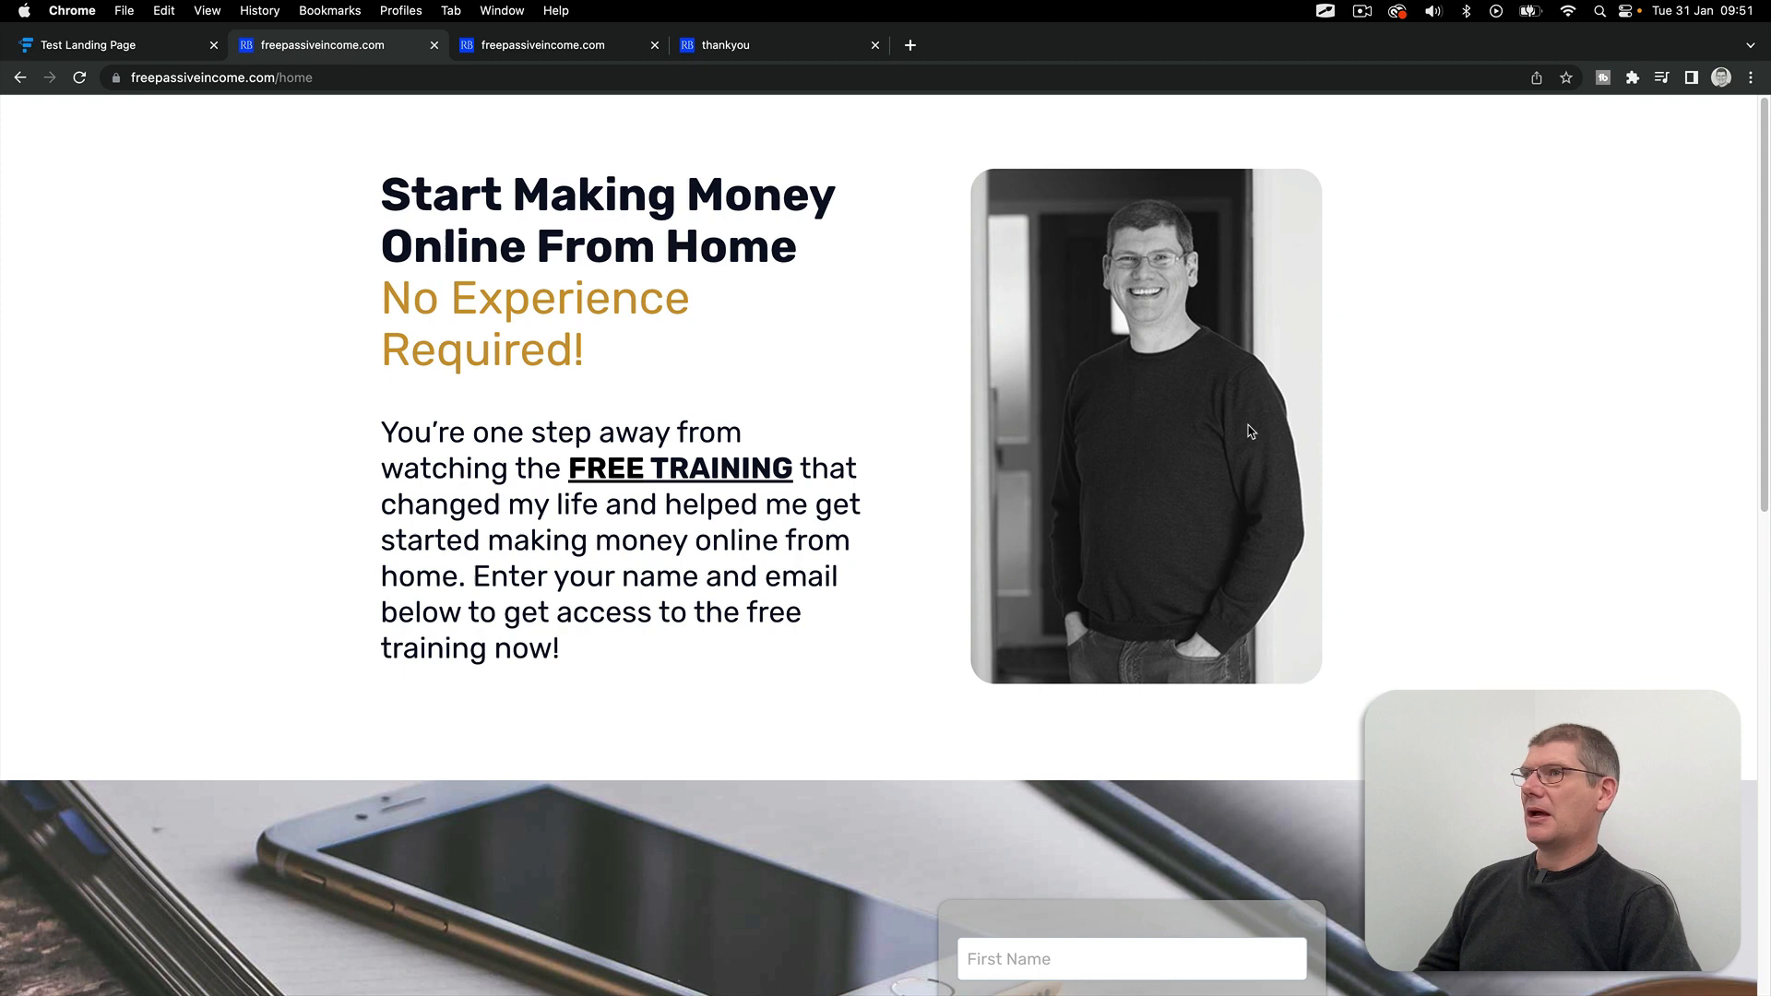
mouse_move(1027, 470)
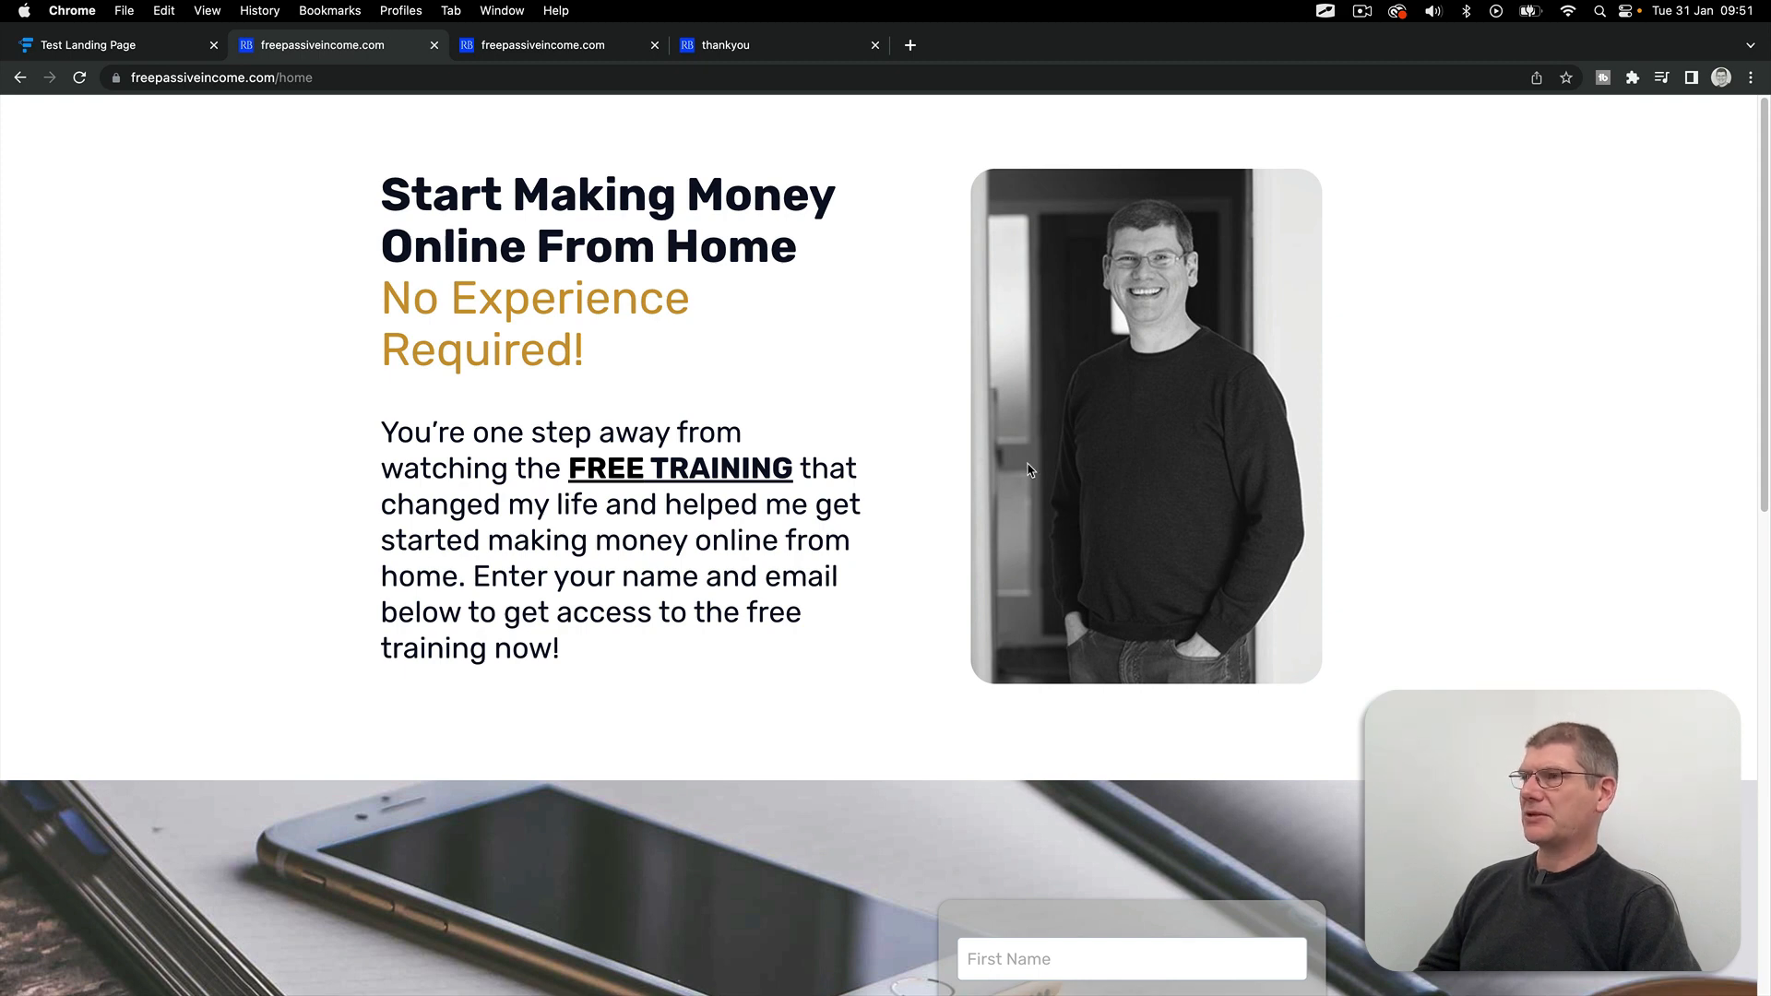
mouse_move(1212, 690)
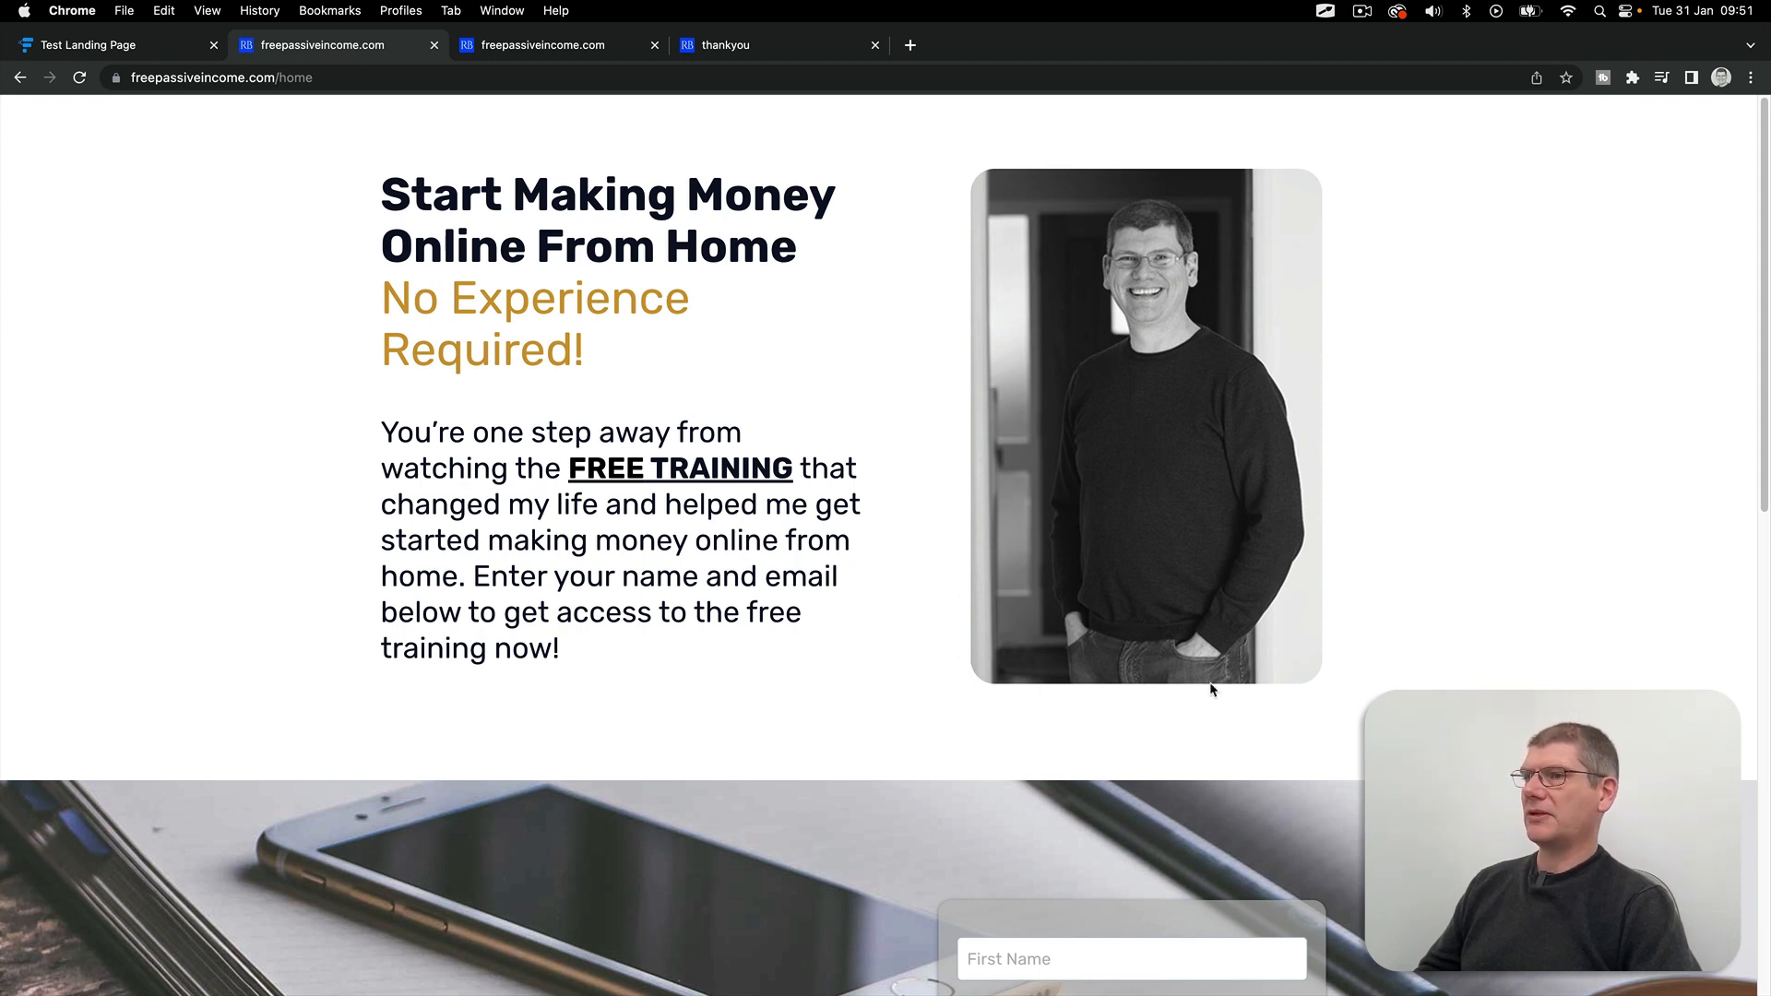
mouse_move(1350, 679)
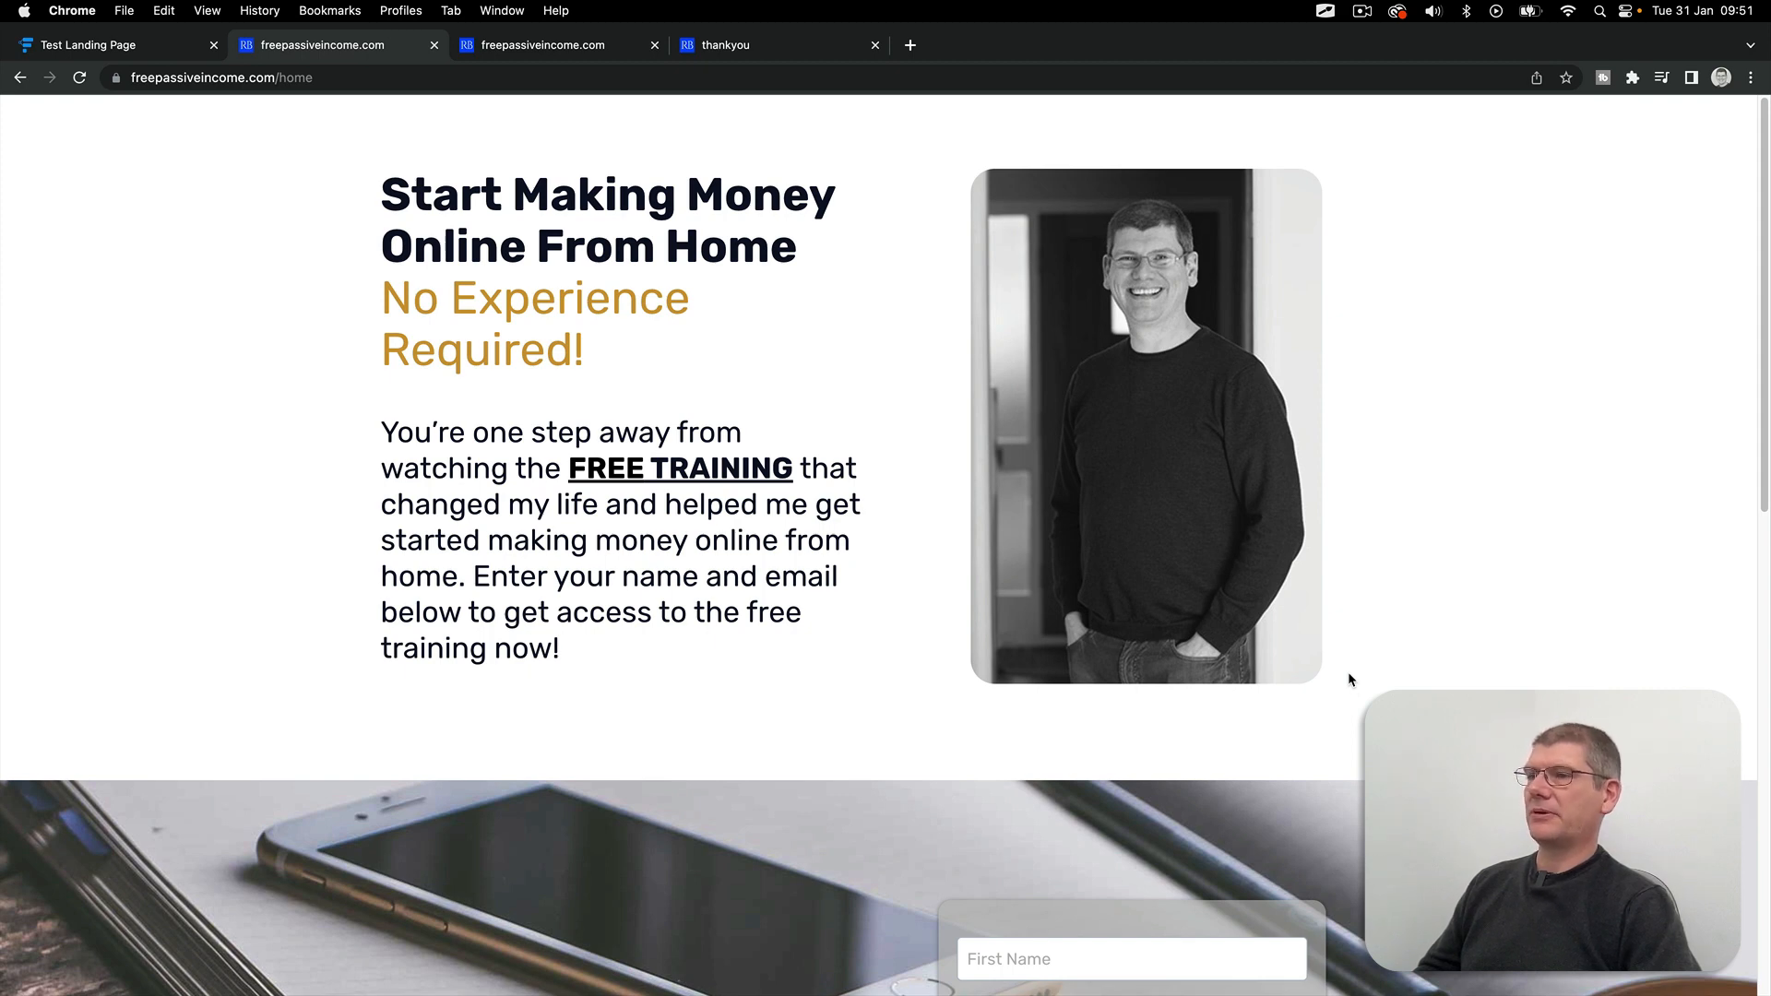
mouse_move(1029, 718)
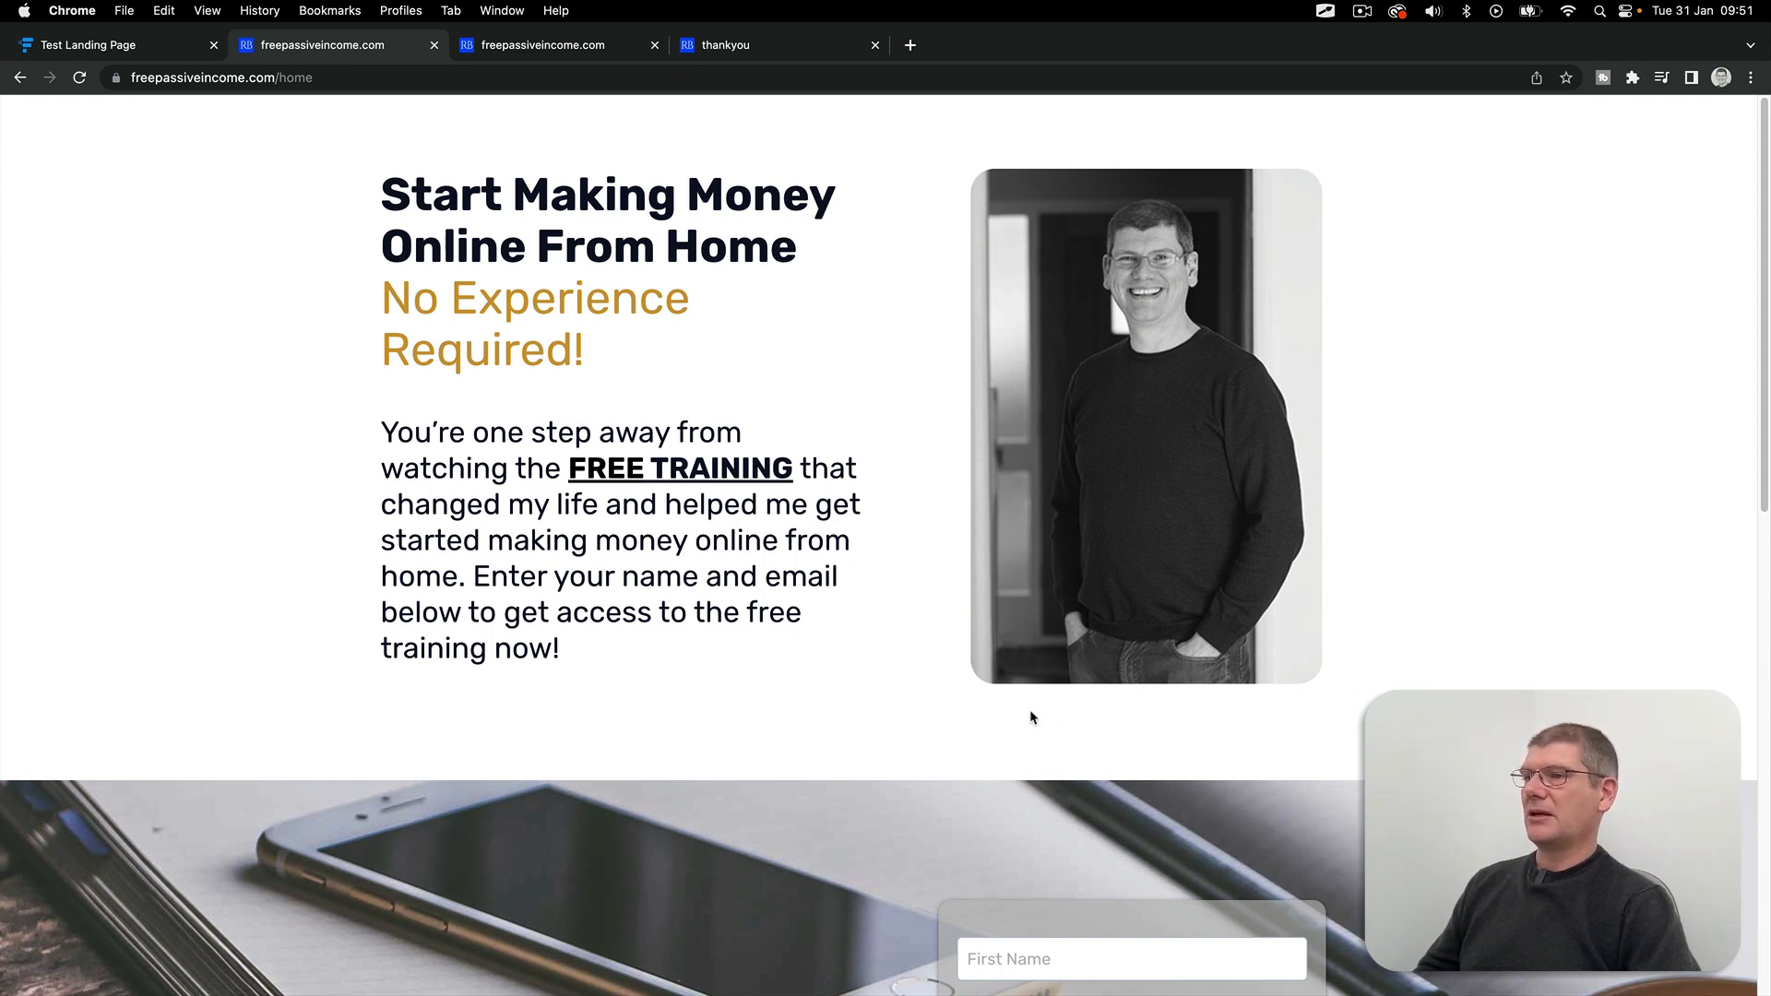
mouse_move(1000, 712)
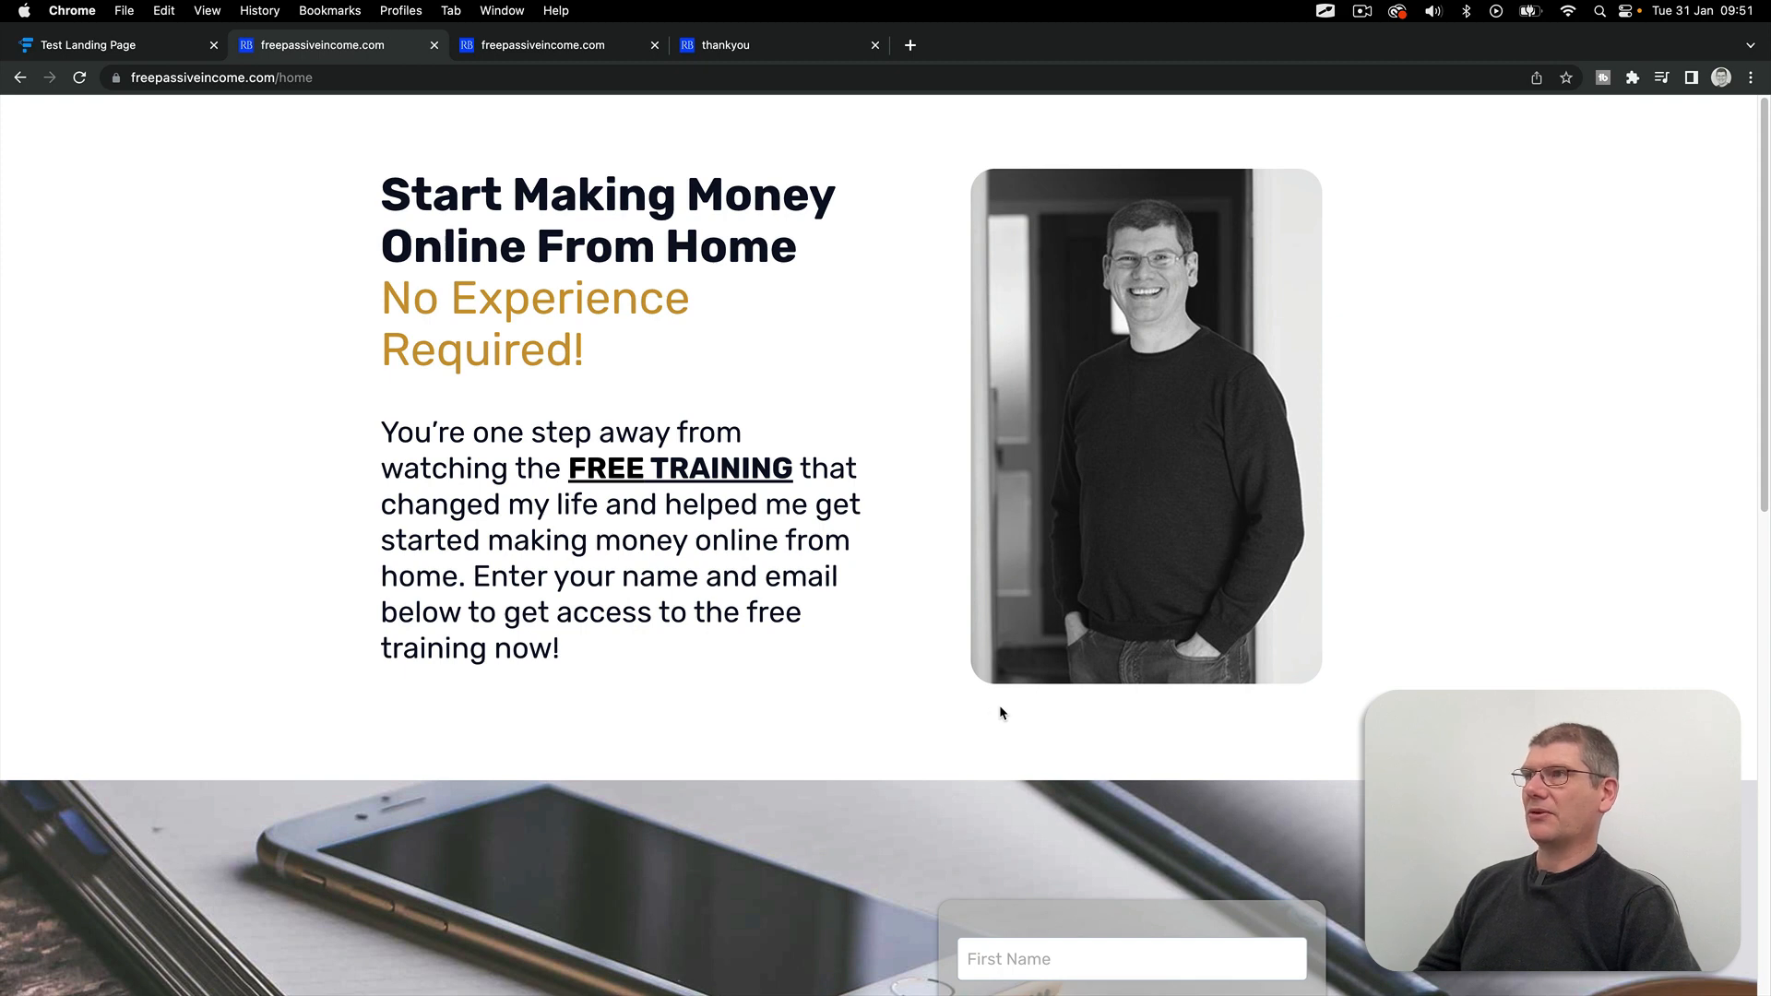
mouse_move(1402, 550)
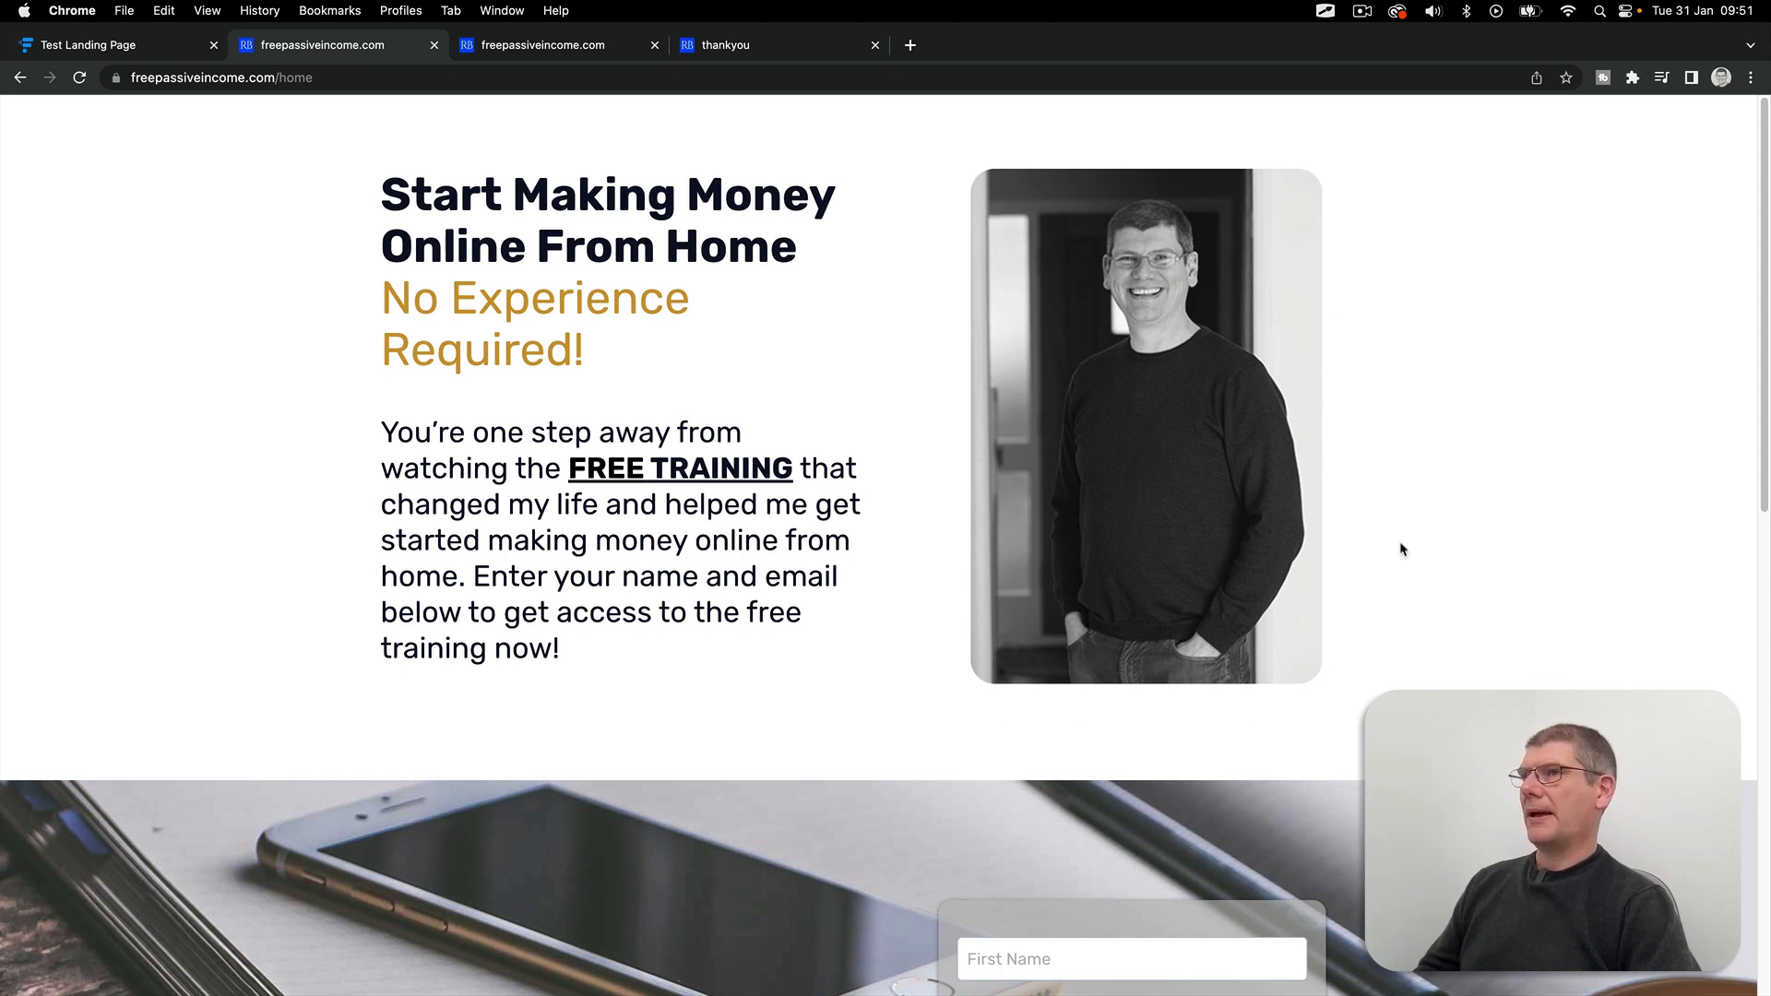
mouse_move(978, 346)
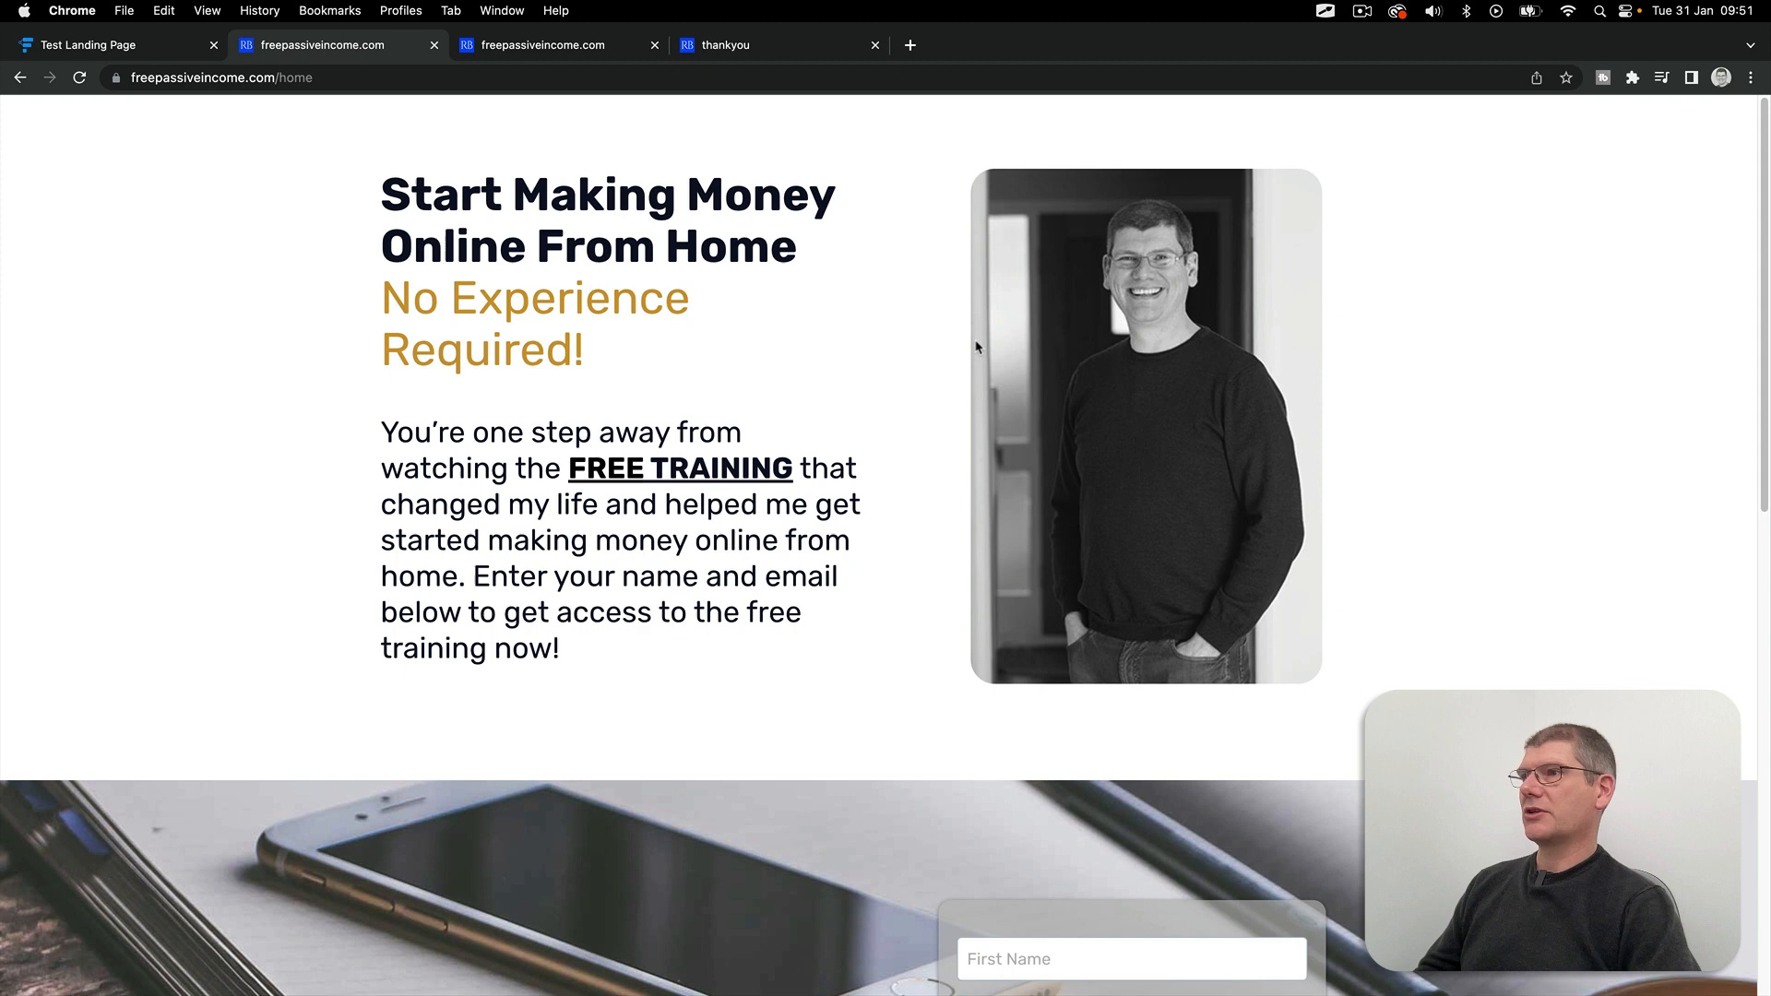
mouse_move(1155, 712)
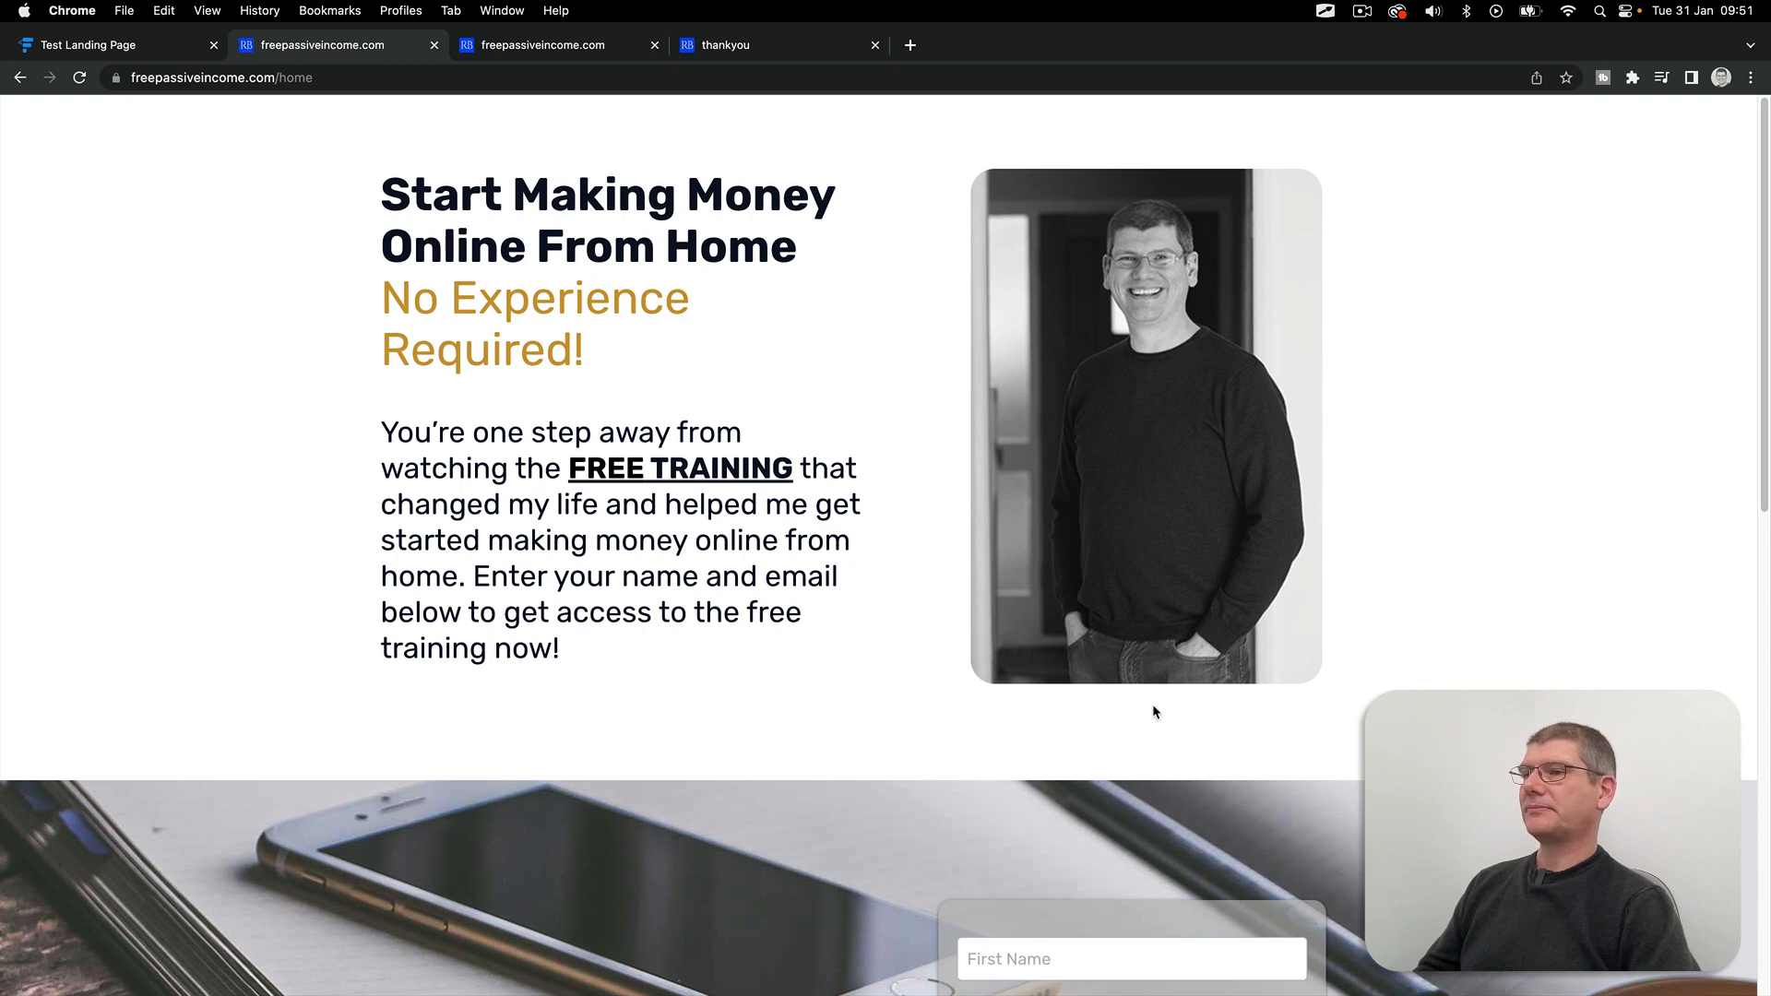
mouse_move(1310, 702)
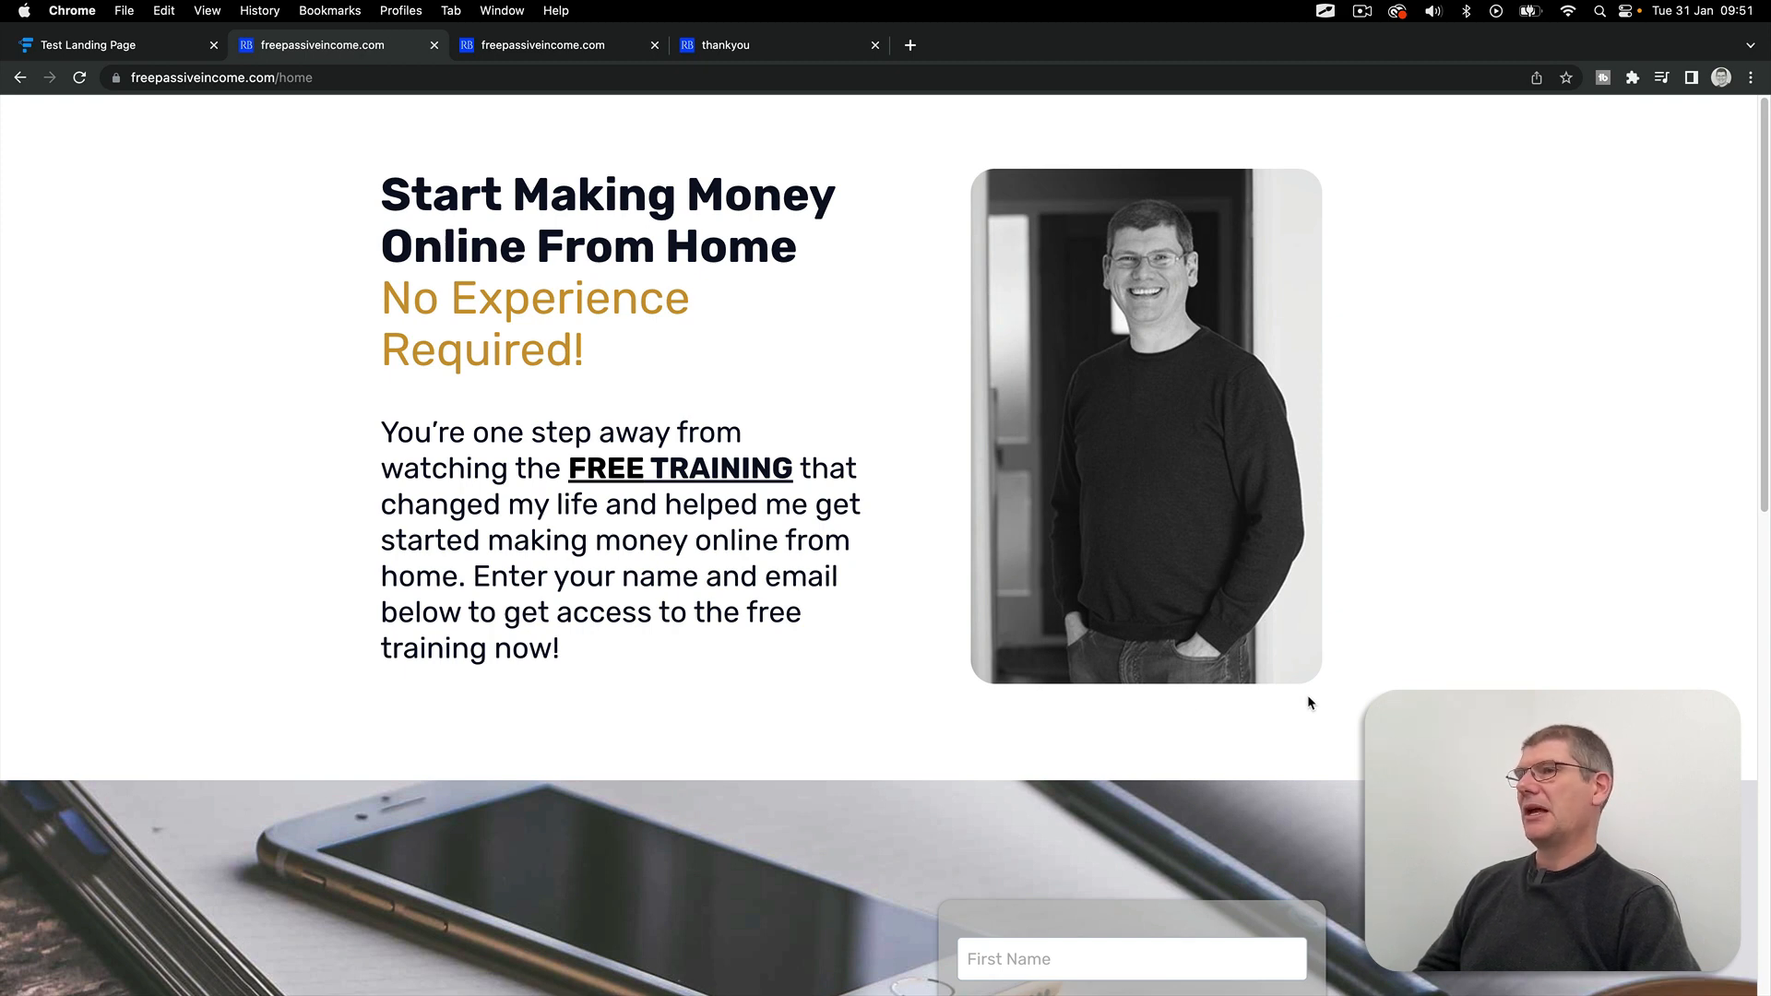
mouse_move(953, 574)
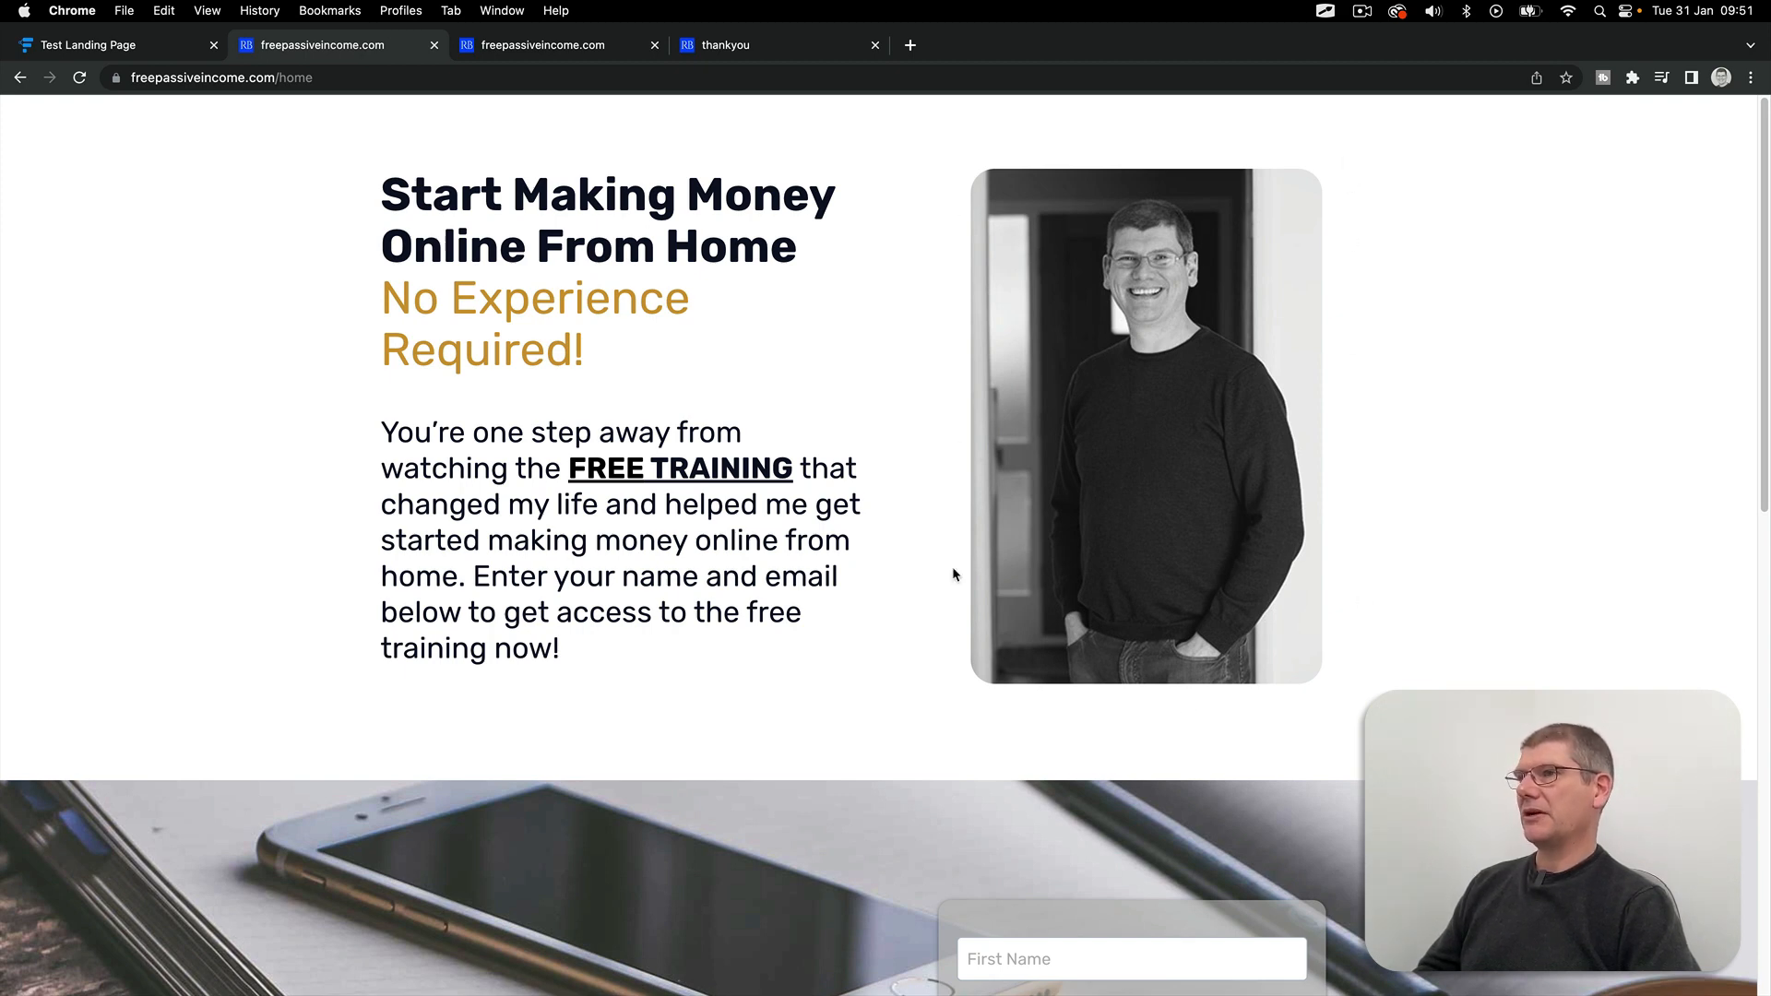
mouse_move(1090, 474)
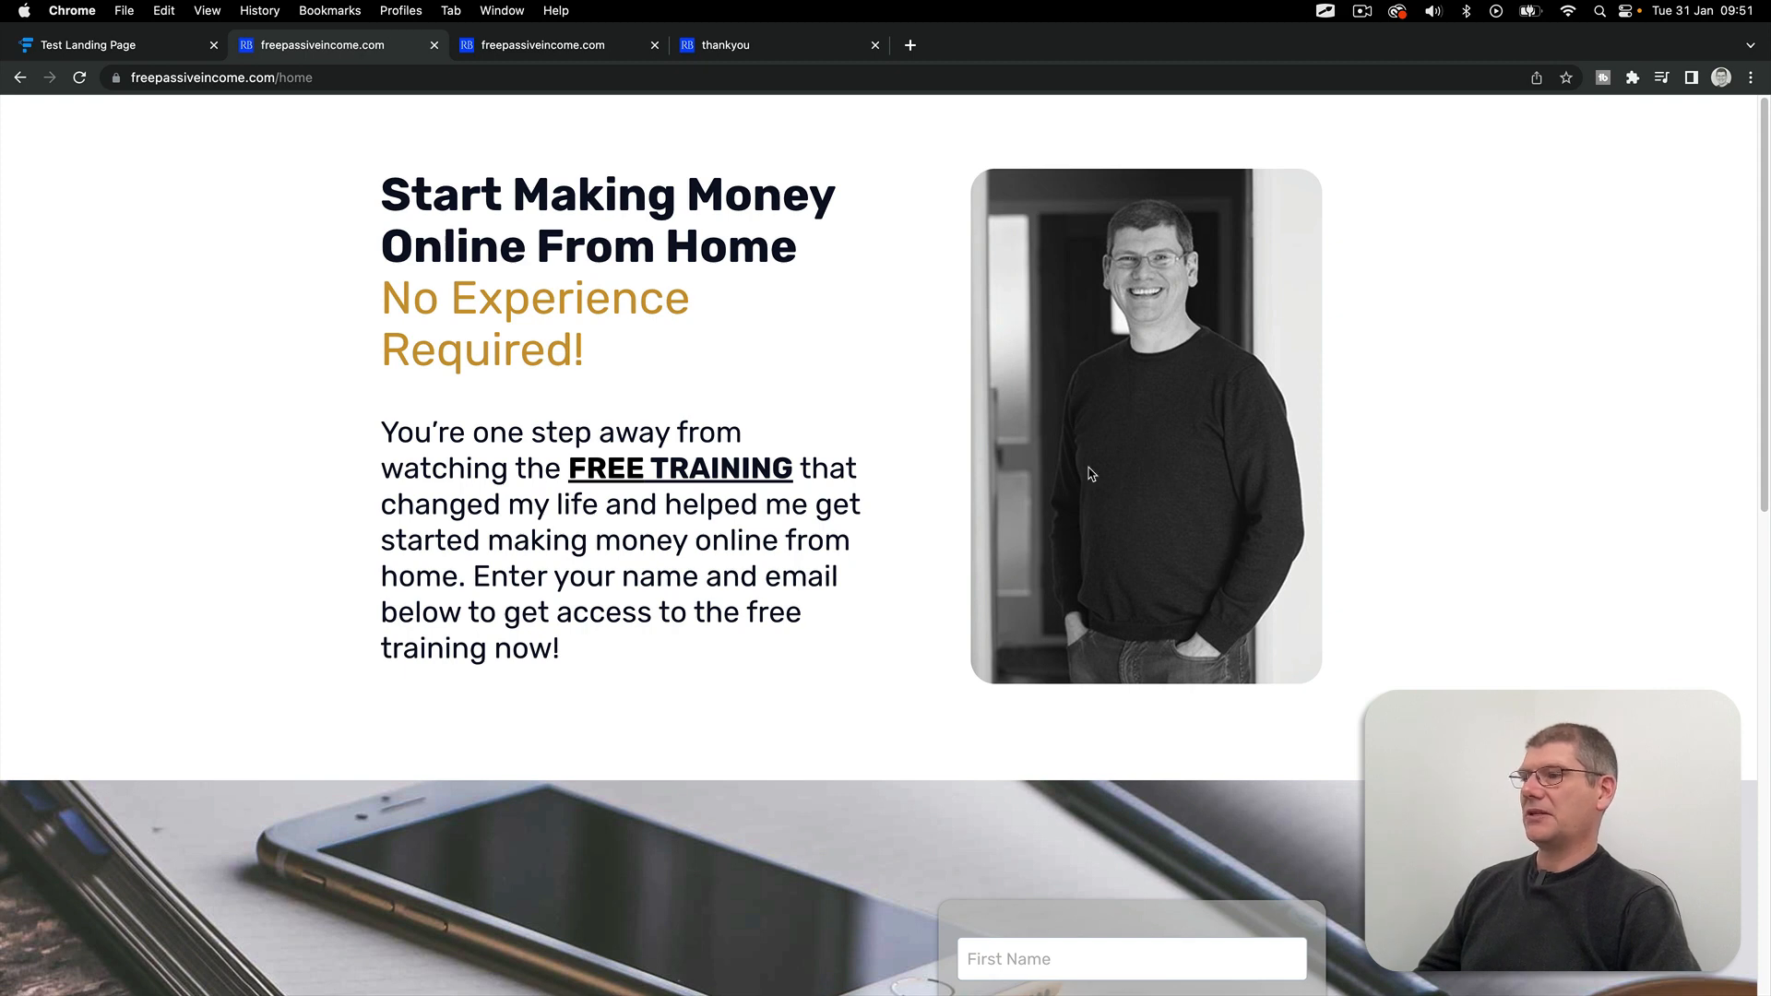
mouse_move(933, 662)
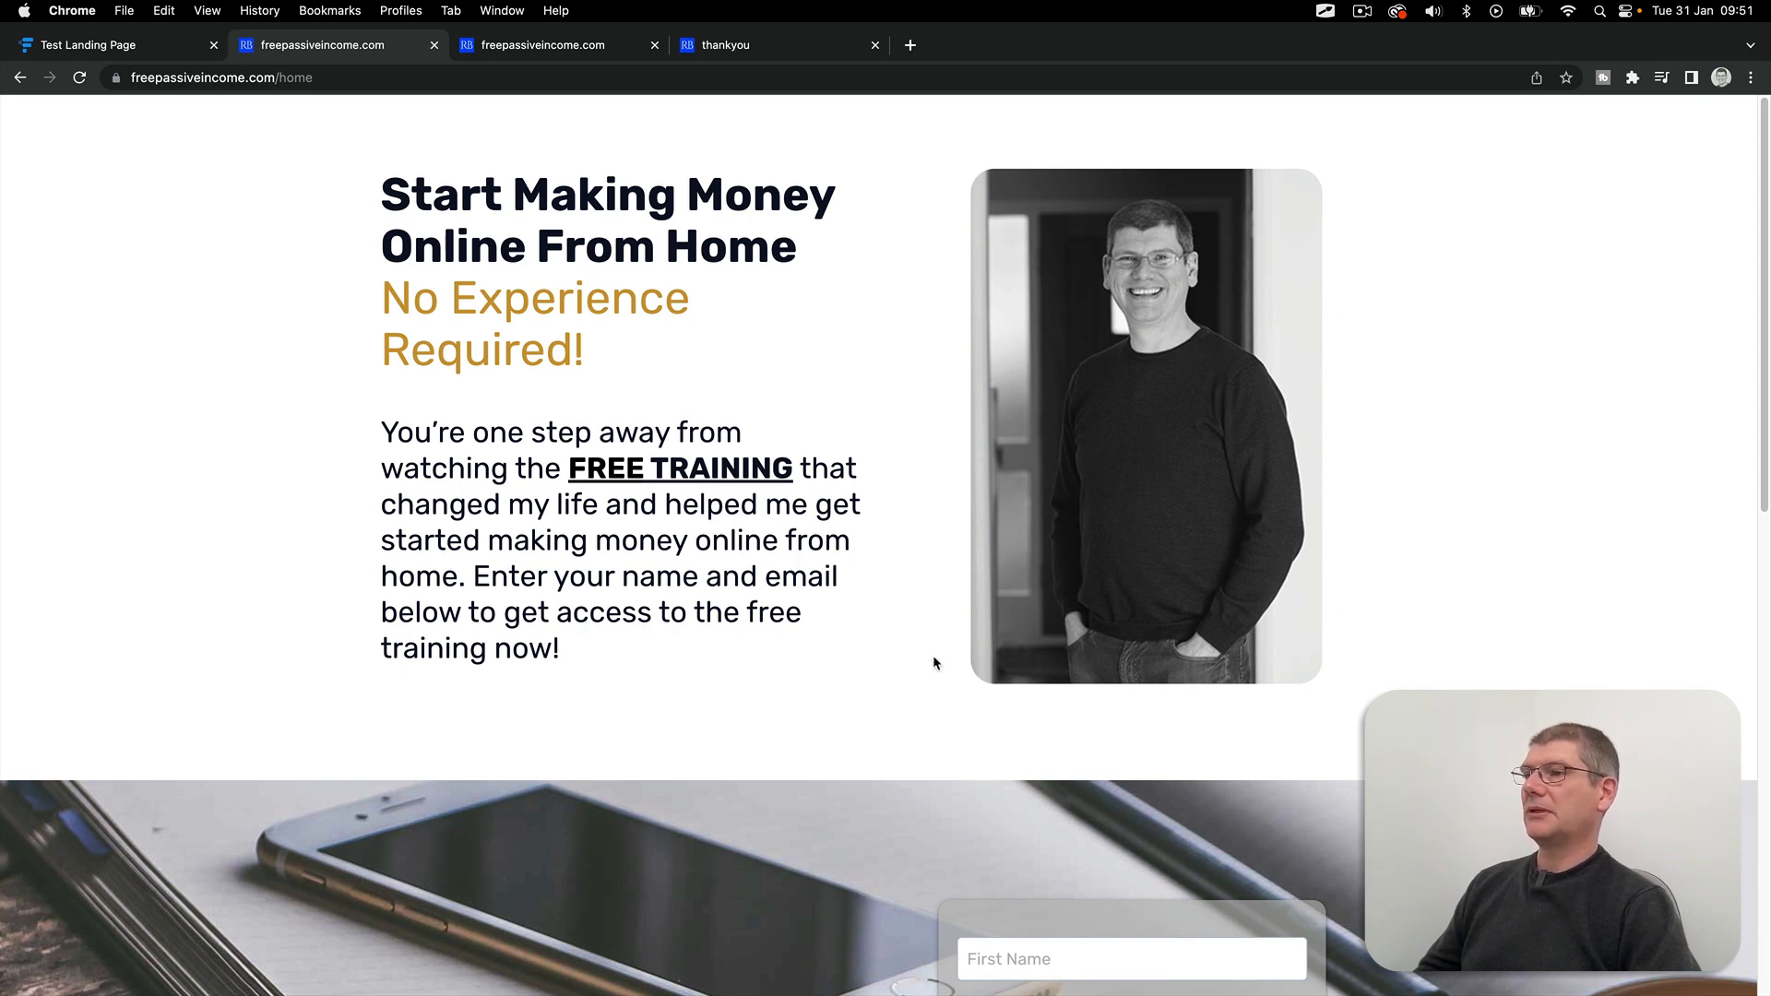
Step: Scroll through the /home page's opt-in form and business-opportunity section, then back to the top
scroll(down, 3)
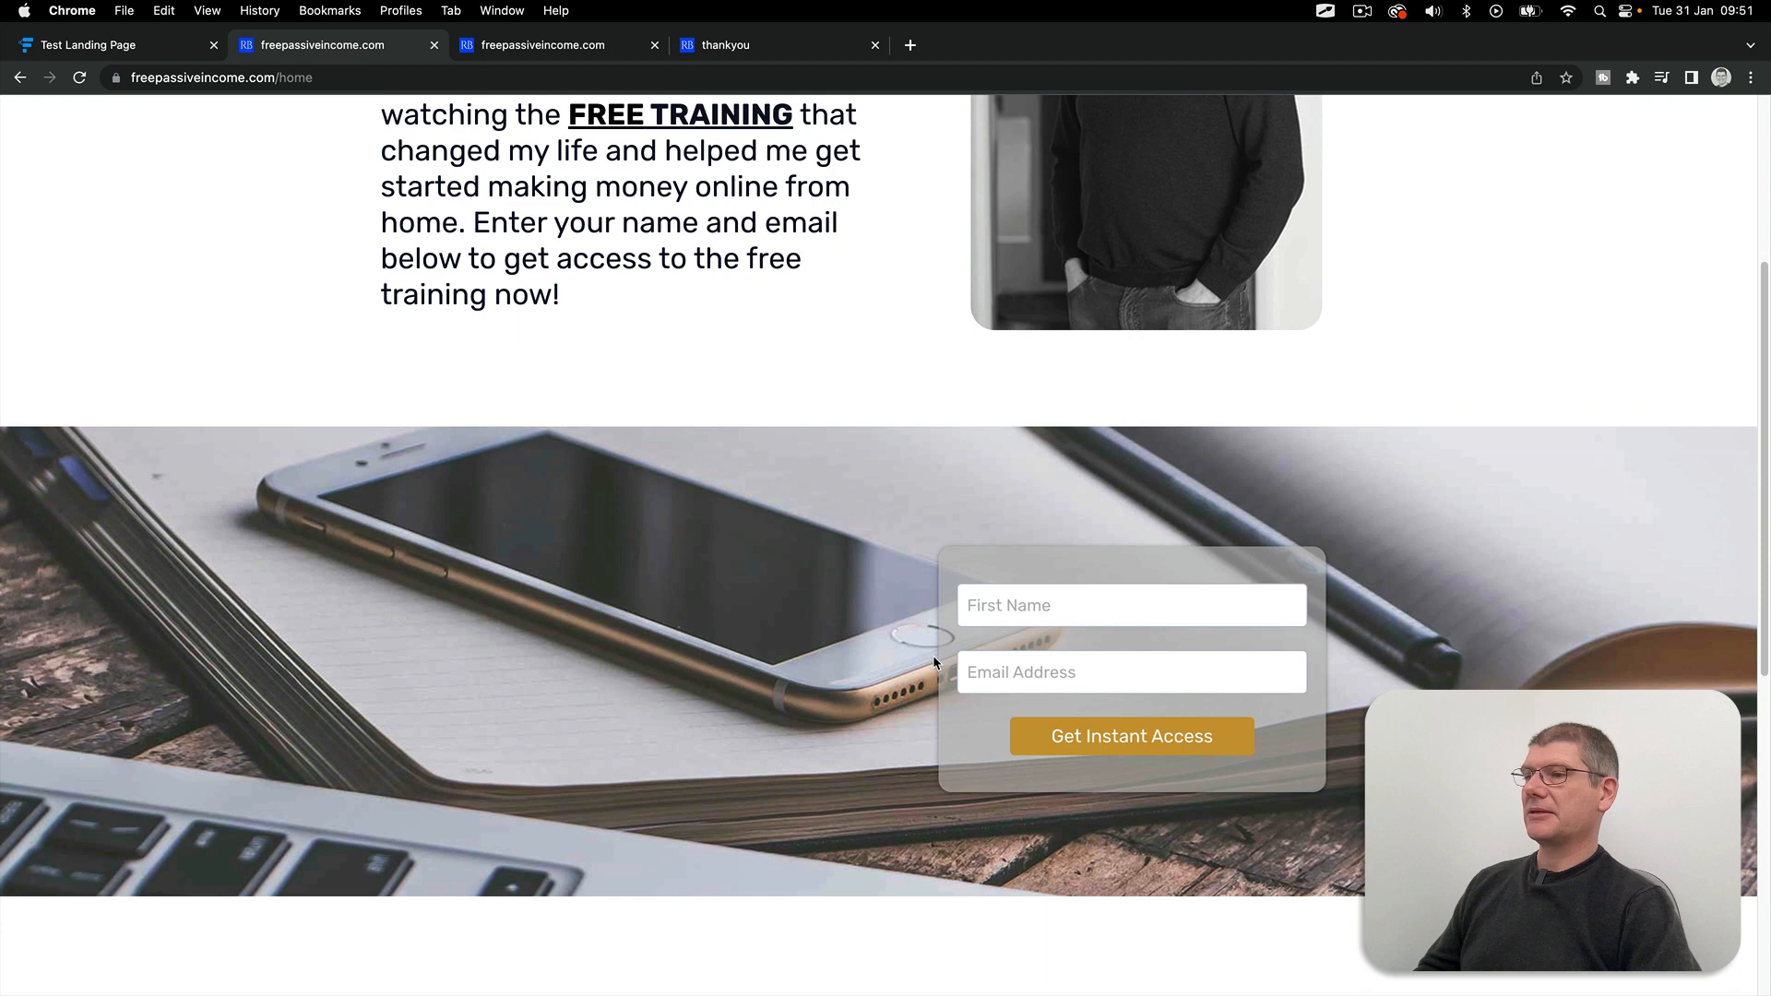
scroll(down, 3)
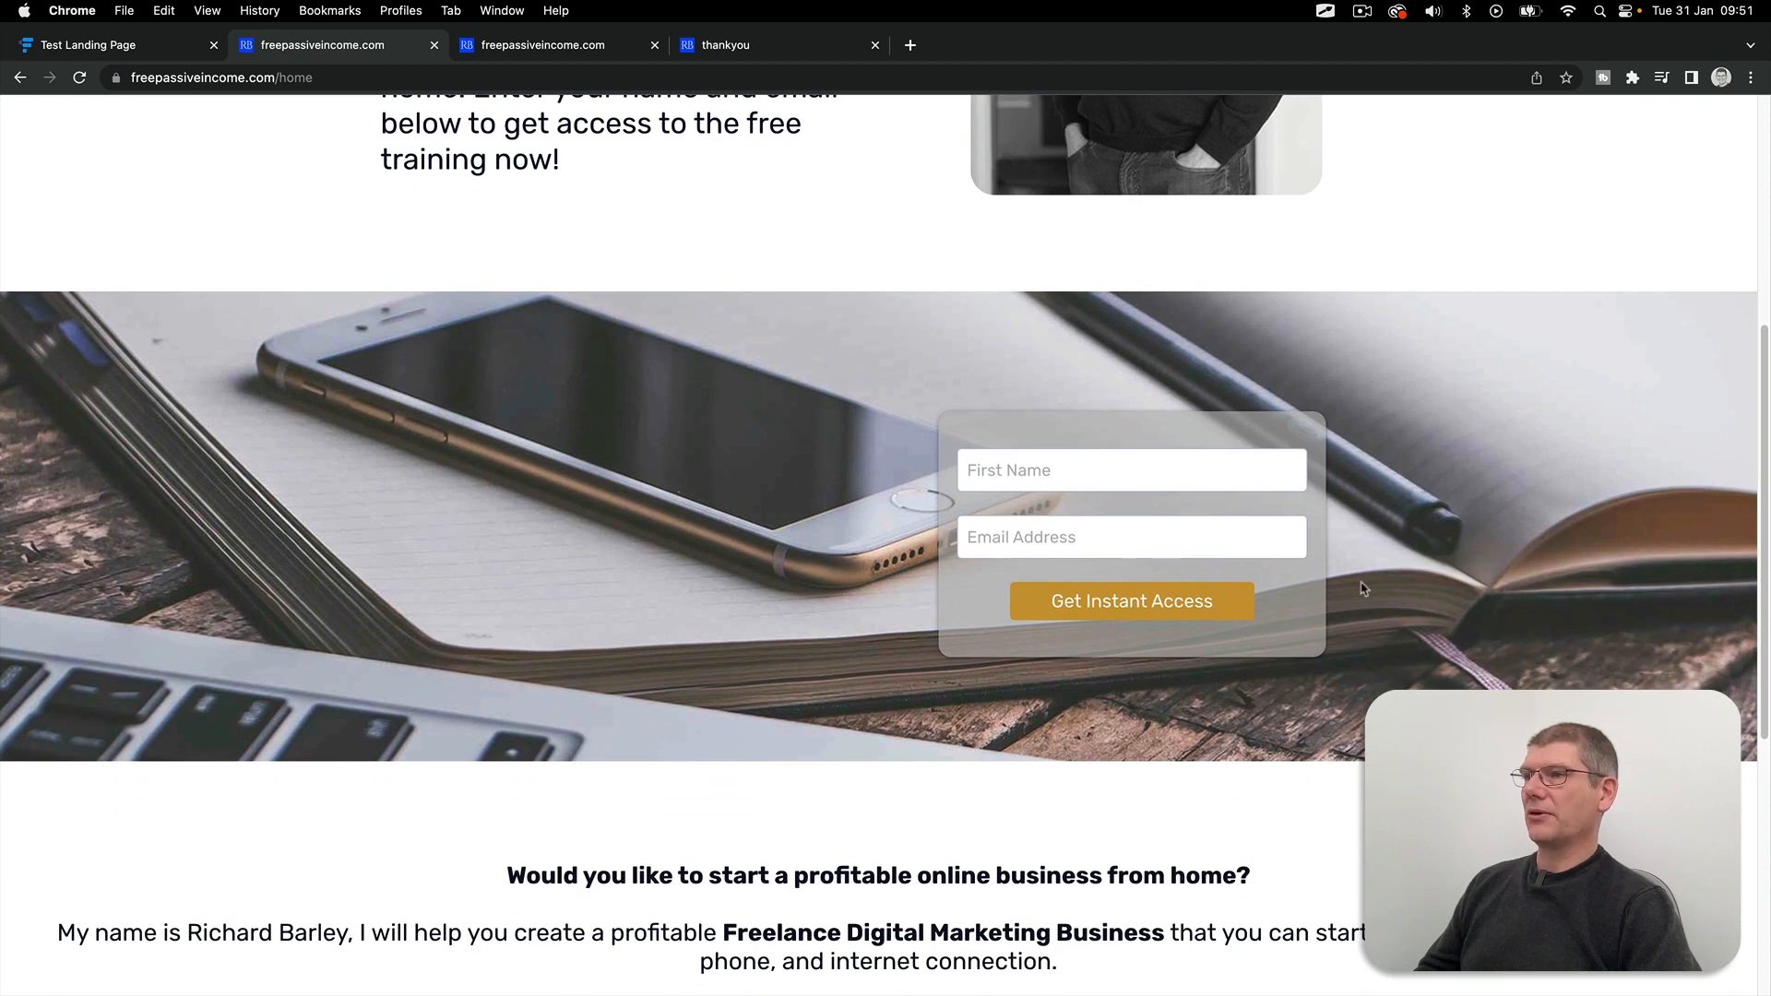
mouse_move(984, 701)
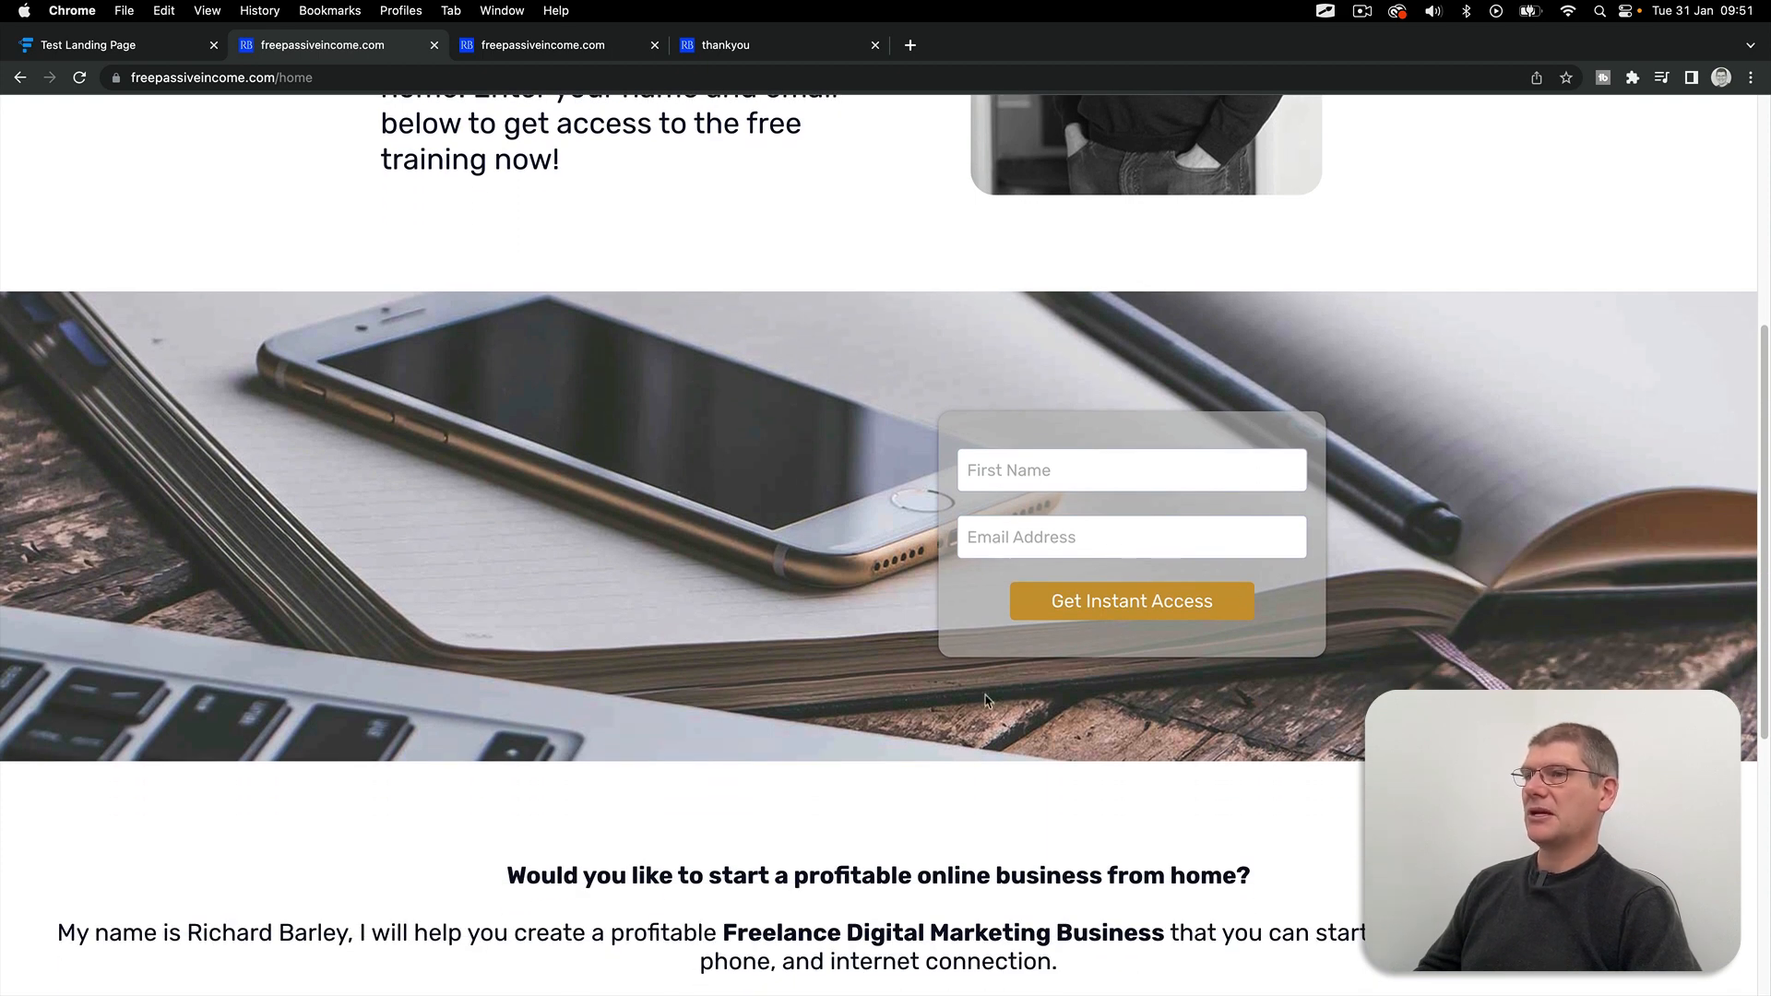
scroll(down, 3)
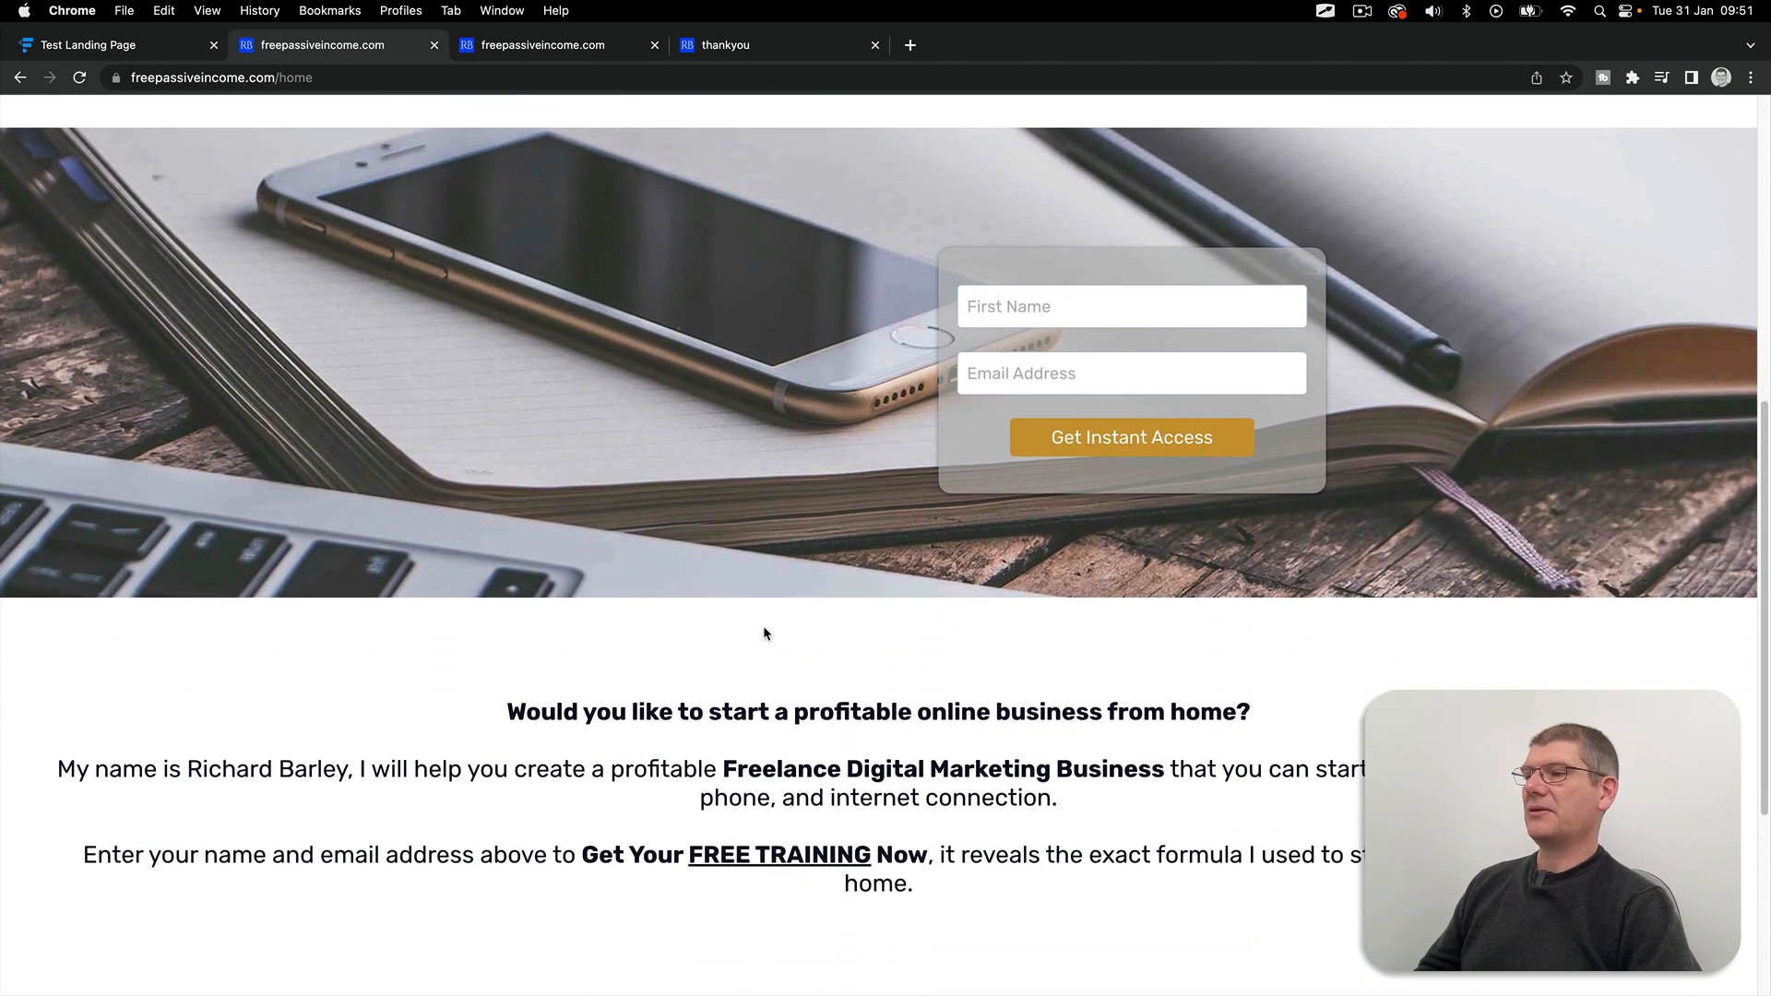
scroll(down, 3)
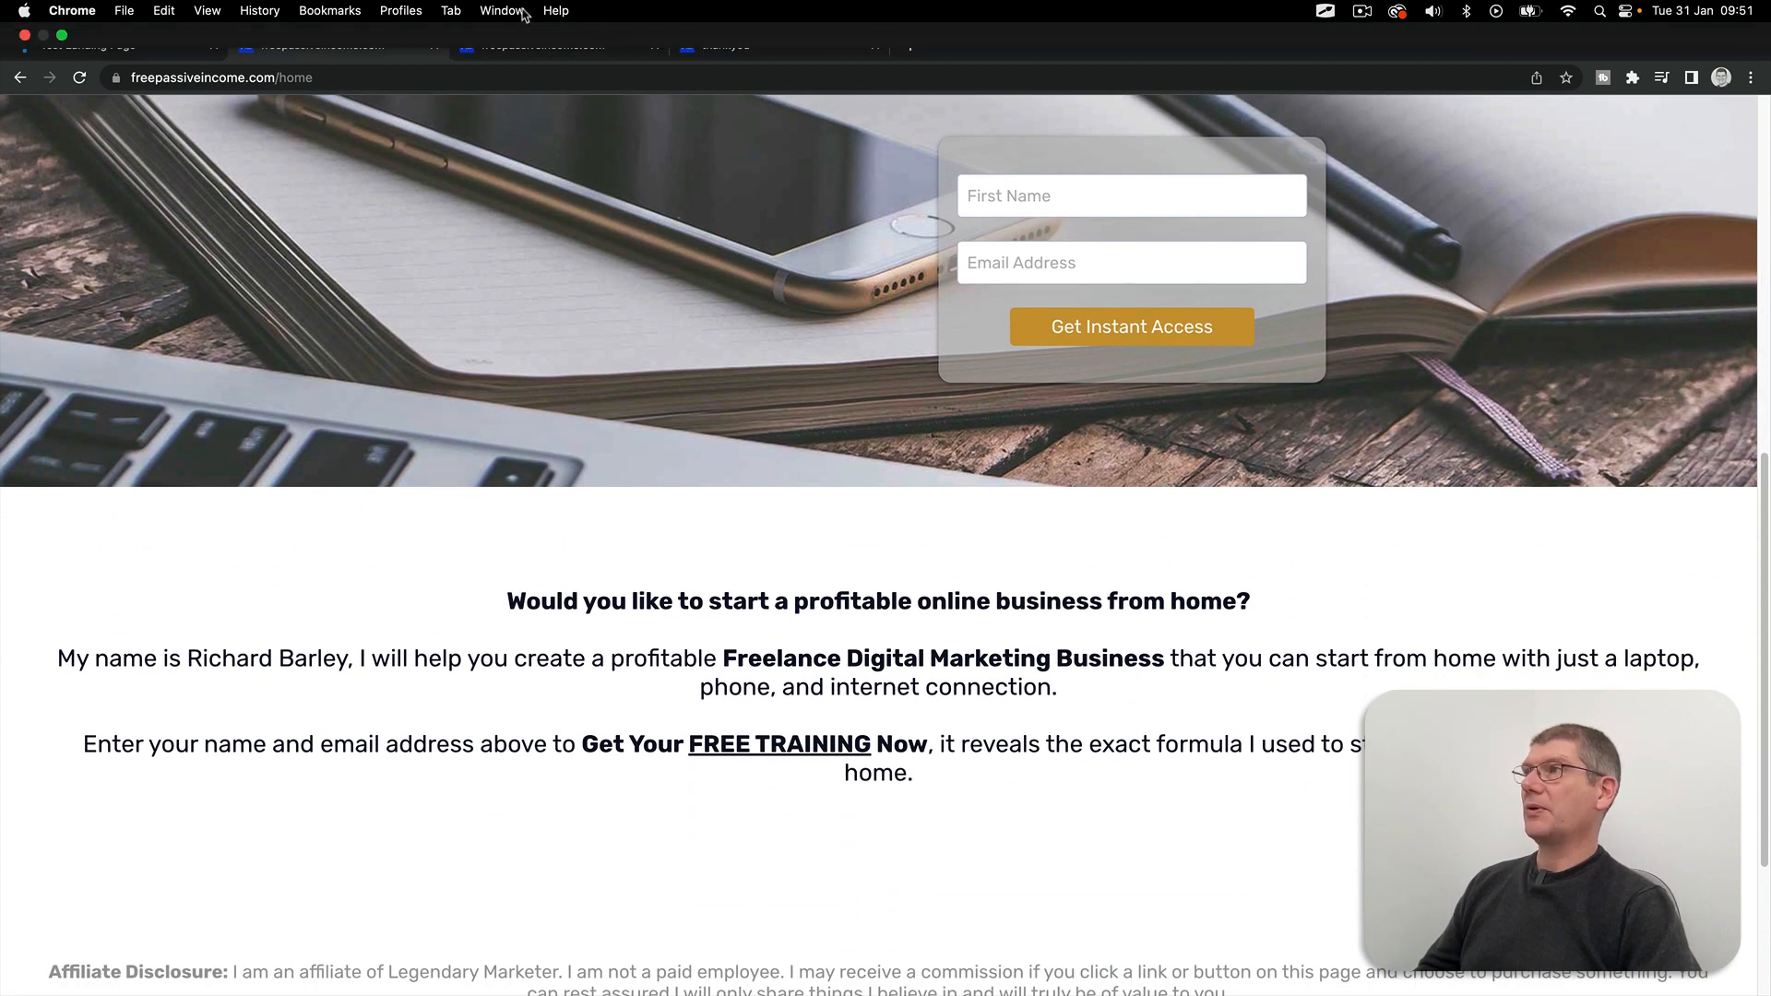
scroll(up, 3)
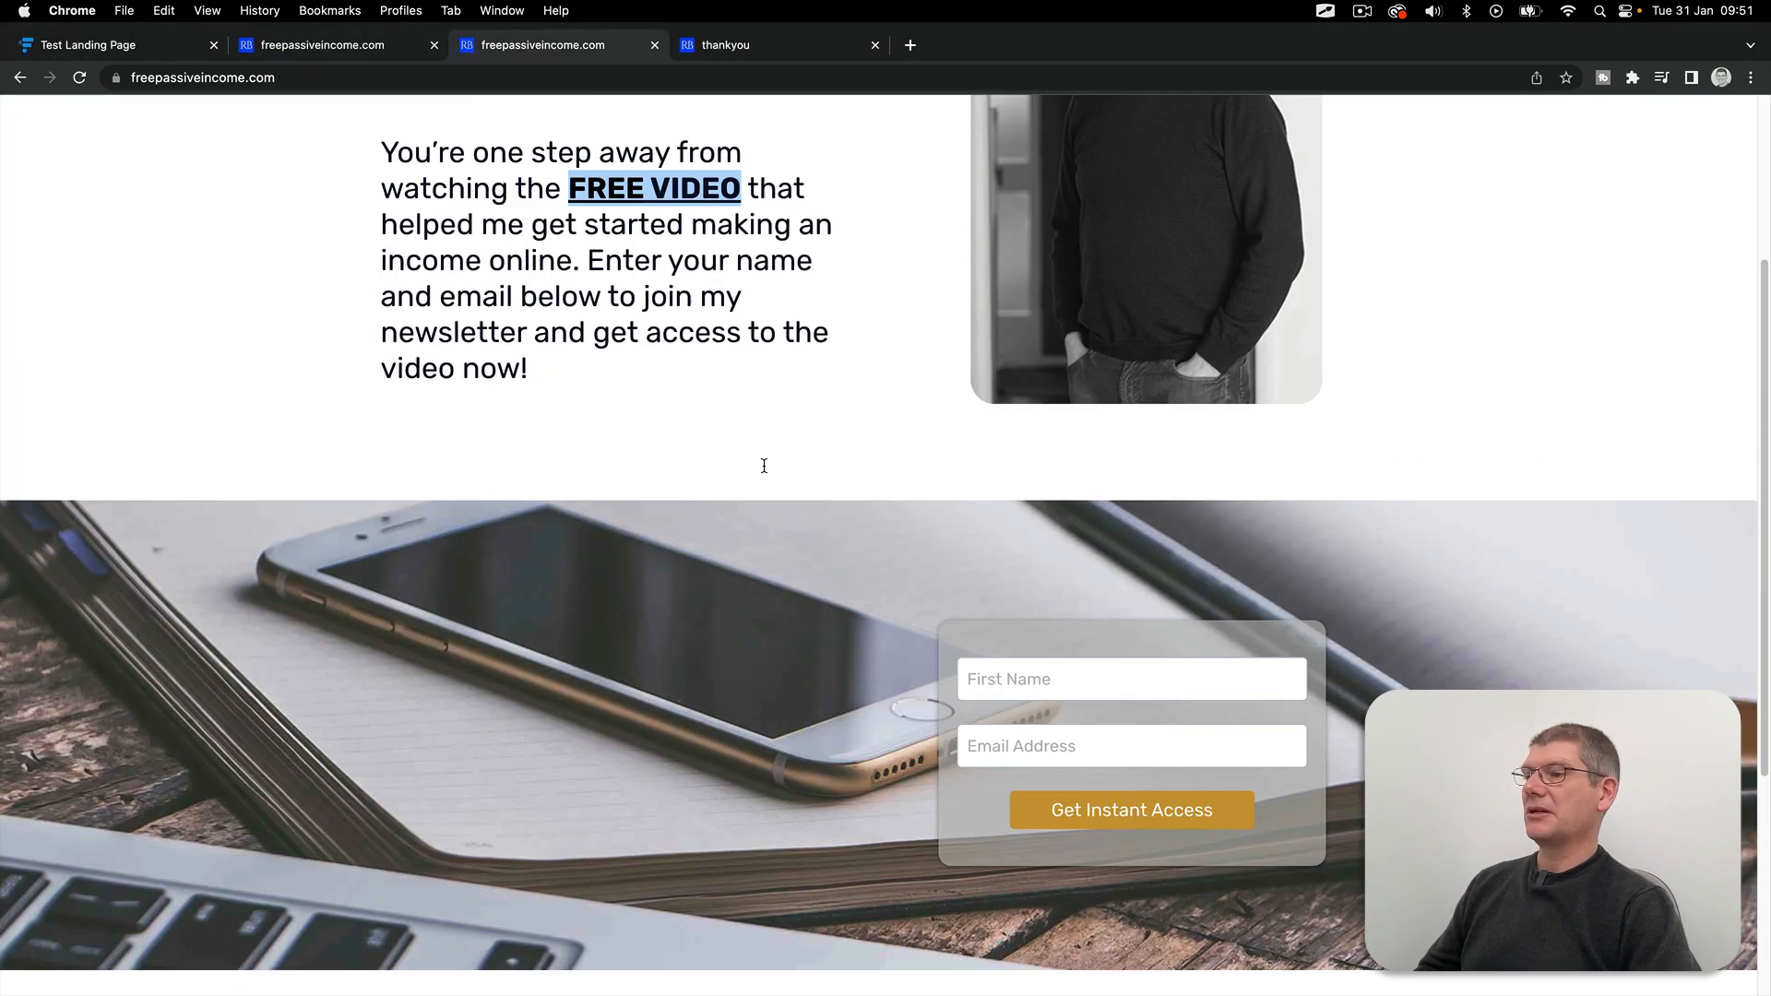
scroll(down, 3)
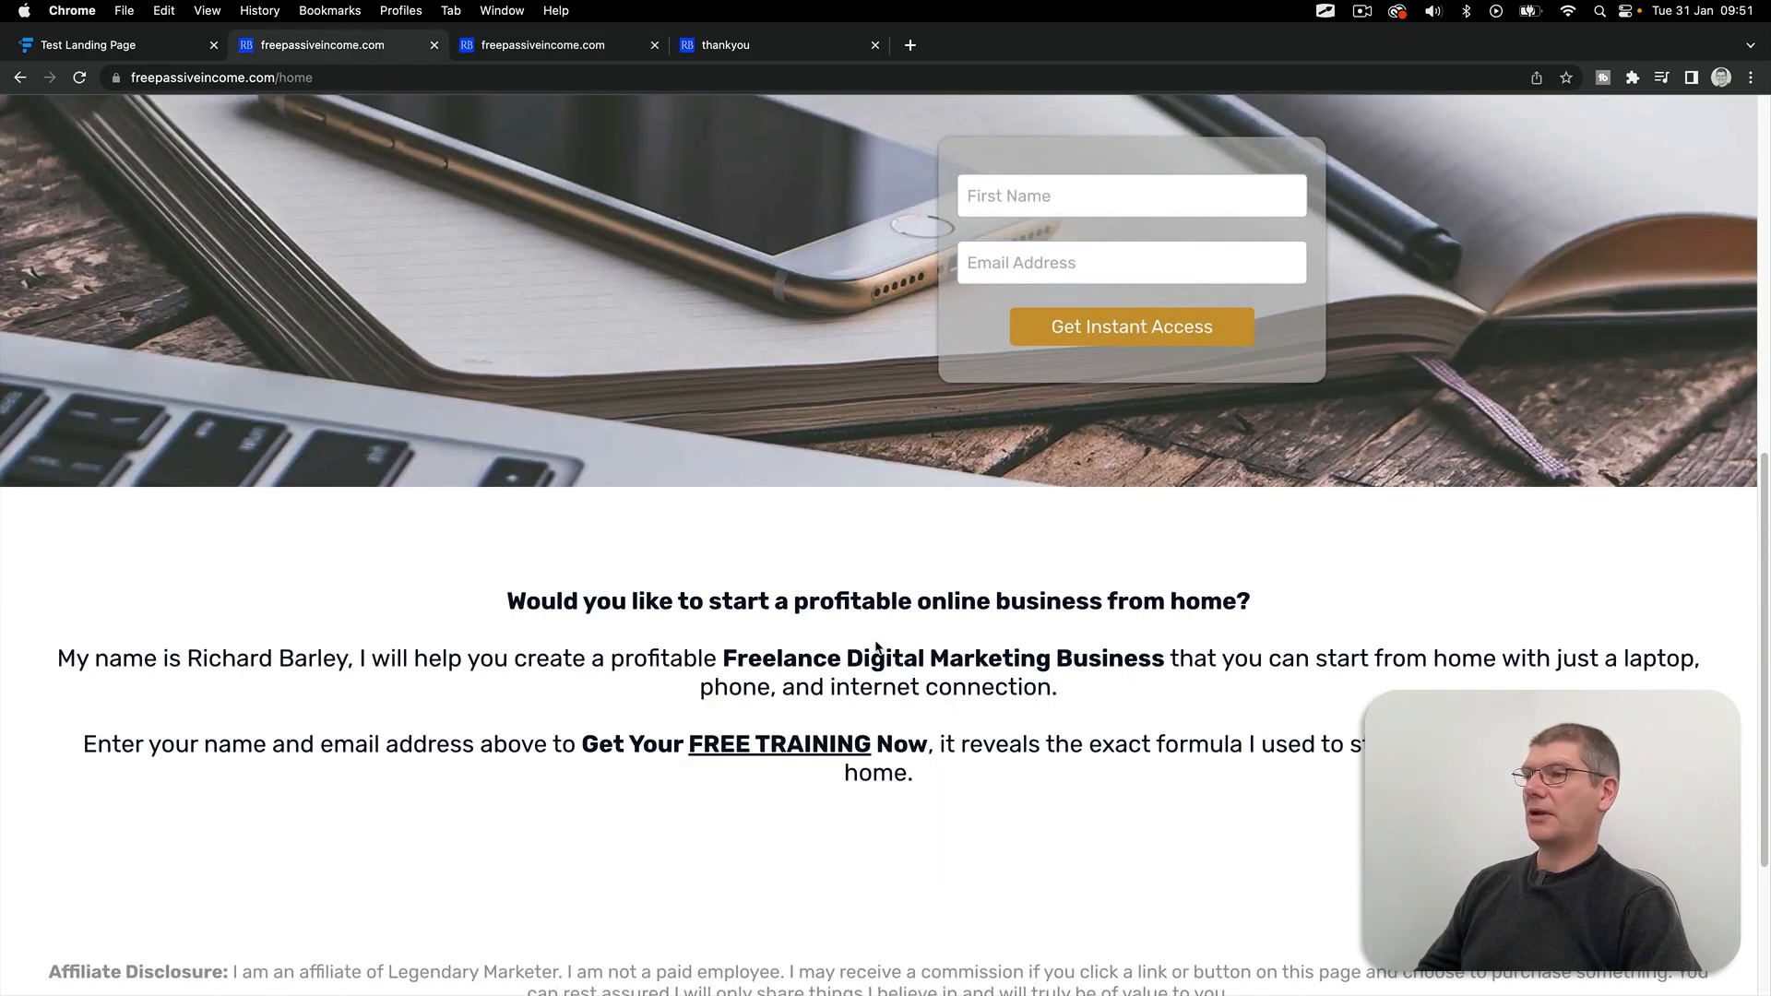
mouse_move(1059, 677)
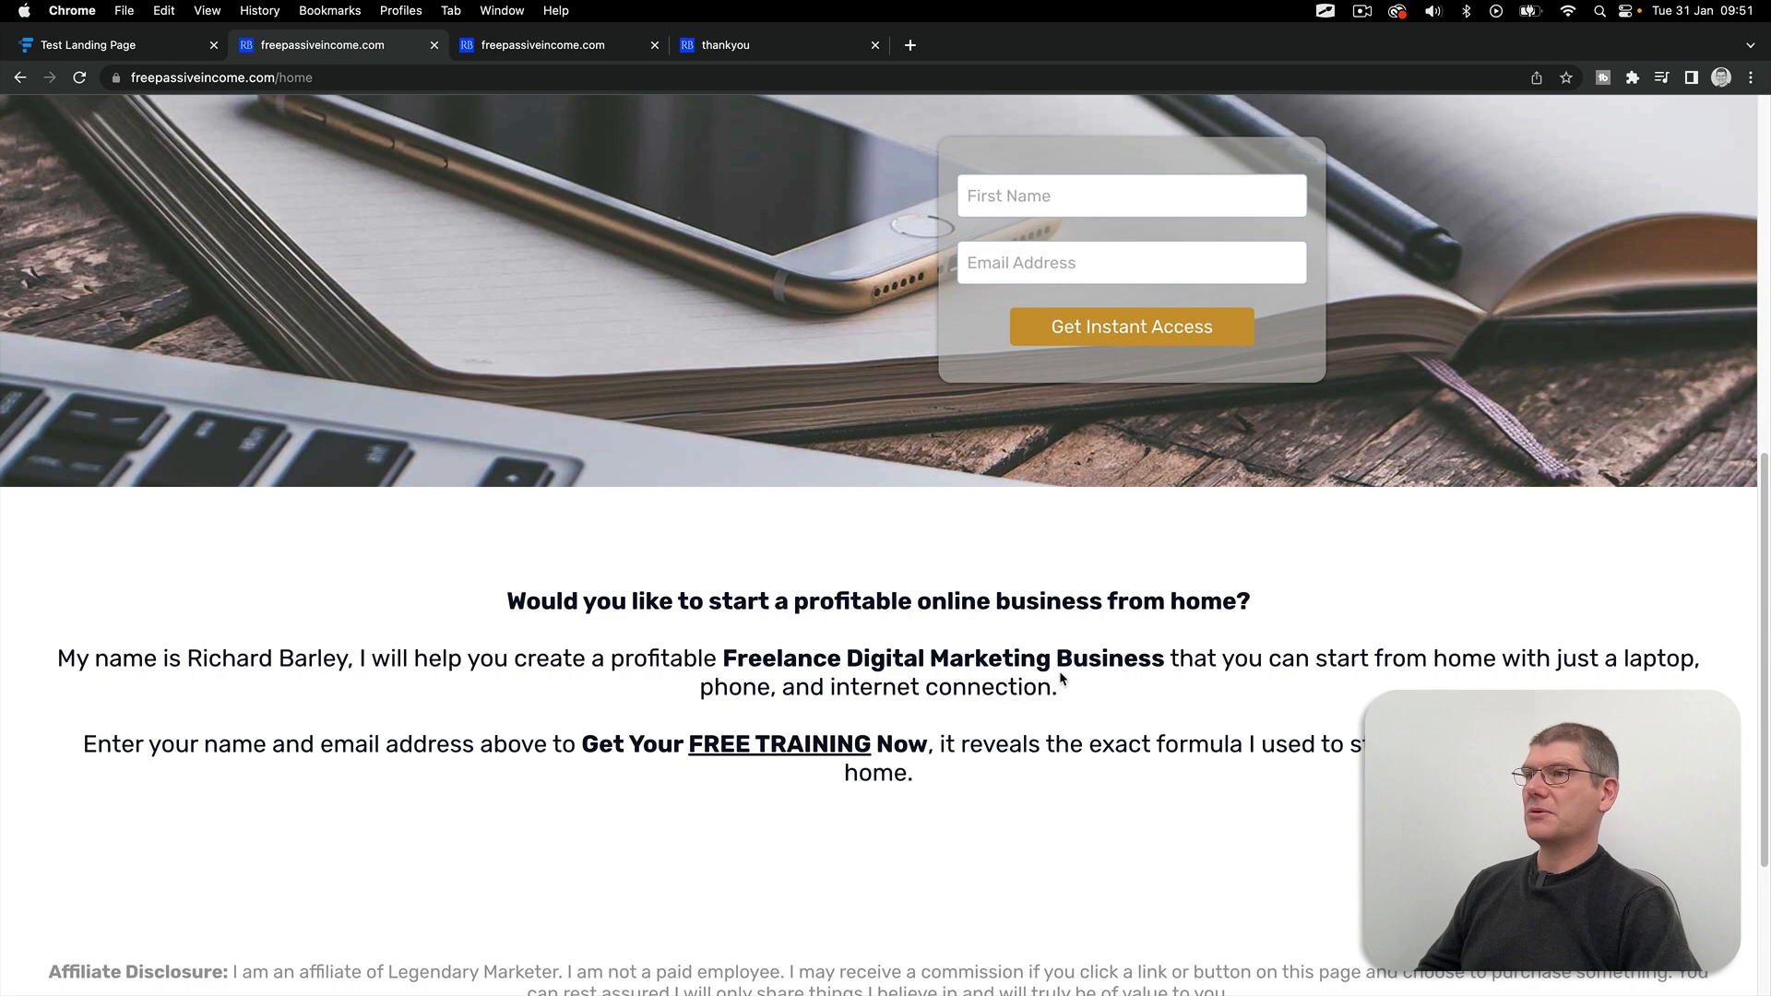
scroll(up, 3)
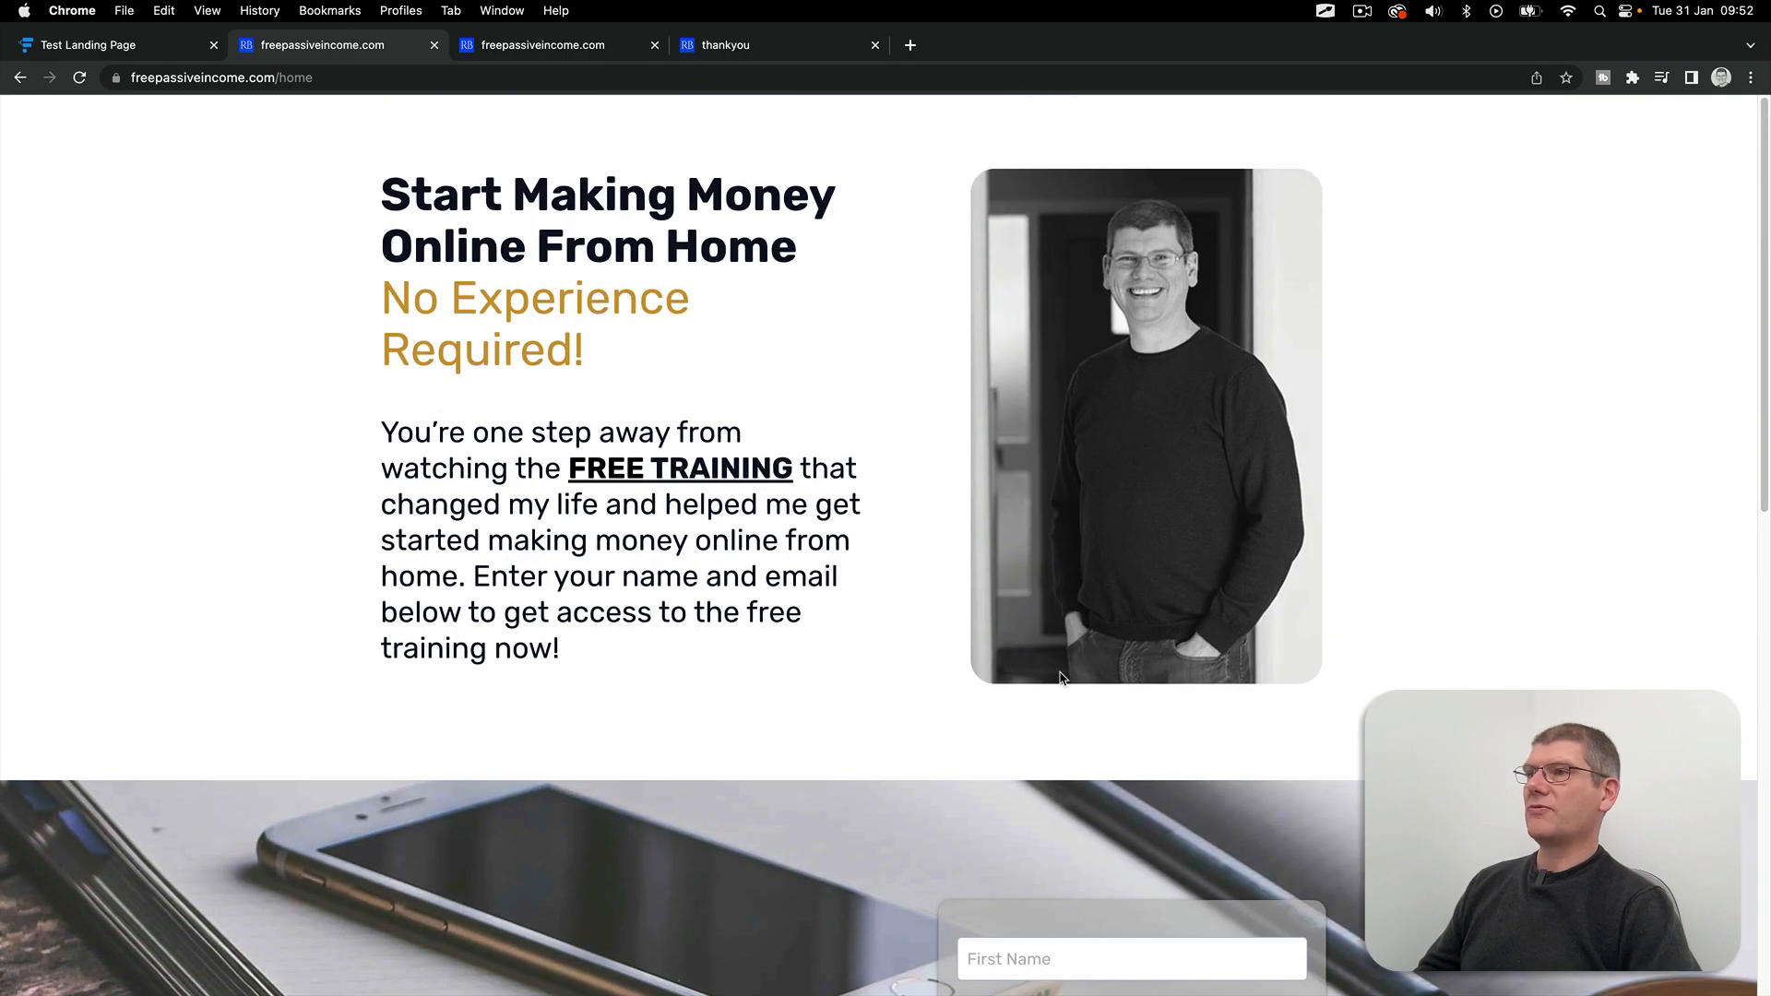
mouse_move(764, 688)
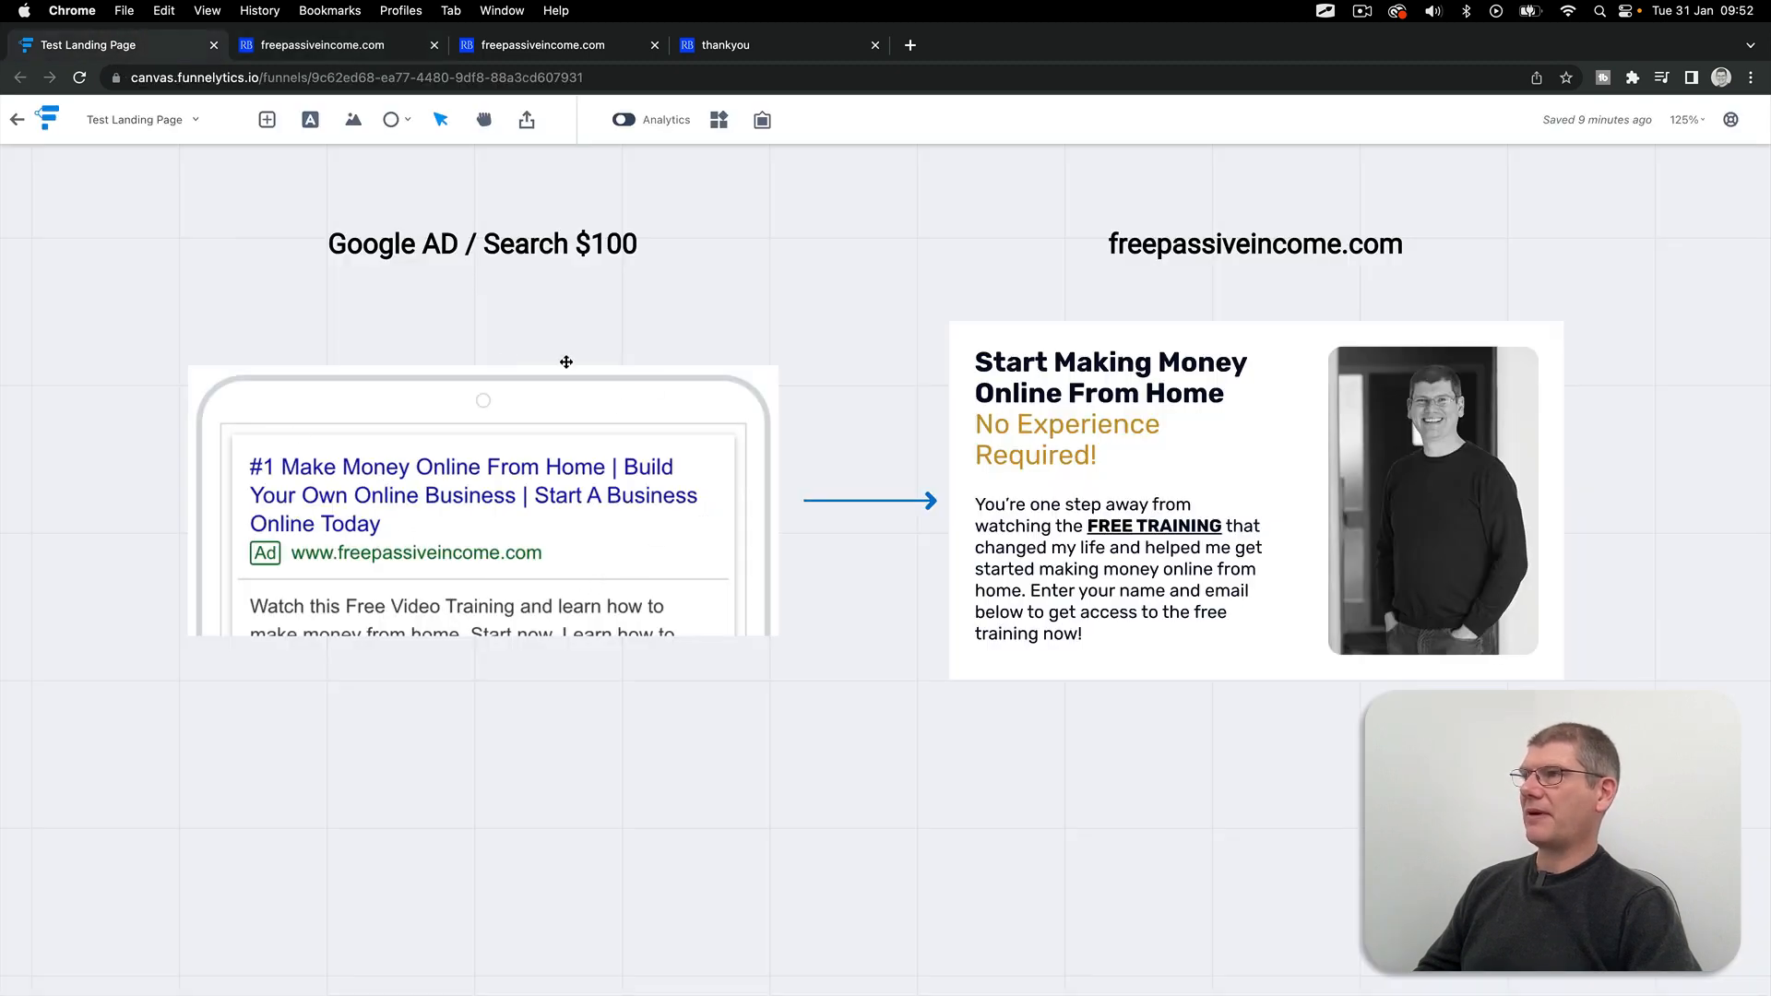
mouse_move(1144, 484)
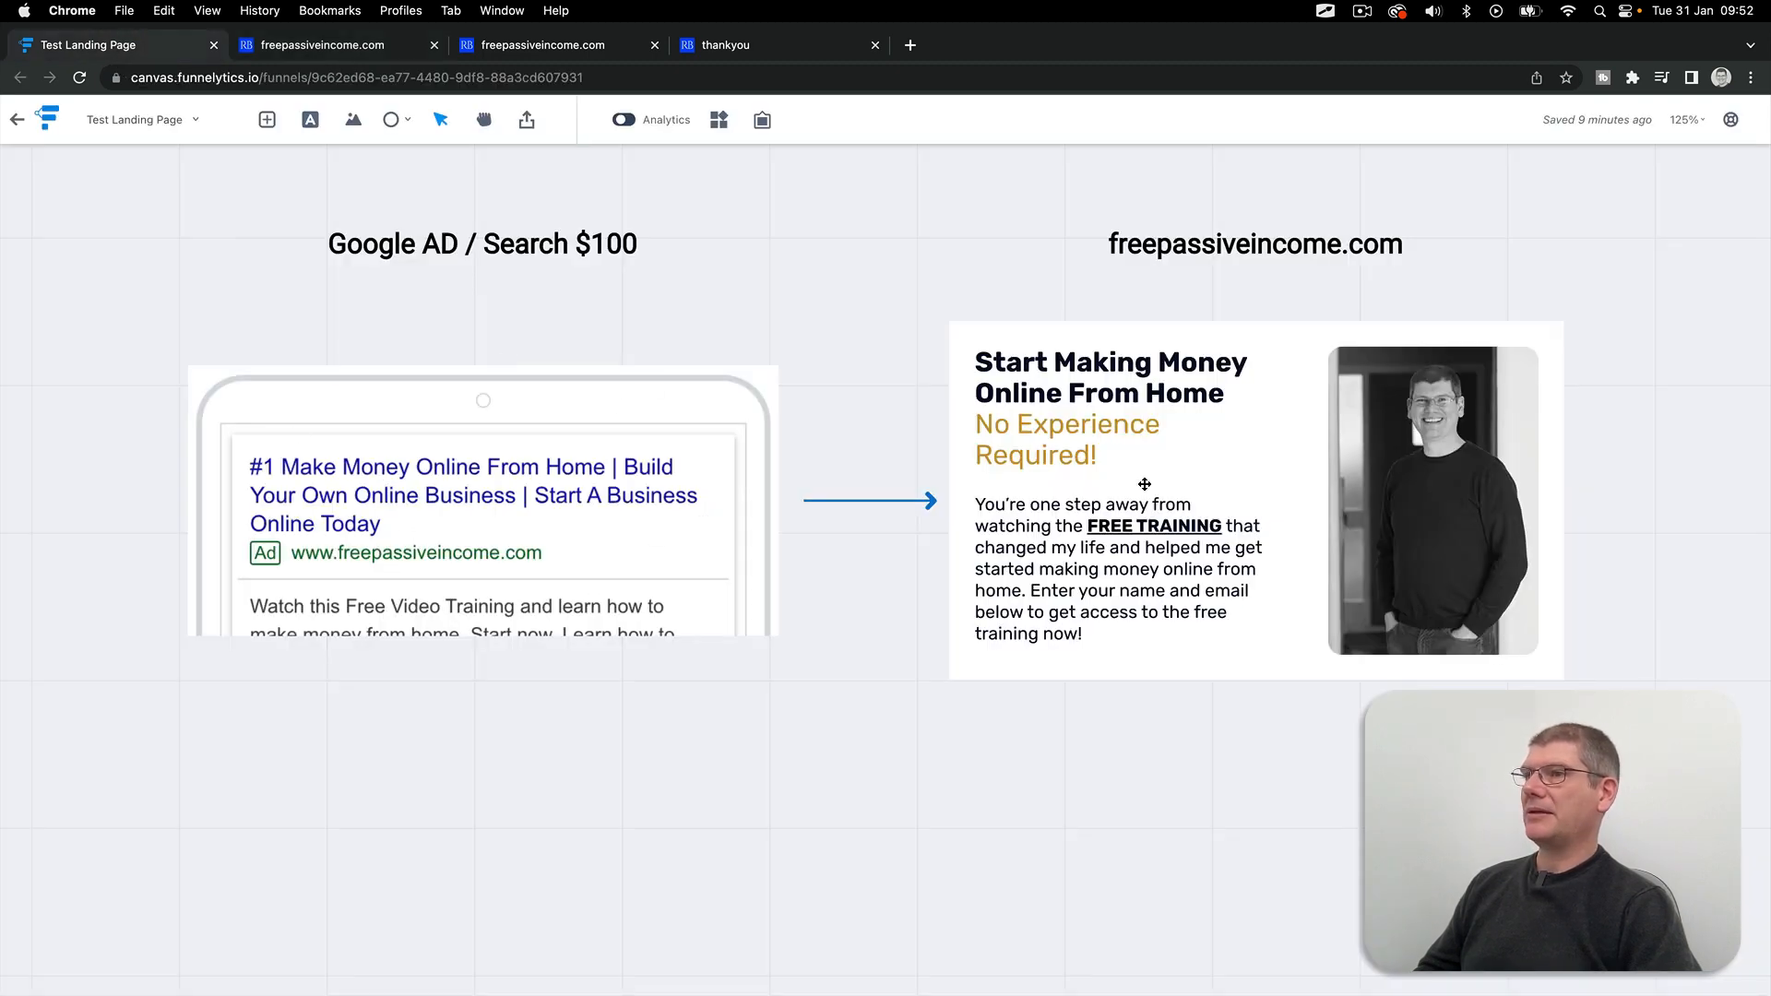
mouse_move(919, 546)
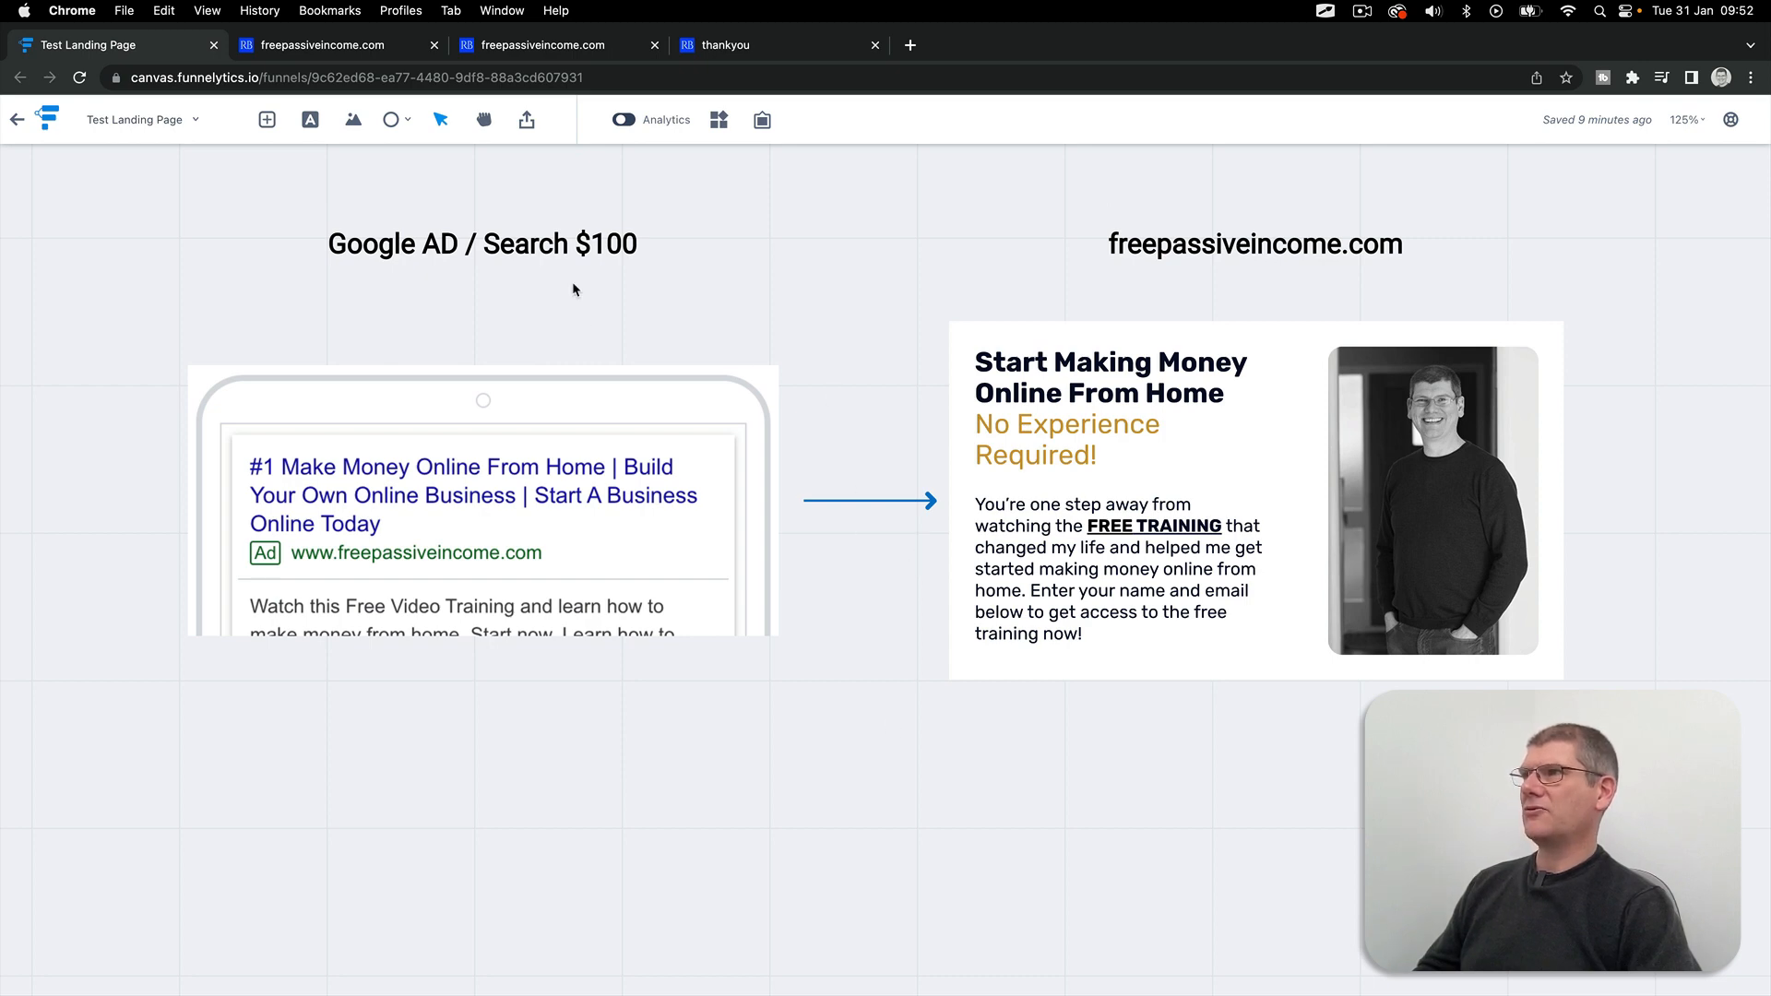
mouse_move(555, 625)
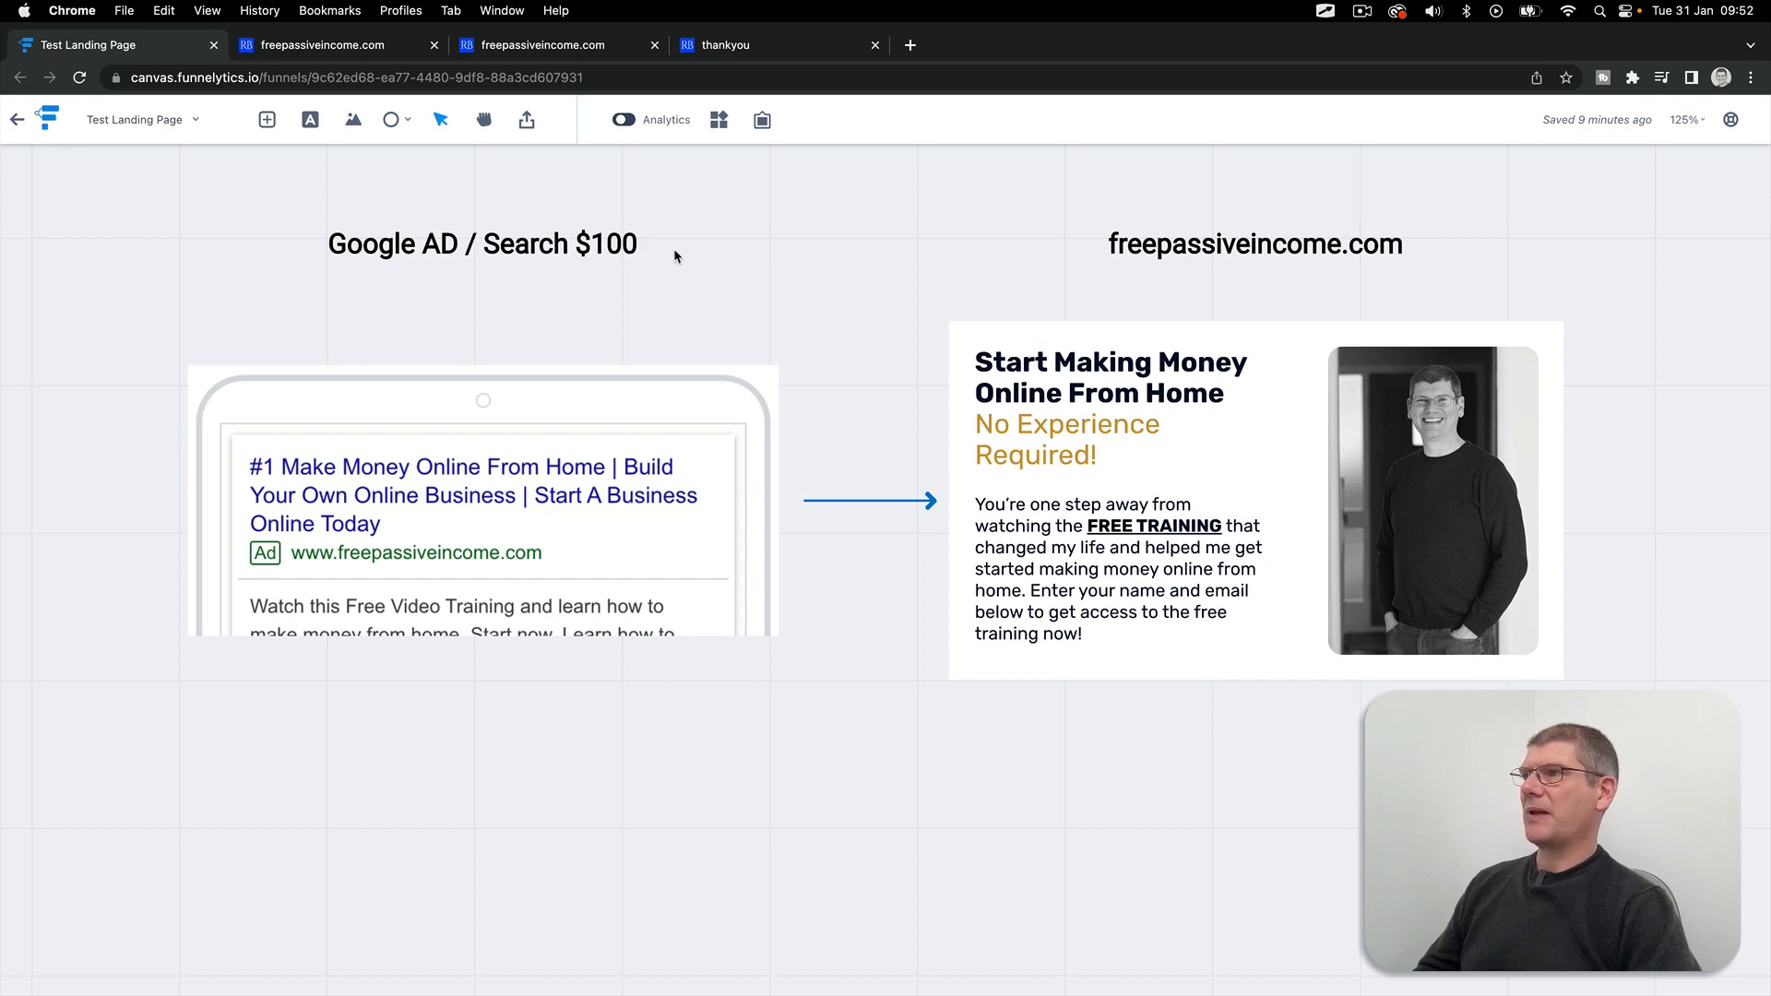
mouse_move(756, 334)
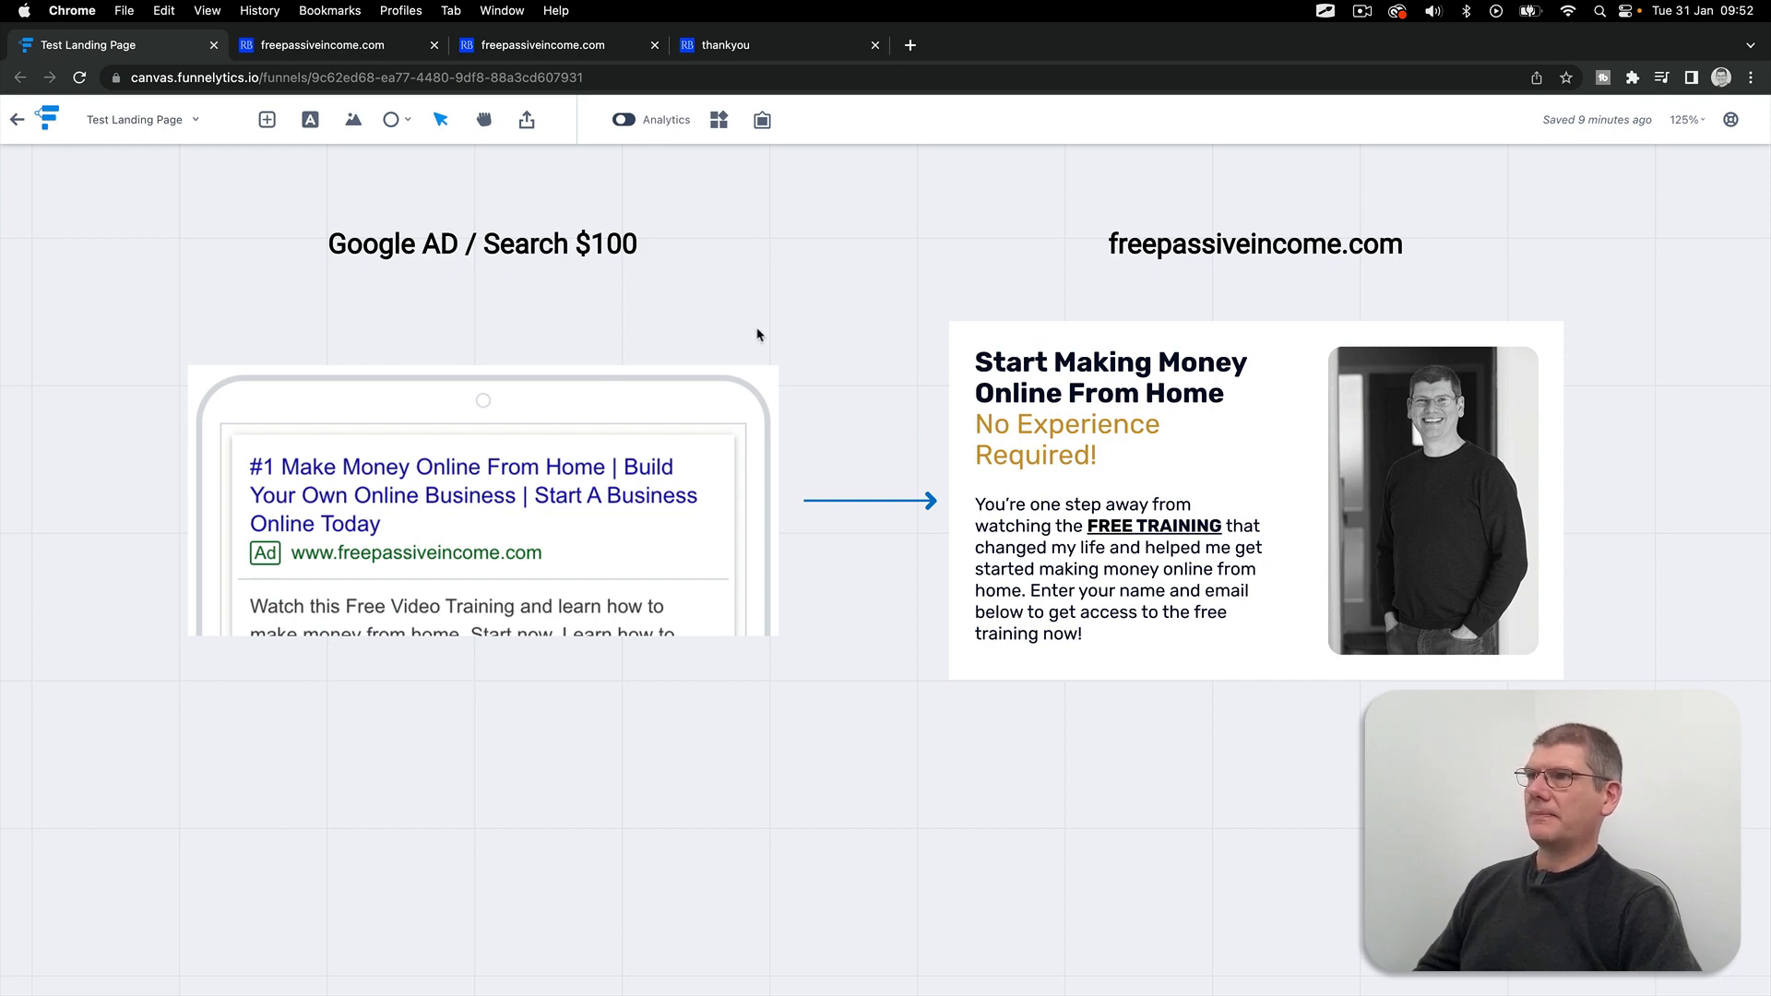
mouse_move(786, 330)
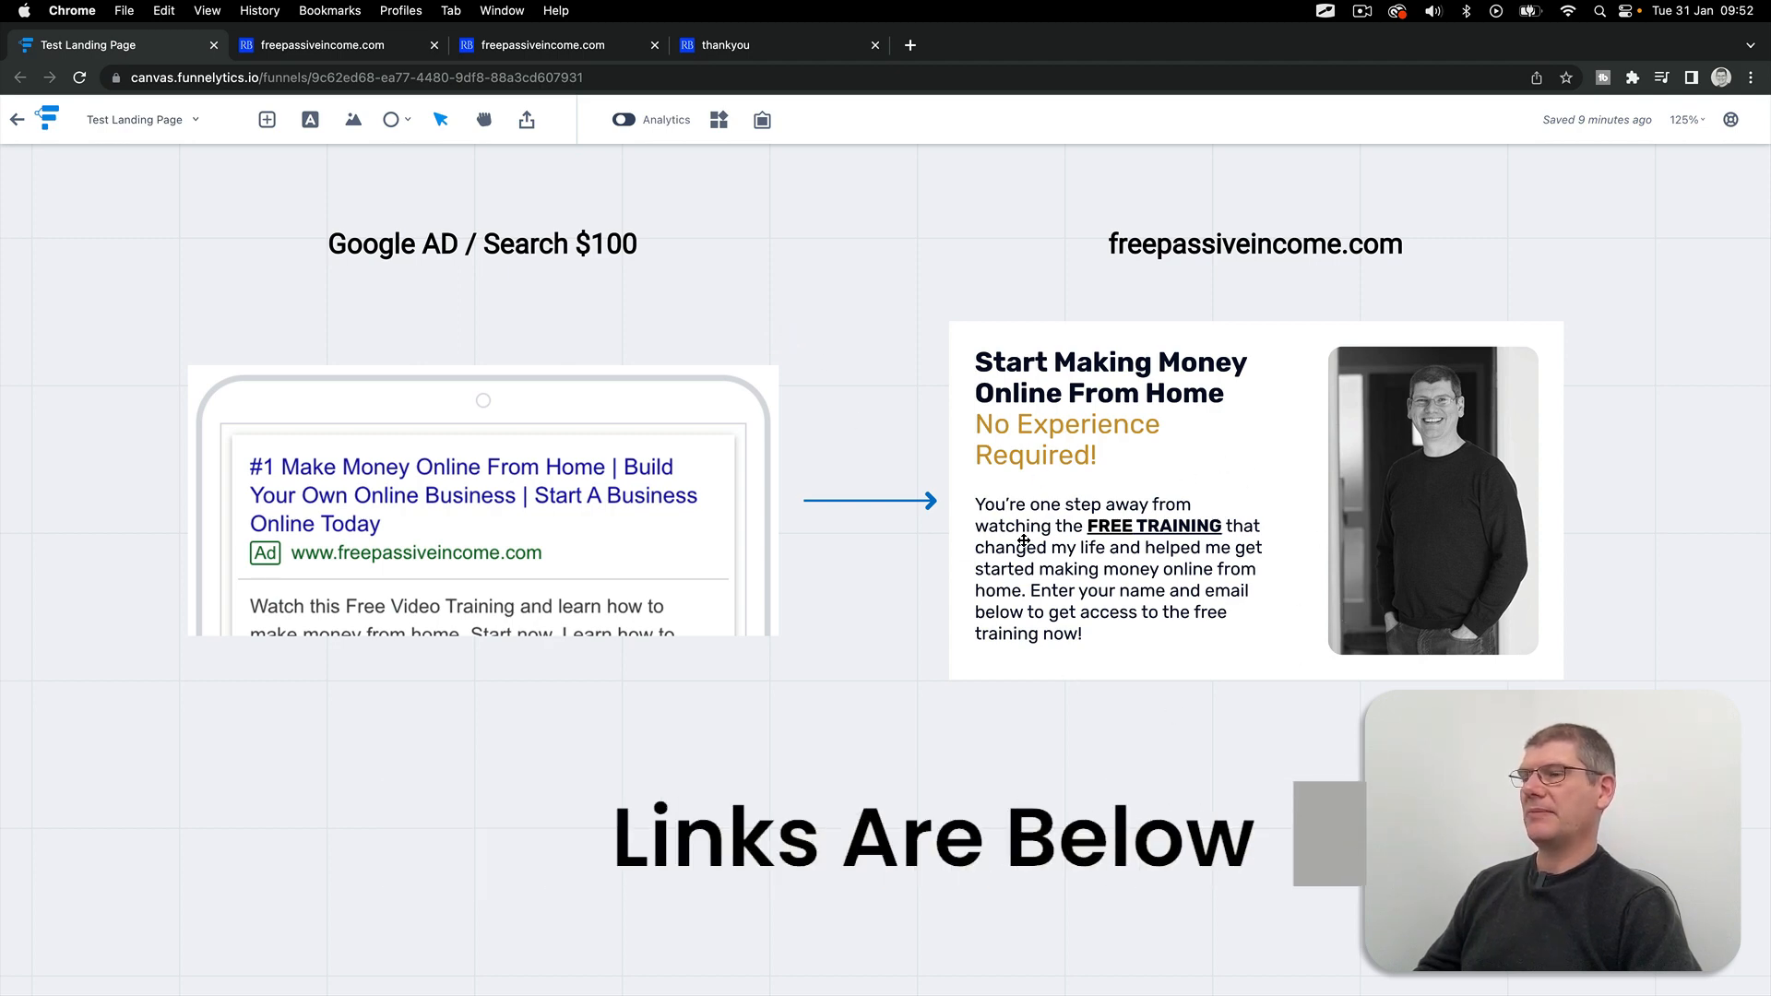
mouse_move(924, 725)
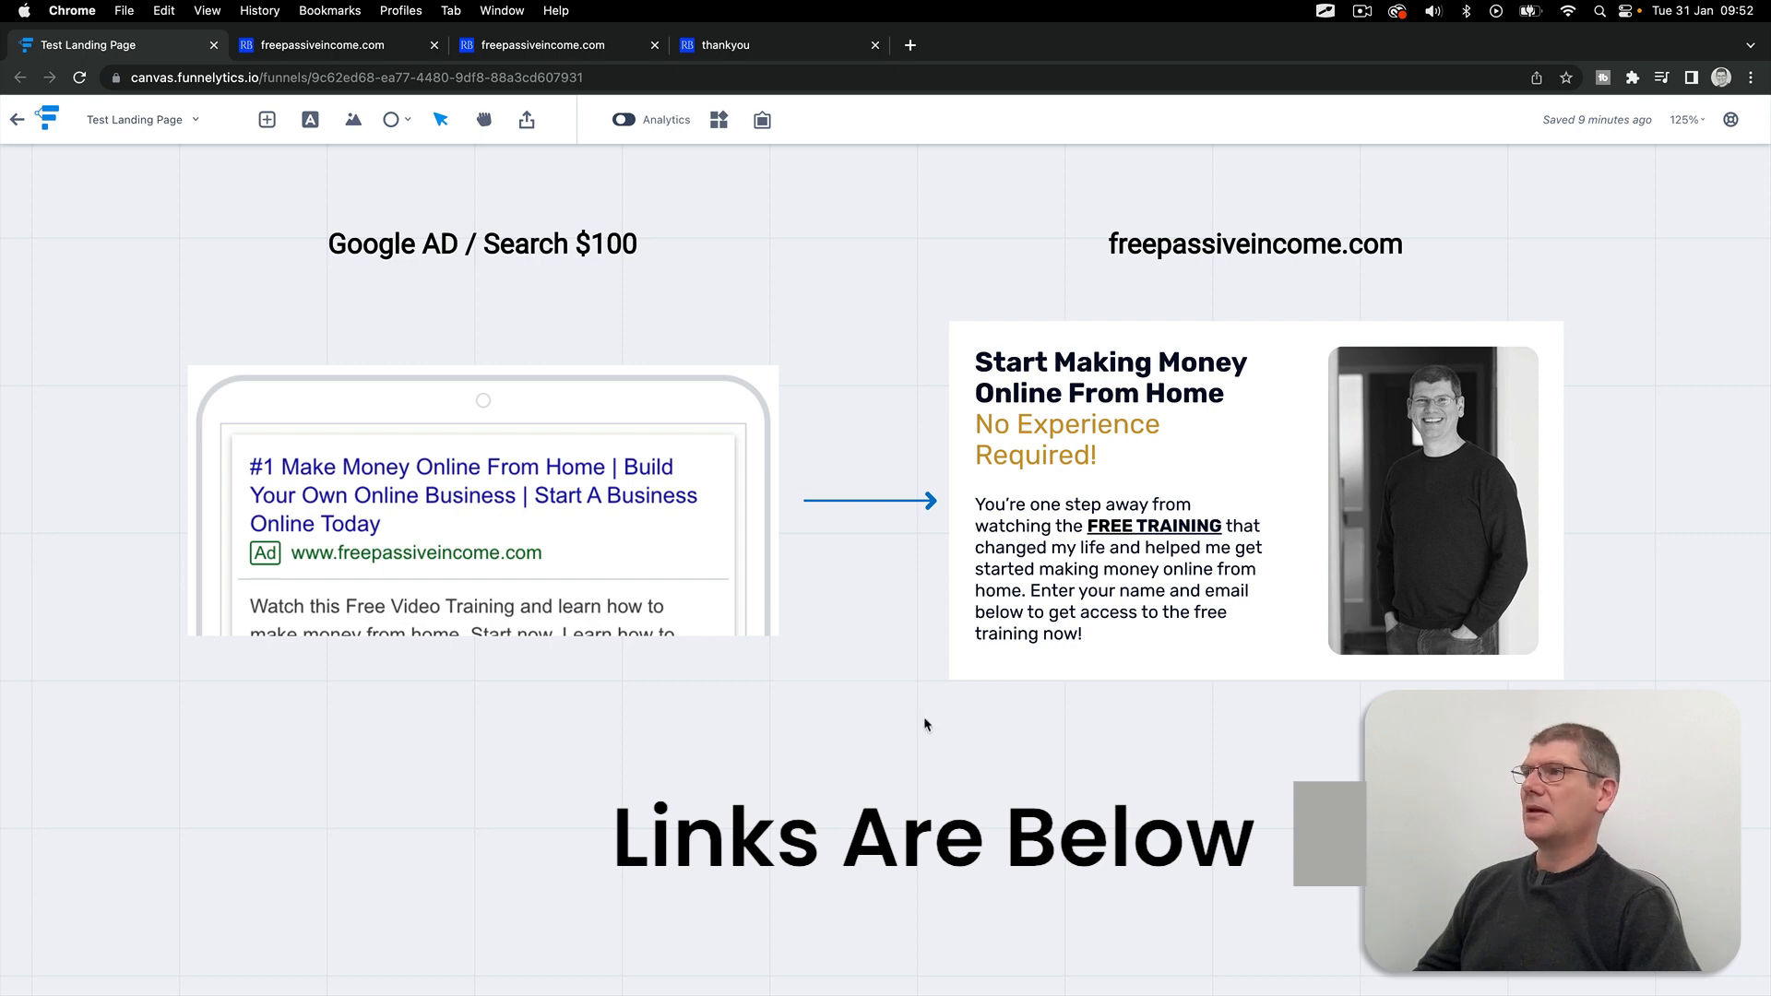
mouse_move(938, 732)
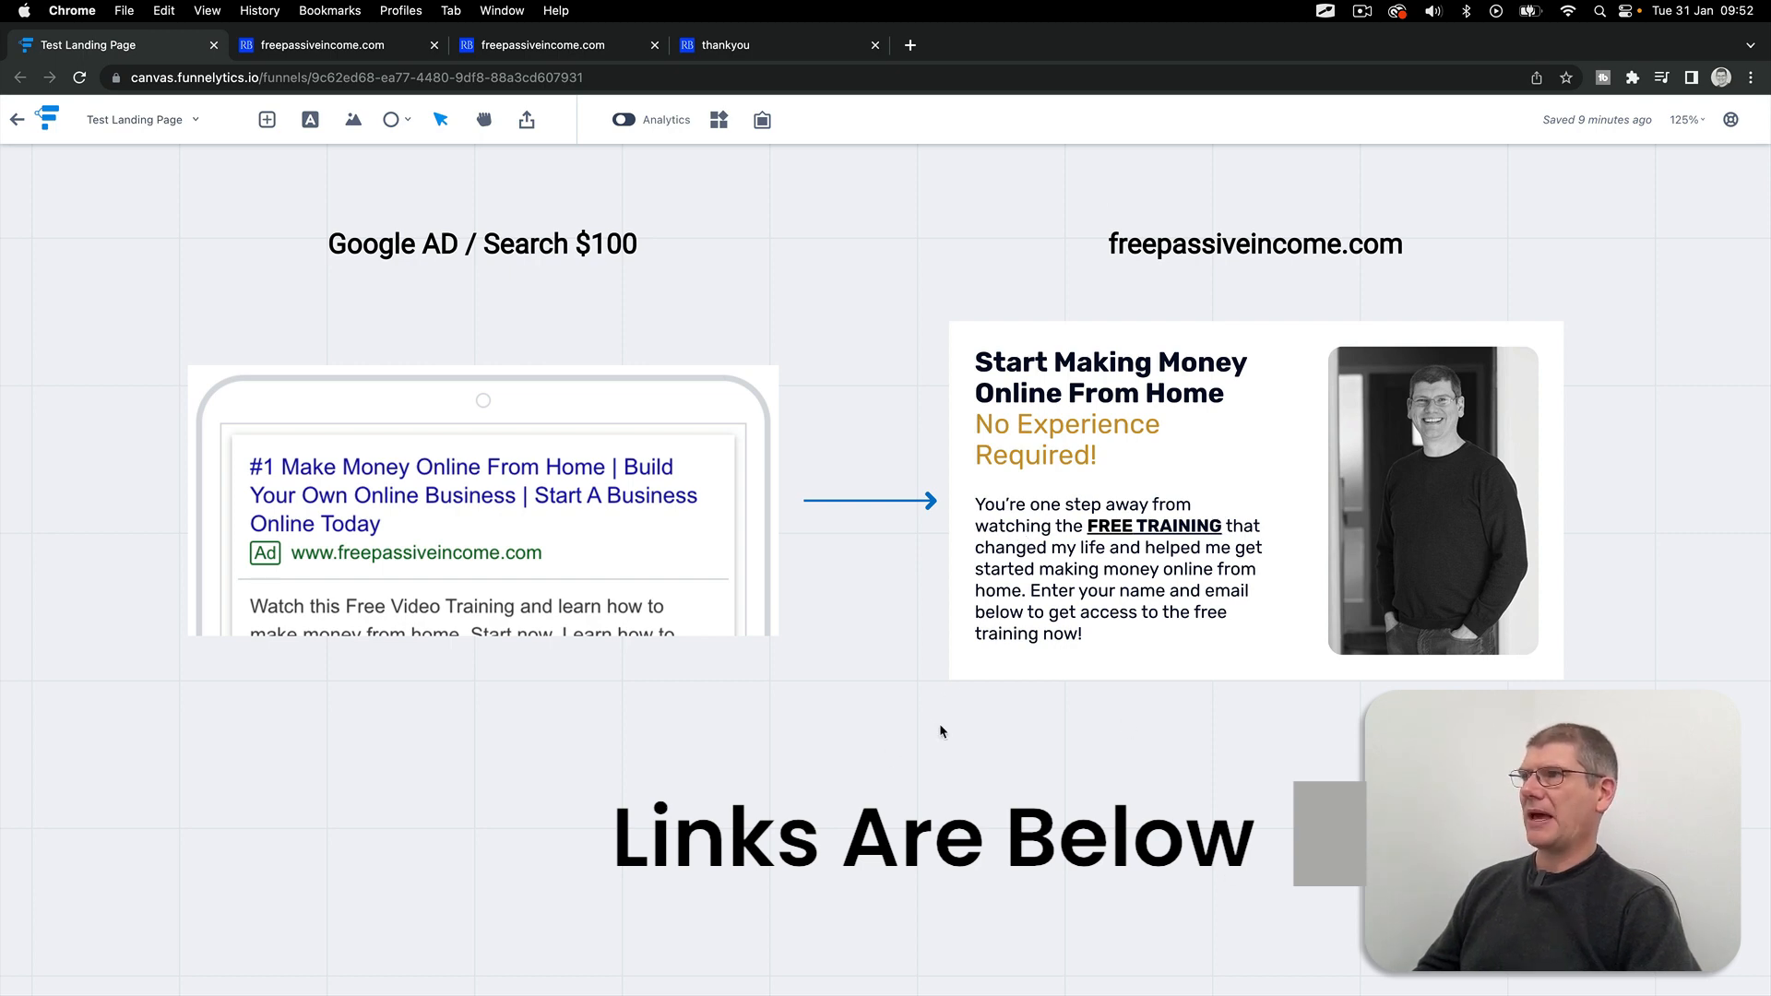
mouse_move(854, 601)
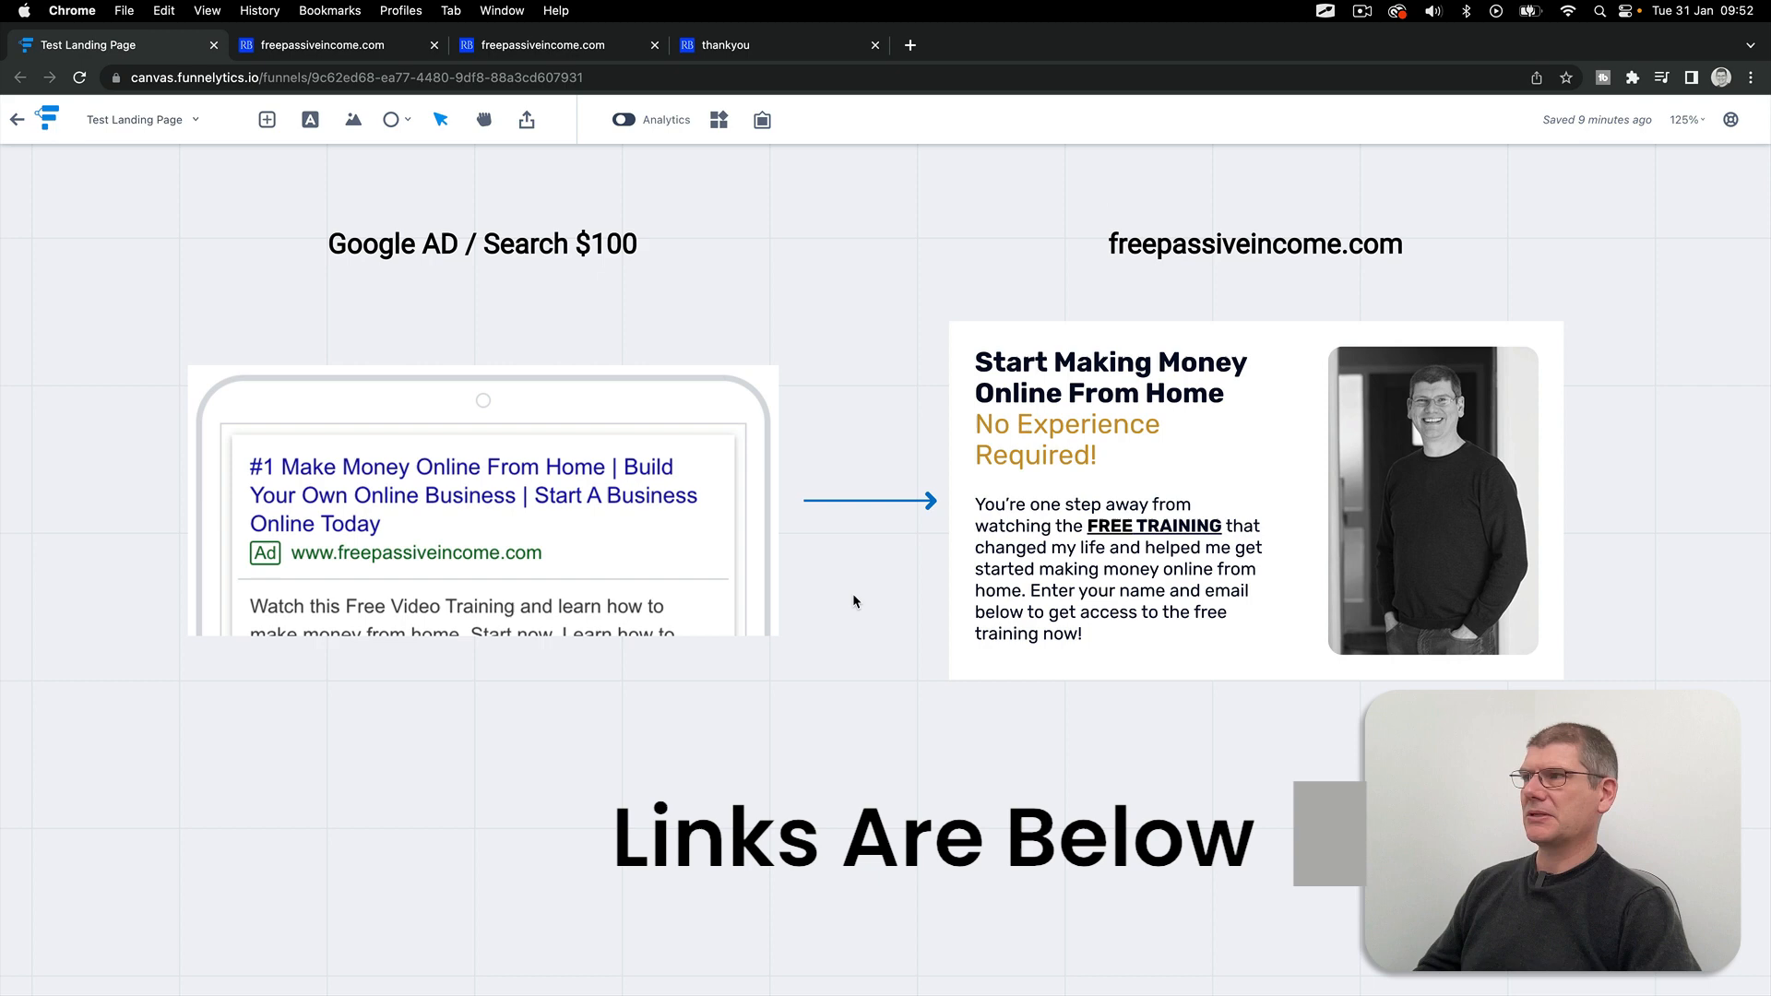
mouse_move(291, 364)
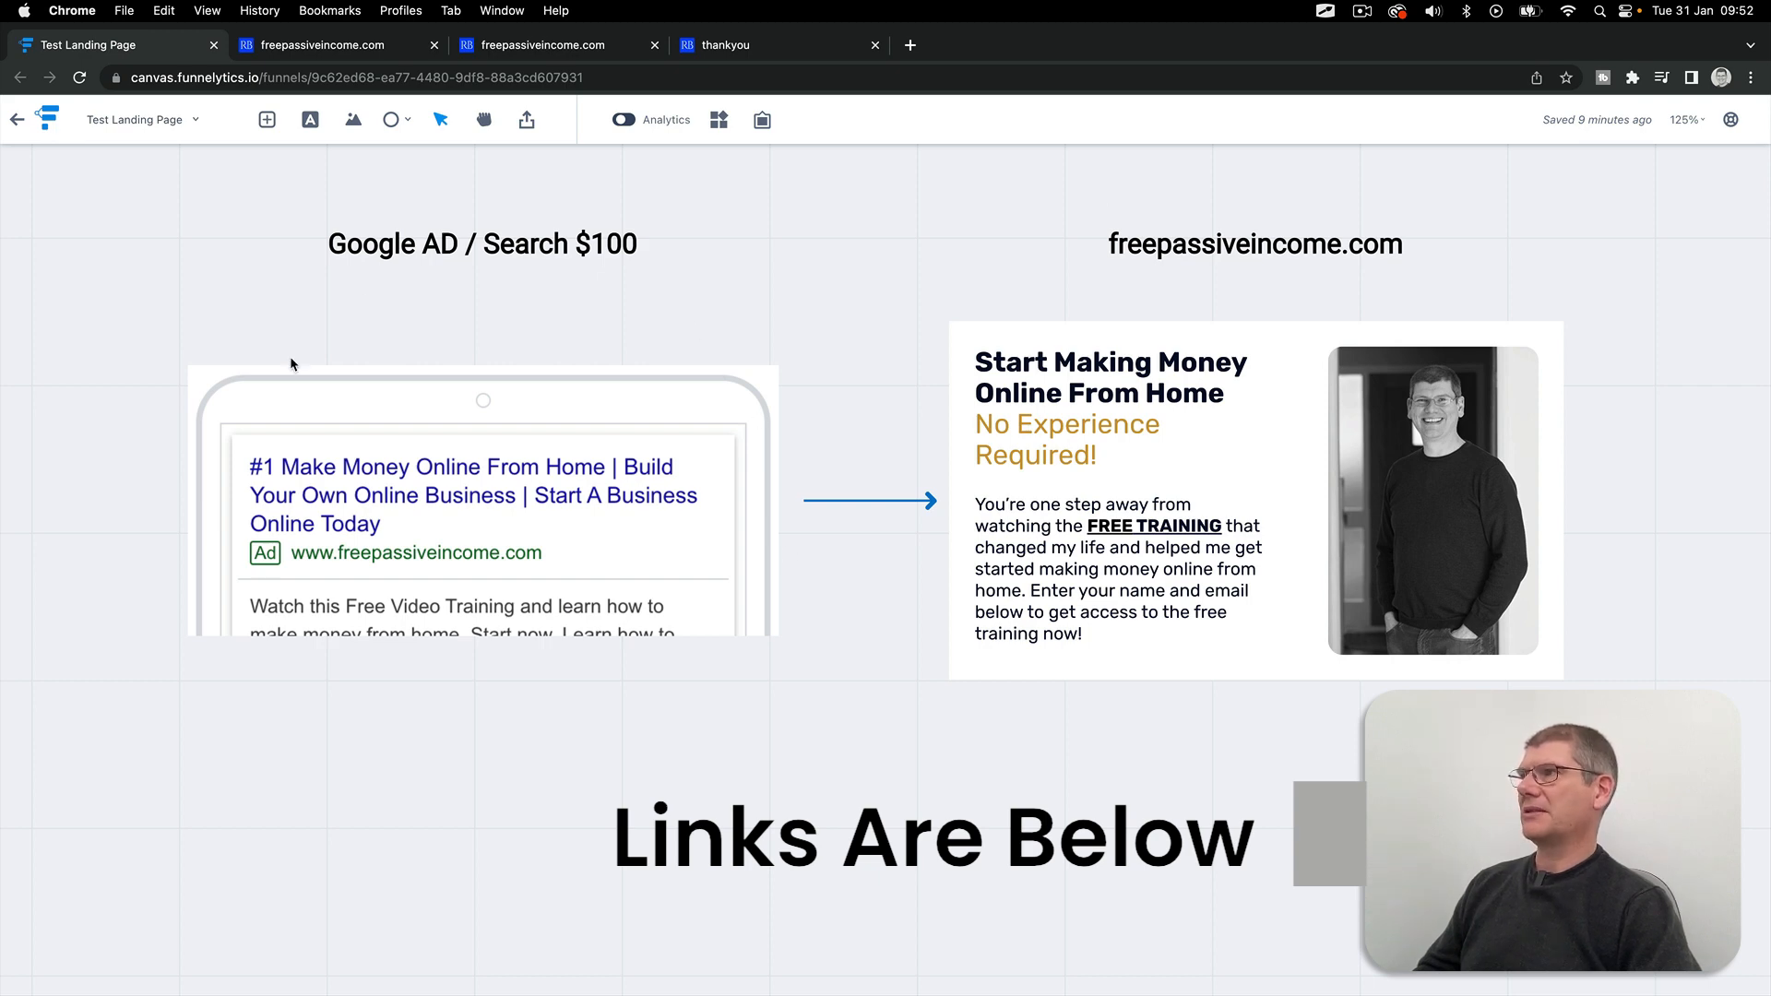
mouse_move(476, 198)
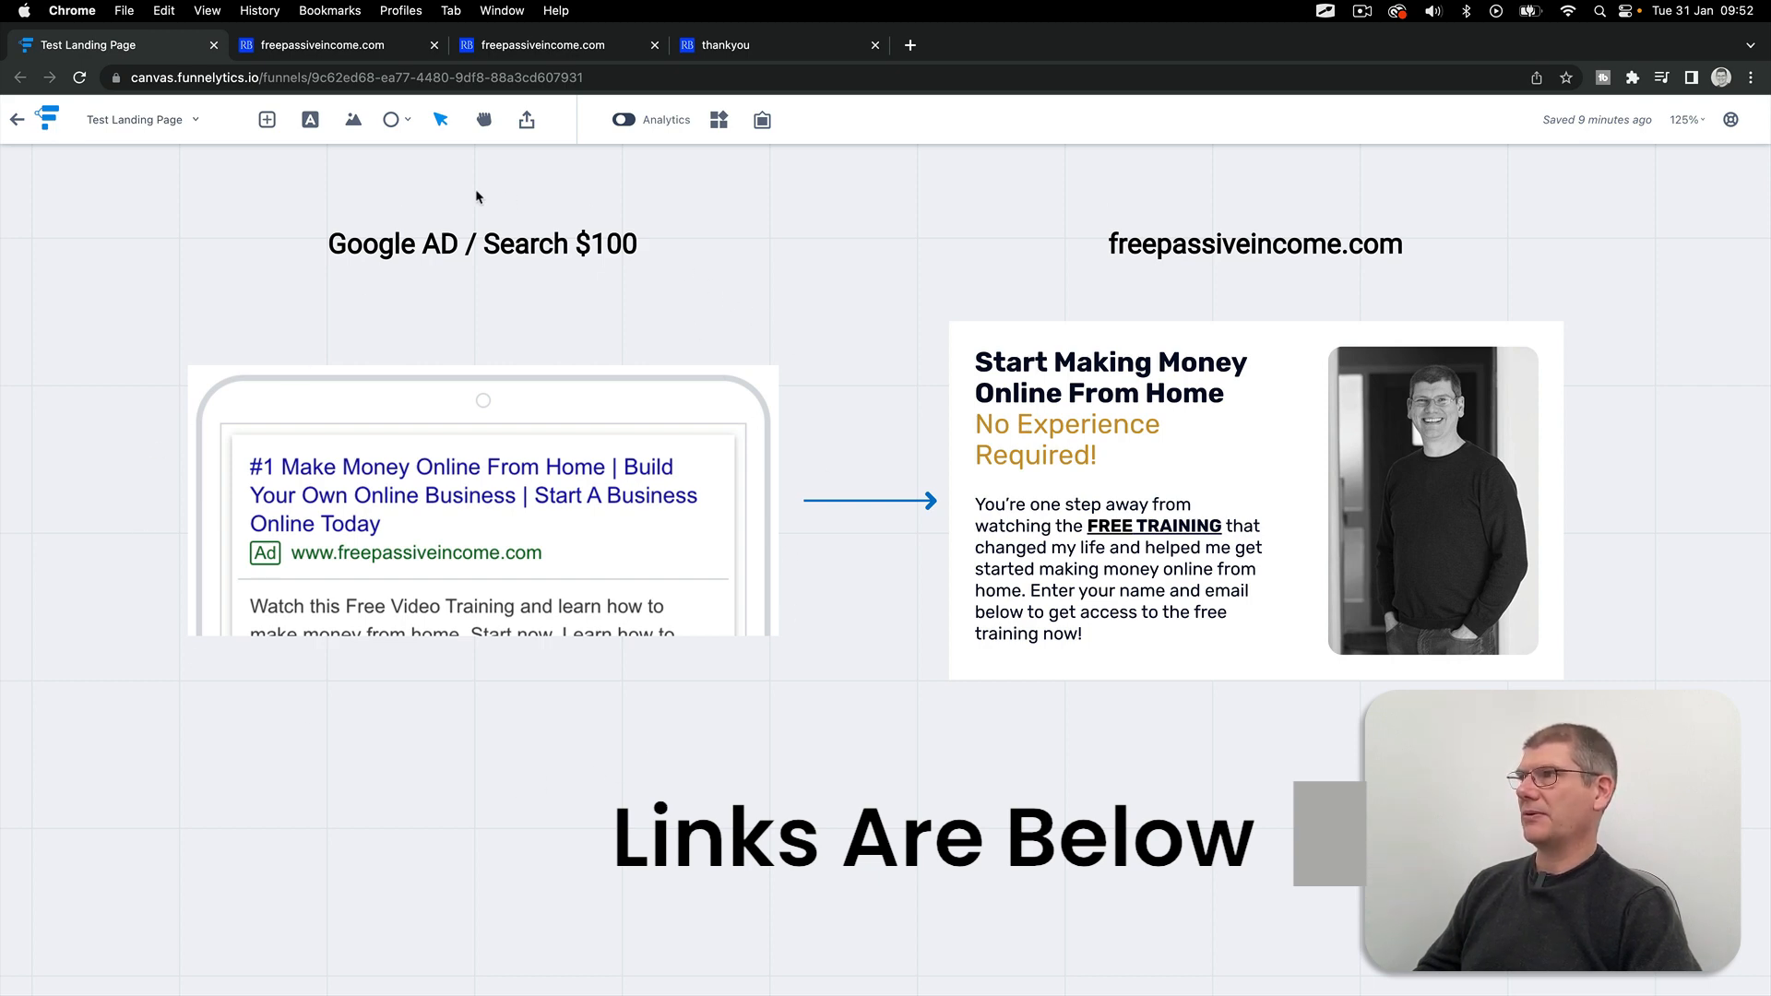
mouse_move(745, 322)
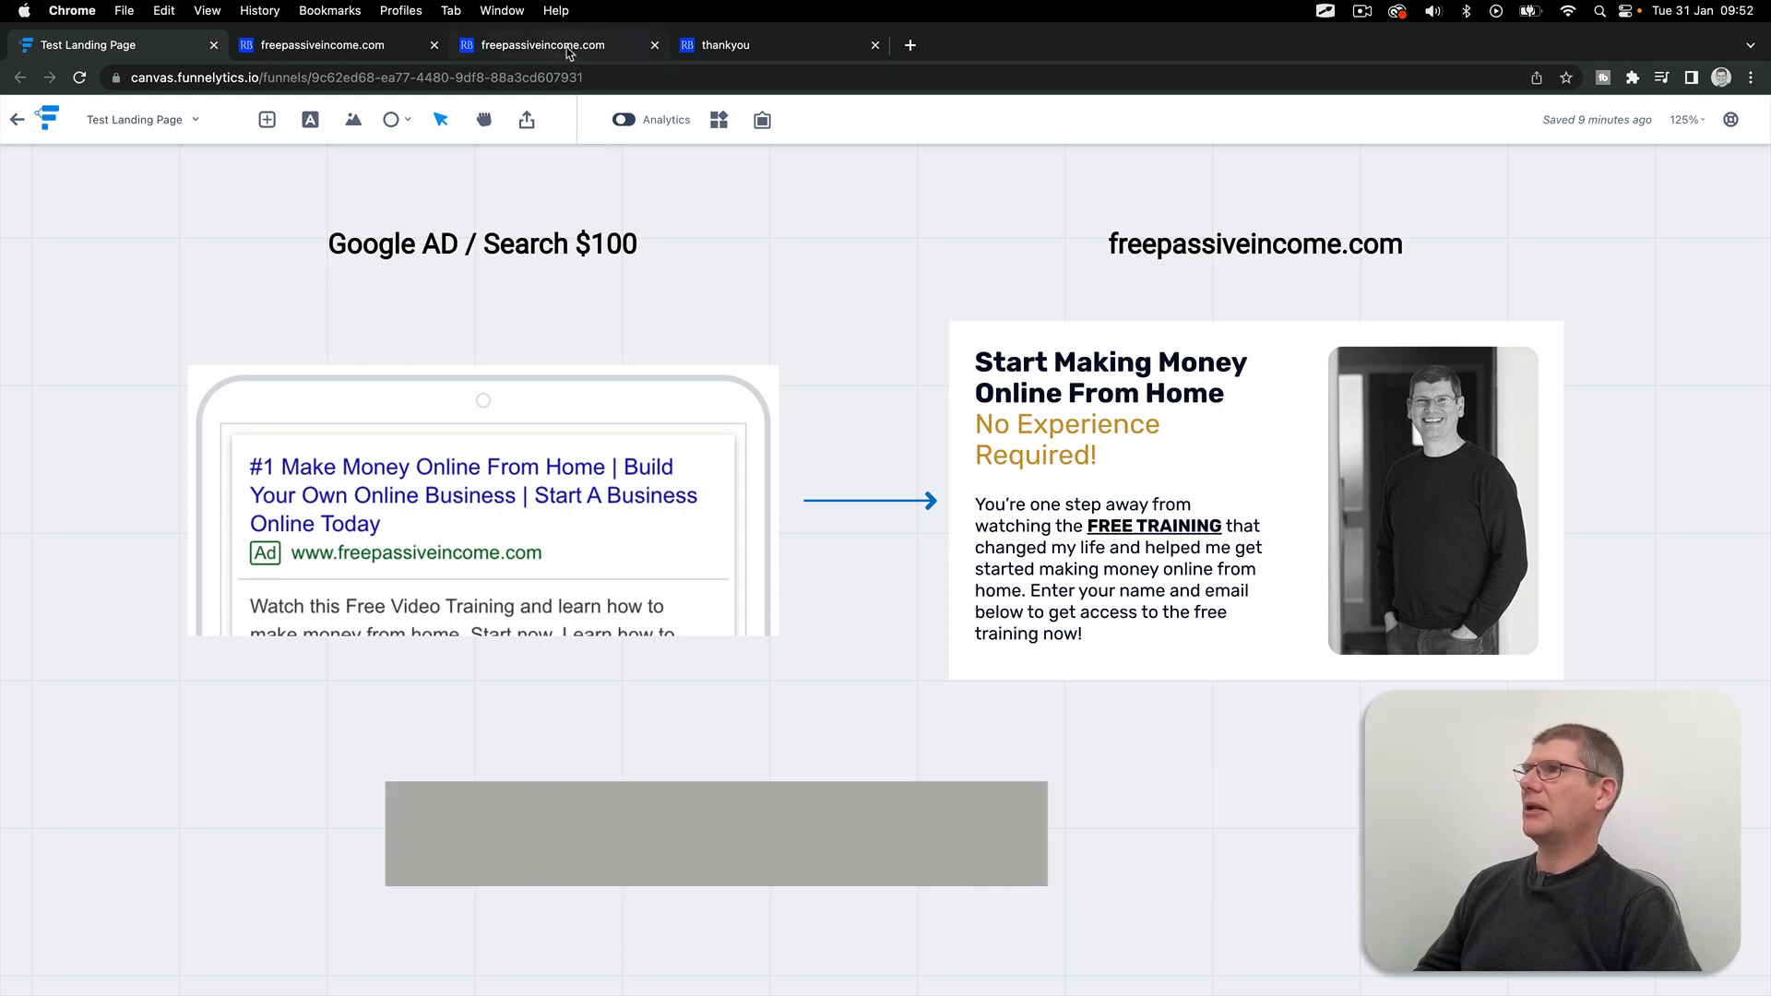
Step: View the FREE VIDEO landing page, then the thank-you page and its lower opt-in form and disclaimers
click(540, 44)
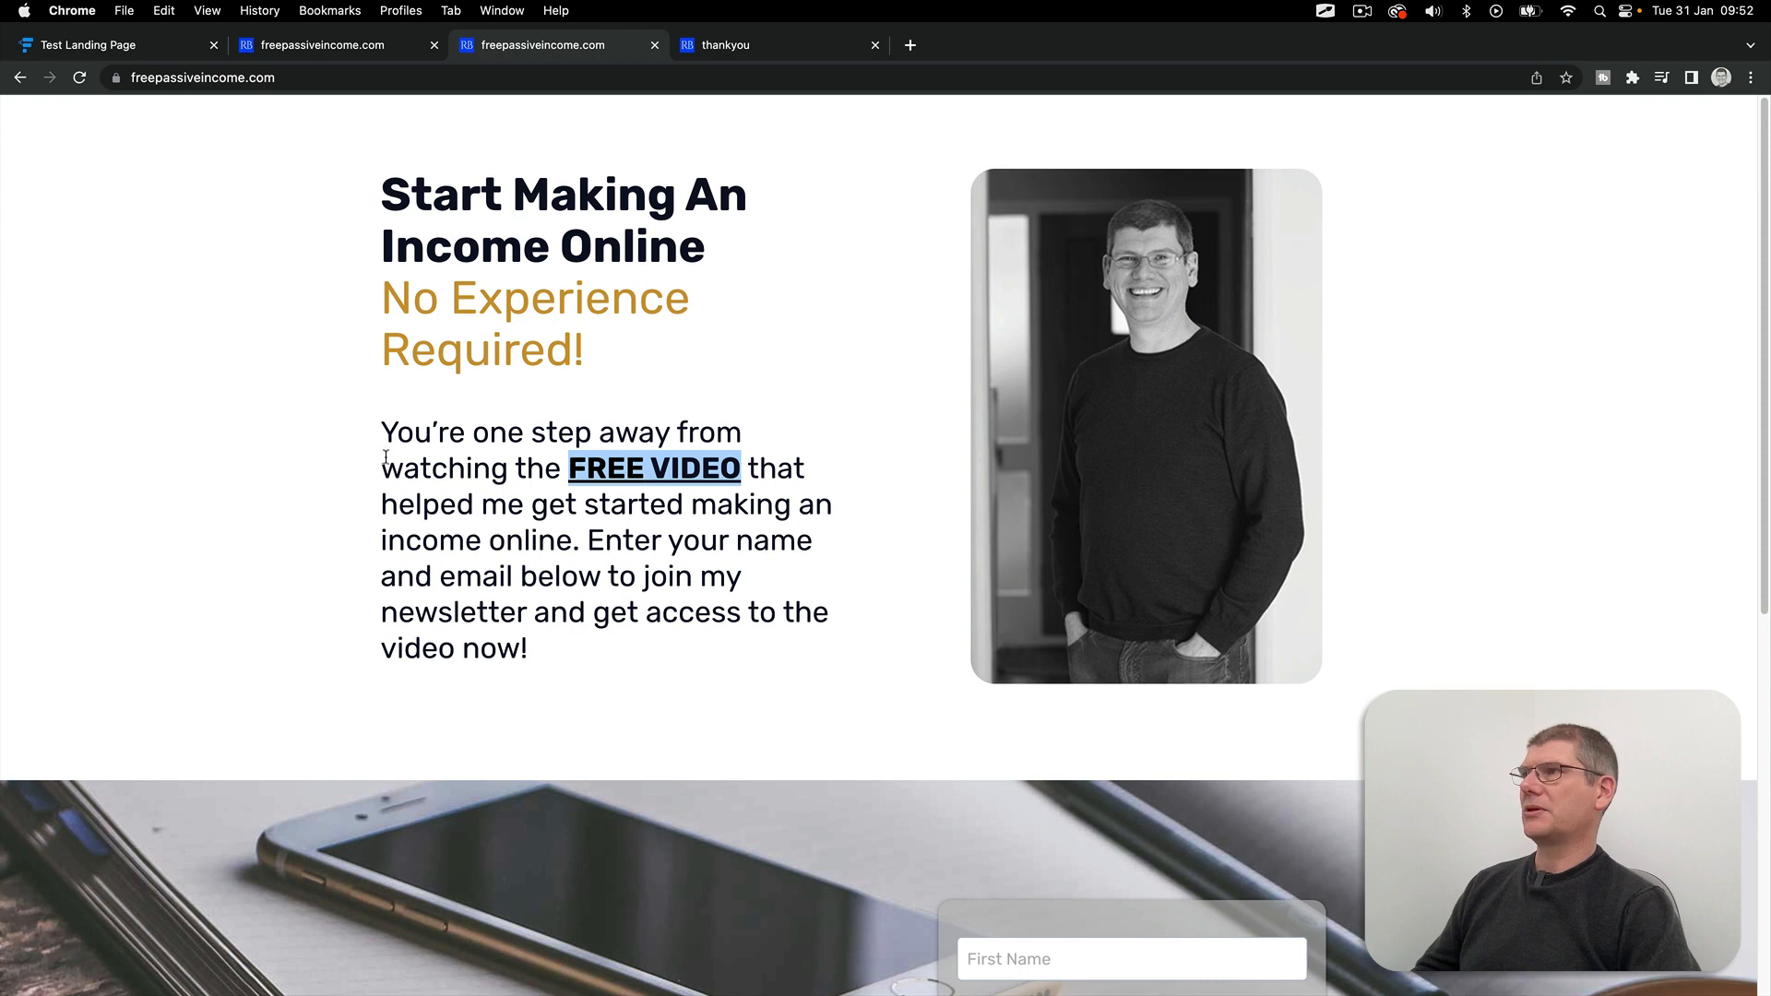
mouse_move(389, 393)
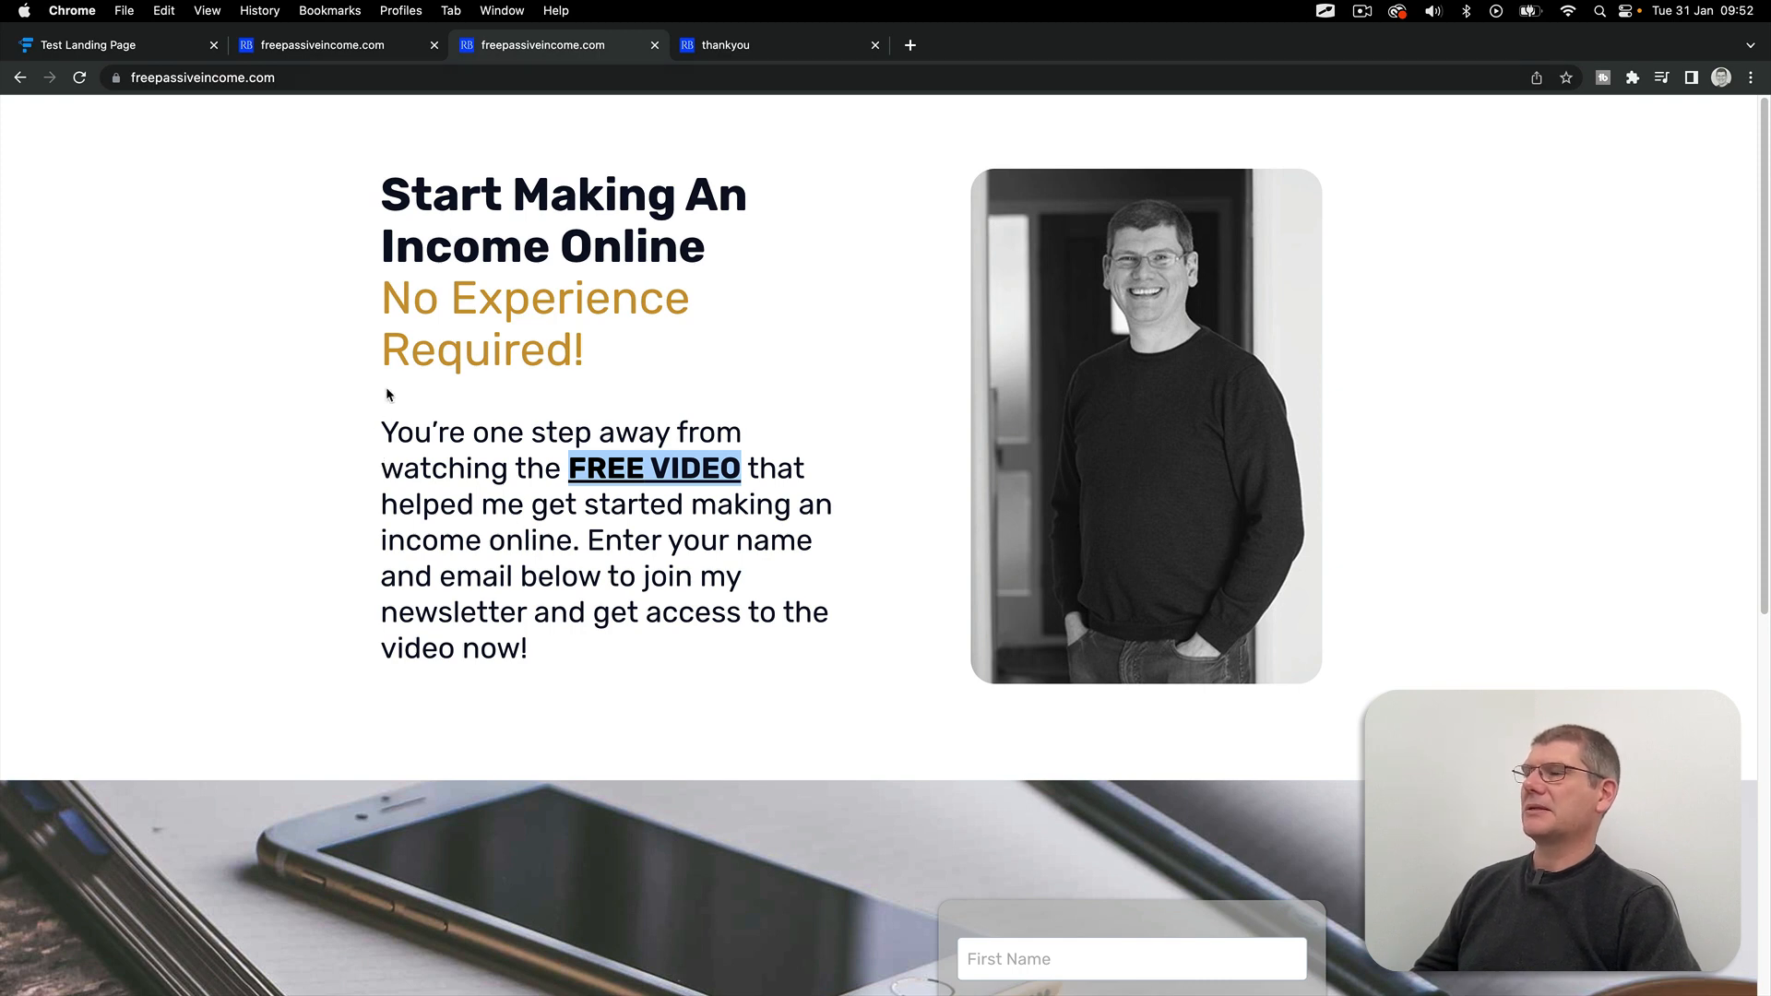
mouse_move(714, 123)
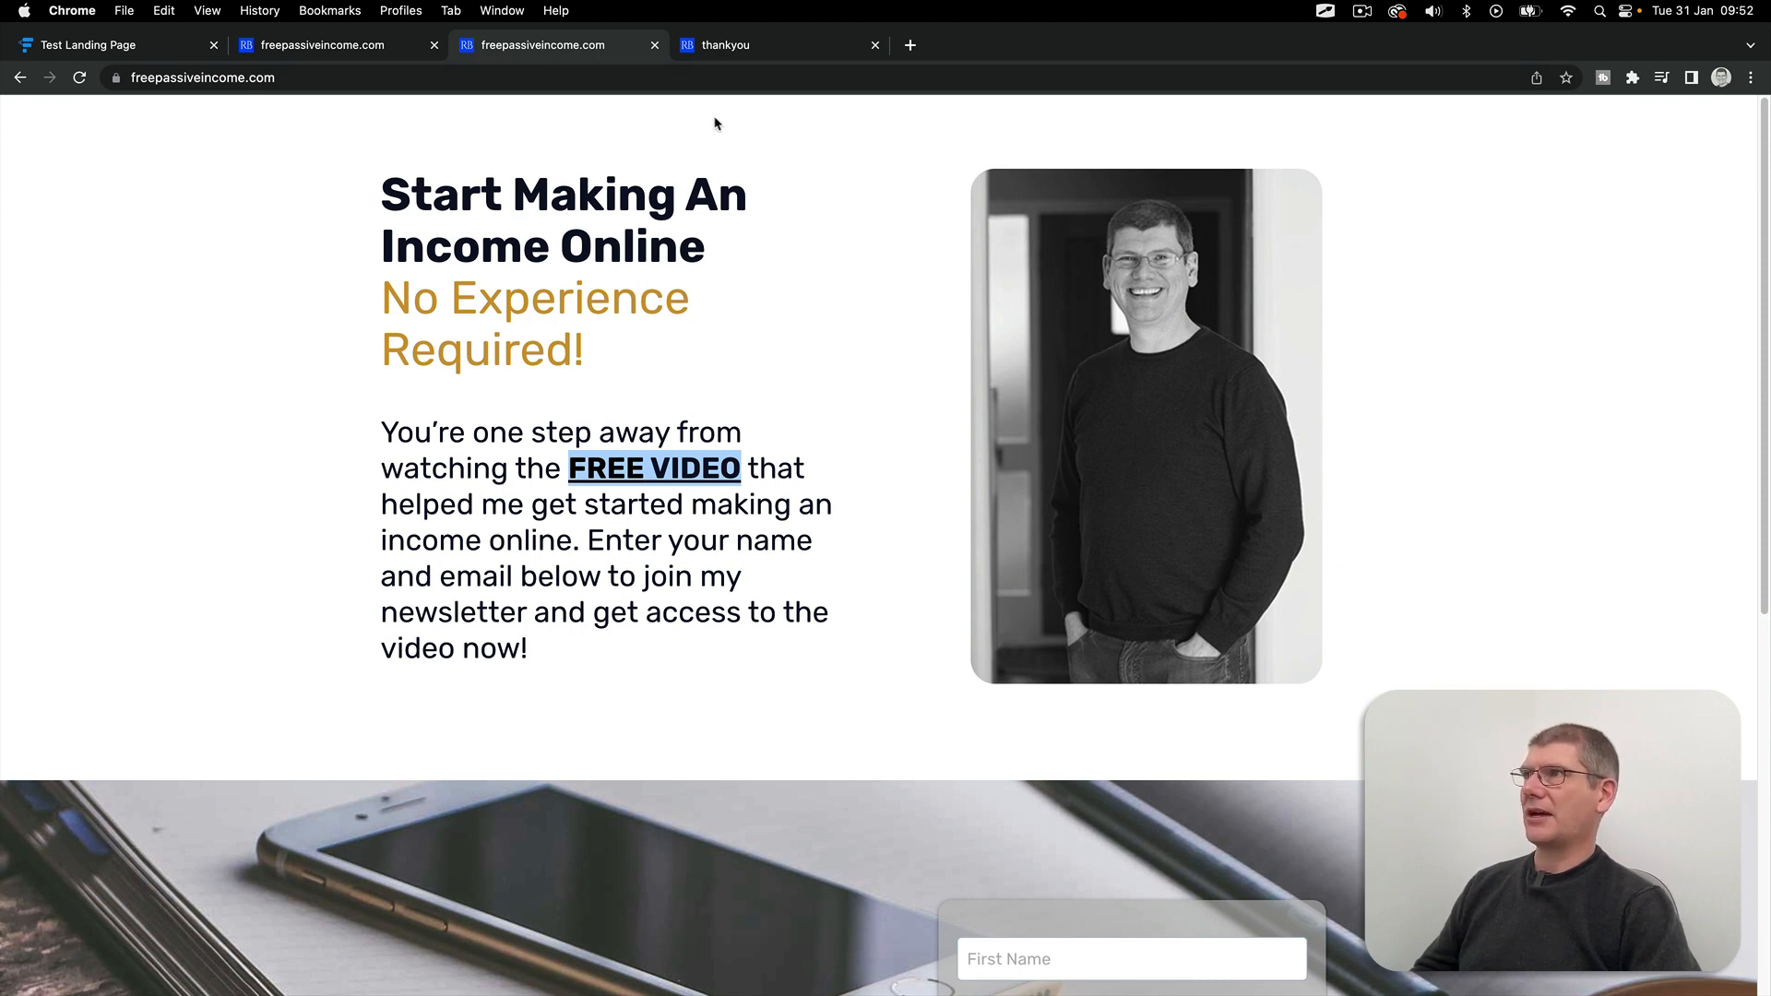
click(725, 45)
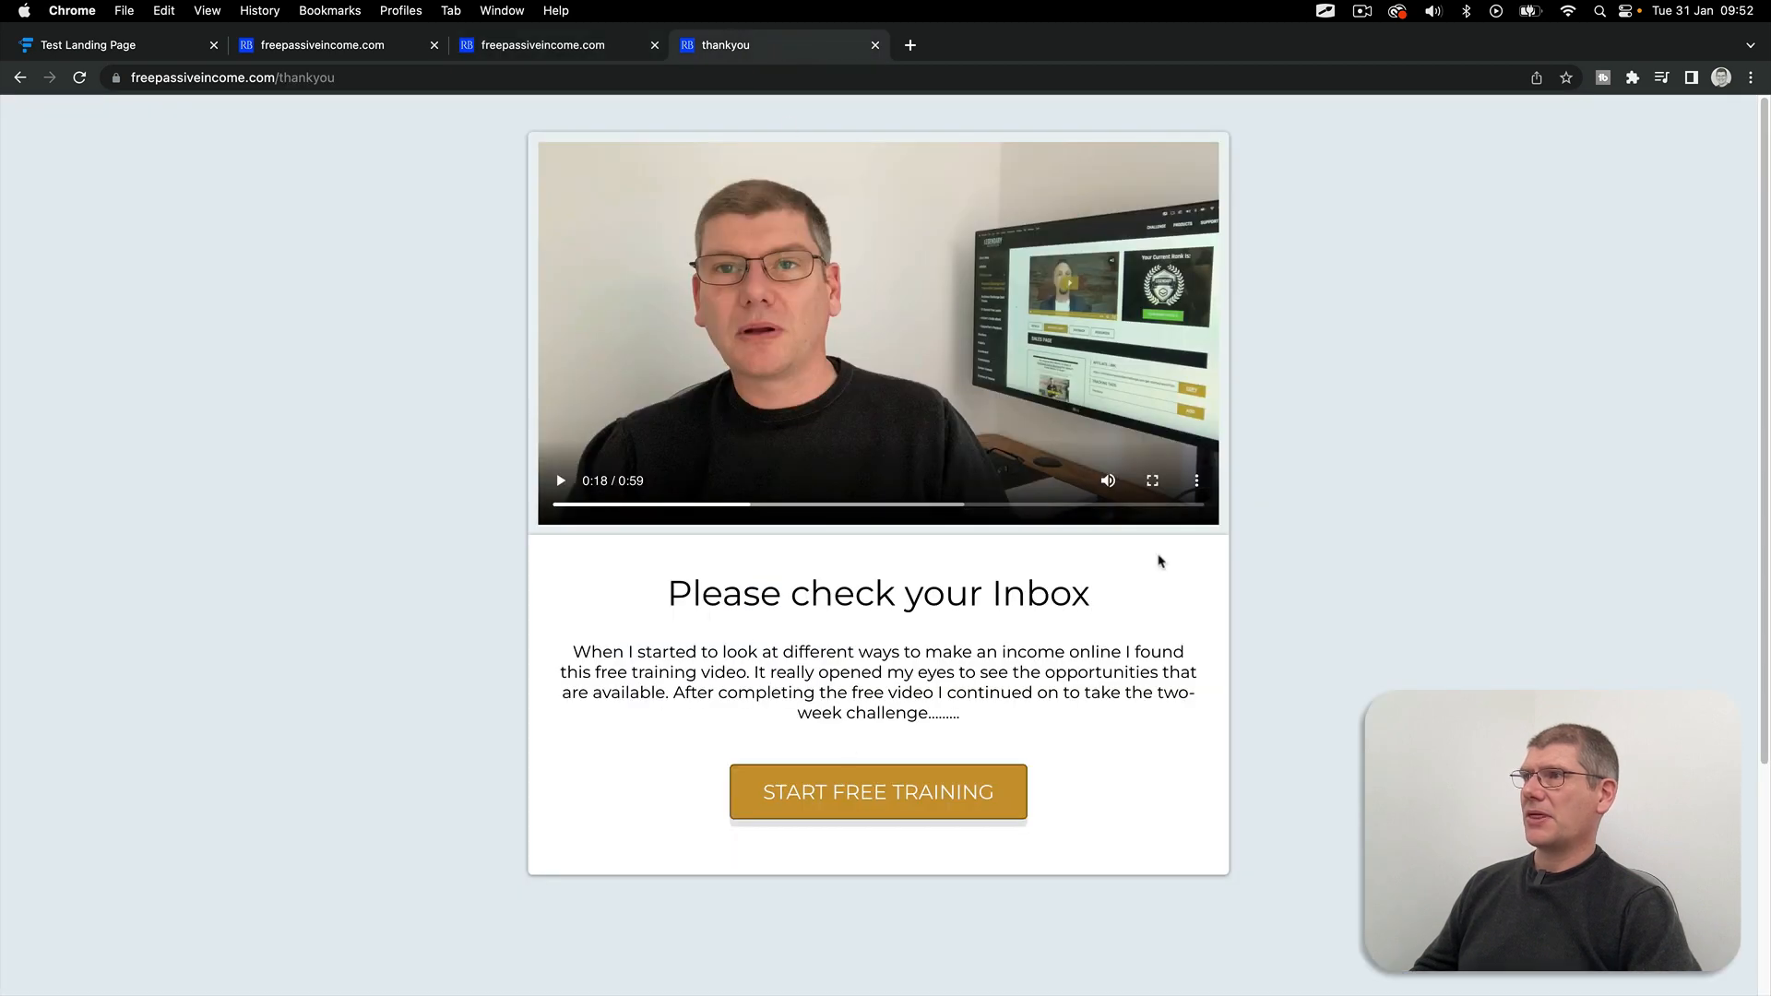
mouse_move(1140, 605)
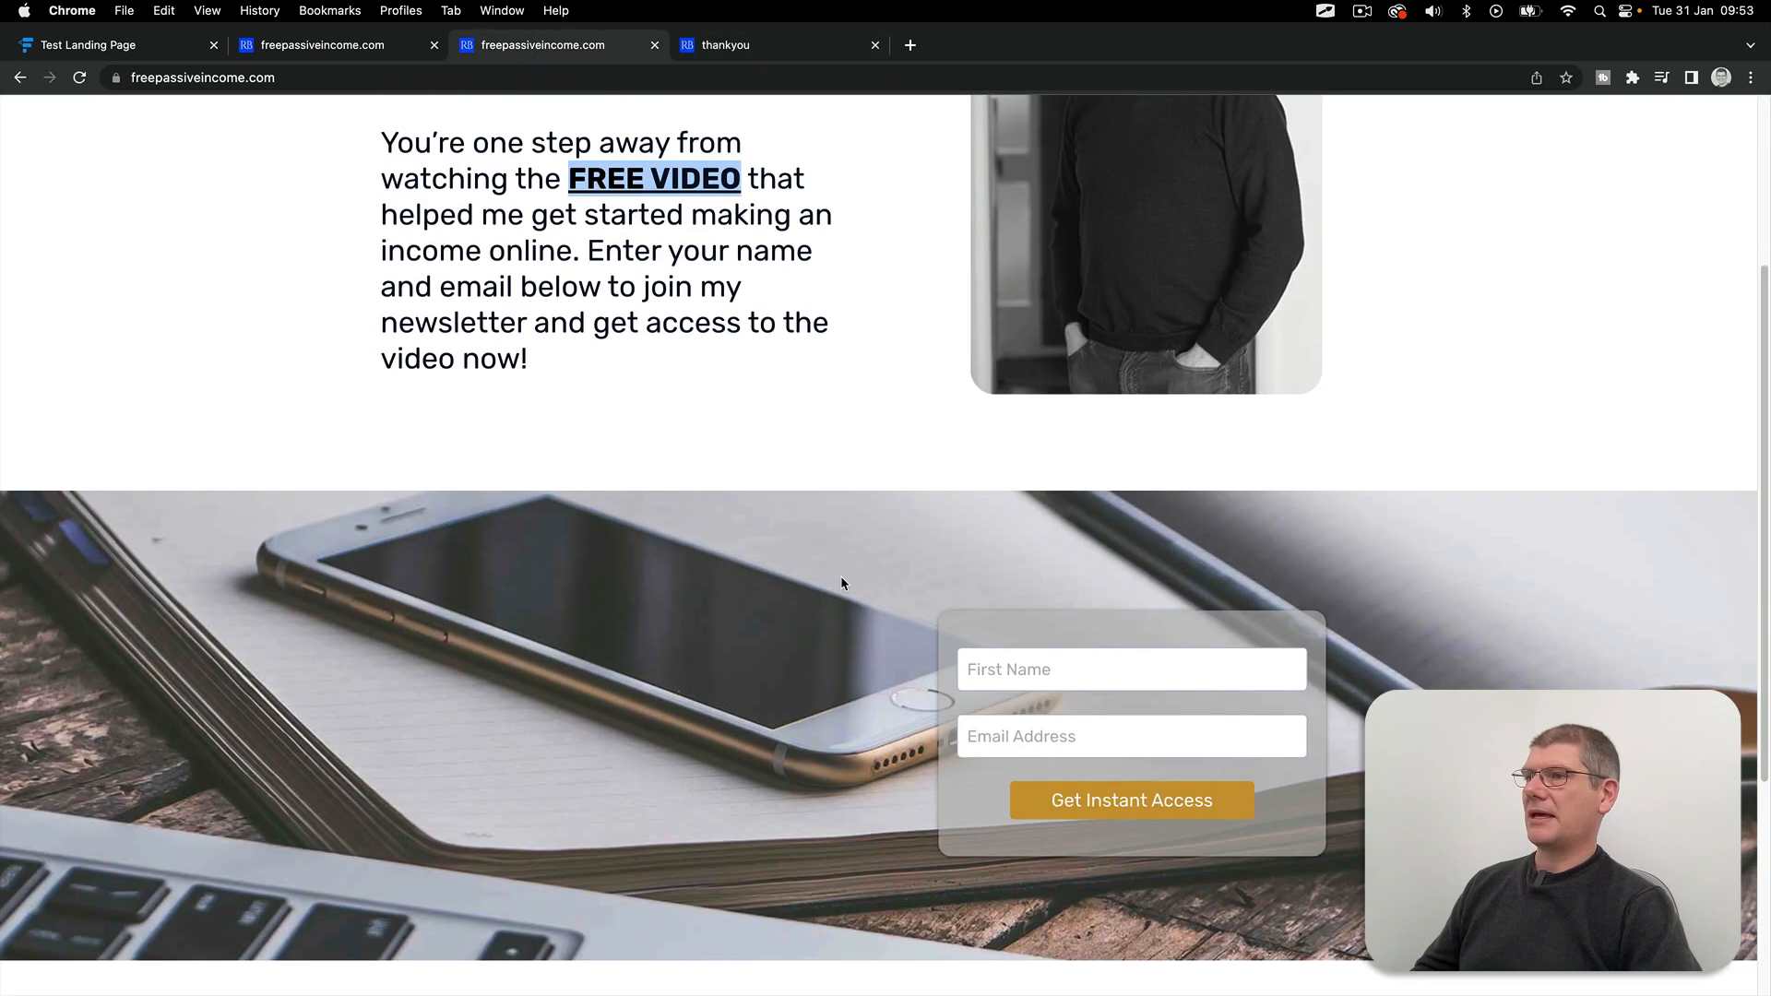
scroll(down, 3)
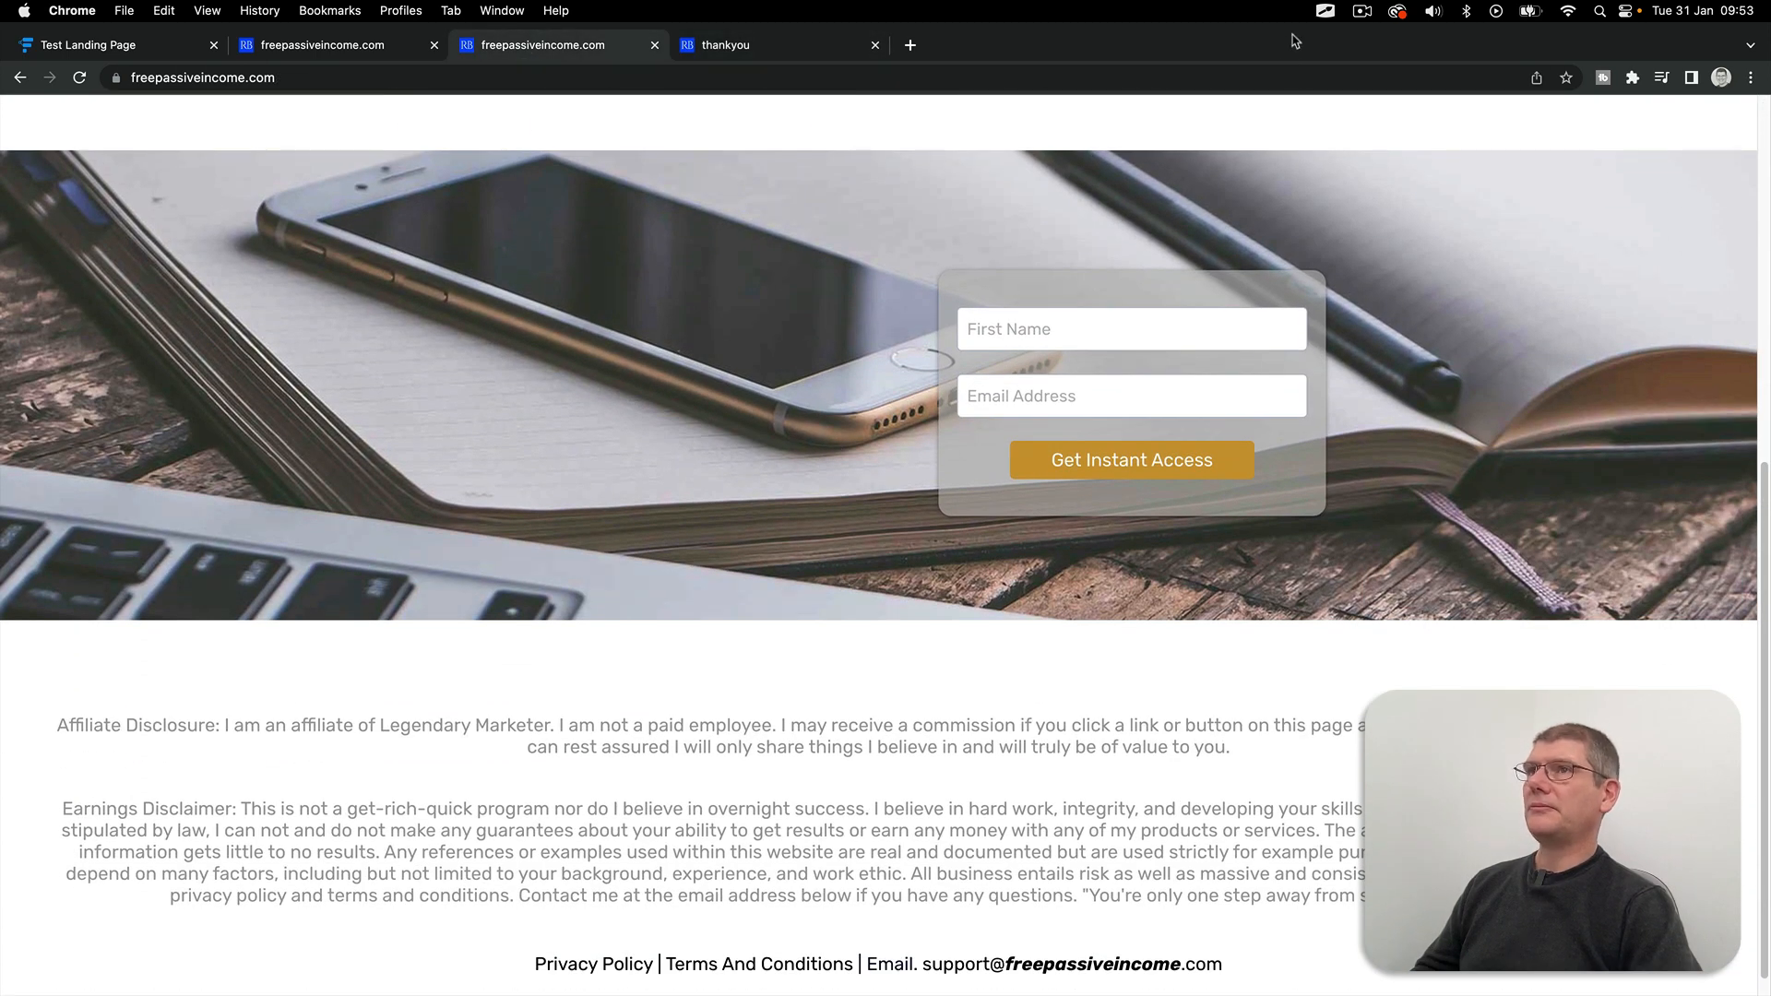
mouse_move(1170, 562)
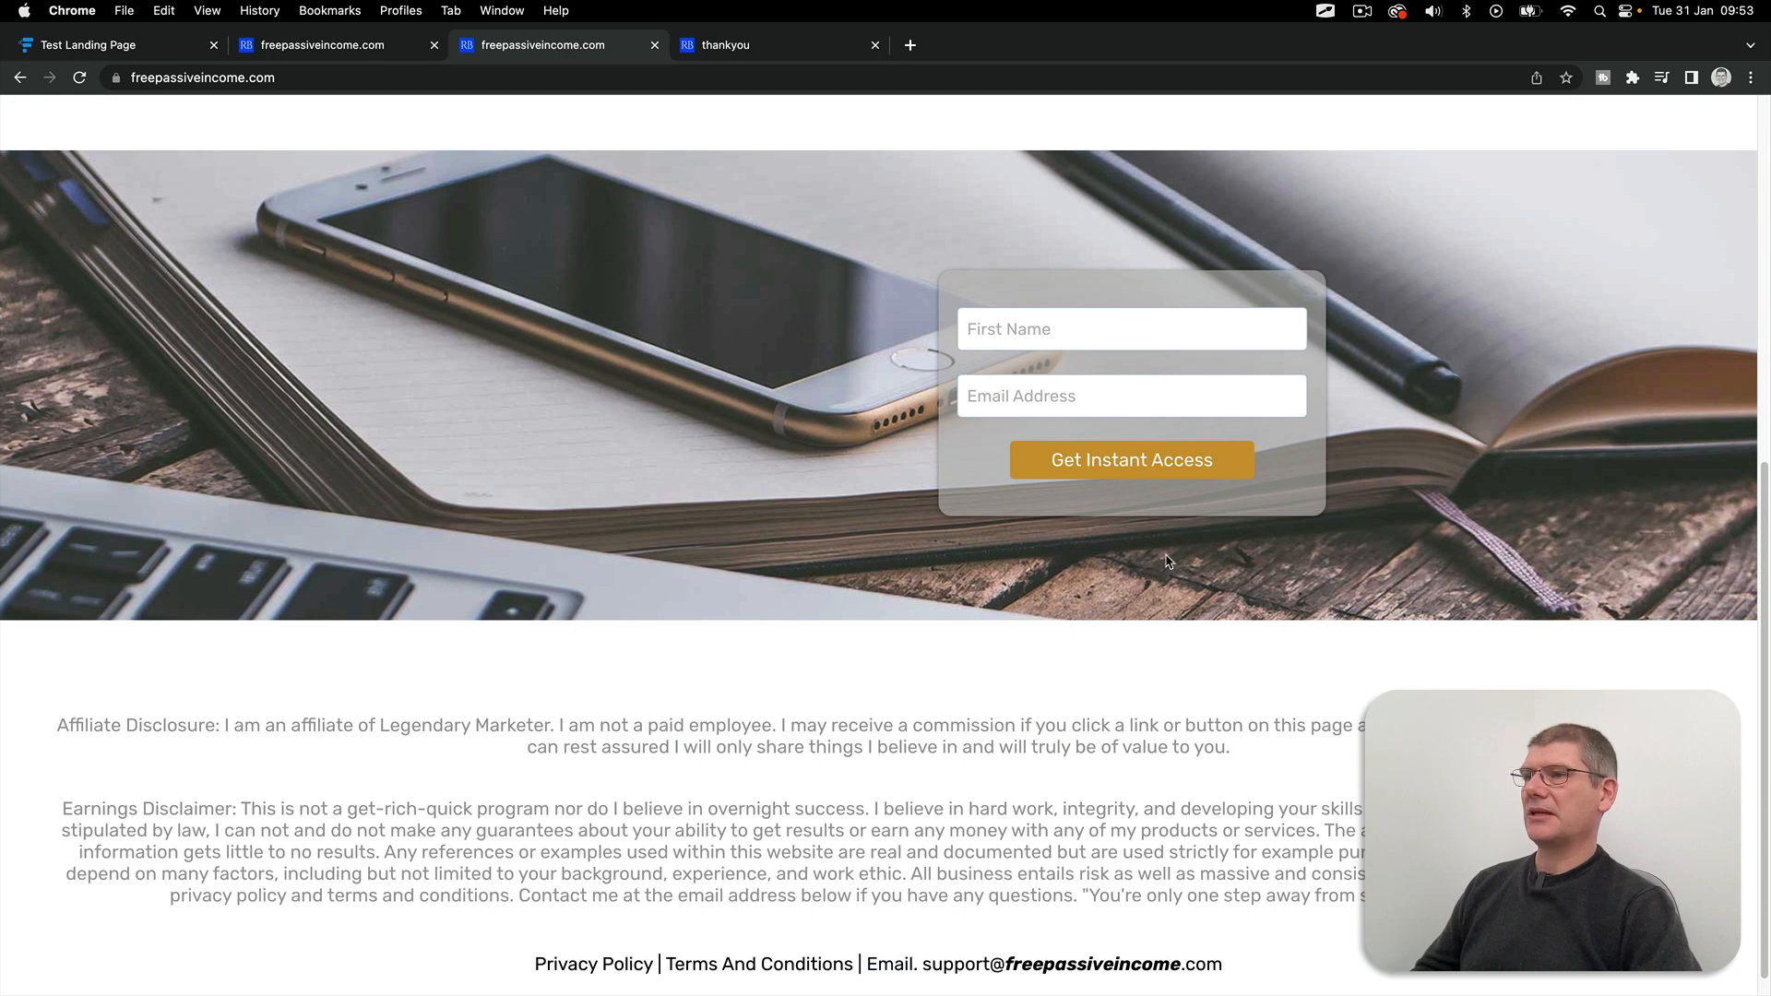
scroll(down, 3)
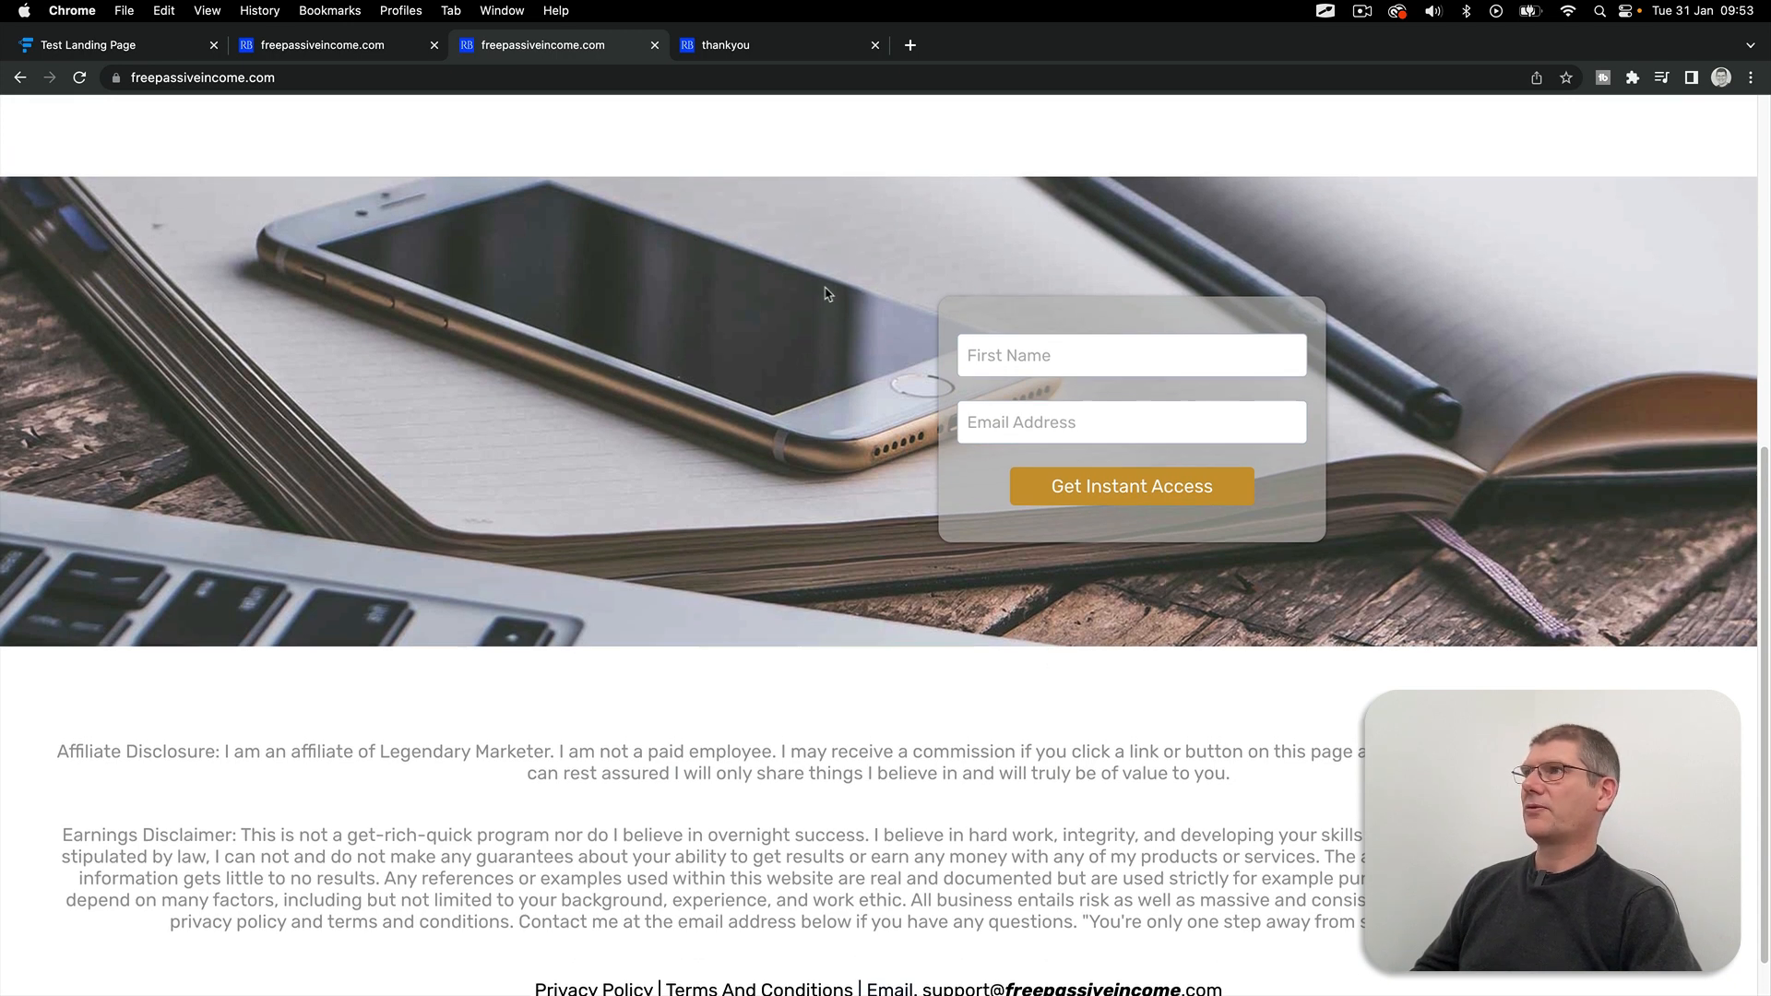
mouse_move(1220, 650)
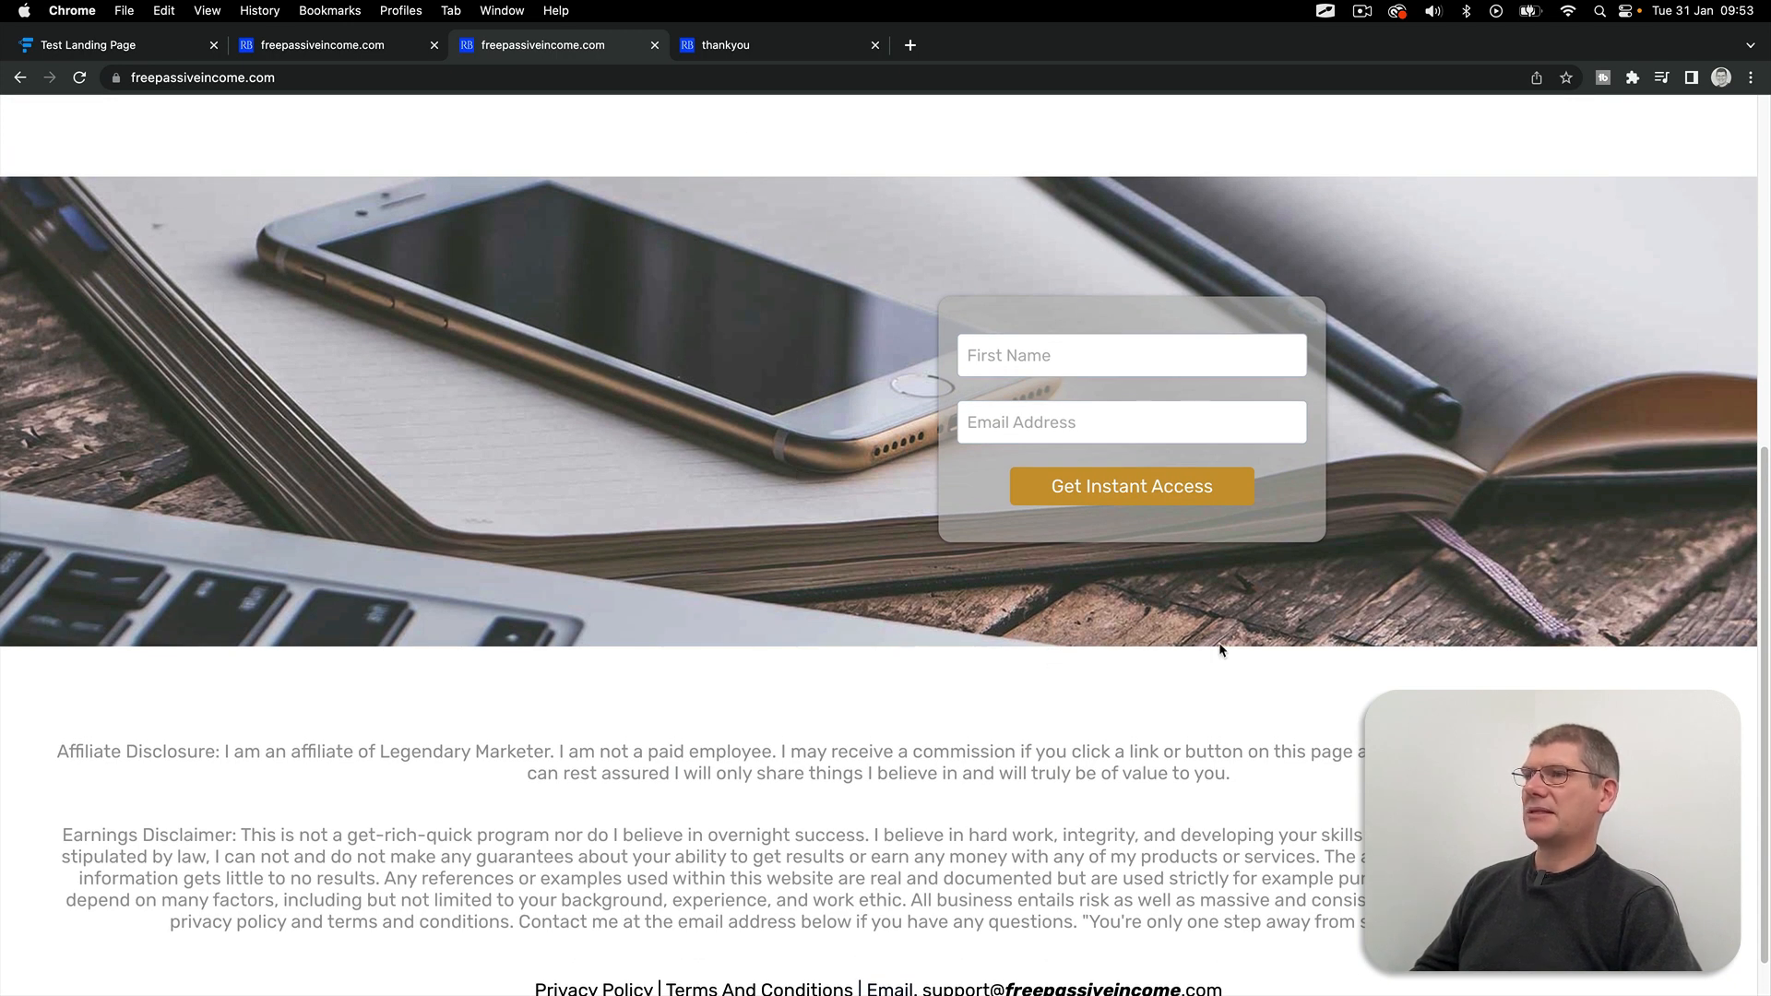
mouse_move(1282, 632)
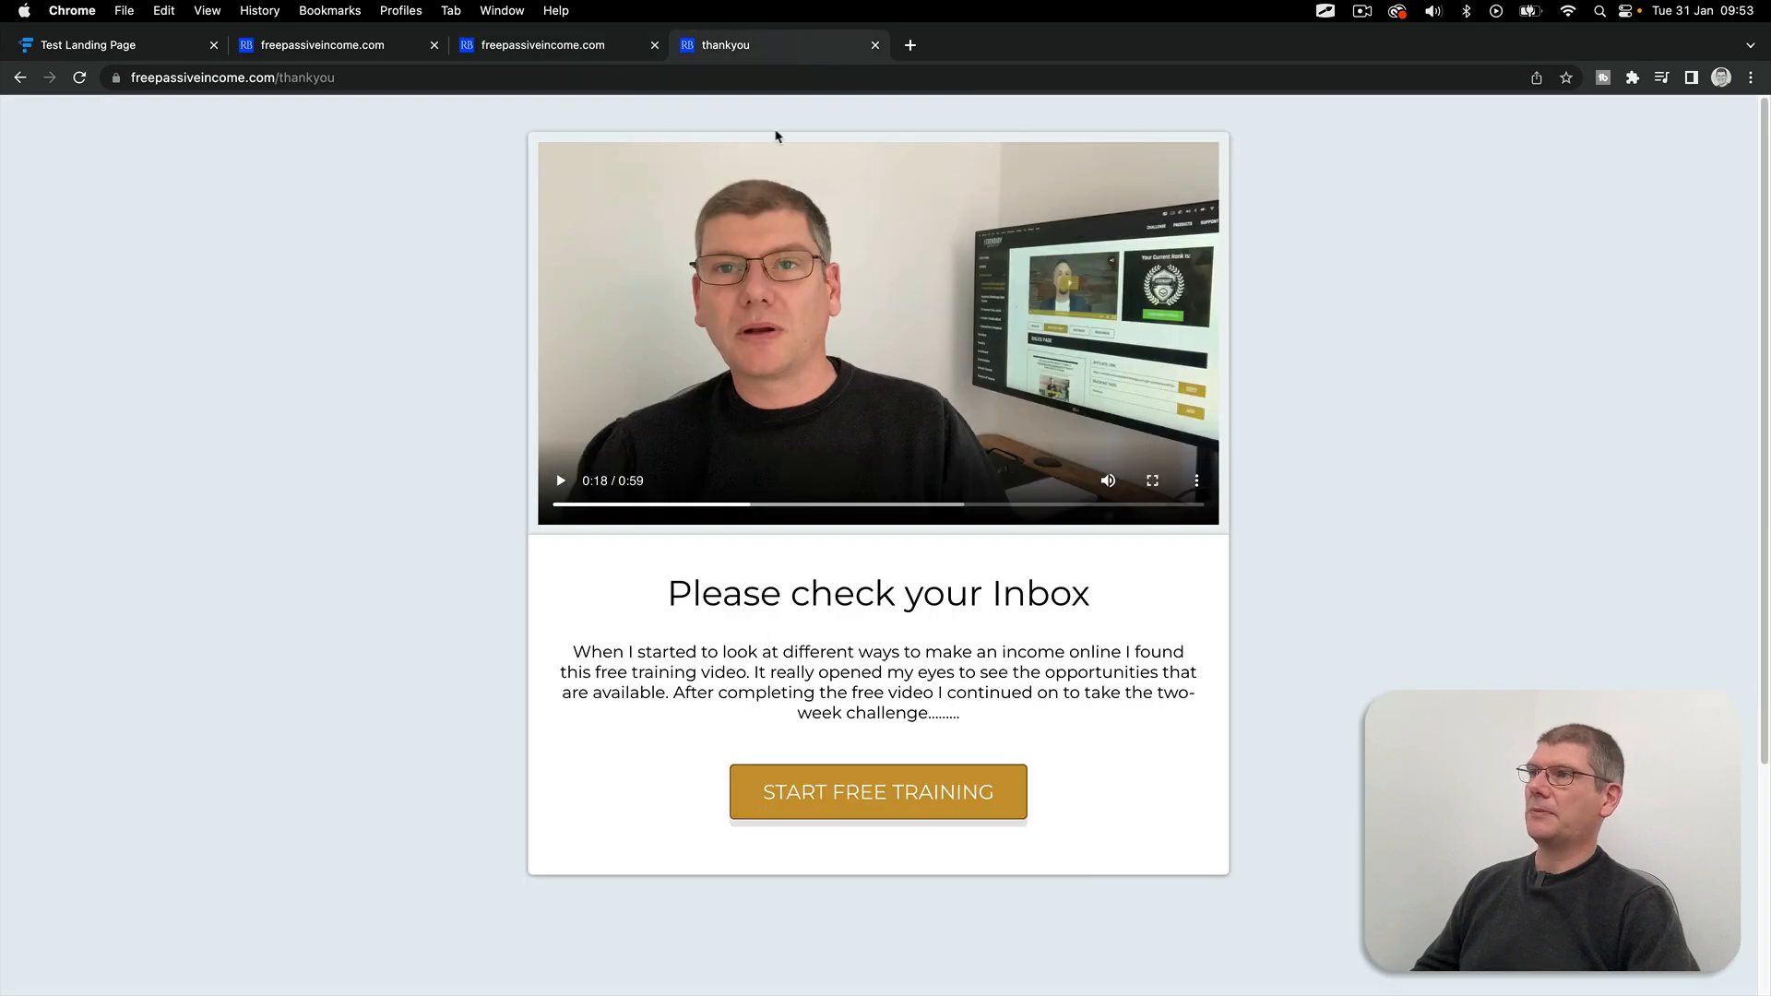
mouse_move(611, 643)
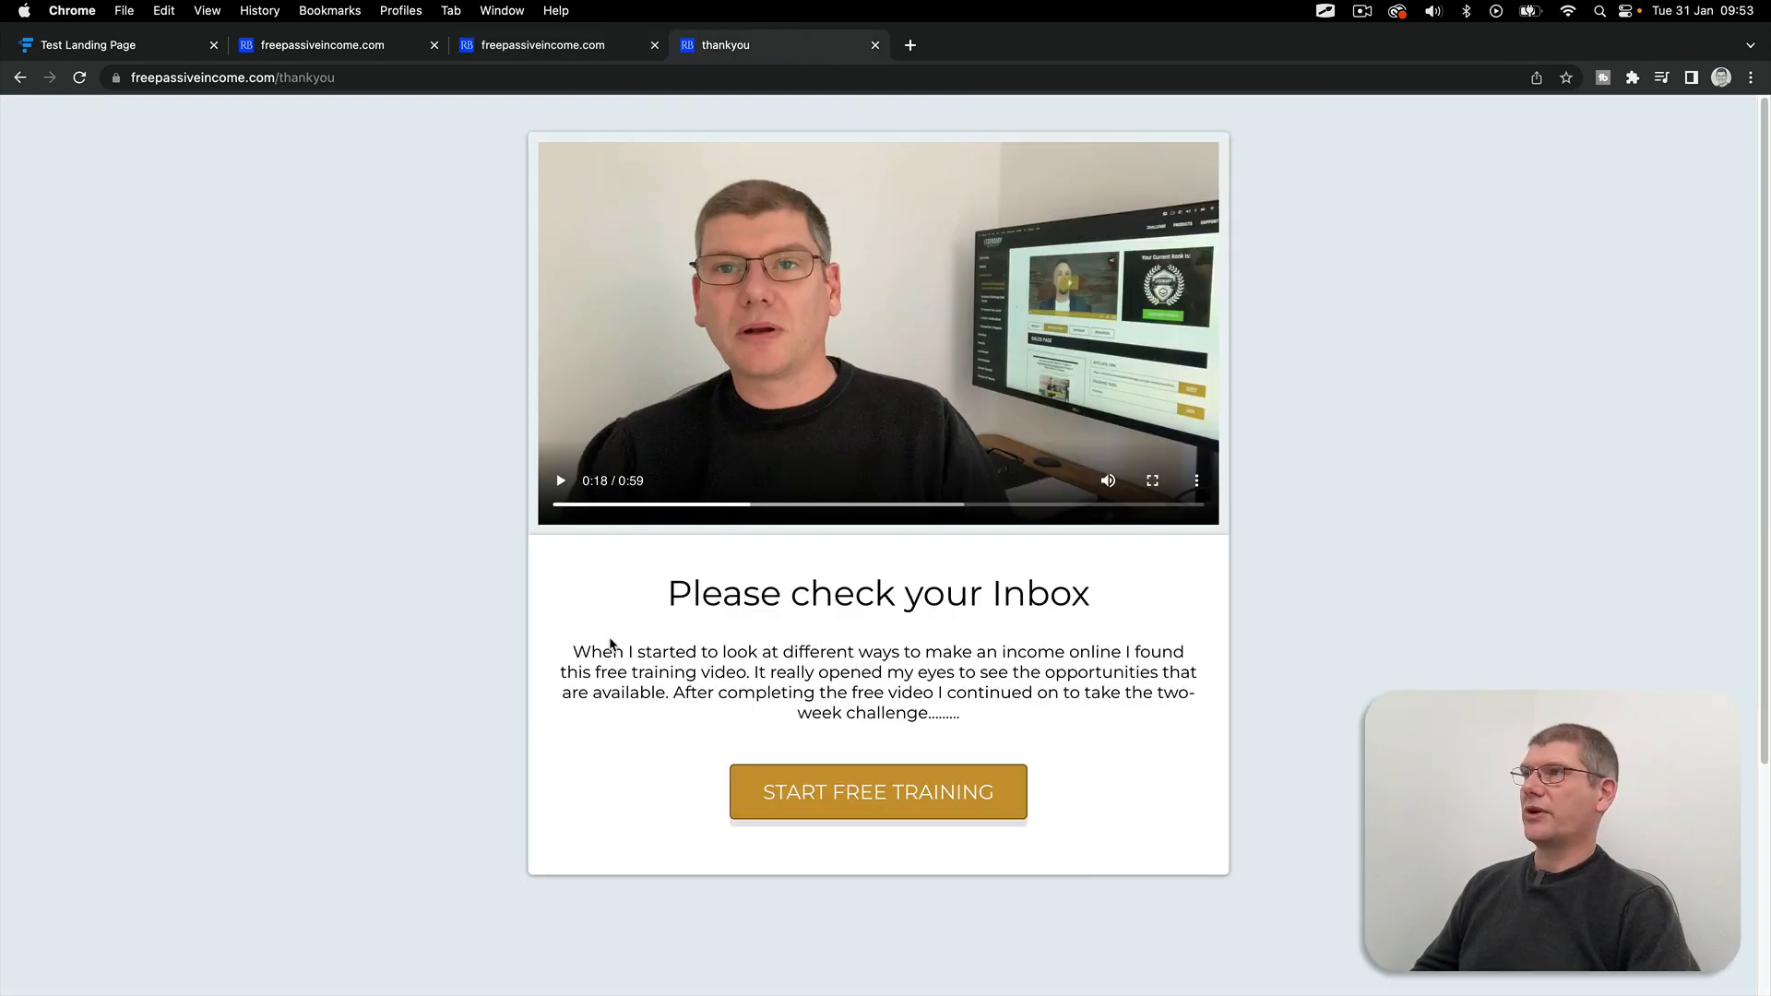
mouse_move(1159, 732)
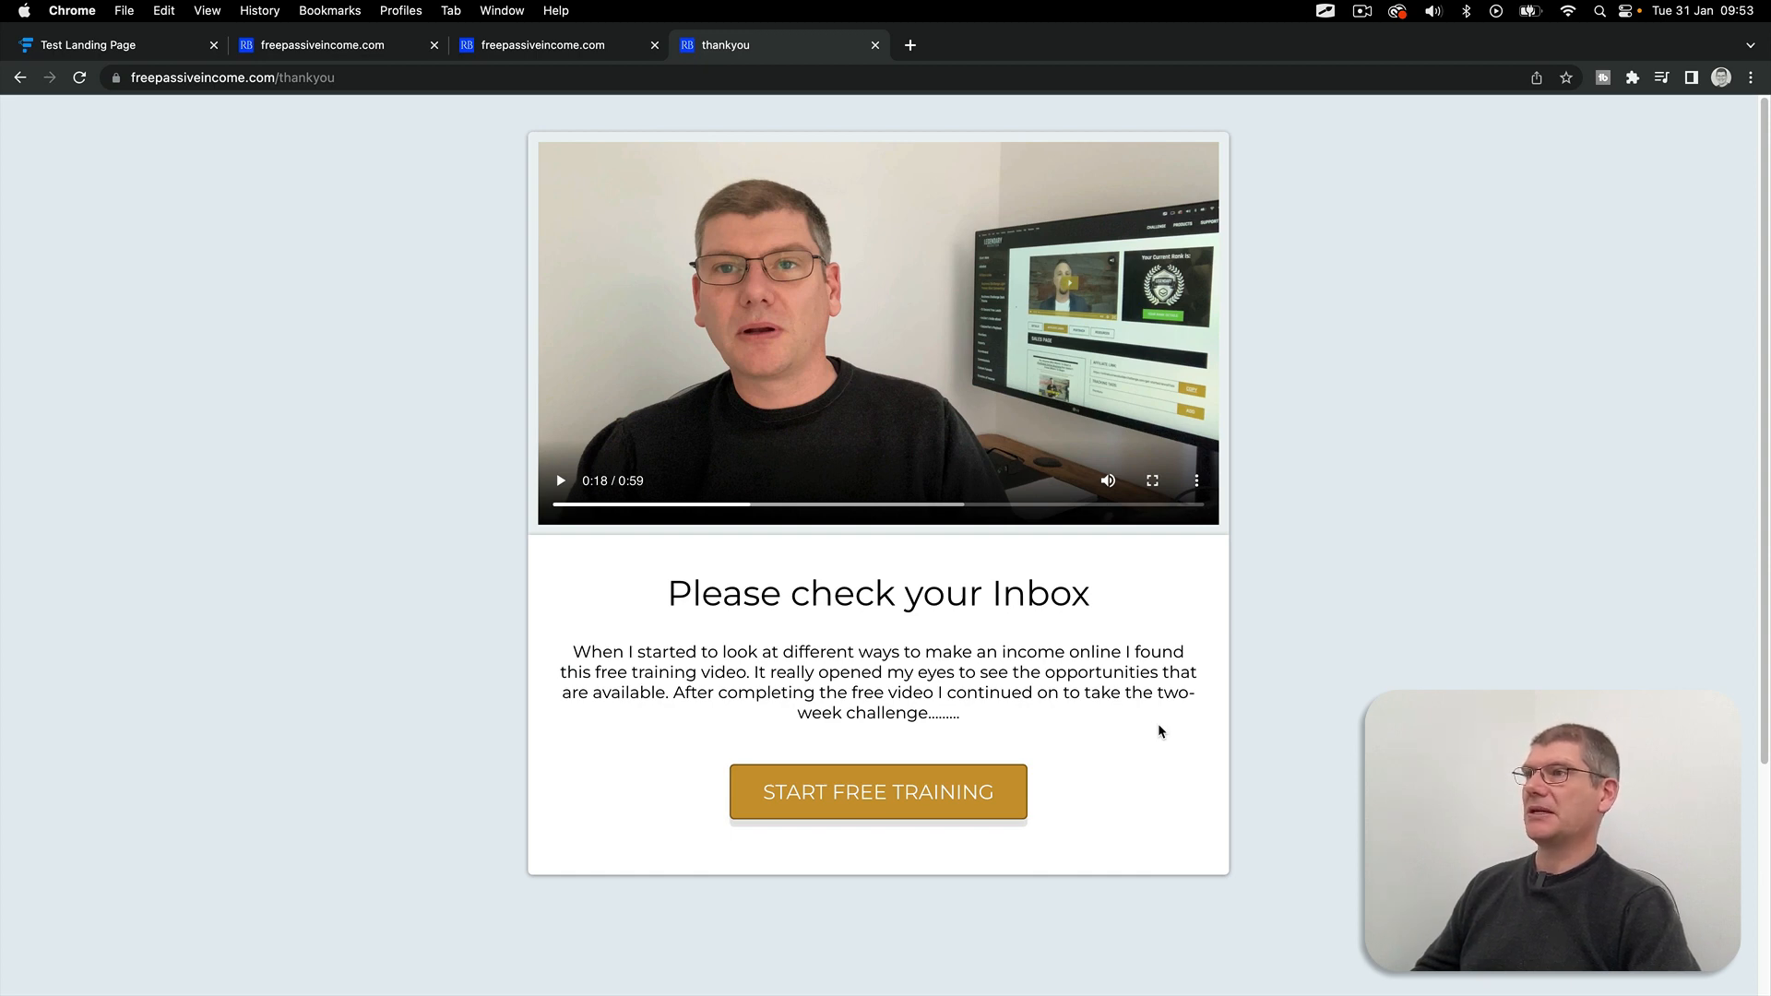
mouse_move(557, 479)
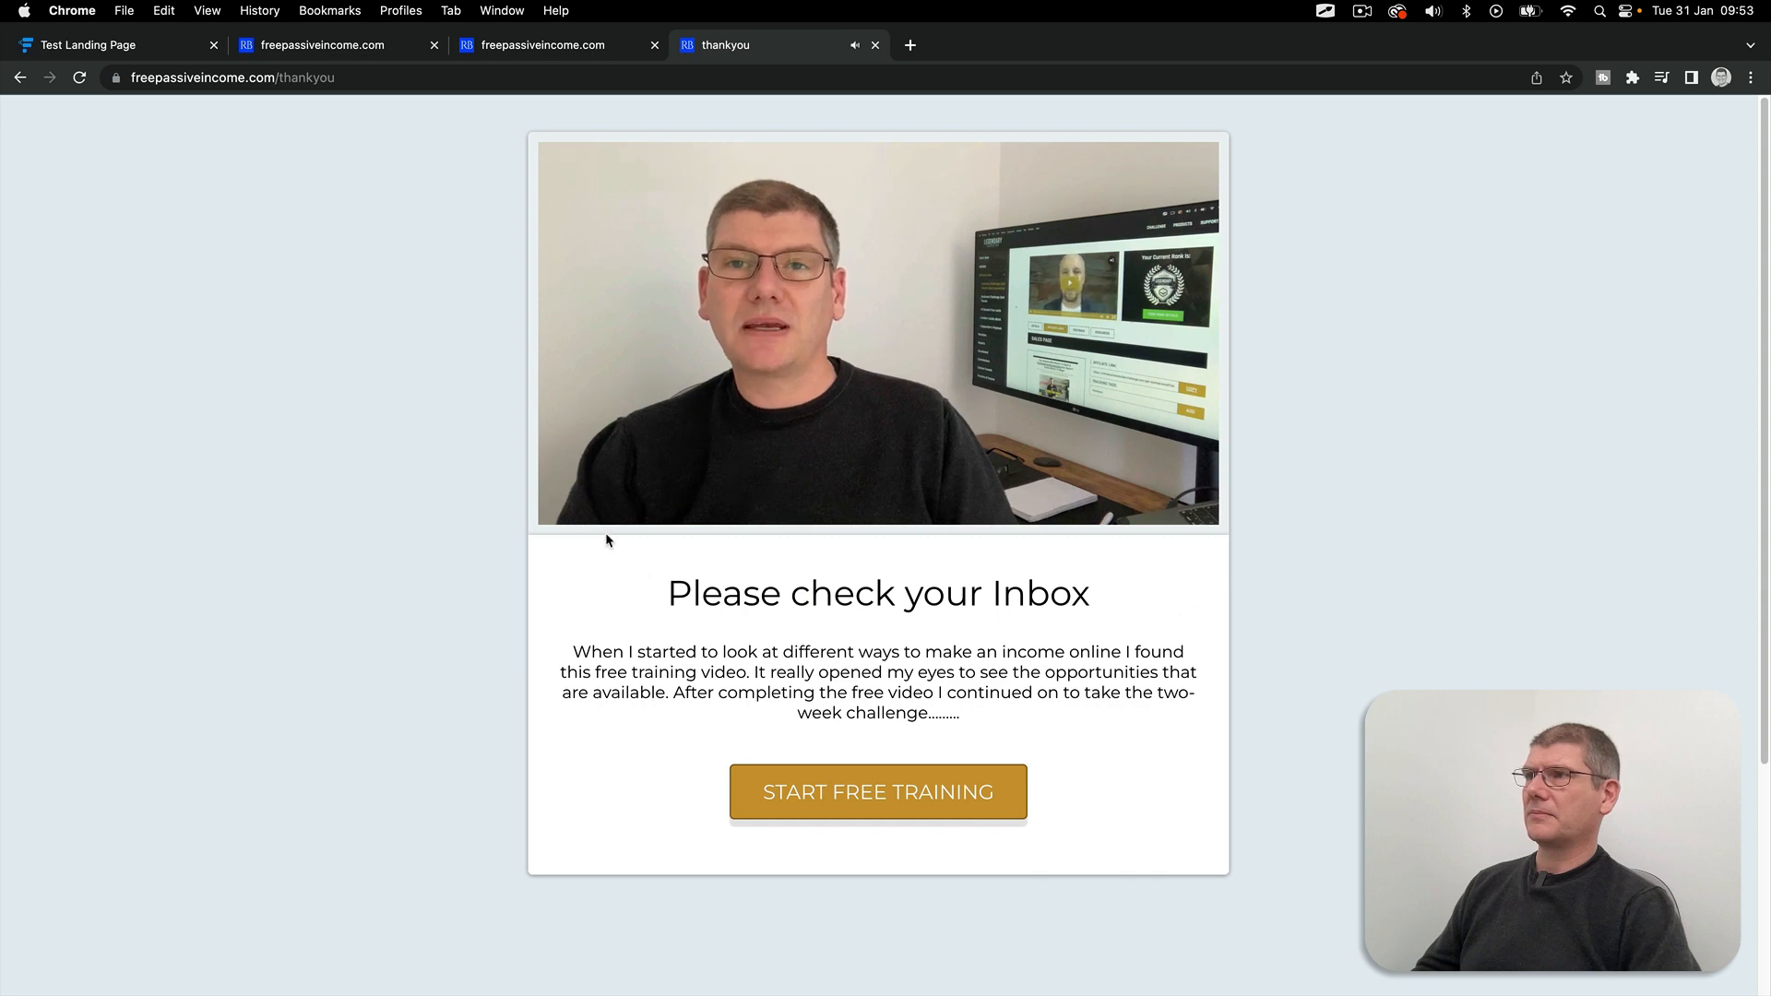
Step: Pause the thank-you page video and select its paragraph text
click(878, 334)
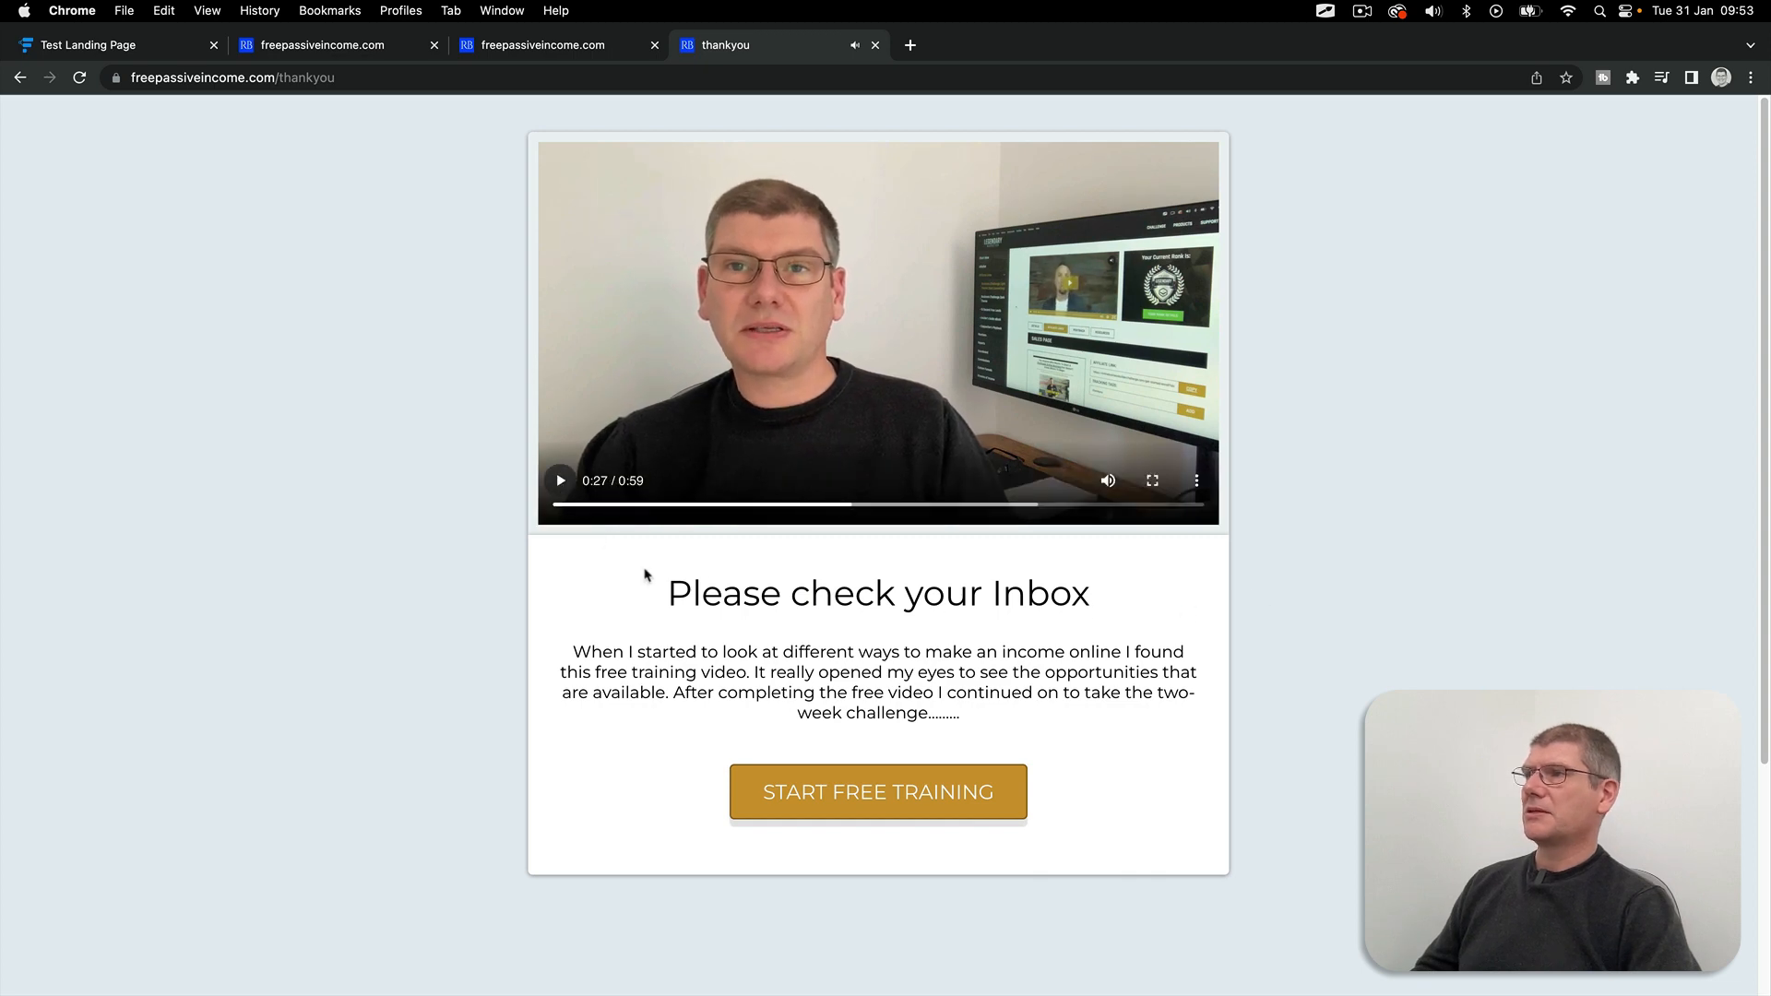
mouse_move(470, 469)
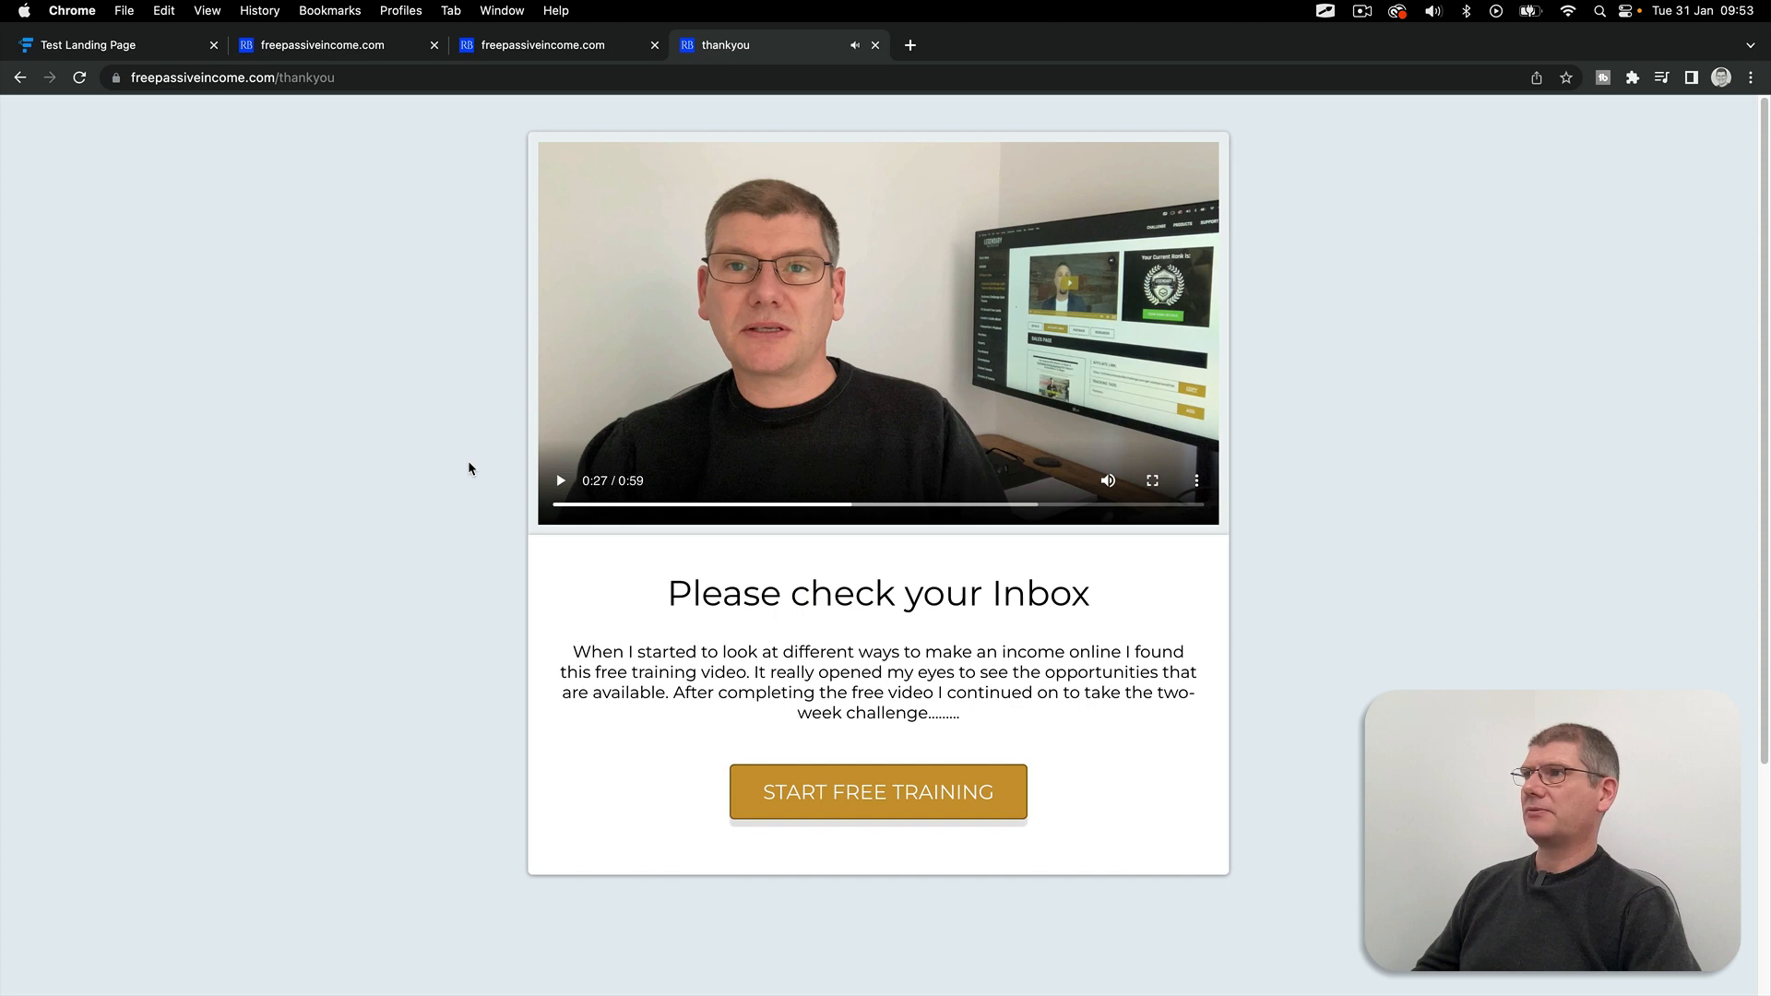
mouse_move(660, 509)
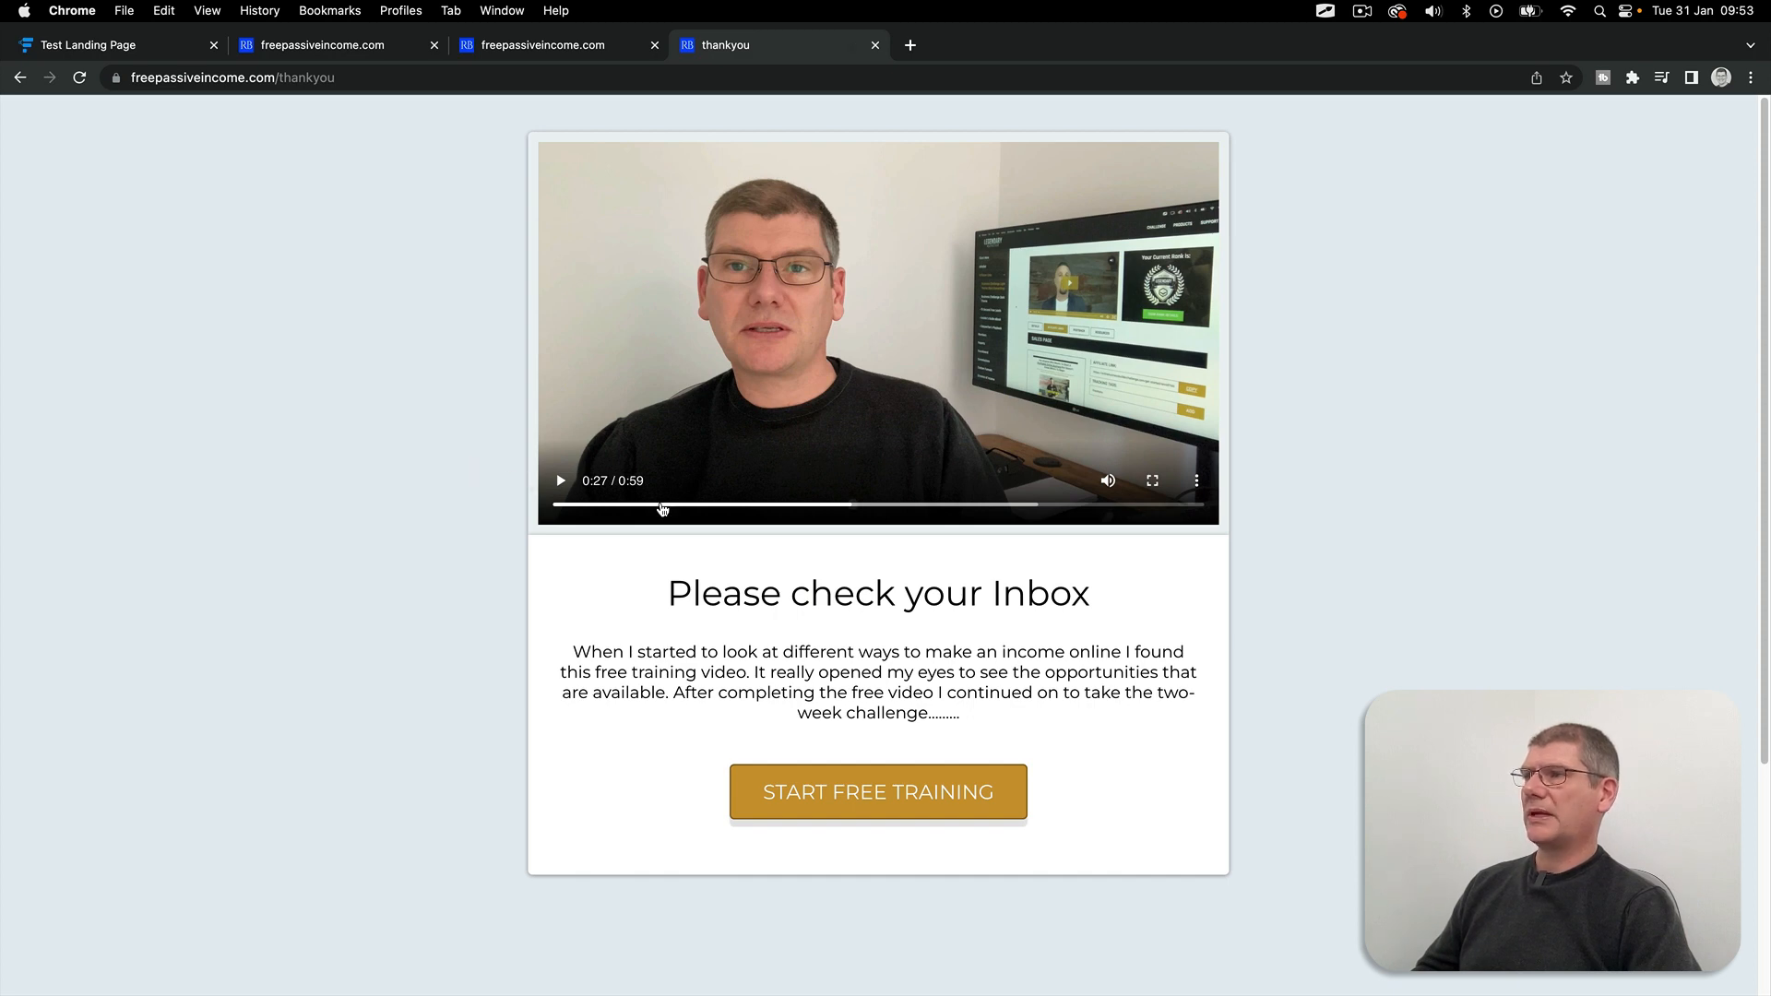
mouse_move(621, 584)
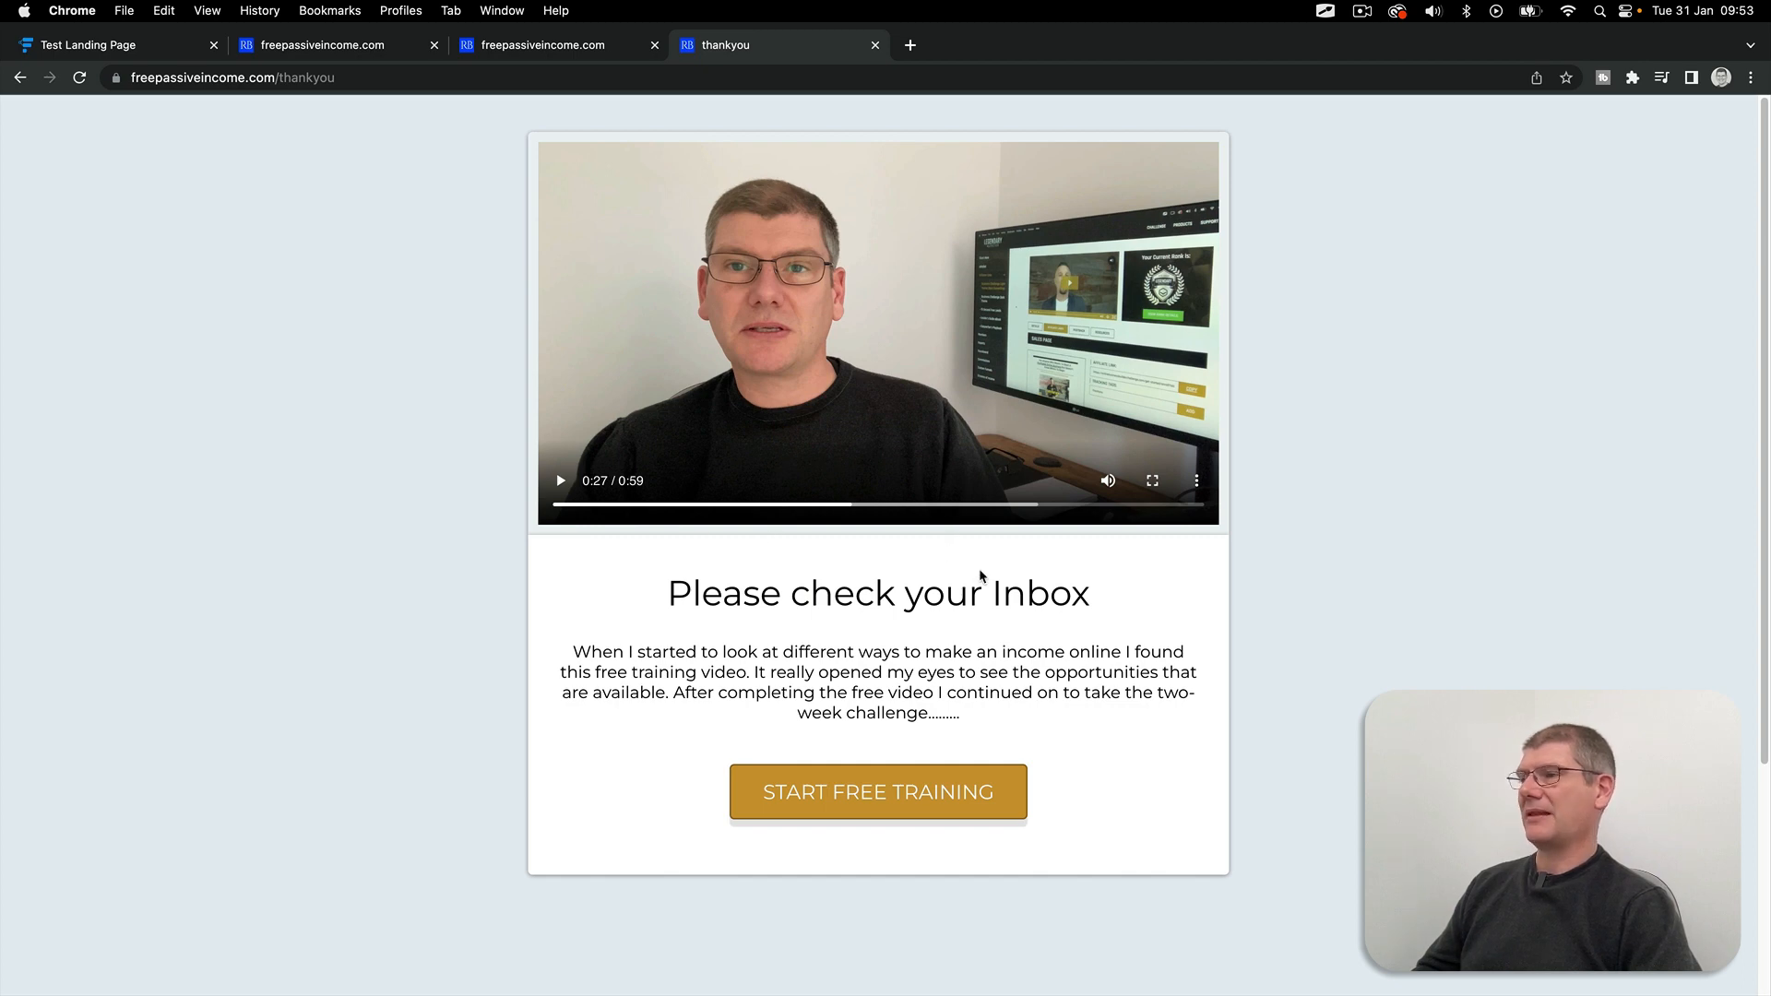
mouse_move(559, 585)
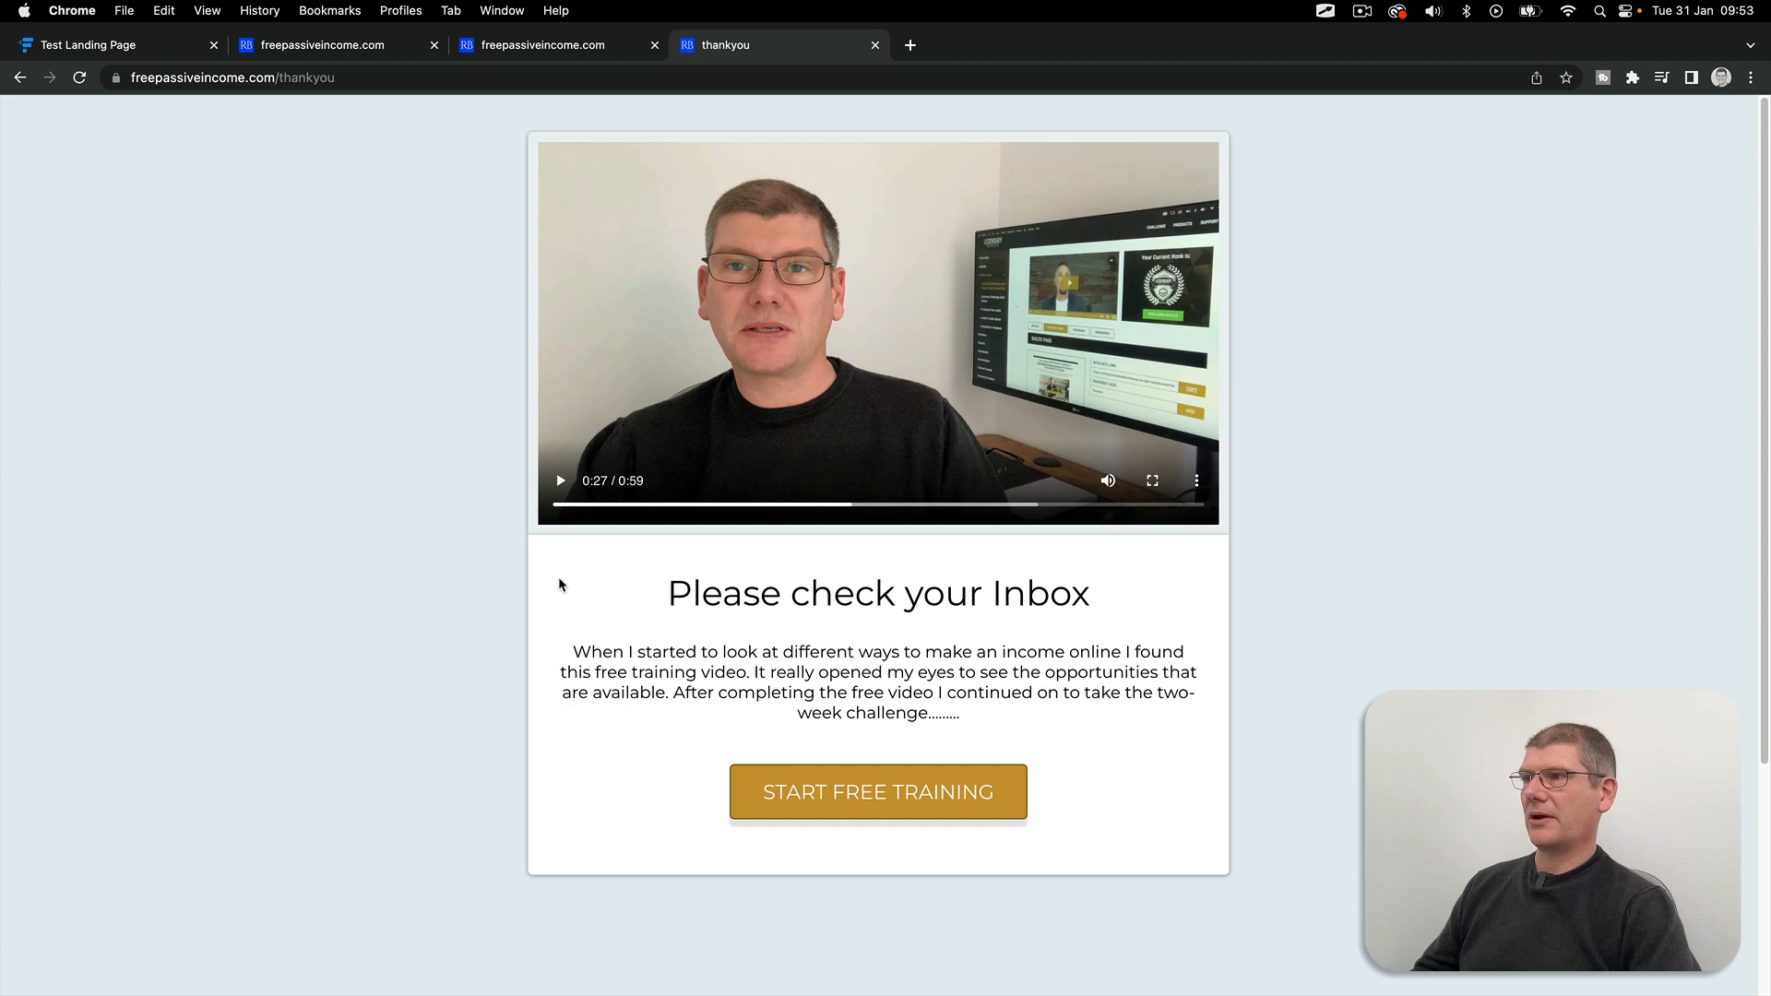
mouse_move(586, 563)
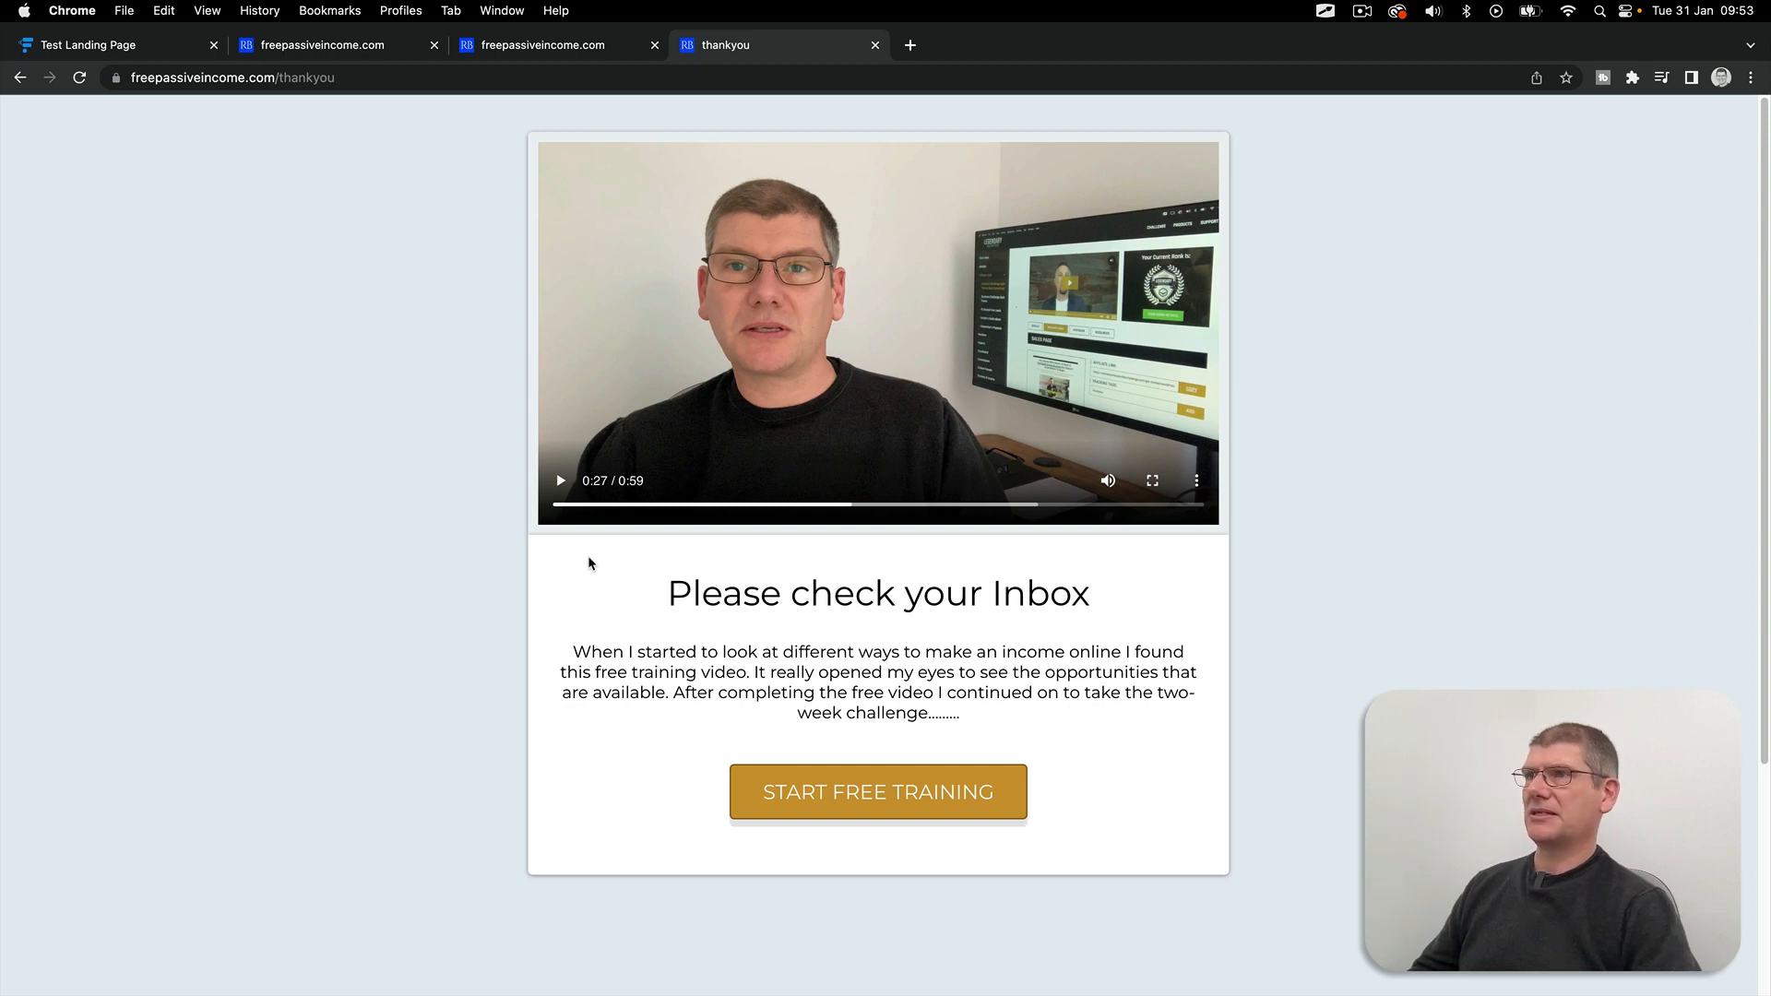
mouse_move(1009, 721)
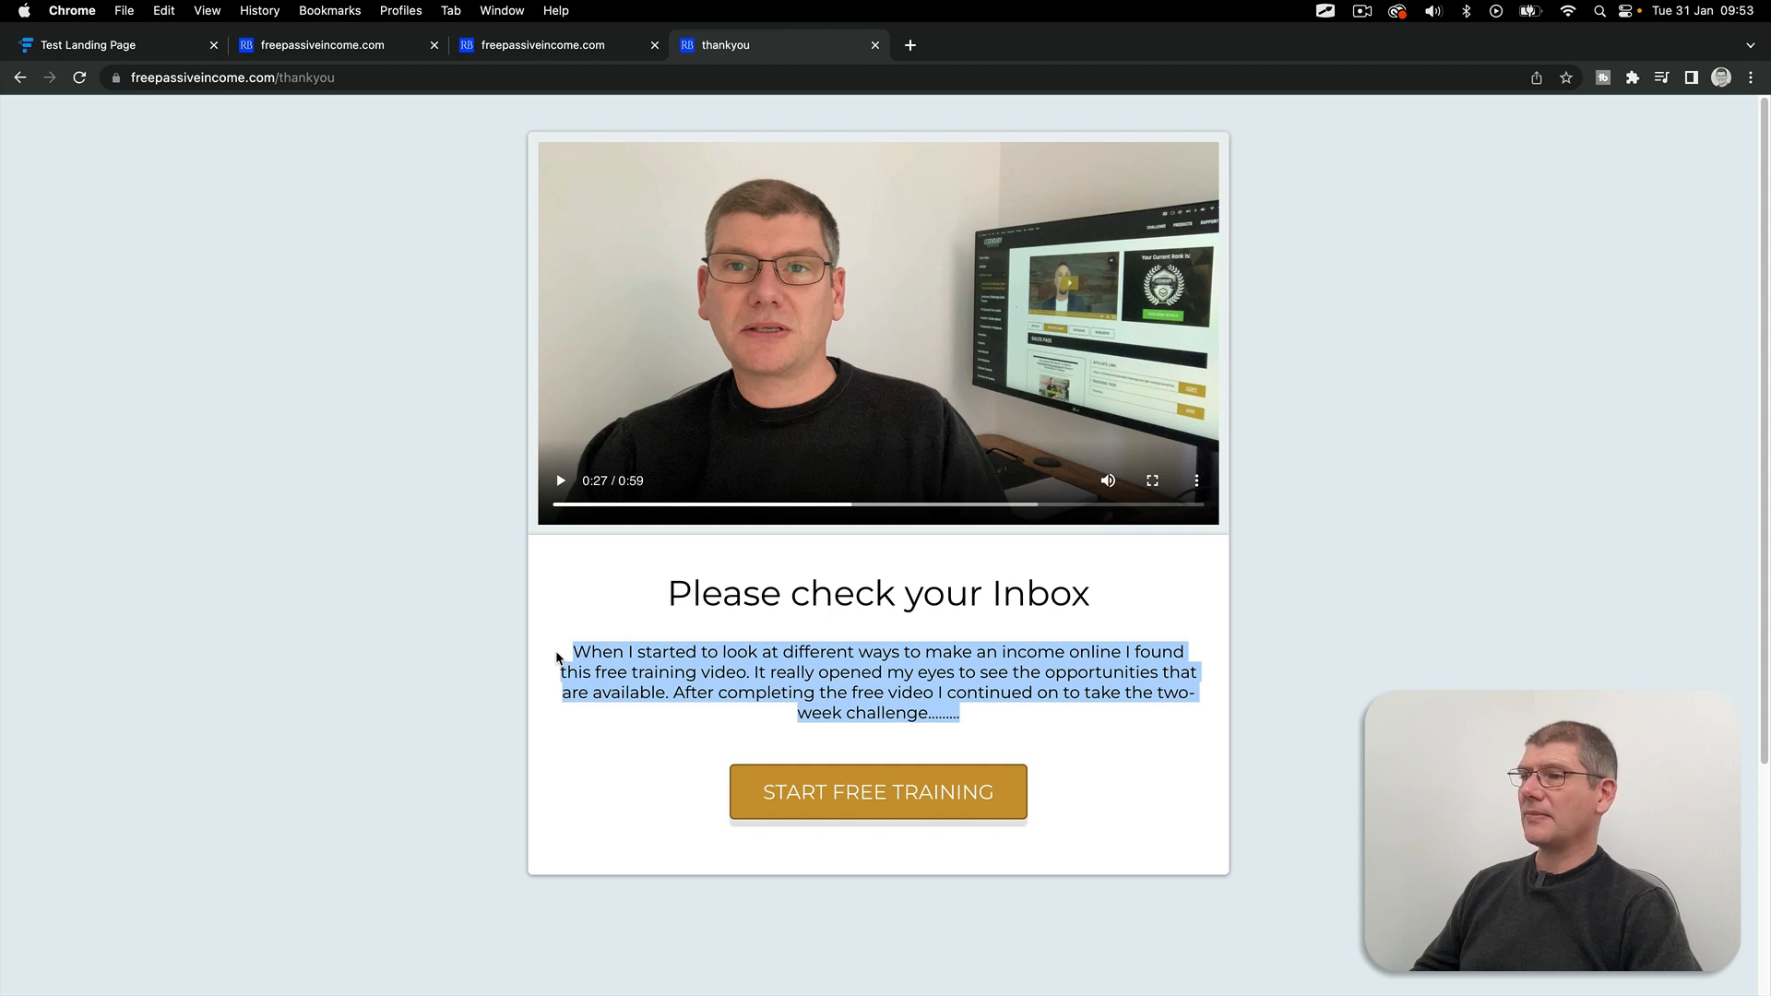
click(963, 592)
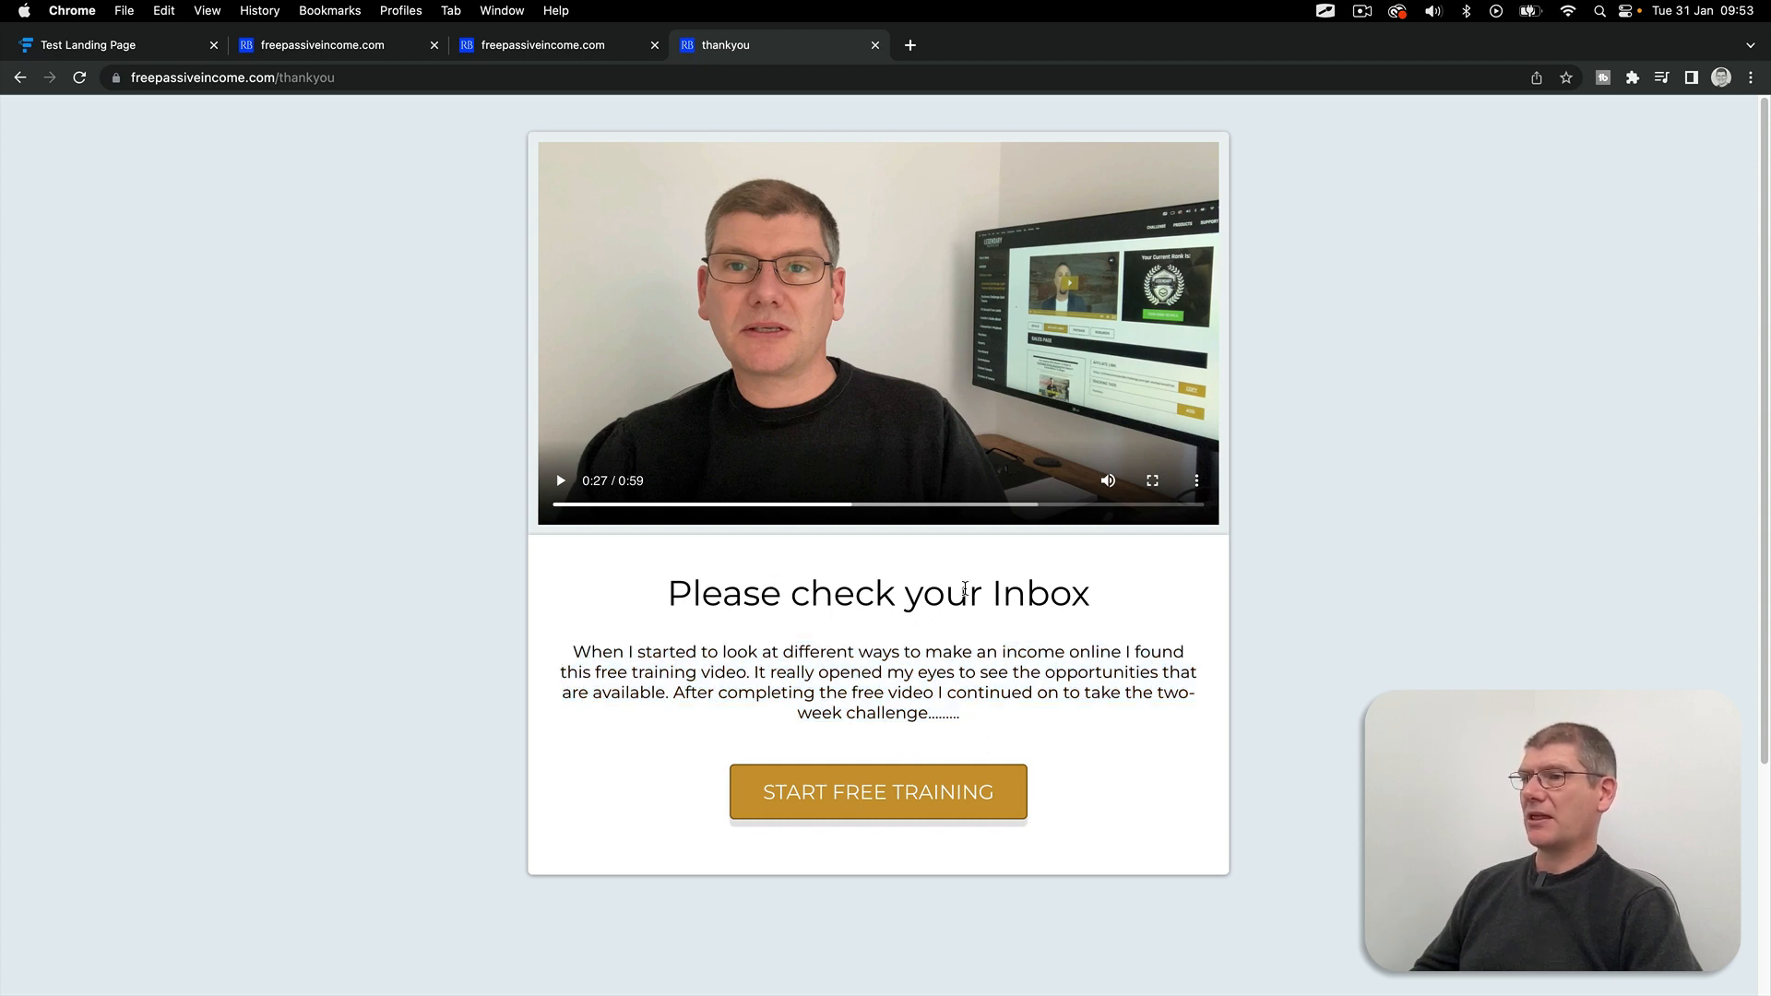
triple_click(878, 593)
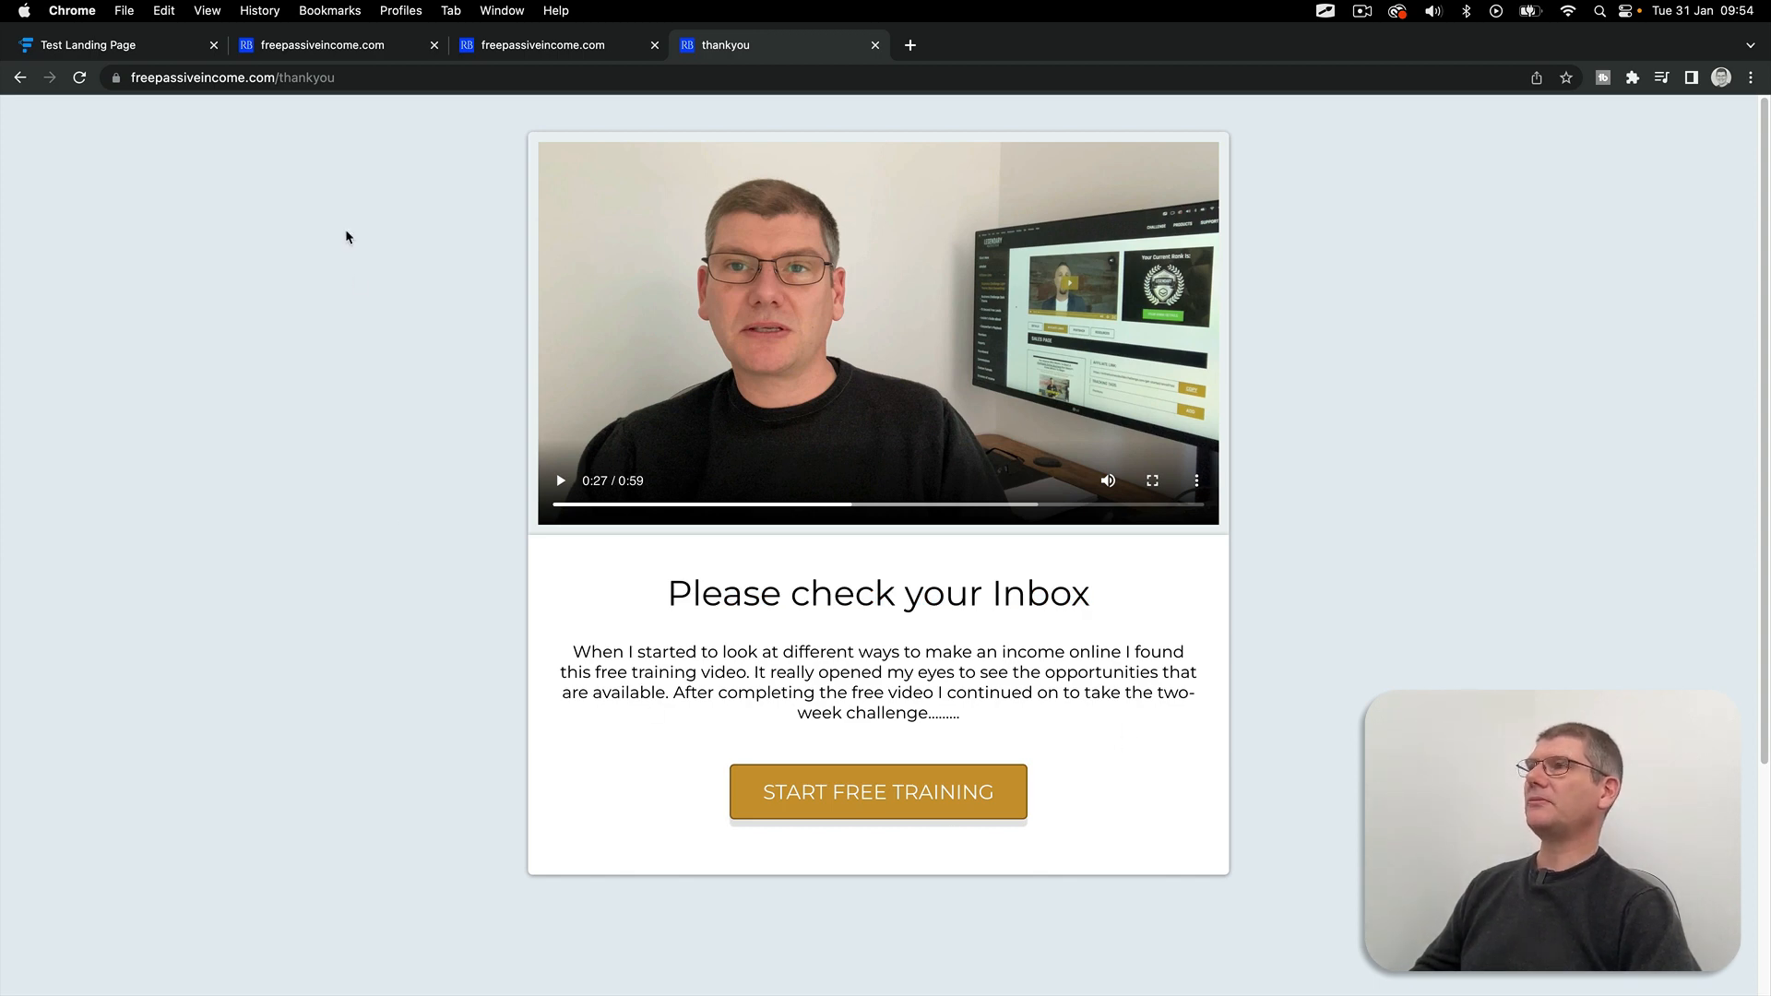
Step: Return to the freepassiveincome.com home page, then the Test Landing Page funnel diagram
click(315, 45)
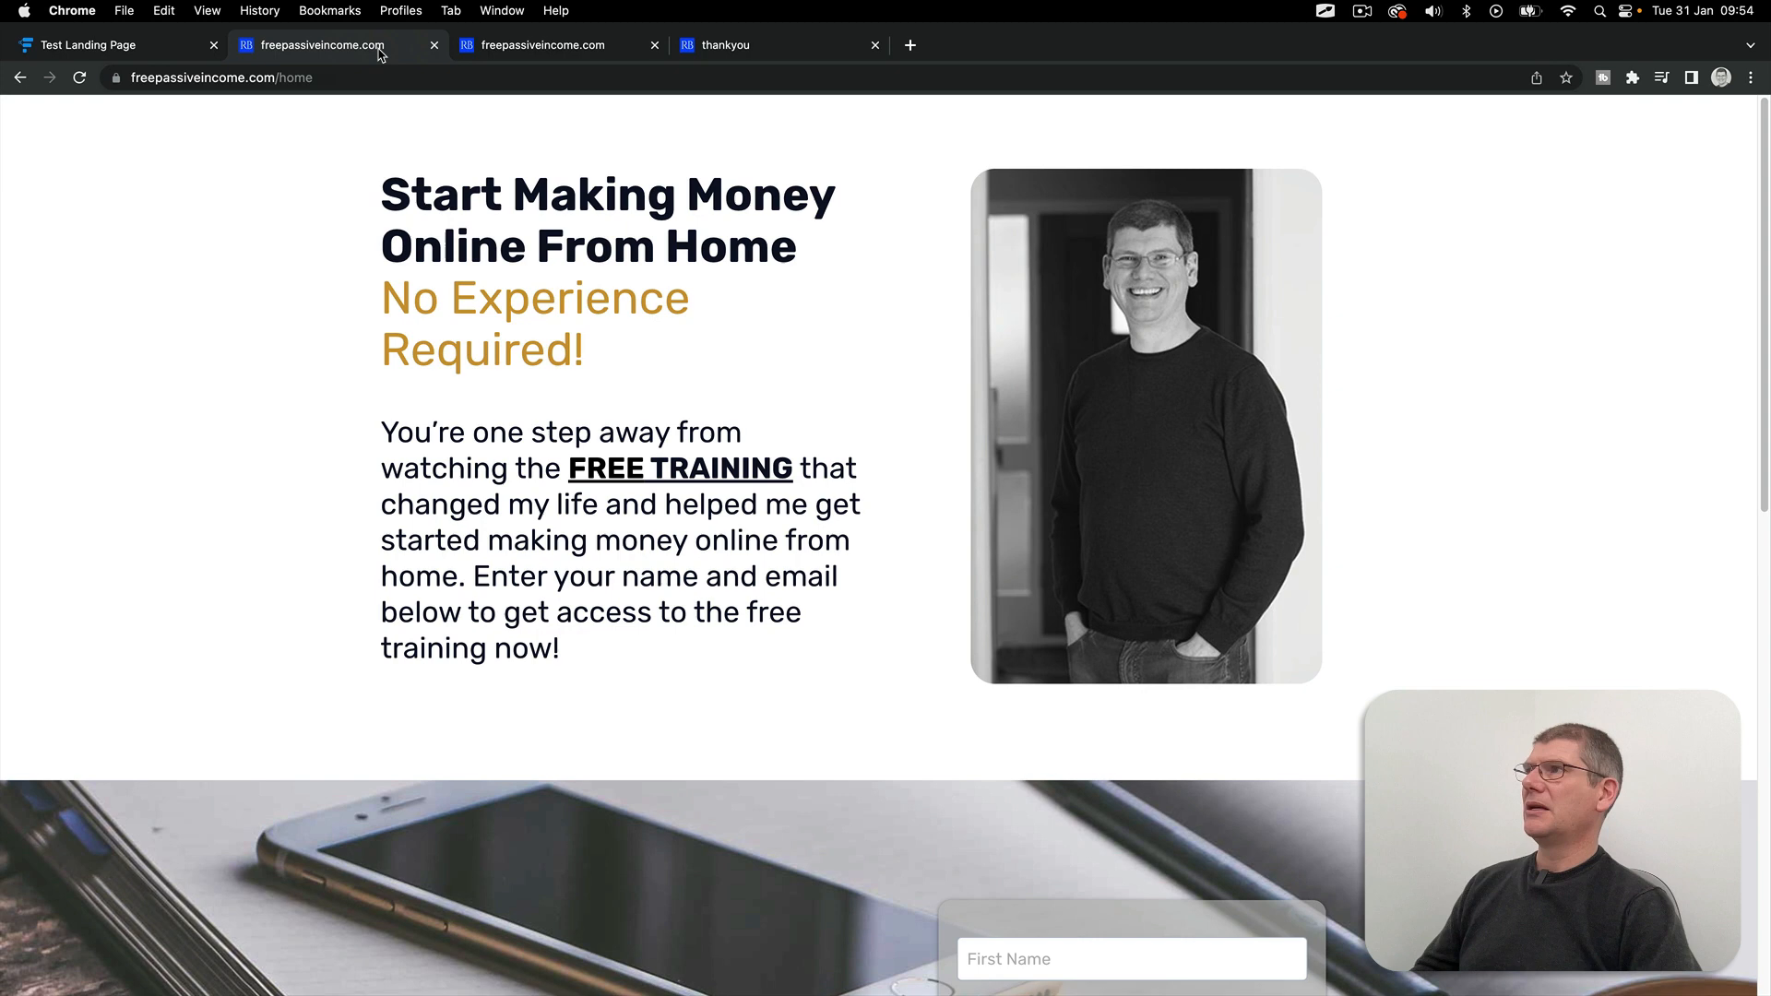
mouse_move(332, 445)
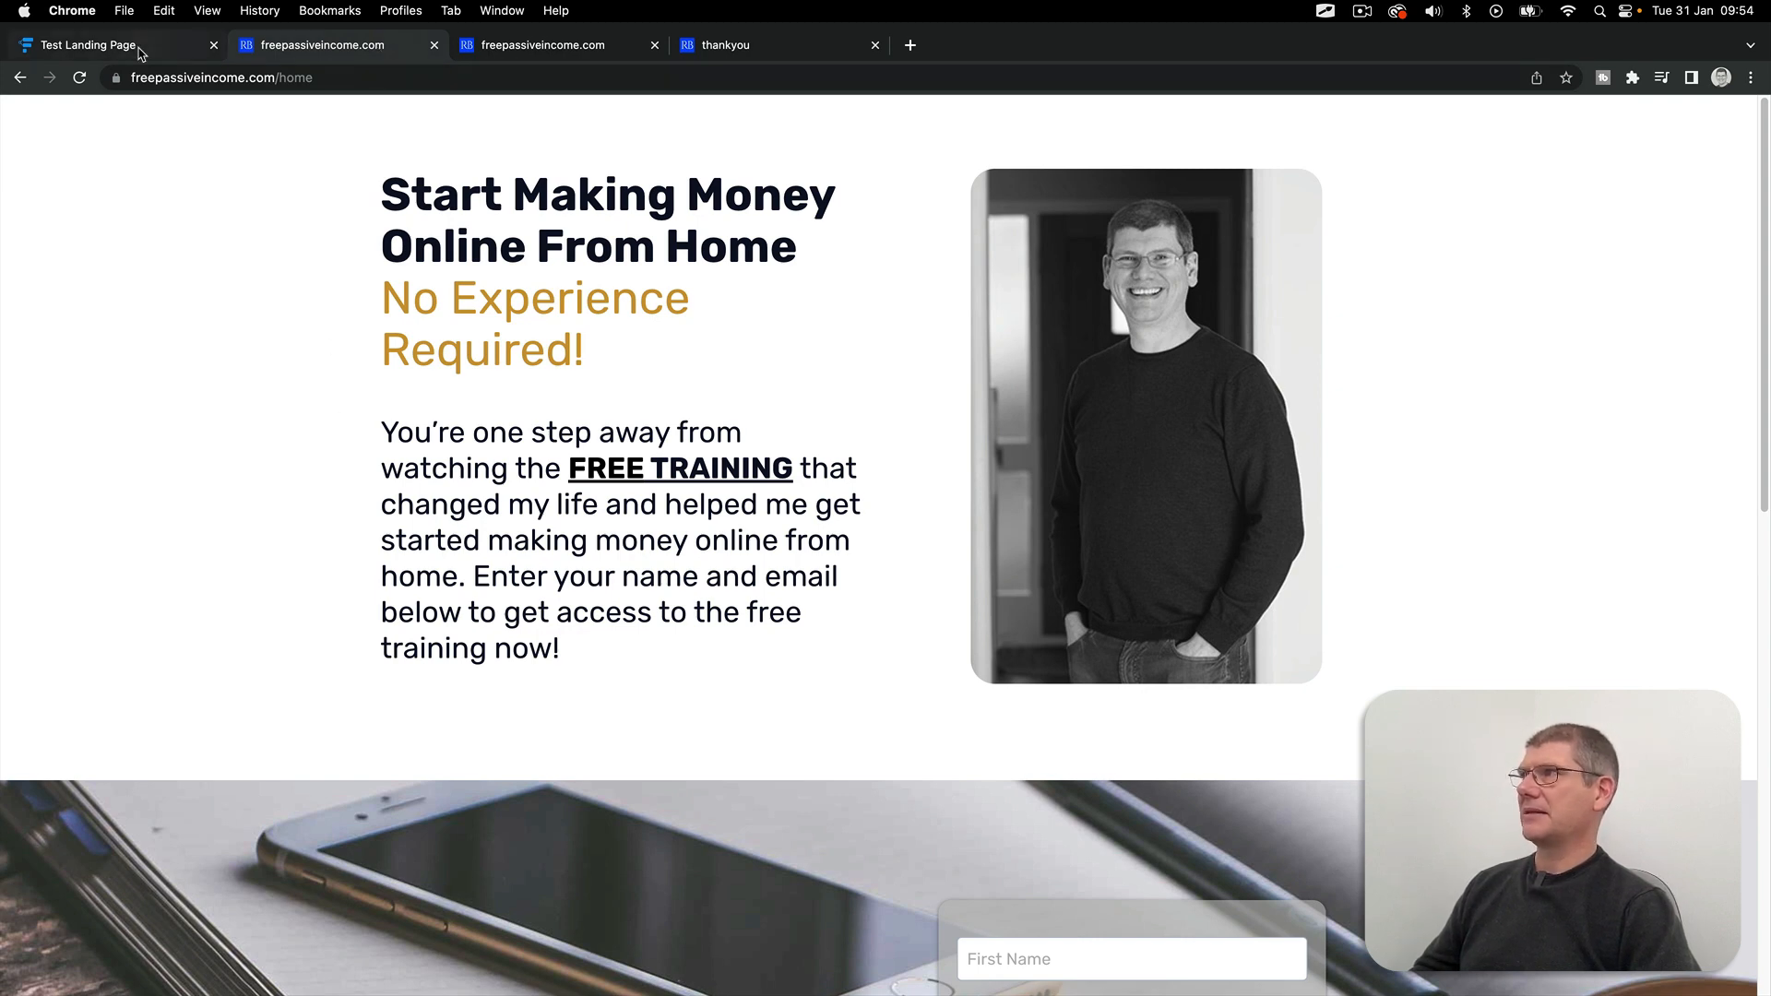
click(90, 44)
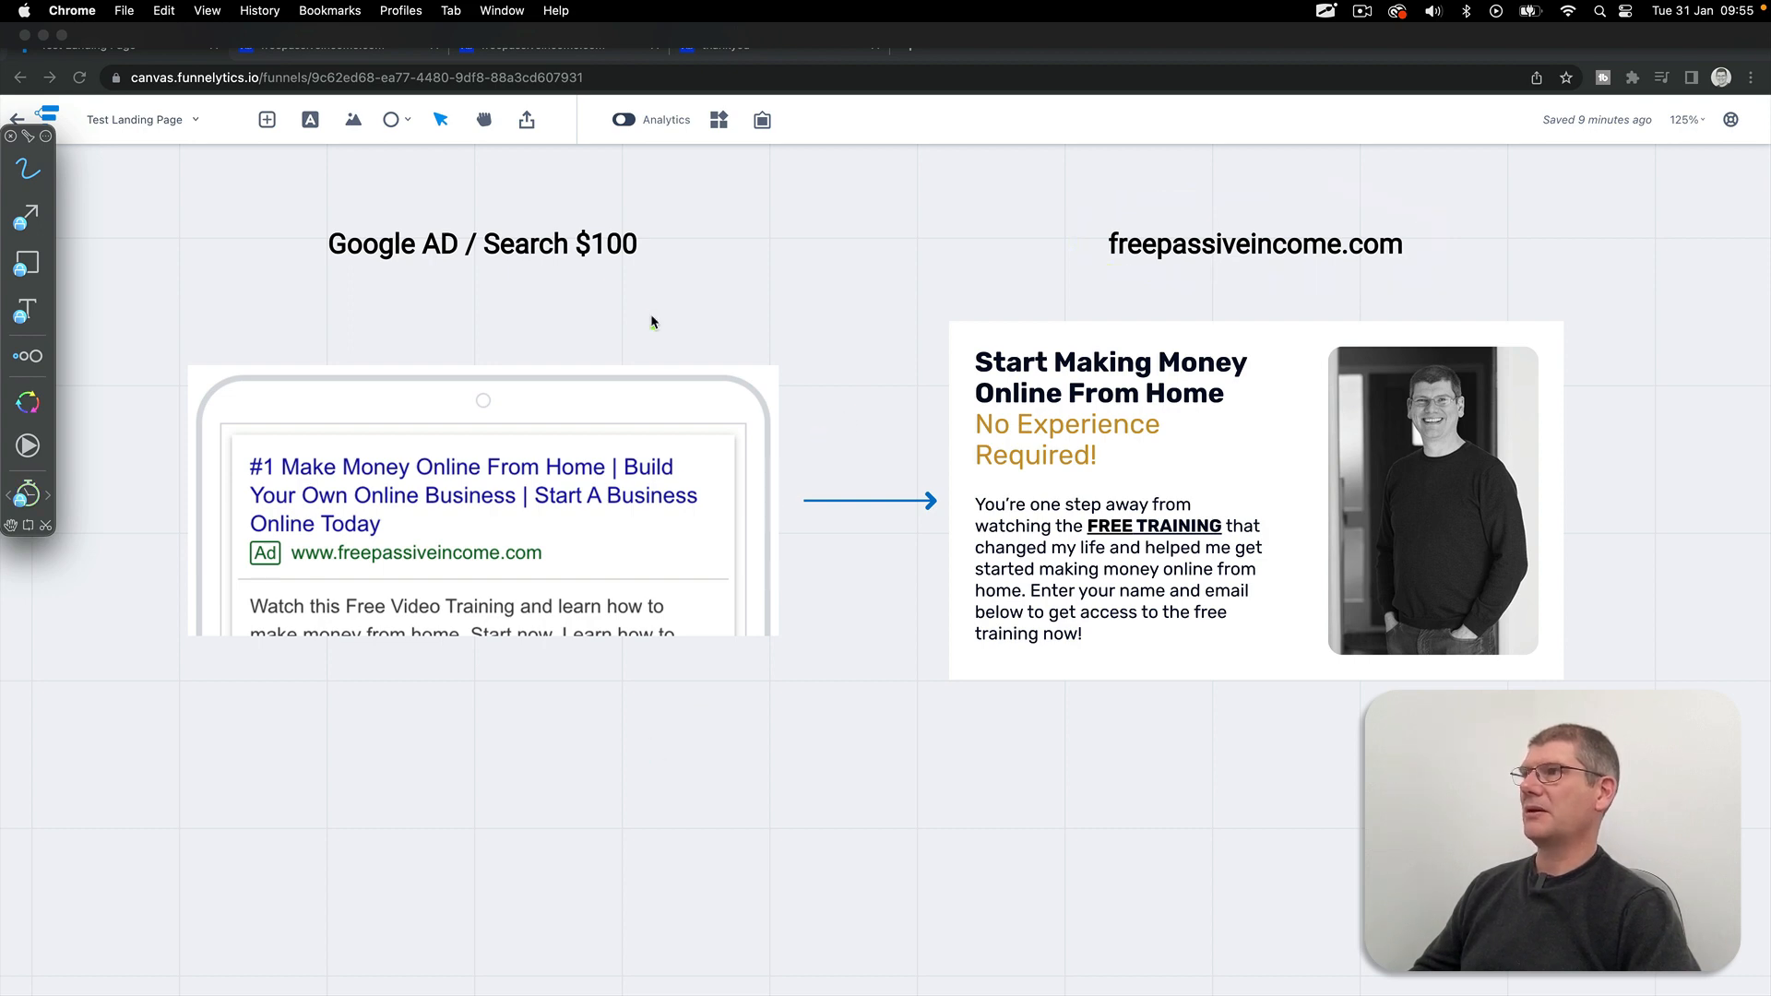
mouse_move(629, 274)
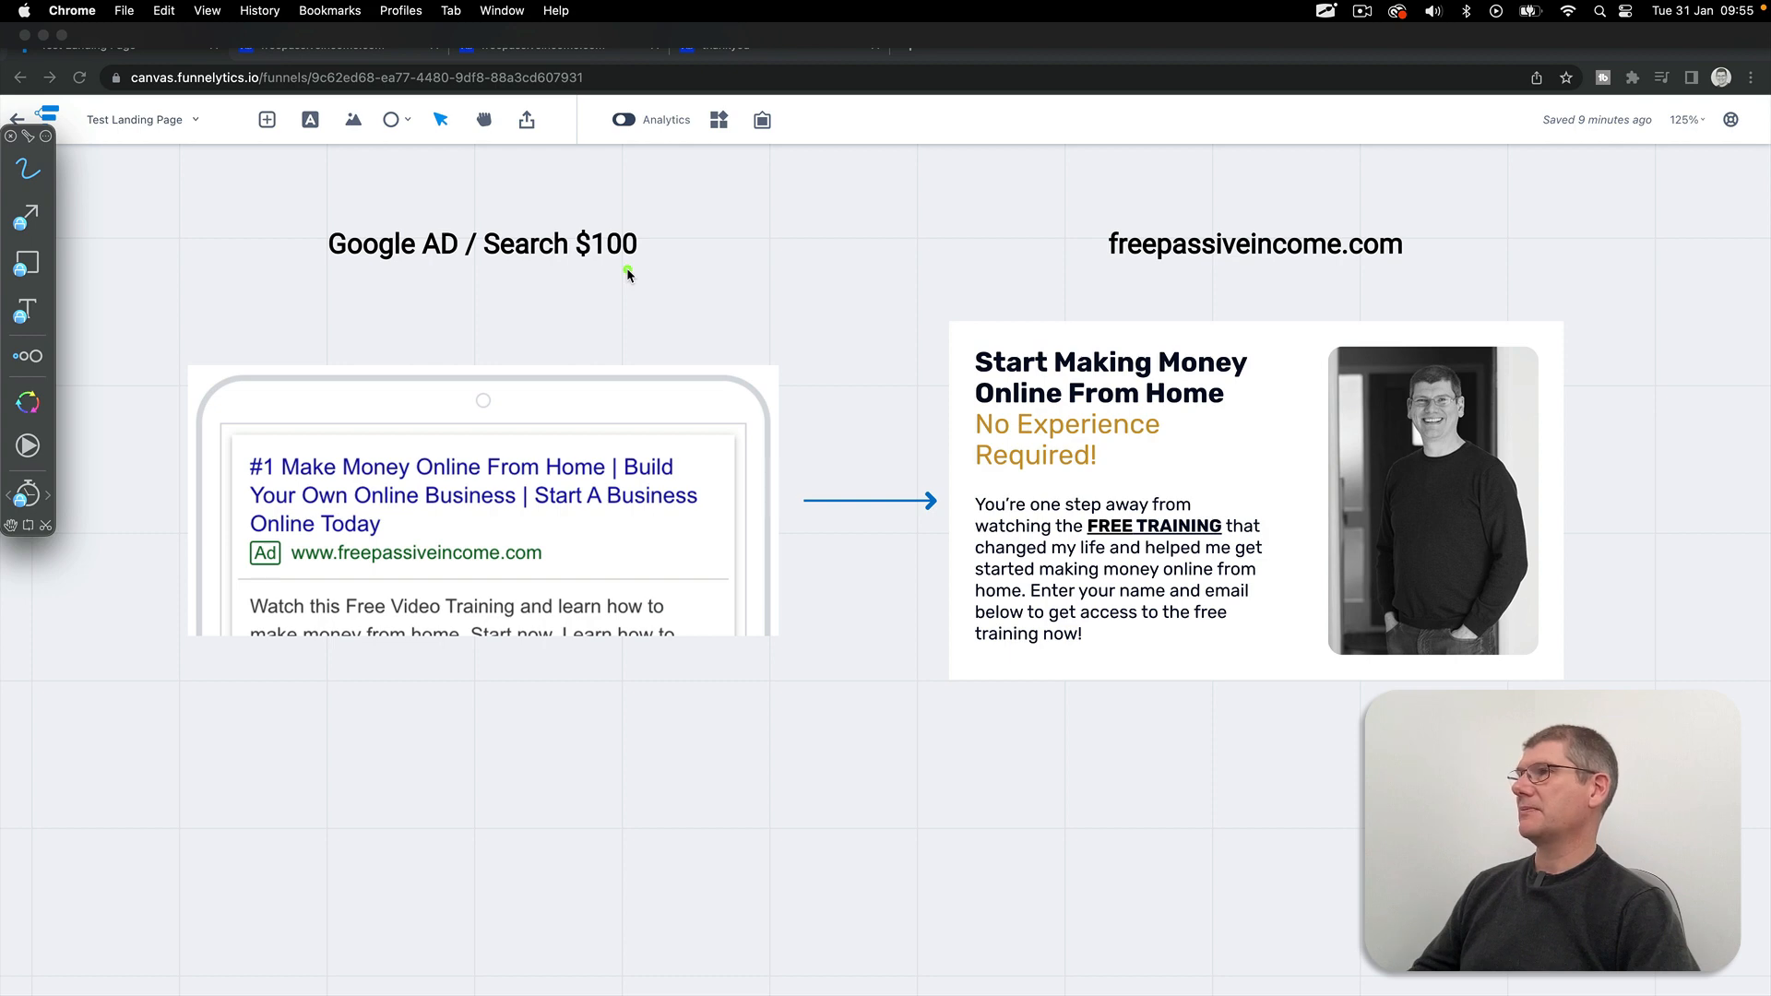
mouse_move(1223, 287)
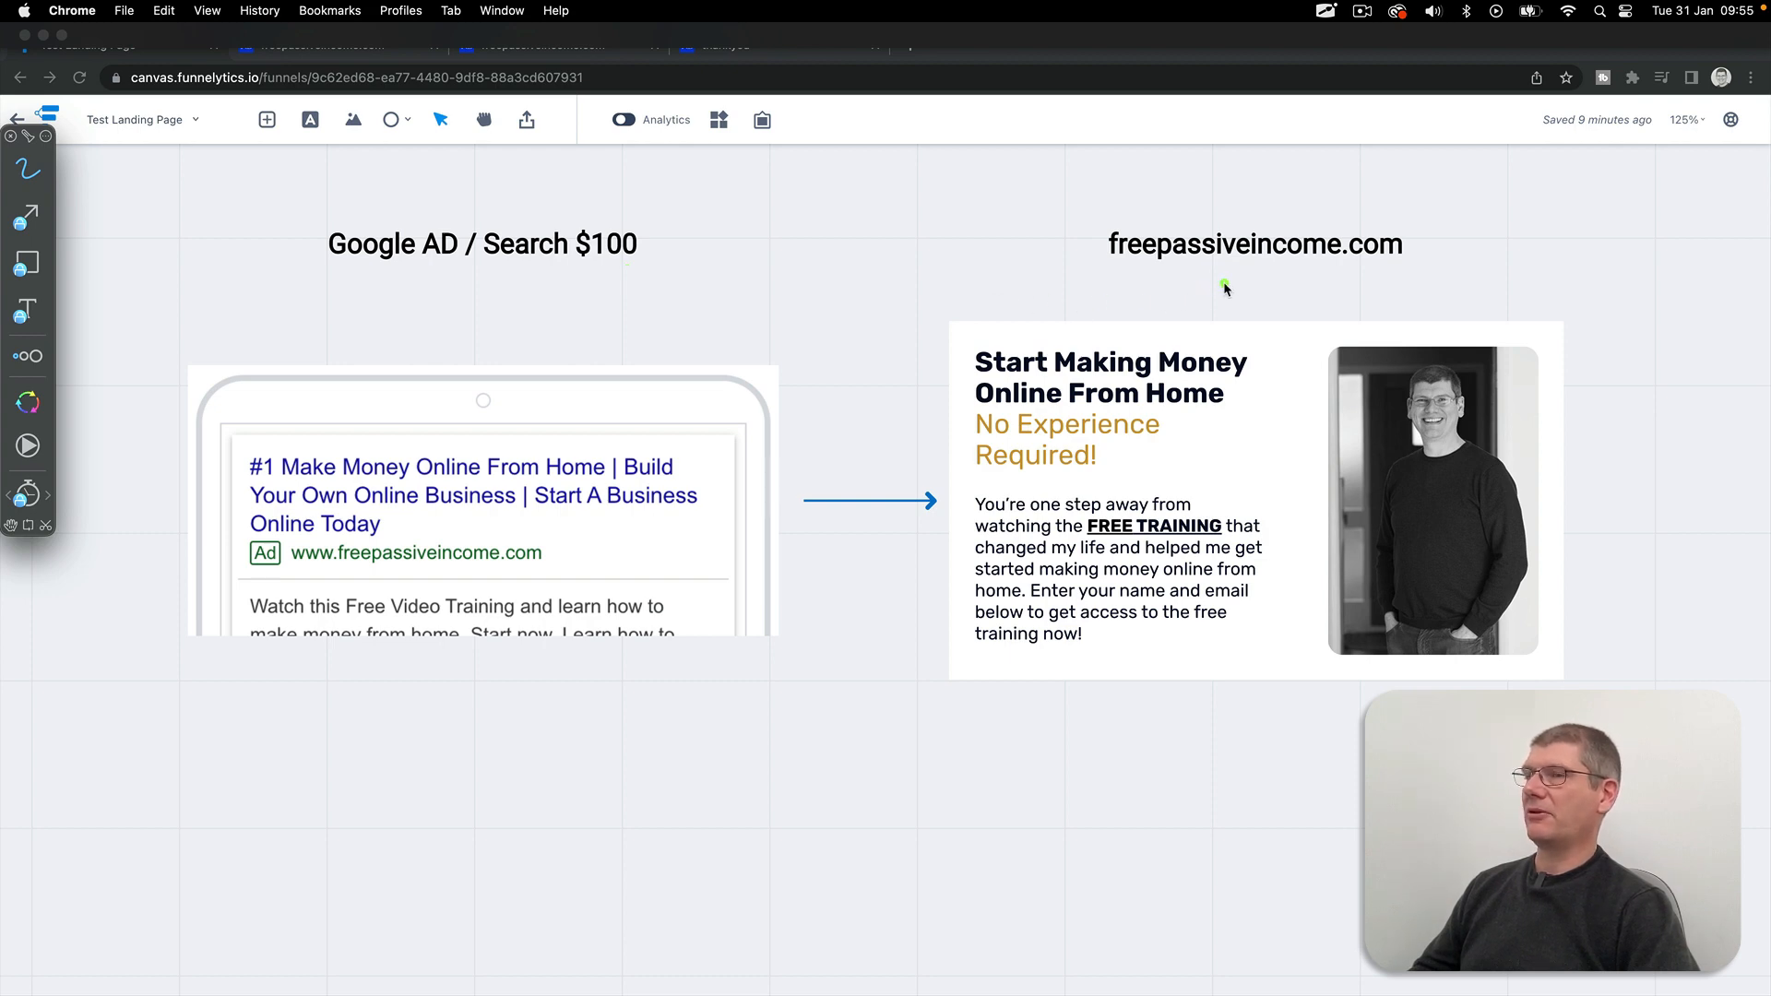
mouse_move(1241, 280)
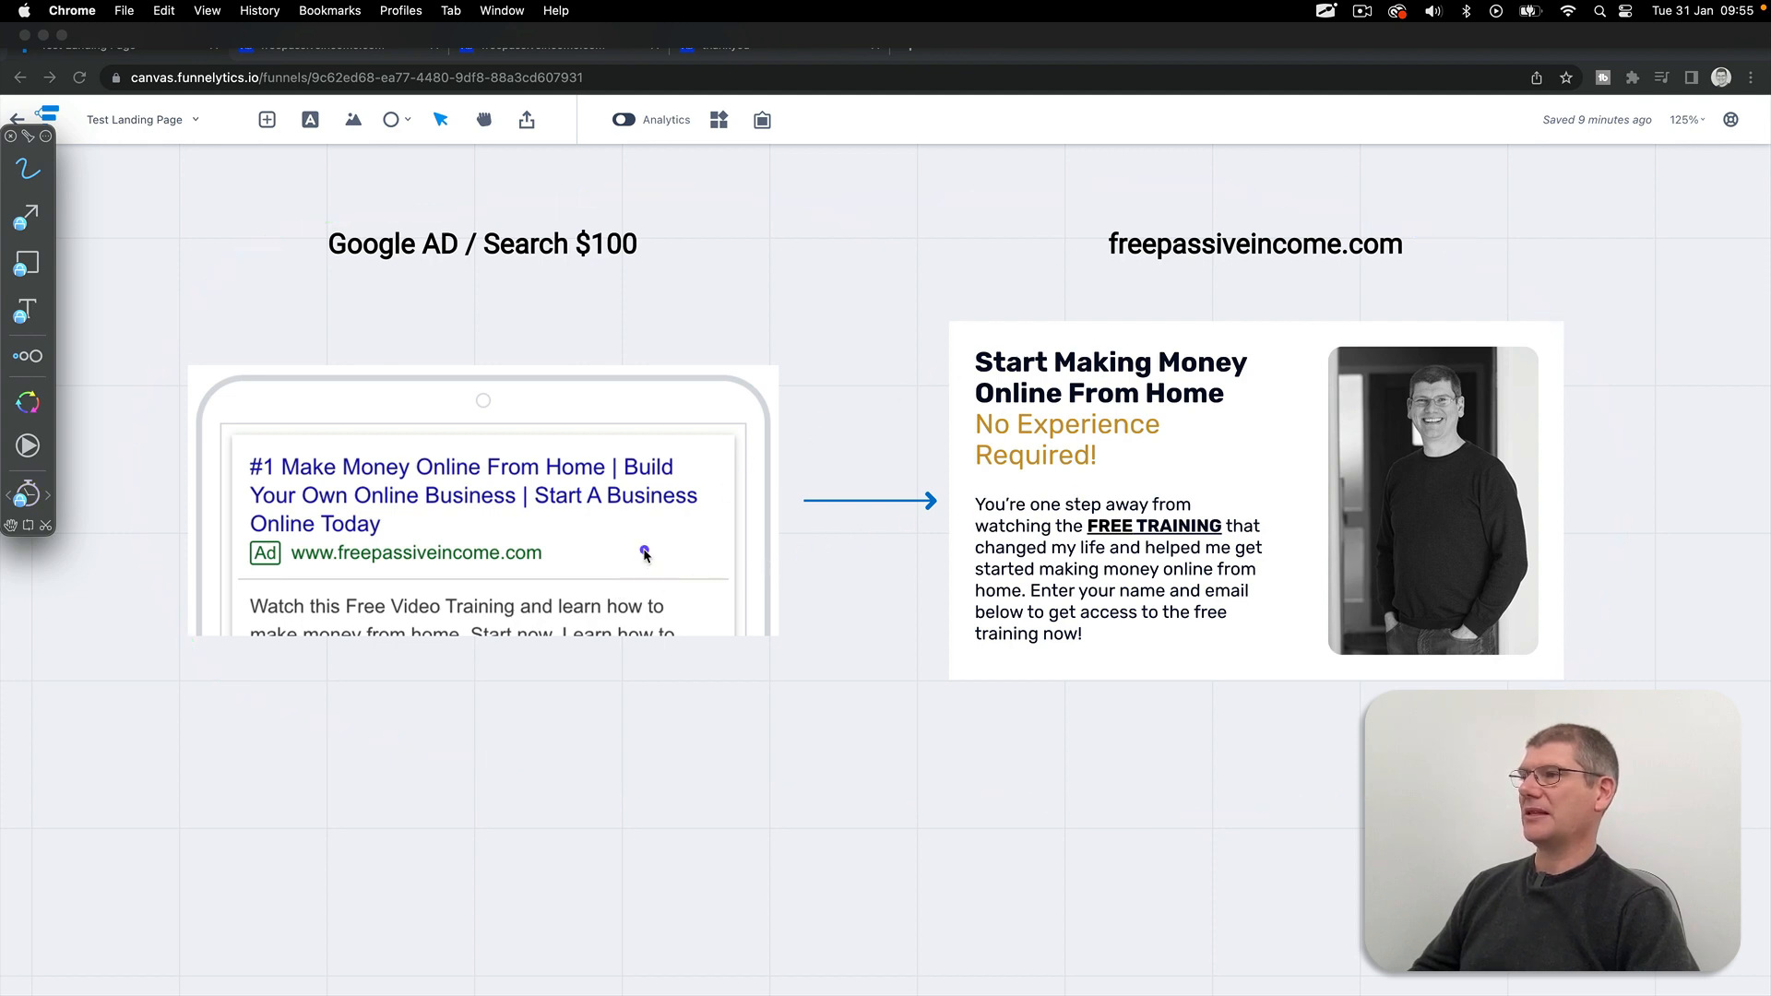
mouse_move(727, 315)
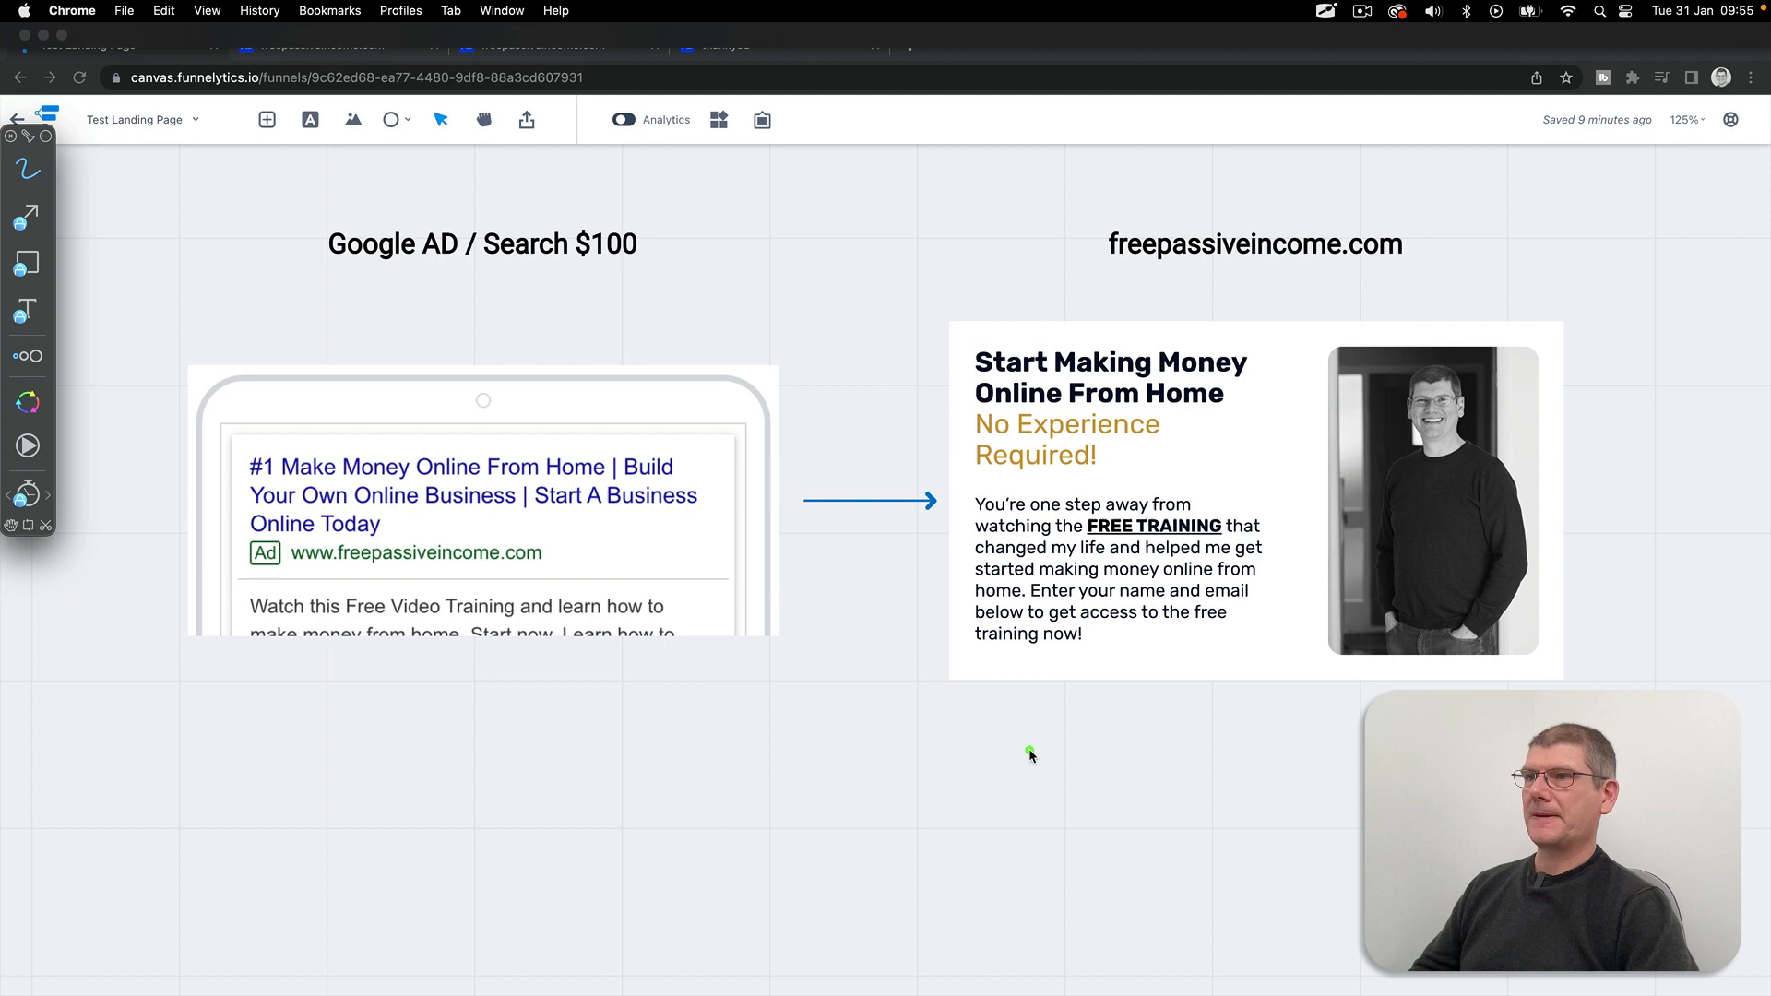
mouse_move(1074, 743)
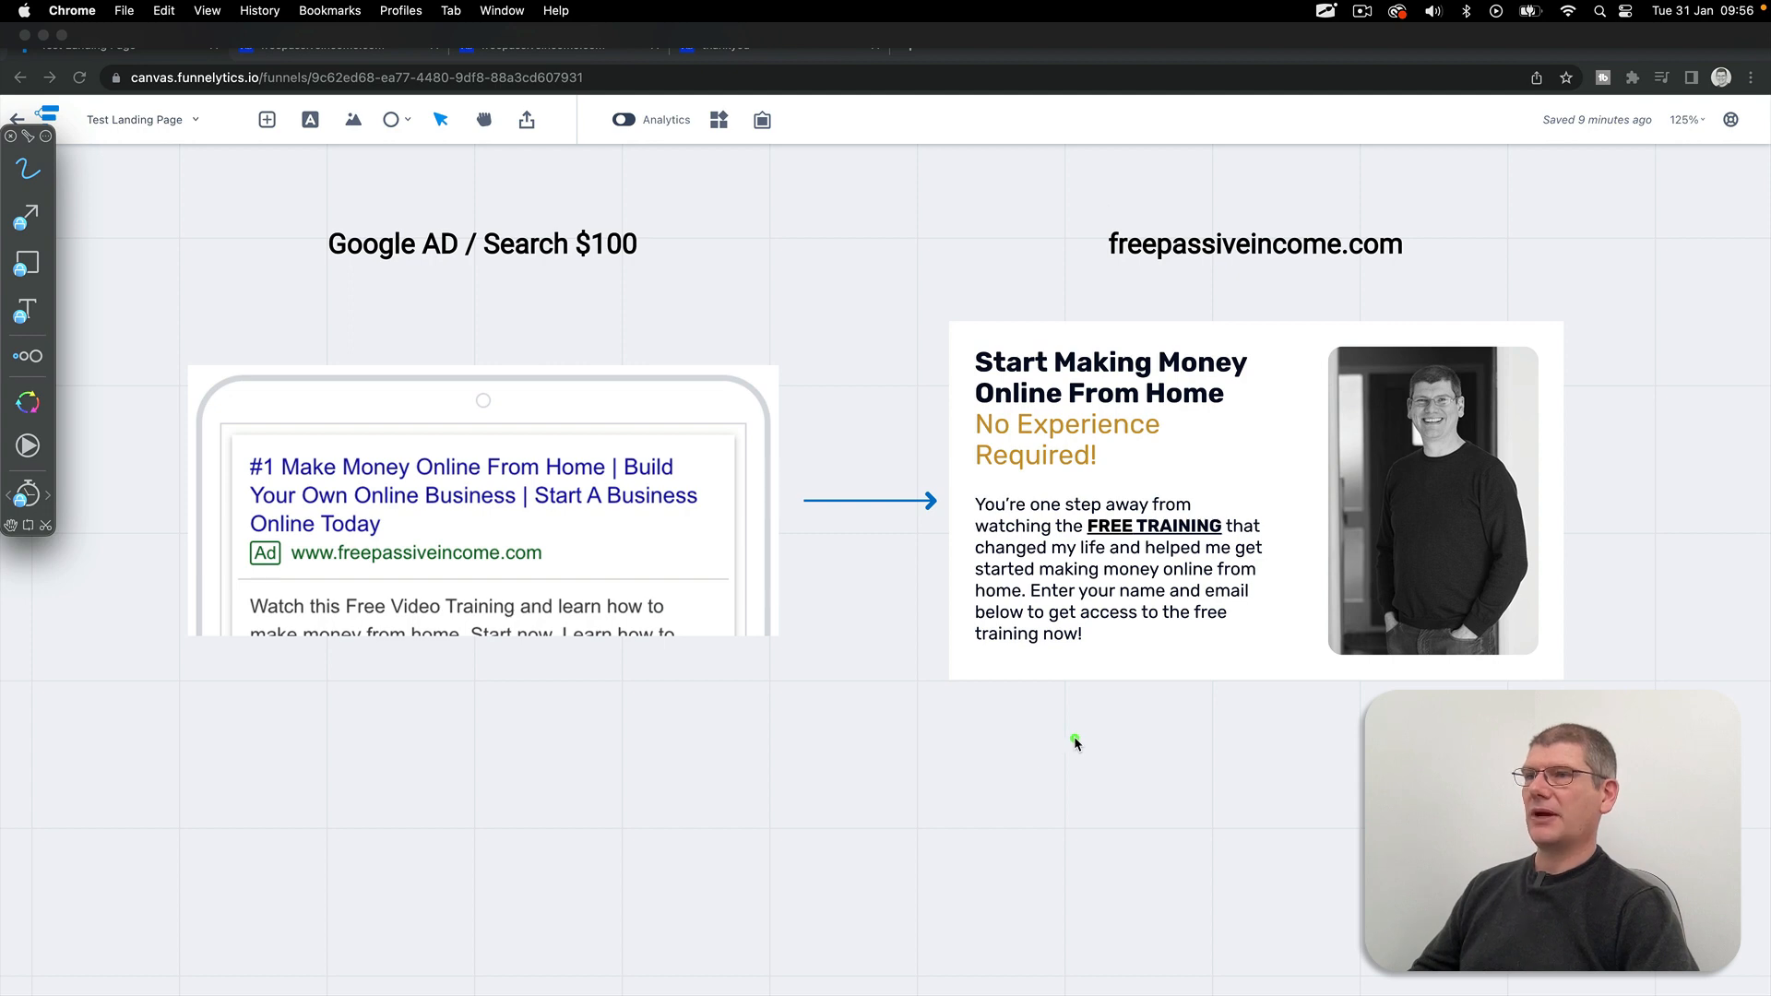
mouse_move(1123, 718)
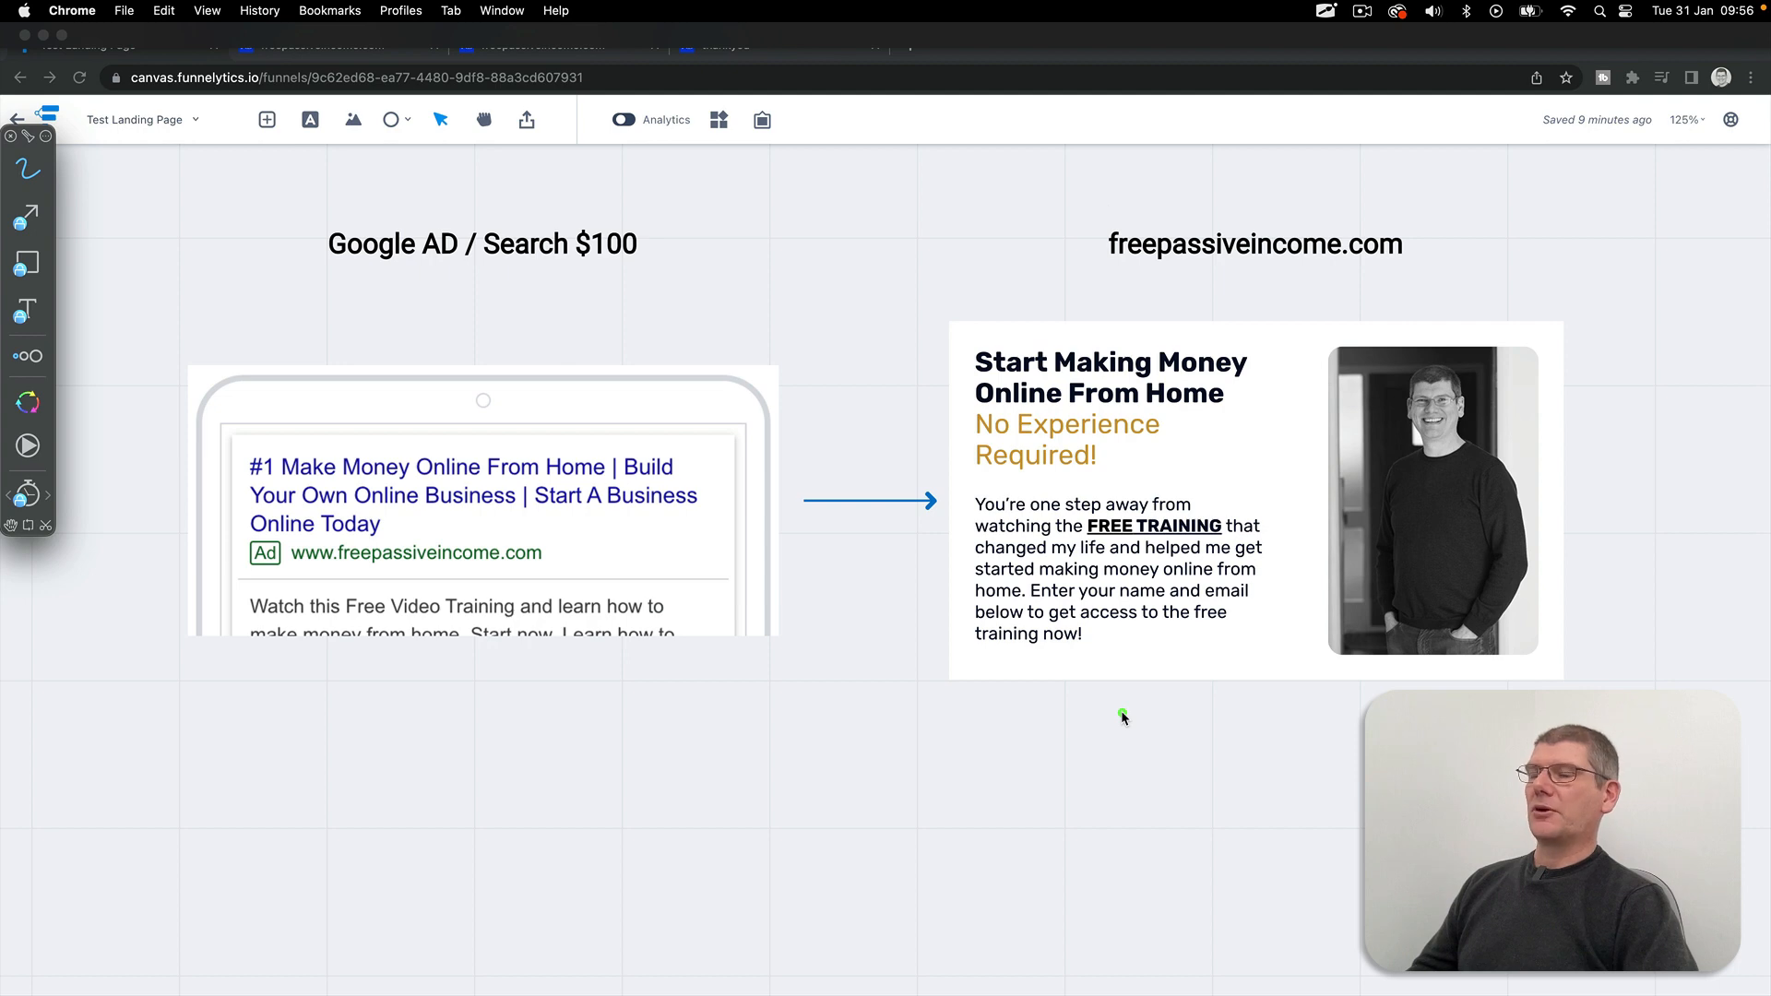
mouse_move(1138, 697)
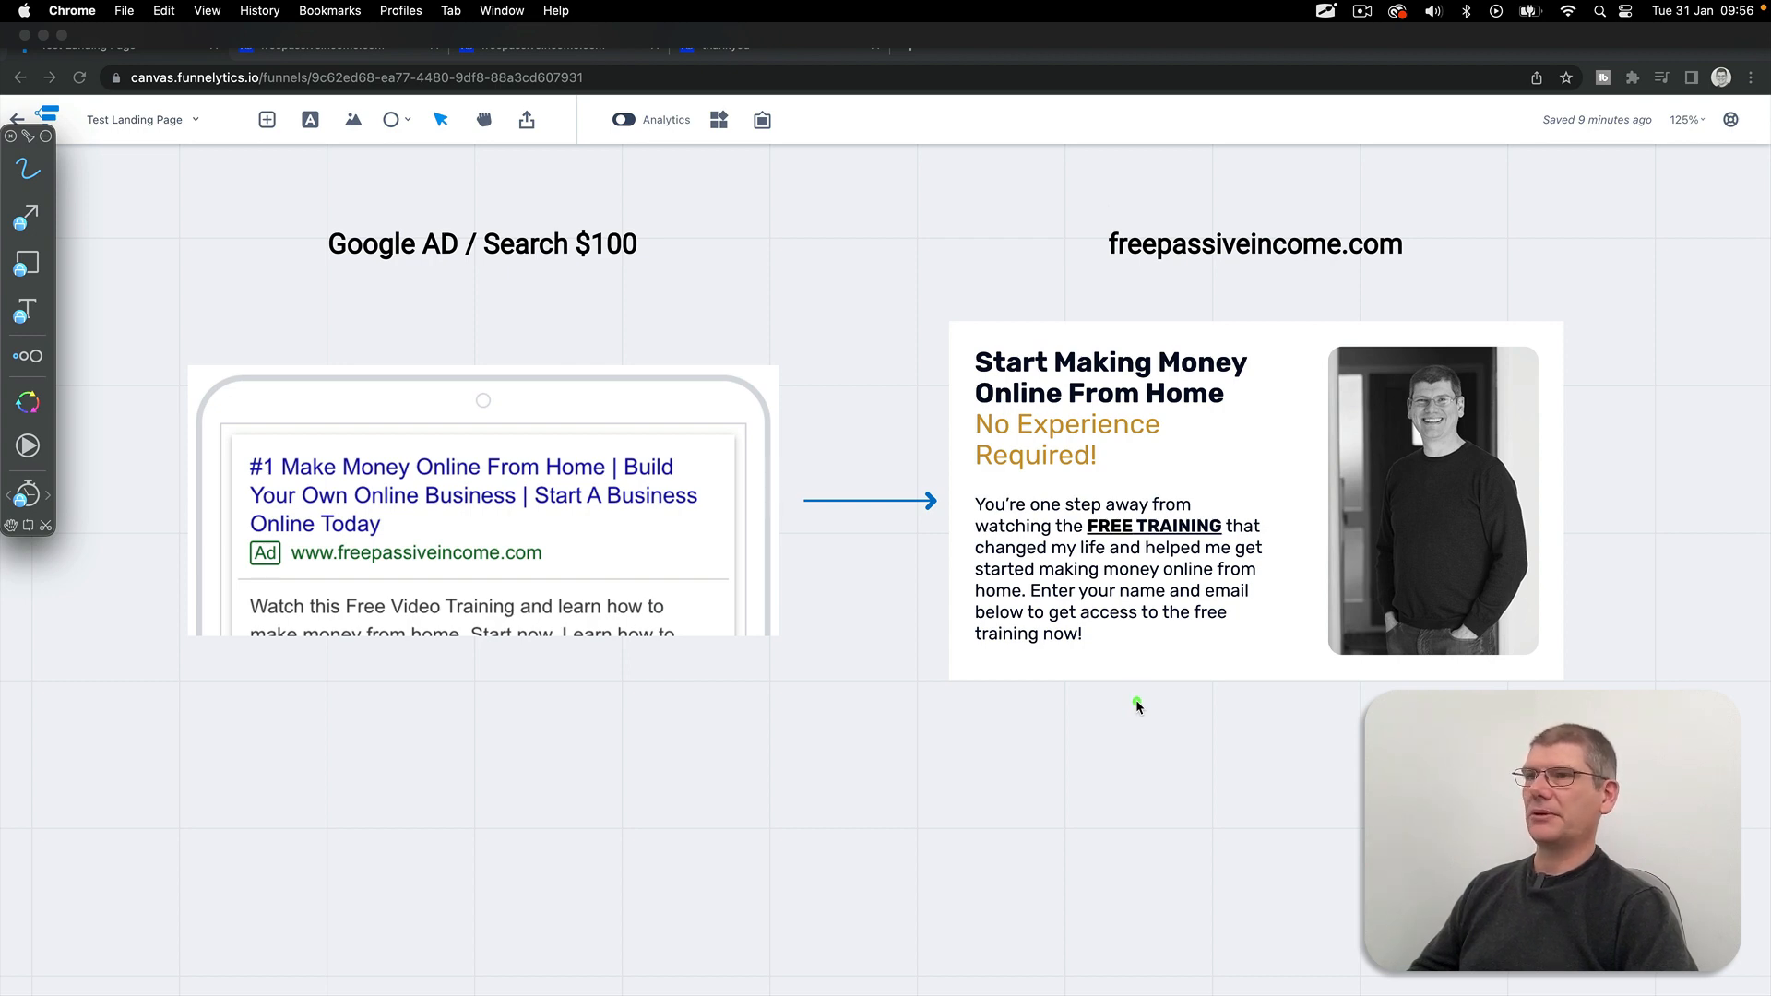
mouse_move(1175, 734)
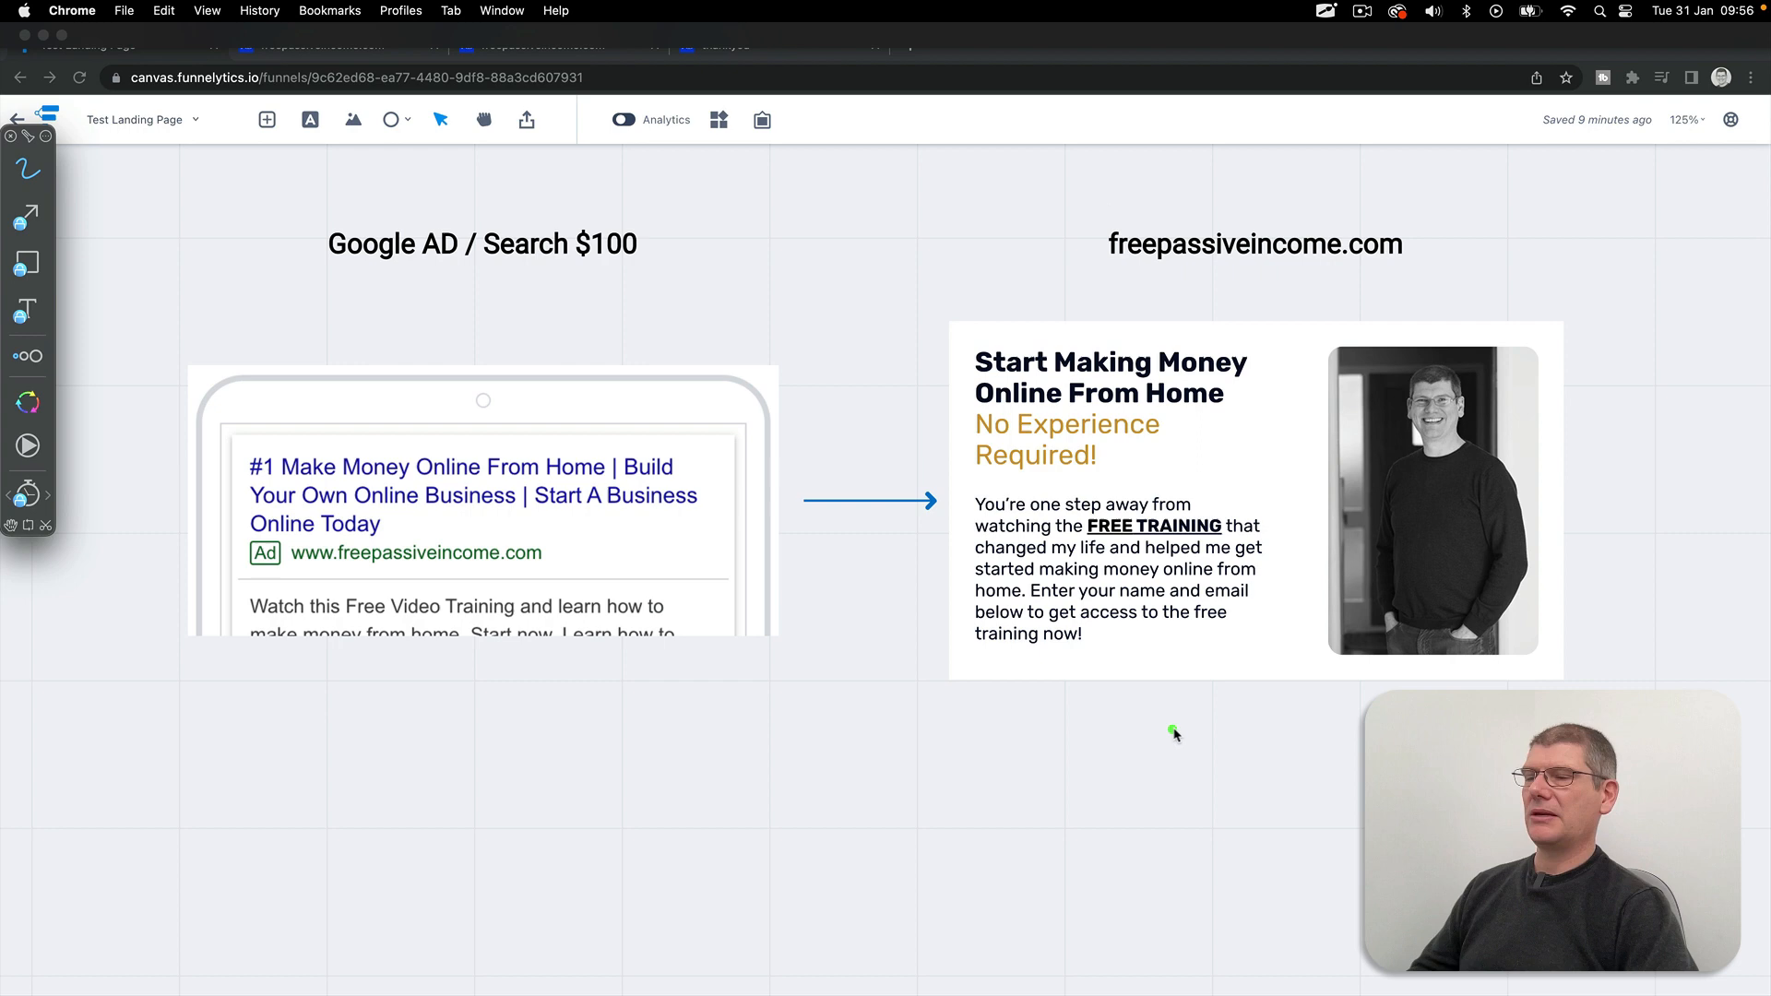
mouse_move(1199, 710)
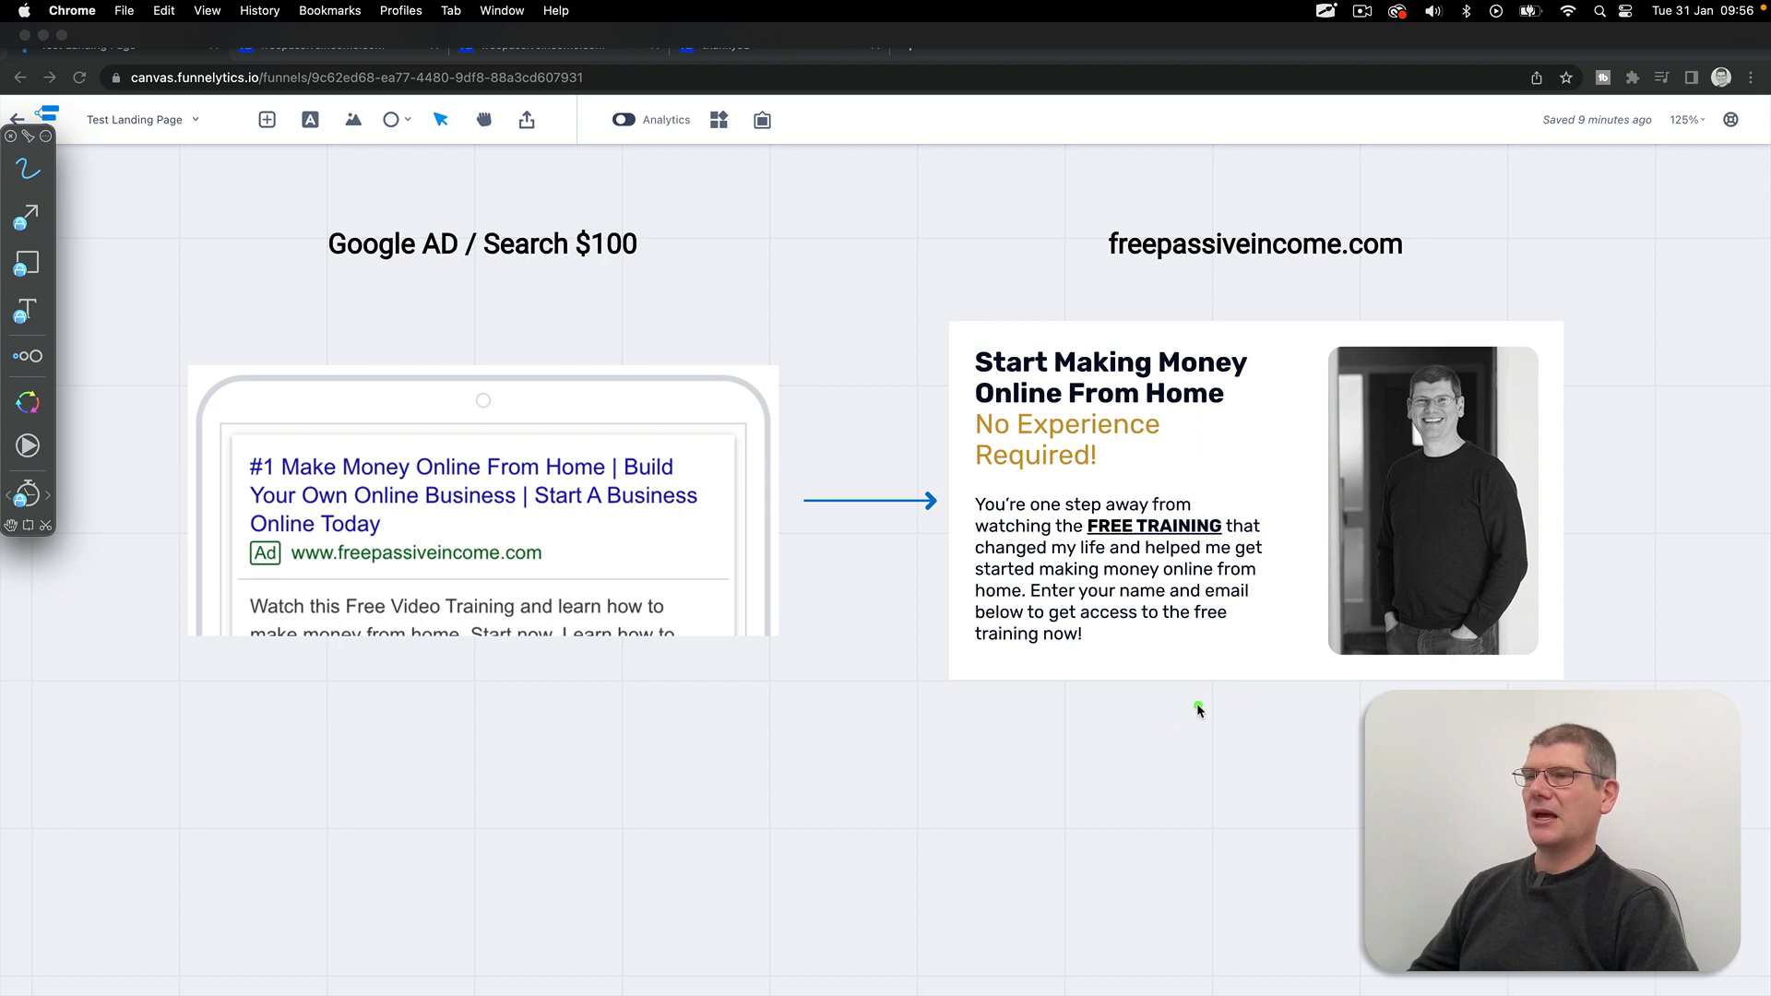
mouse_move(808, 781)
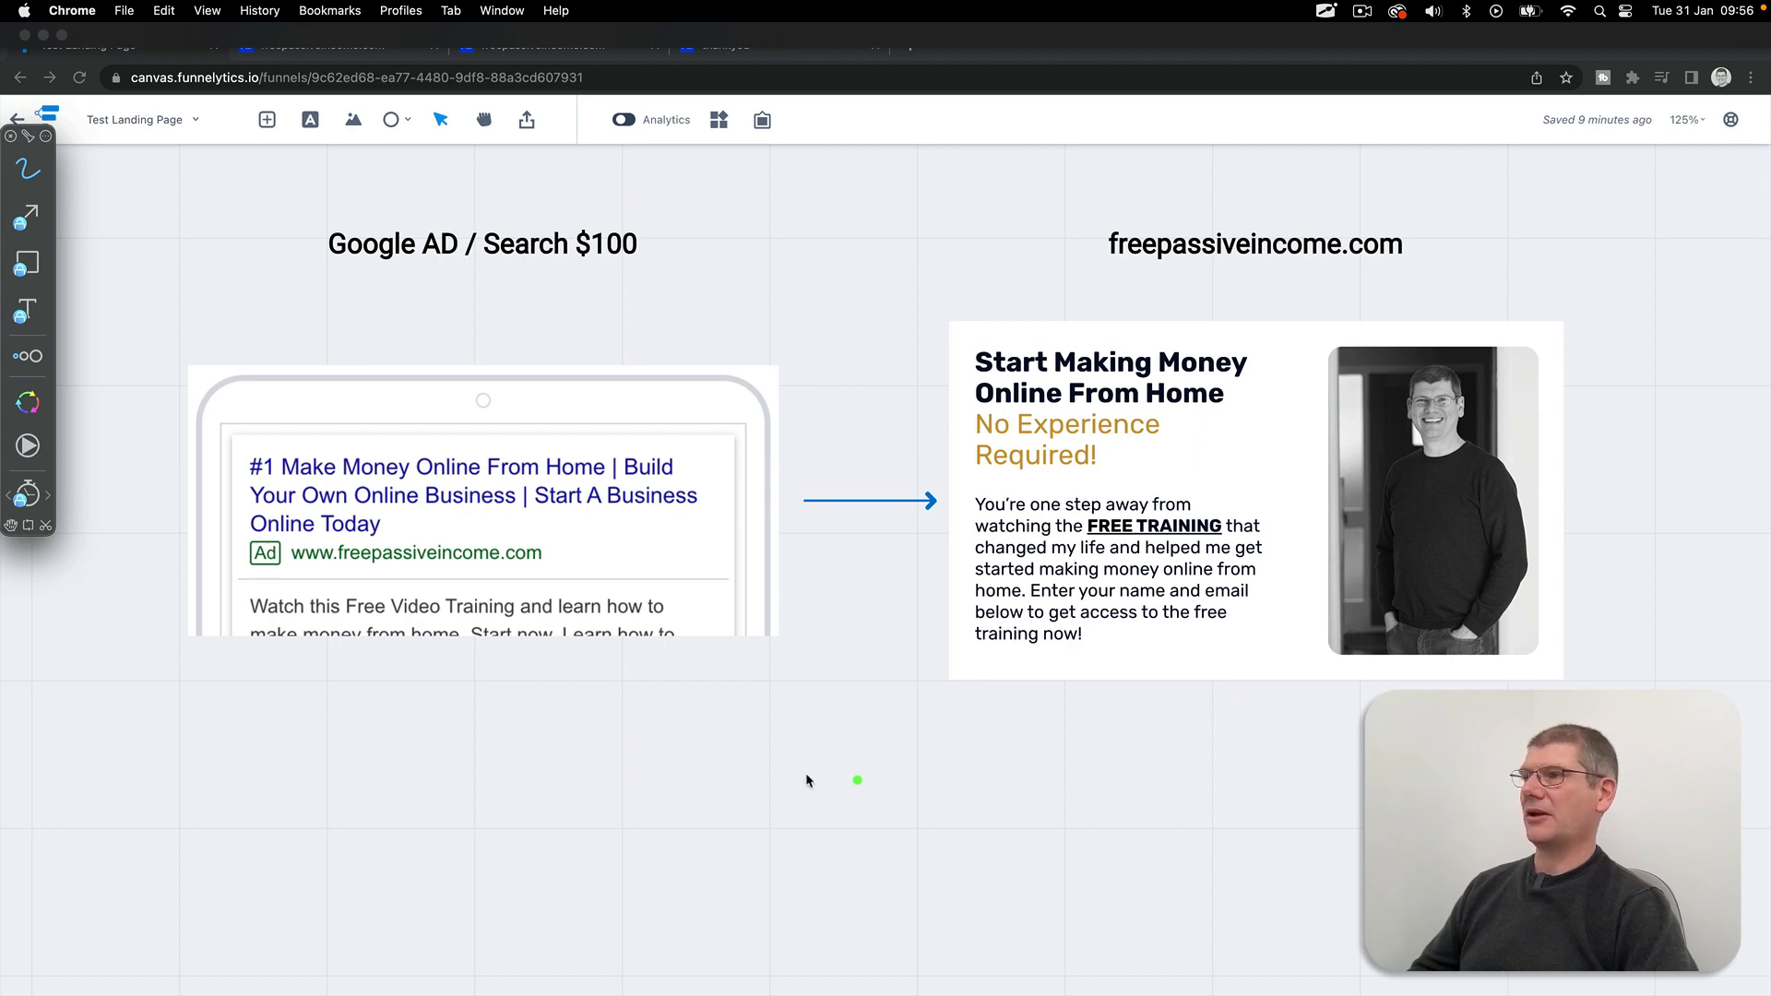
mouse_move(450, 730)
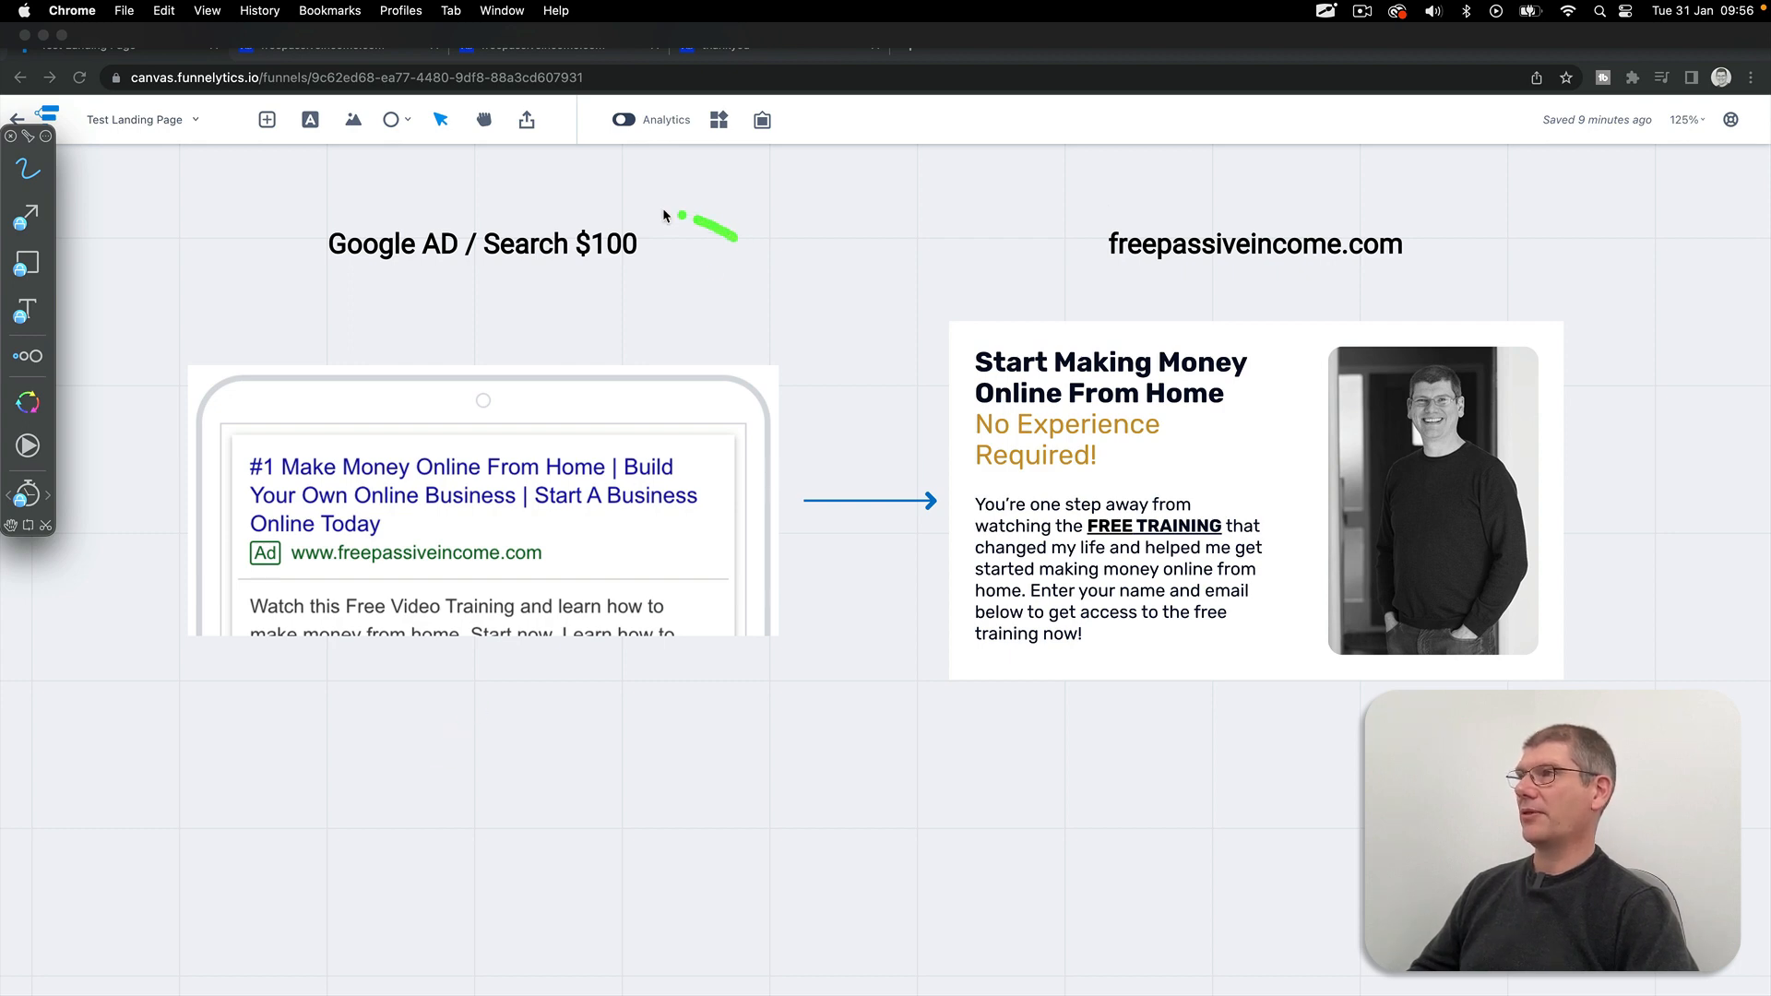
drag(672, 214, 389, 325)
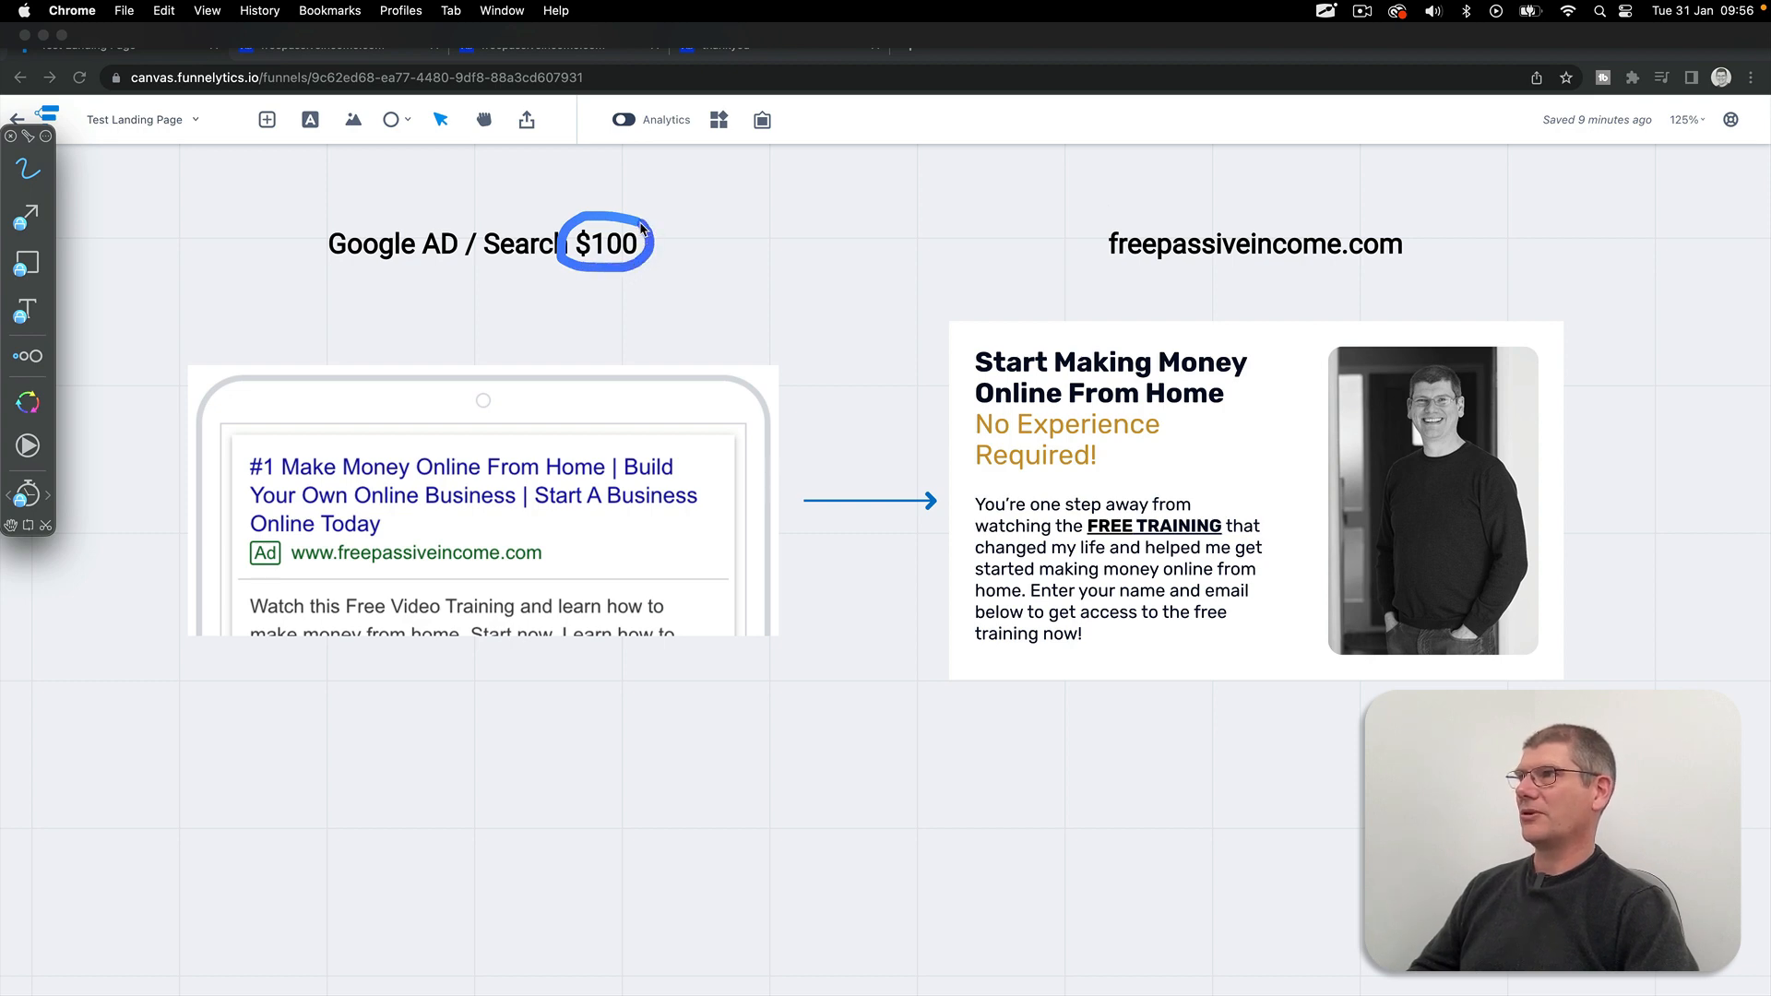
mouse_move(745, 304)
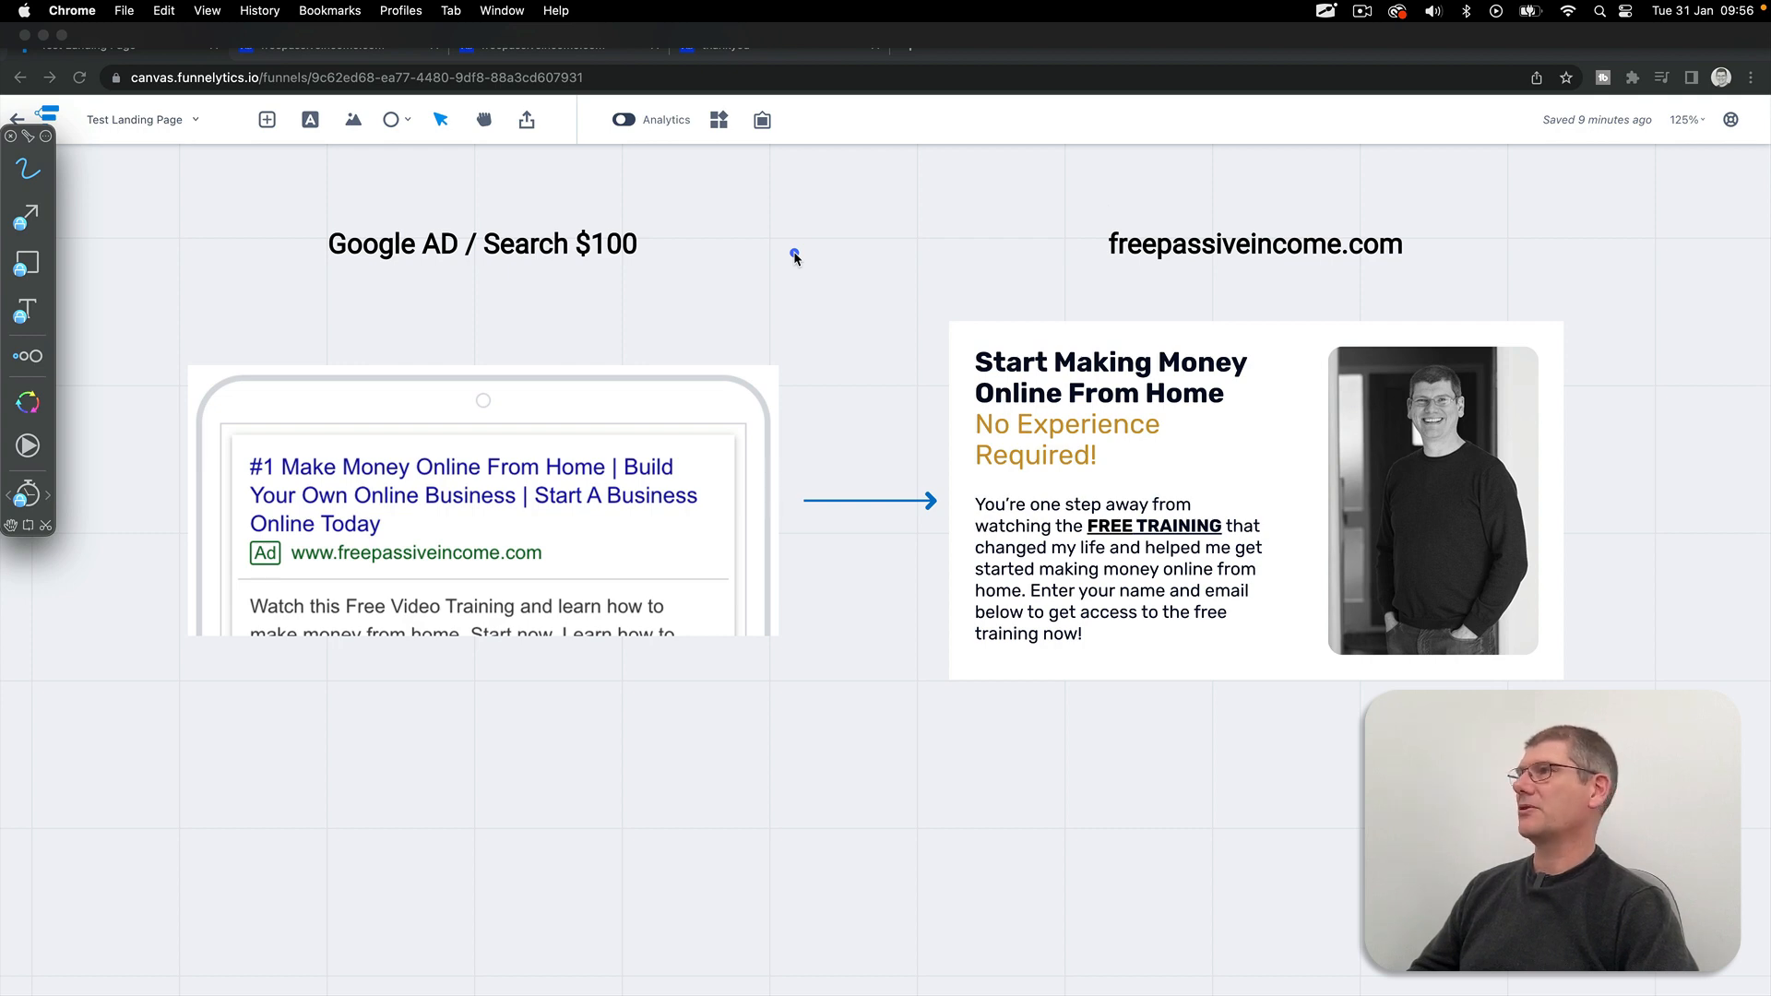
mouse_move(771, 291)
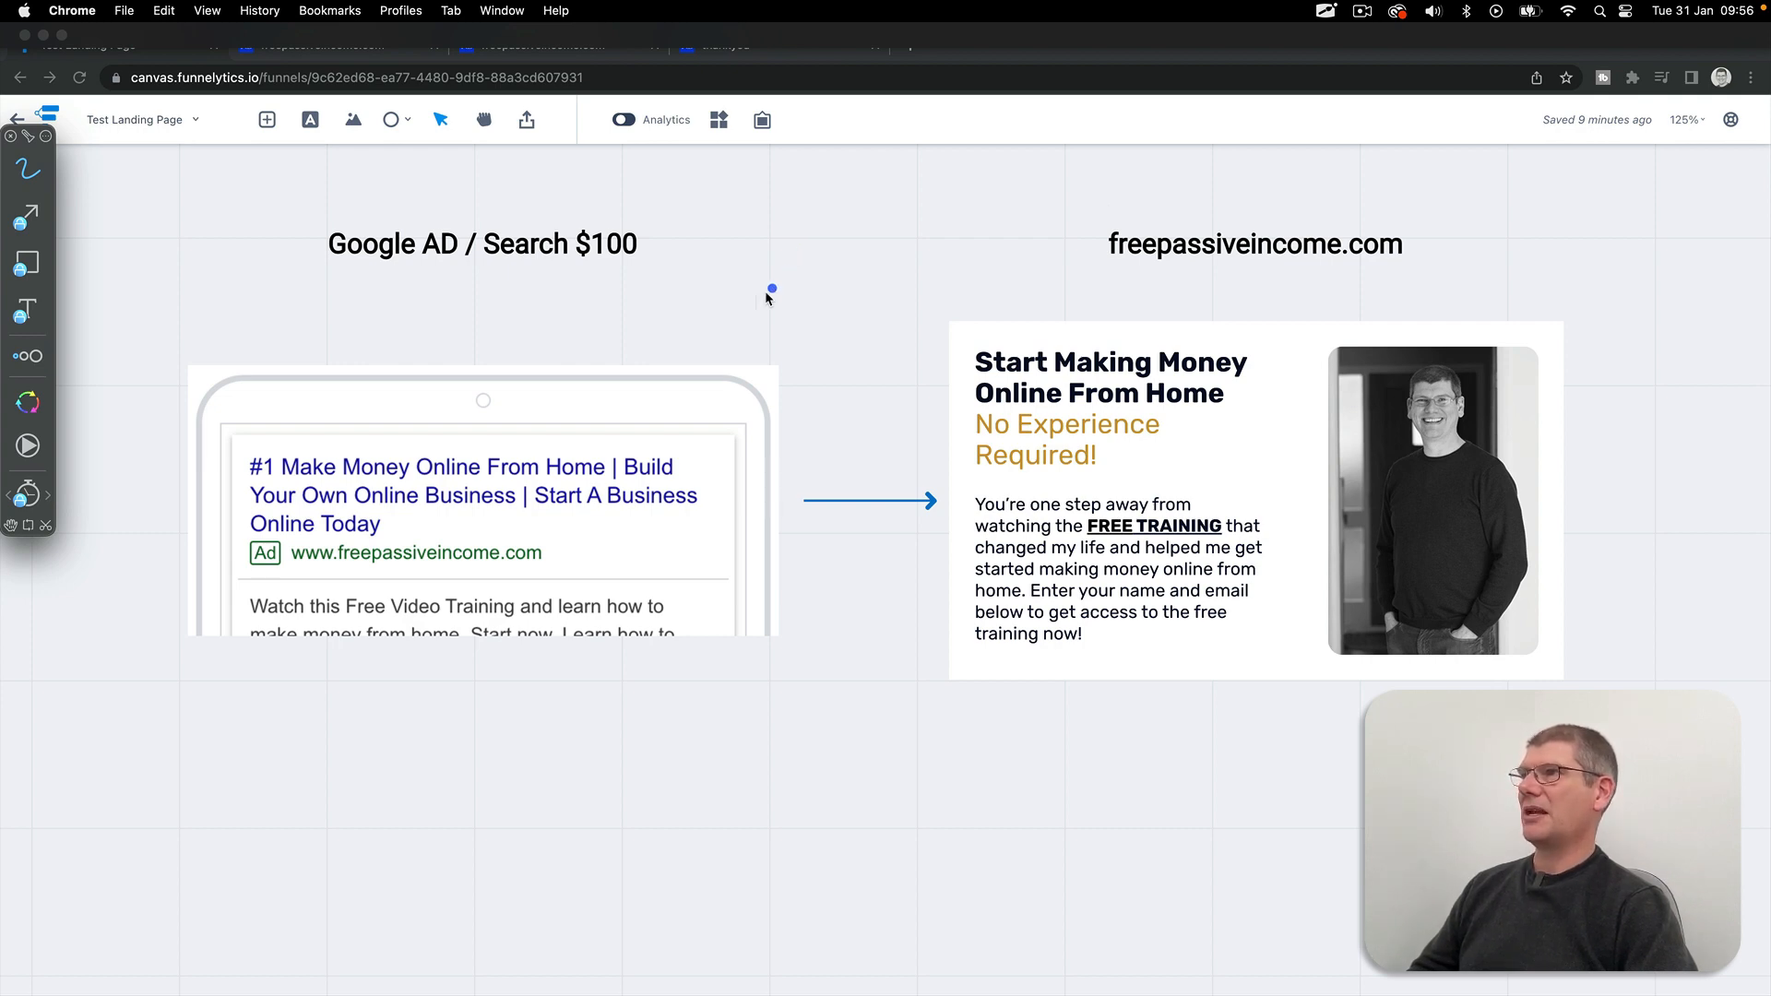
mouse_move(820, 284)
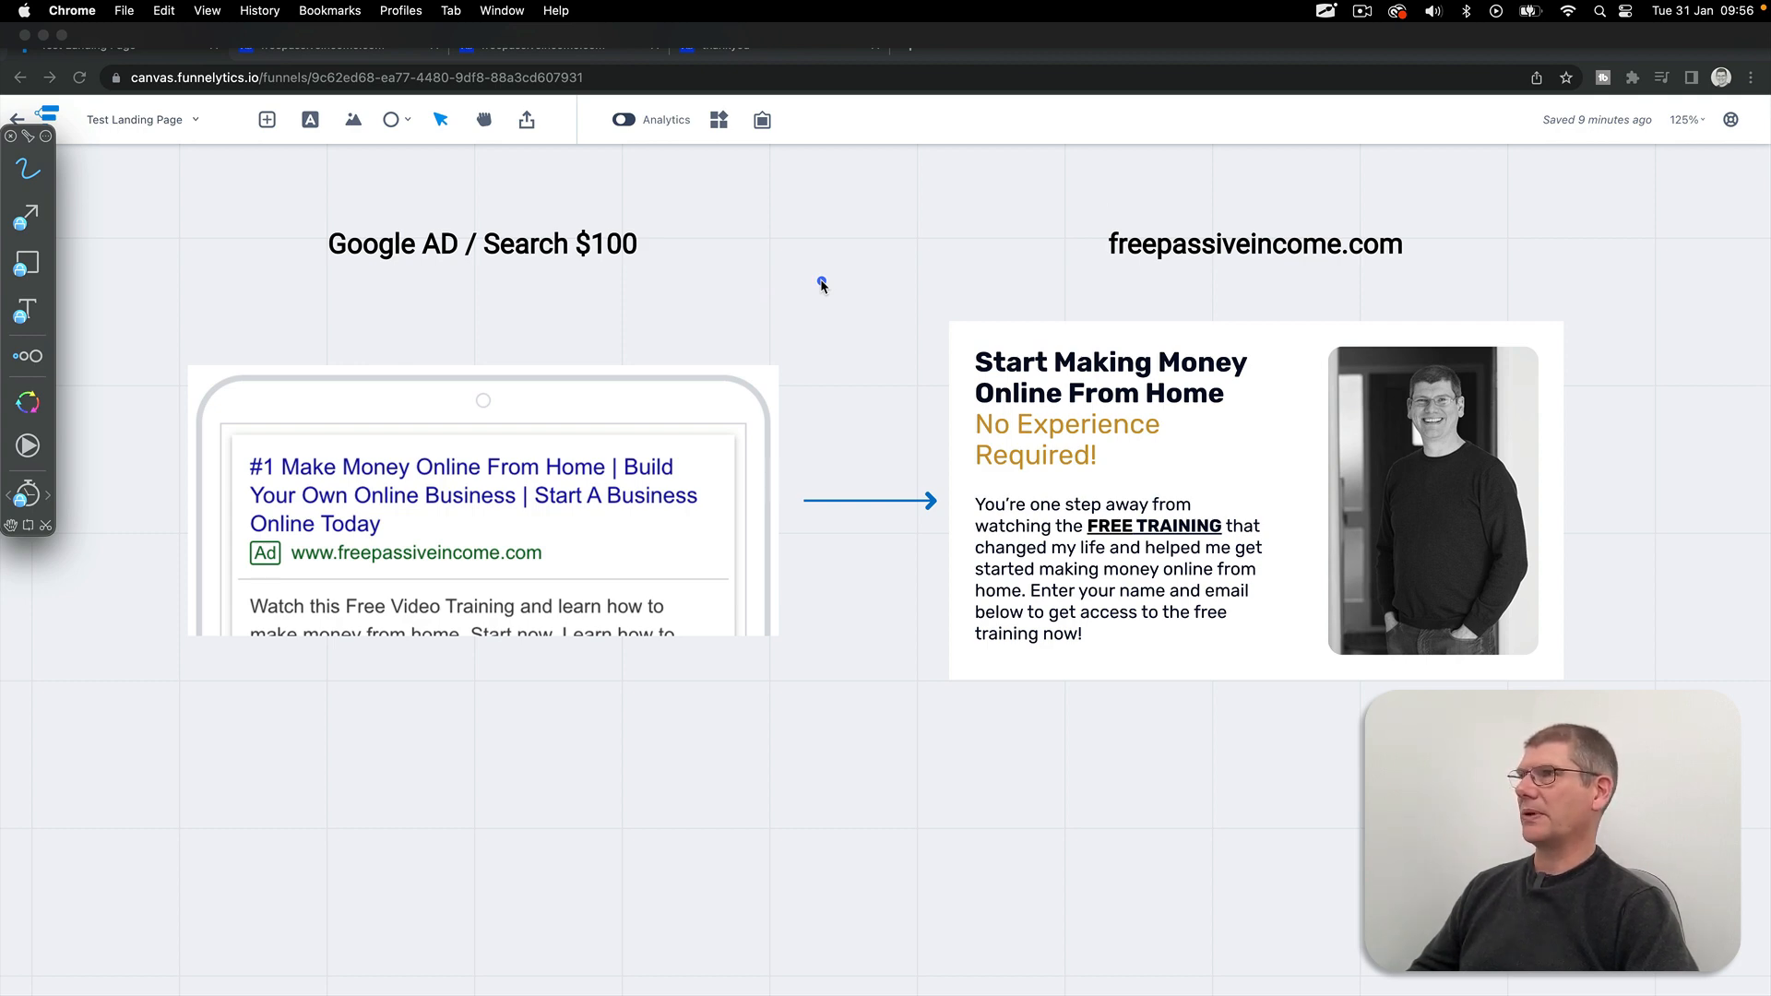
mouse_move(648, 335)
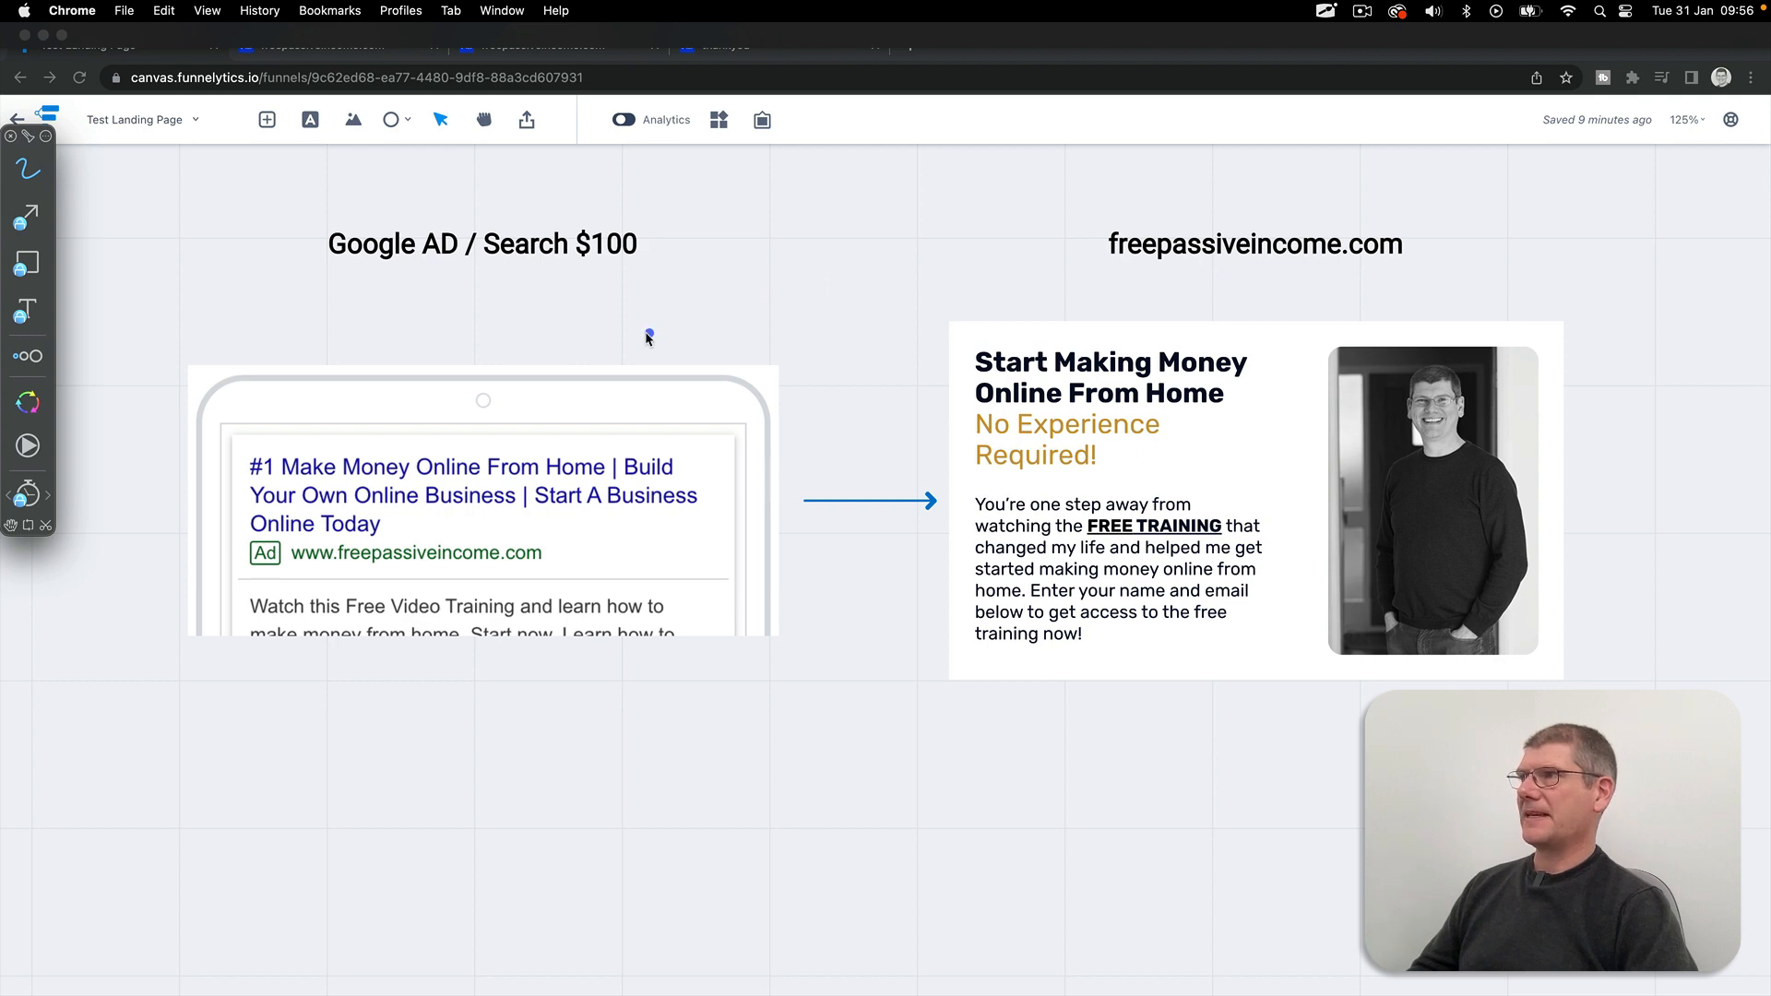